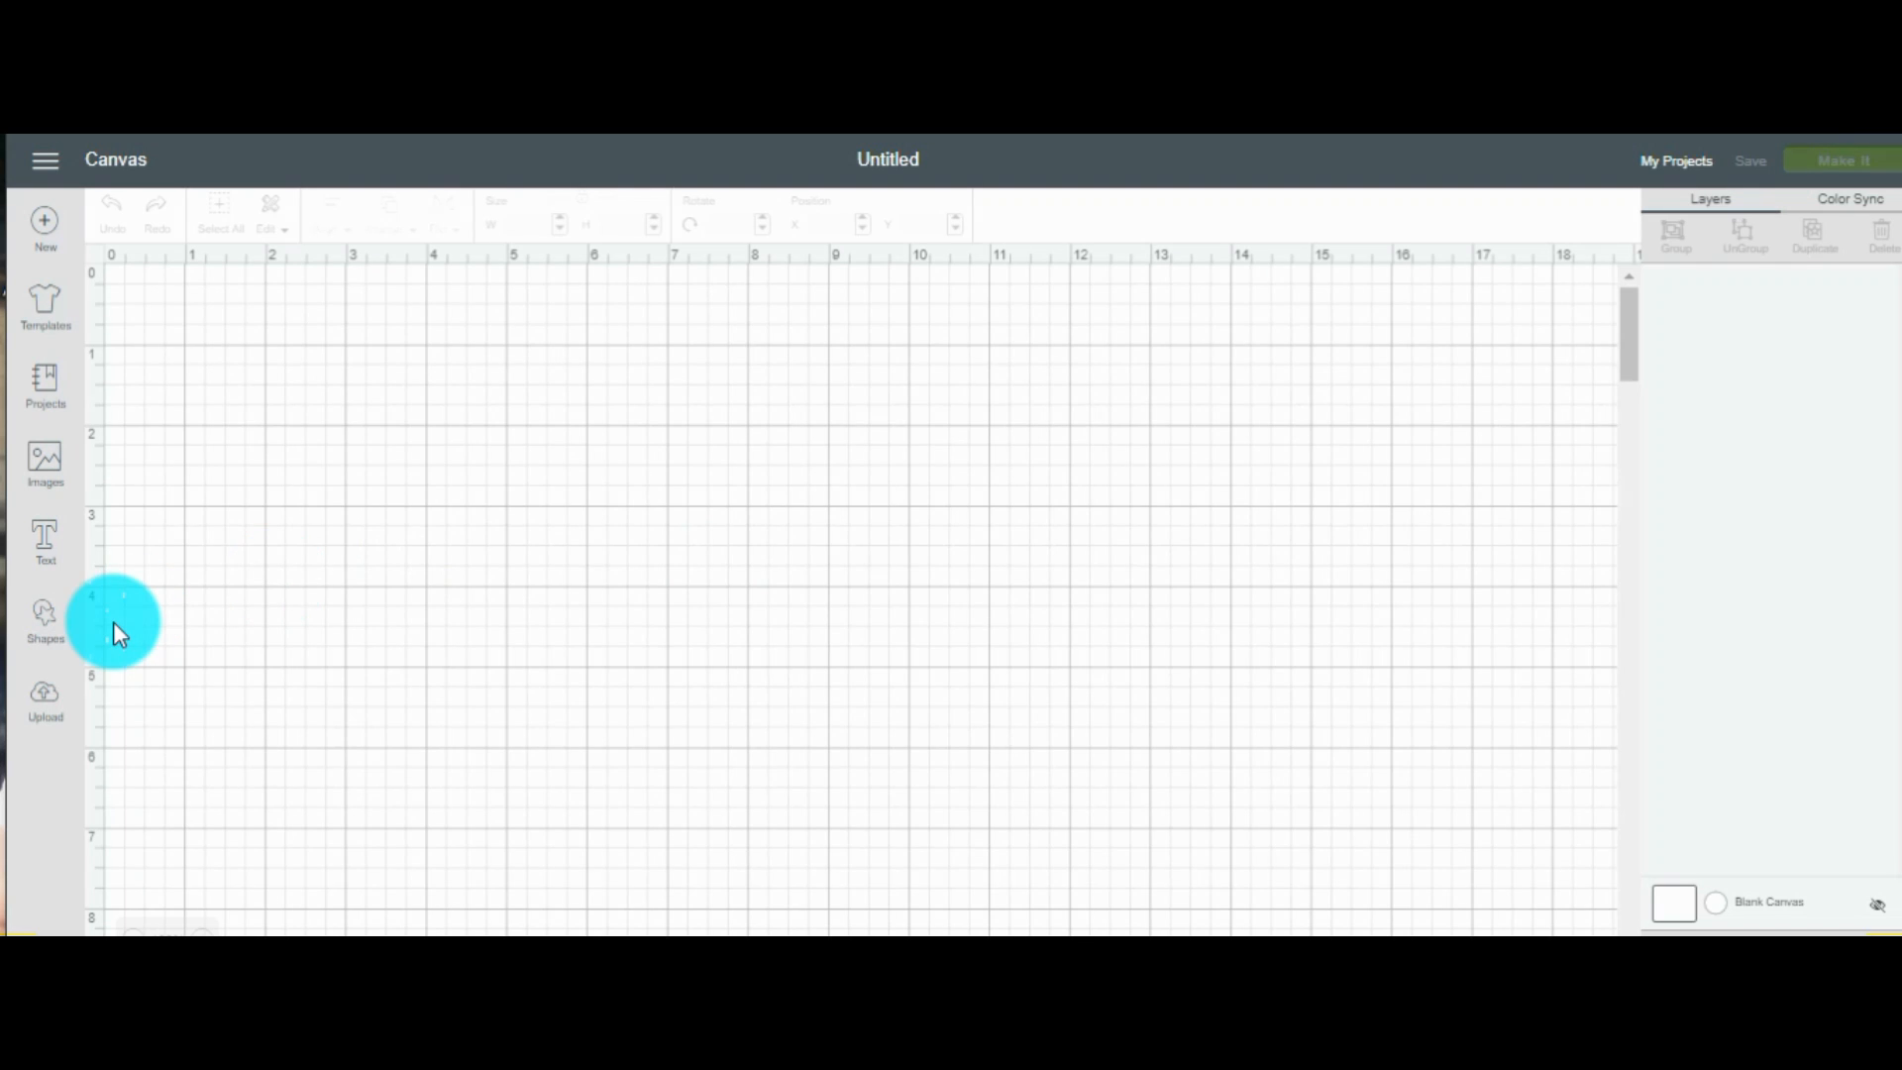
mouse_move(49, 699)
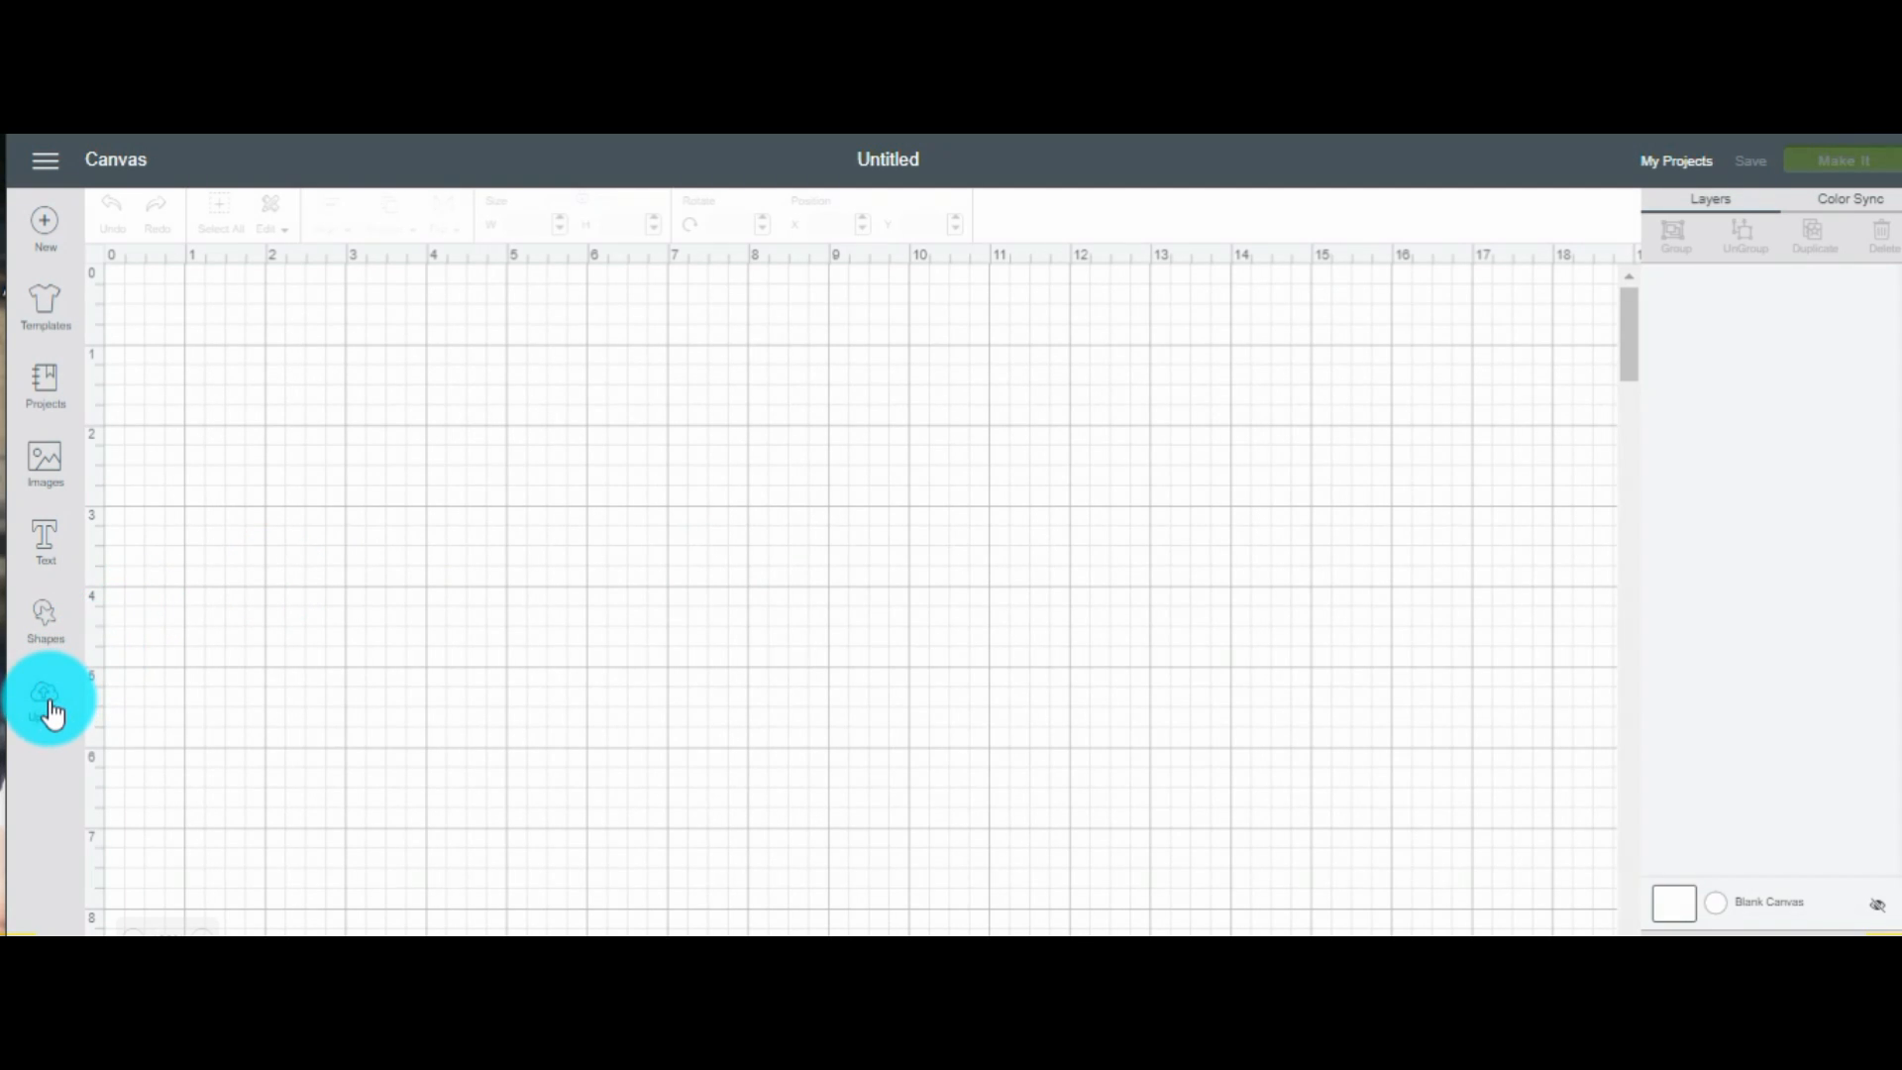
Upload the dog photo jb1.jpg from the computer as a new image
left_click(44, 696)
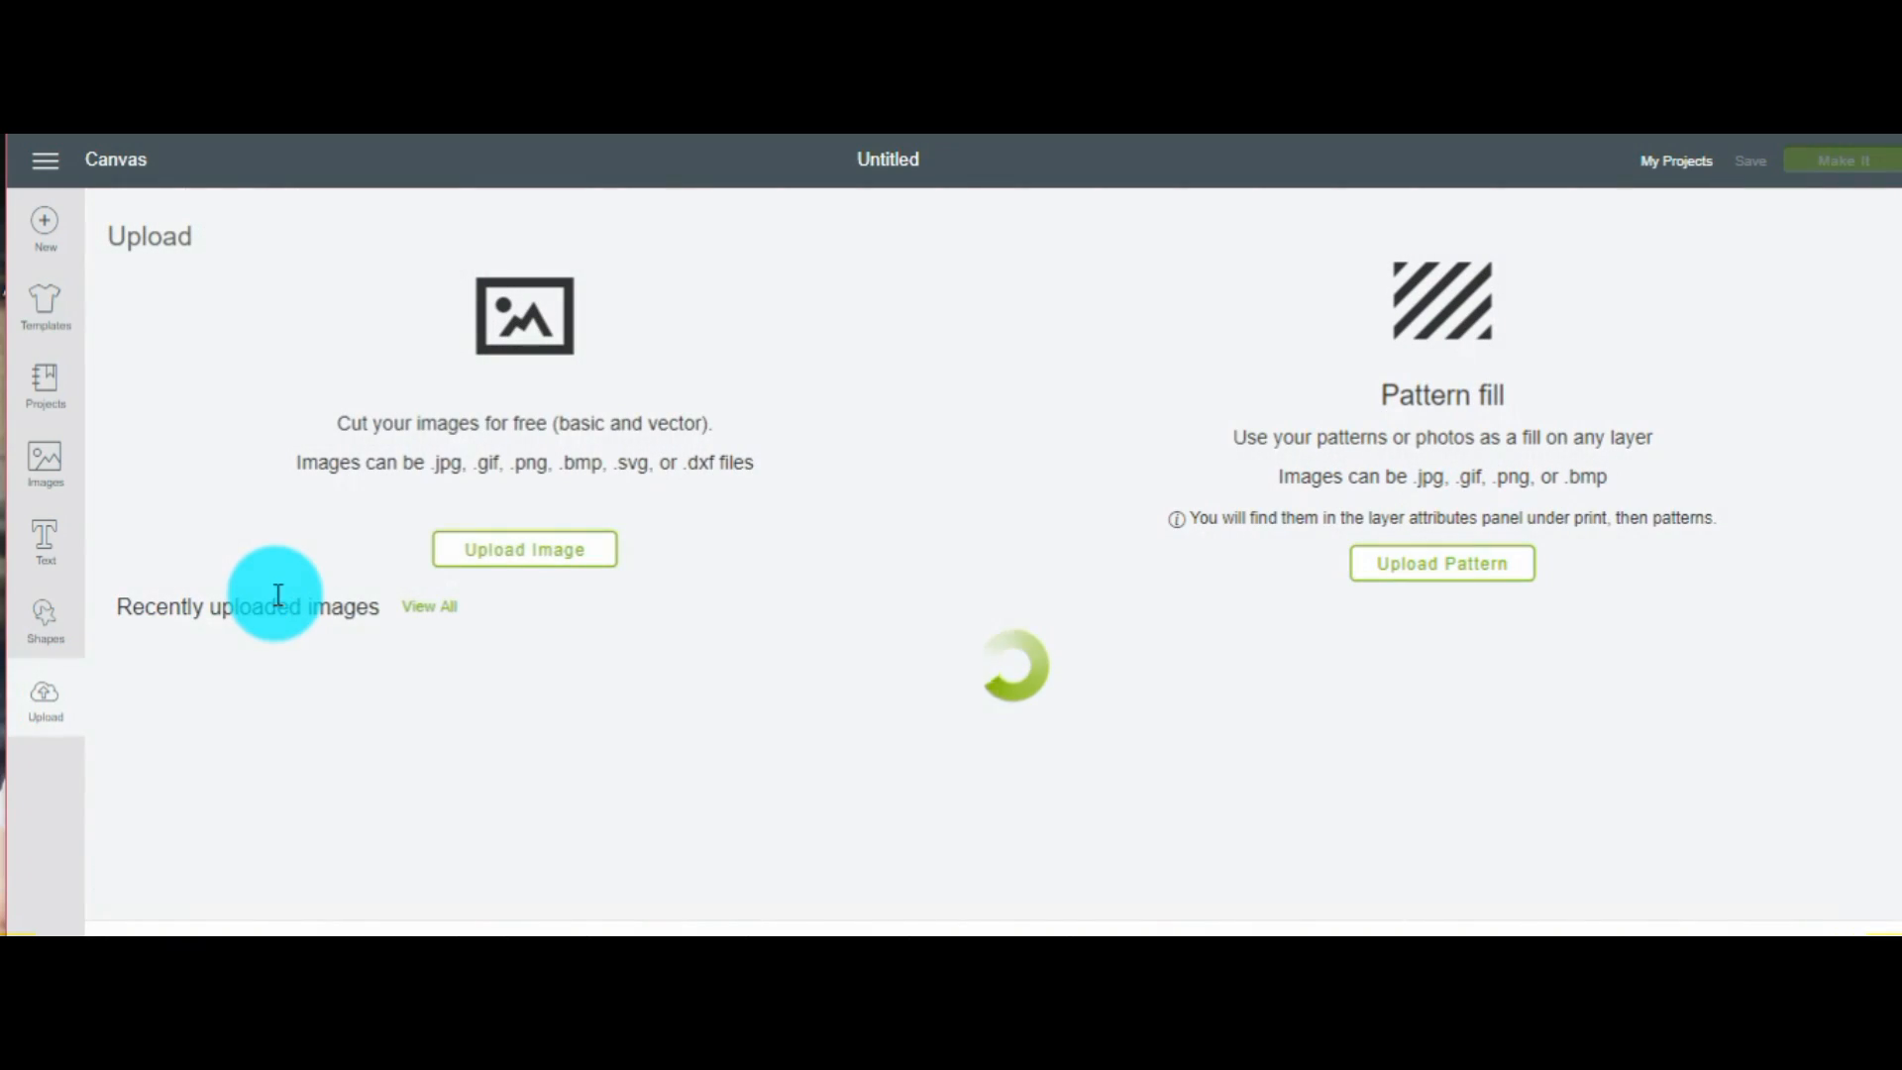
left_click(525, 549)
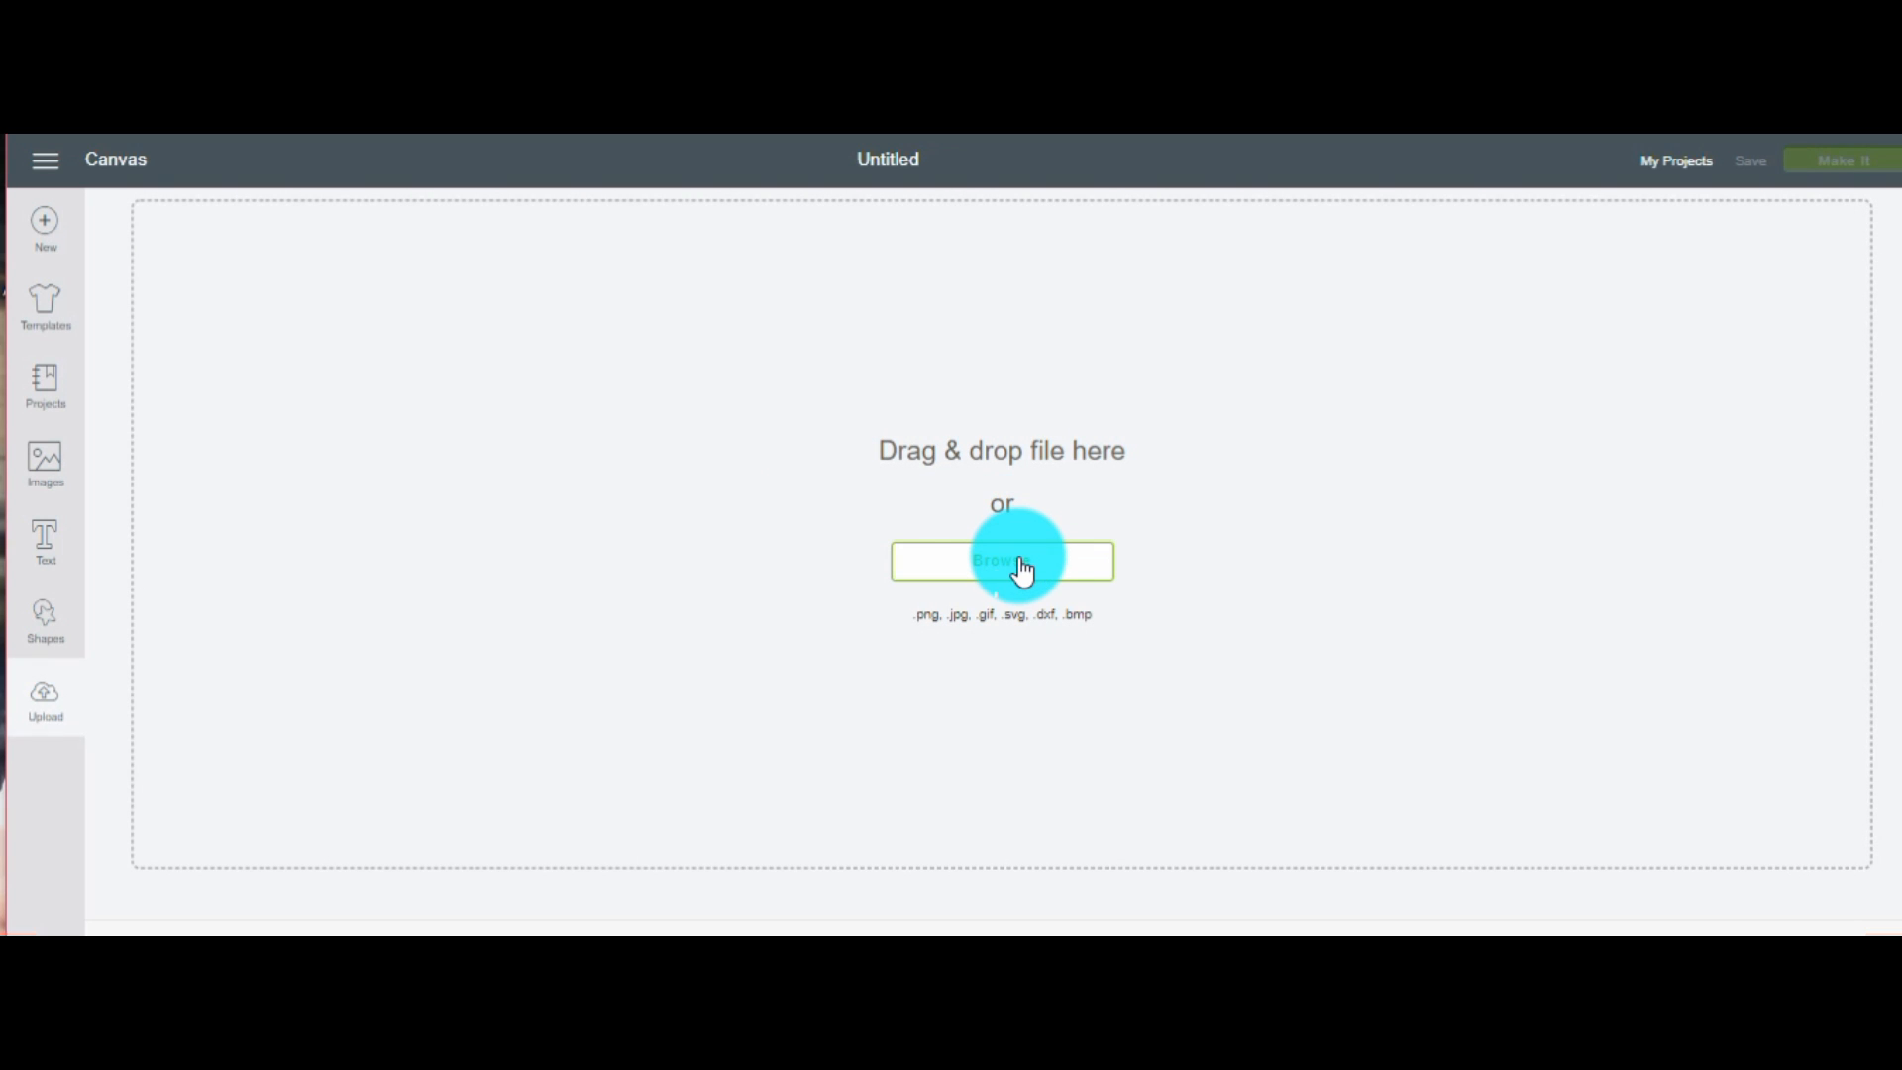
left_click(1000, 561)
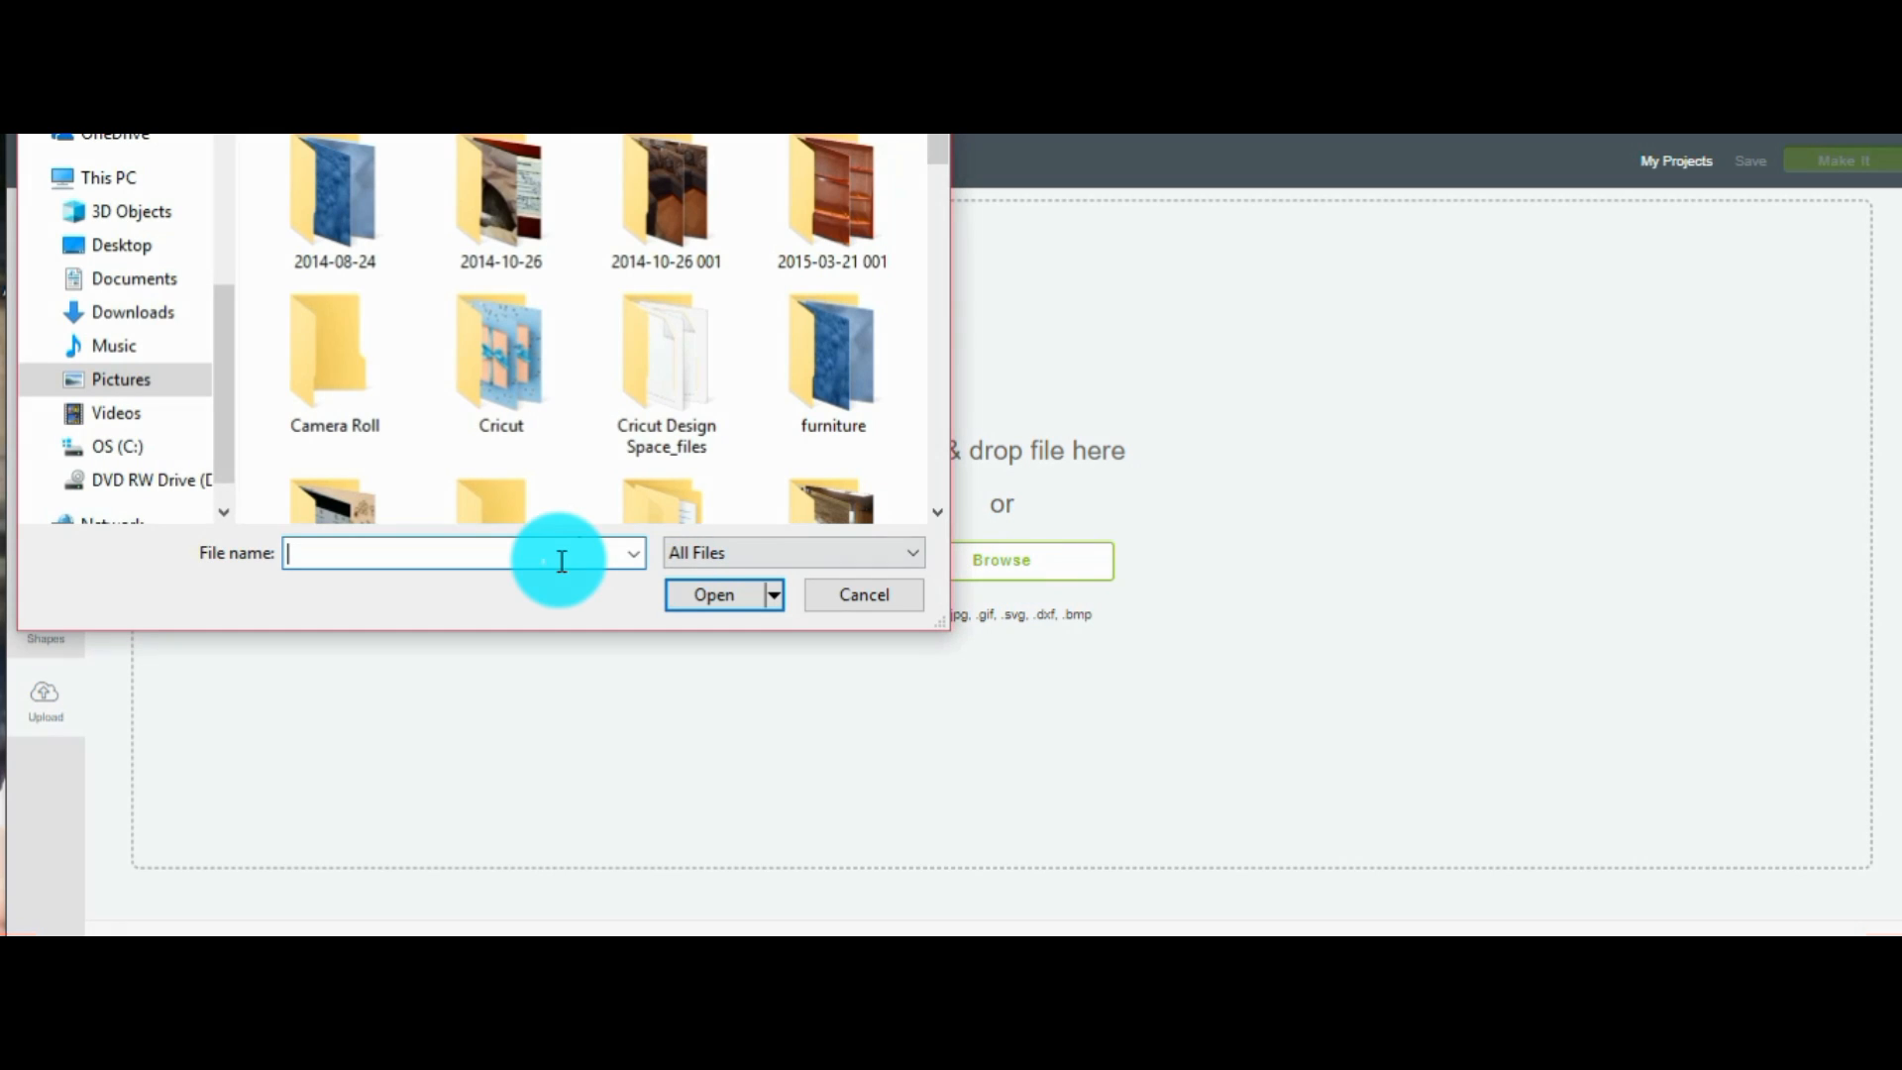
mouse_move(455, 554)
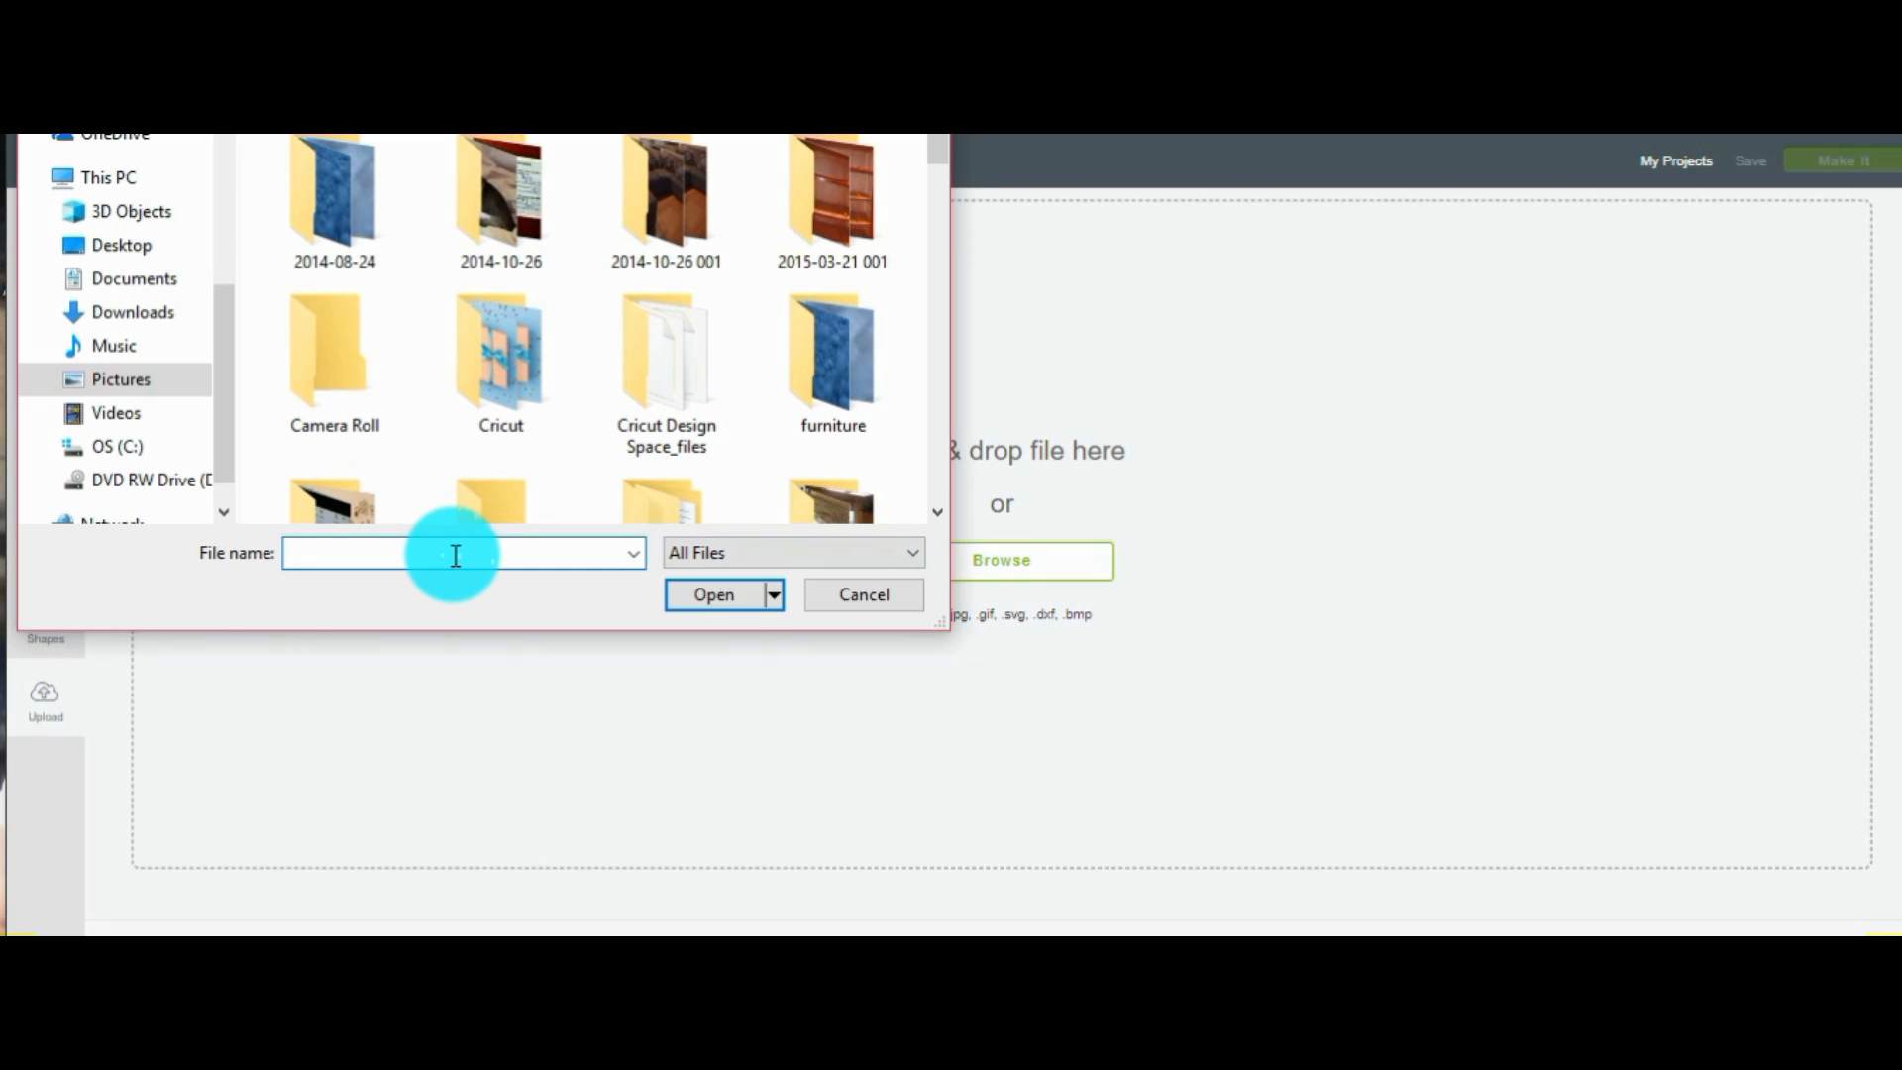
type("jb1")
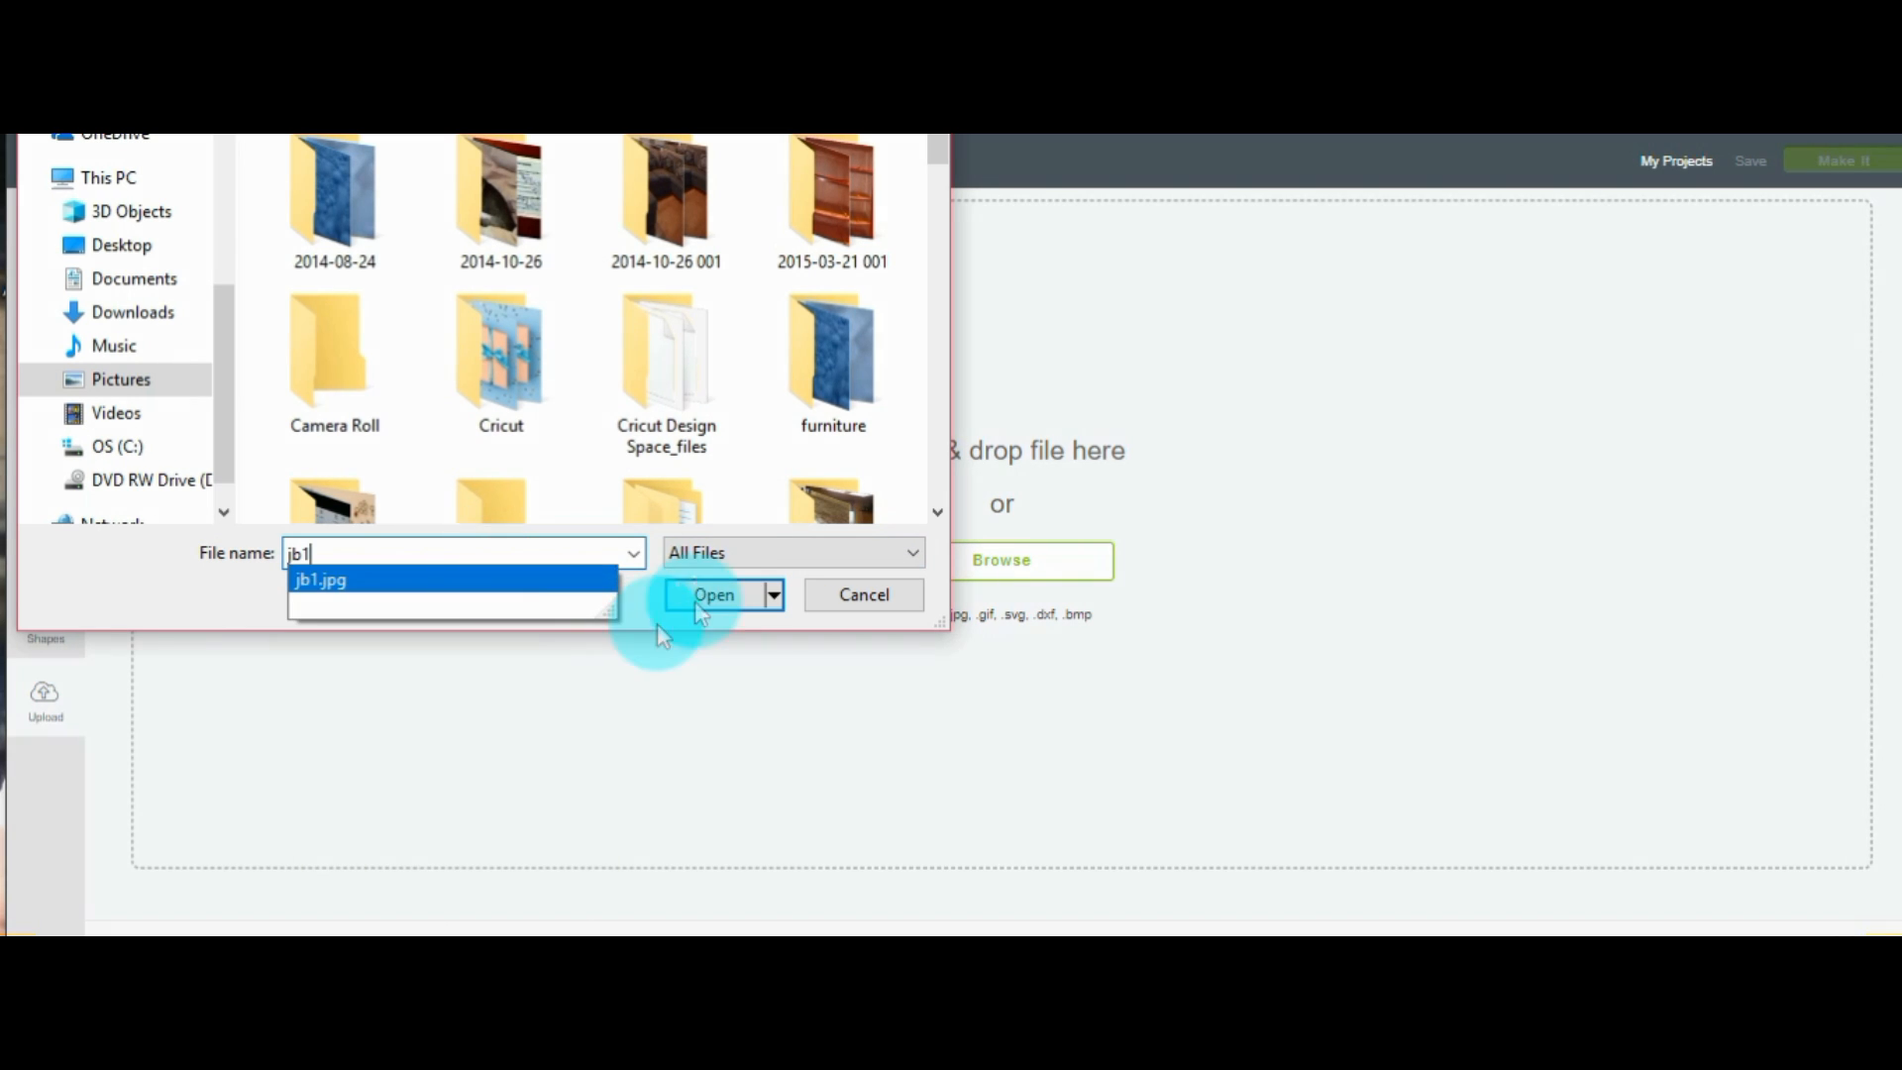
left_click(714, 595)
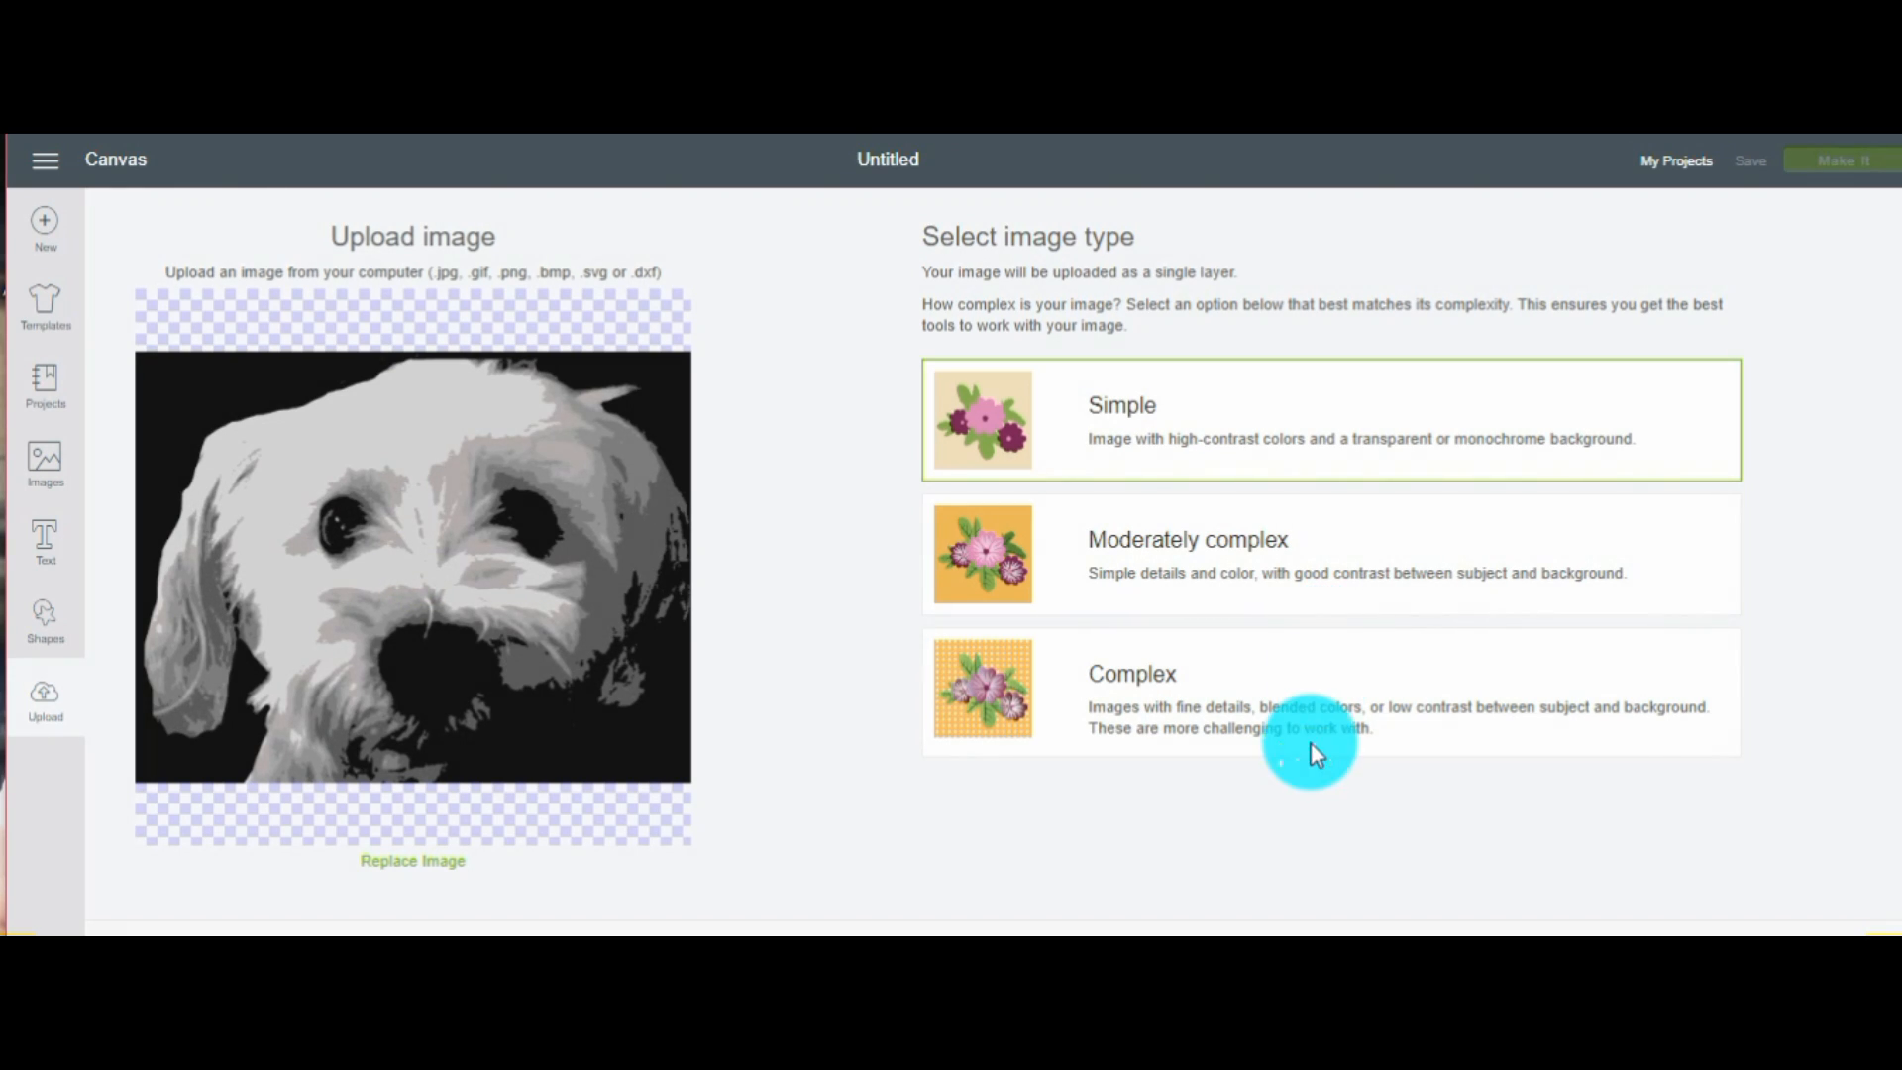
mouse_move(1608, 951)
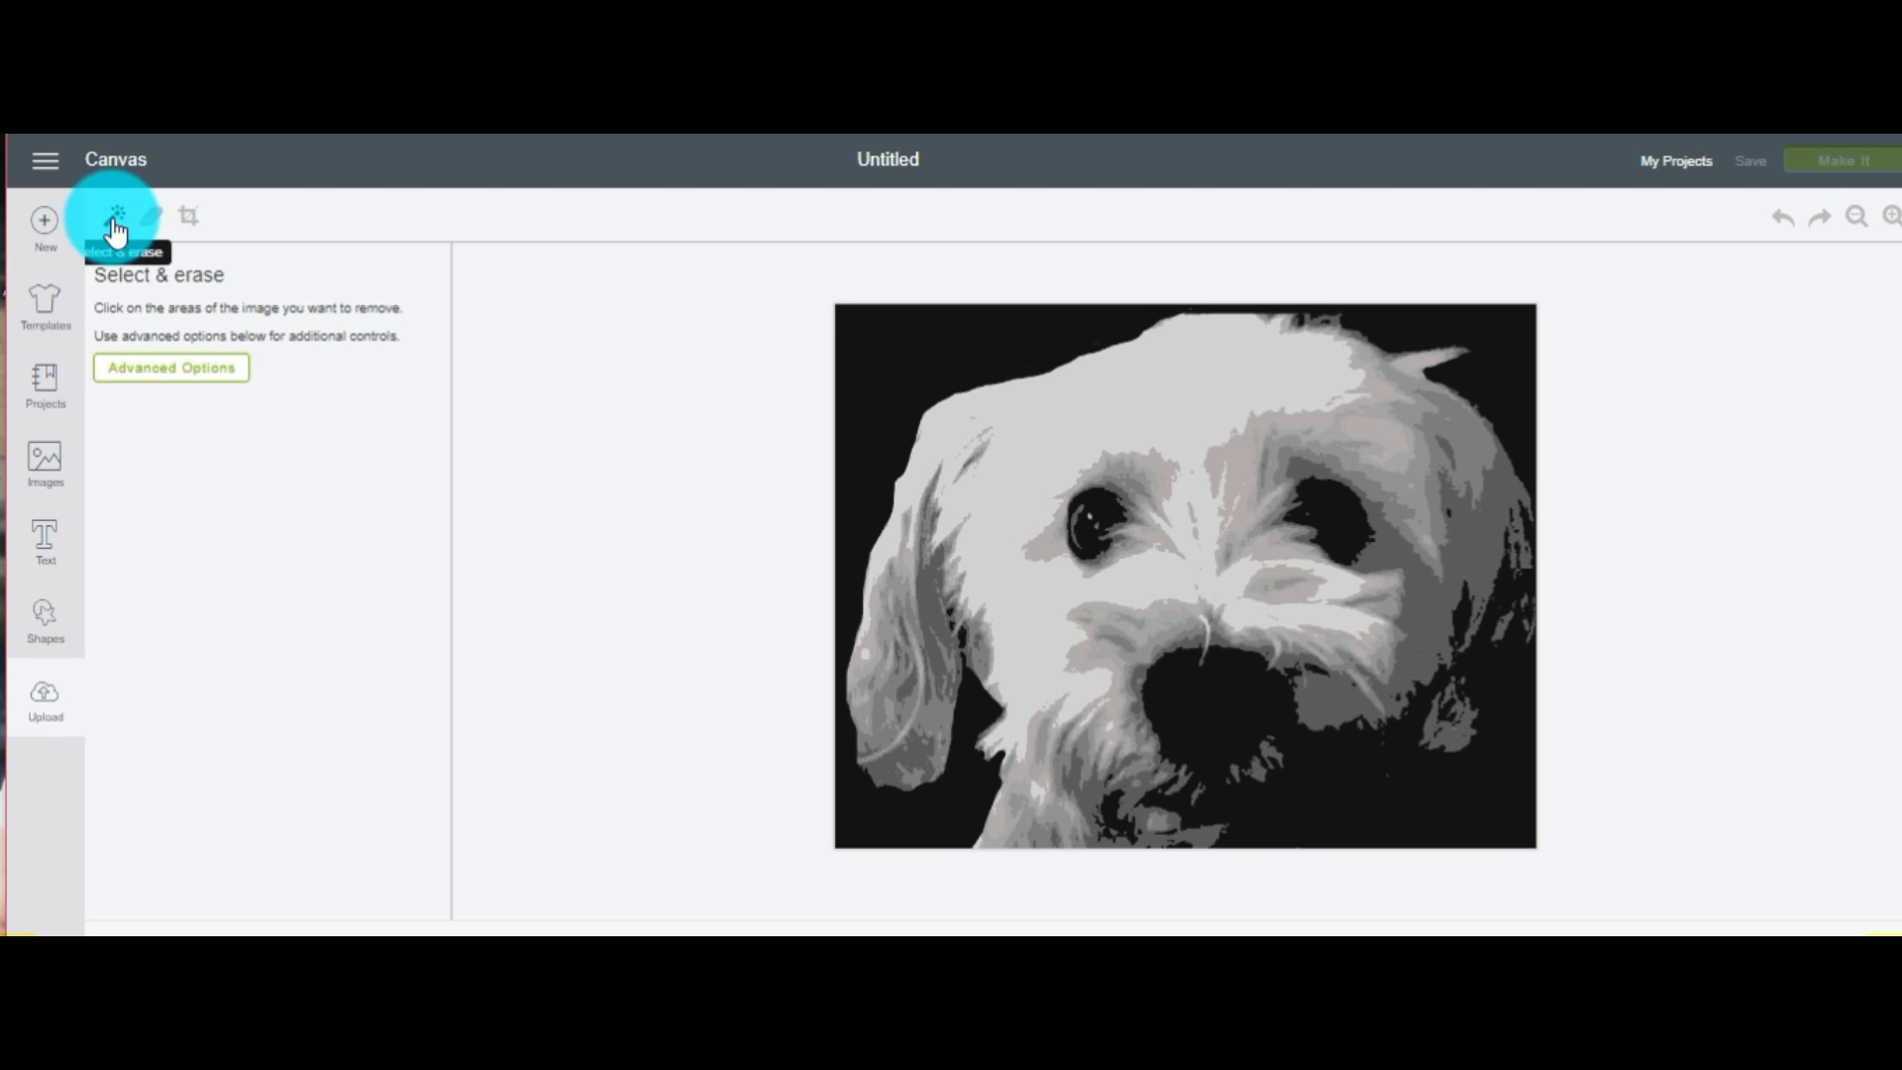
Erase three pale fur patches on the dog's face and above the eyes
left_click(1090, 618)
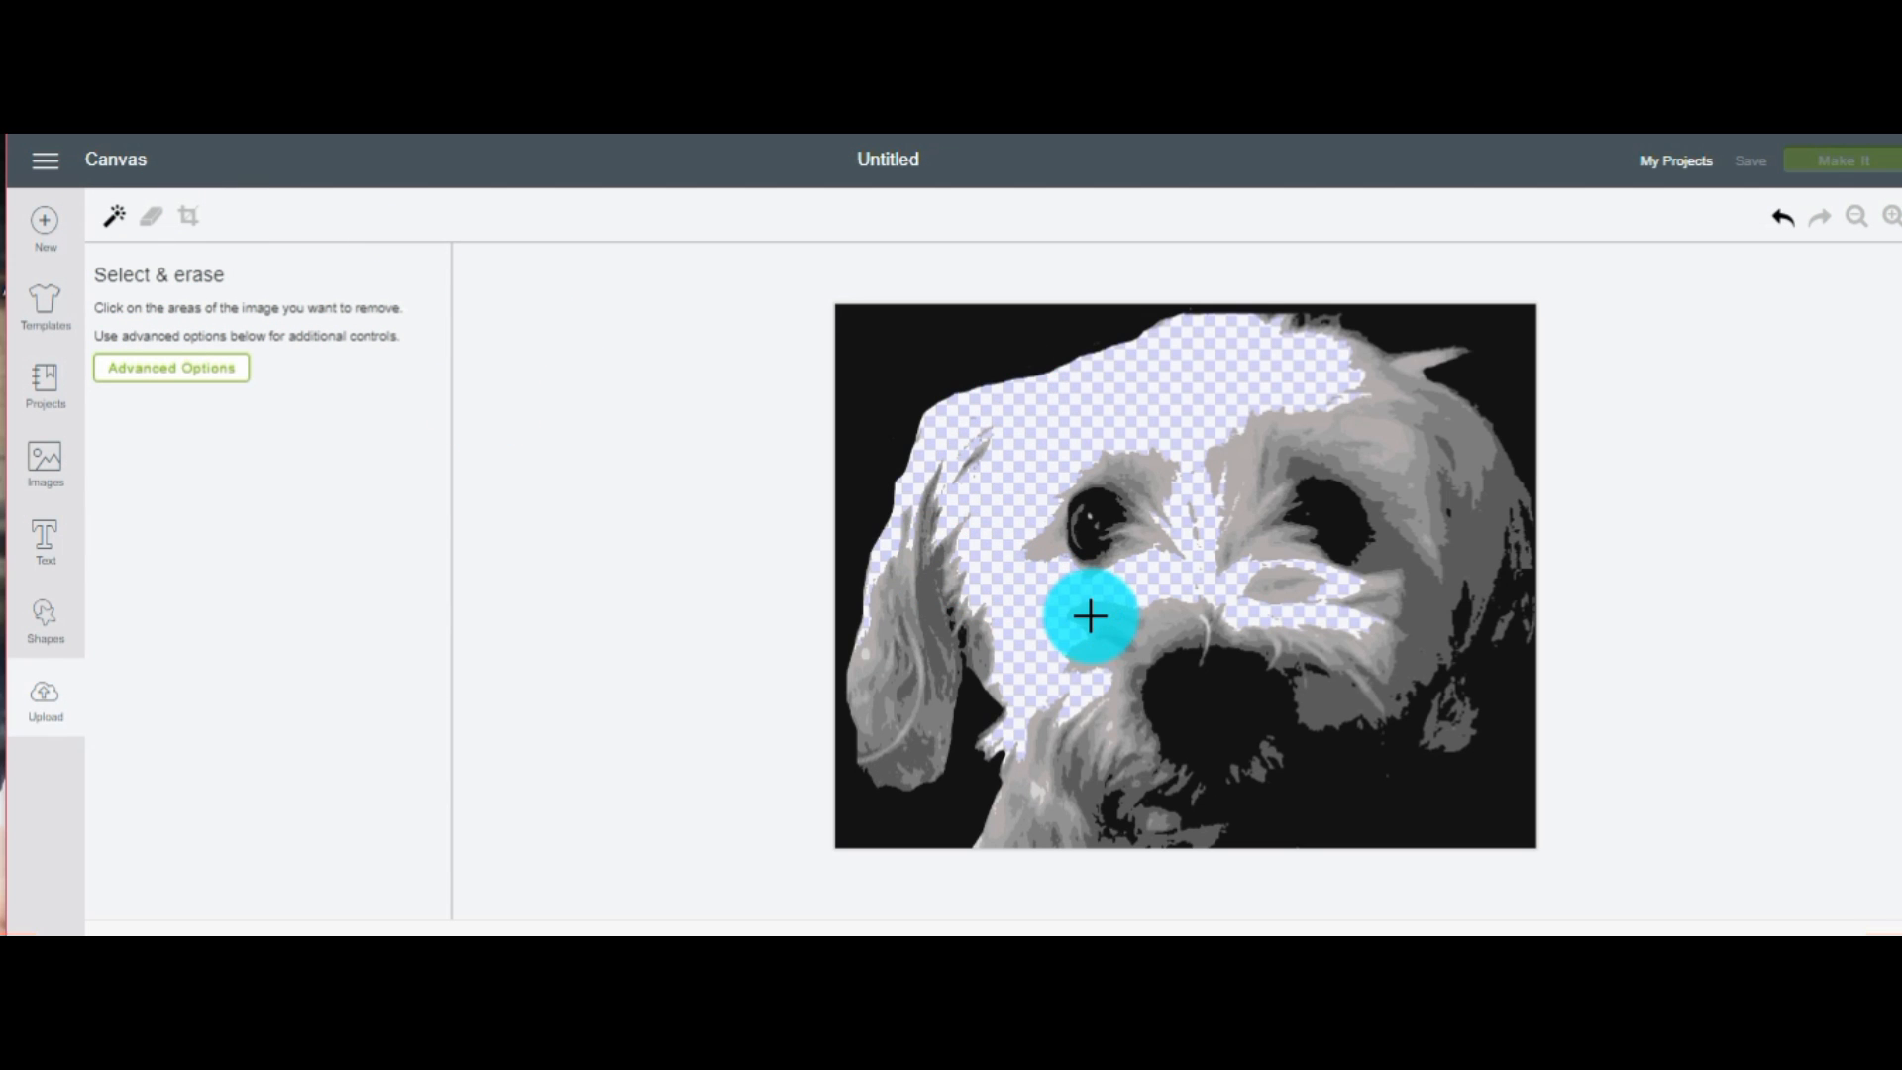
left_click(1239, 490)
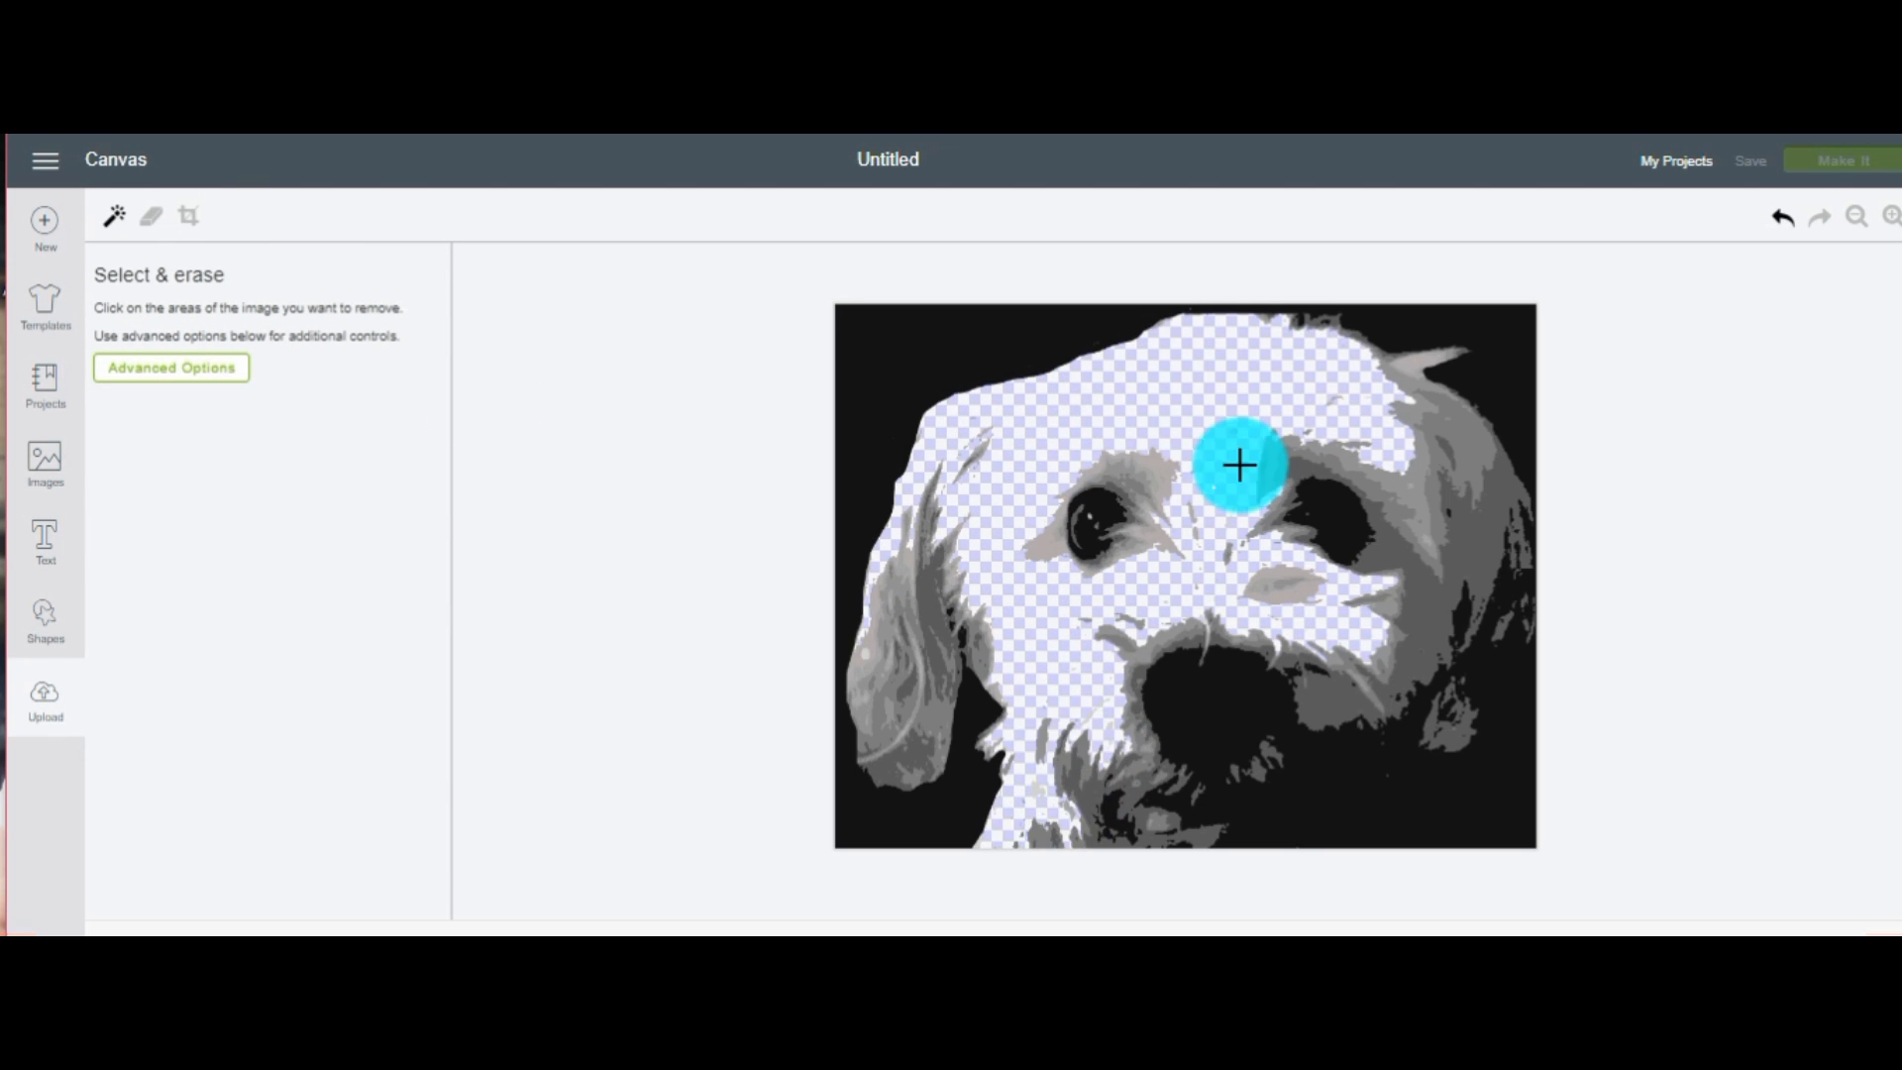
left_click(1237, 467)
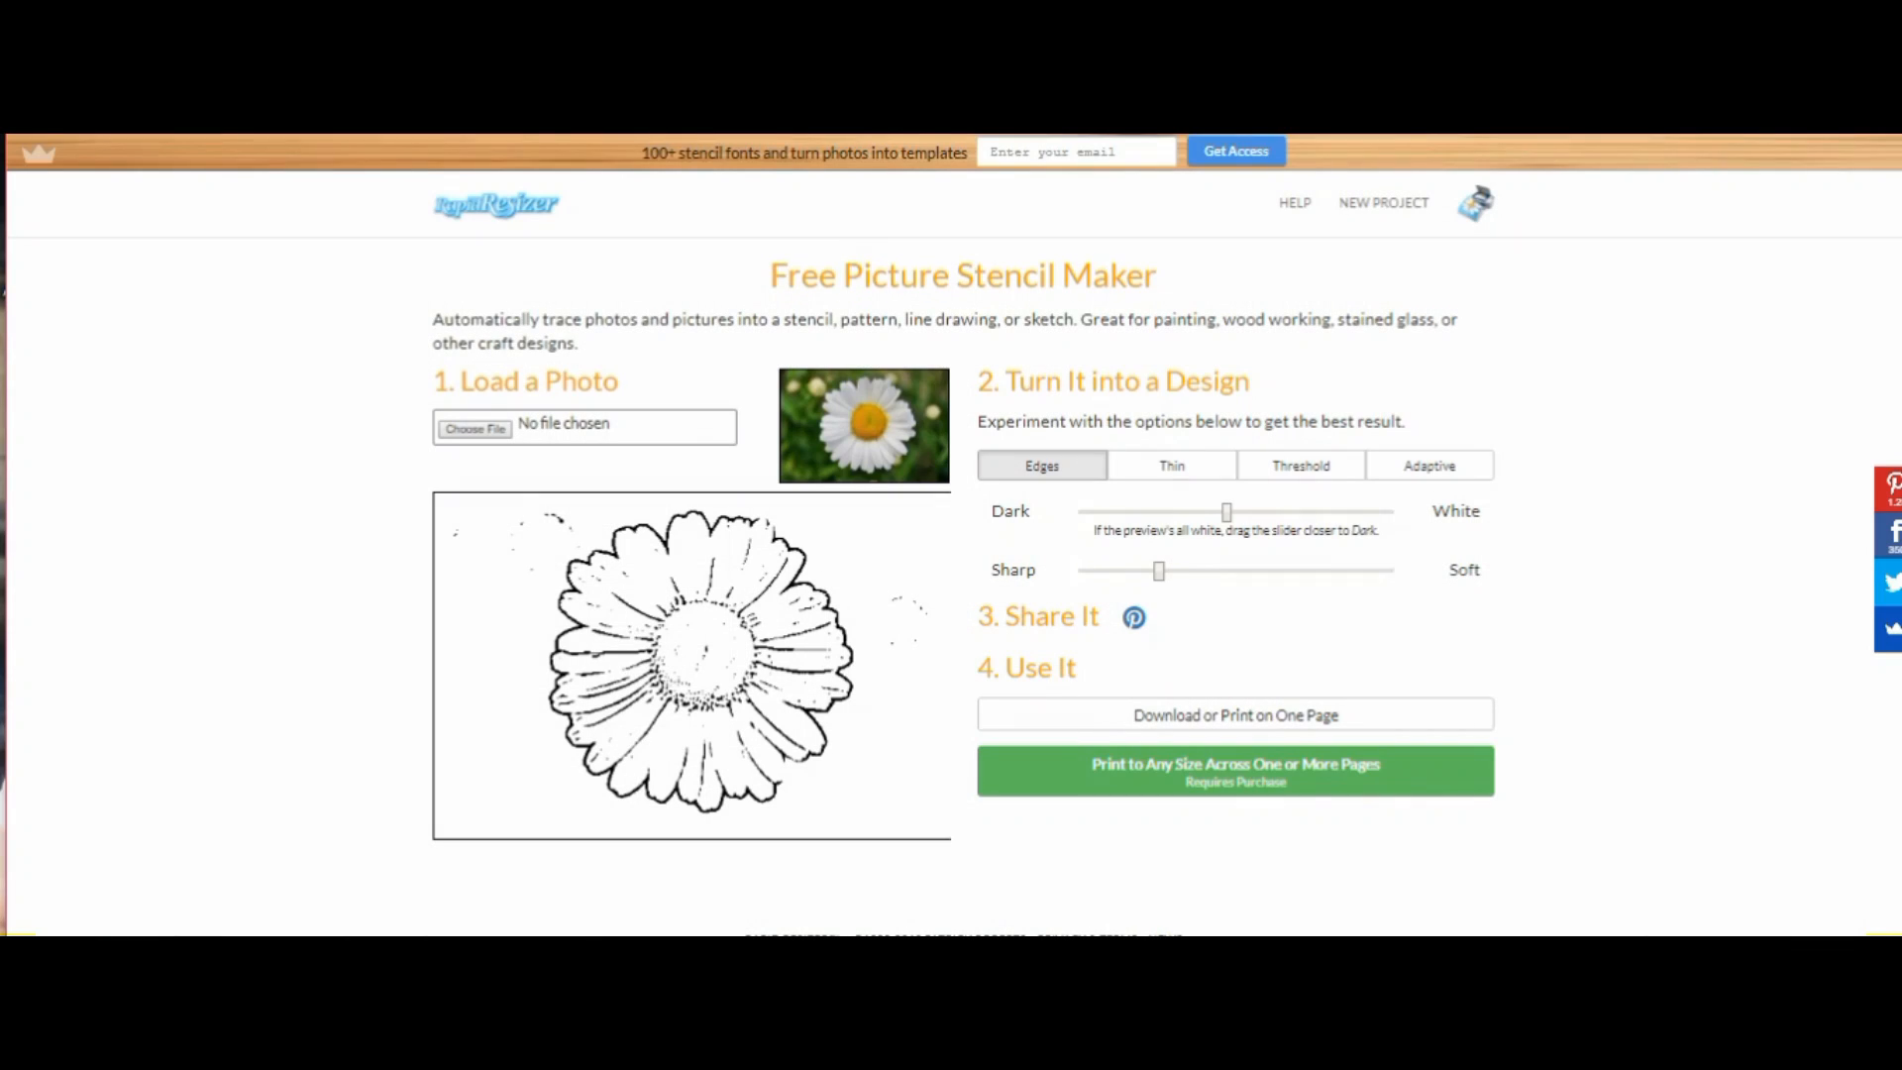
Open Rapid Resizer's stencil maker and load the photo jb1.jpg into it
left_click(471, 247)
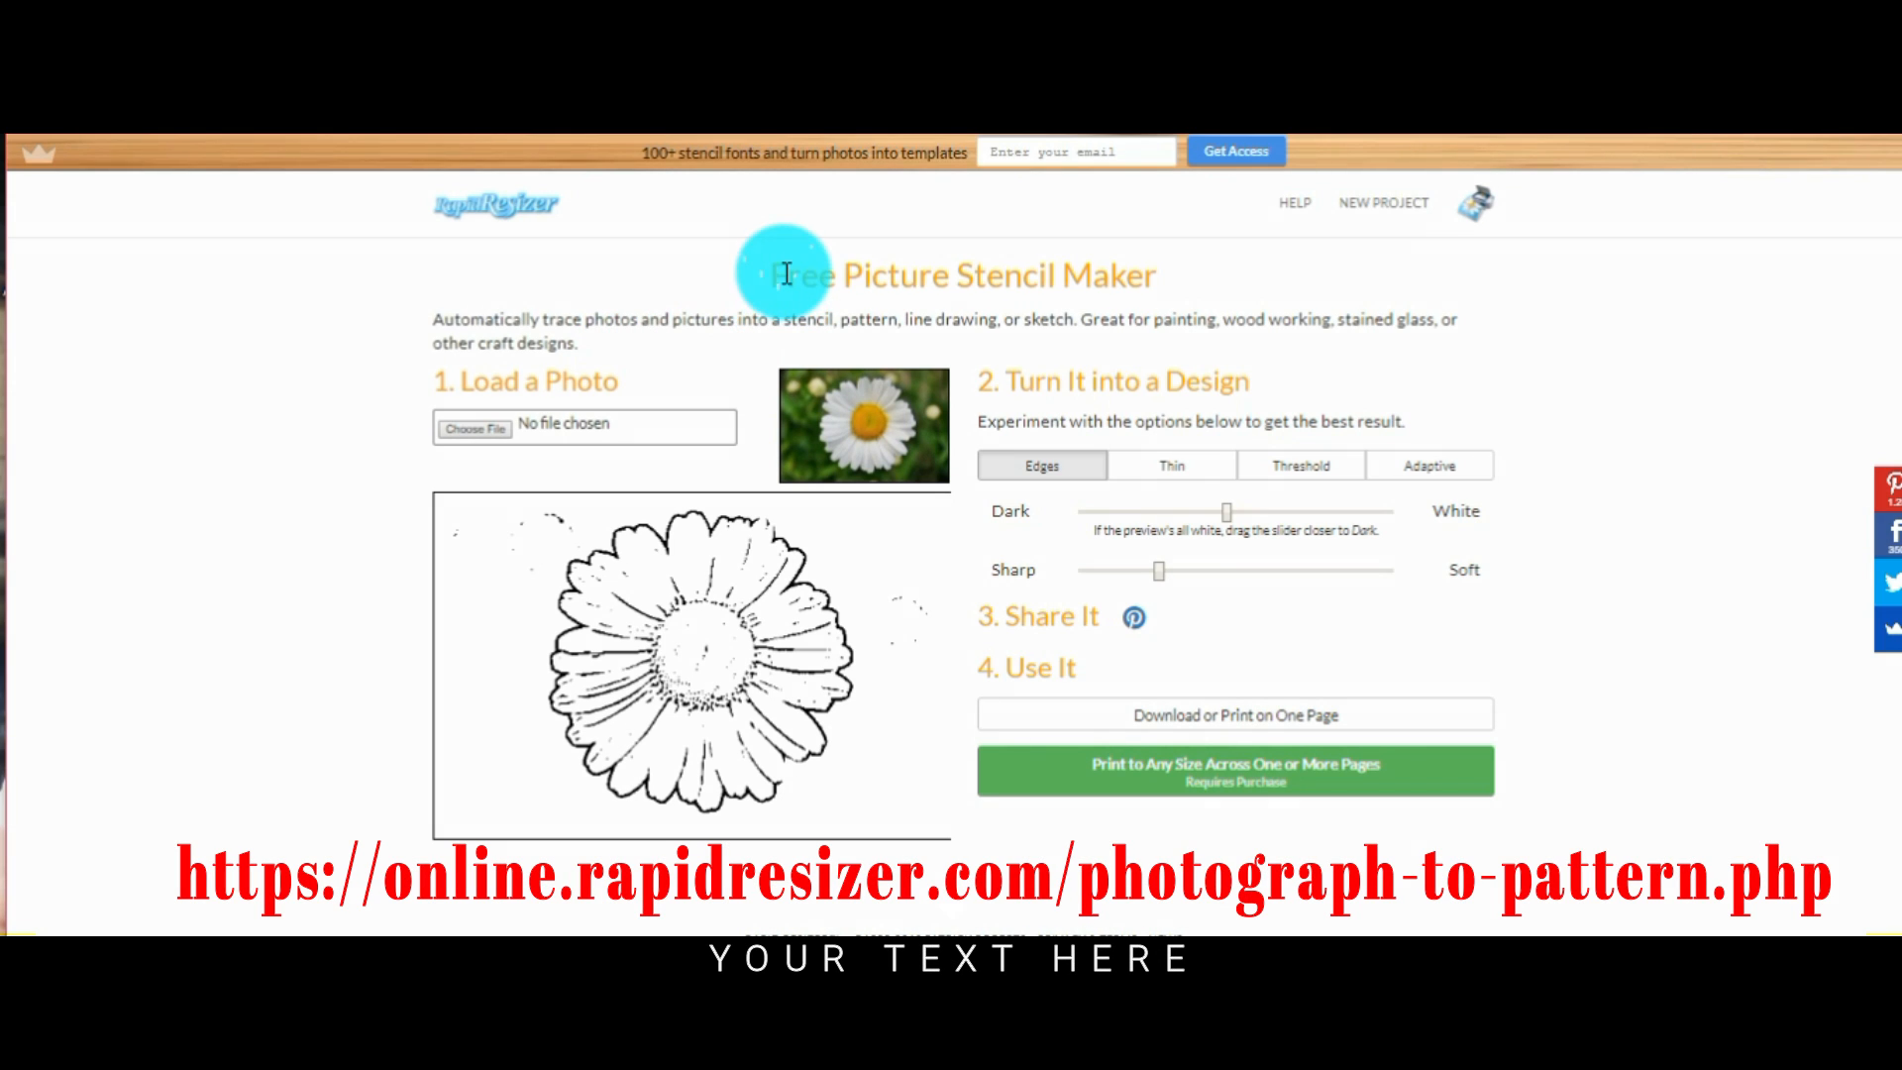
mouse_move(1016, 268)
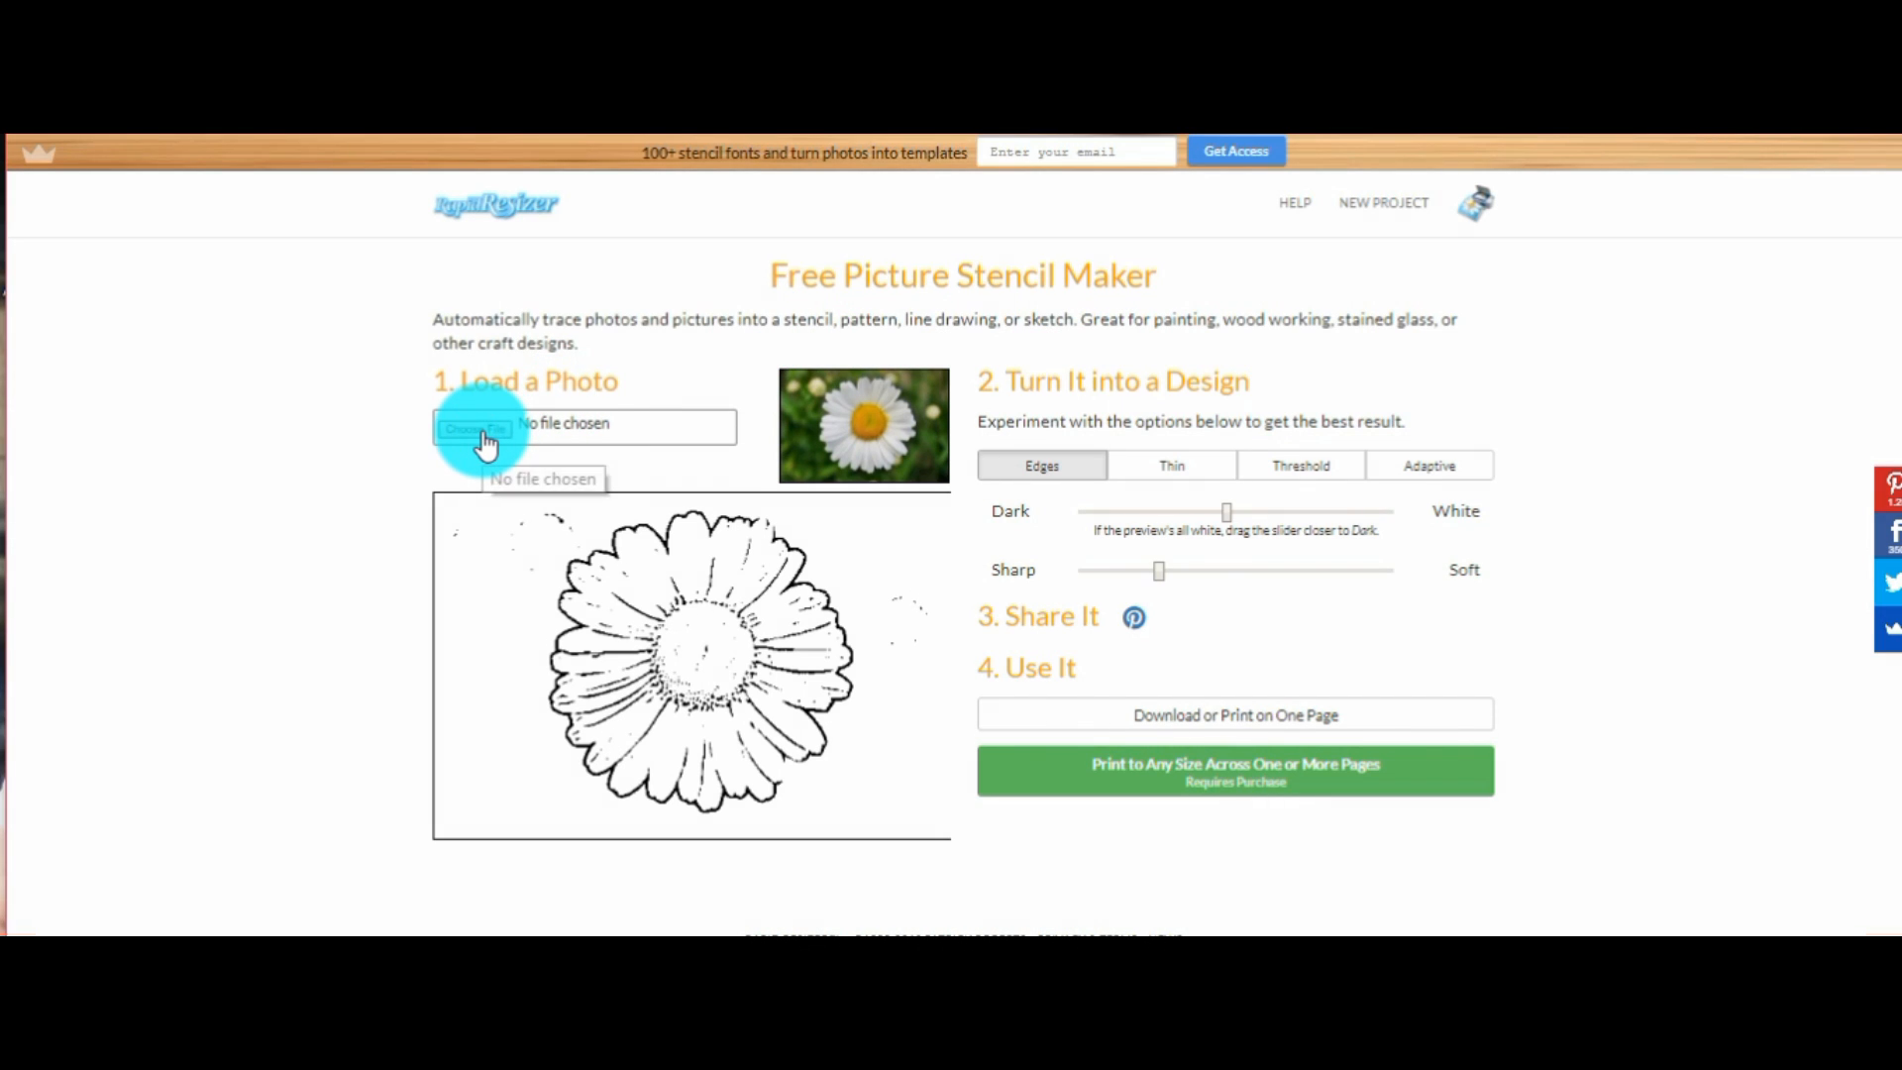
left_click(475, 427)
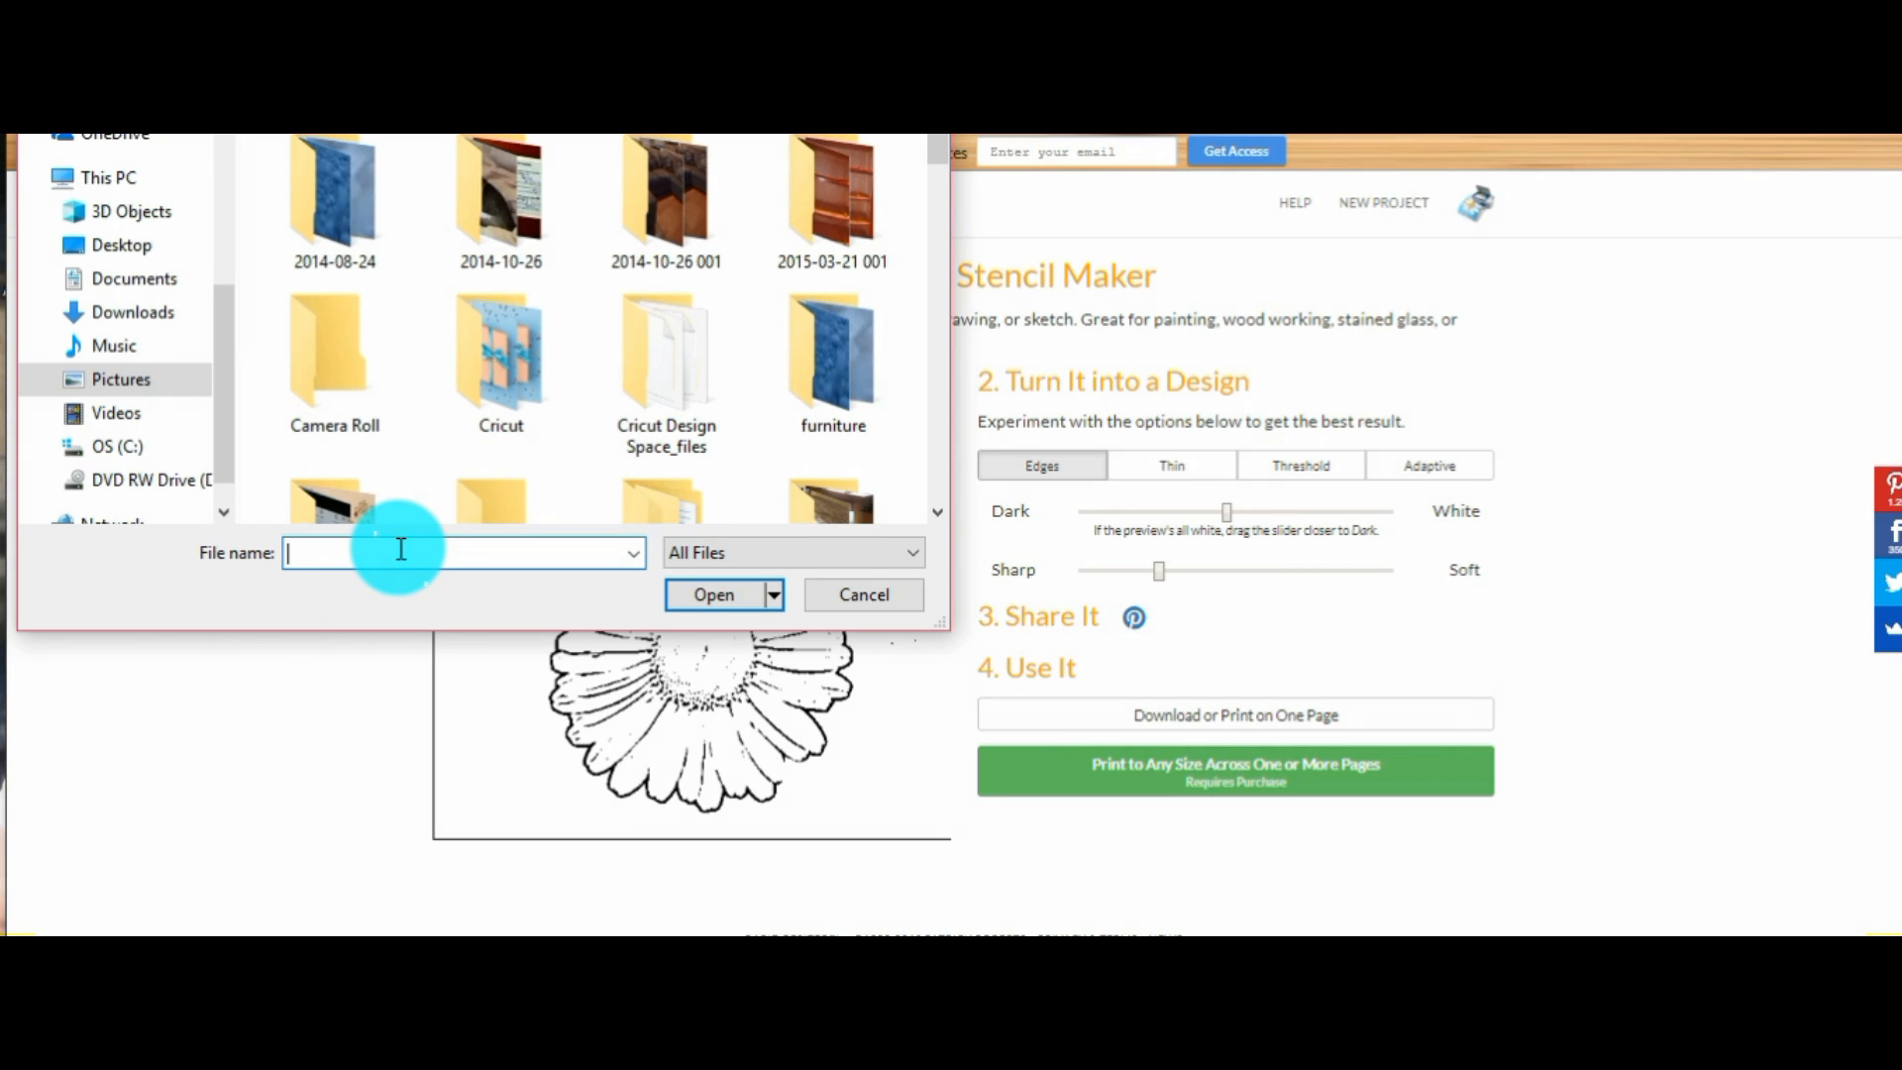
type("jb1")
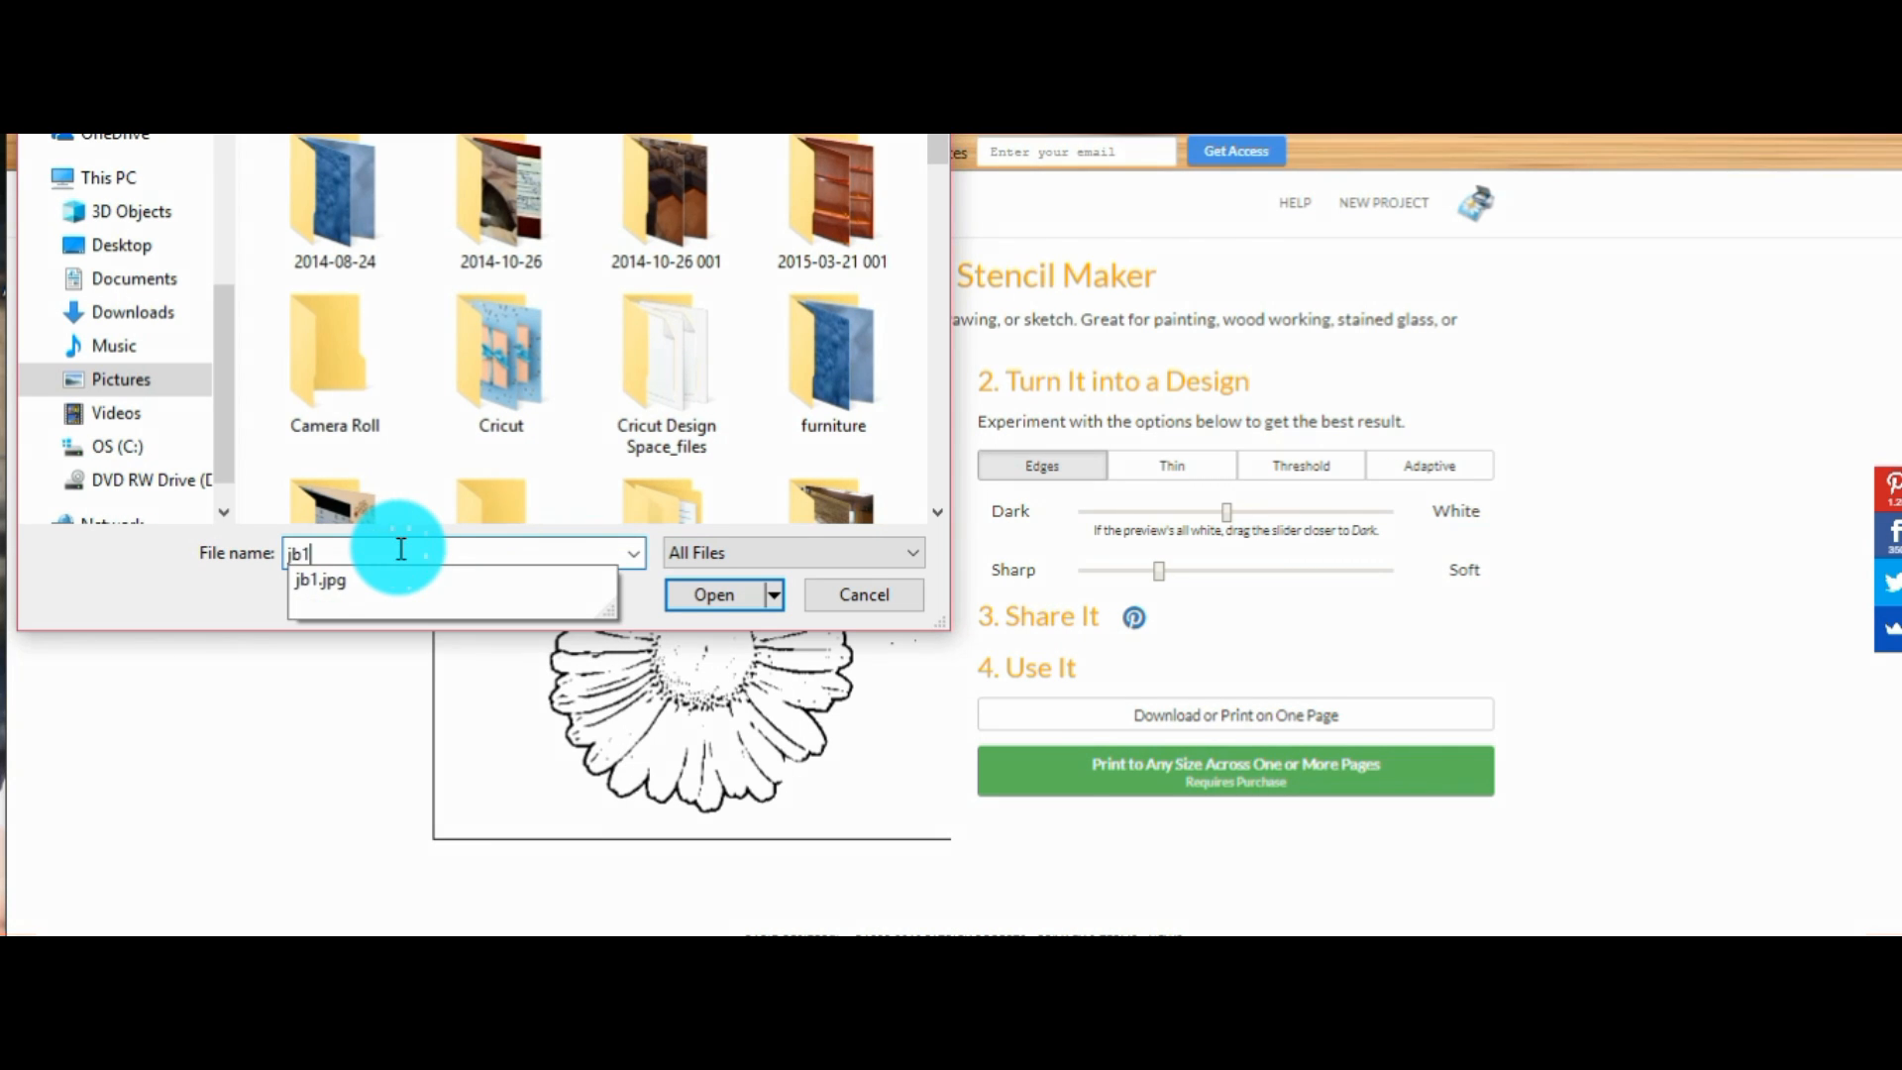
left_click(714, 595)
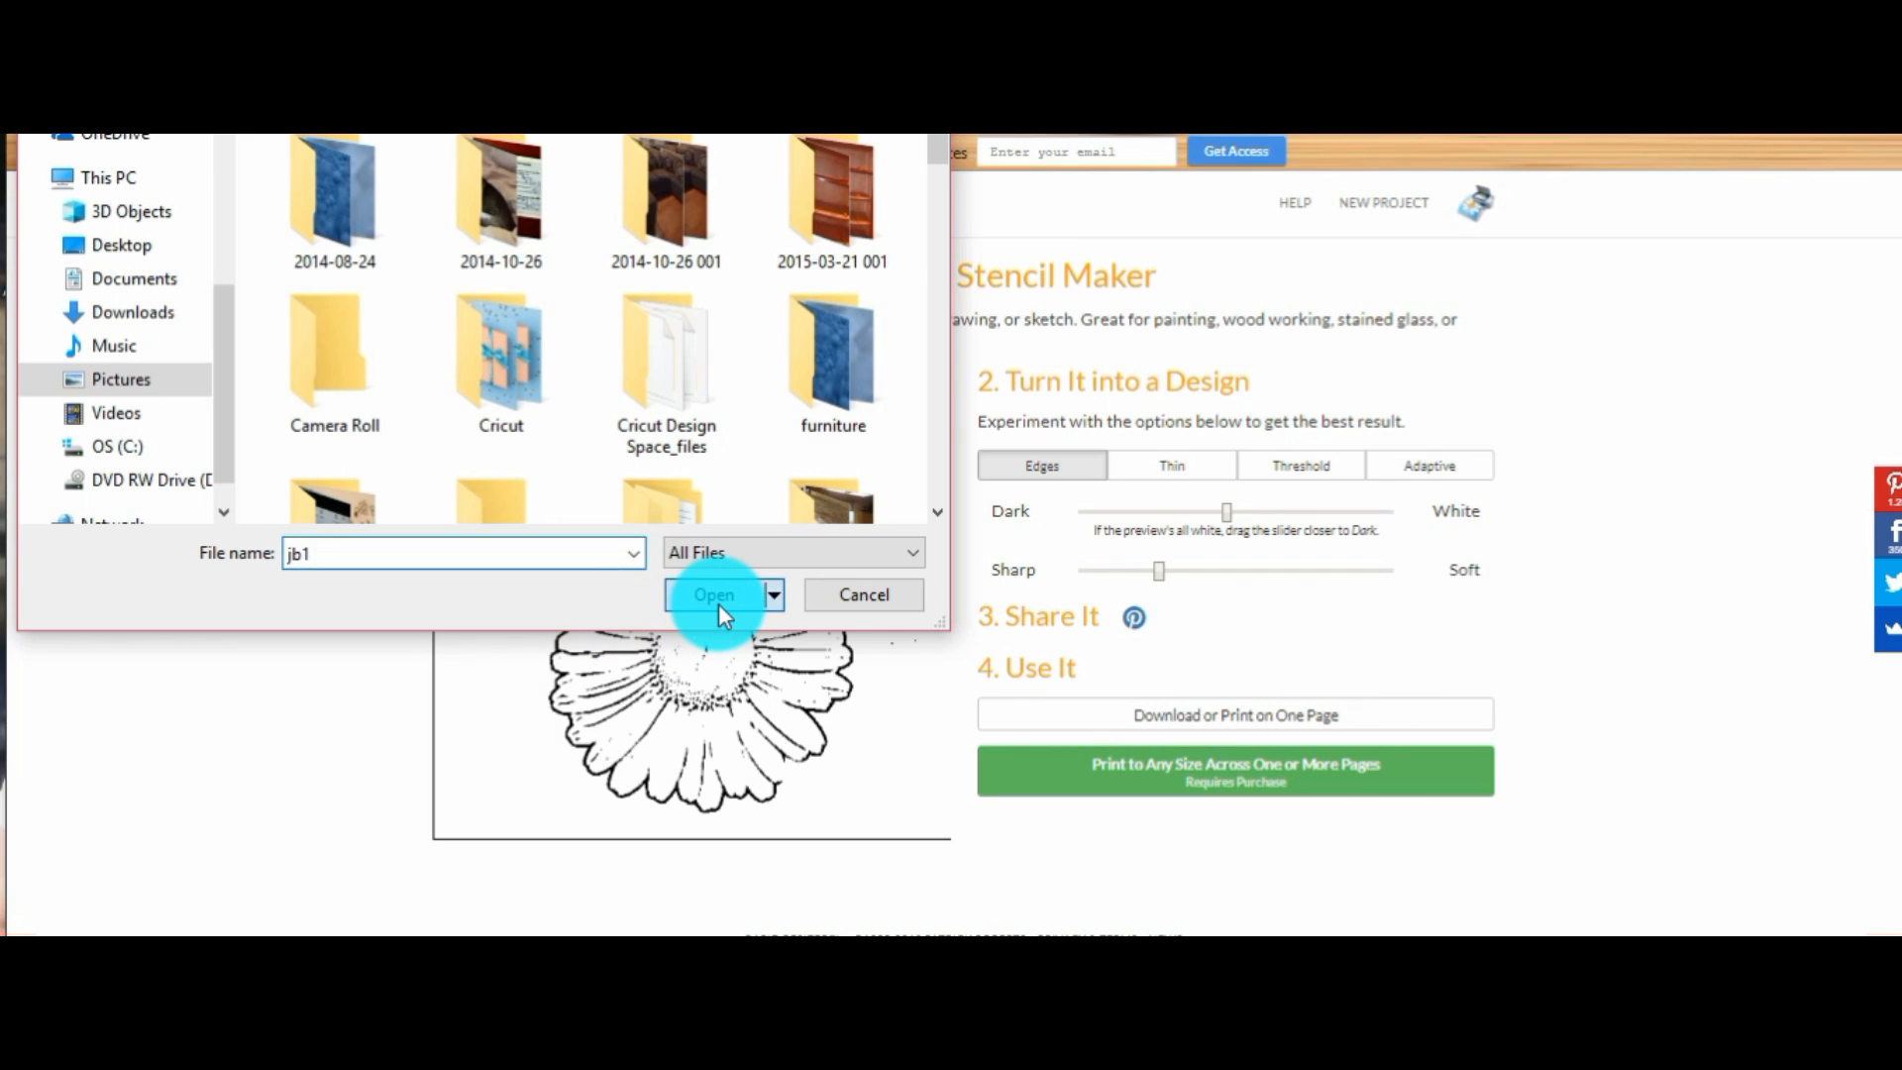
left_click(714, 595)
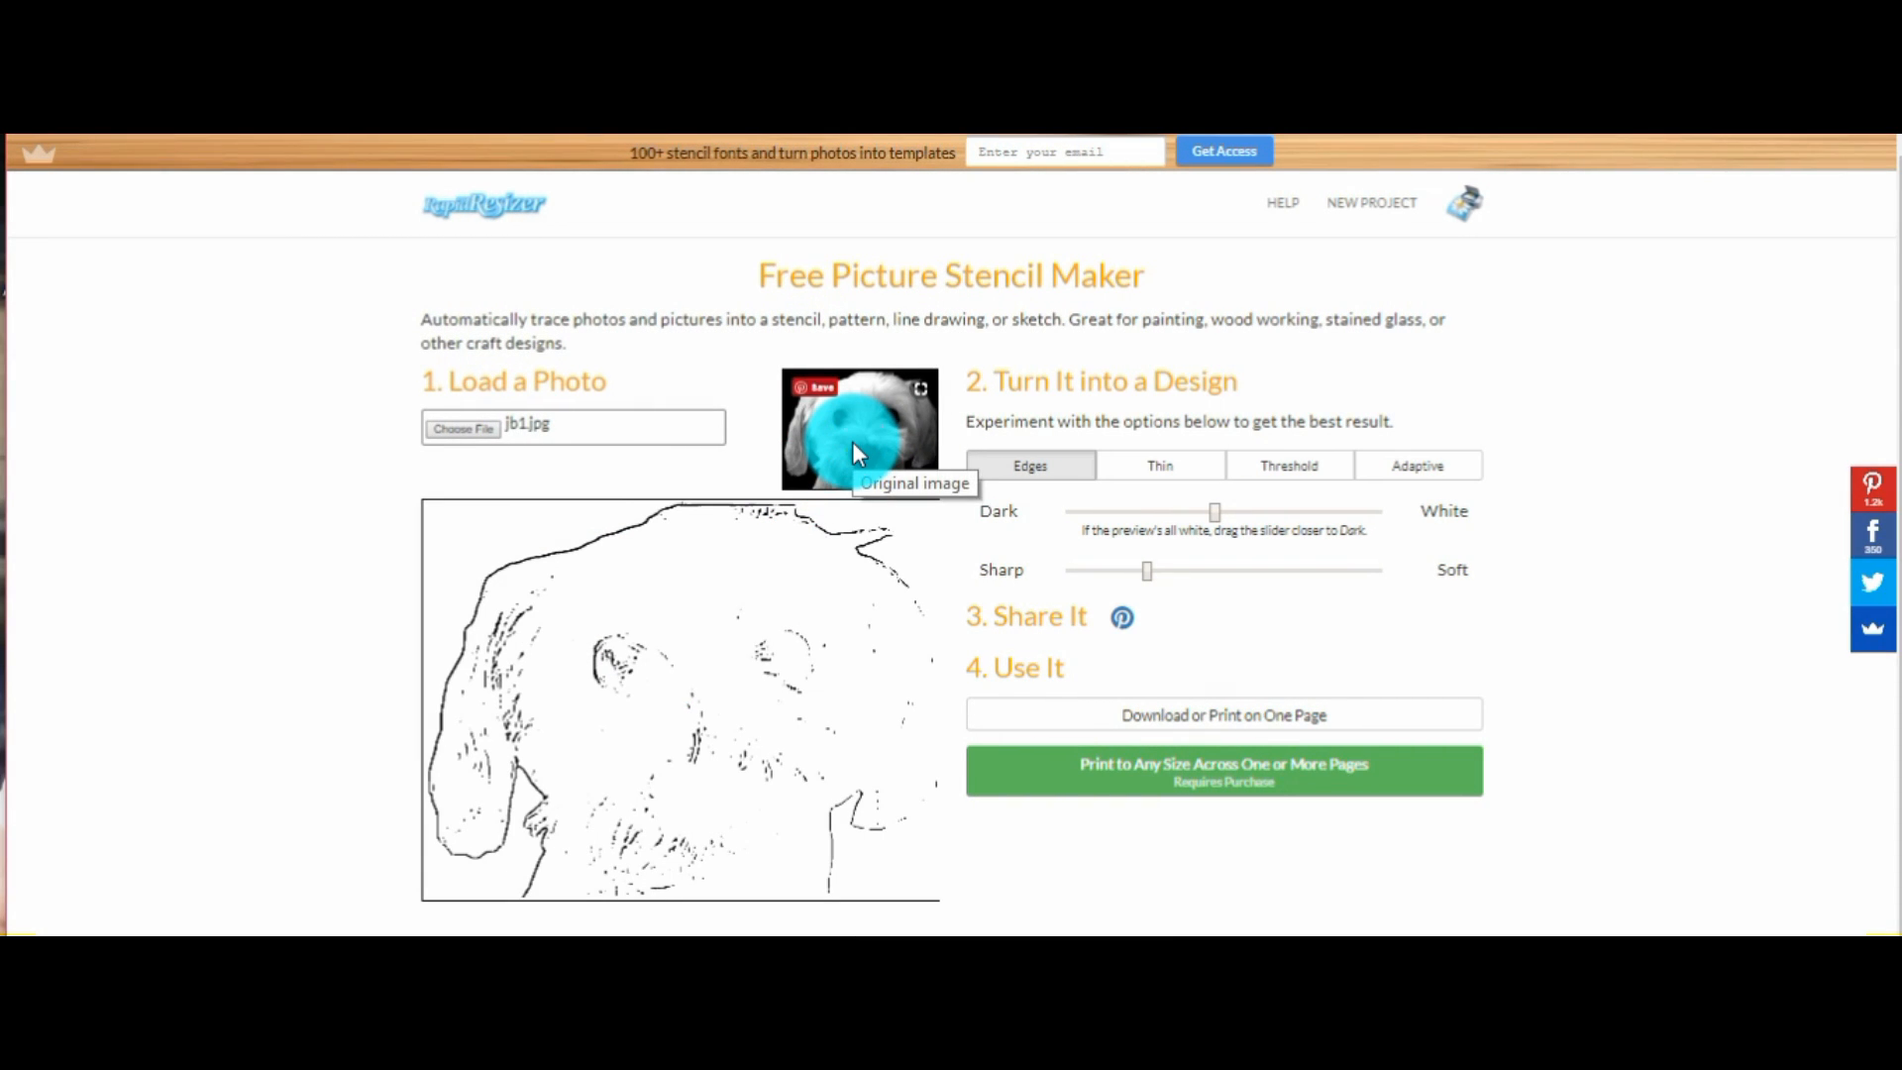
Apply the Adaptive stencil style, pushed toward Dark and toward Soft edges
left_click(1030, 465)
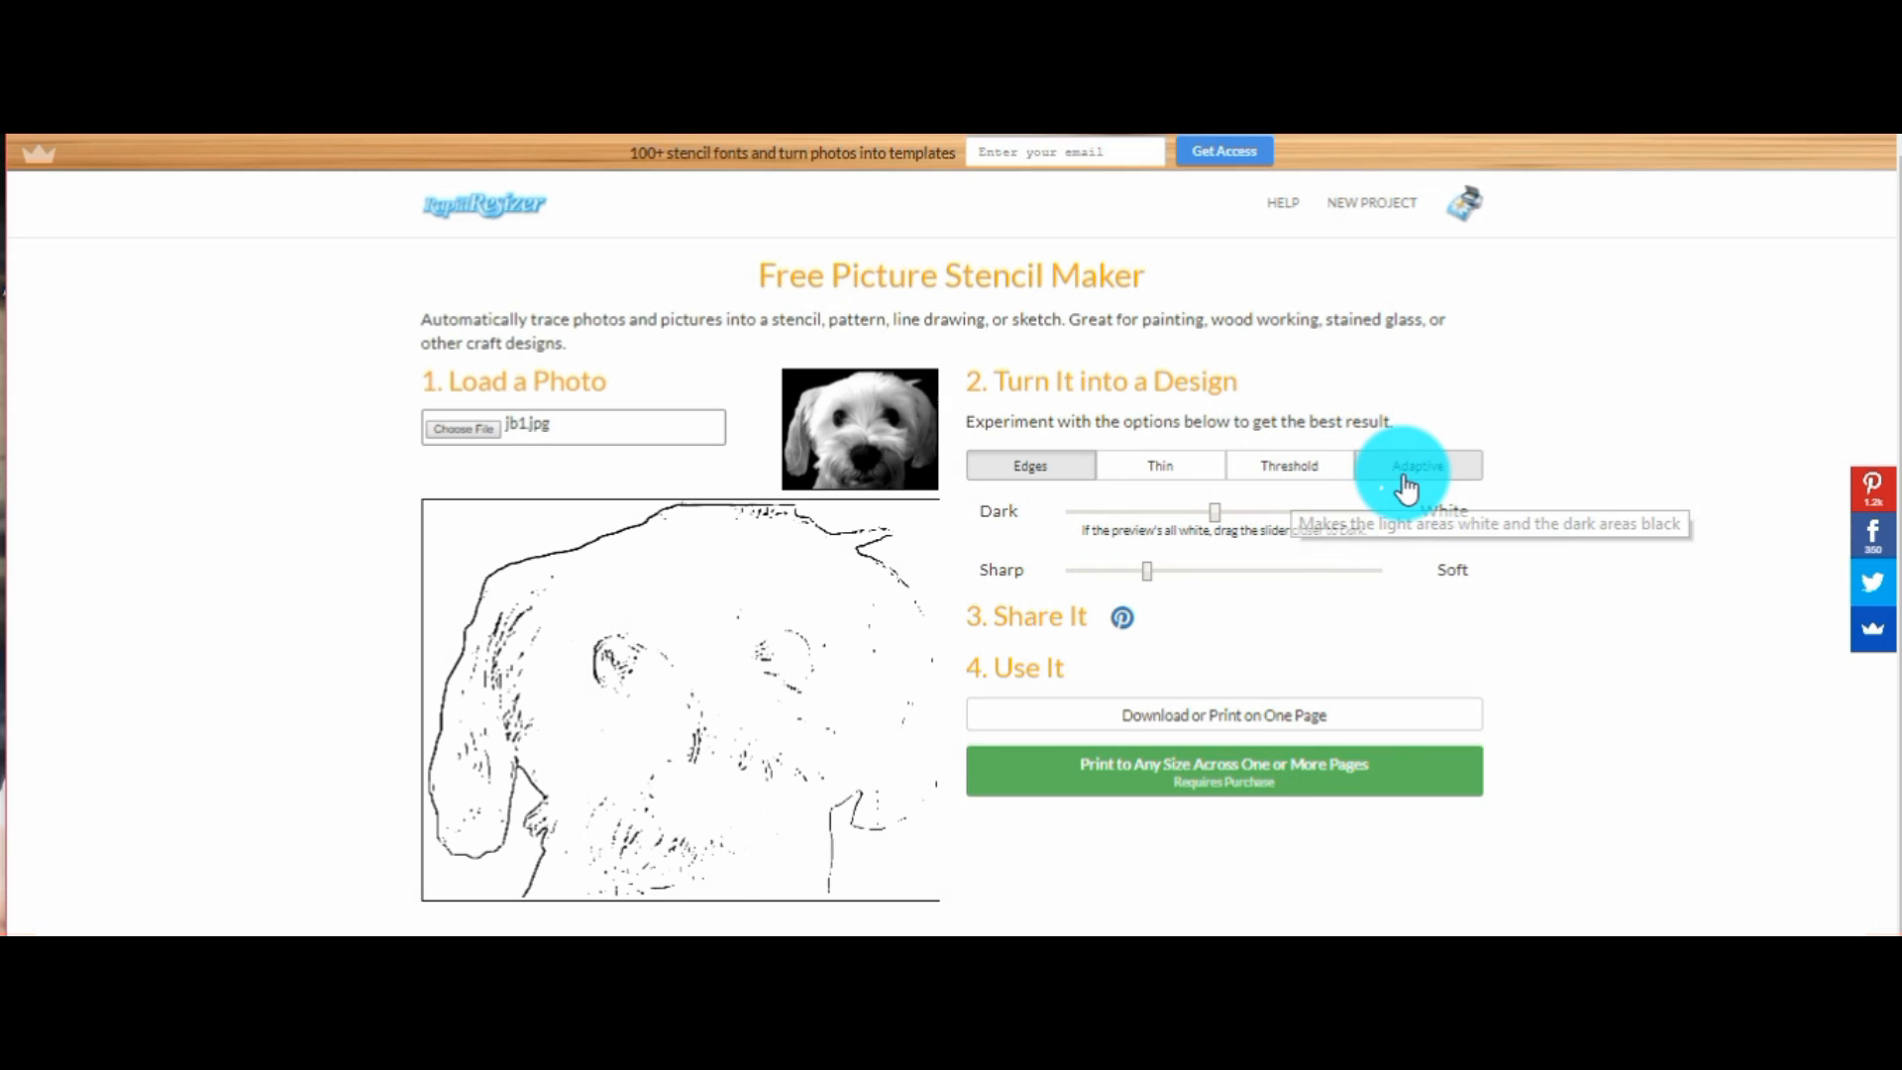
left_click(1418, 465)
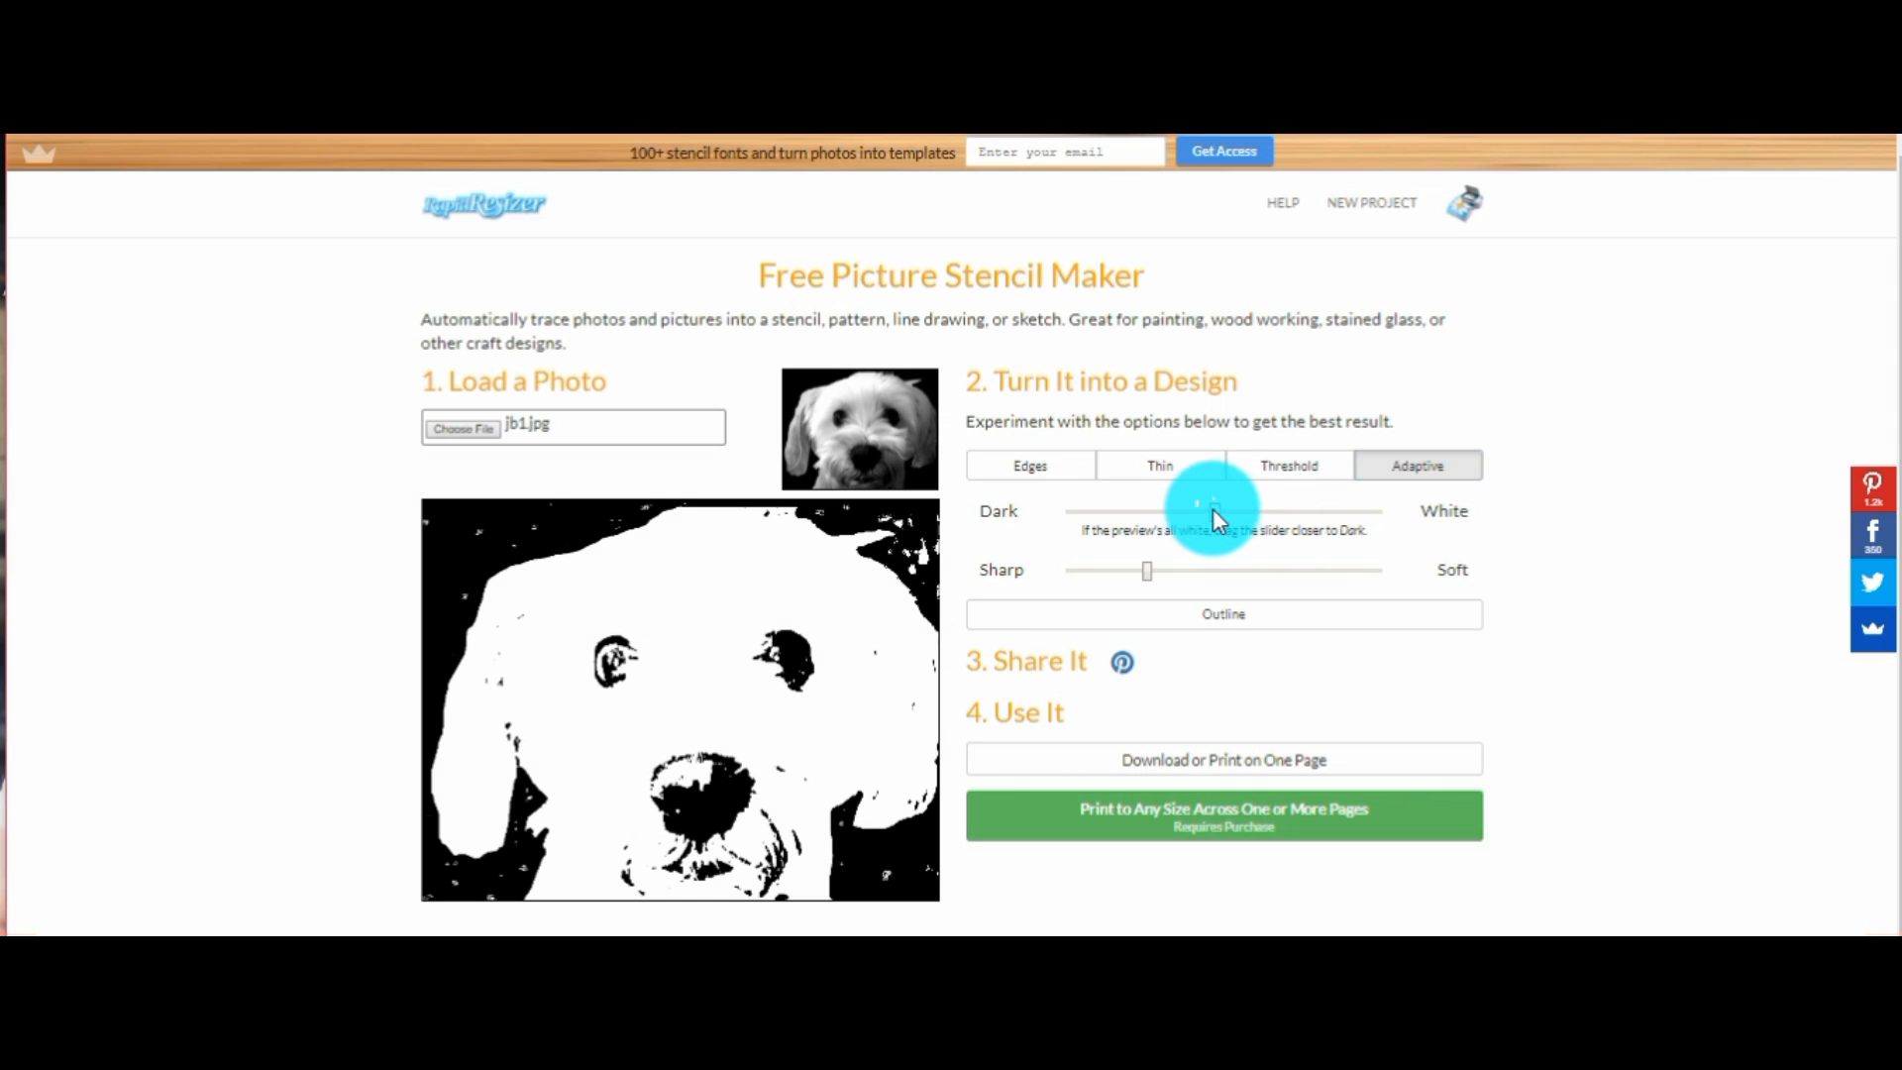
left_click_drag(1201, 509, 1117, 509)
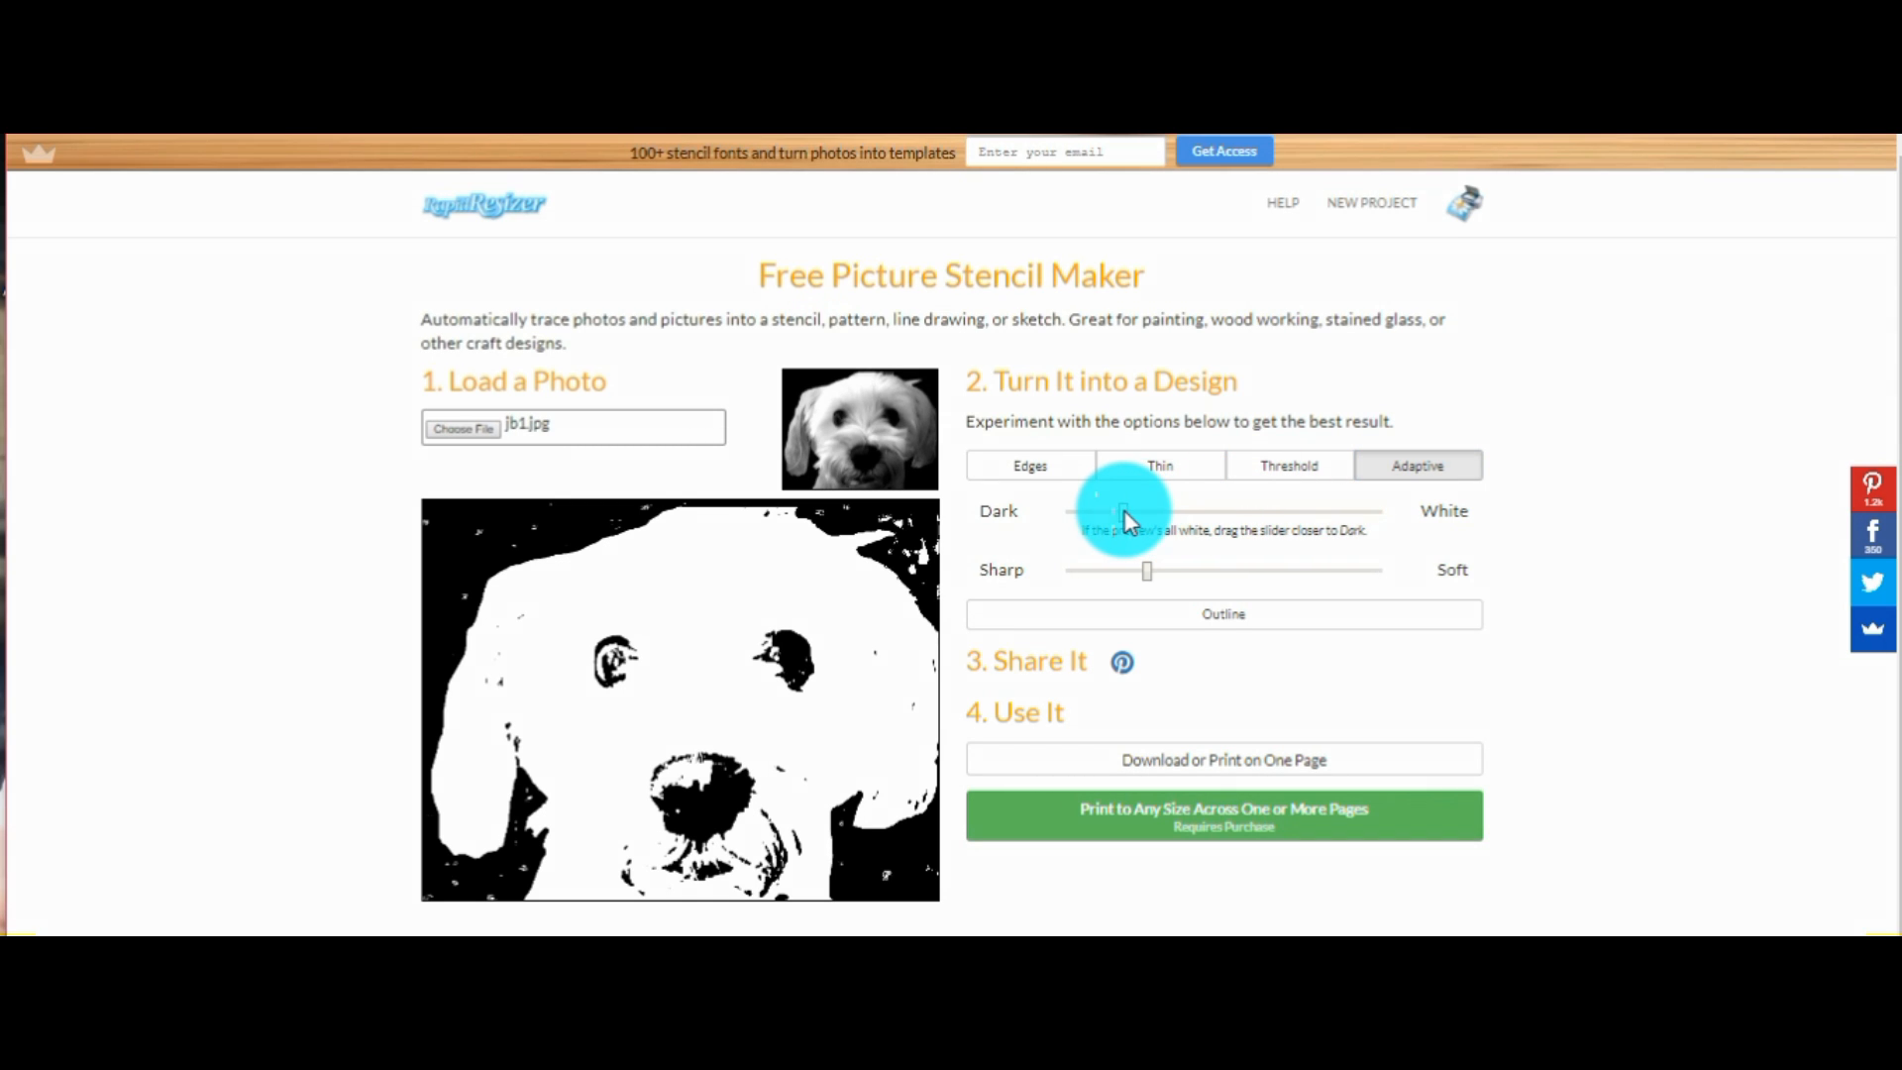
left_click_drag(1098, 511, 1117, 512)
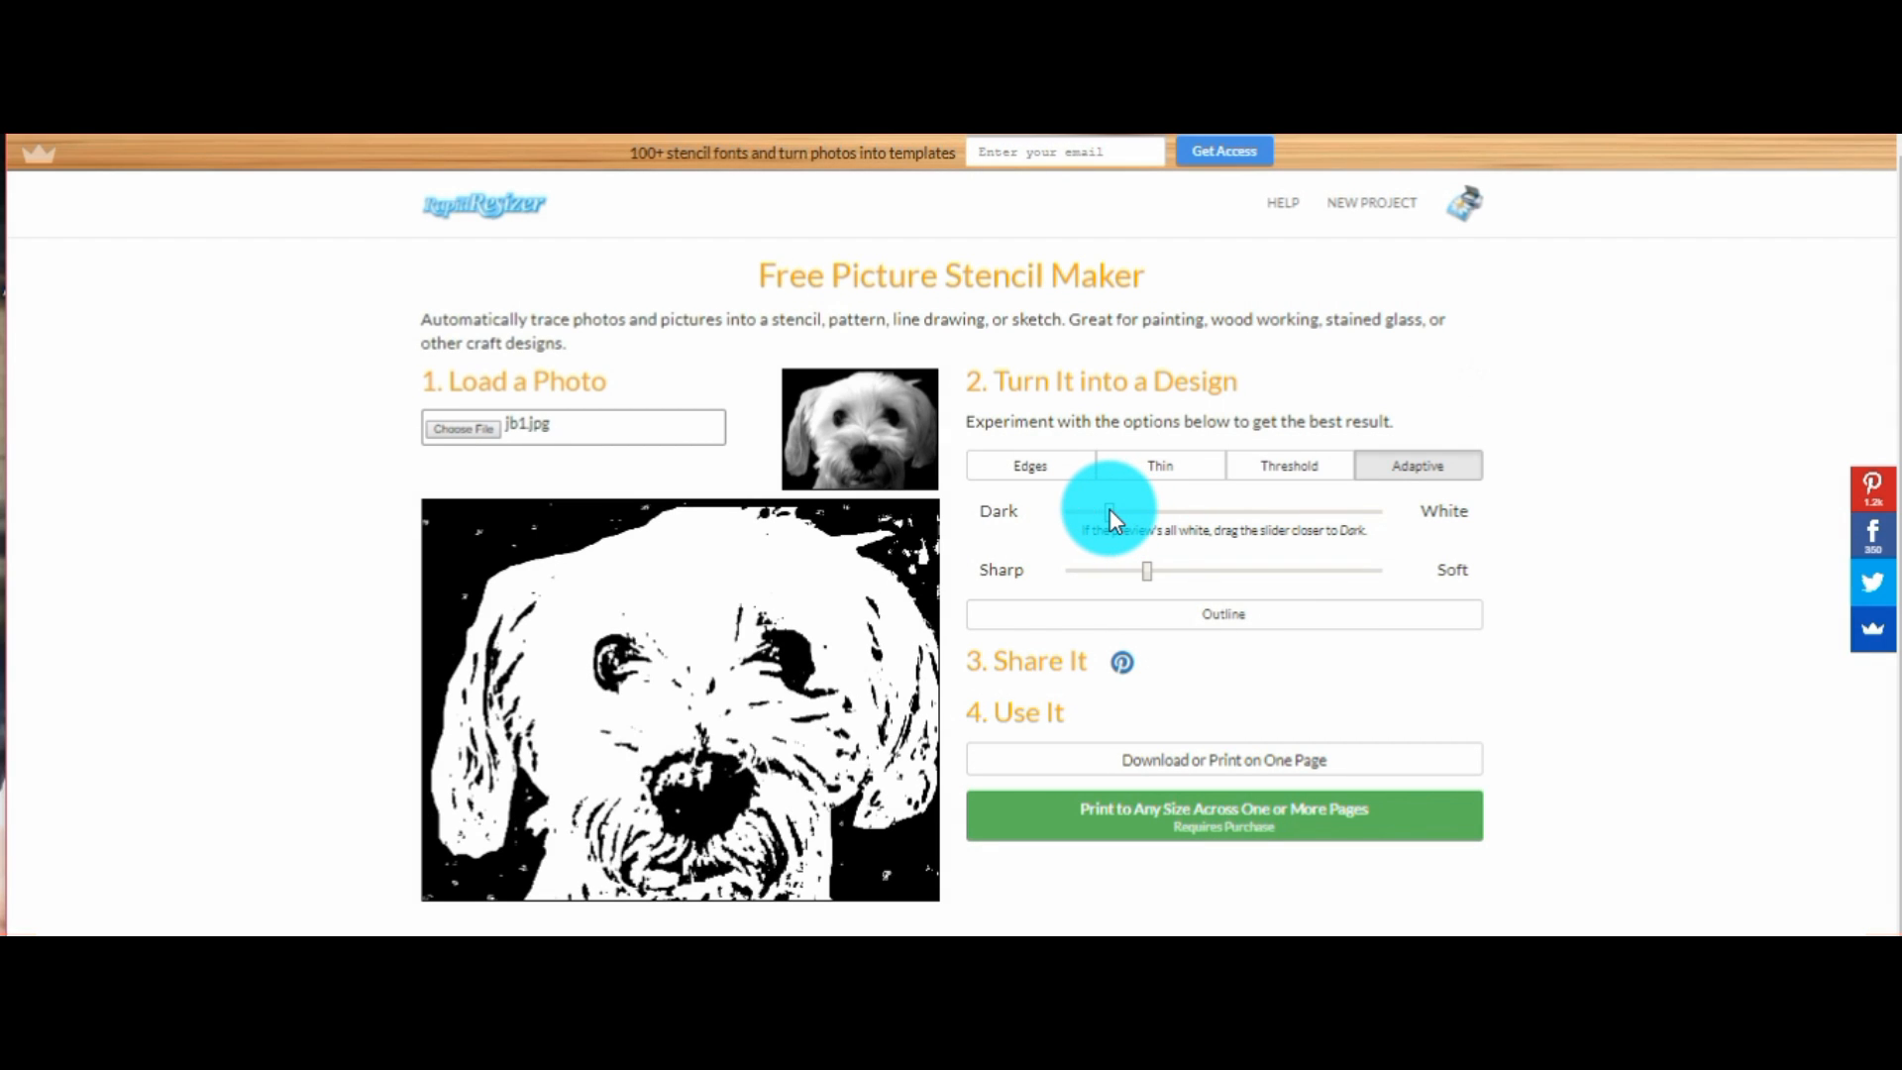
mouse_move(669, 896)
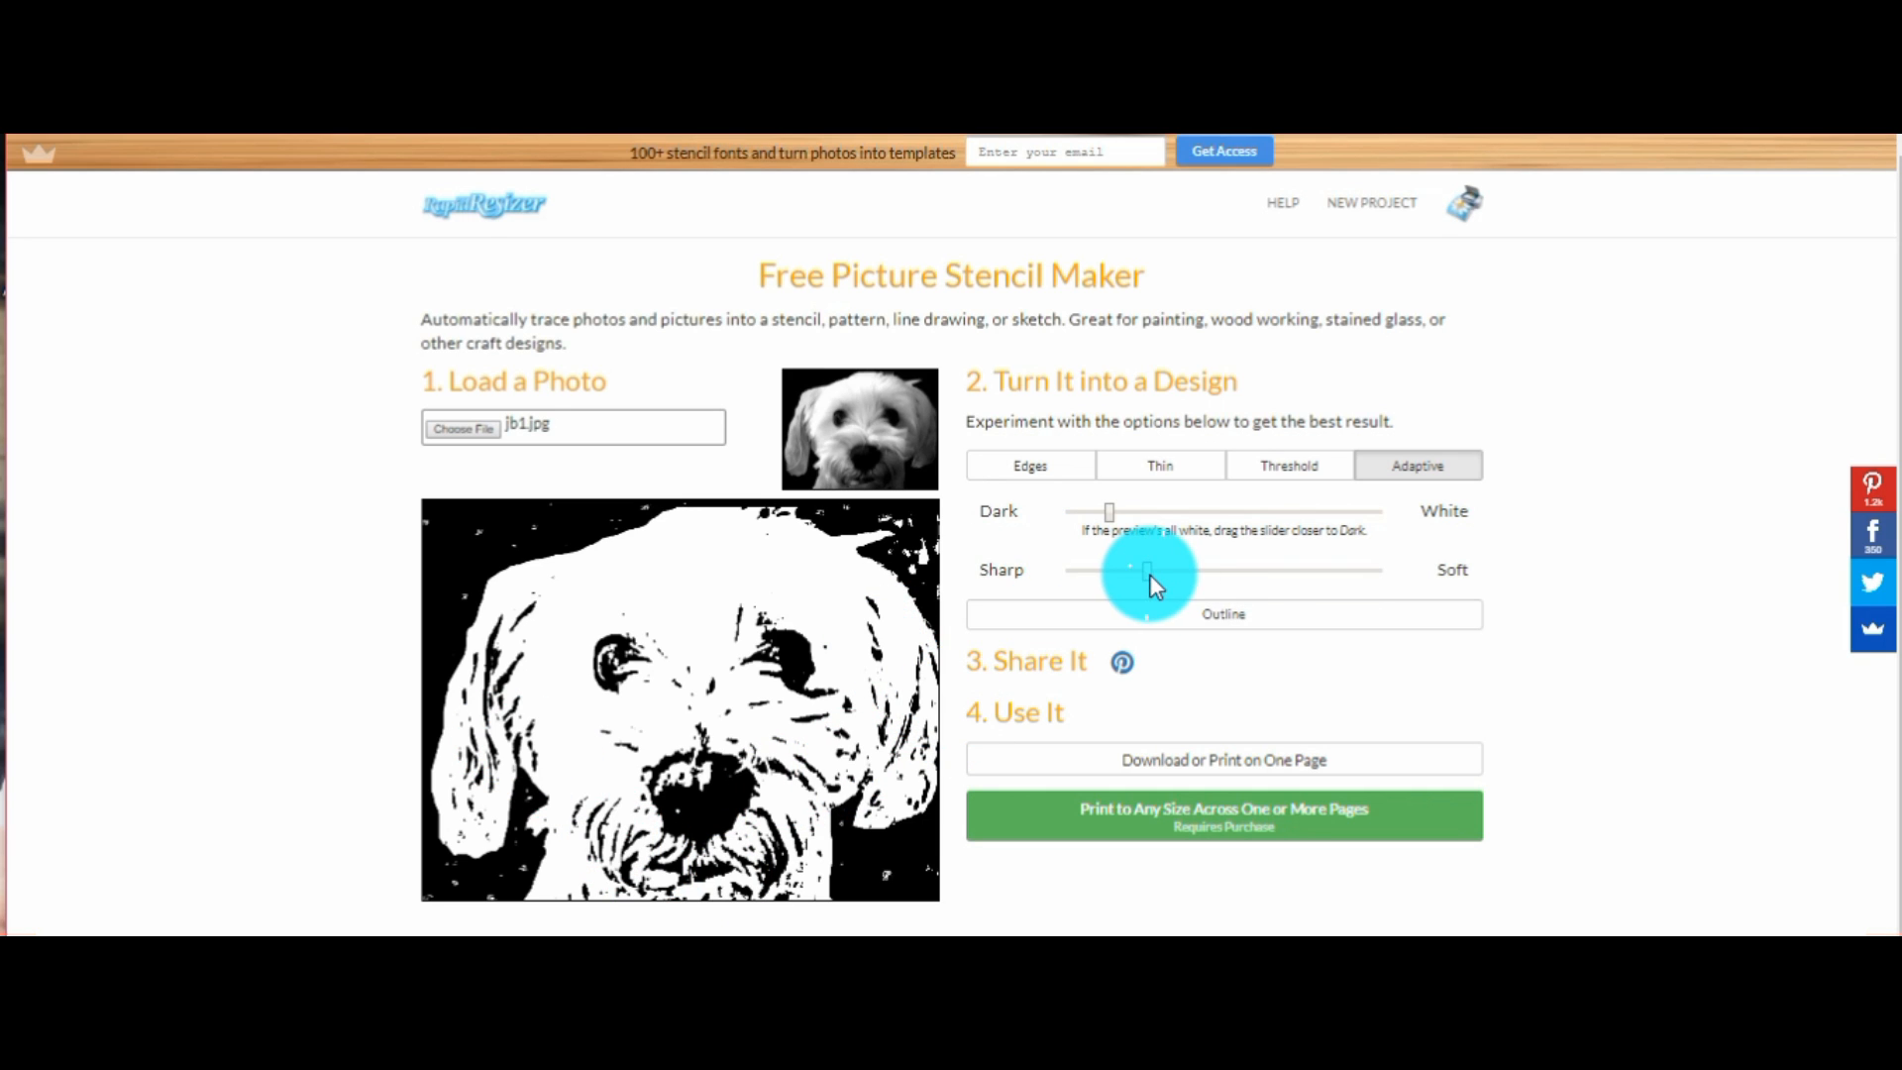
left_click_drag(1146, 569, 1334, 569)
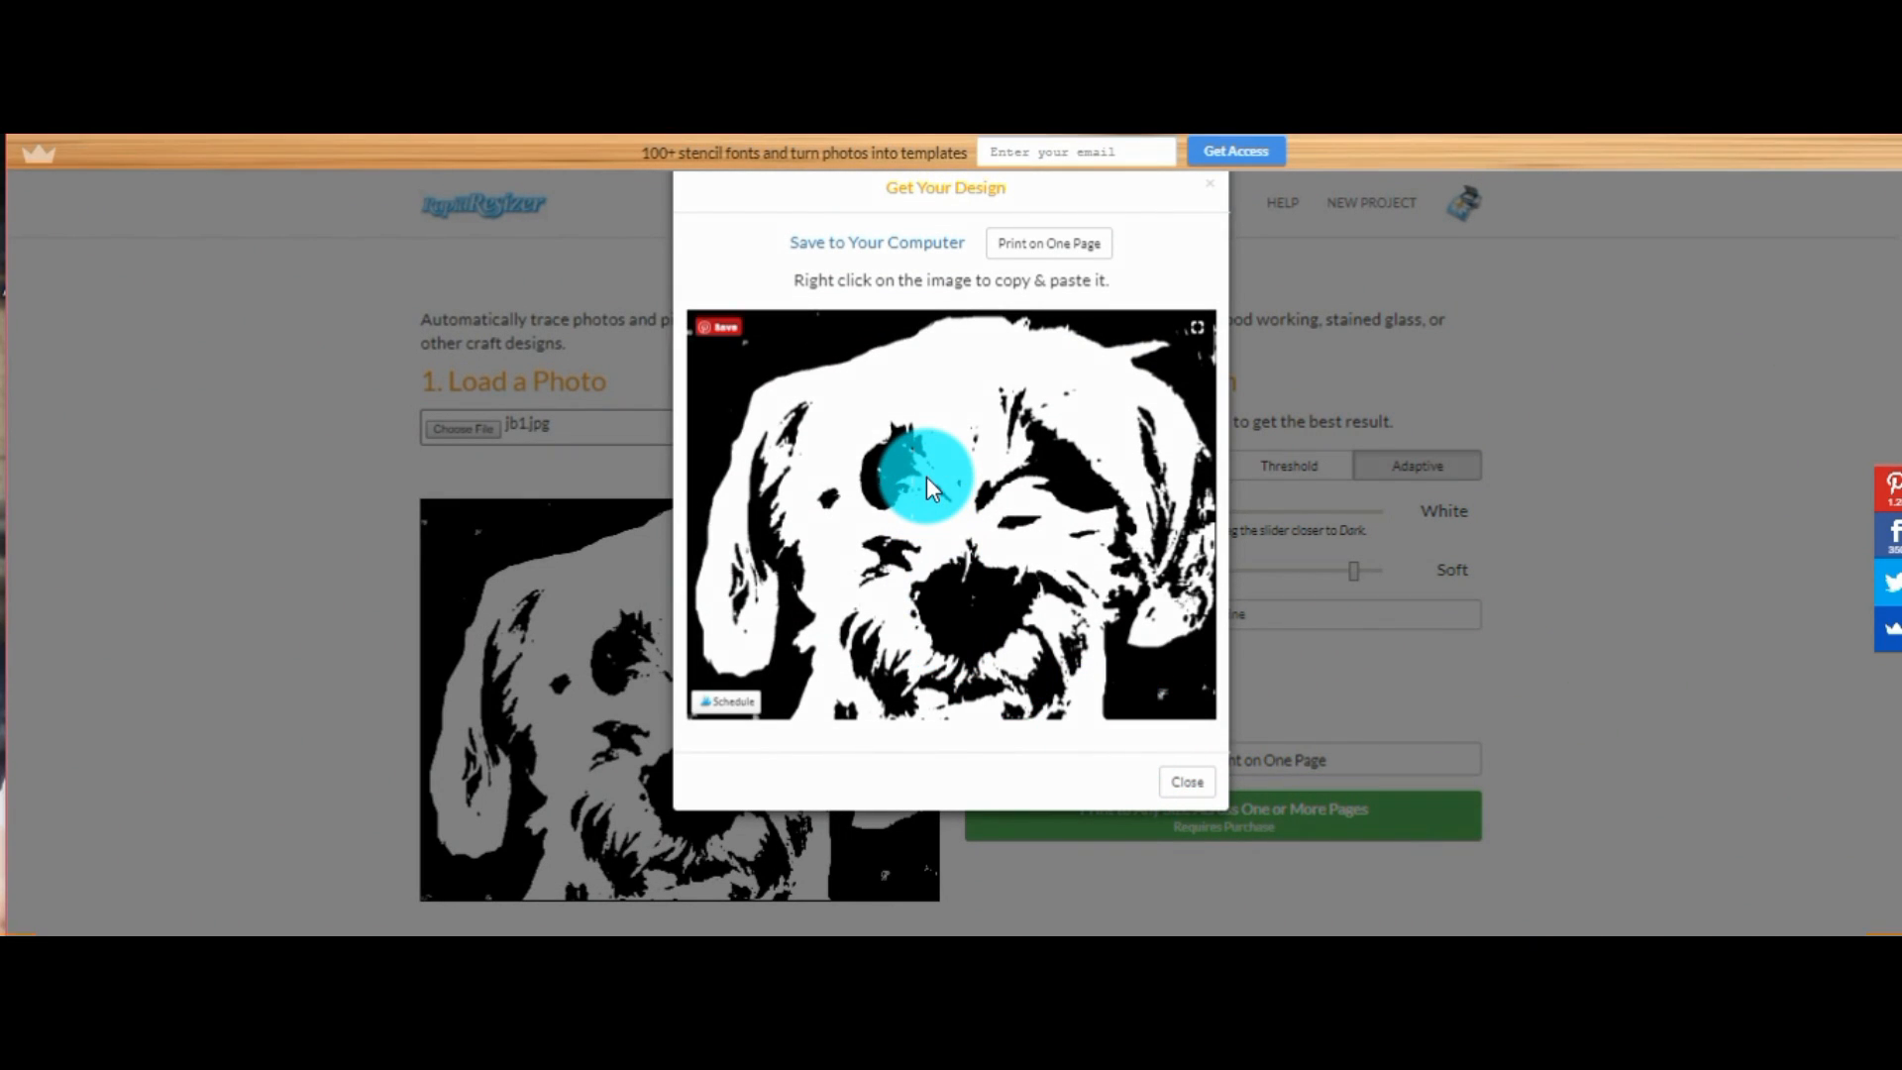
Save the stencil image from Get Your Design as the PNG file jb3
right_click(934, 489)
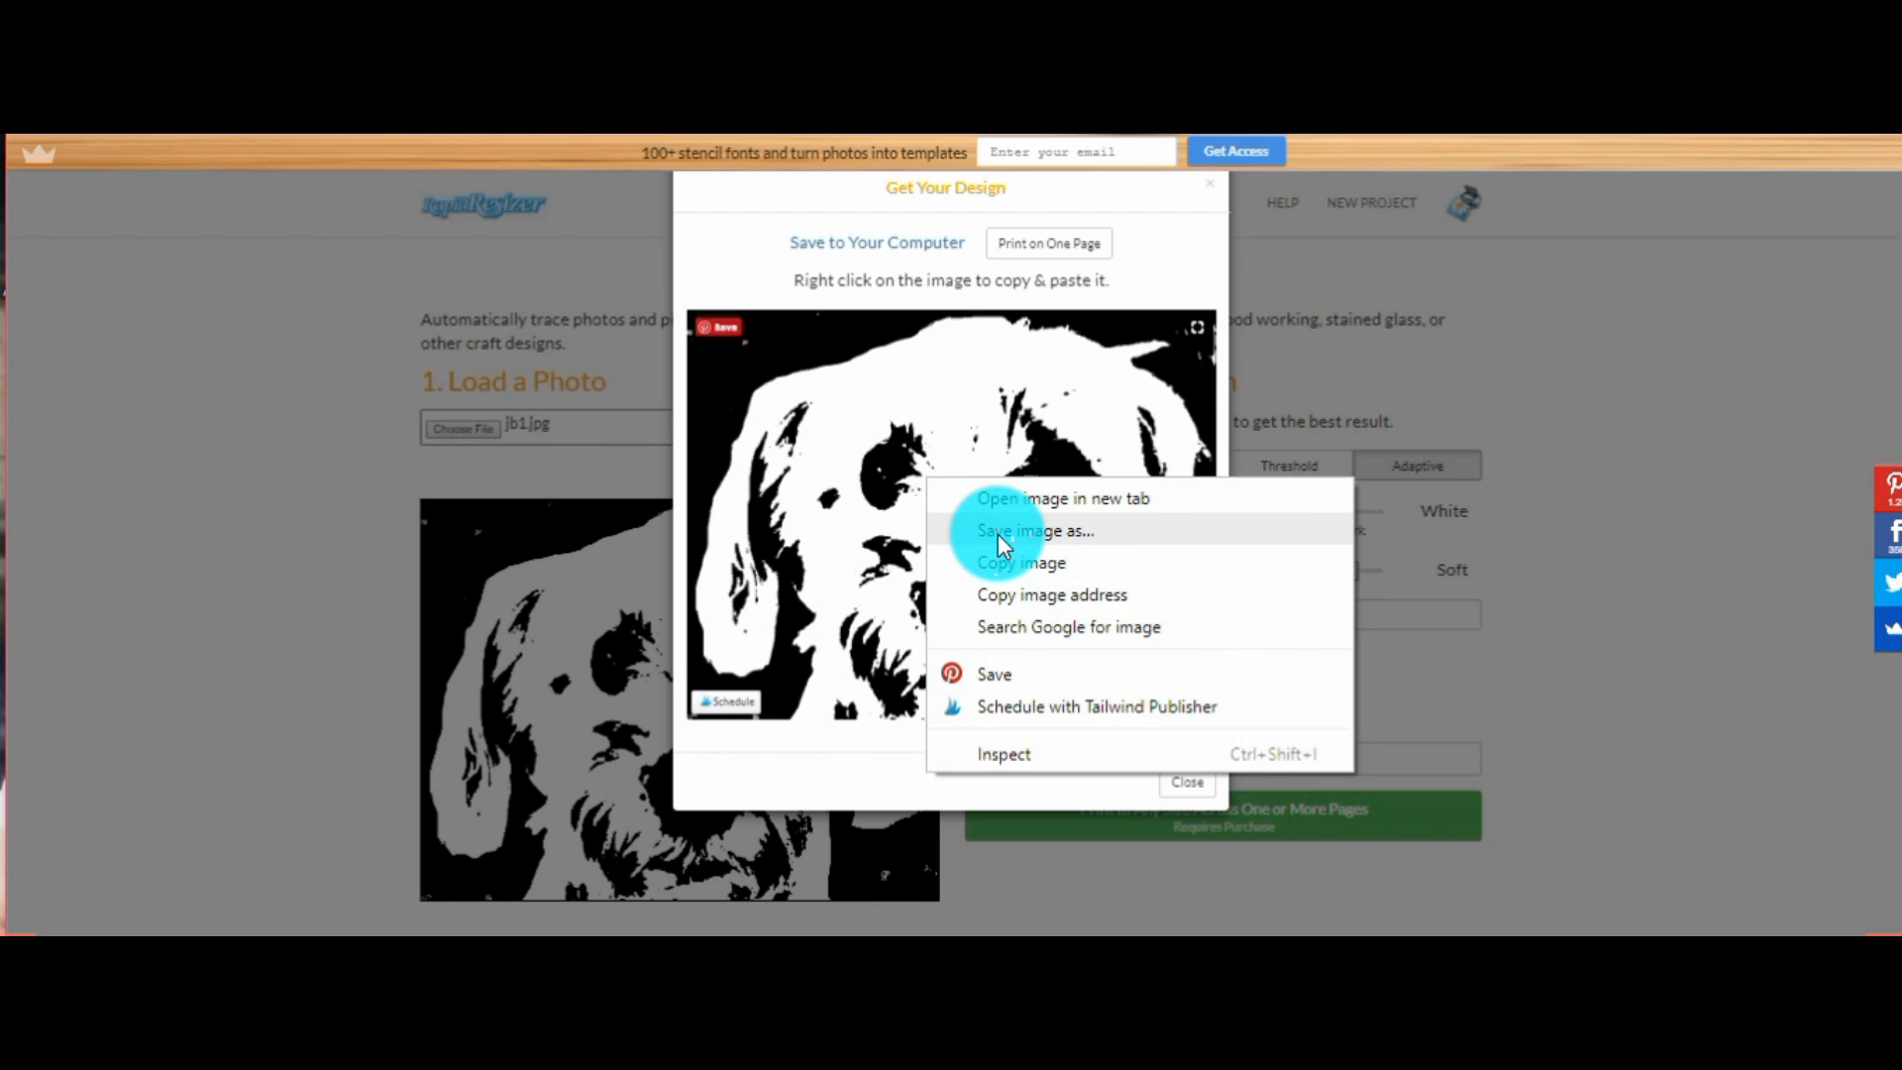
left_click(1035, 531)
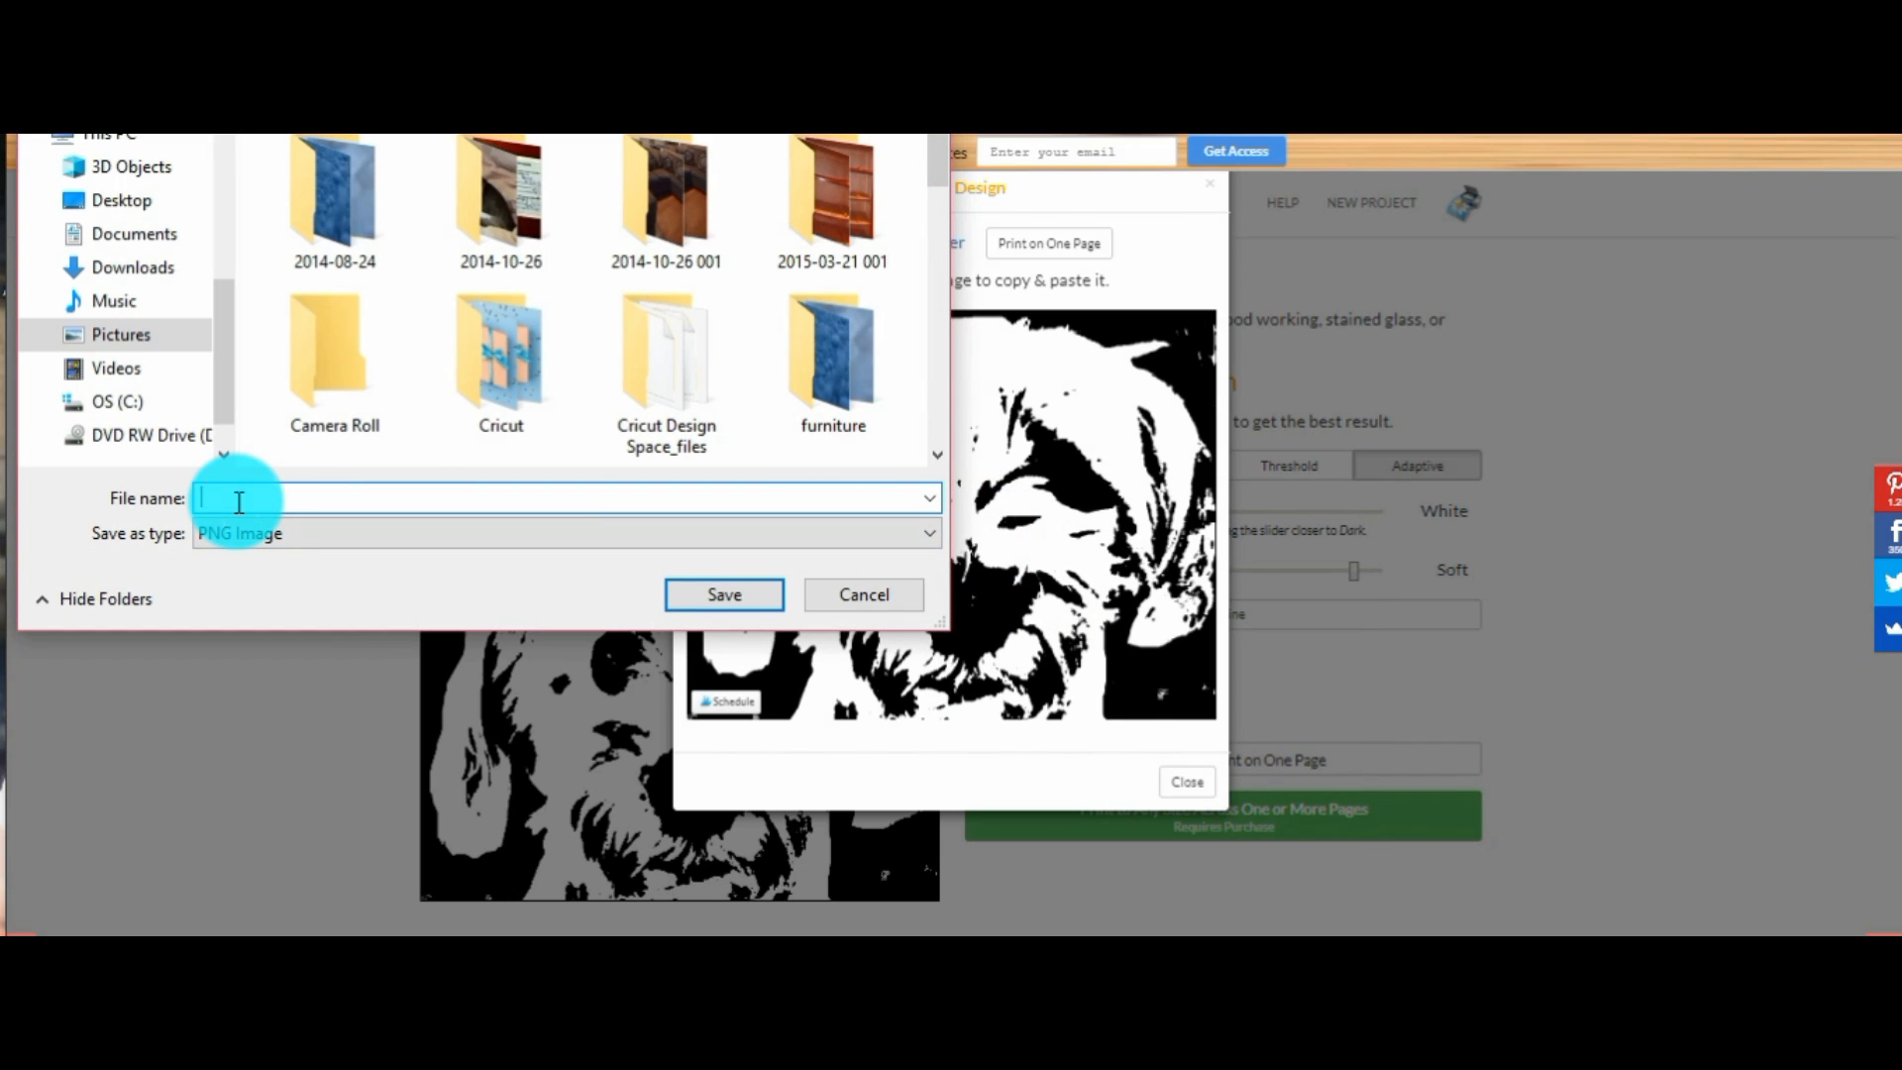
type("jb3")
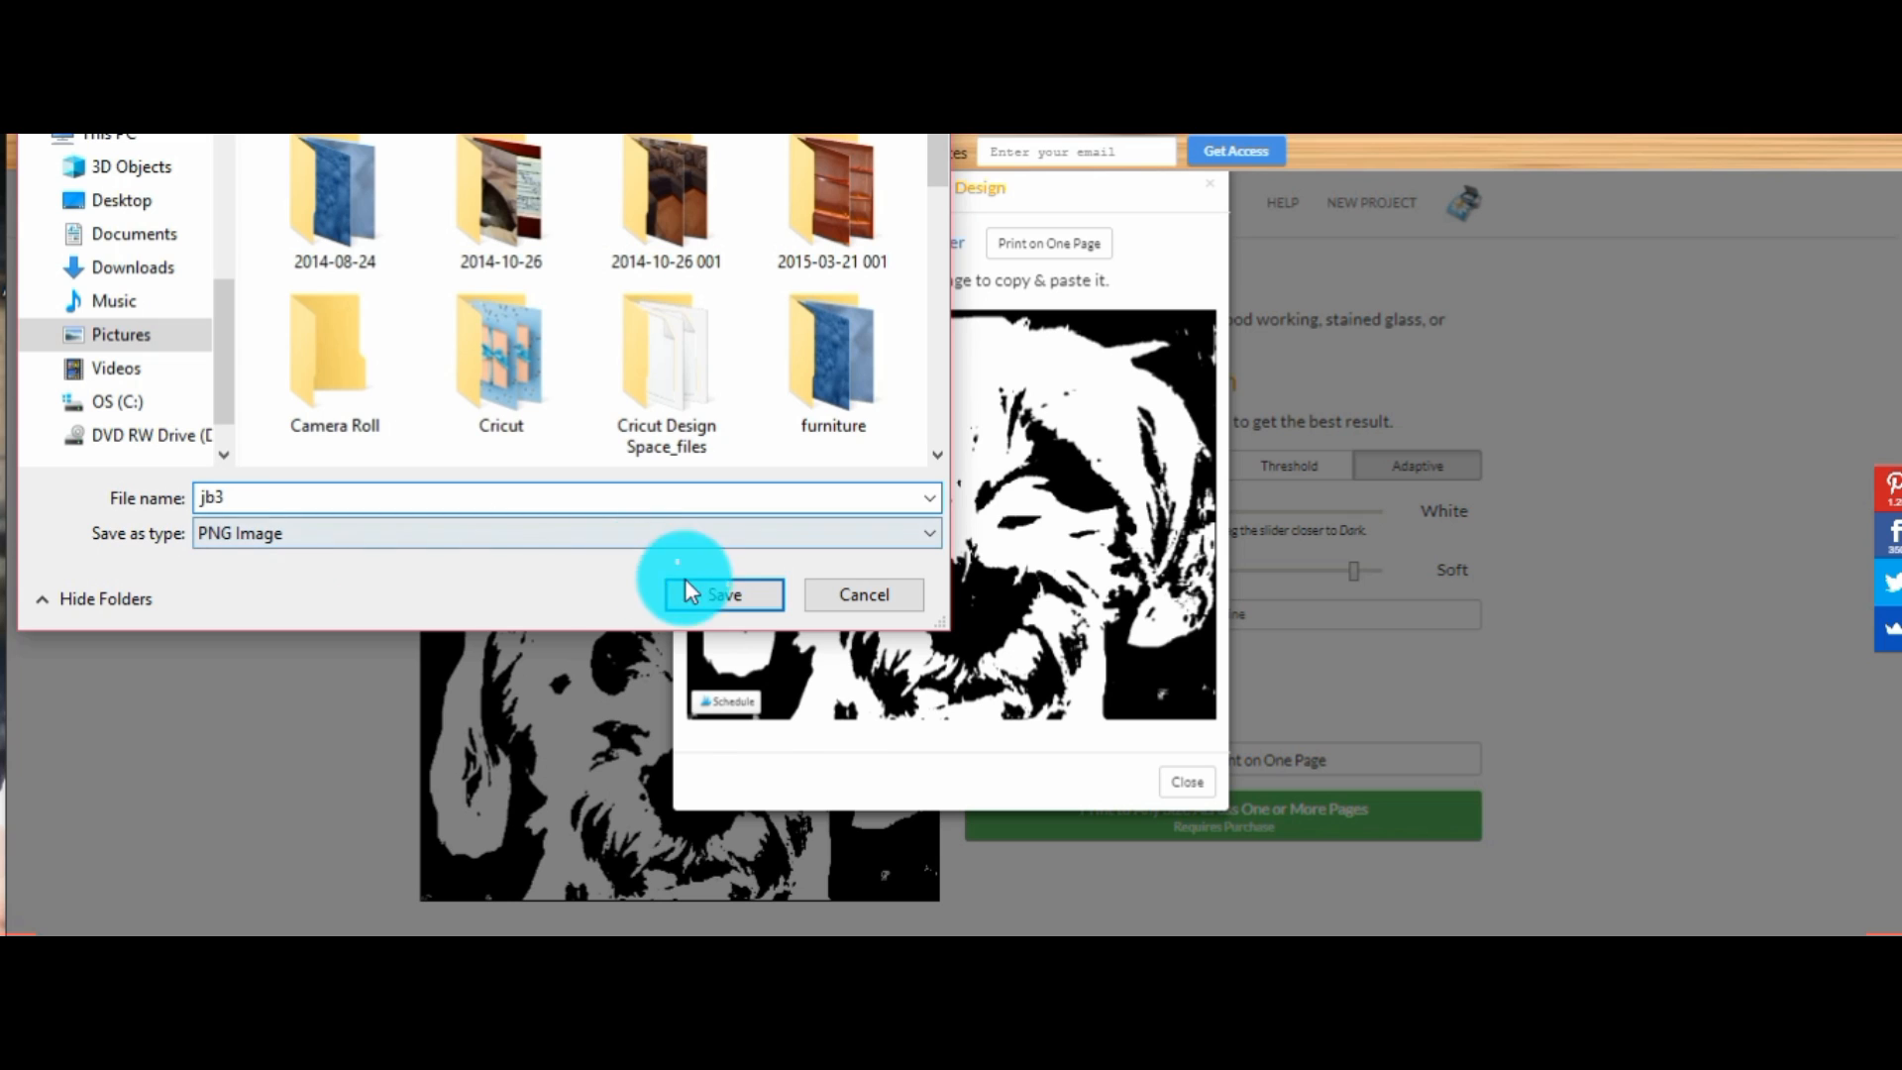
left_click(725, 595)
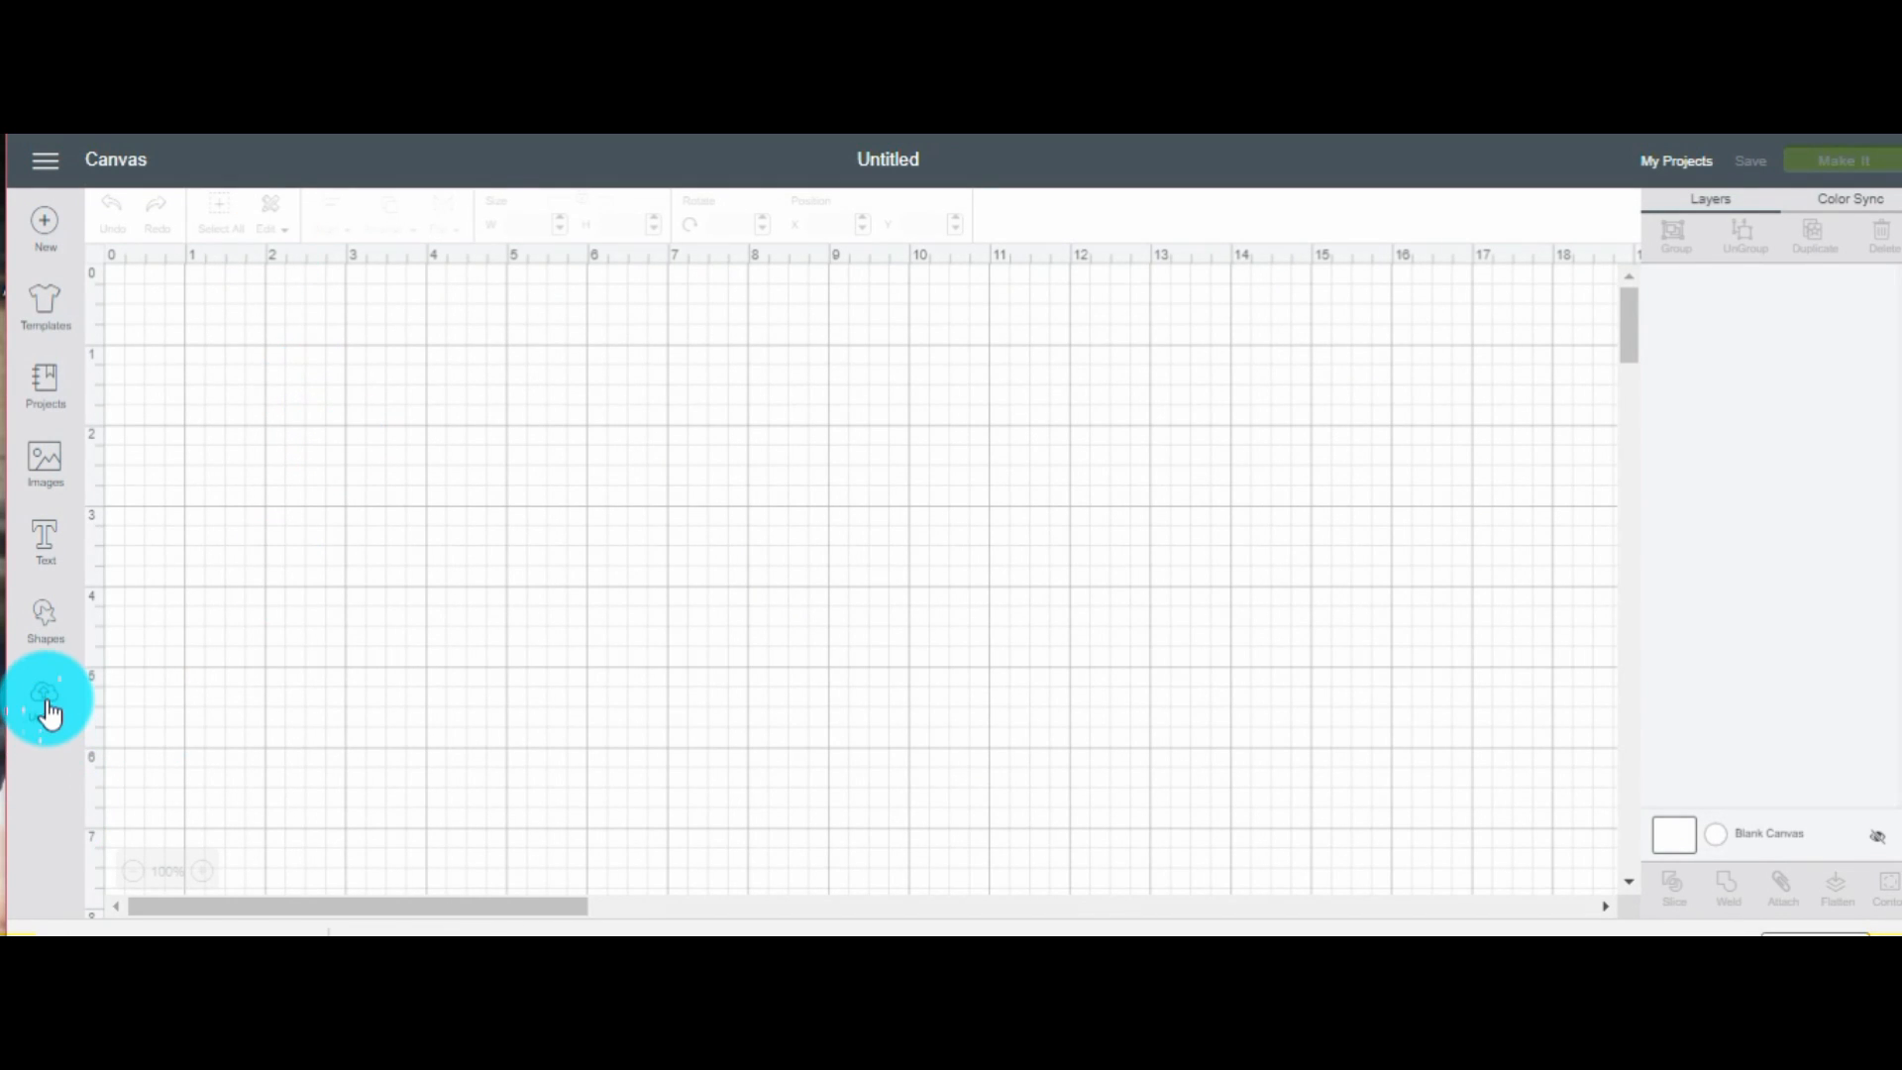
Upload jb3.png into Design Space and continue with the Simple image type
left_click(44, 698)
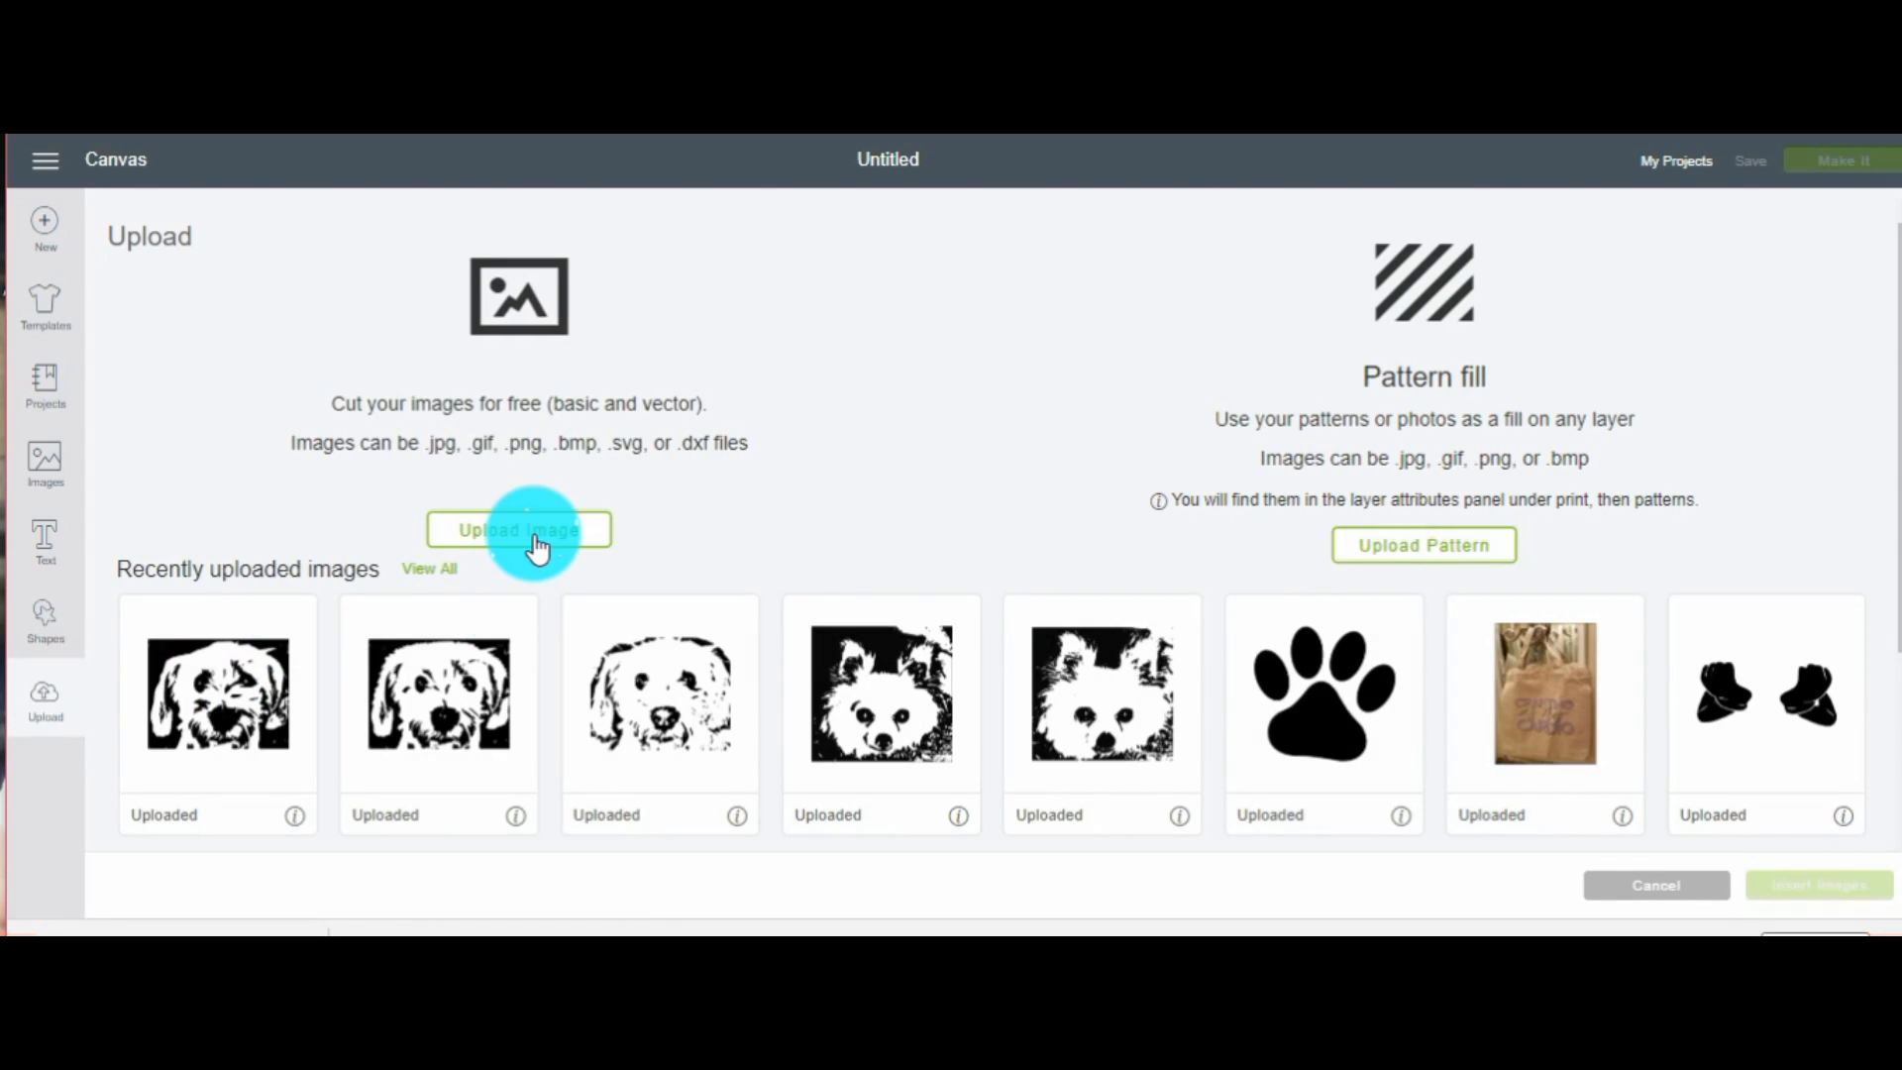
left_click(518, 530)
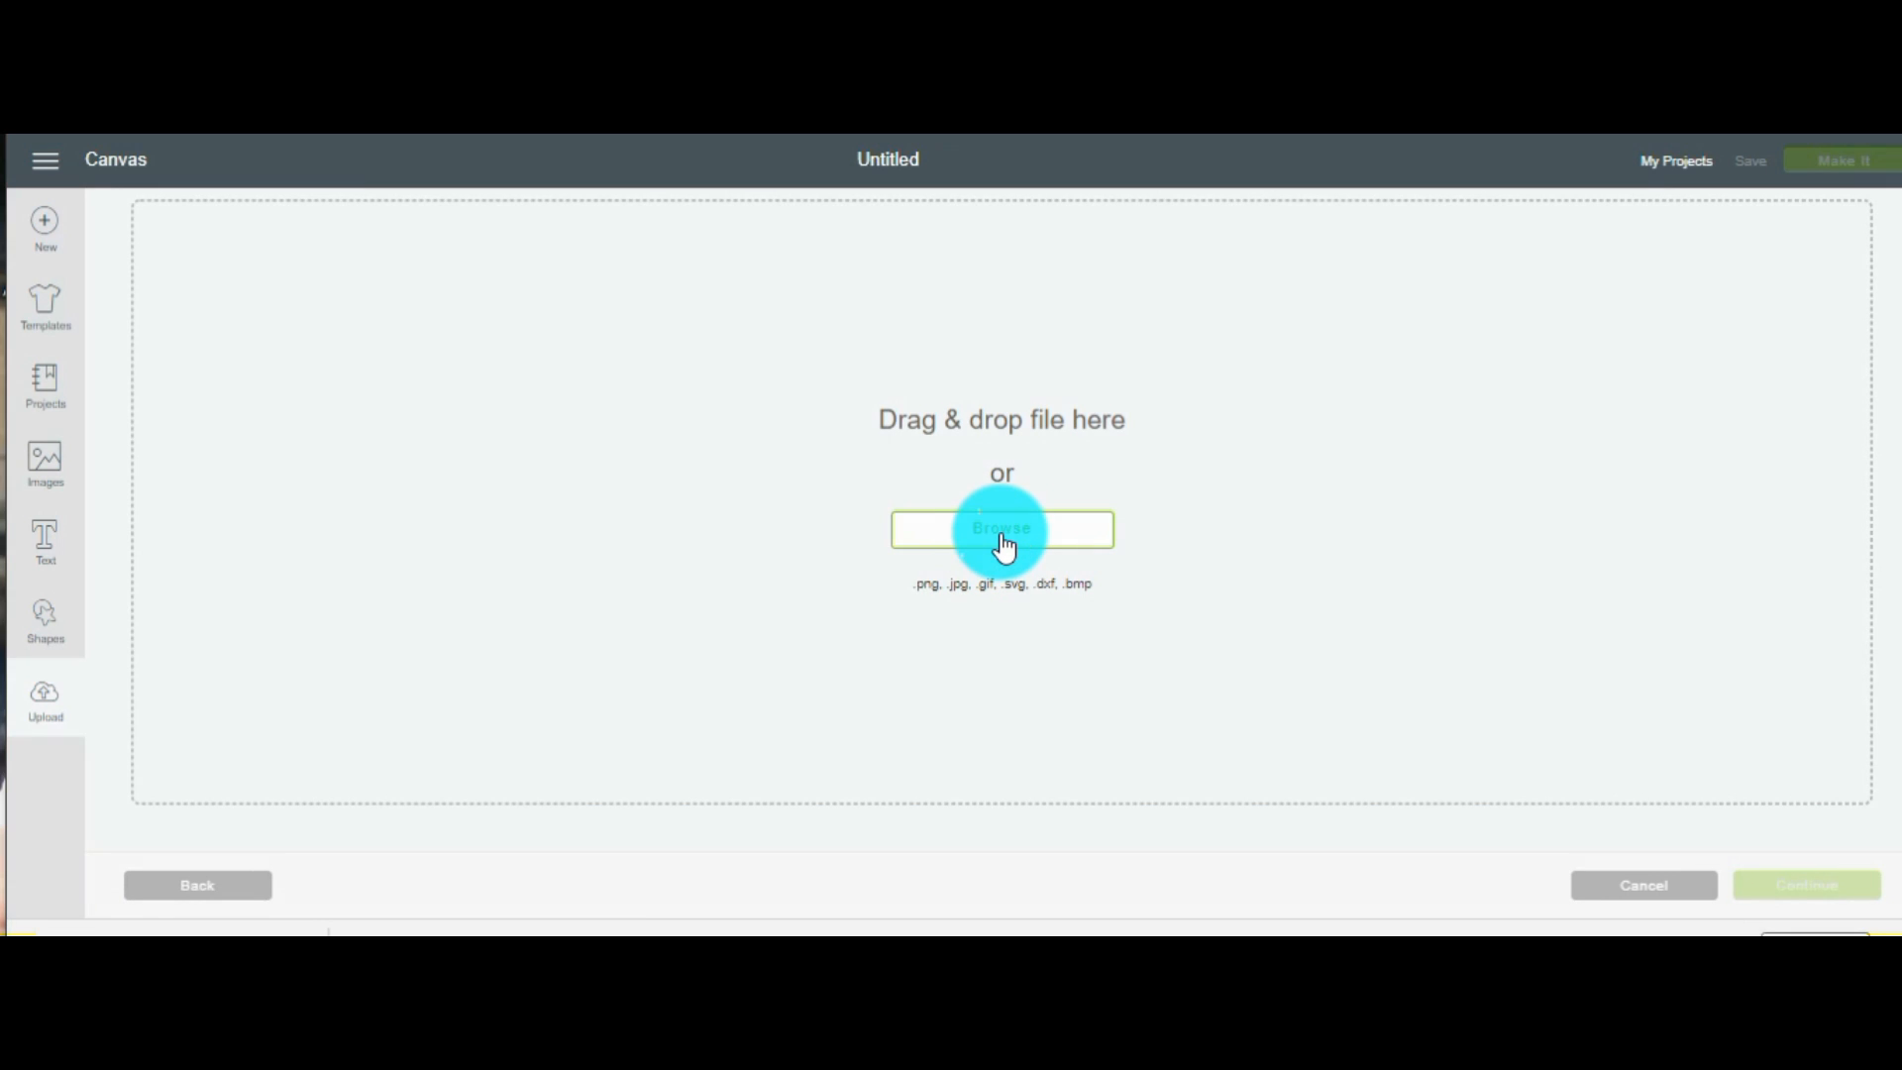
left_click(1001, 529)
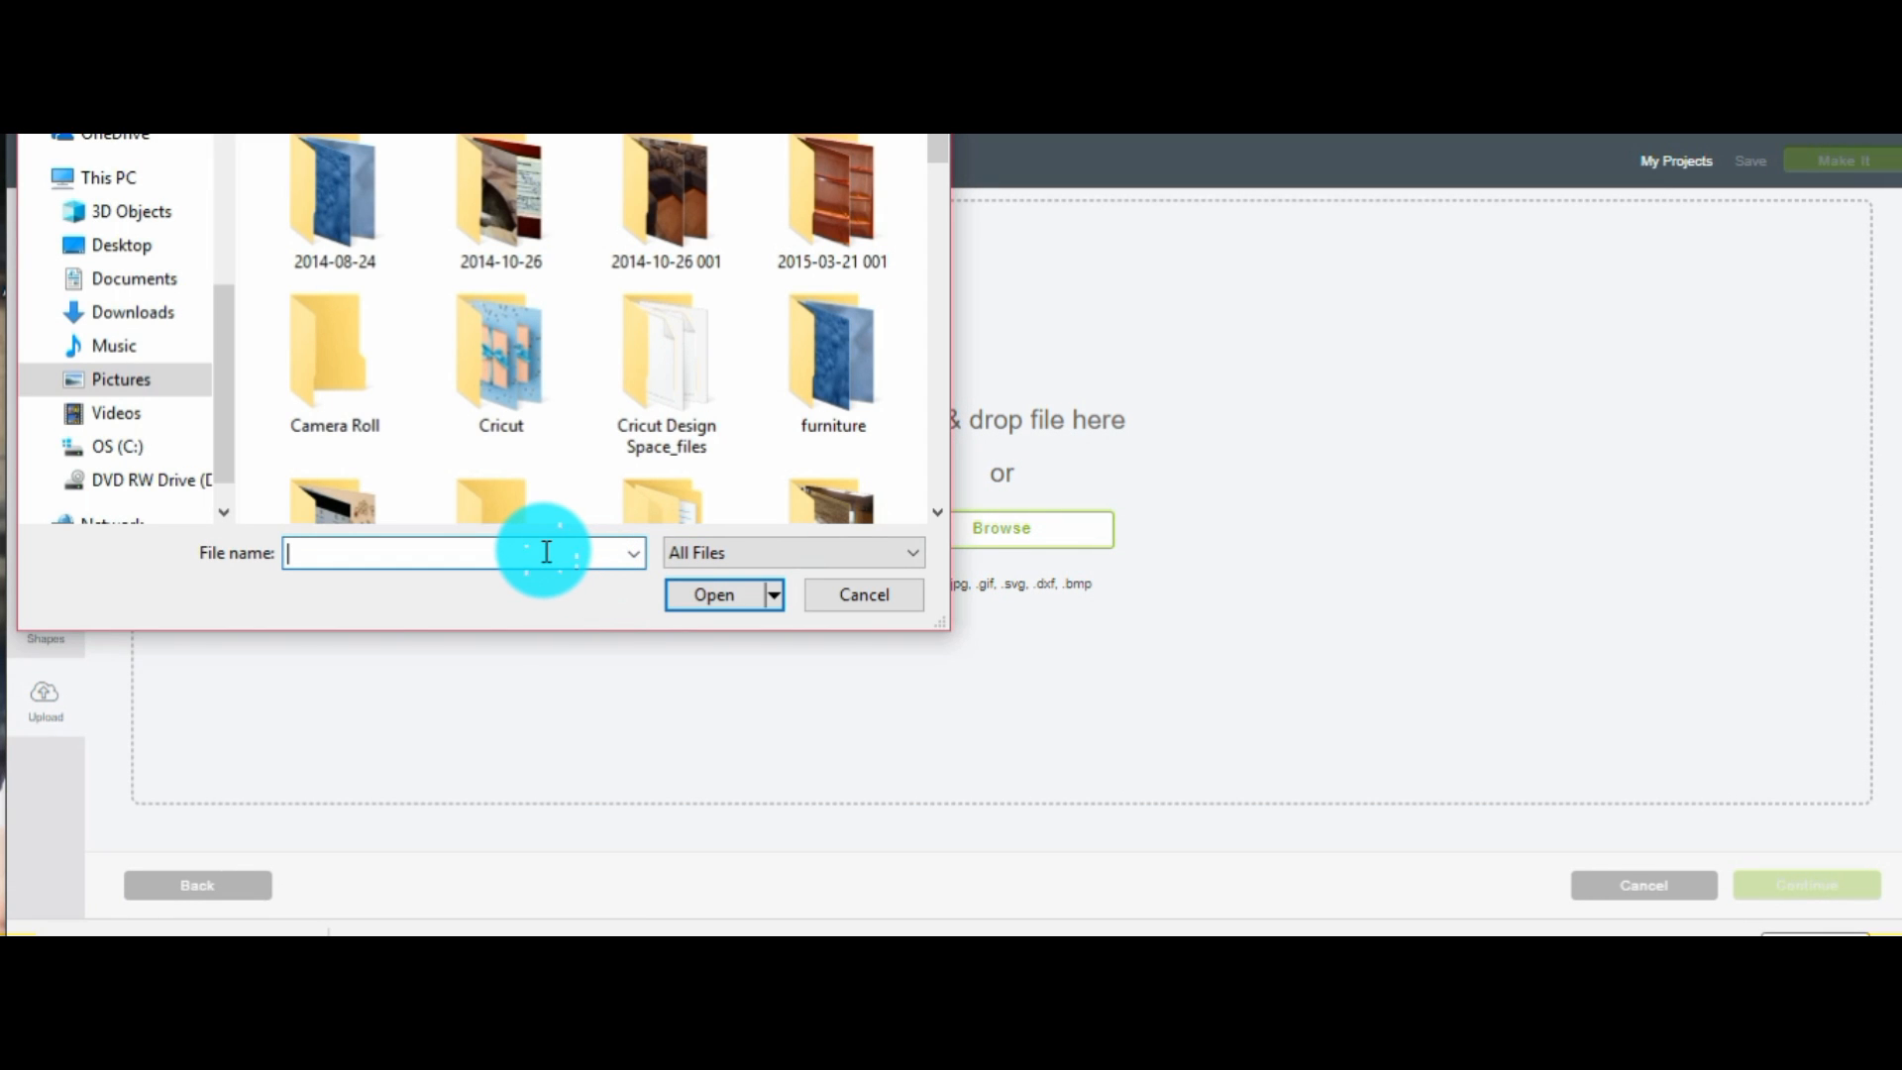
type("jb3")
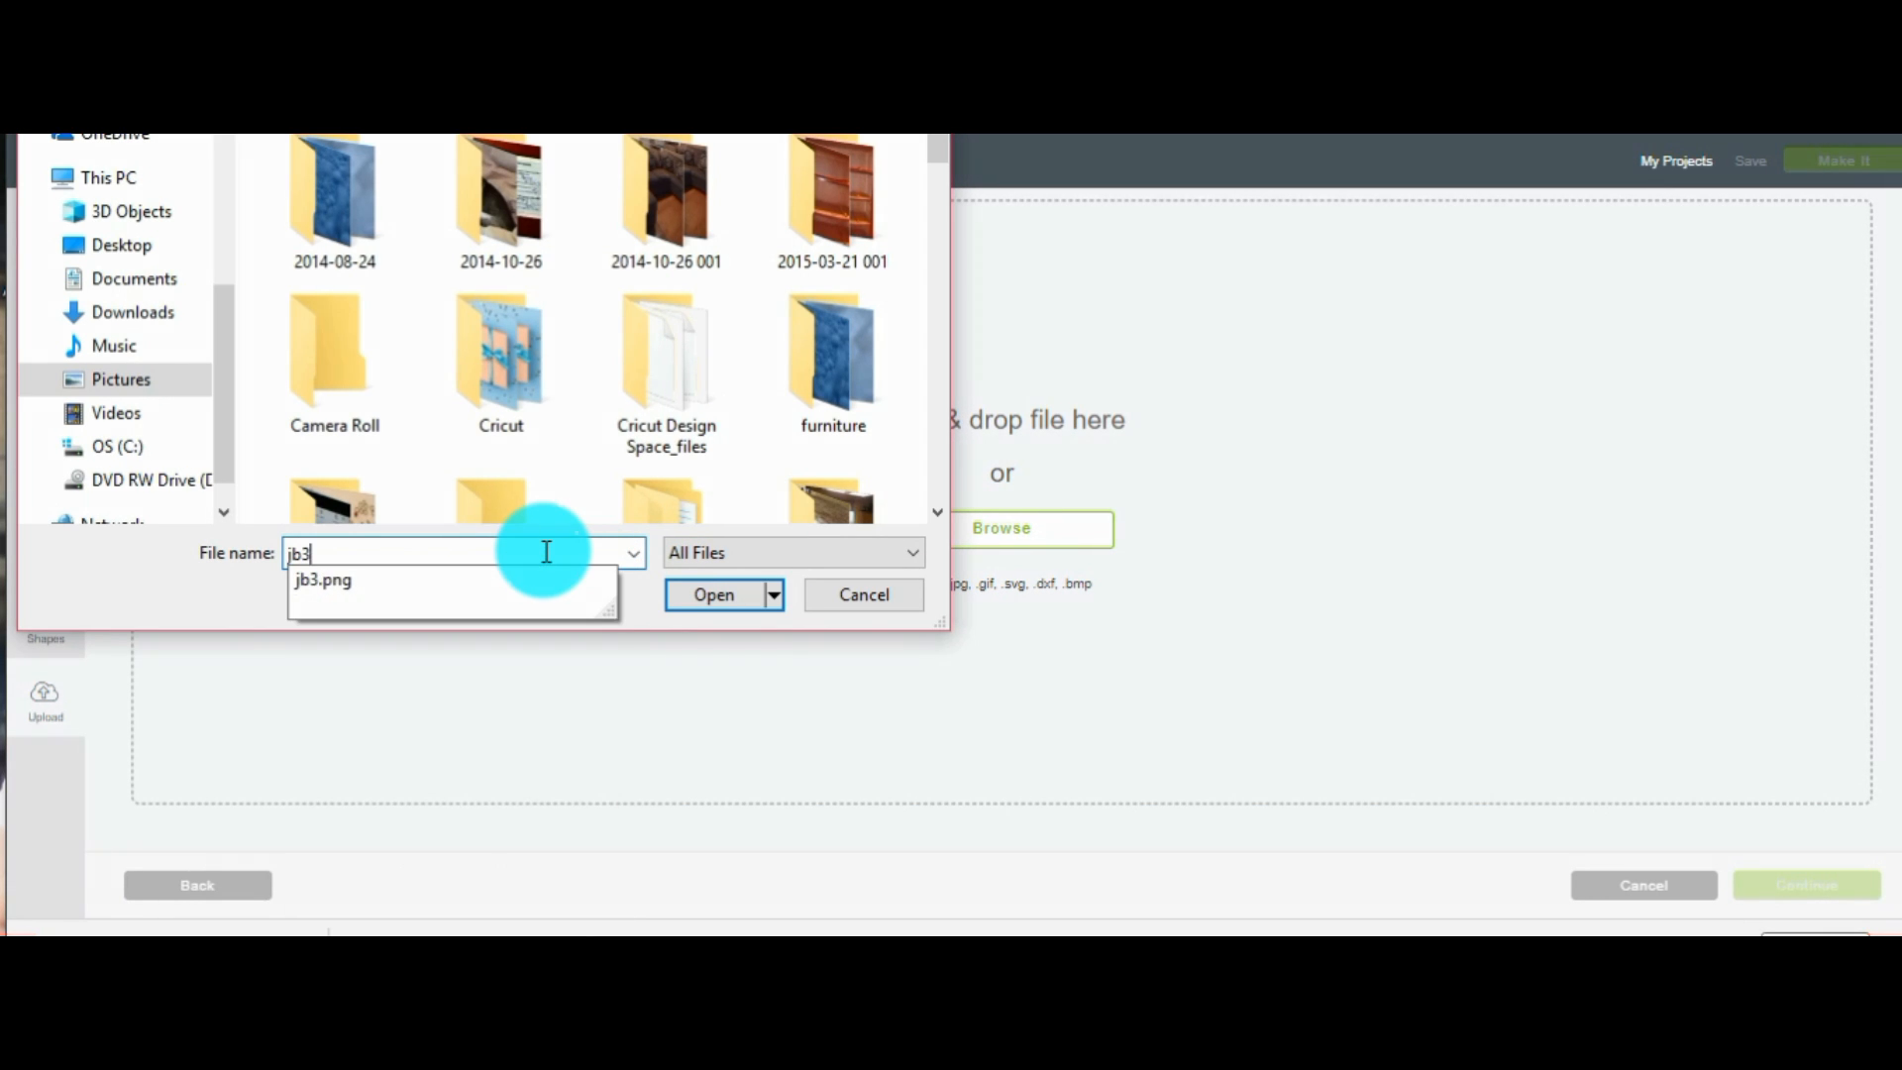
left_click(714, 595)
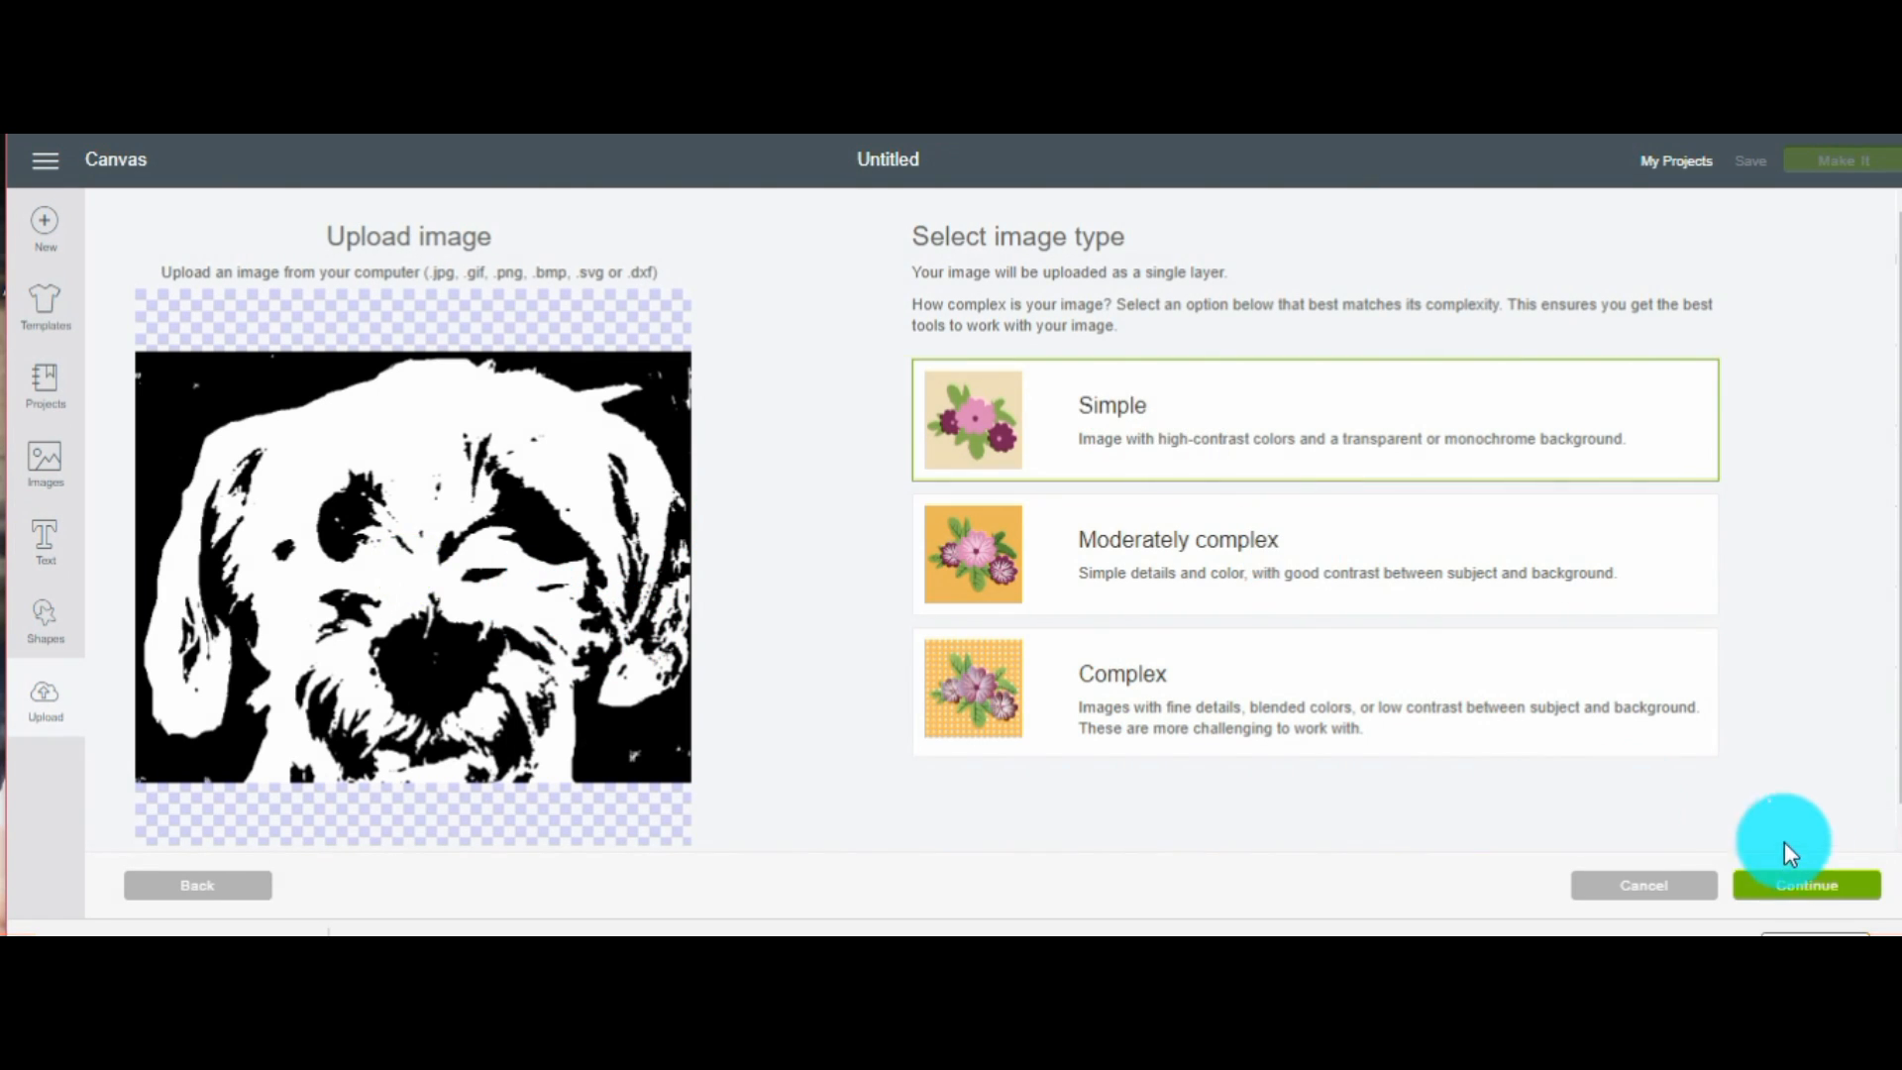
left_click(1806, 885)
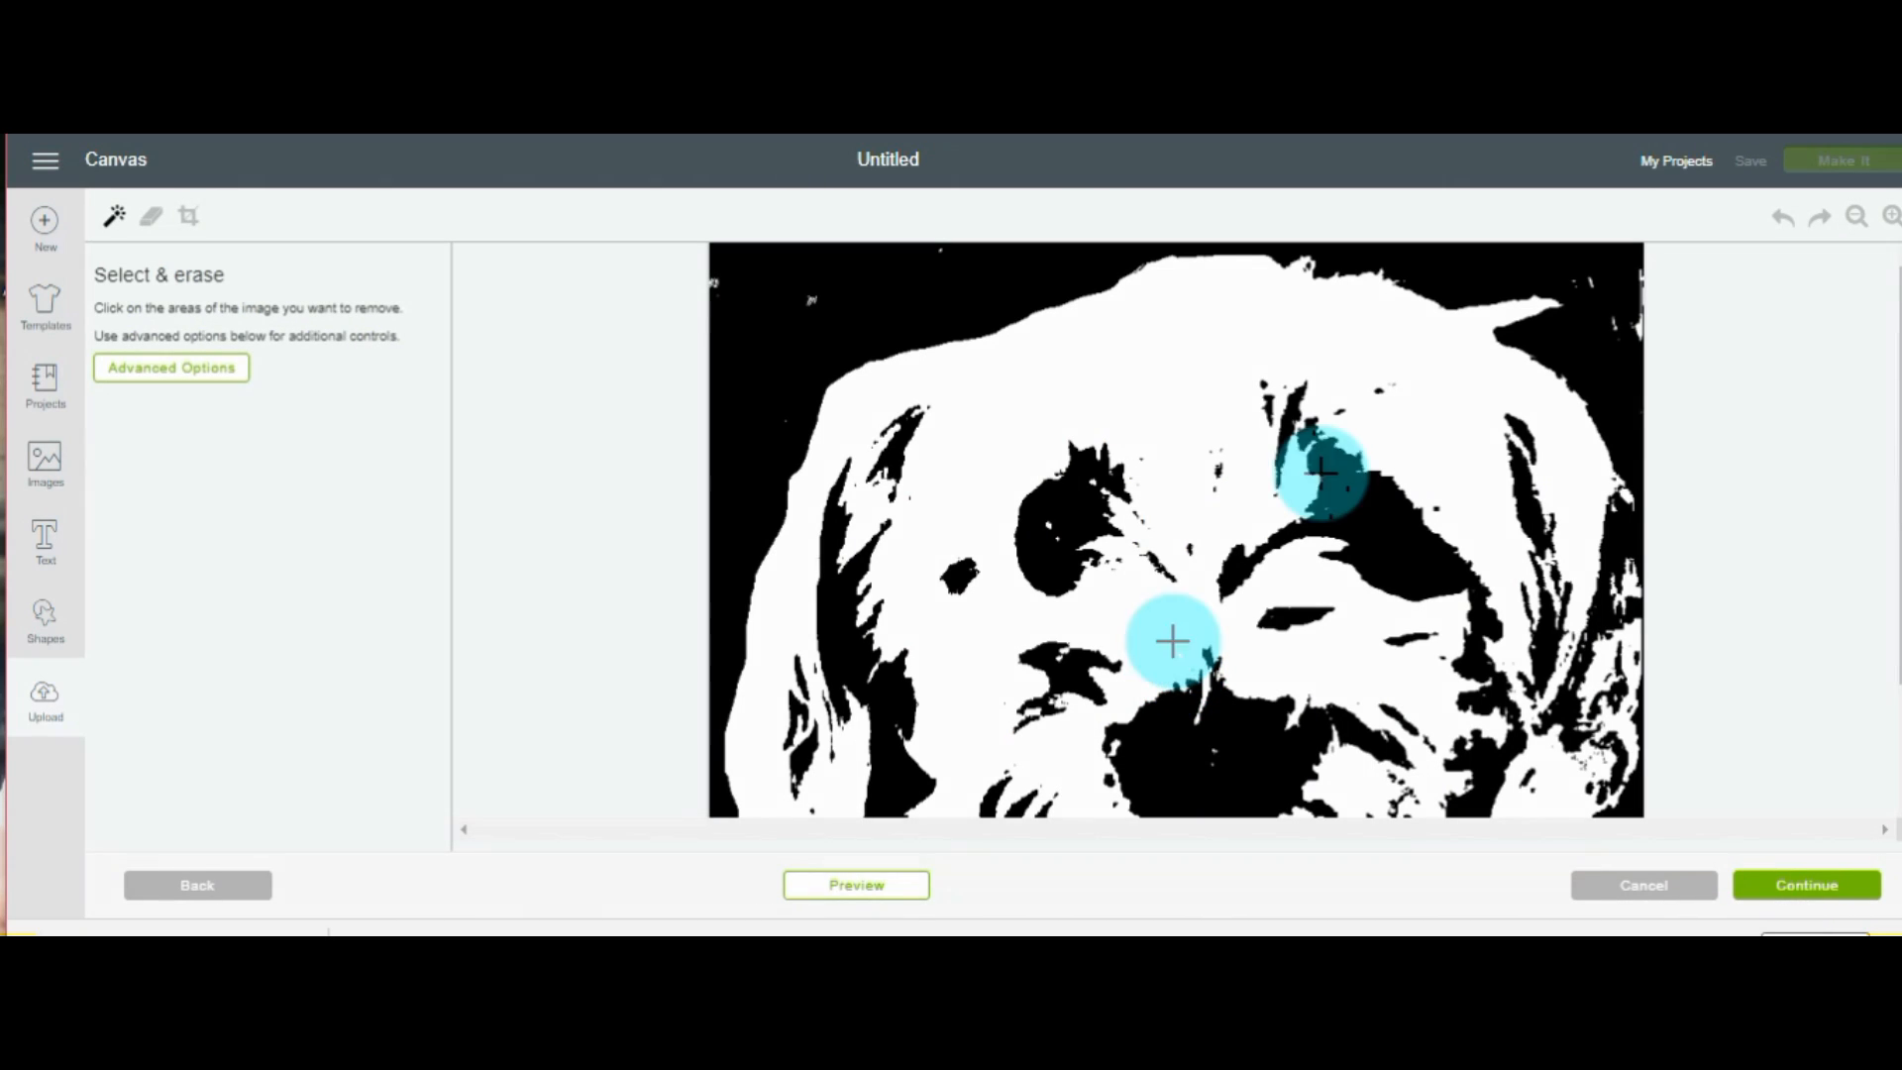
Remove white face, cheek and eye-gap regions, zooming in and undoing one wrong eye removal
left_click(1859, 217)
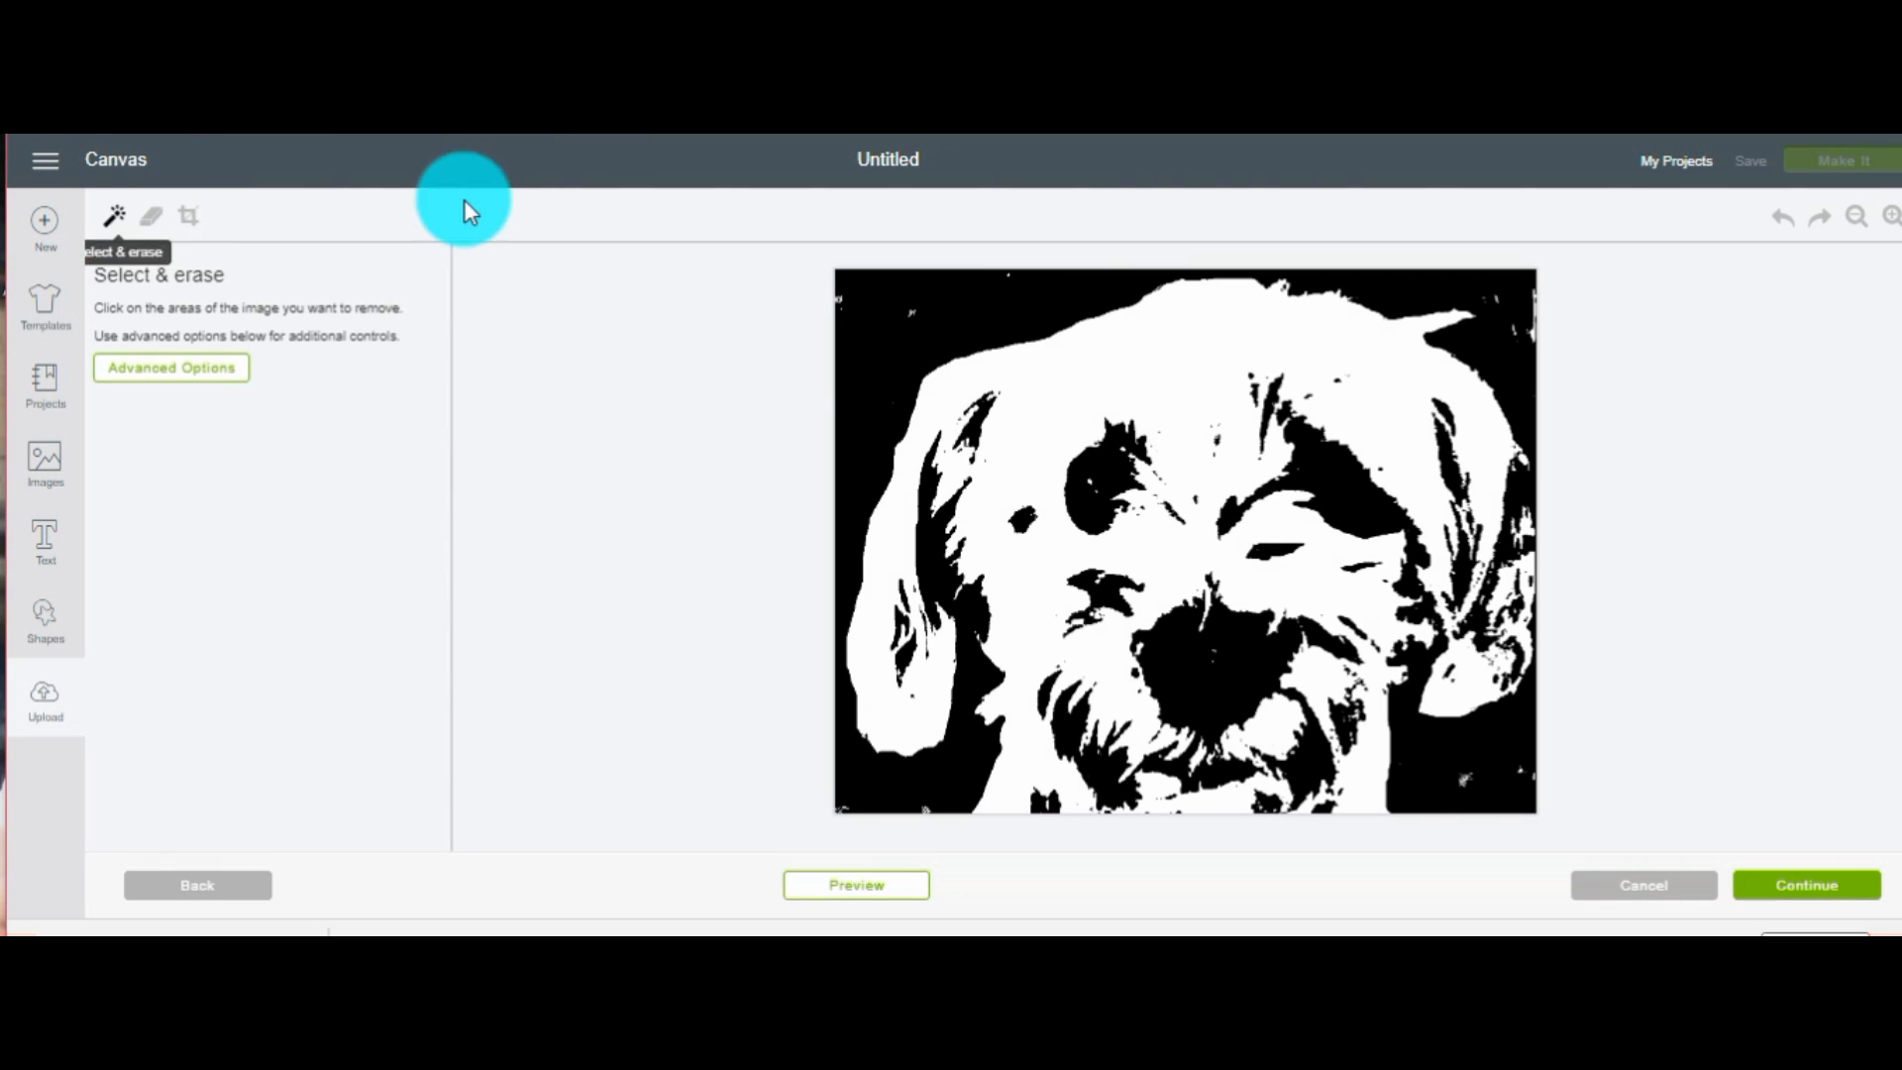
left_click(1126, 370)
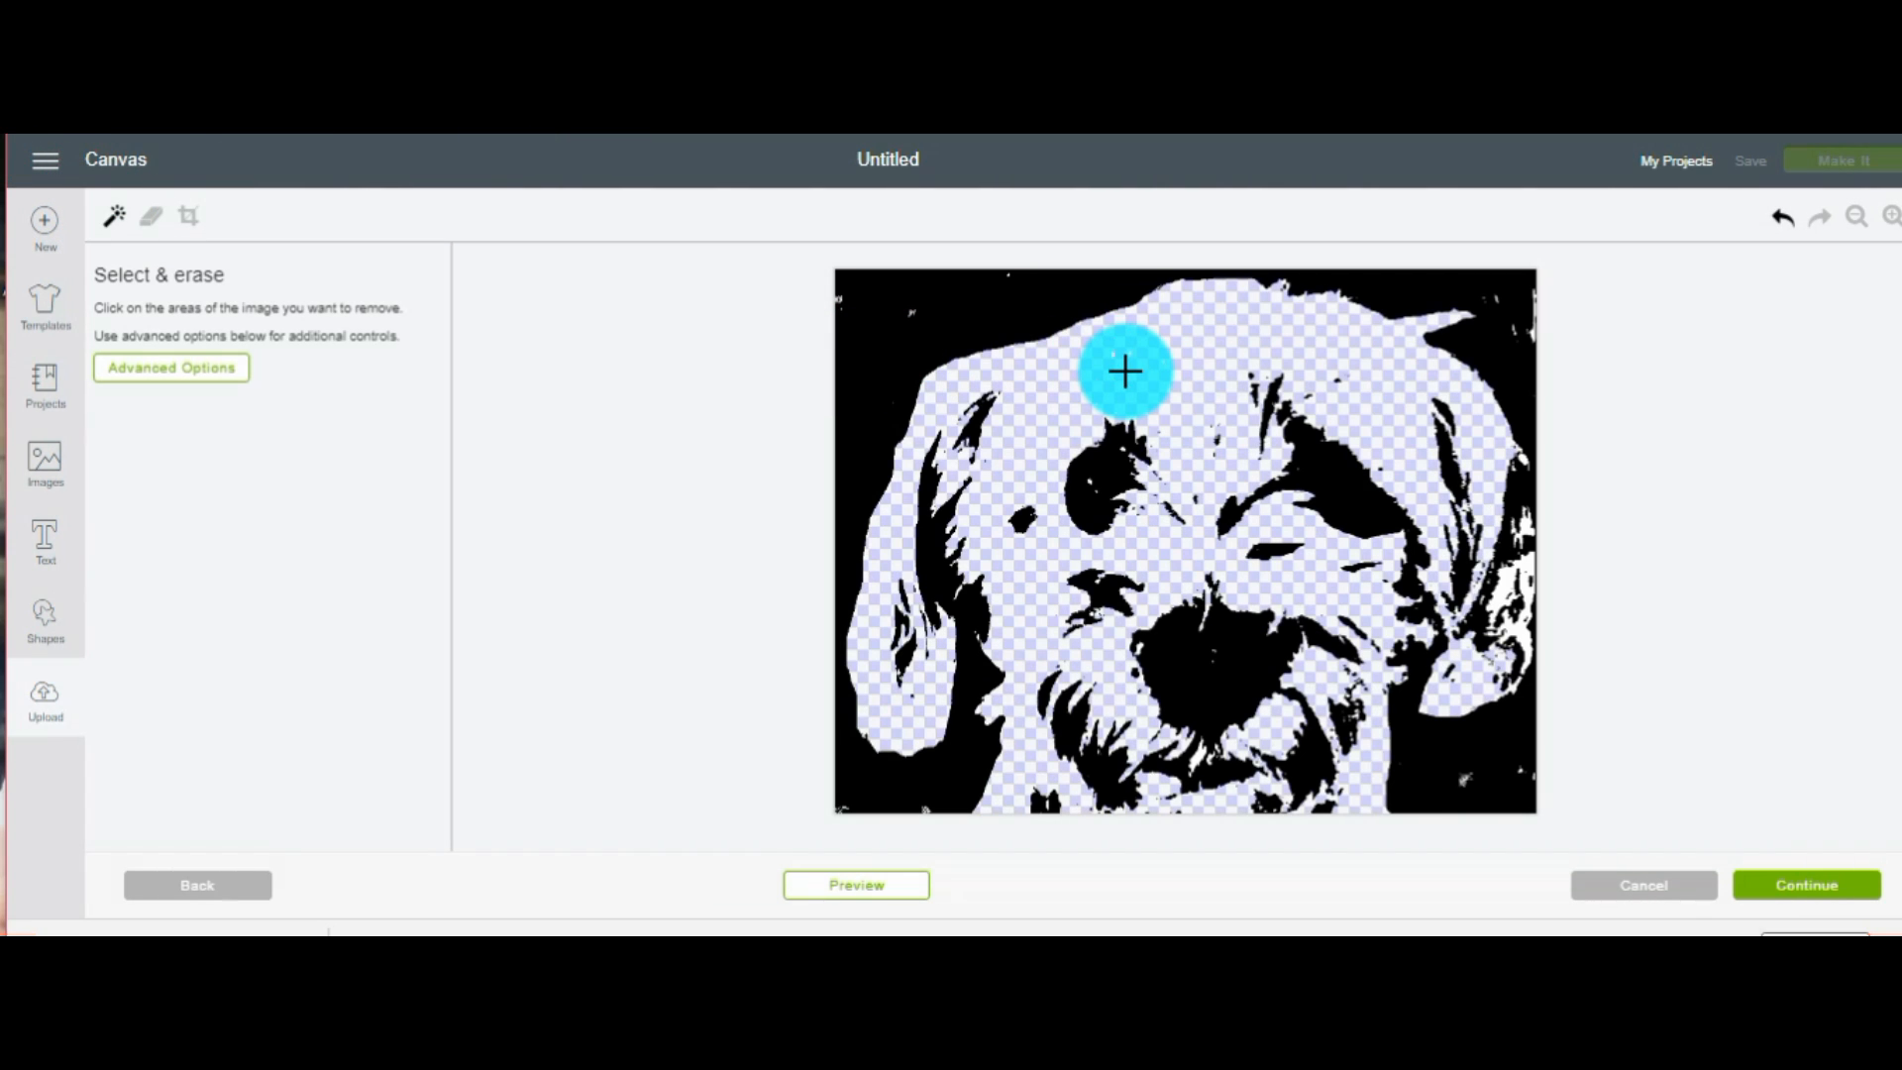
left_click(1325, 538)
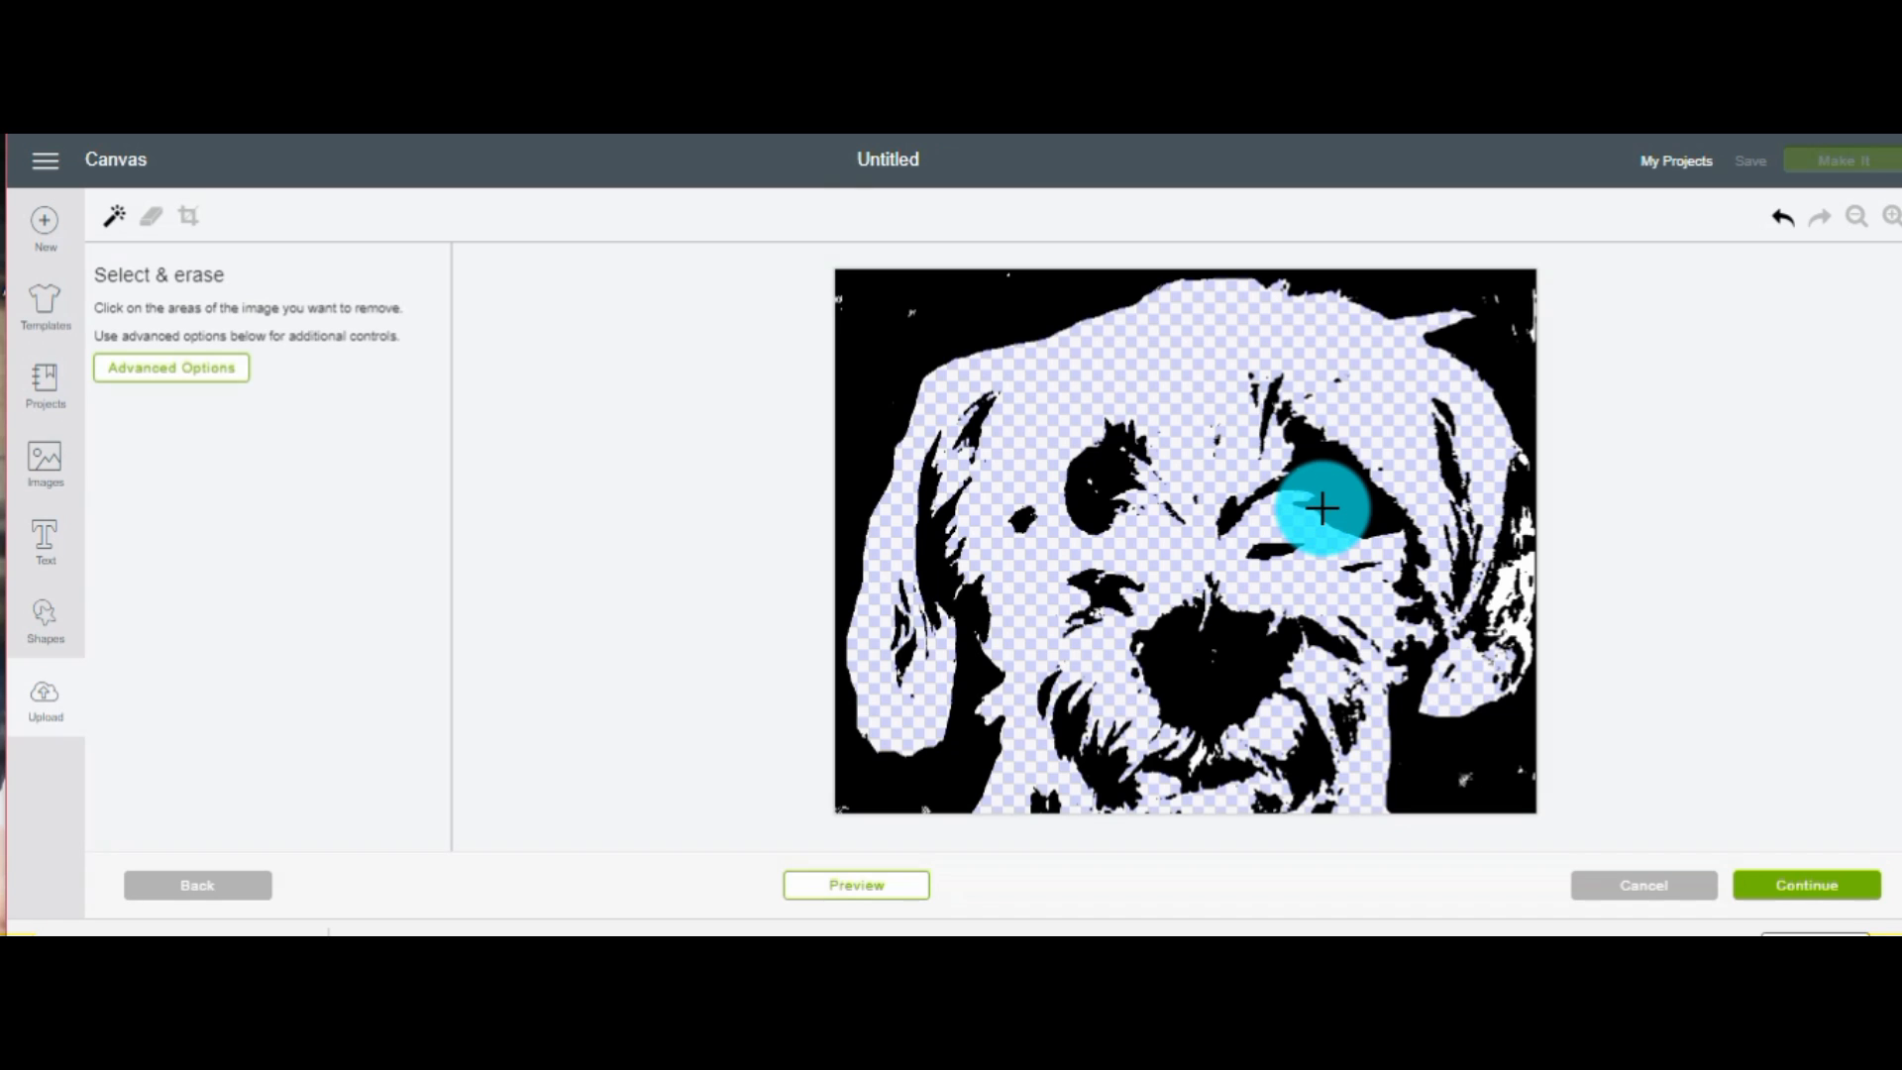
left_click(1324, 509)
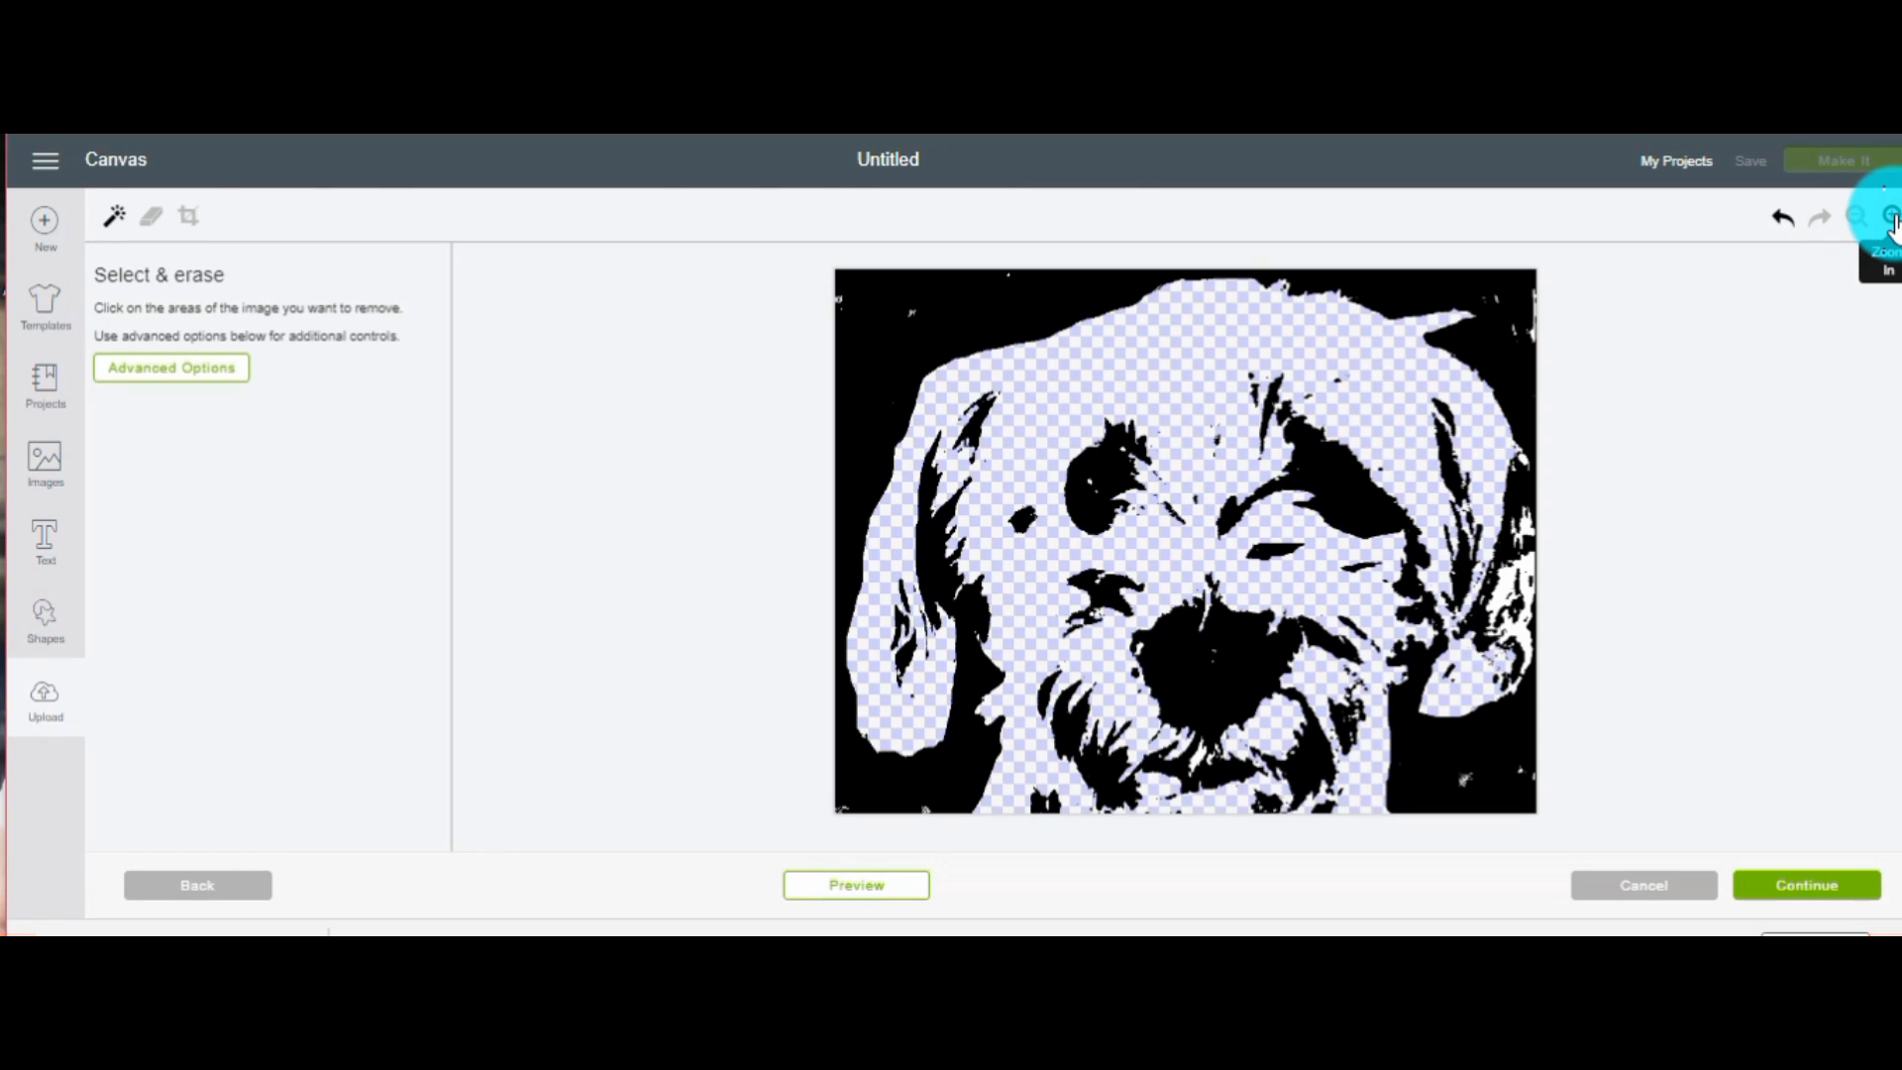
left_click(1897, 215)
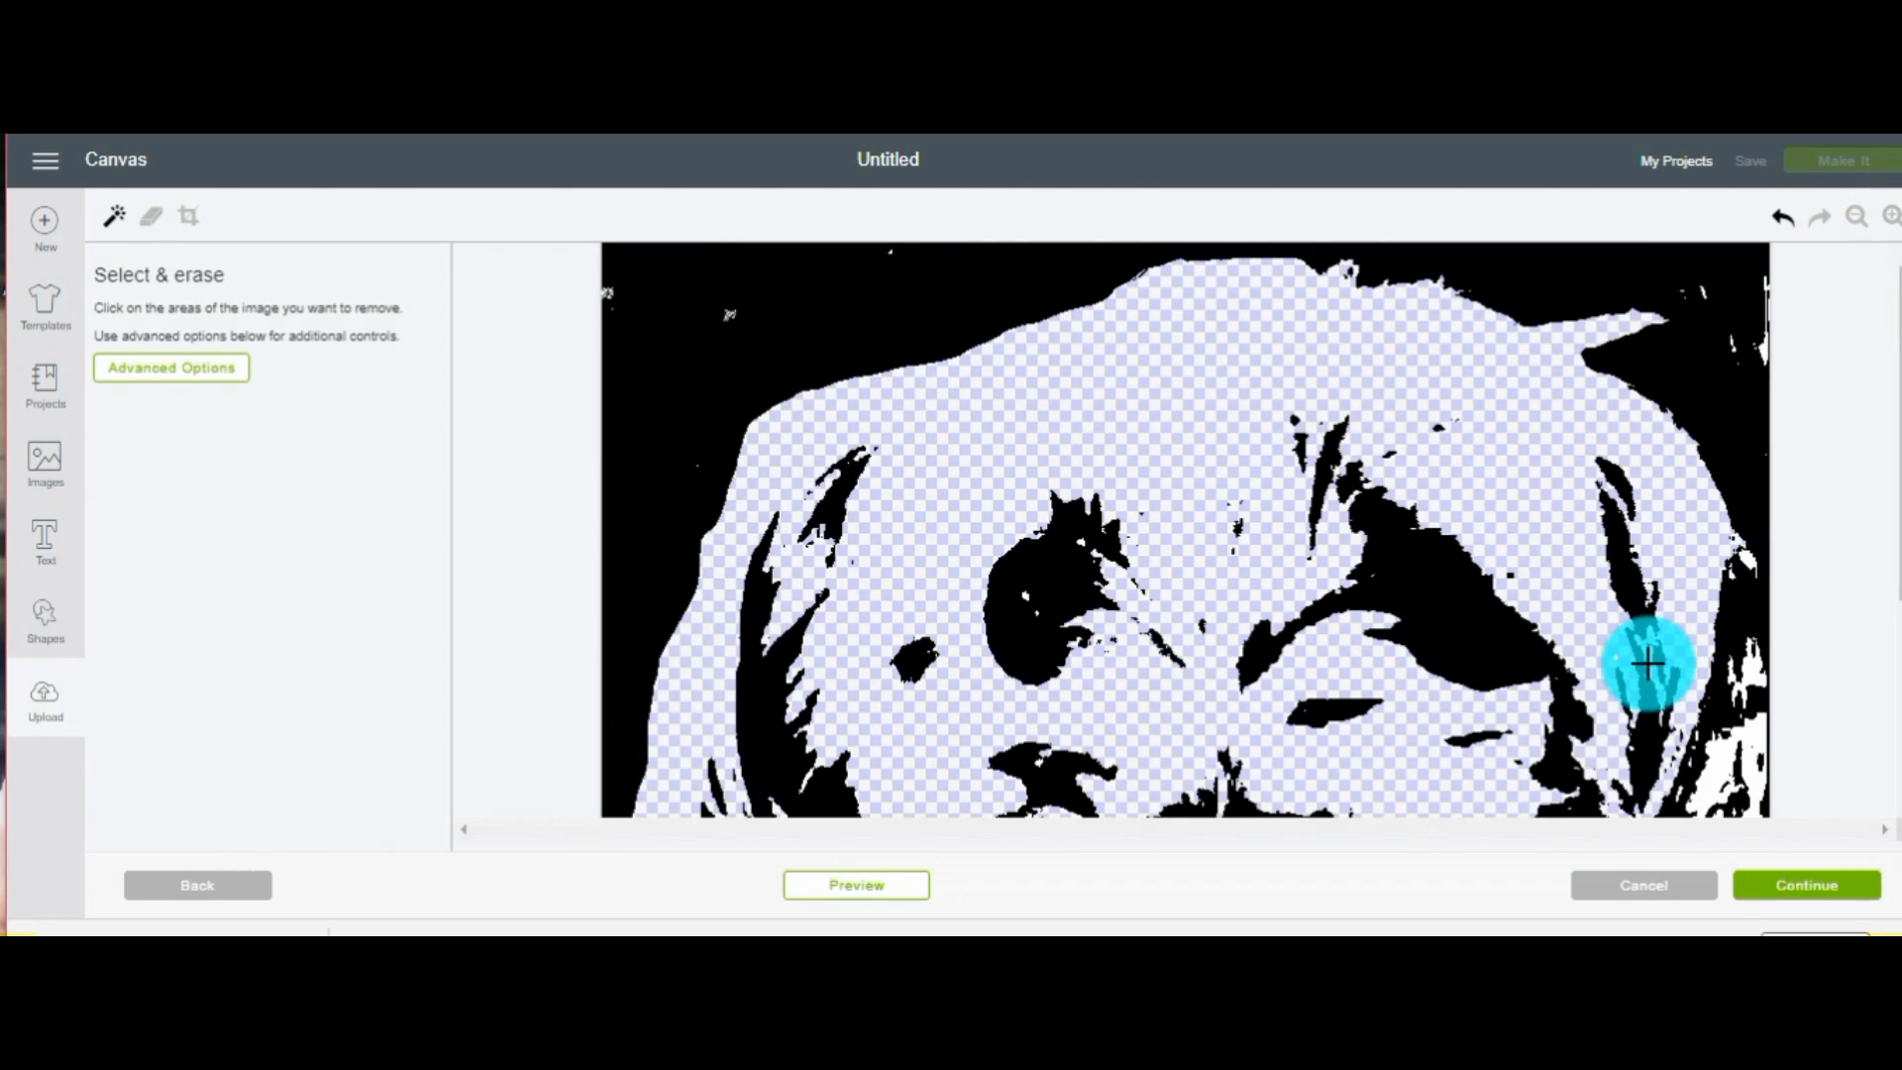
left_click(1652, 664)
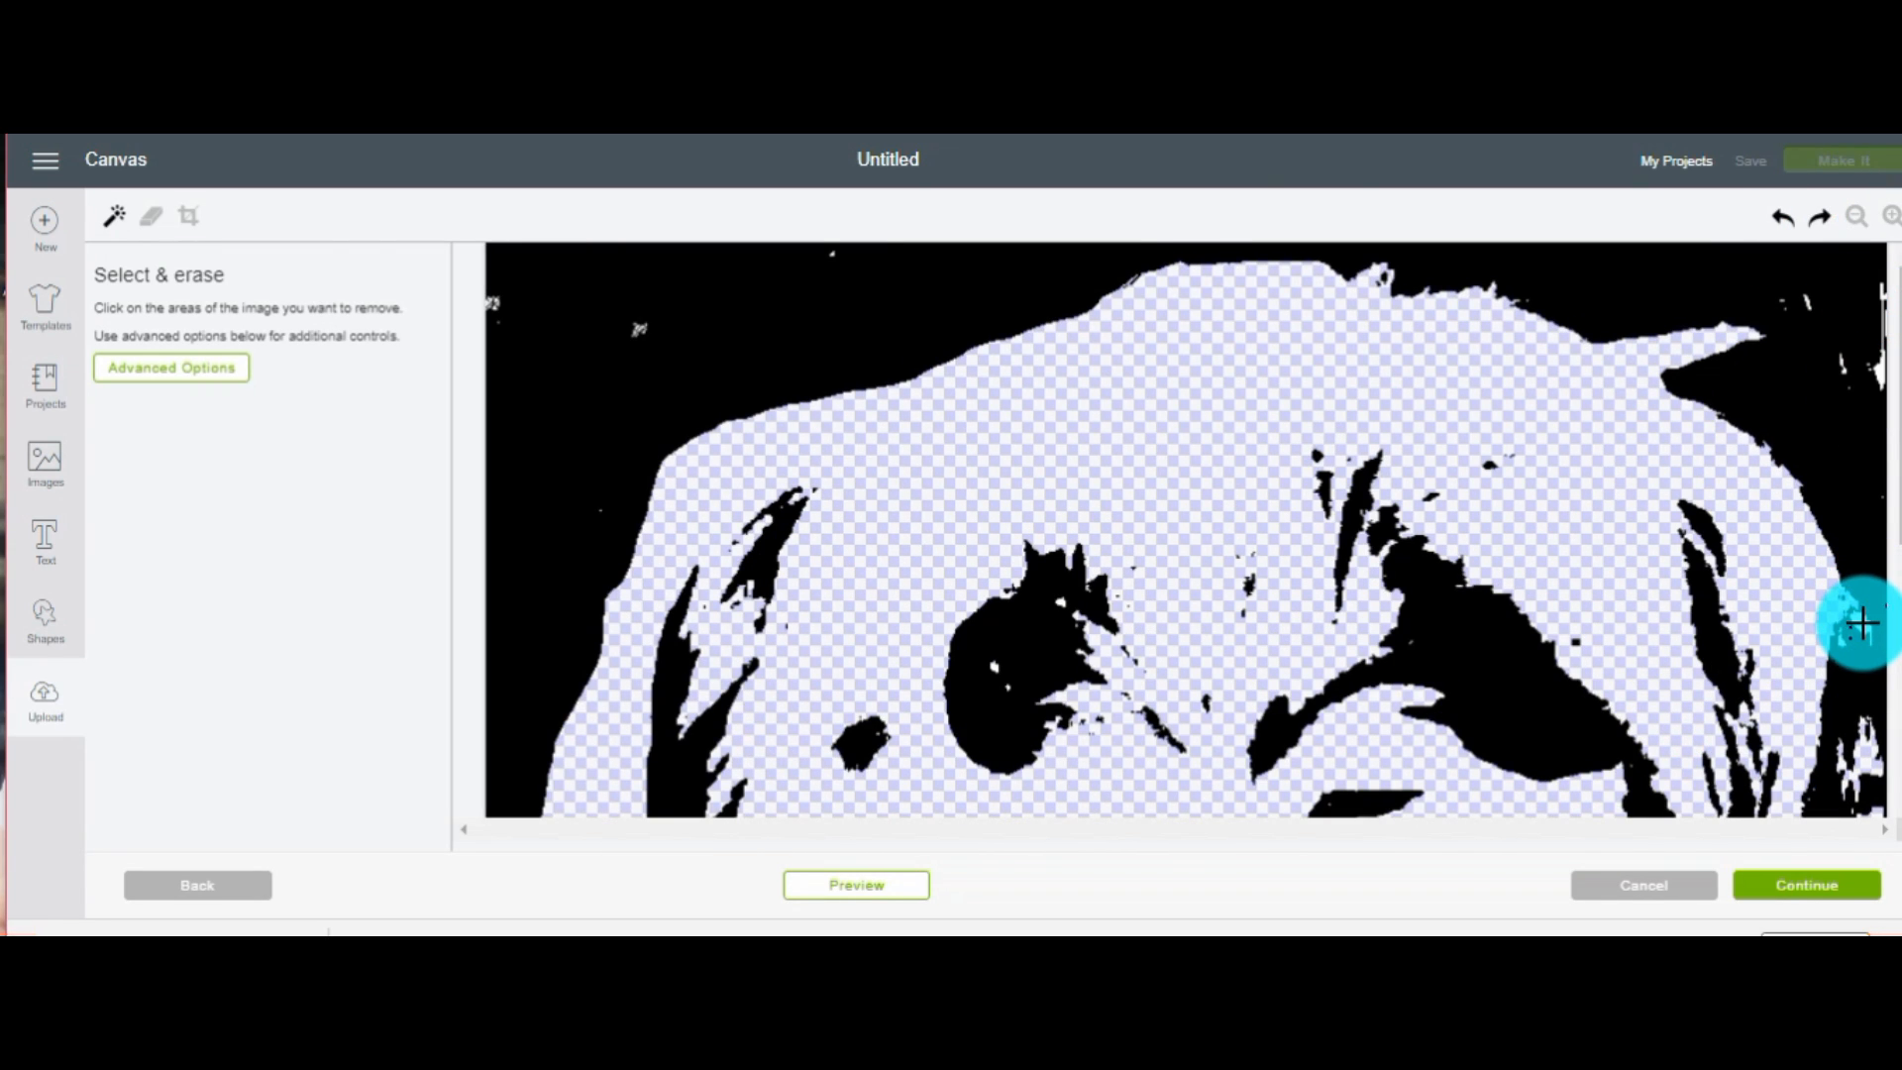
left_click(1003, 685)
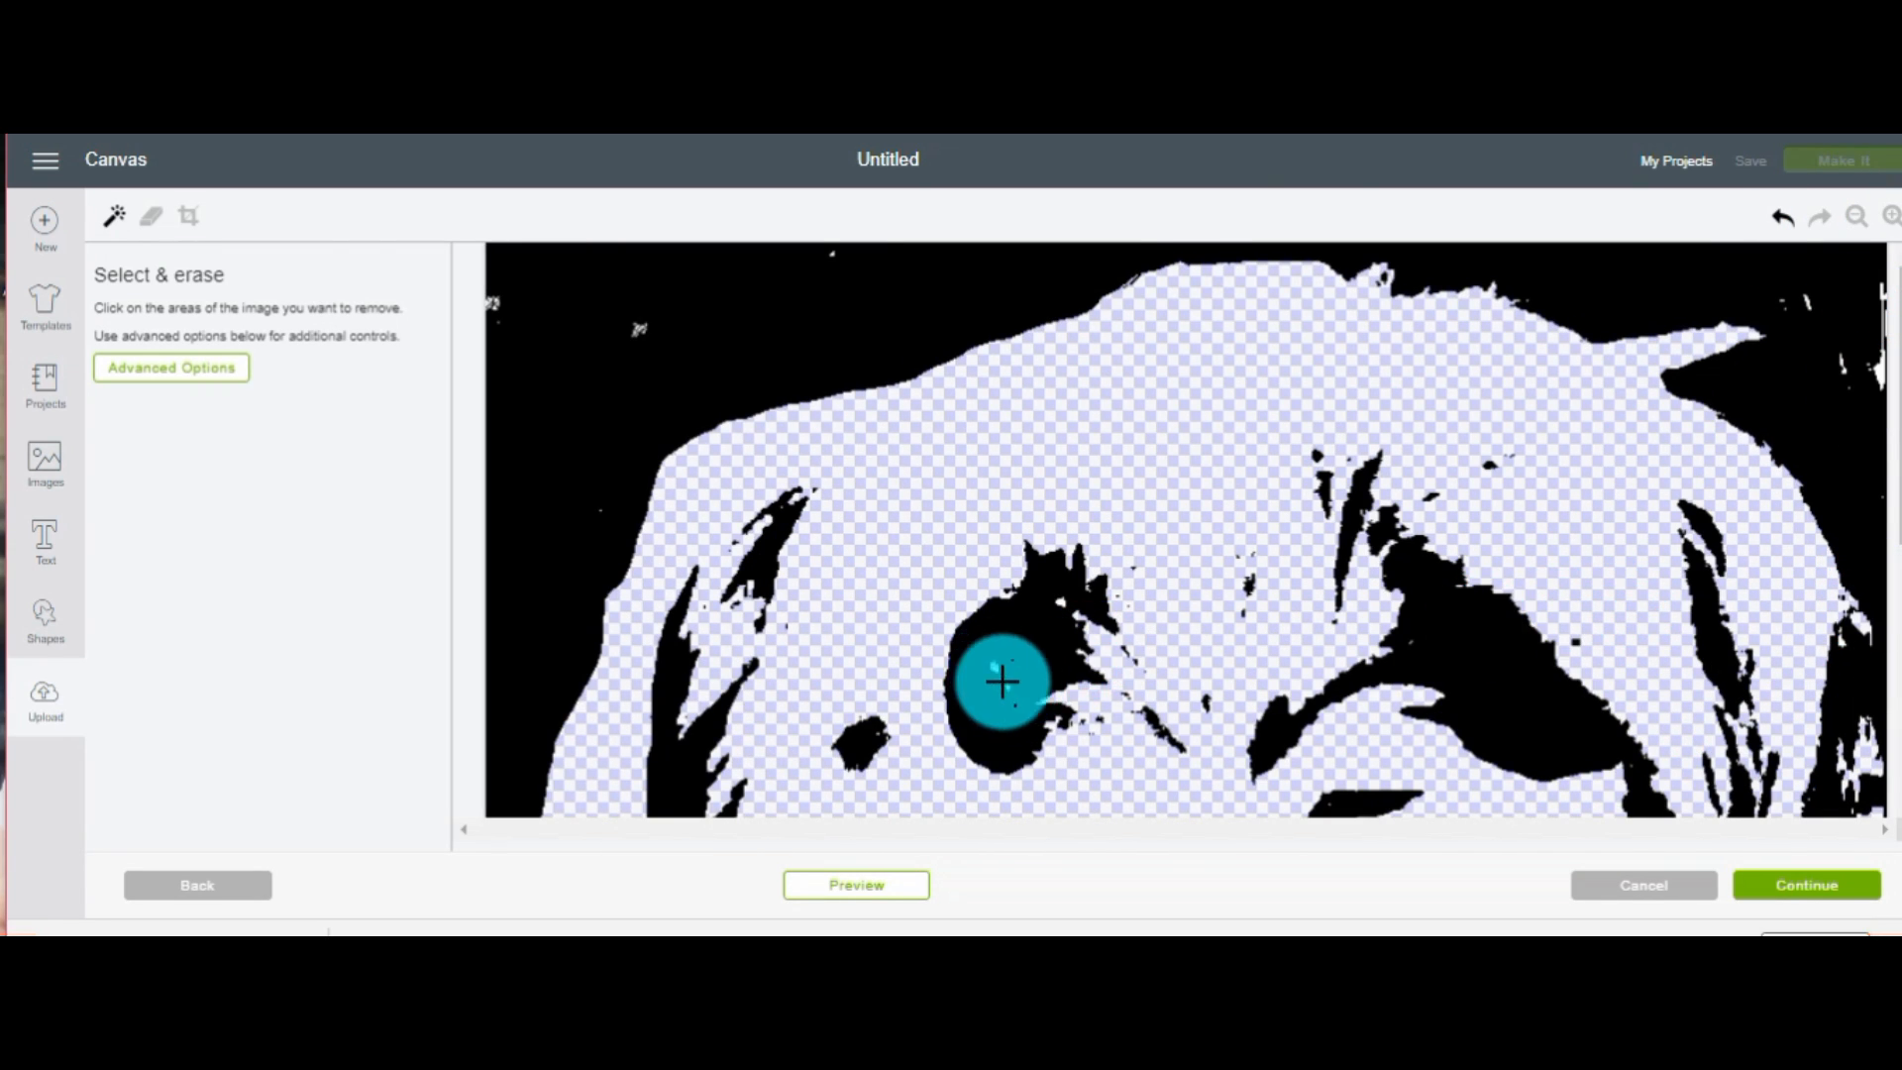
left_click(1781, 216)
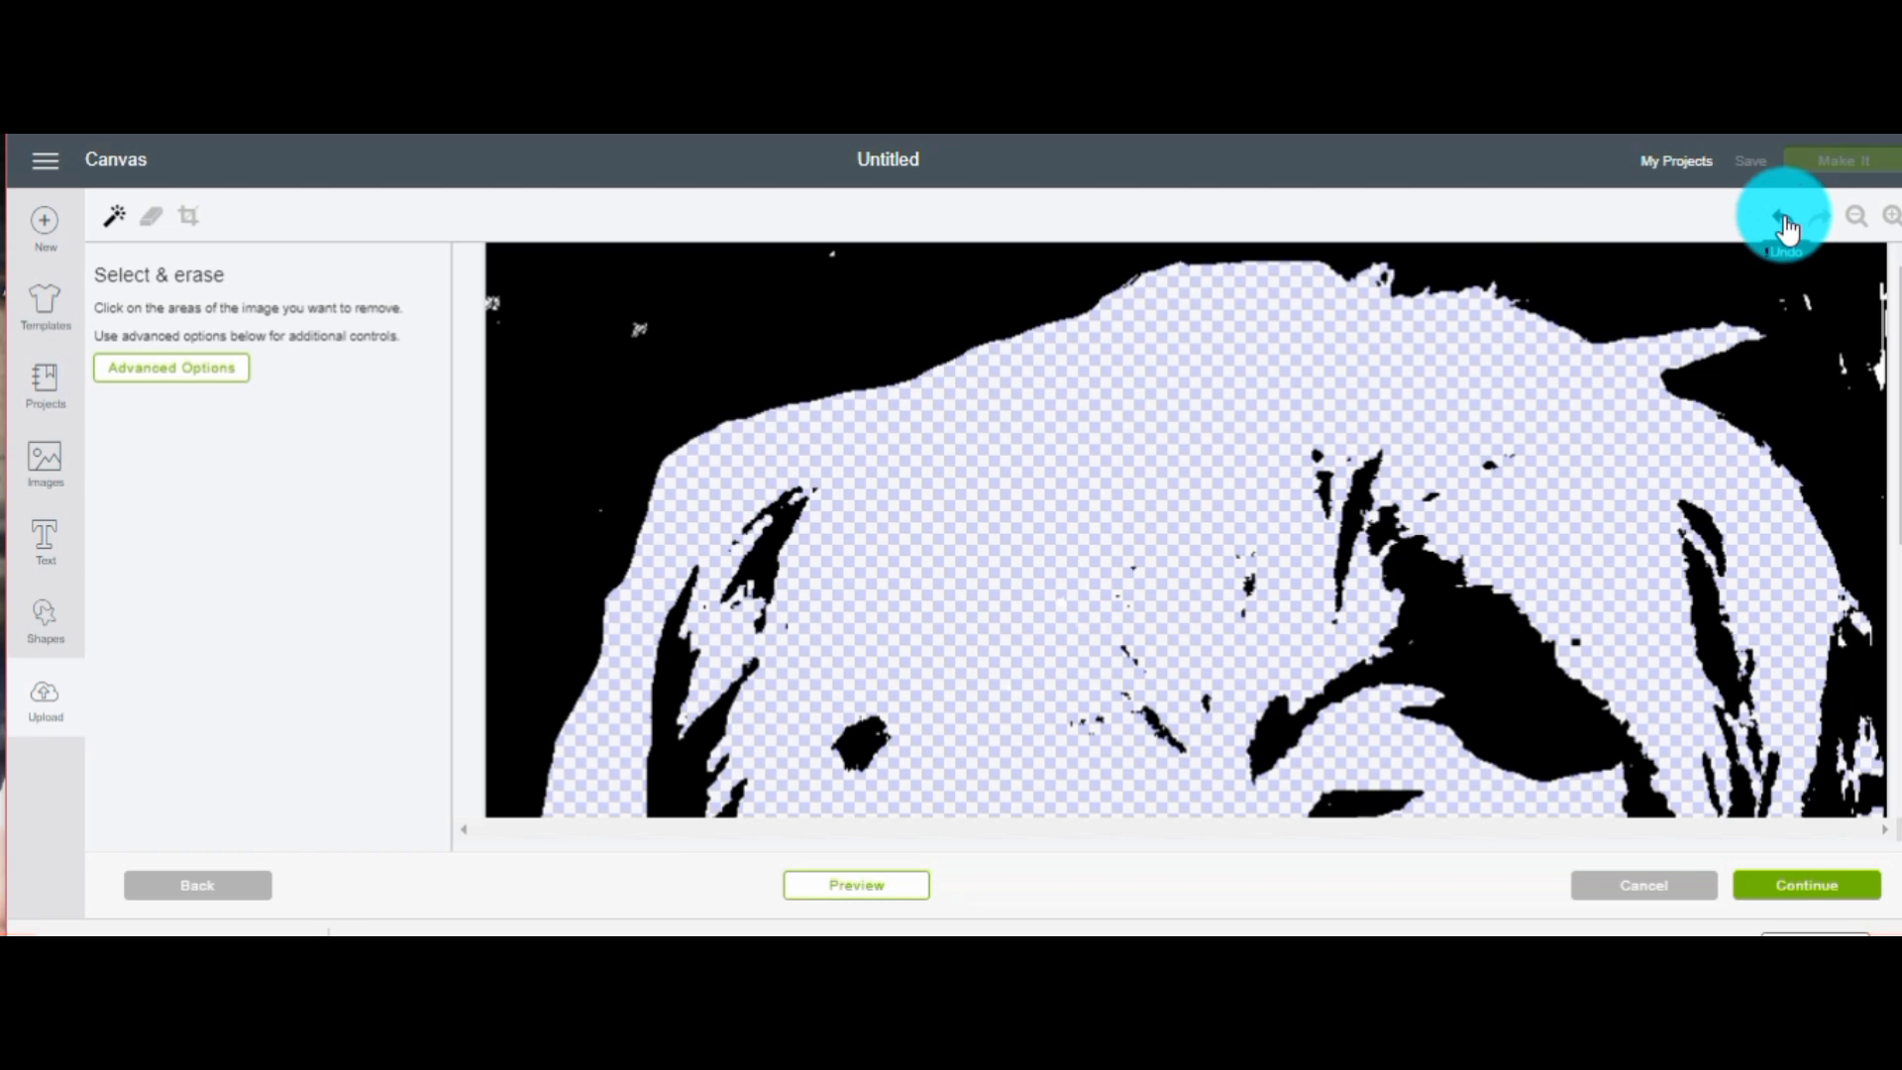
left_click(1405, 580)
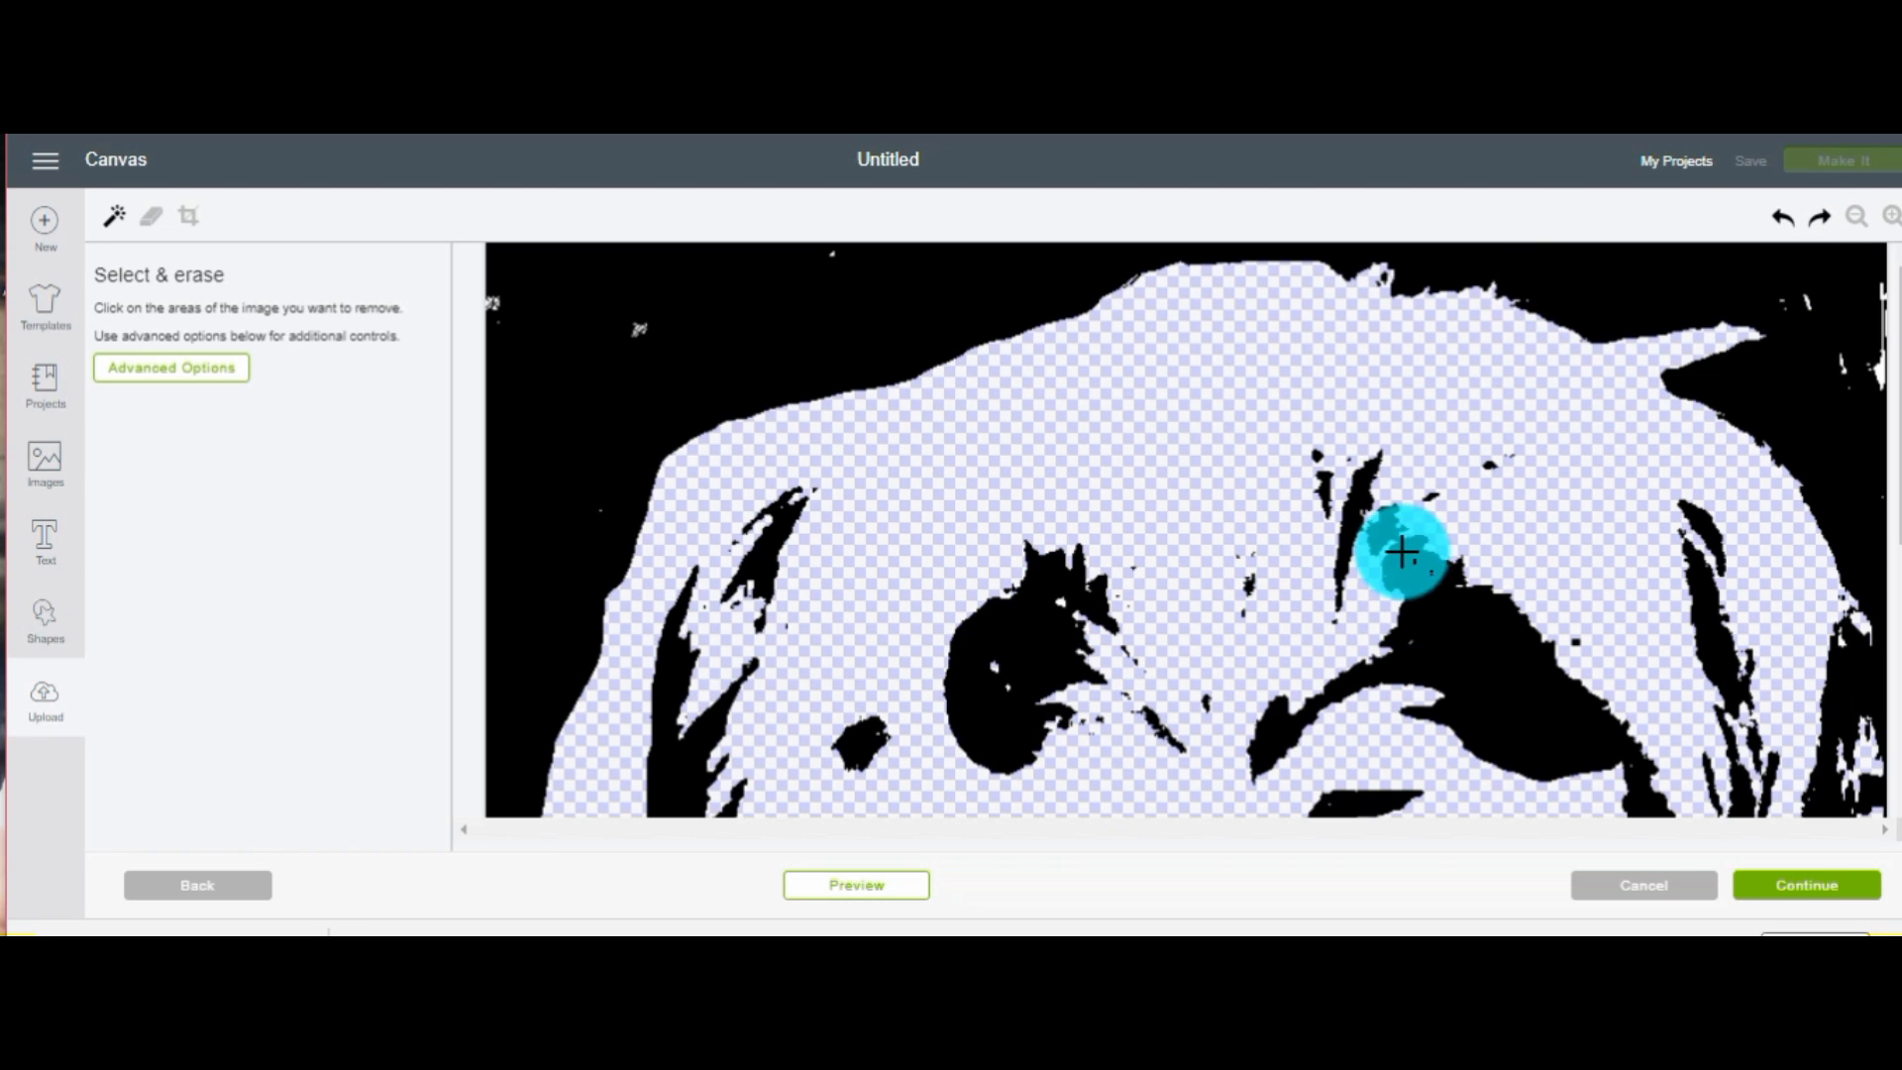
left_click(1856, 214)
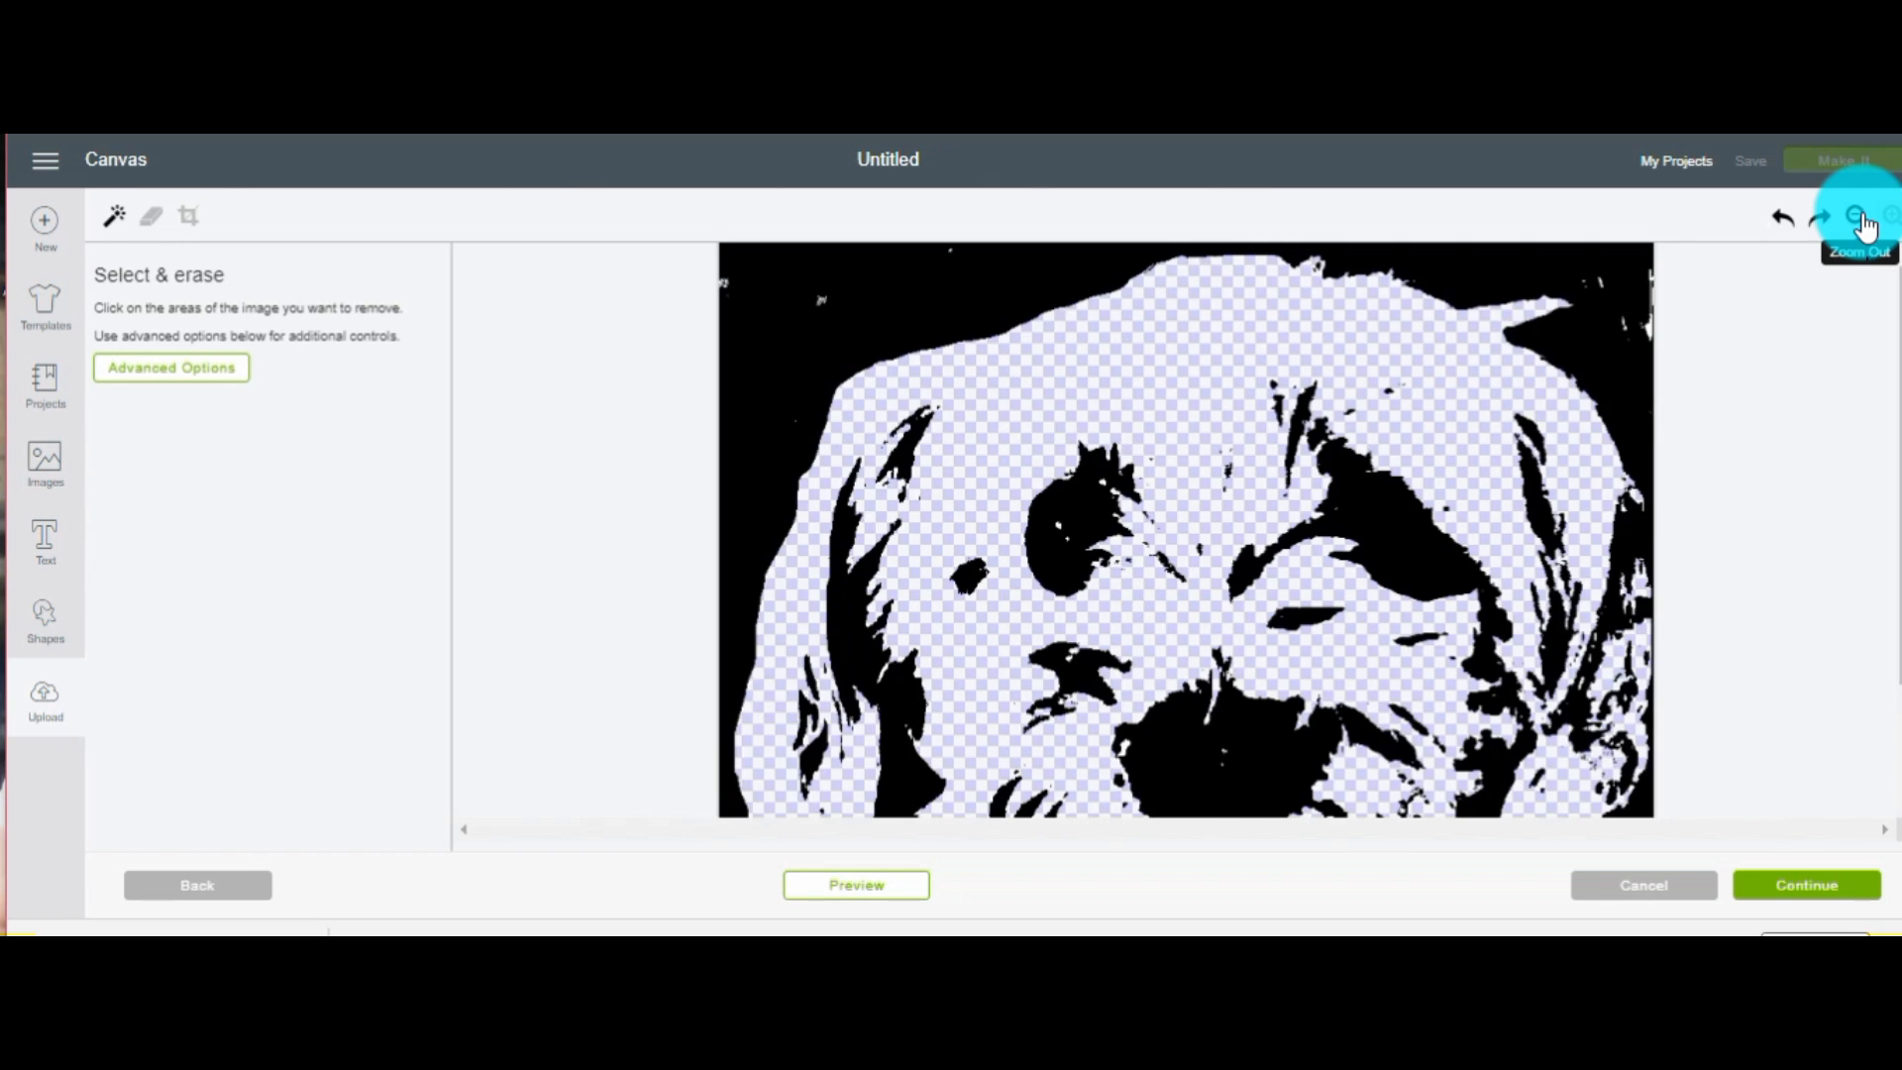
Brush away black marks around the right eye and forehead, then minimize the eraser size
left_click(149, 218)
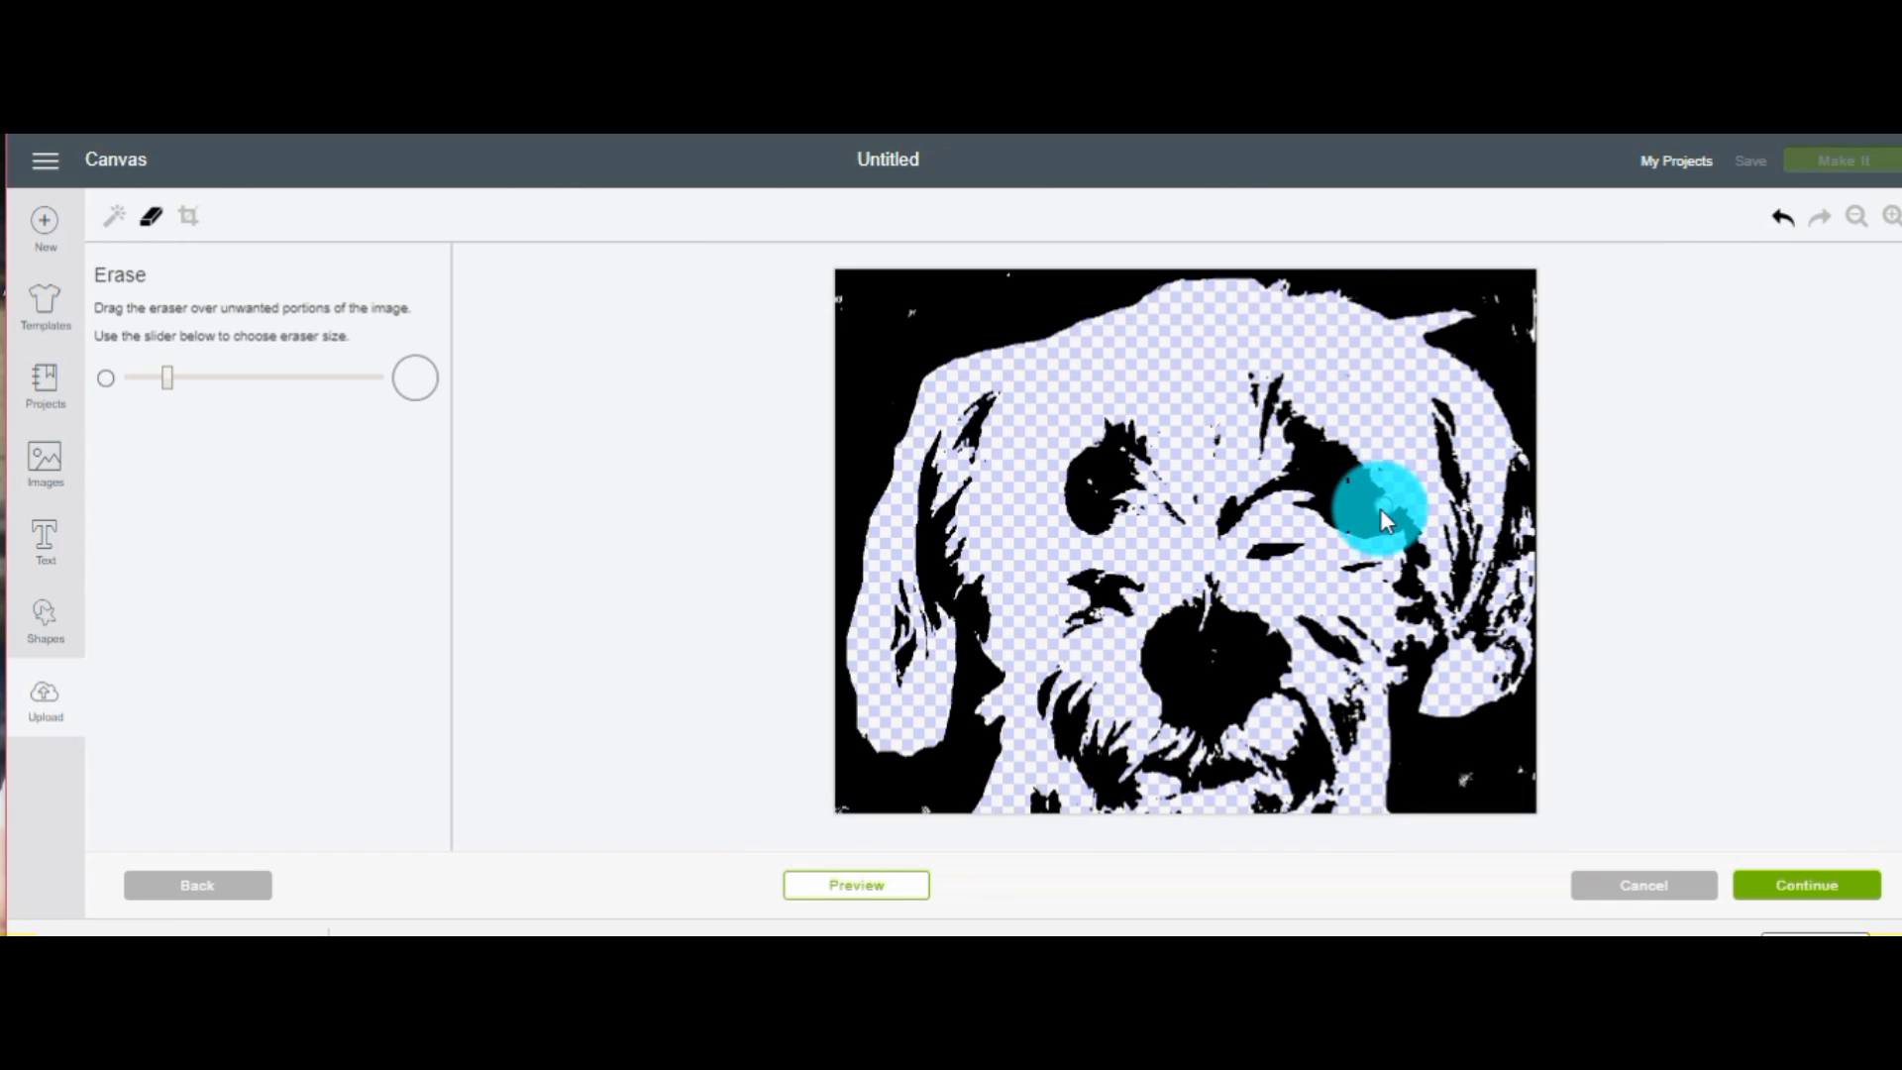
left_click_drag(1383, 509, 1322, 540)
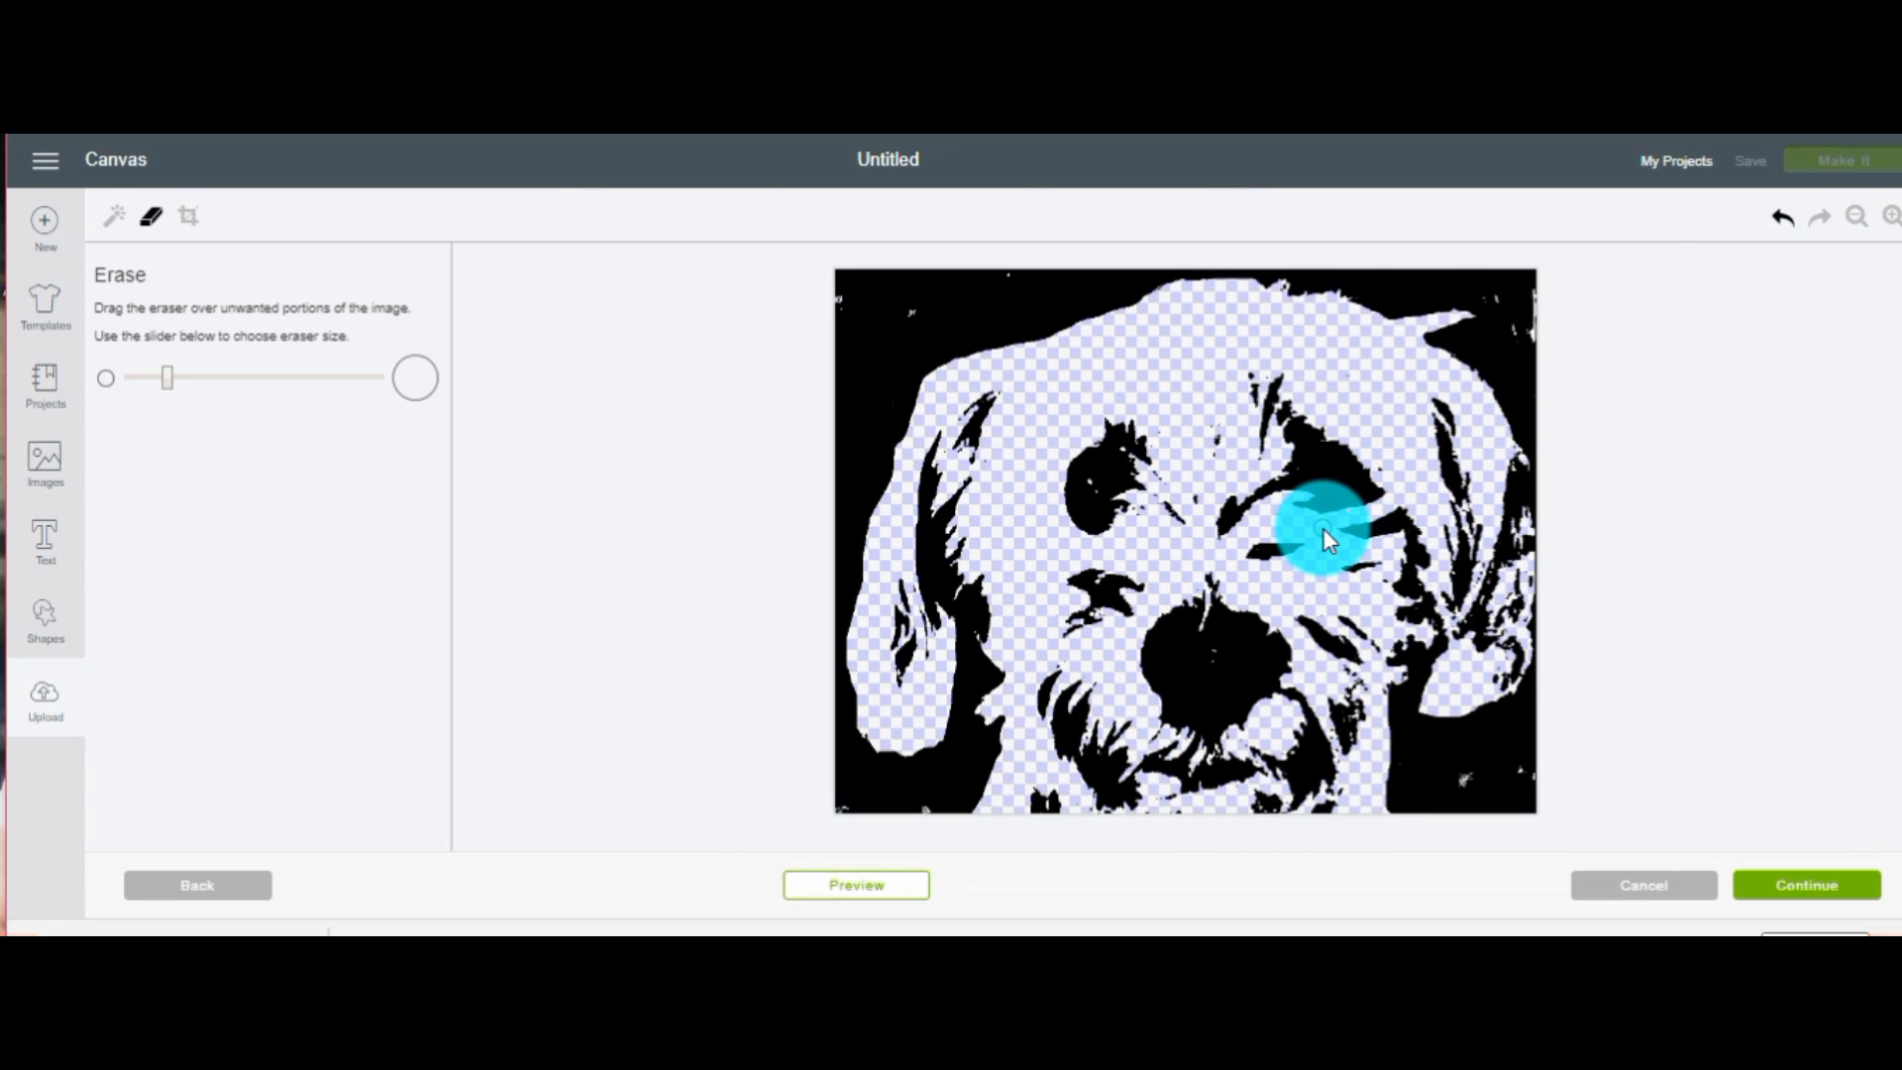
left_click_drag(1322, 534, 1389, 503)
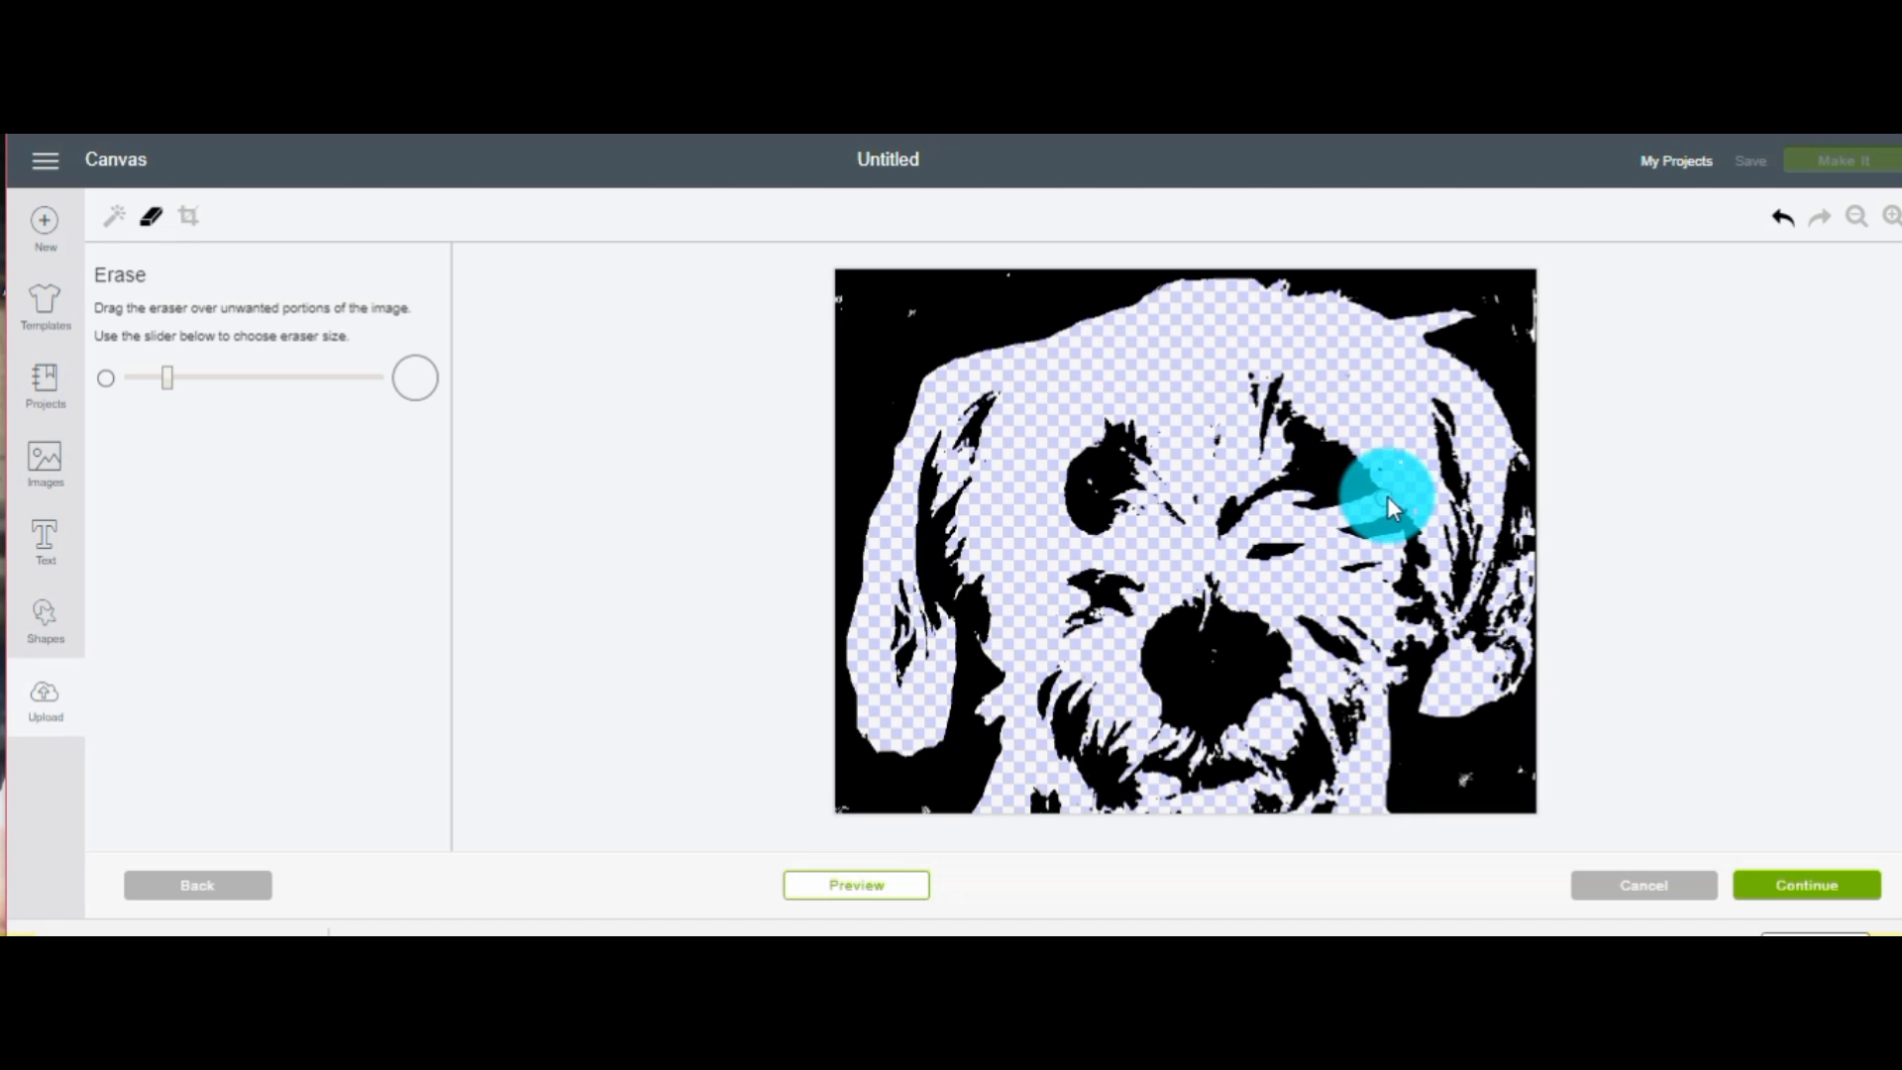
left_click_drag(1389, 503, 1346, 454)
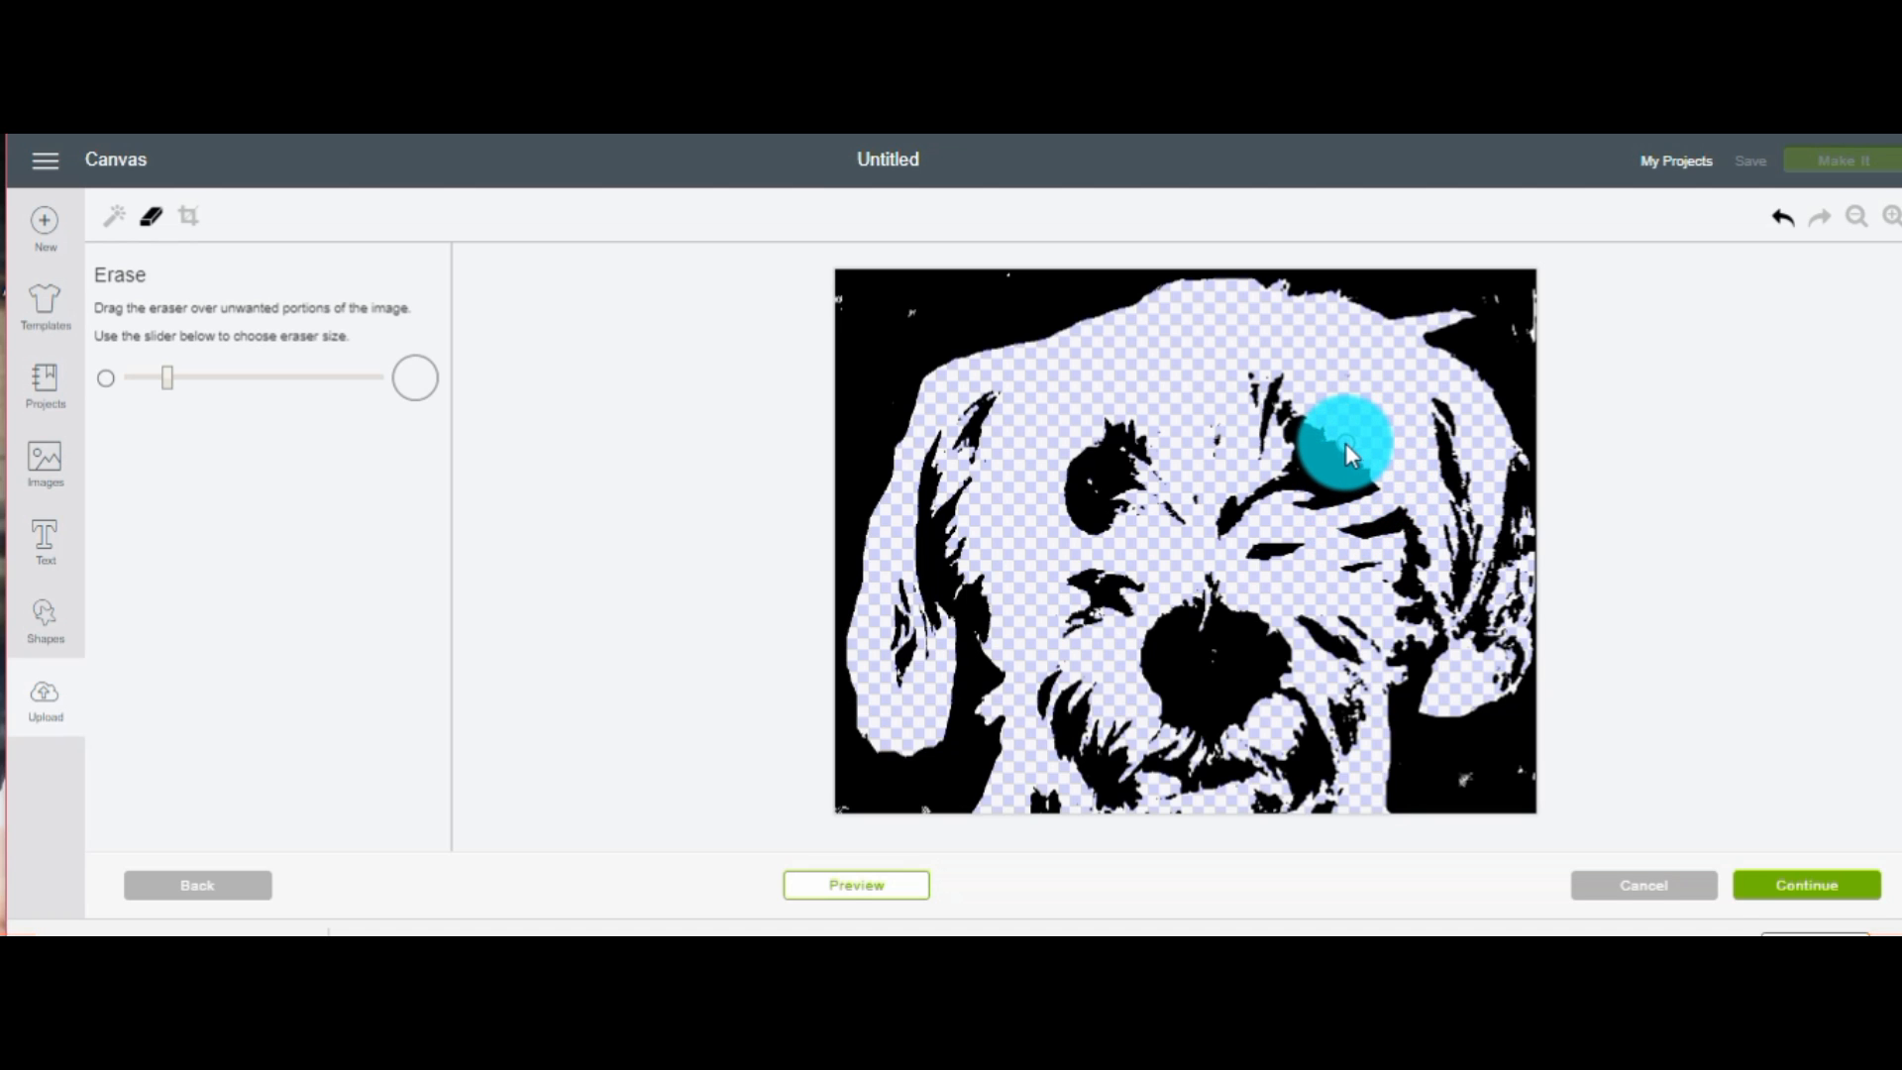
left_click_drag(1341, 449, 1274, 466)
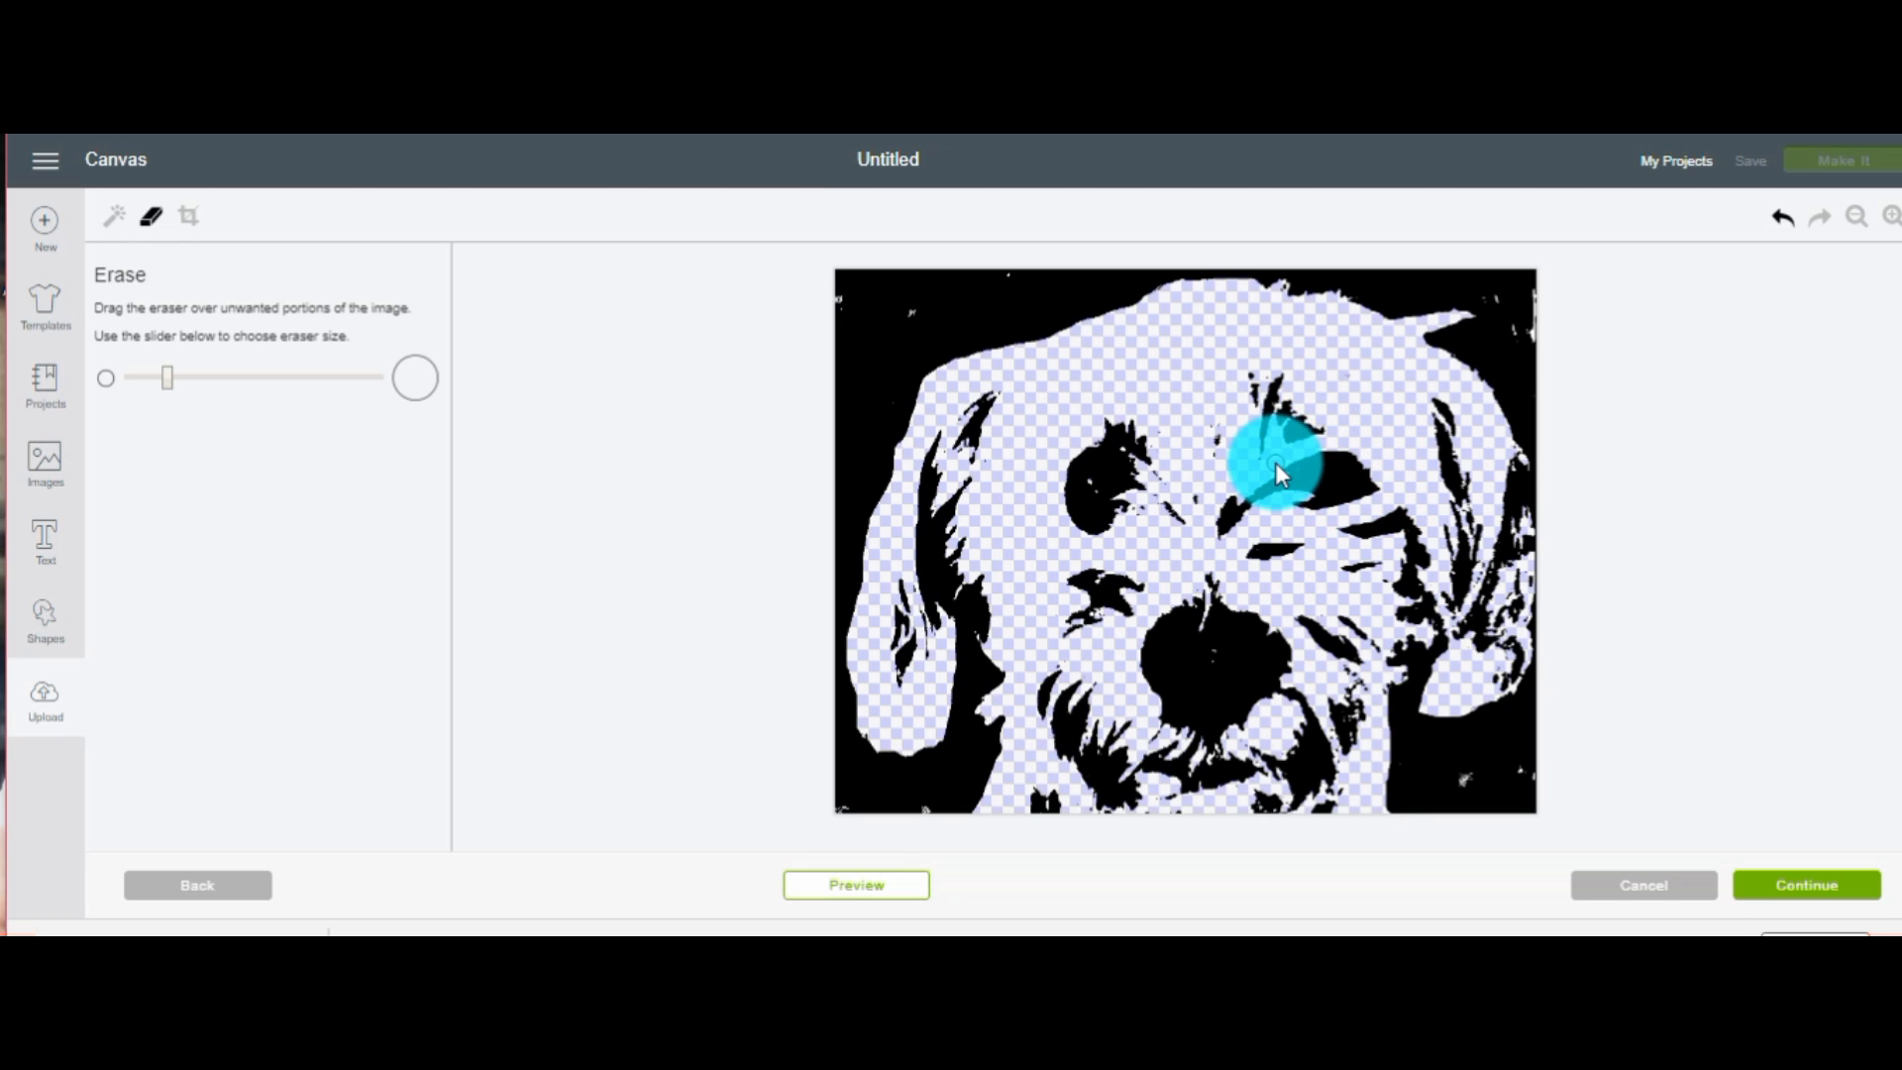
left_click_drag(1274, 474, 1346, 431)
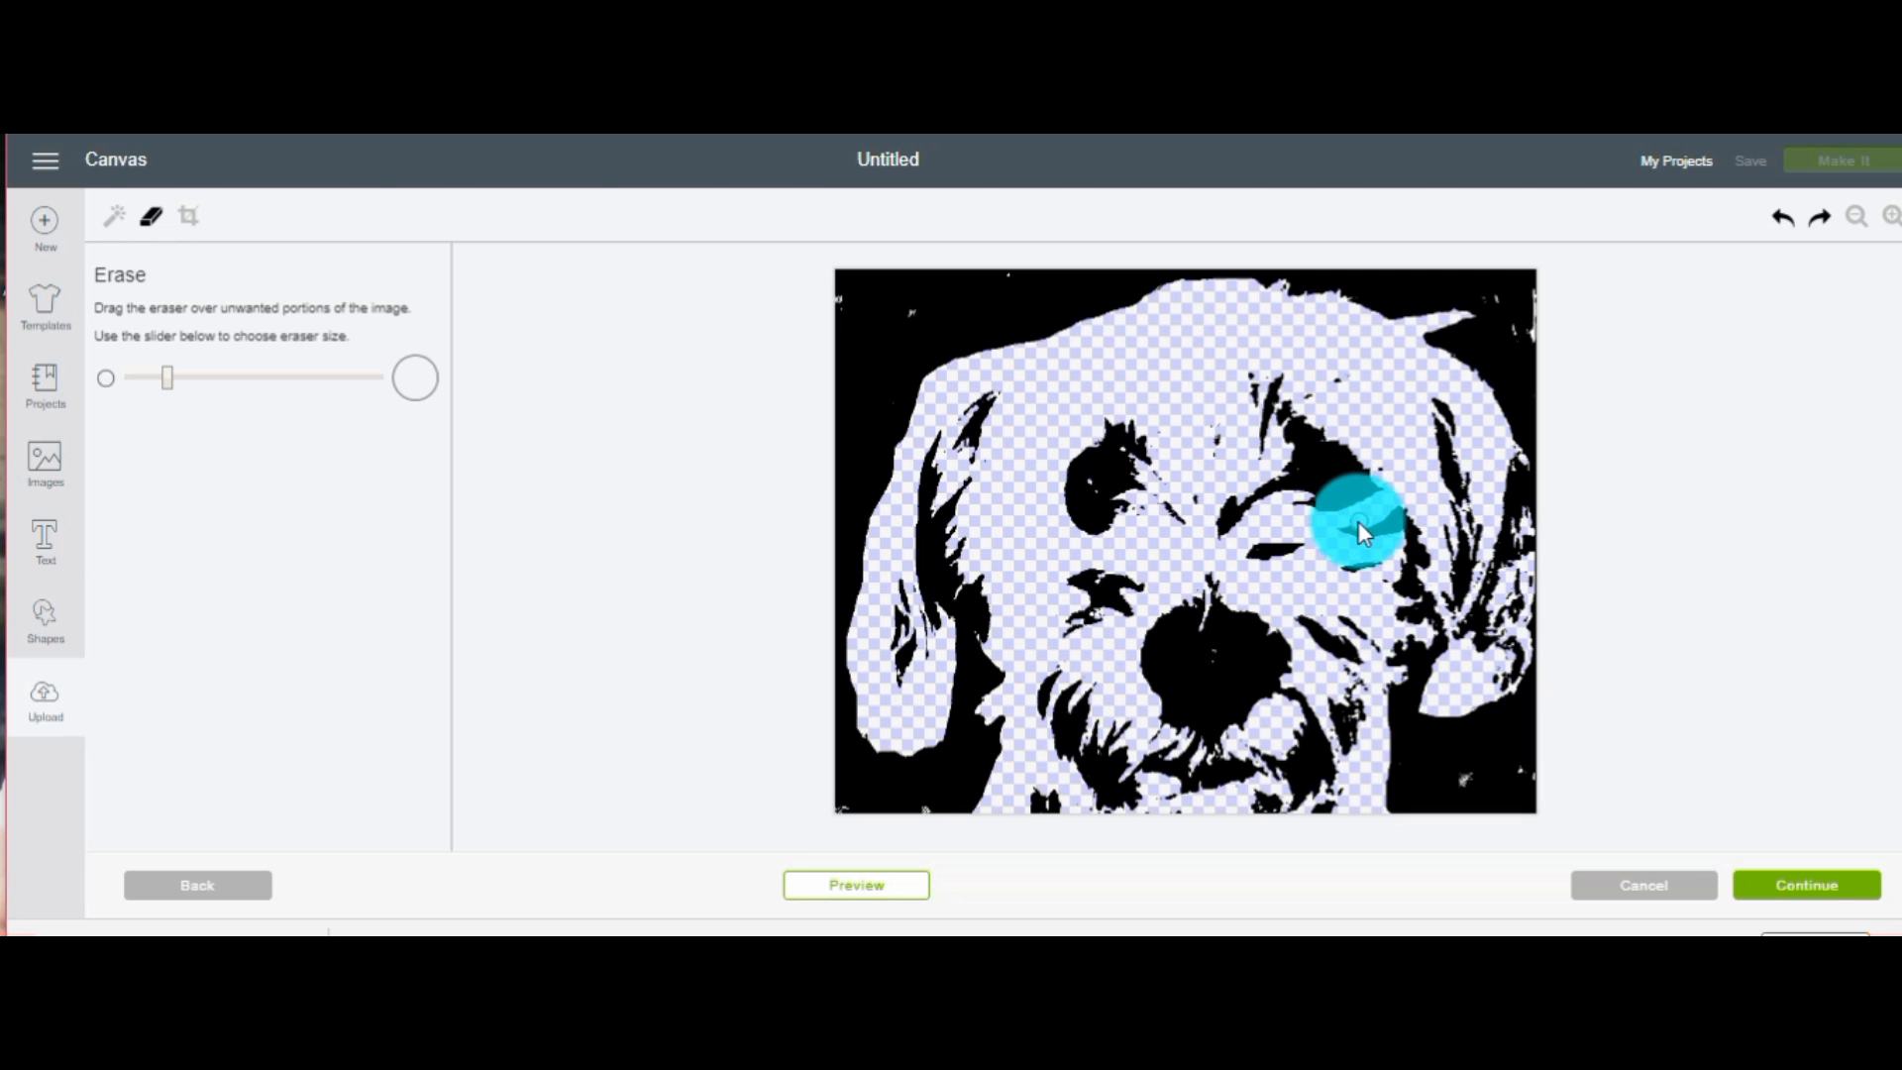
left_click_drag(1358, 534, 1383, 473)
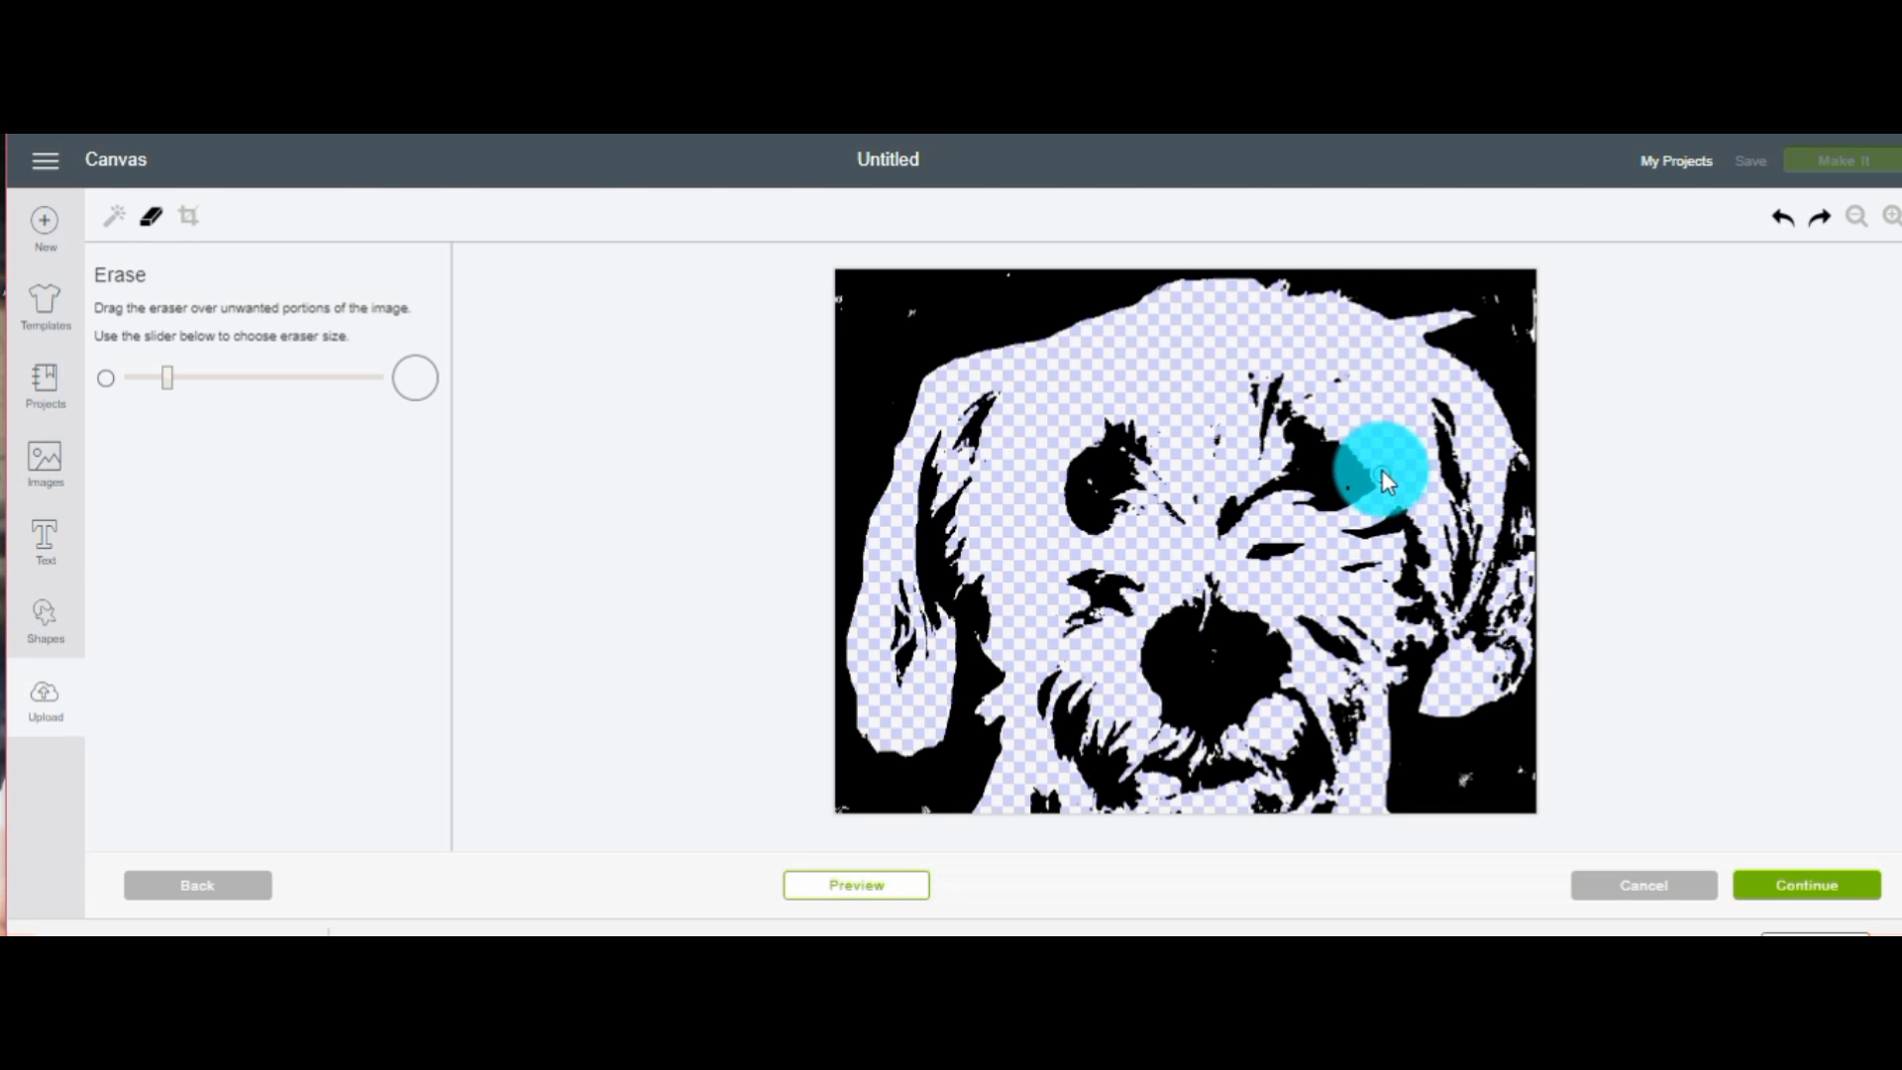
left_click_drag(1383, 479, 1353, 449)
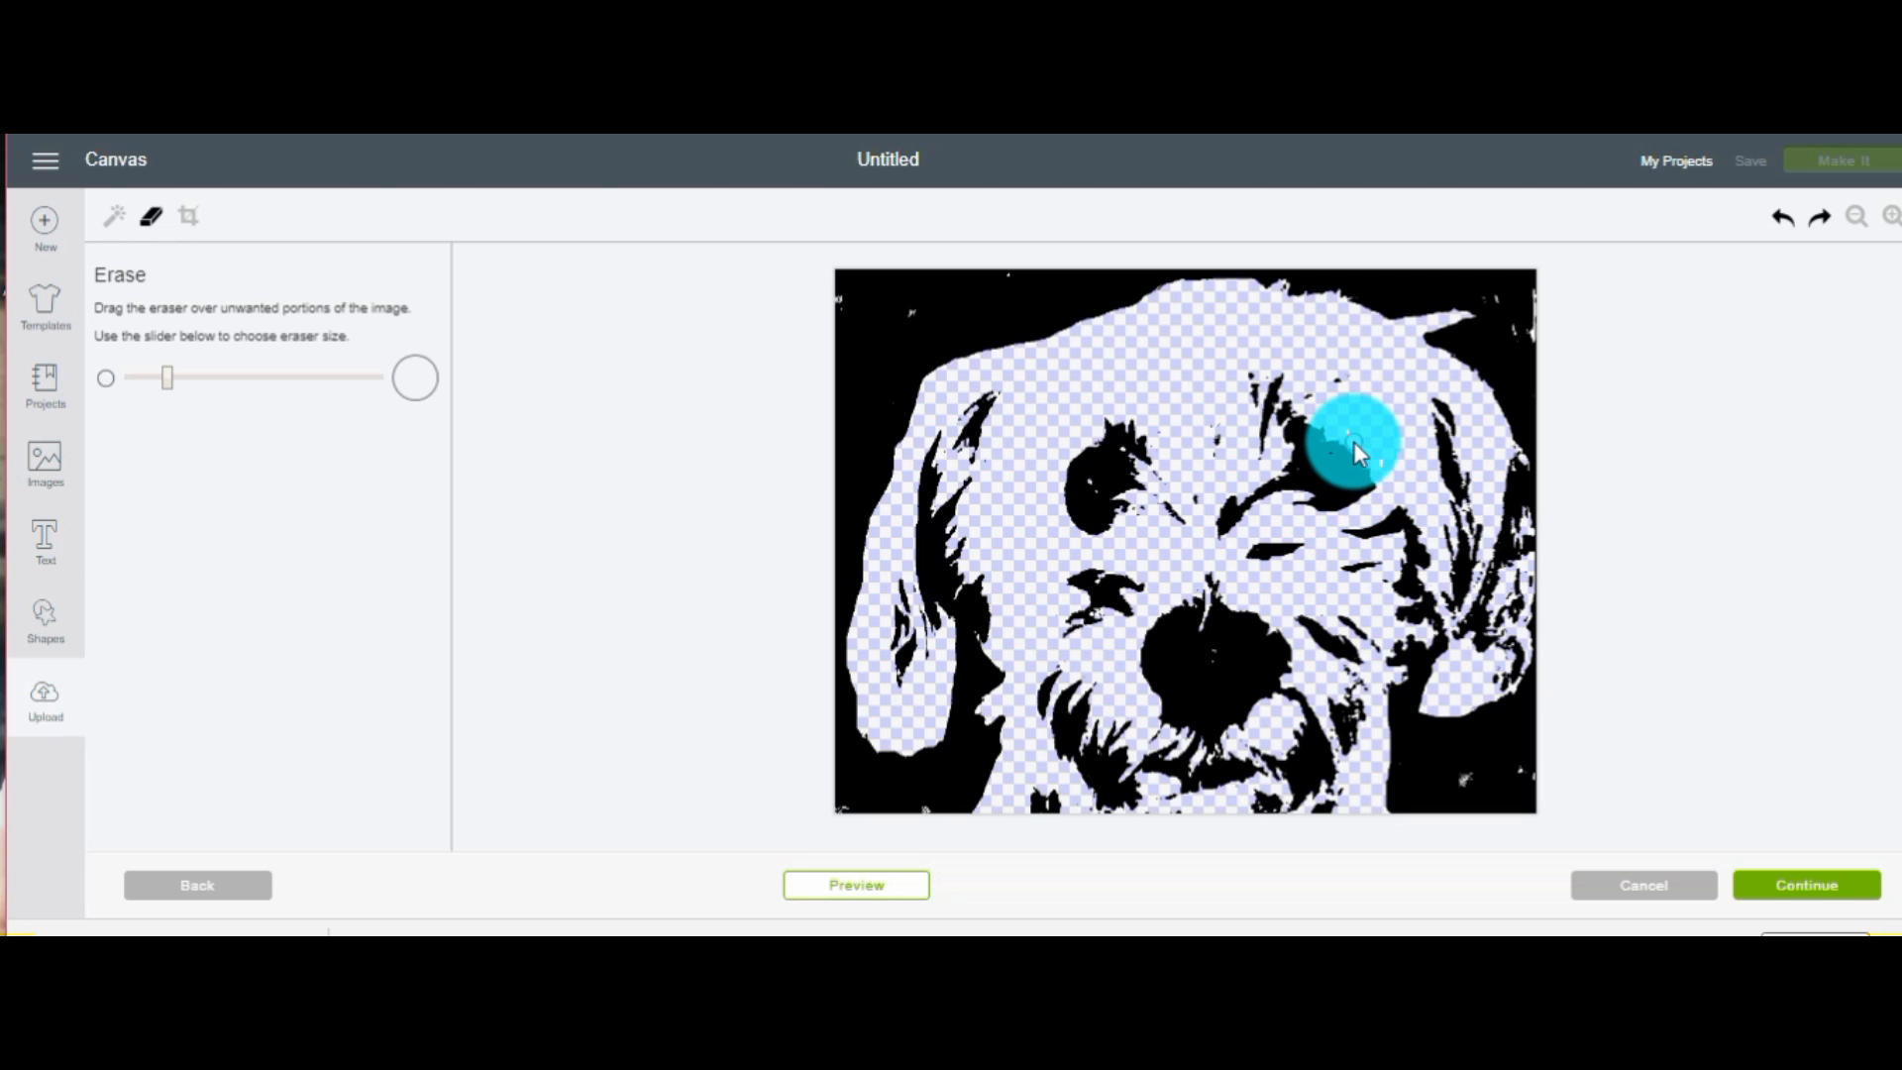
left_click_drag(1353, 449, 1317, 400)
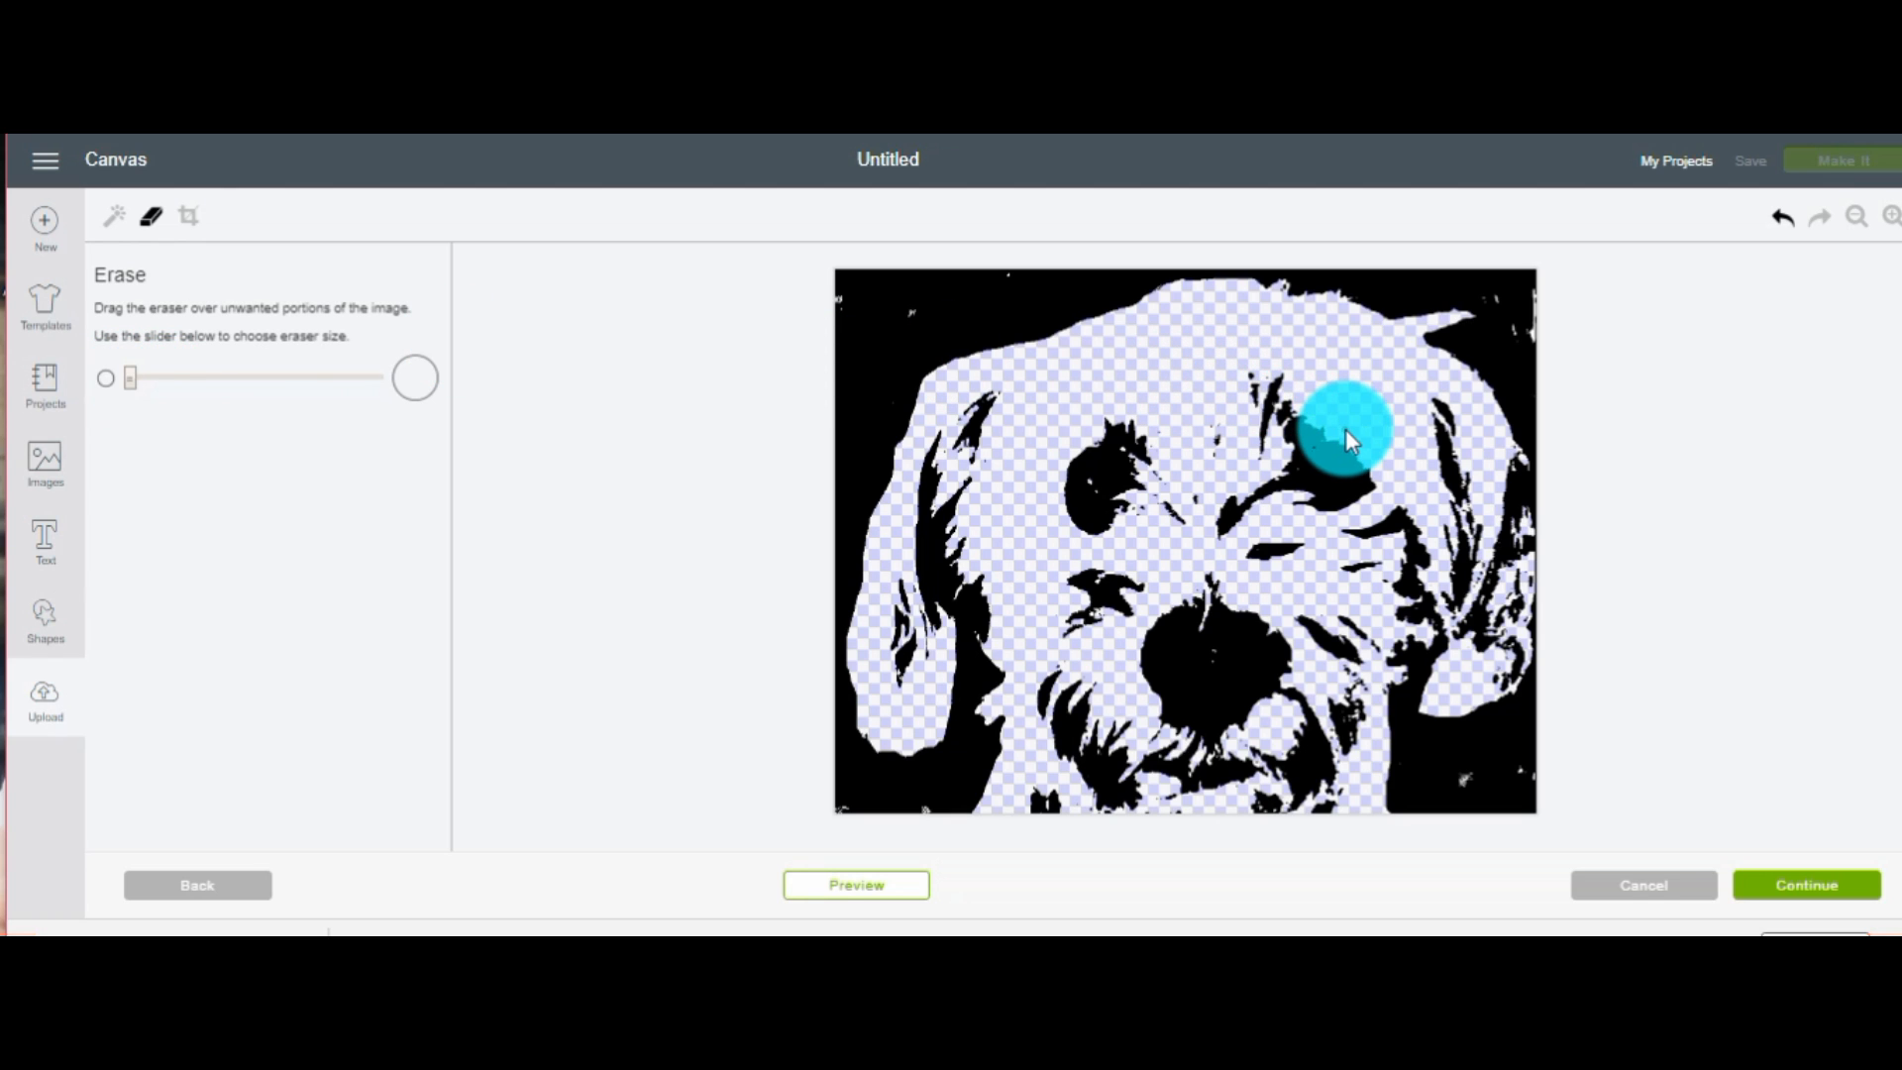
With the fine eraser, trim black specks above the right eye and over the left eye
left_click_drag(1346, 431, 1292, 455)
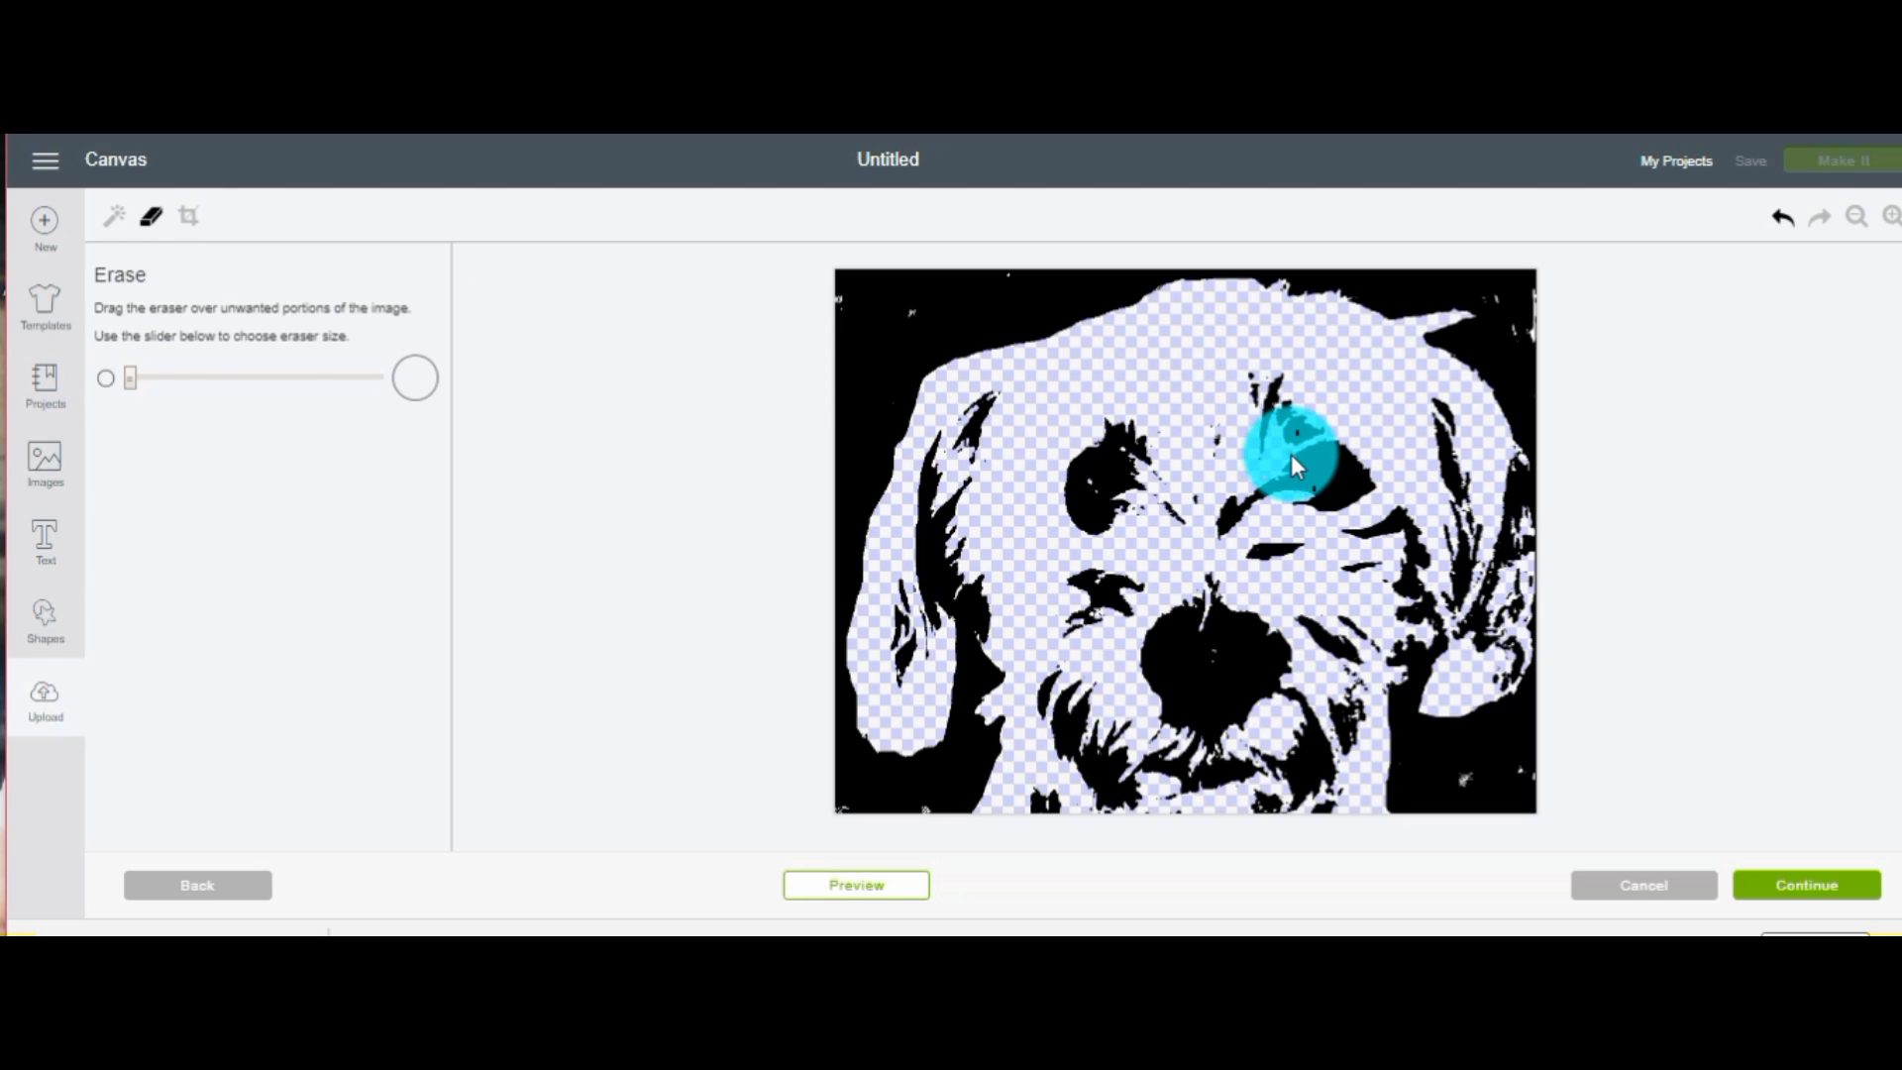
left_click_drag(1292, 461, 1280, 479)
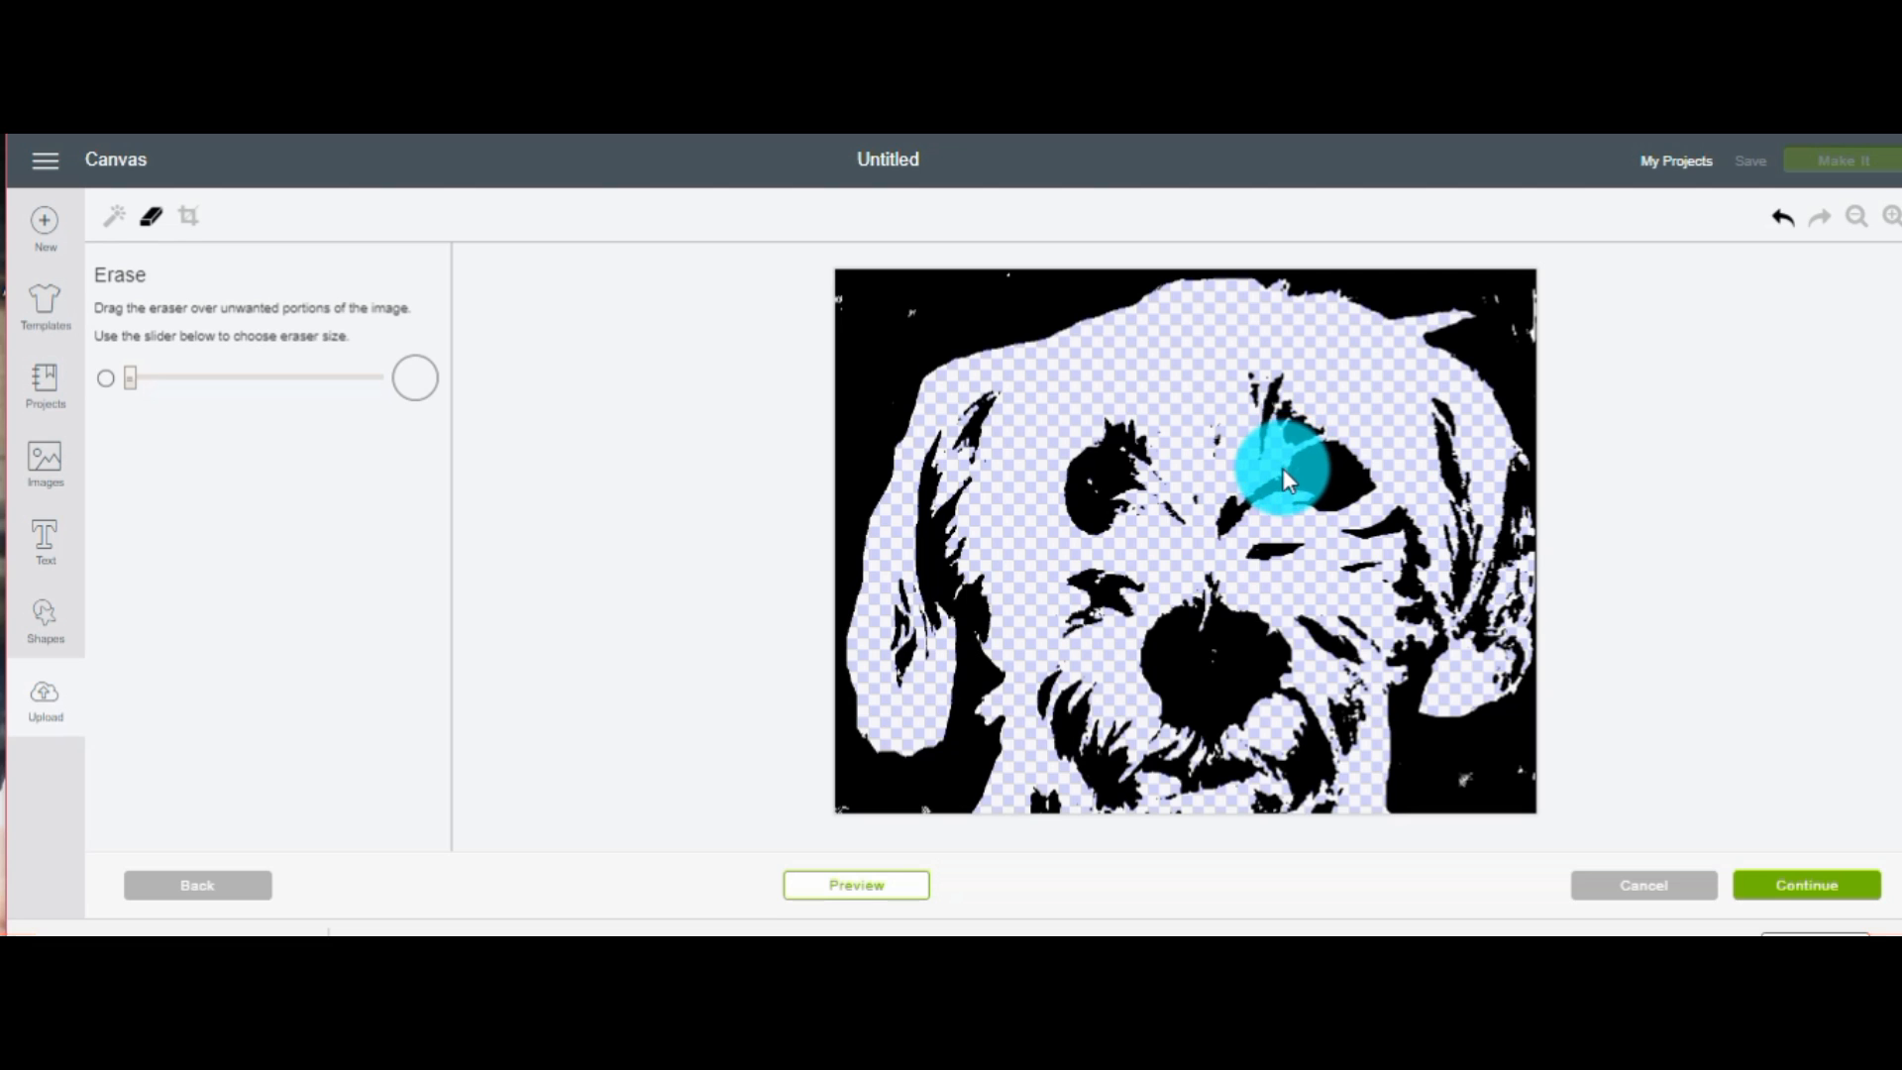
left_click_drag(1280, 480, 1304, 449)
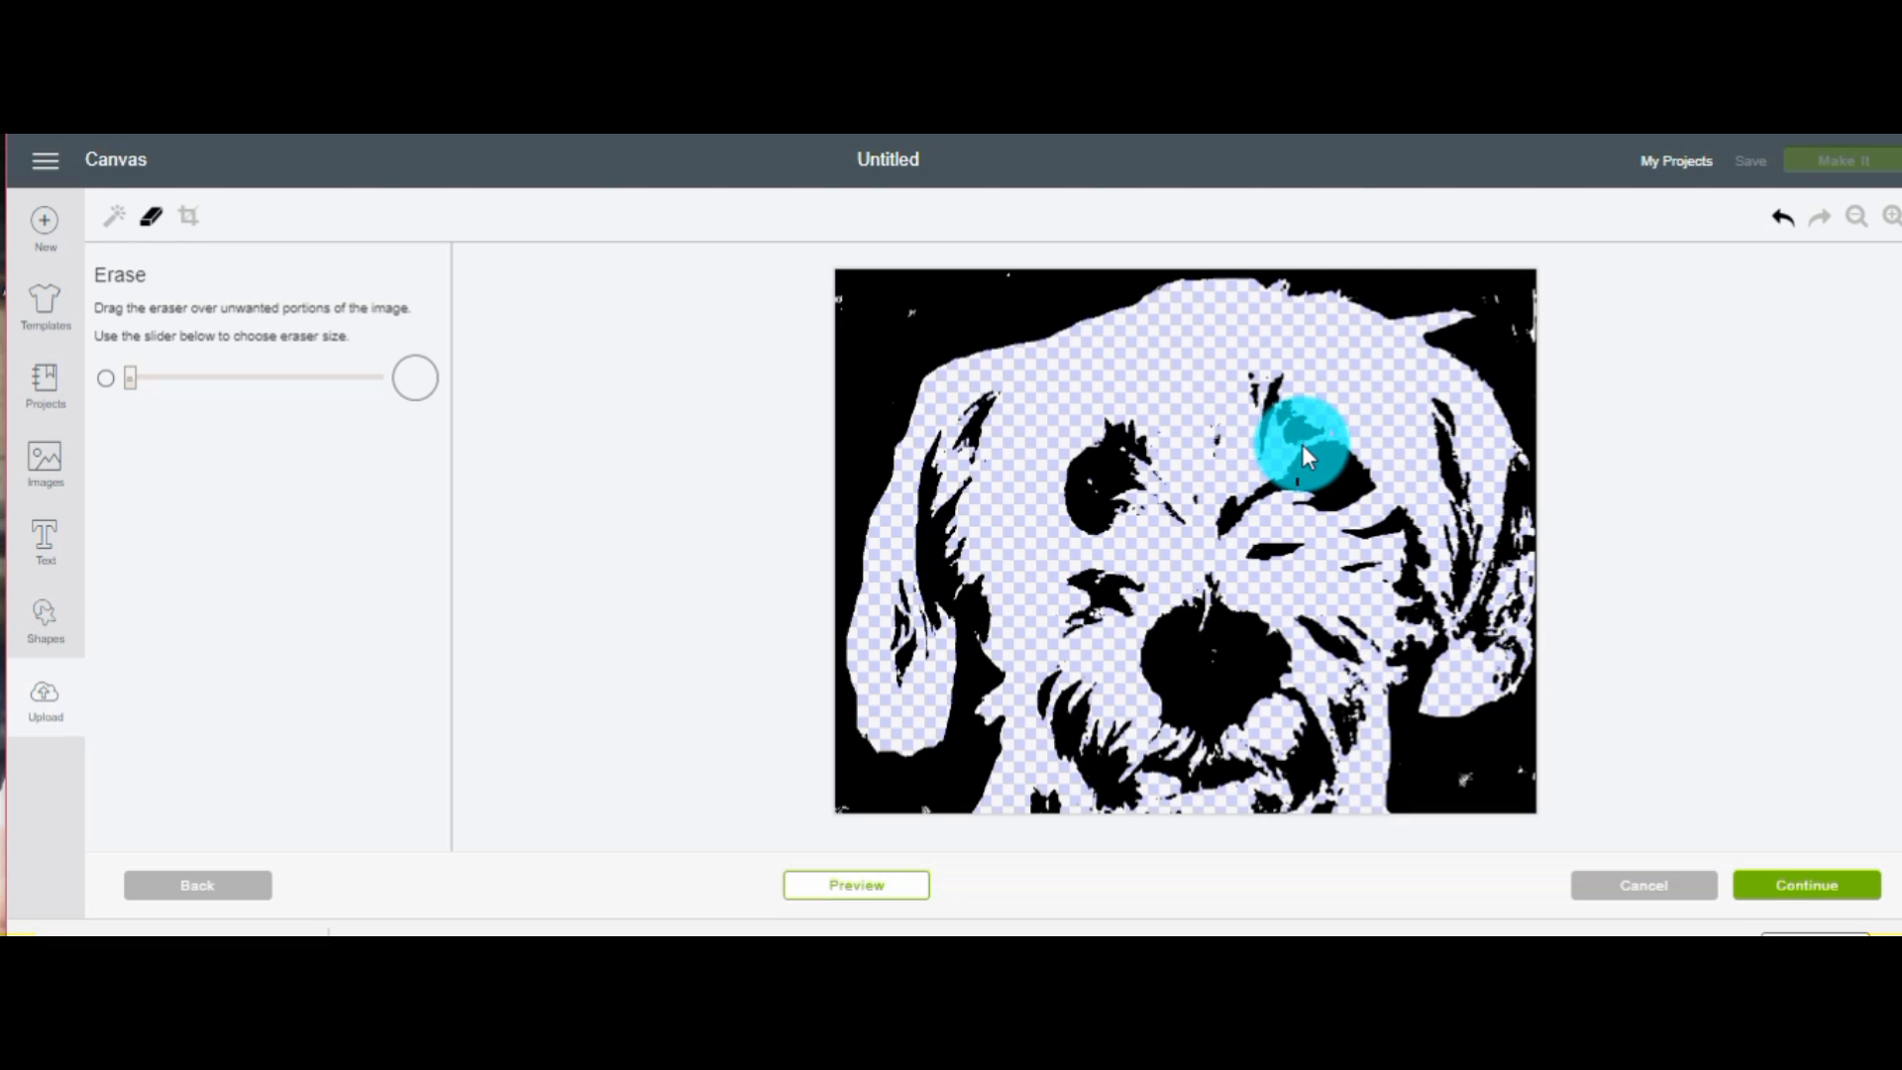
left_click_drag(1304, 454, 1329, 437)
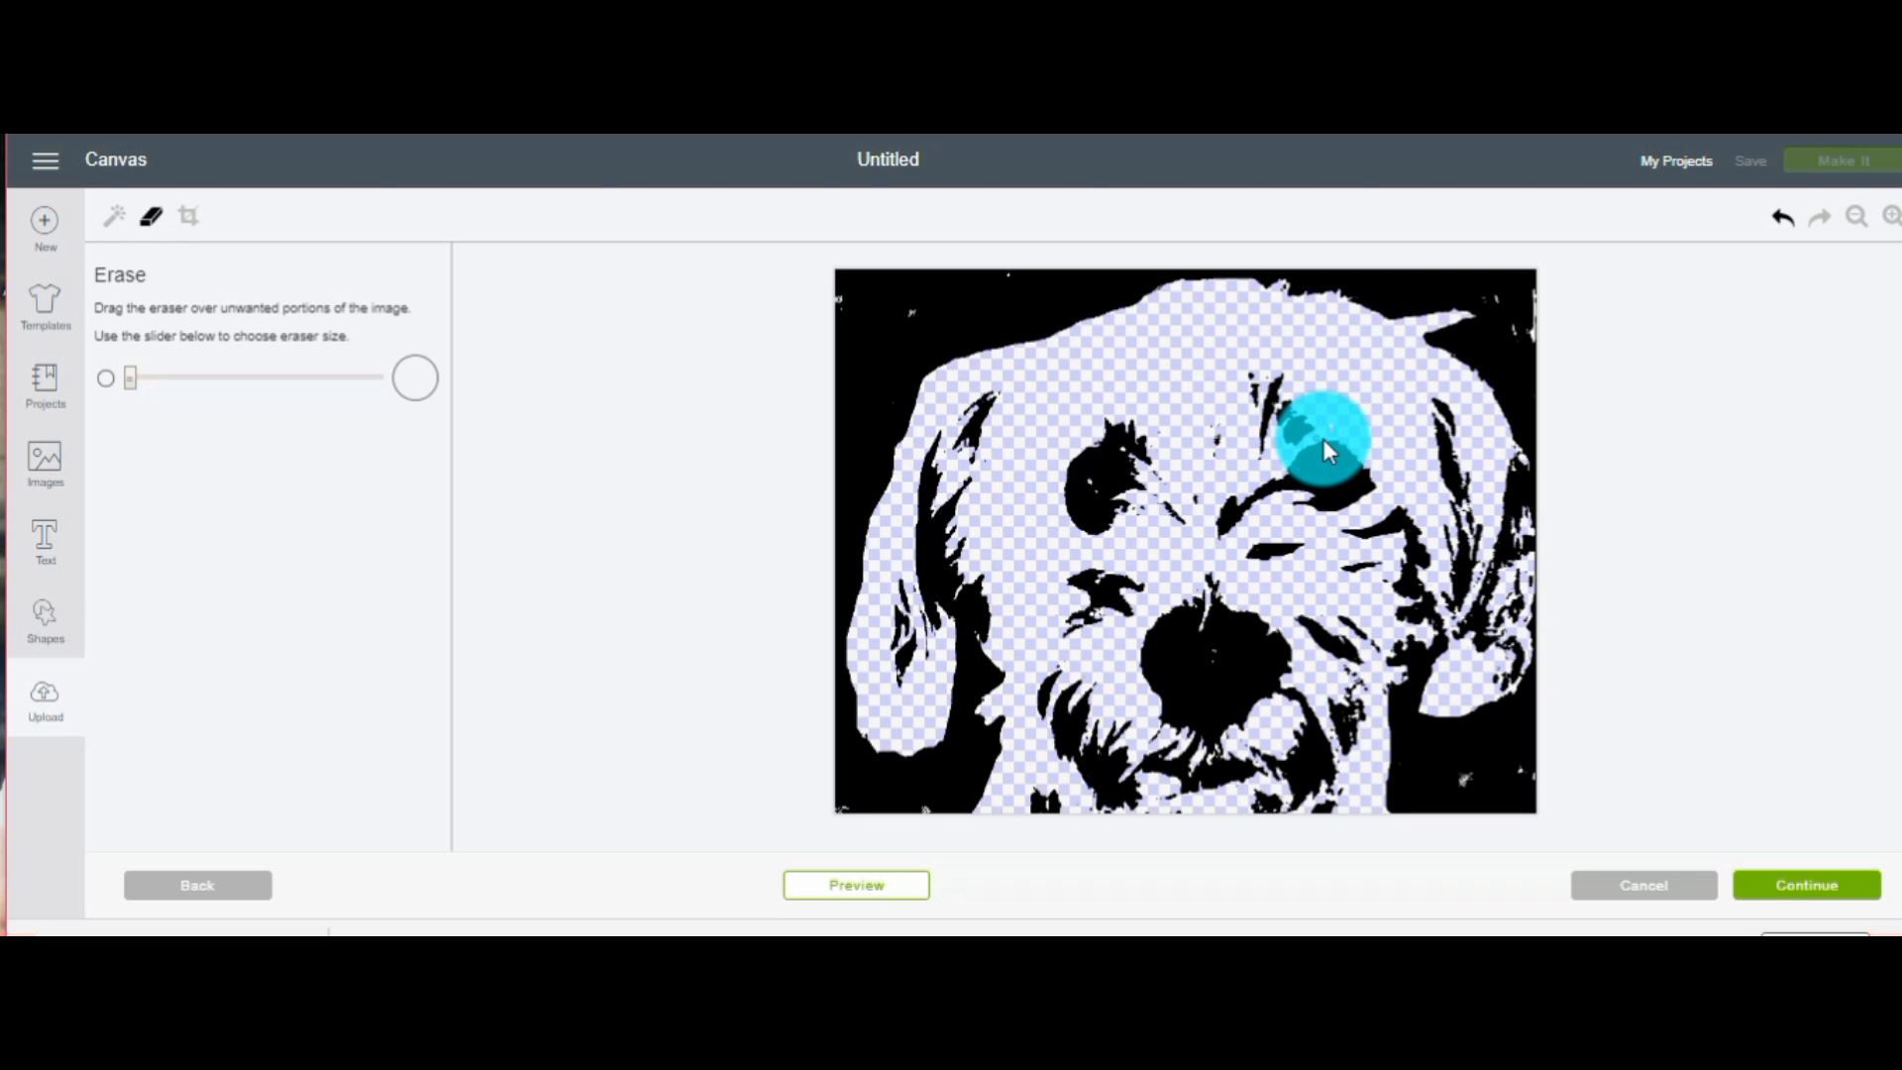
left_click_drag(1323, 442, 1383, 473)
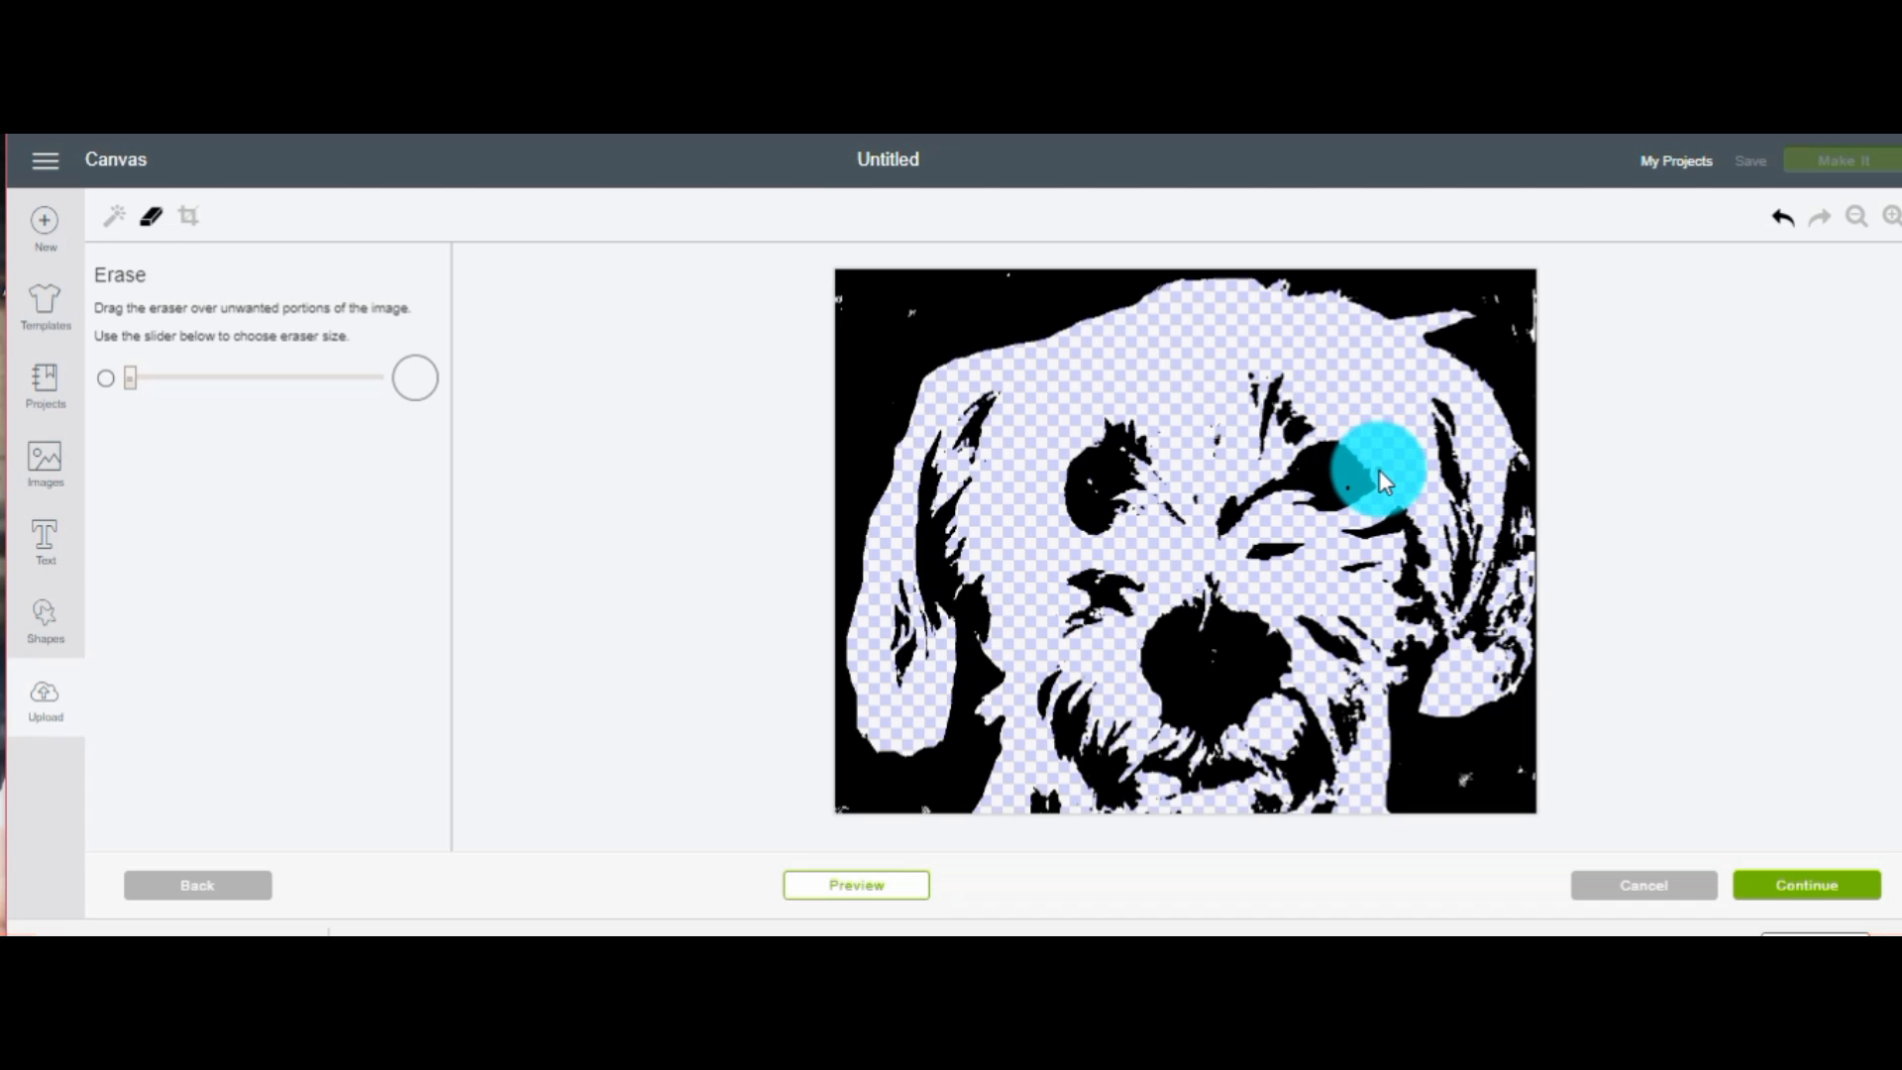
left_click_drag(1372, 474, 1086, 443)
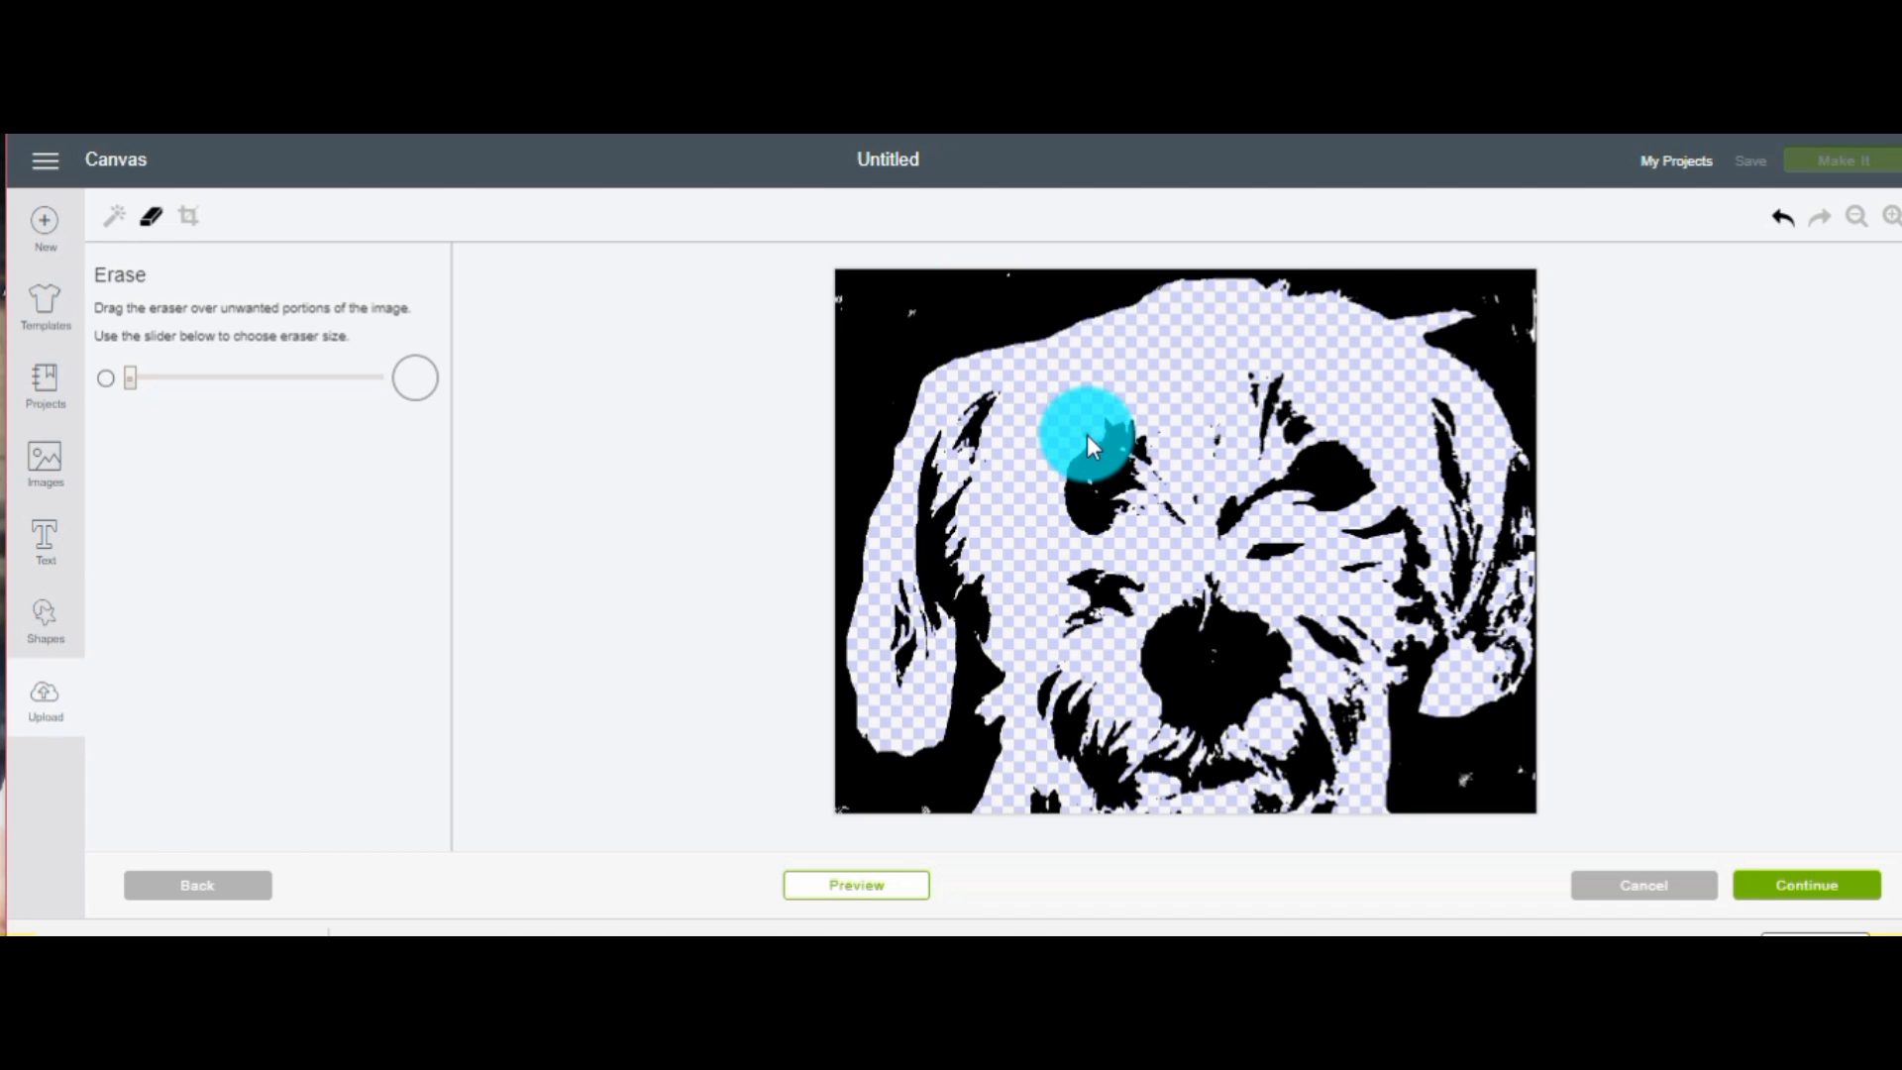
left_click_drag(1086, 443, 1134, 466)
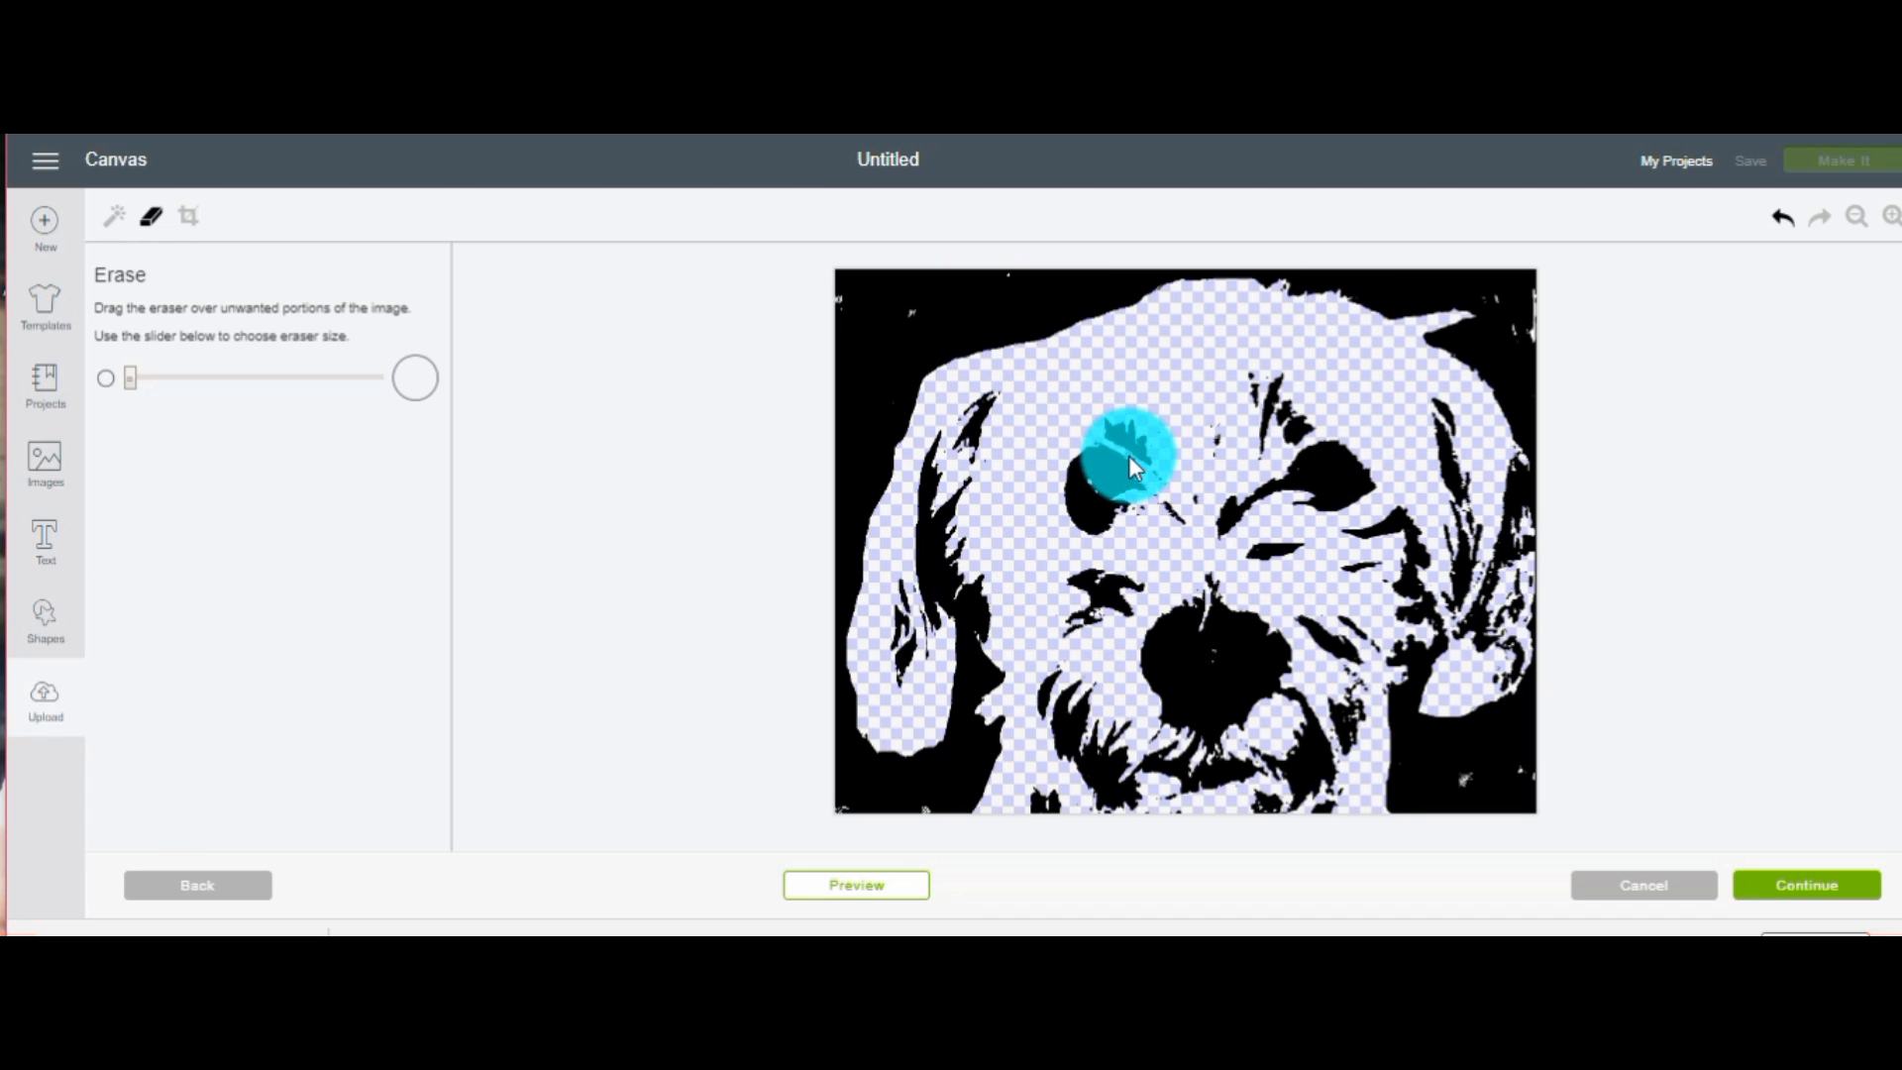
left_click_drag(1129, 467, 1183, 503)
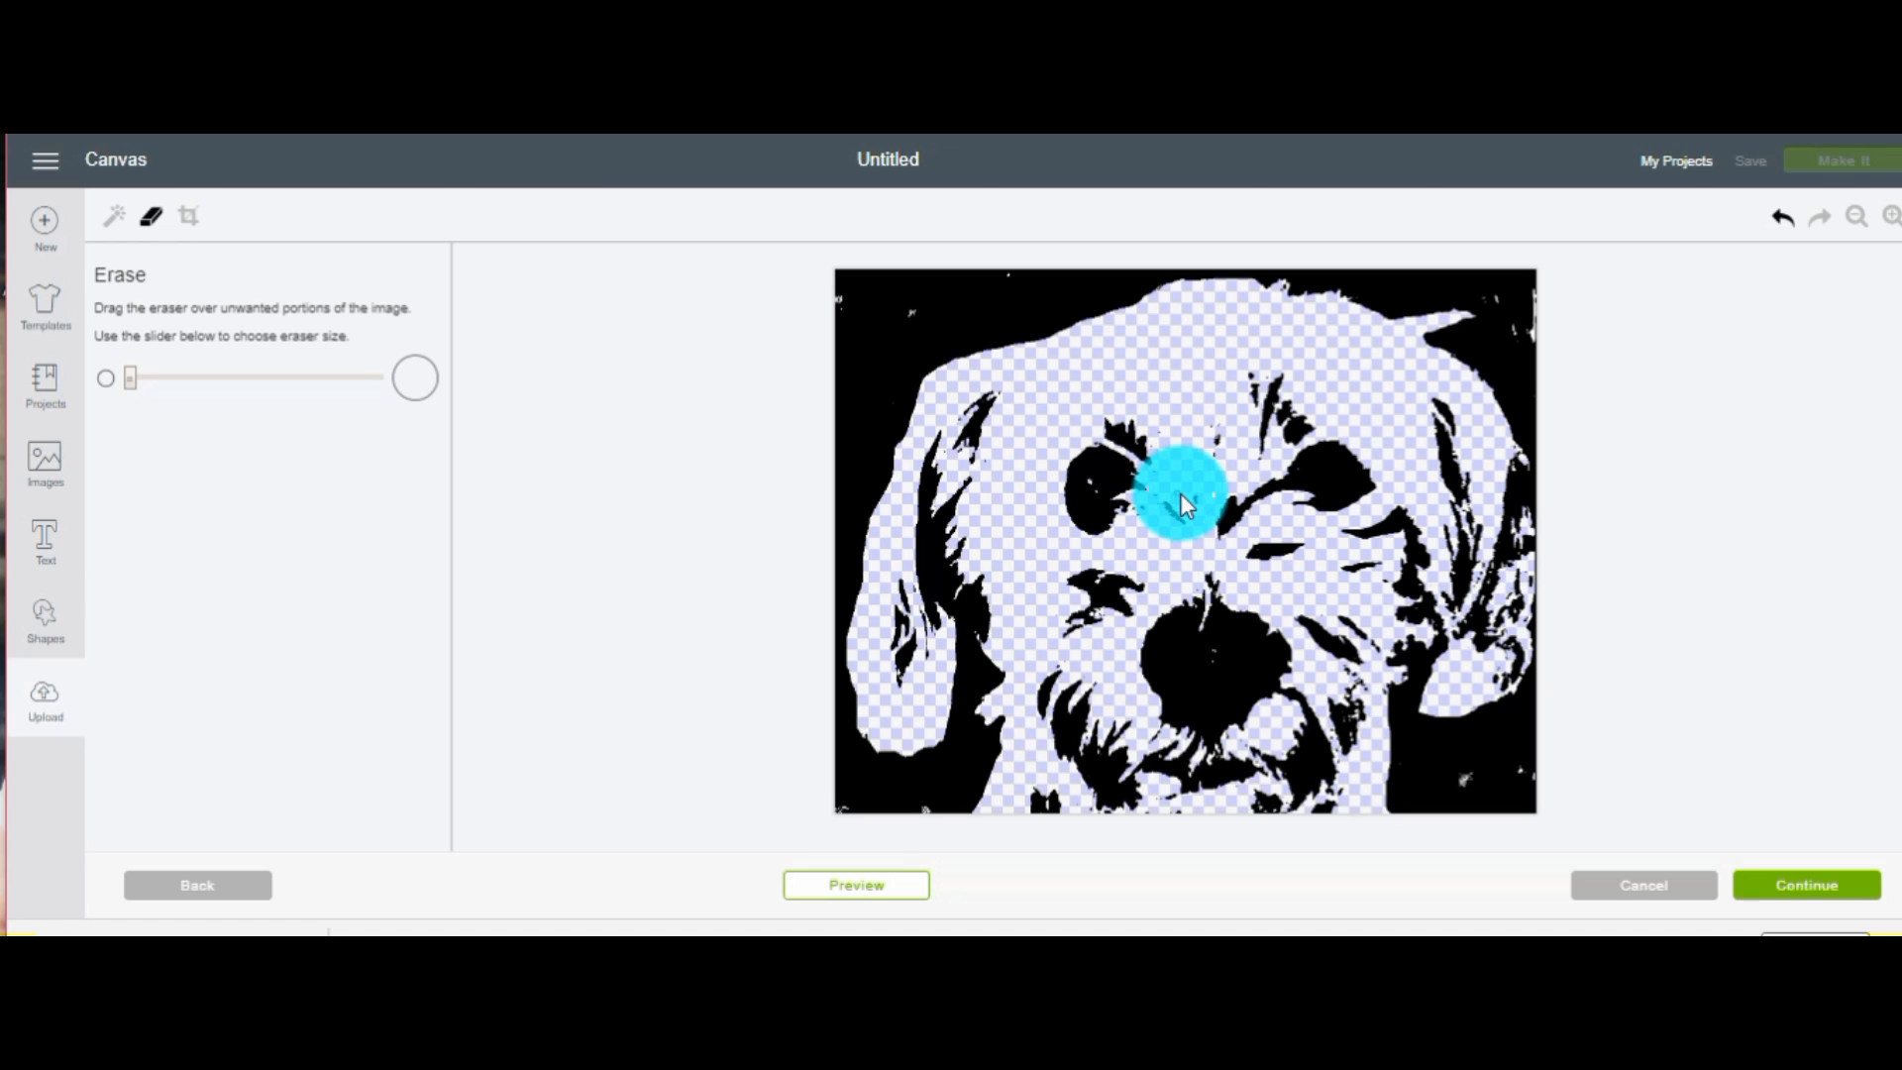
Enlarge the eraser to clear the left eye's black blob, then refine with a smaller one
left_click_drag(1183, 503, 1213, 436)
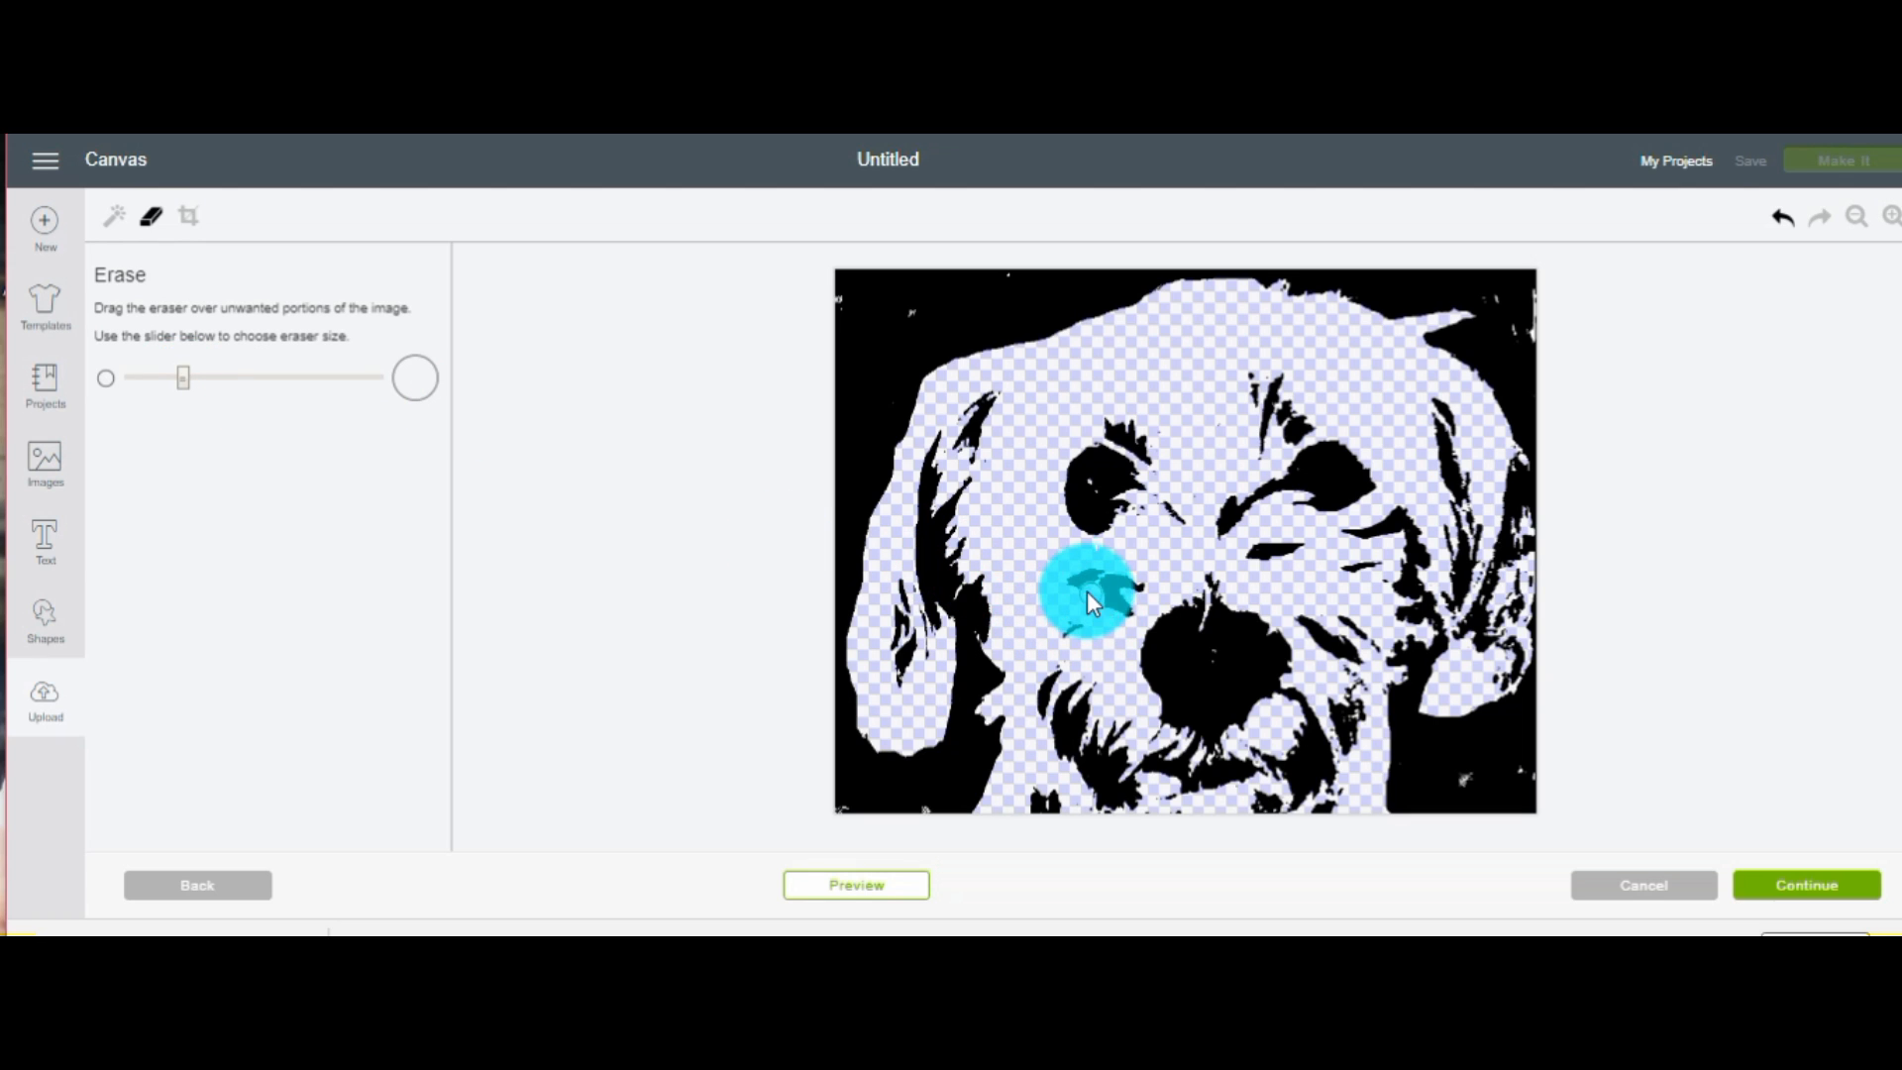
left_click_drag(1086, 601, 1098, 661)
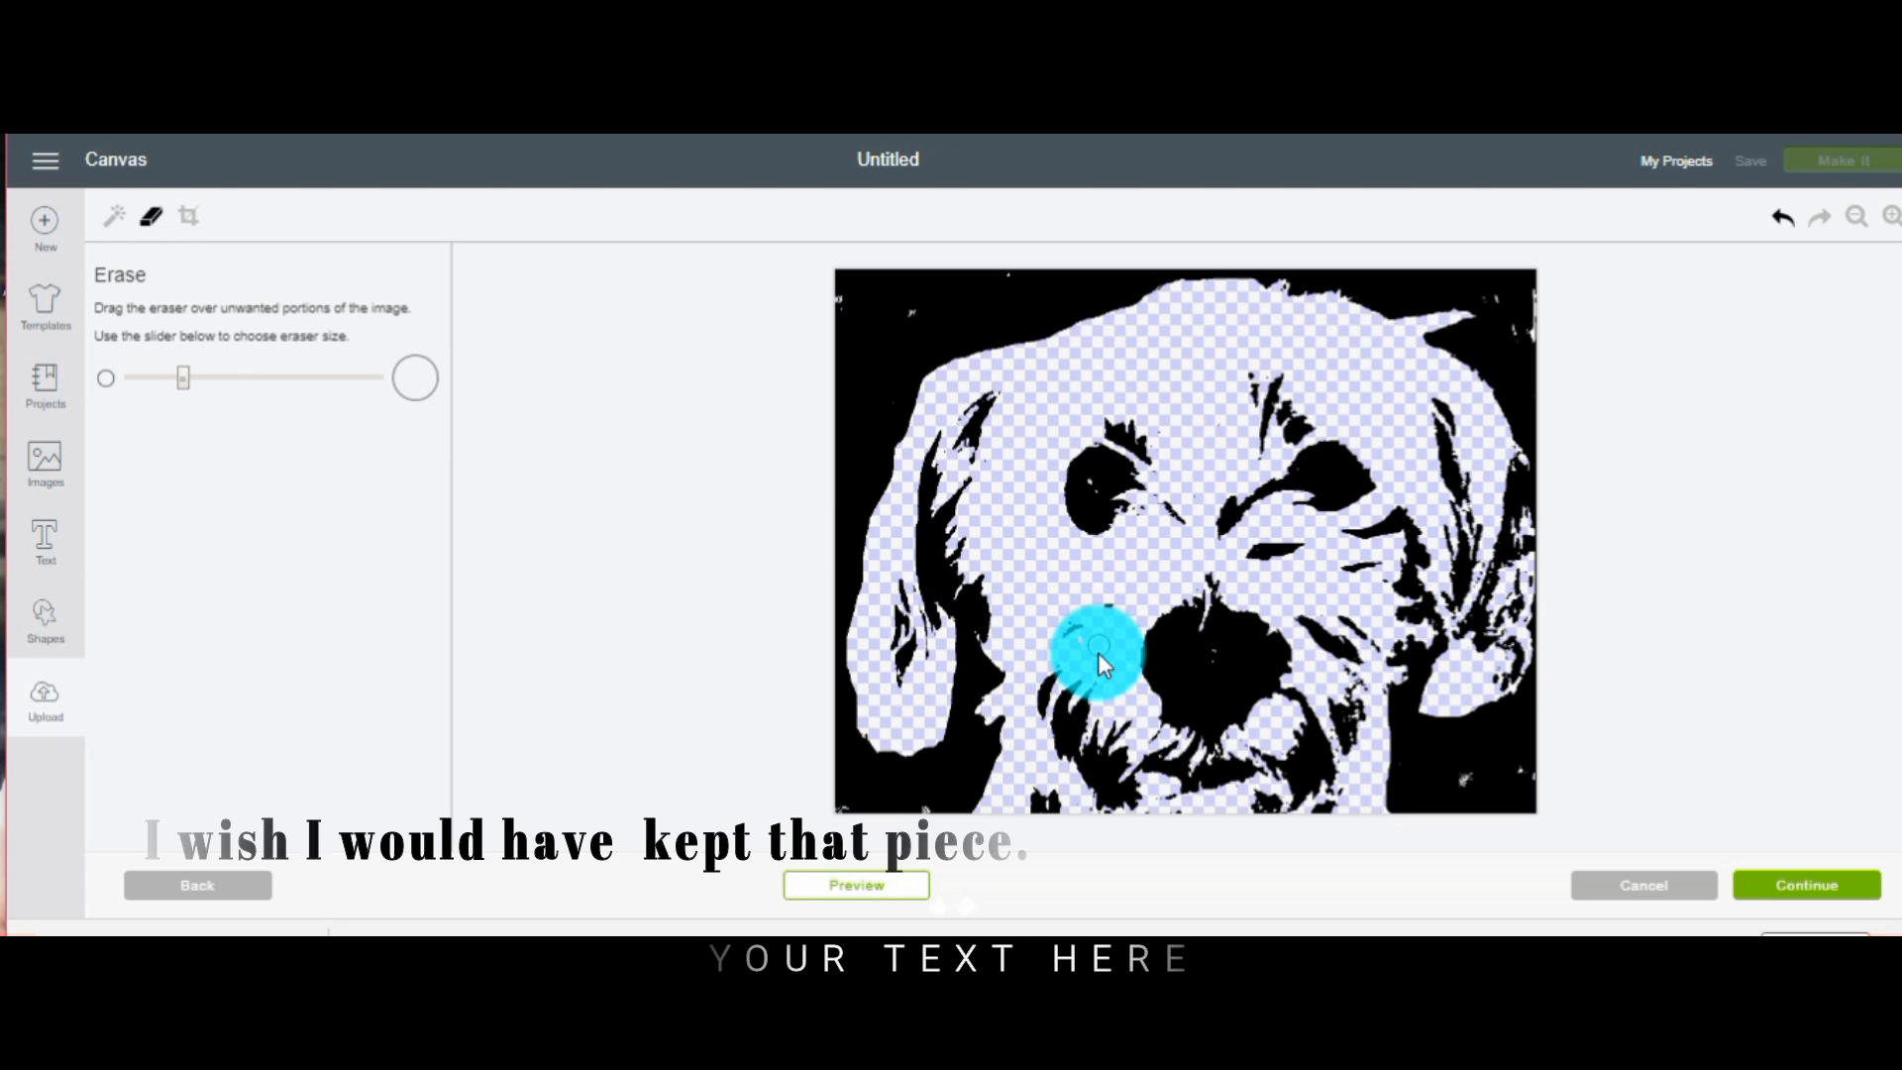
left_click_drag(1097, 655, 1128, 540)
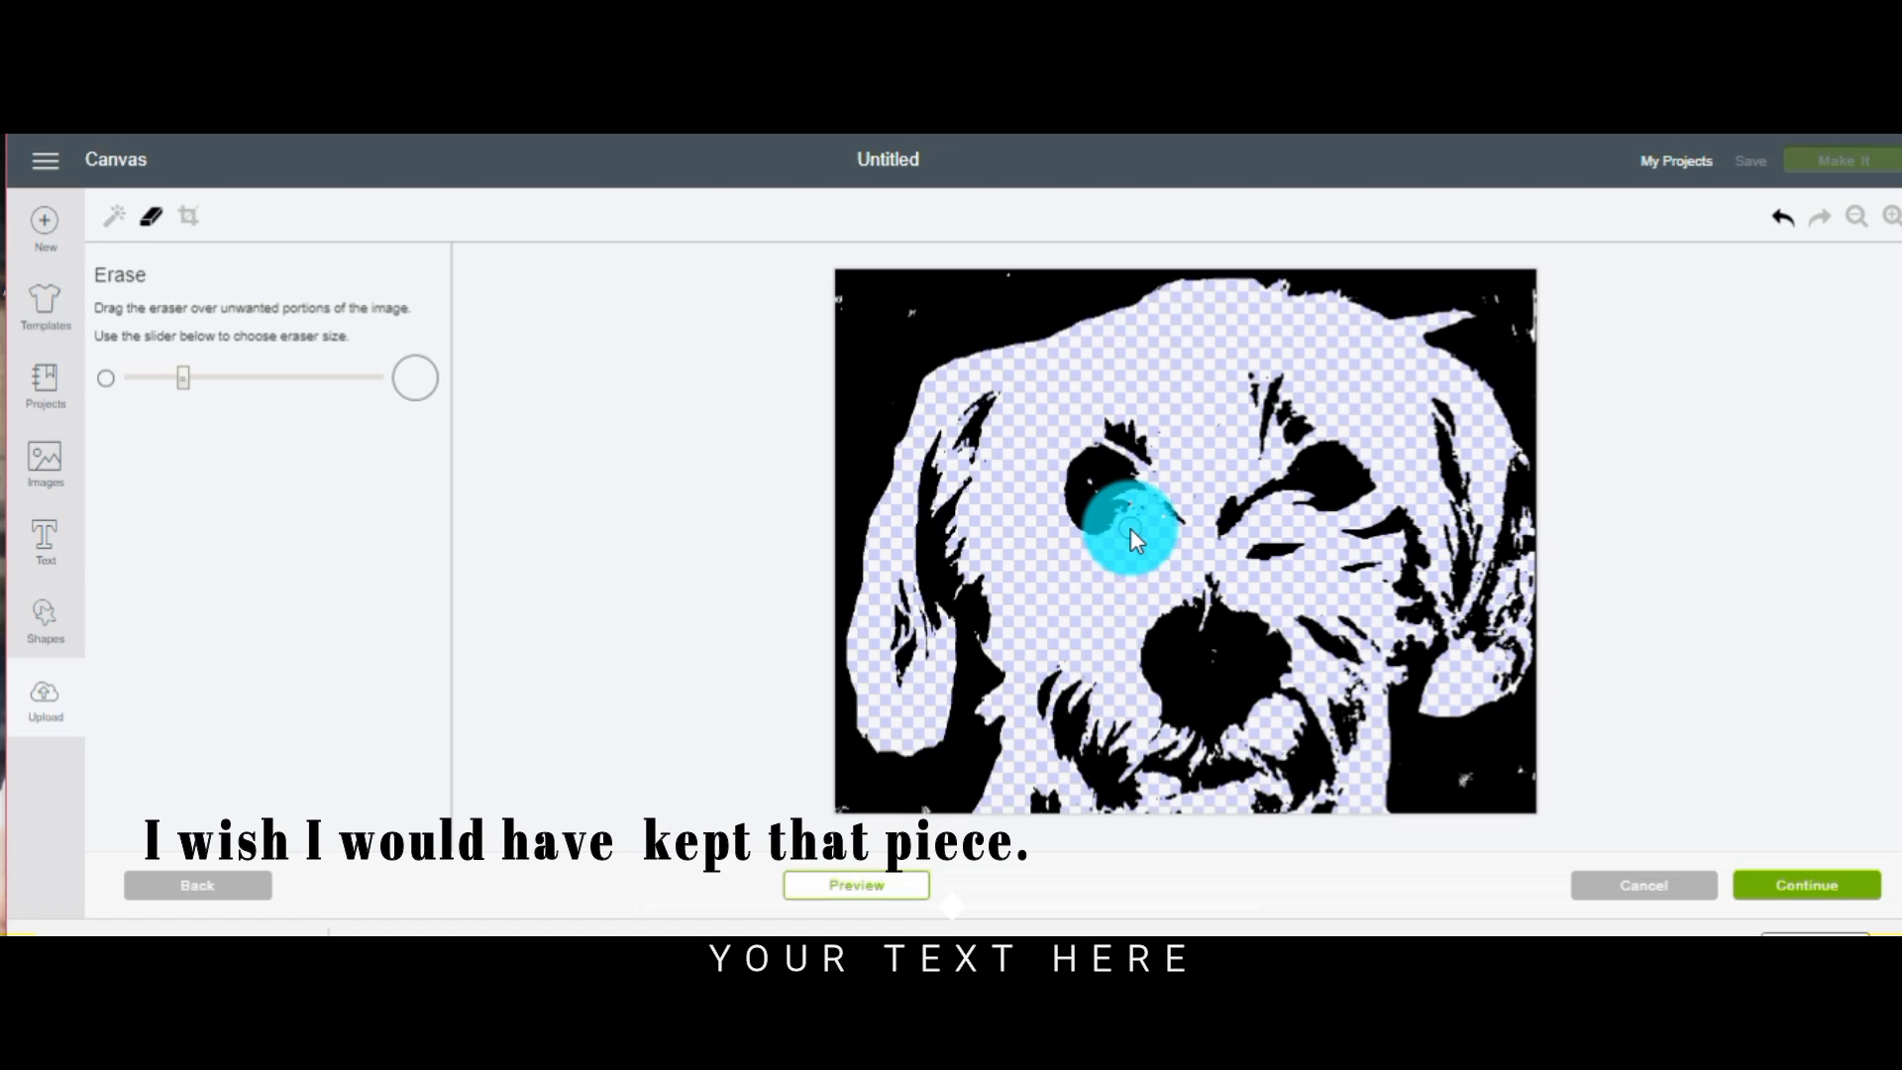
left_click_drag(1135, 540, 1150, 519)
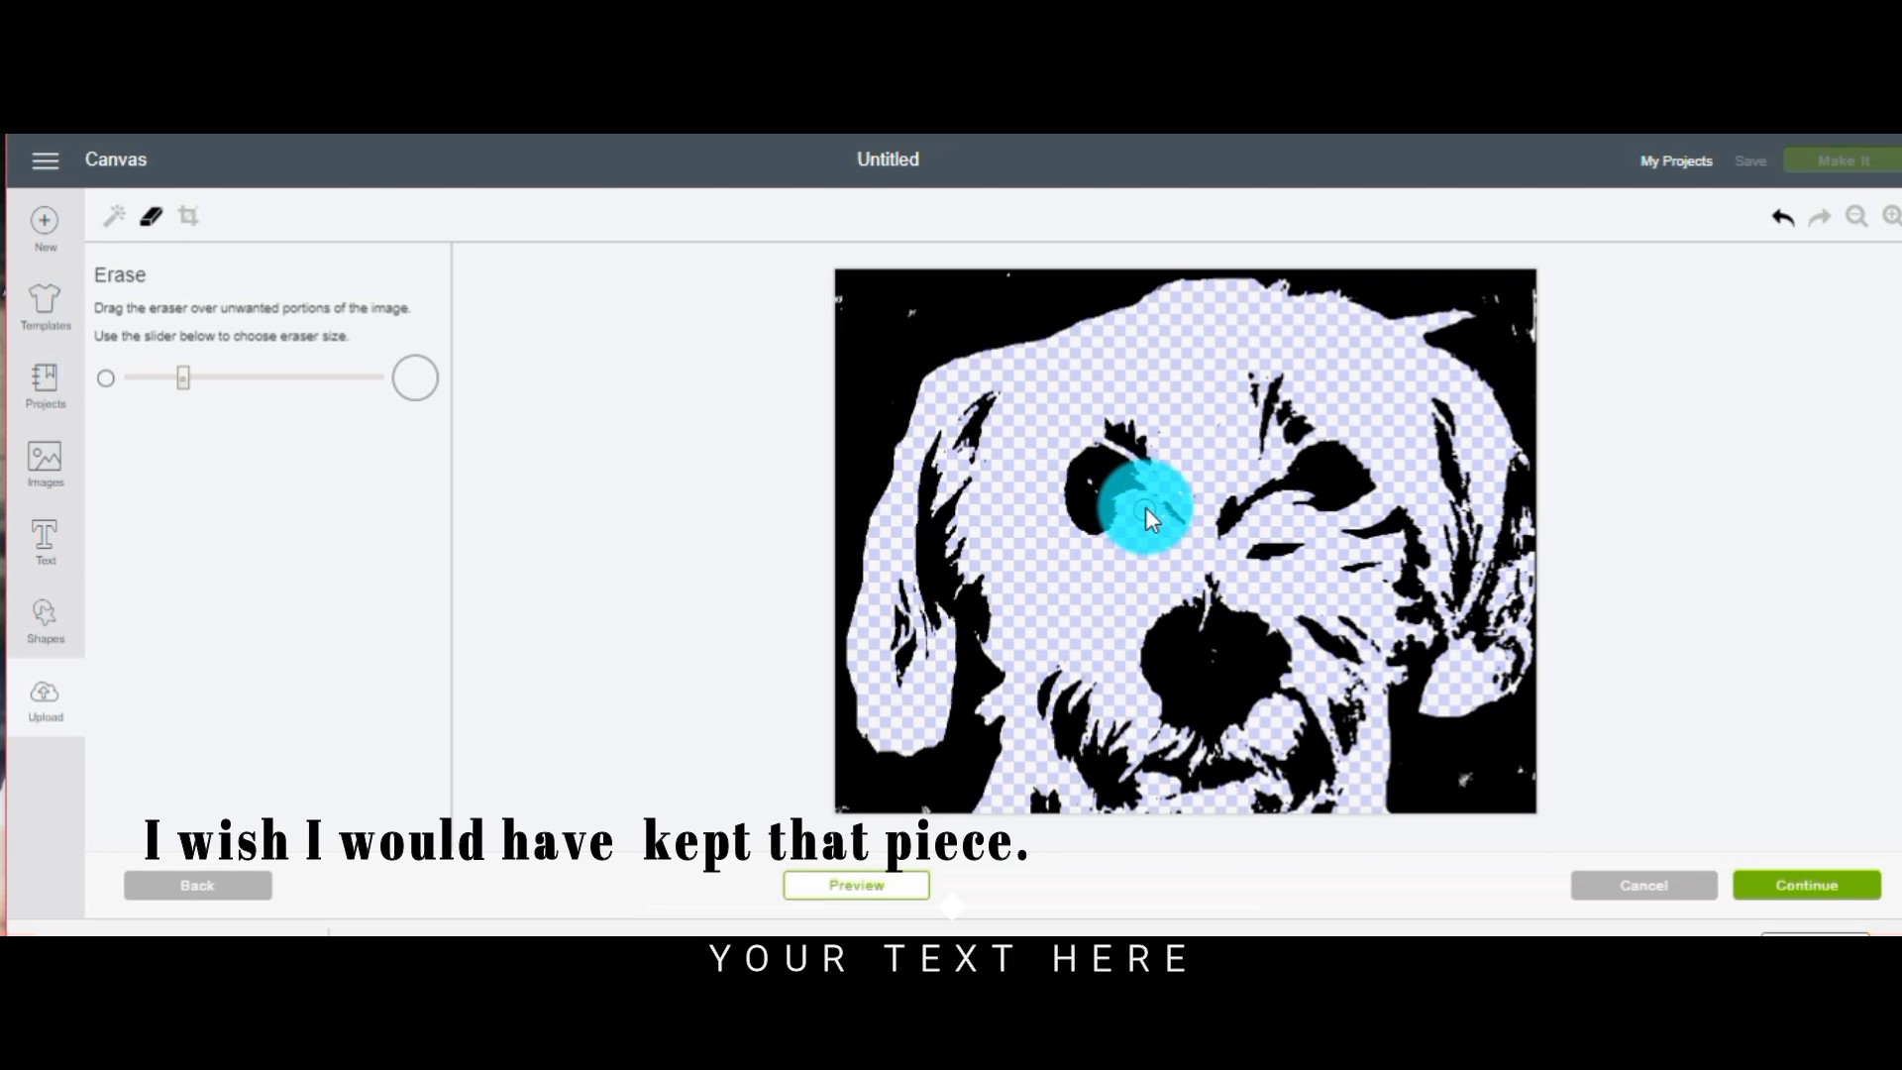
left_click_drag(1147, 509, 1086, 618)
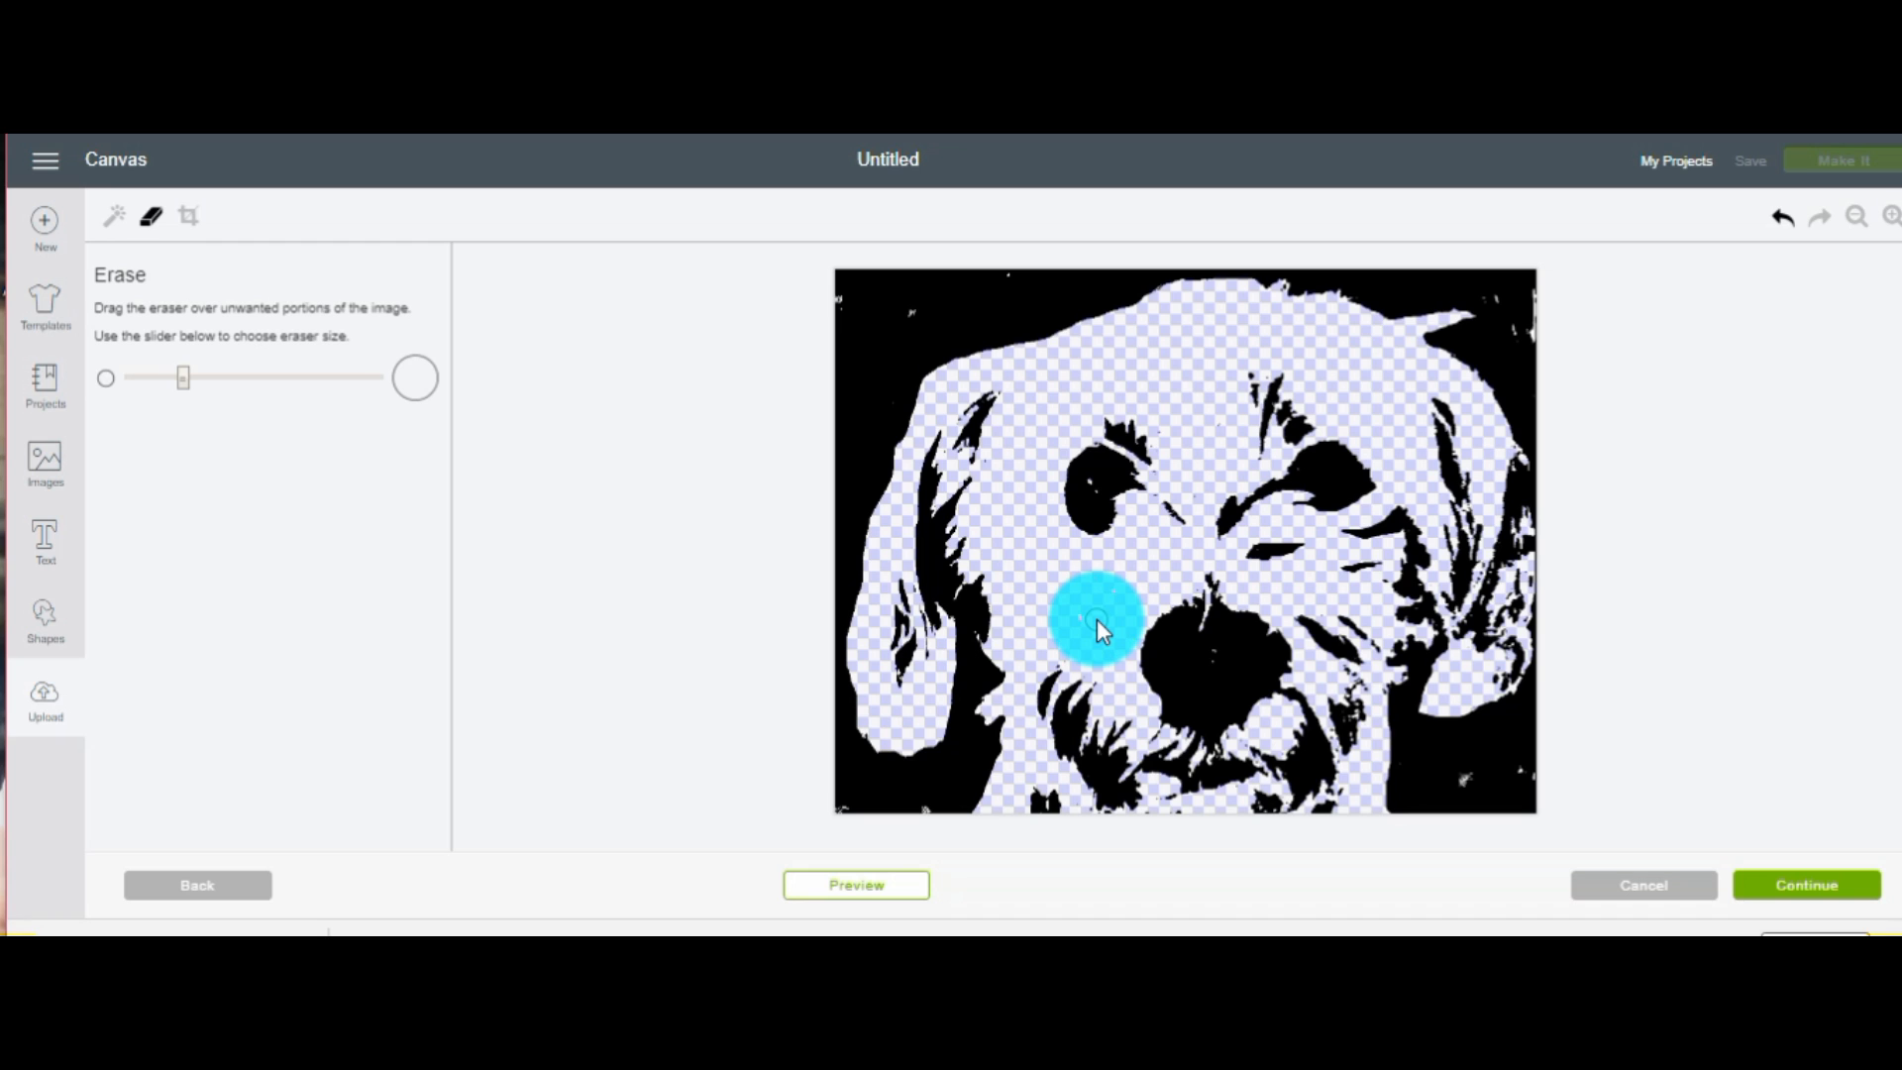
left_click_drag(1095, 622, 1389, 643)
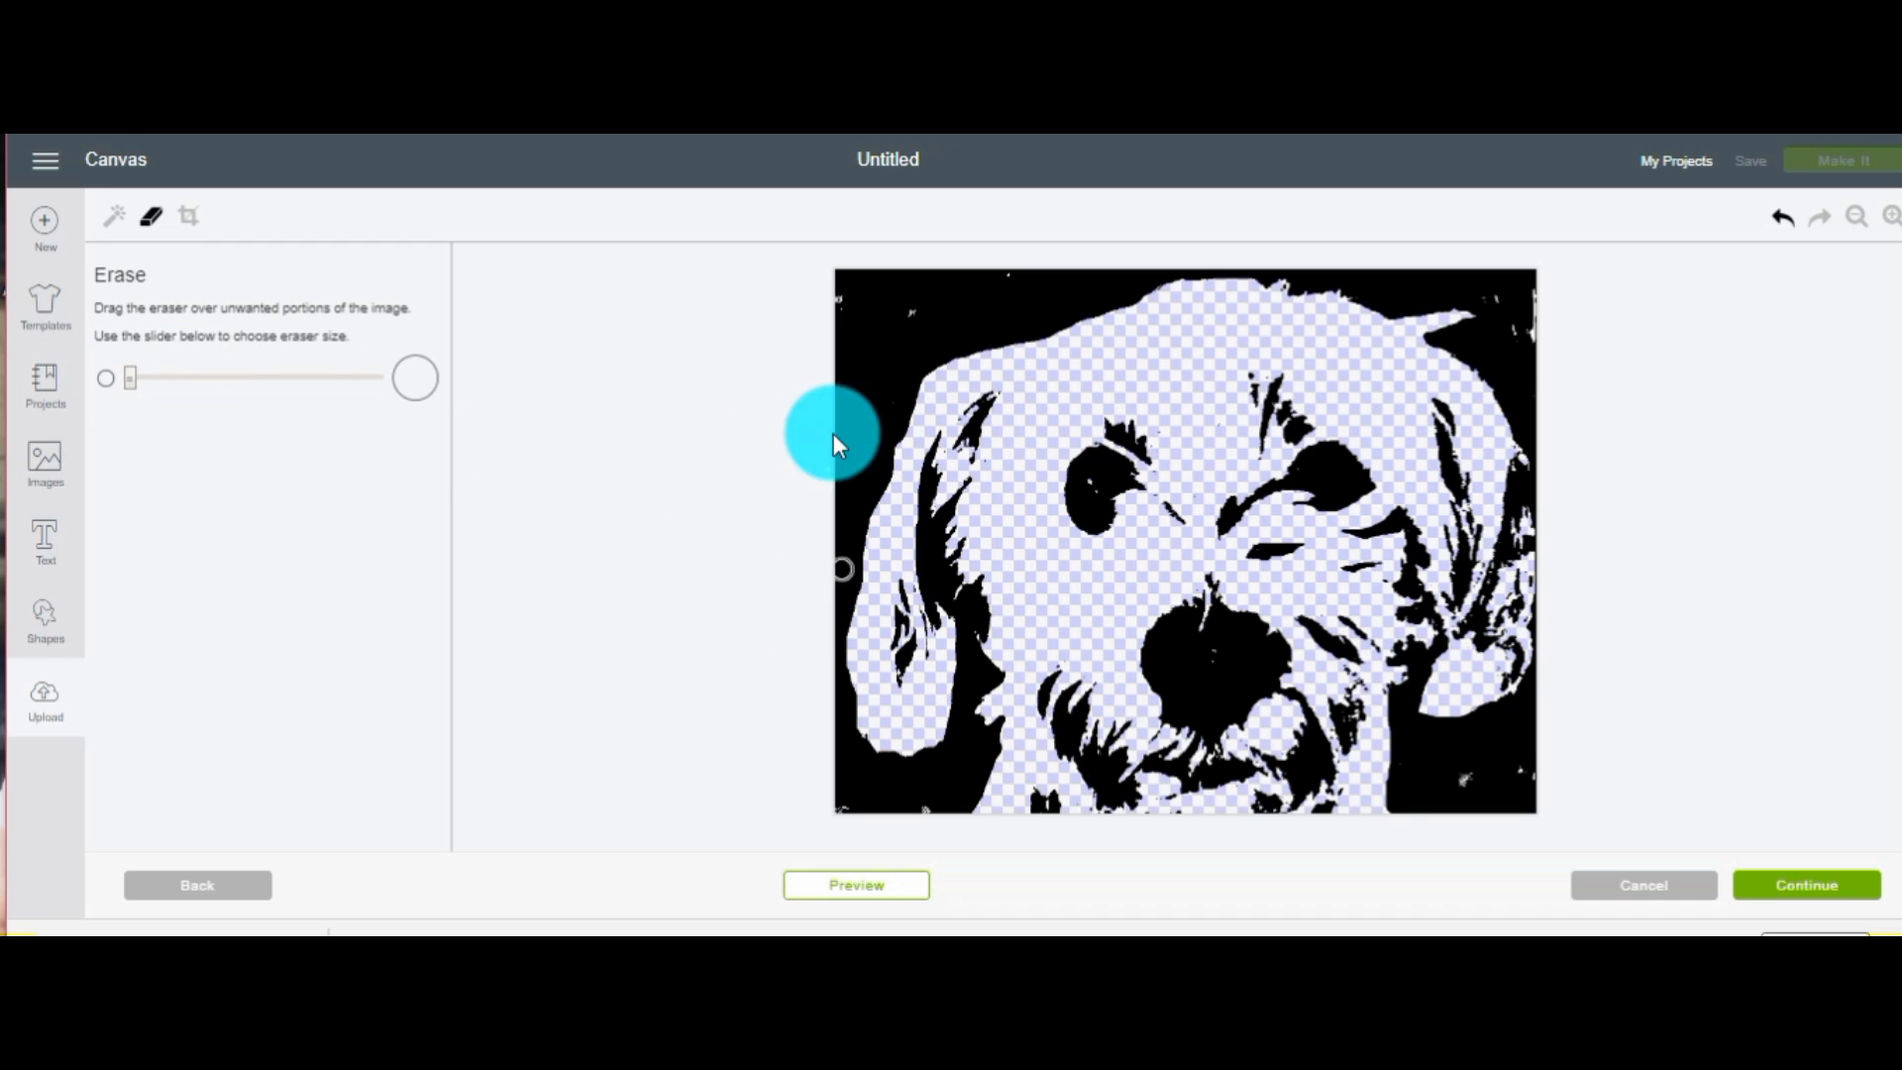
left_click_drag(837, 437, 1086, 498)
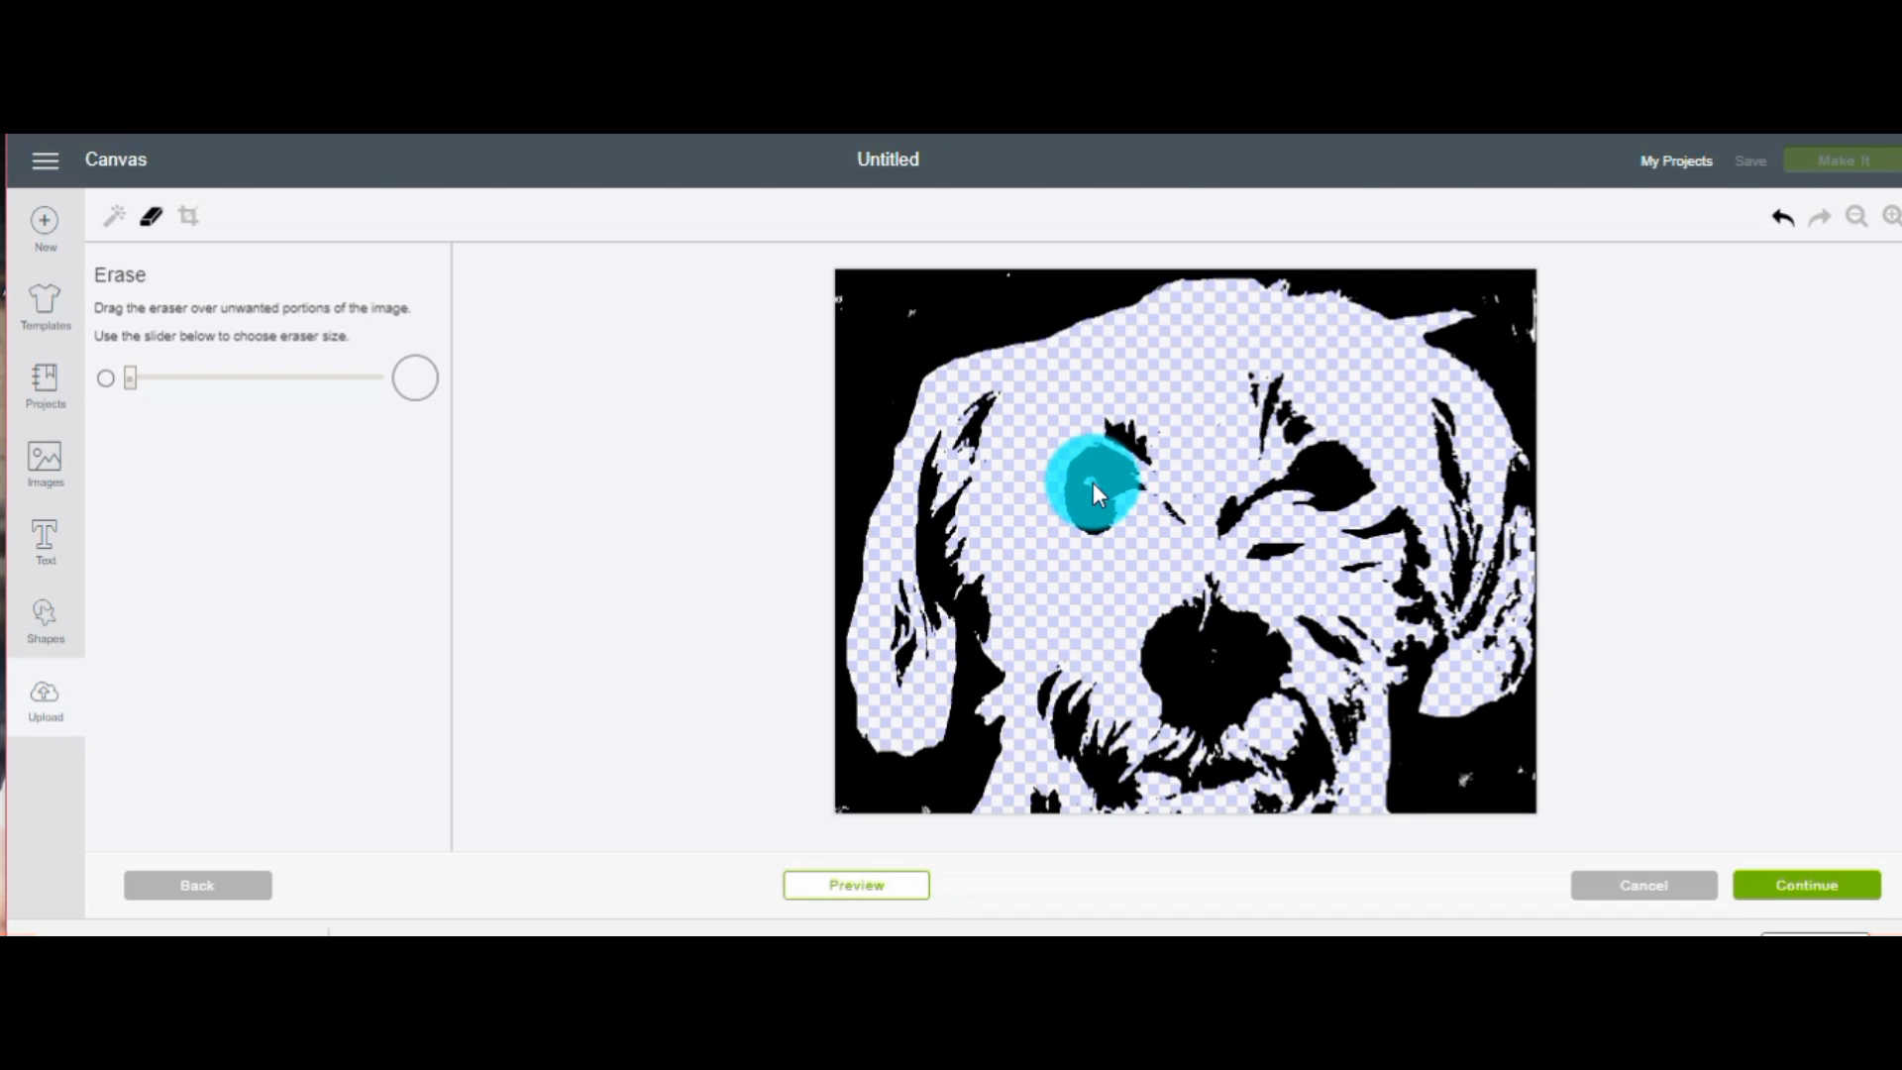
left_click_drag(1097, 491, 1335, 473)
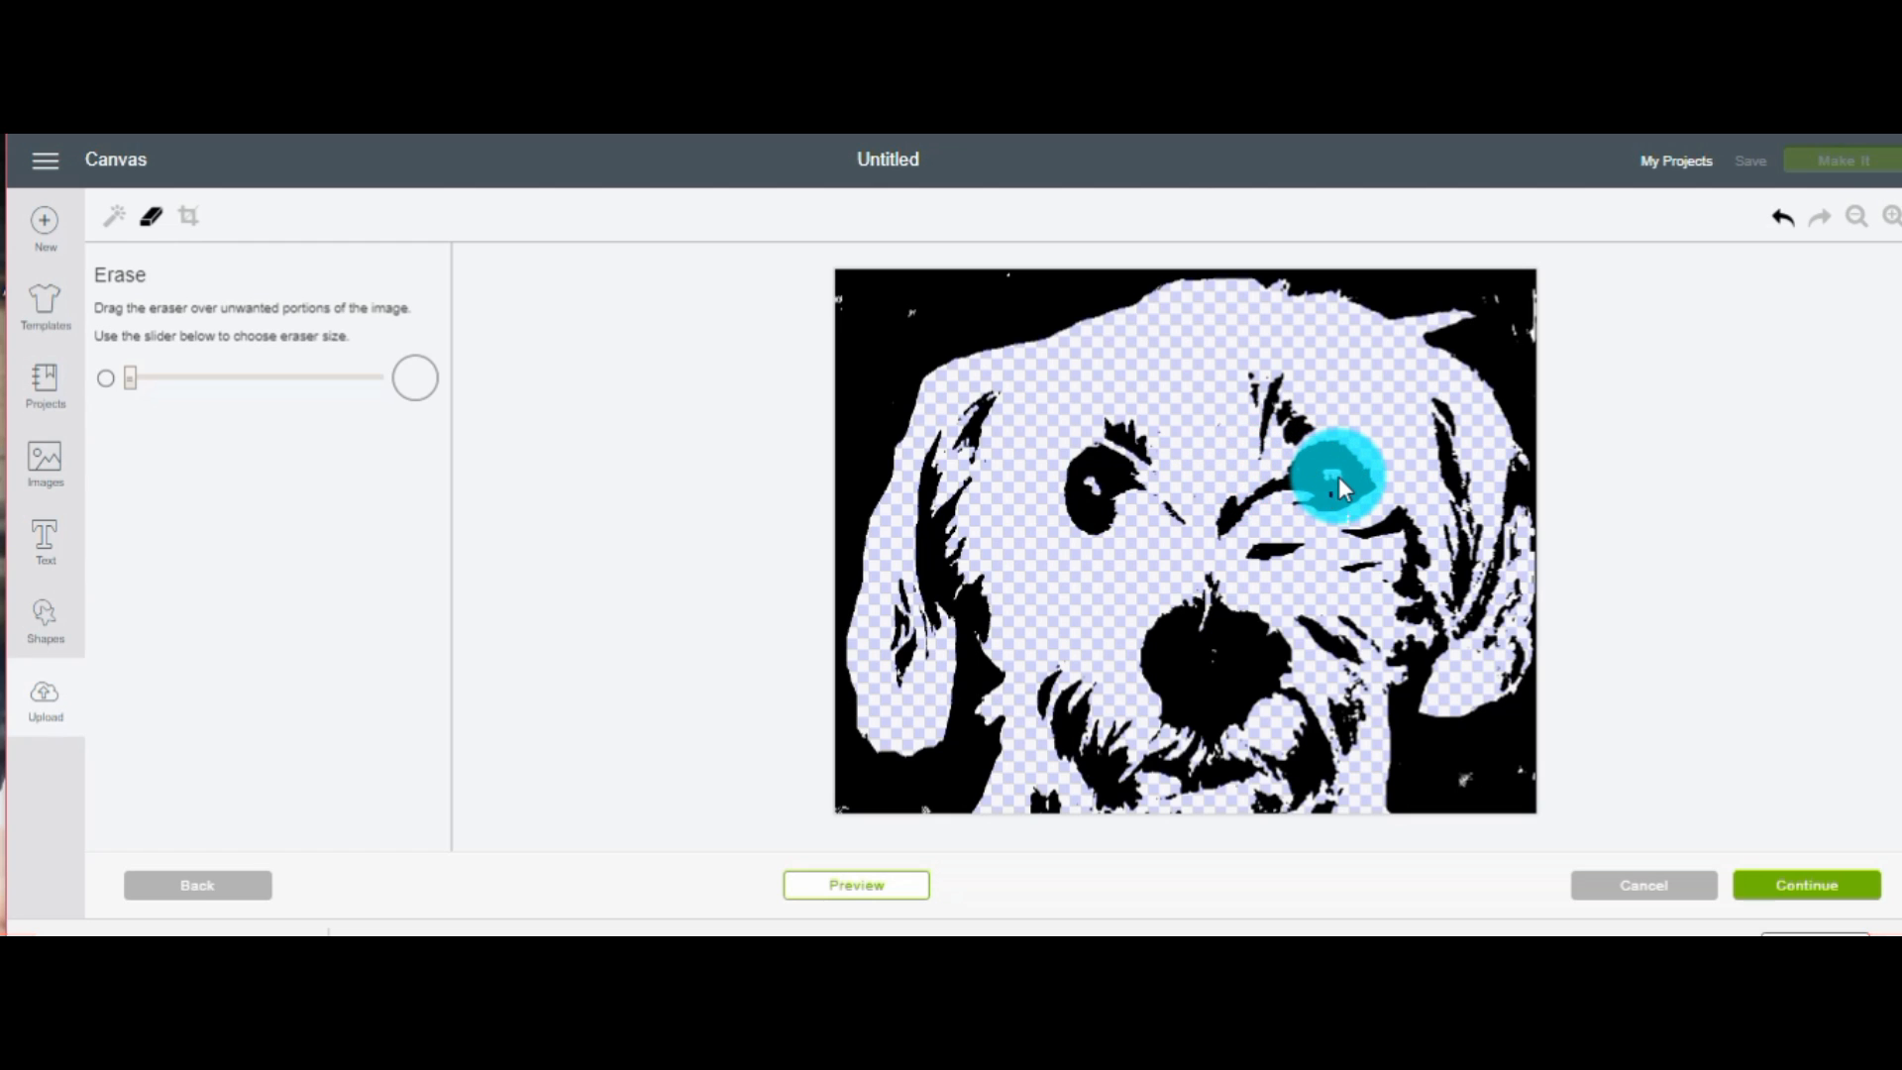
left_click(1339, 484)
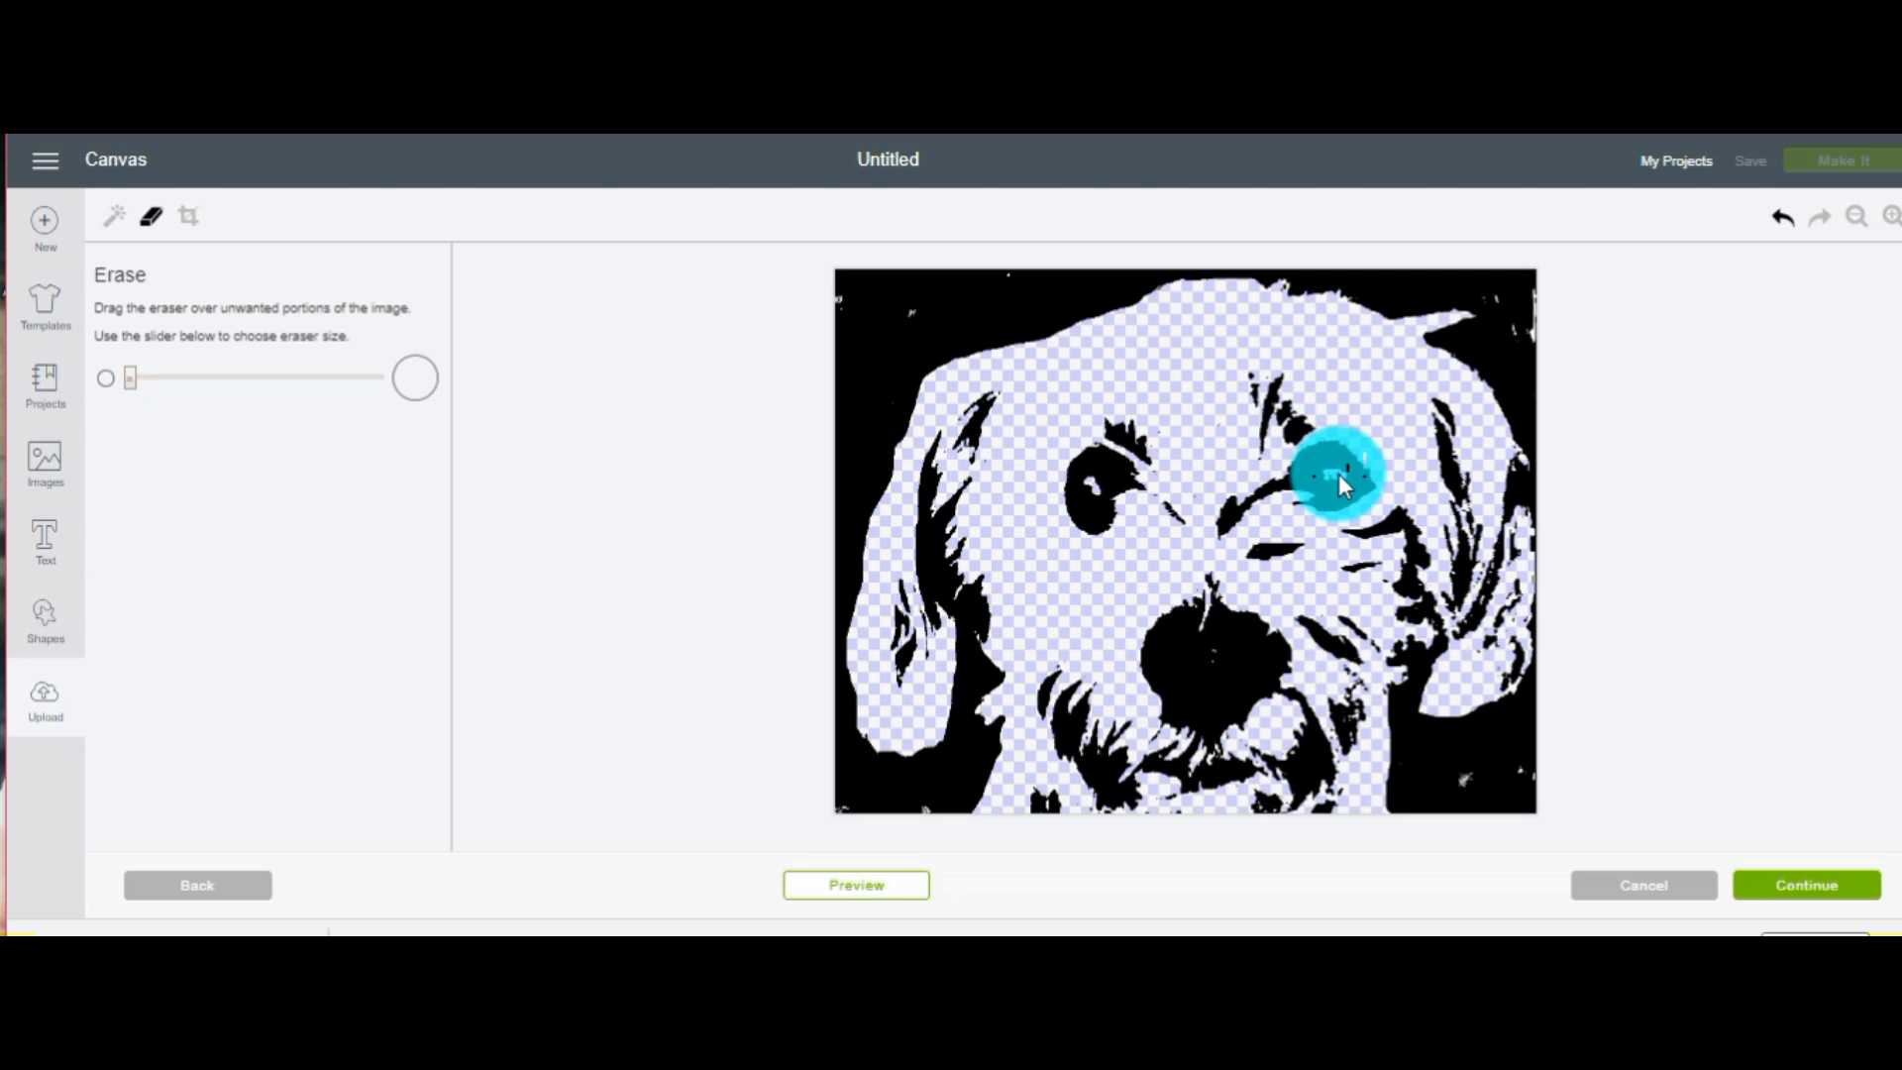
Erase black along the left ear outline and top-left of the head, resizing the eraser
left_click_drag(1341, 474, 891, 546)
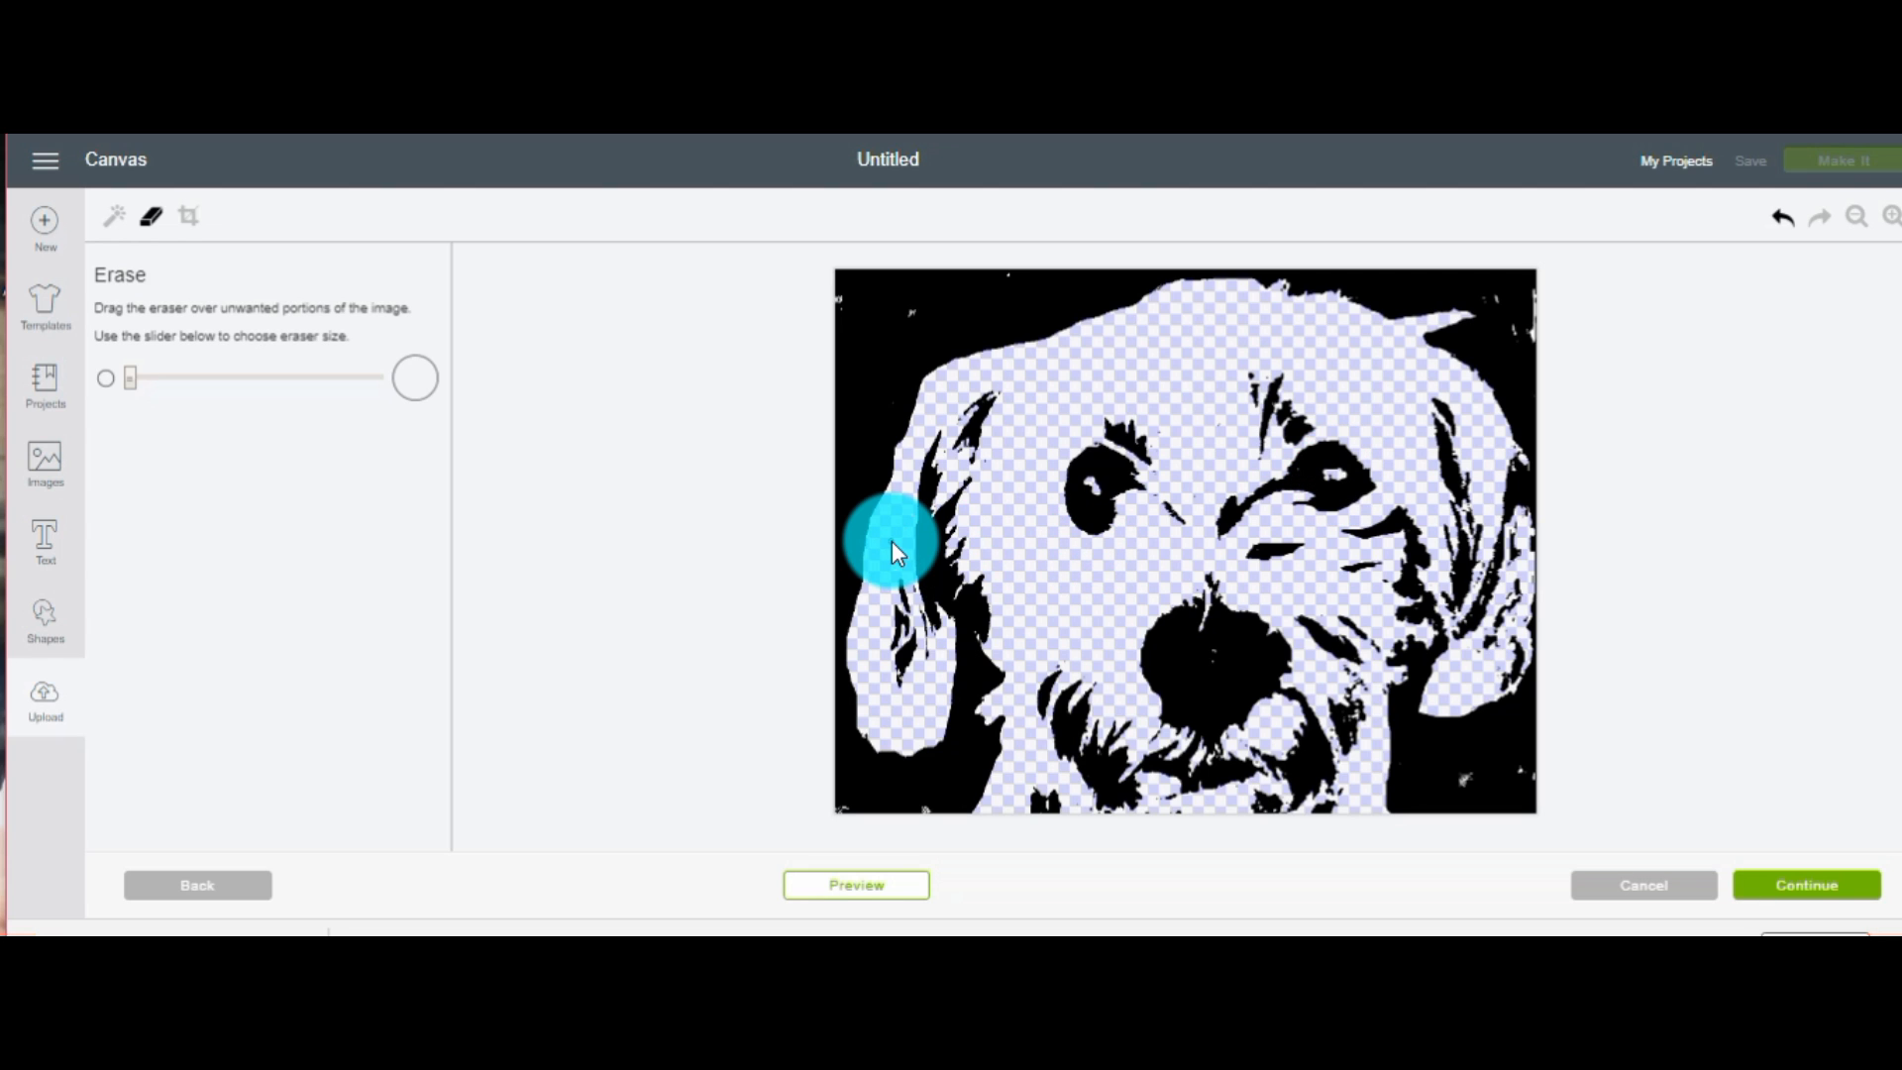
left_click_drag(898, 545, 879, 746)
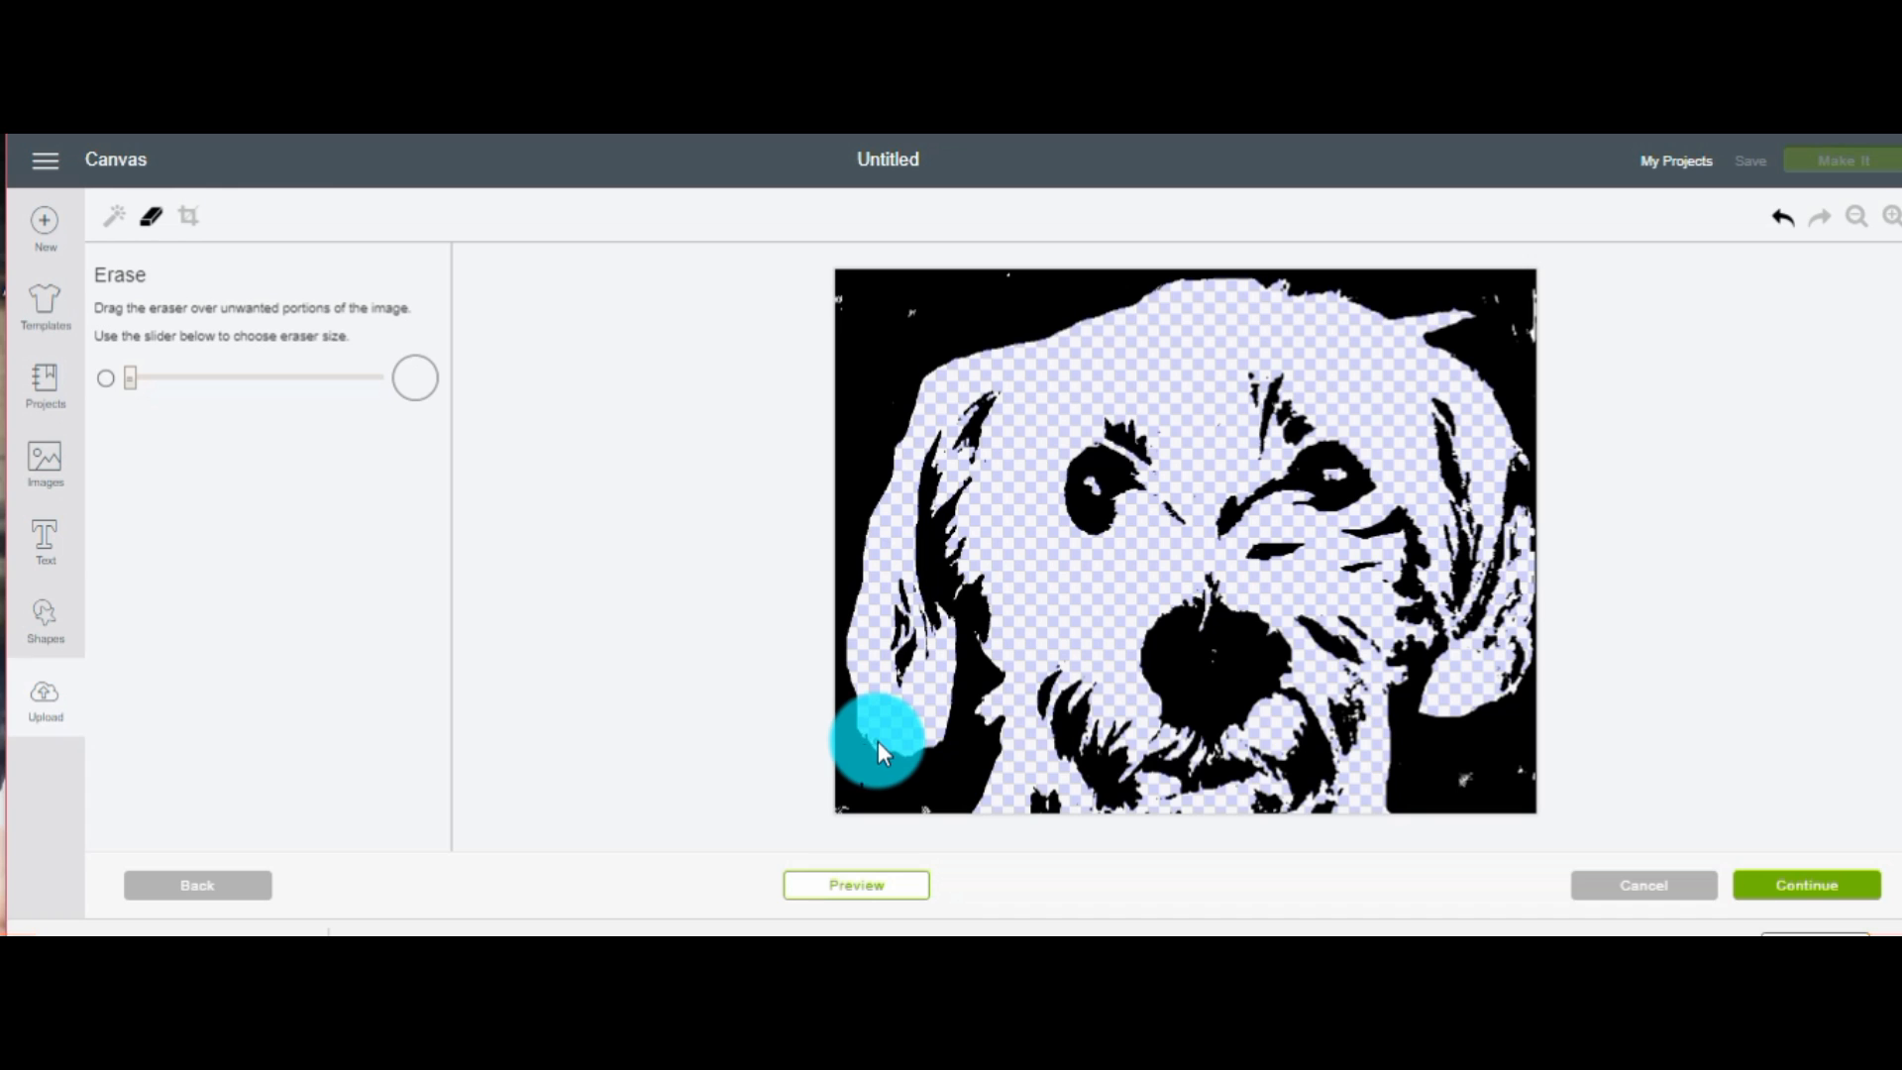
left_click_drag(879, 746, 953, 400)
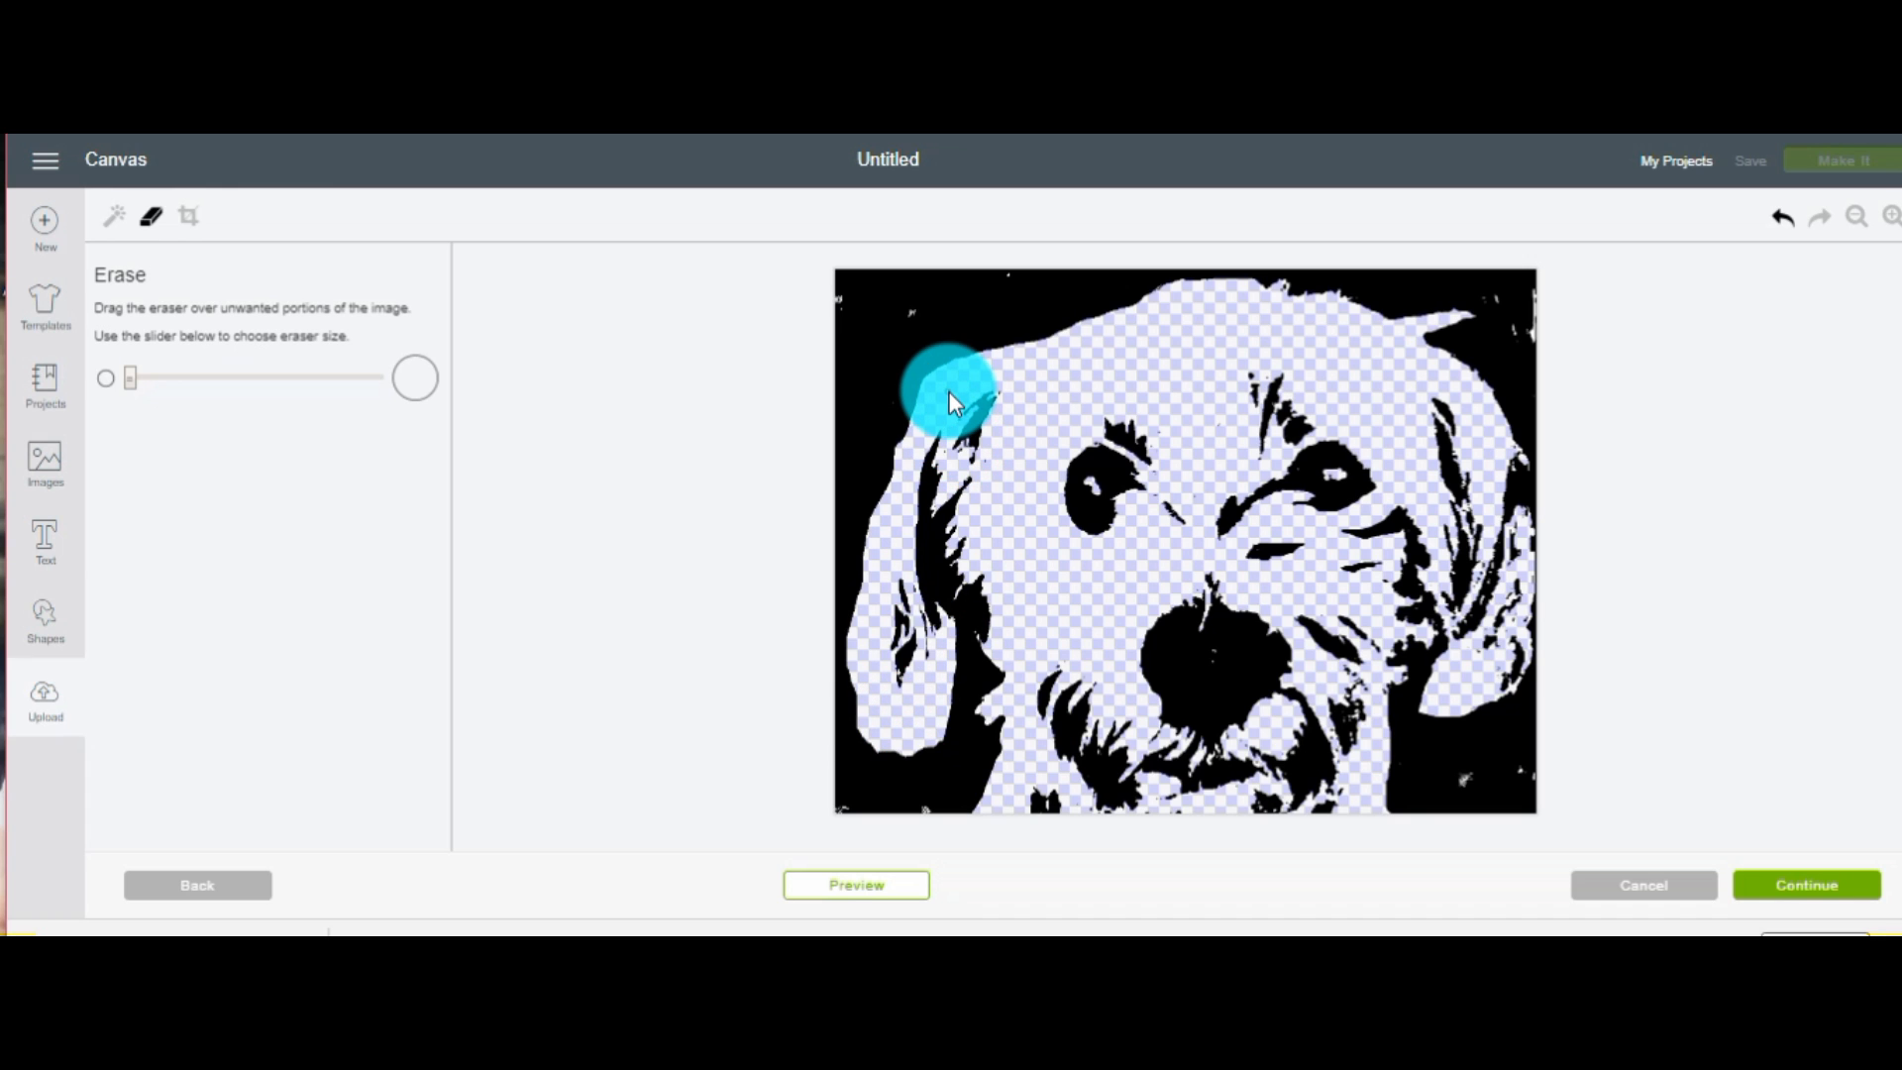
left_click_drag(952, 400, 1001, 346)
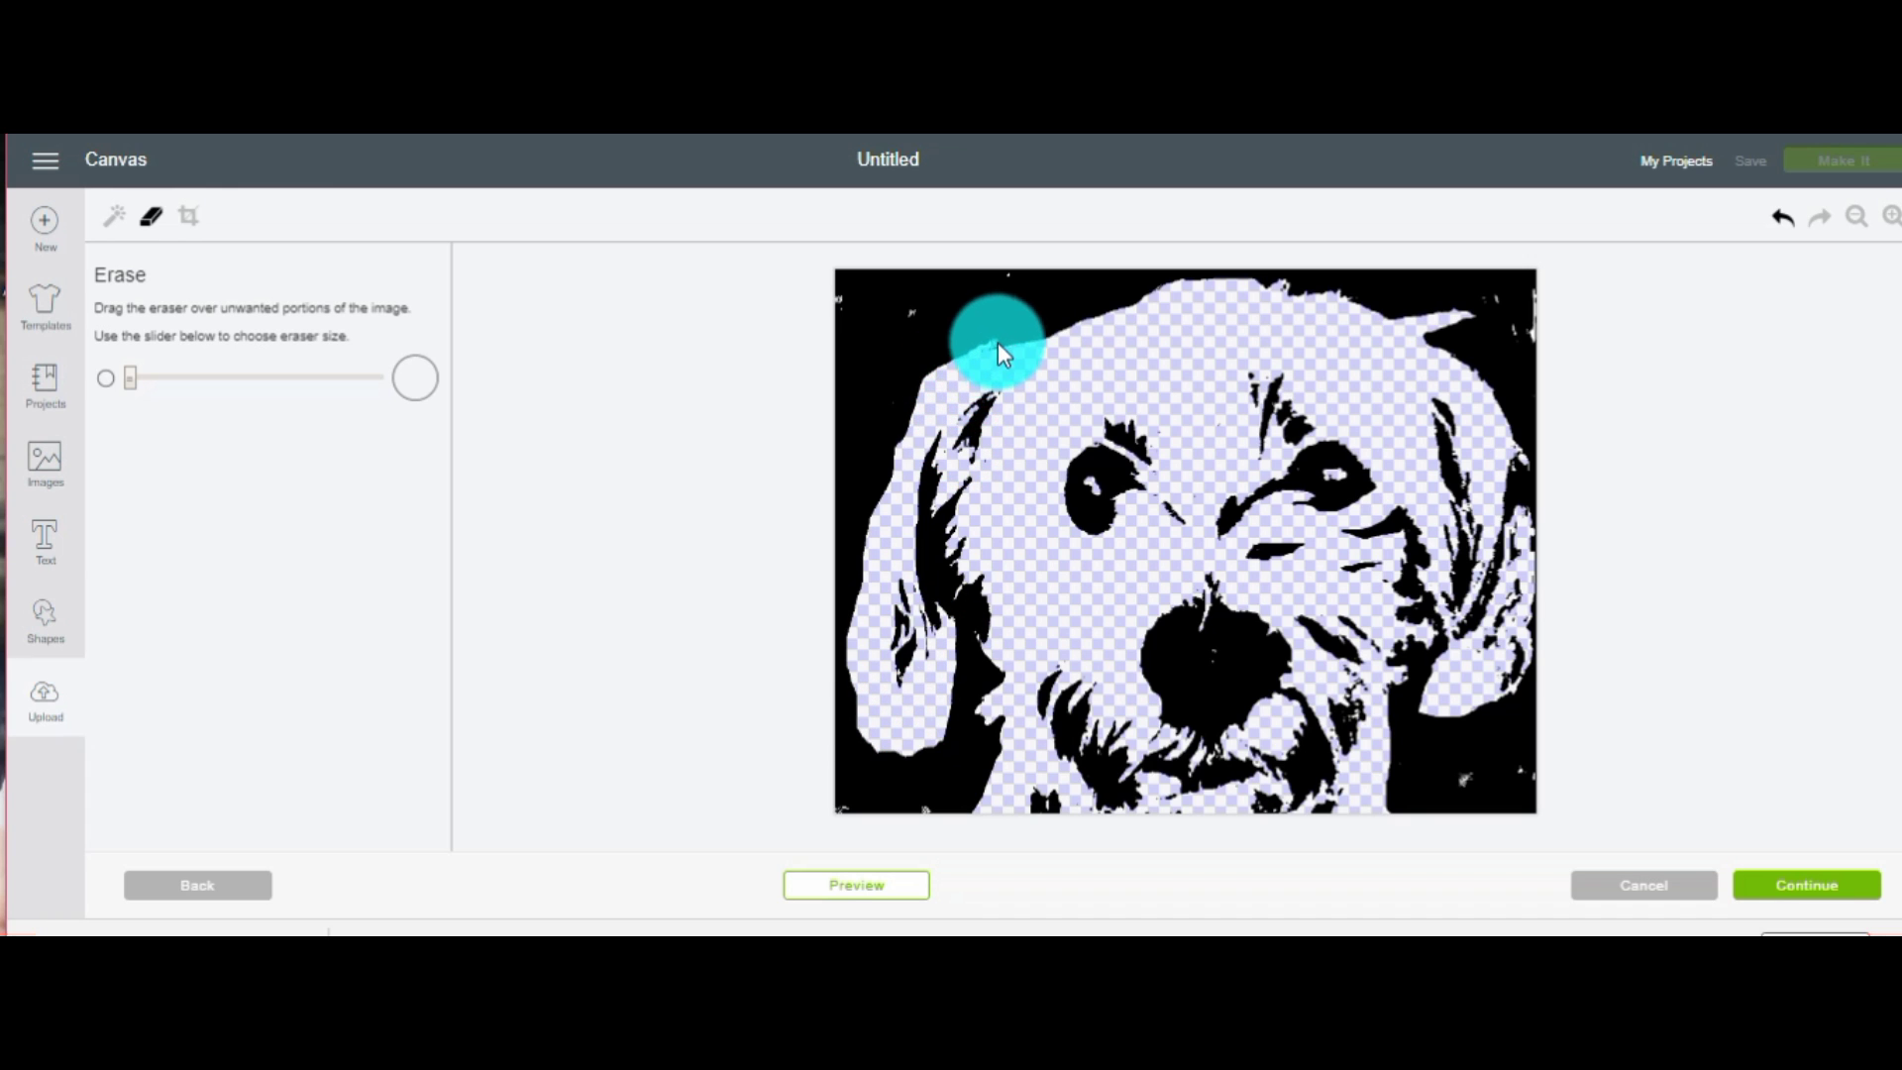
left_click_drag(1001, 346, 1086, 303)
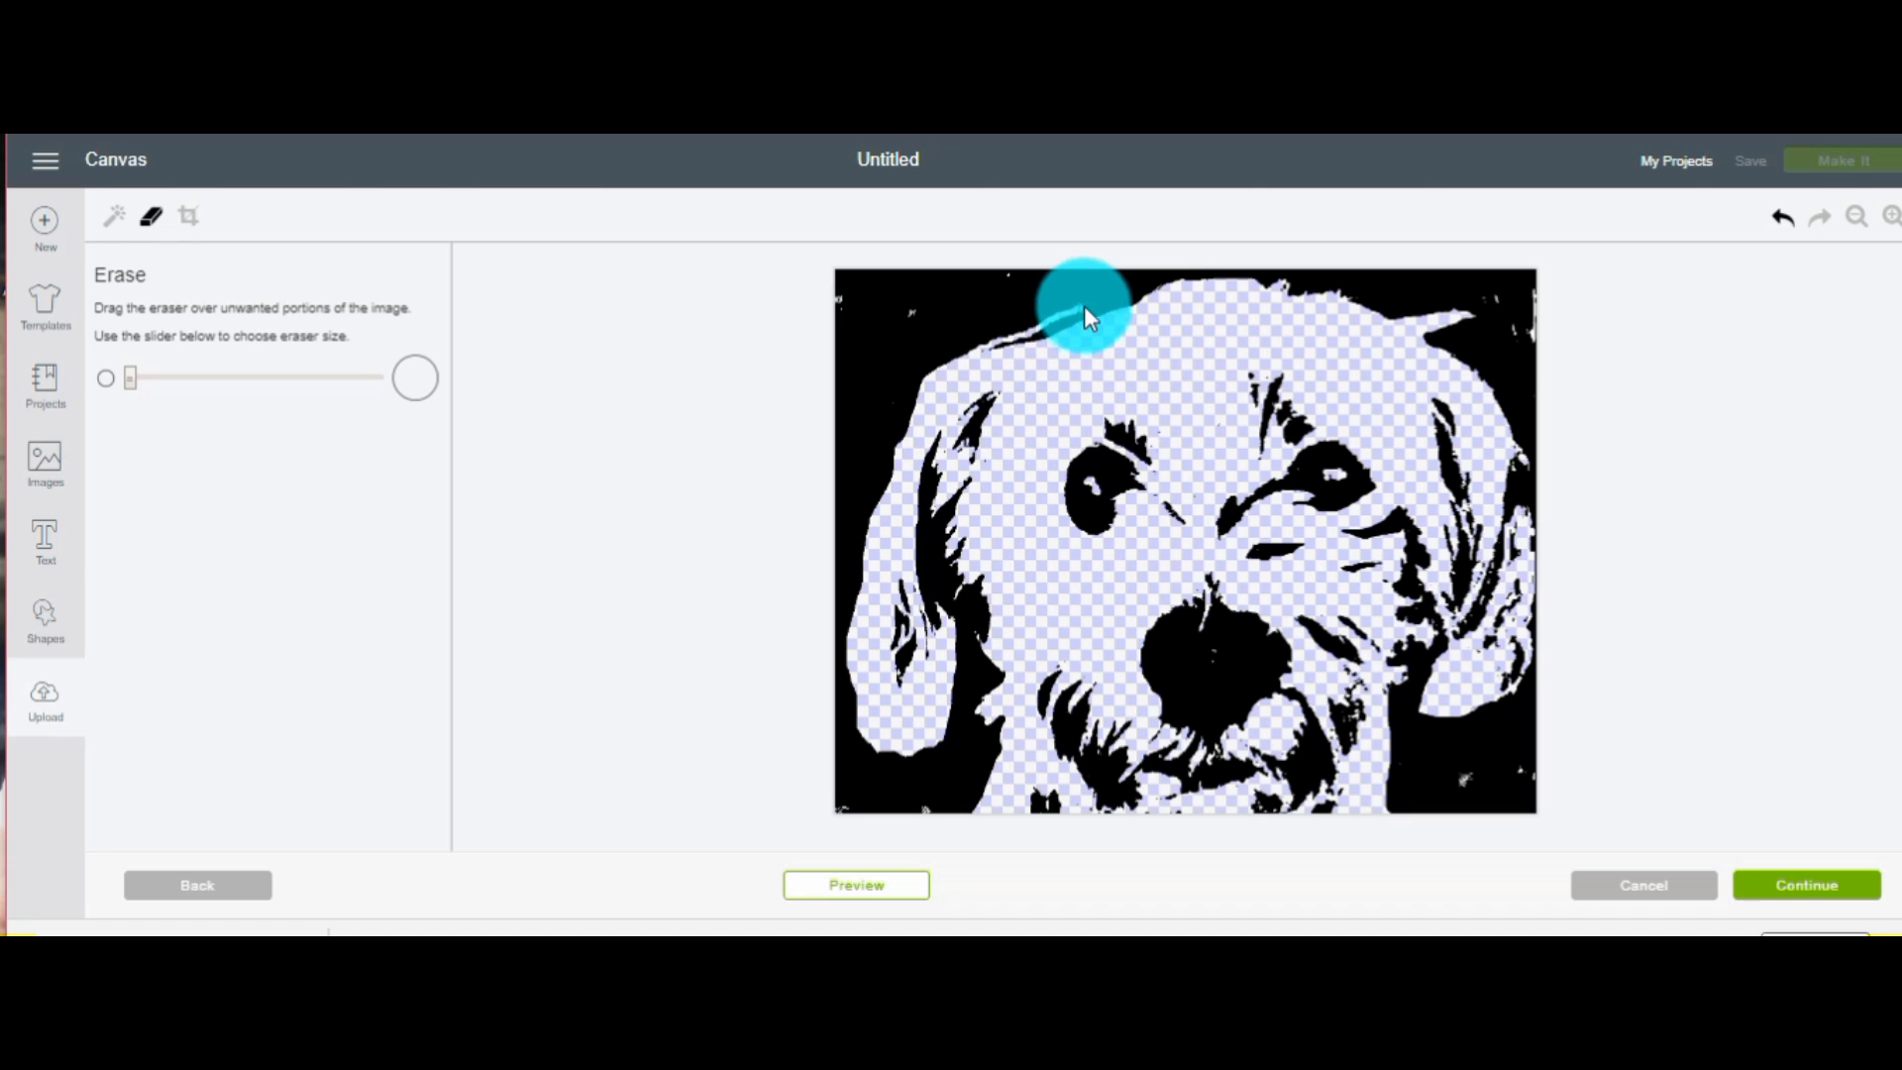
left_click_drag(1085, 309, 1135, 303)
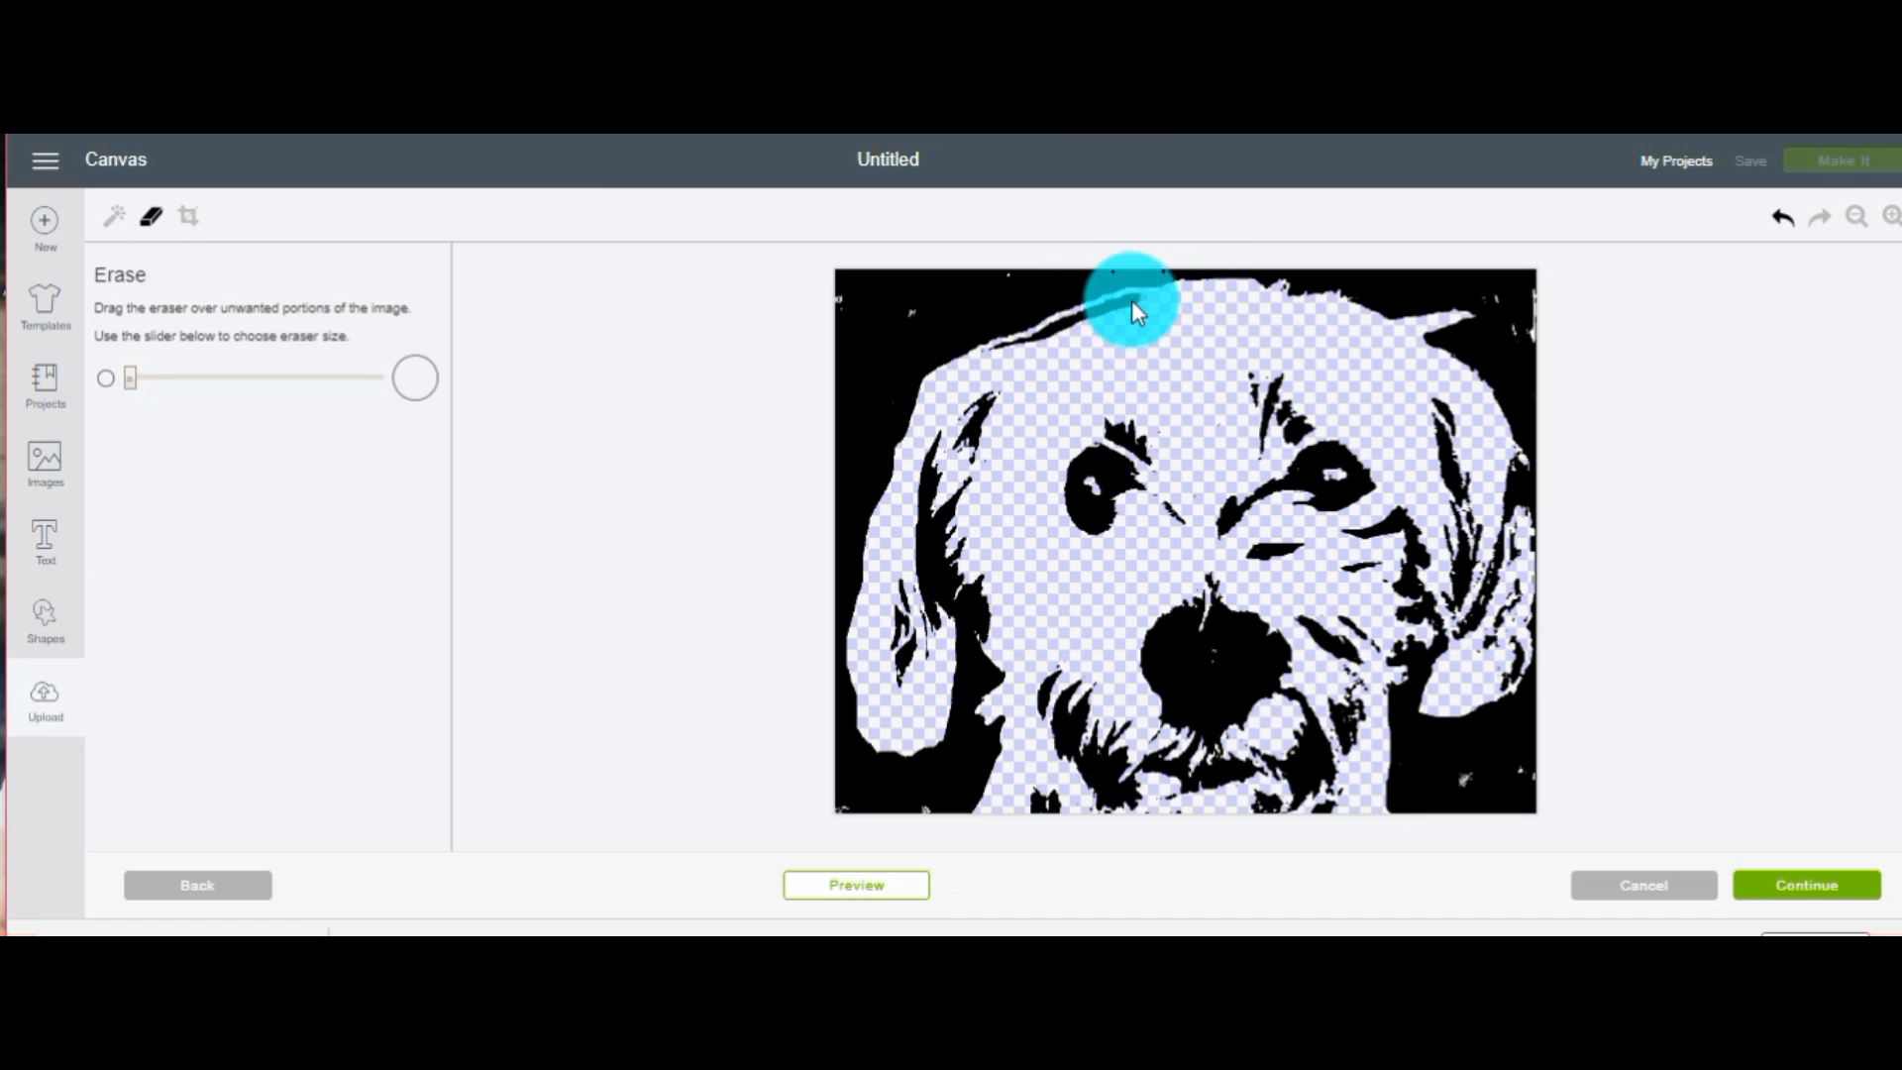
left_click_drag(1134, 309, 1026, 358)
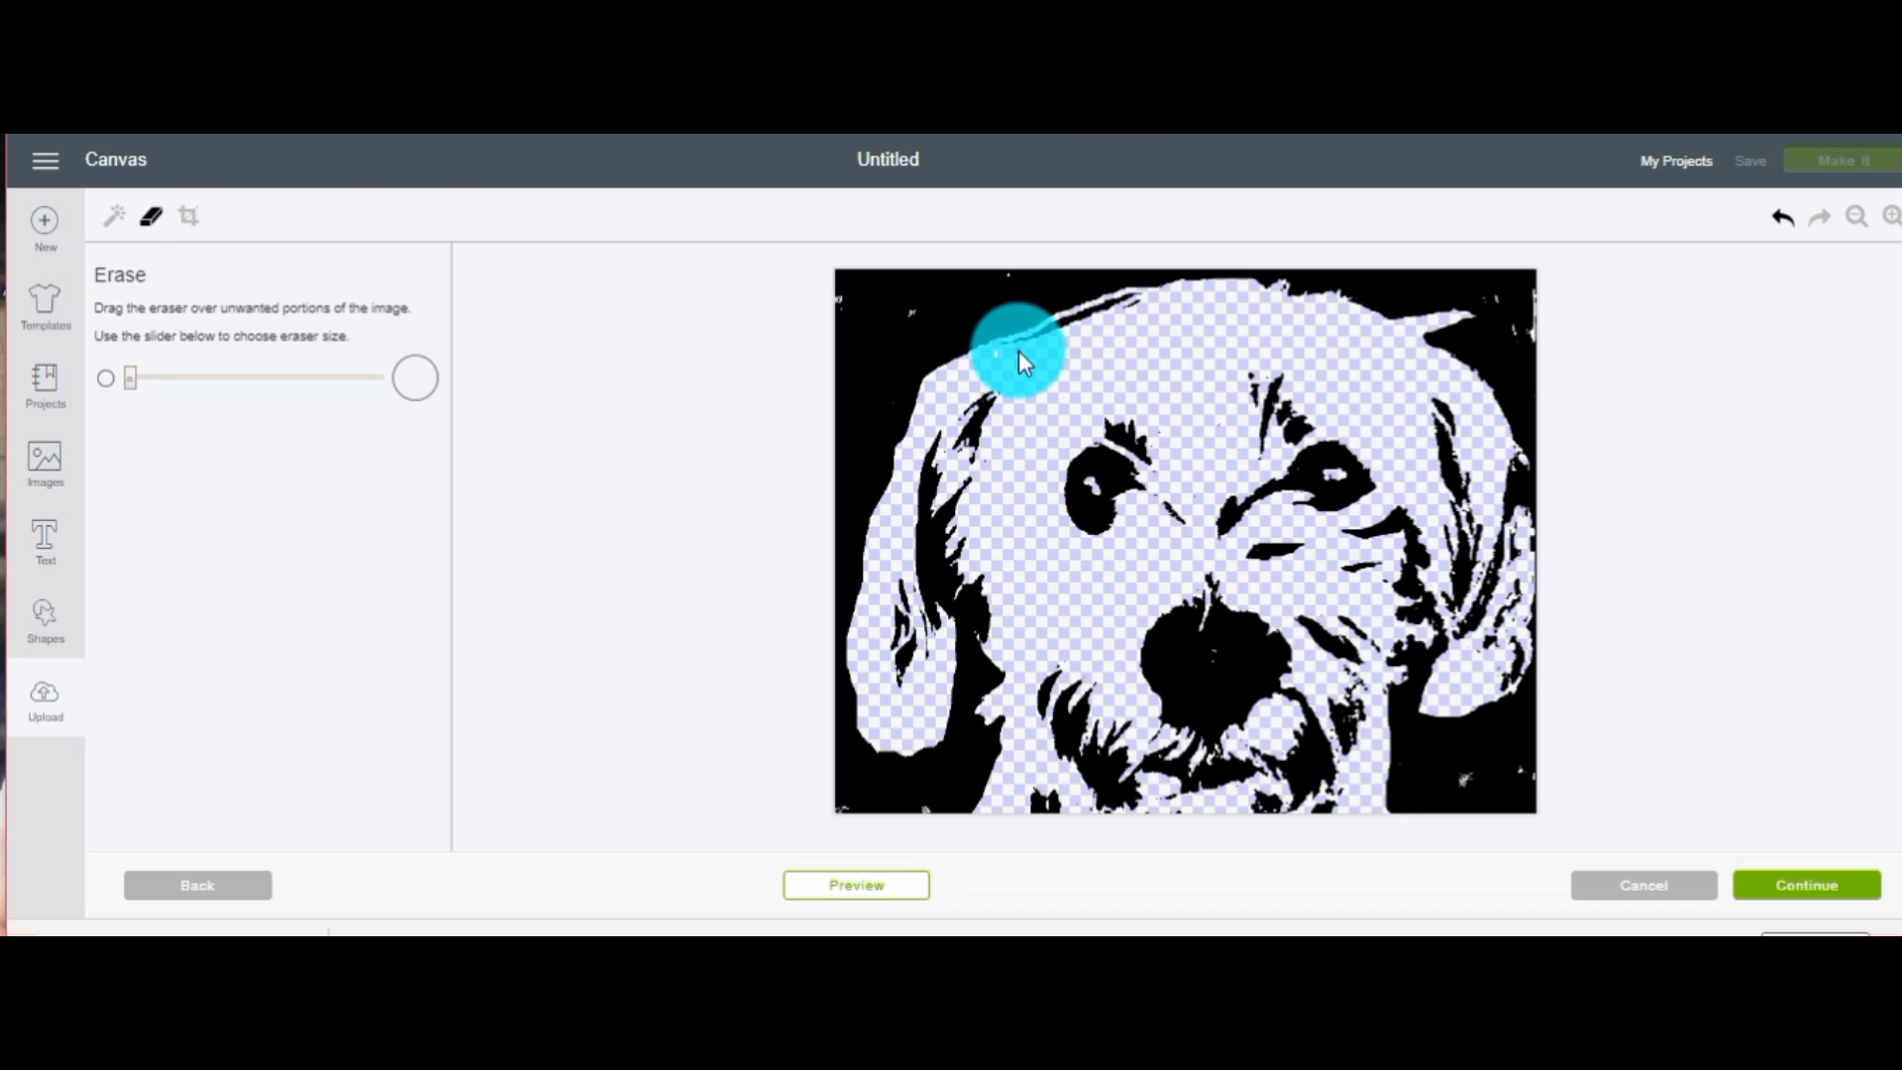
left_click_drag(1019, 352, 977, 449)
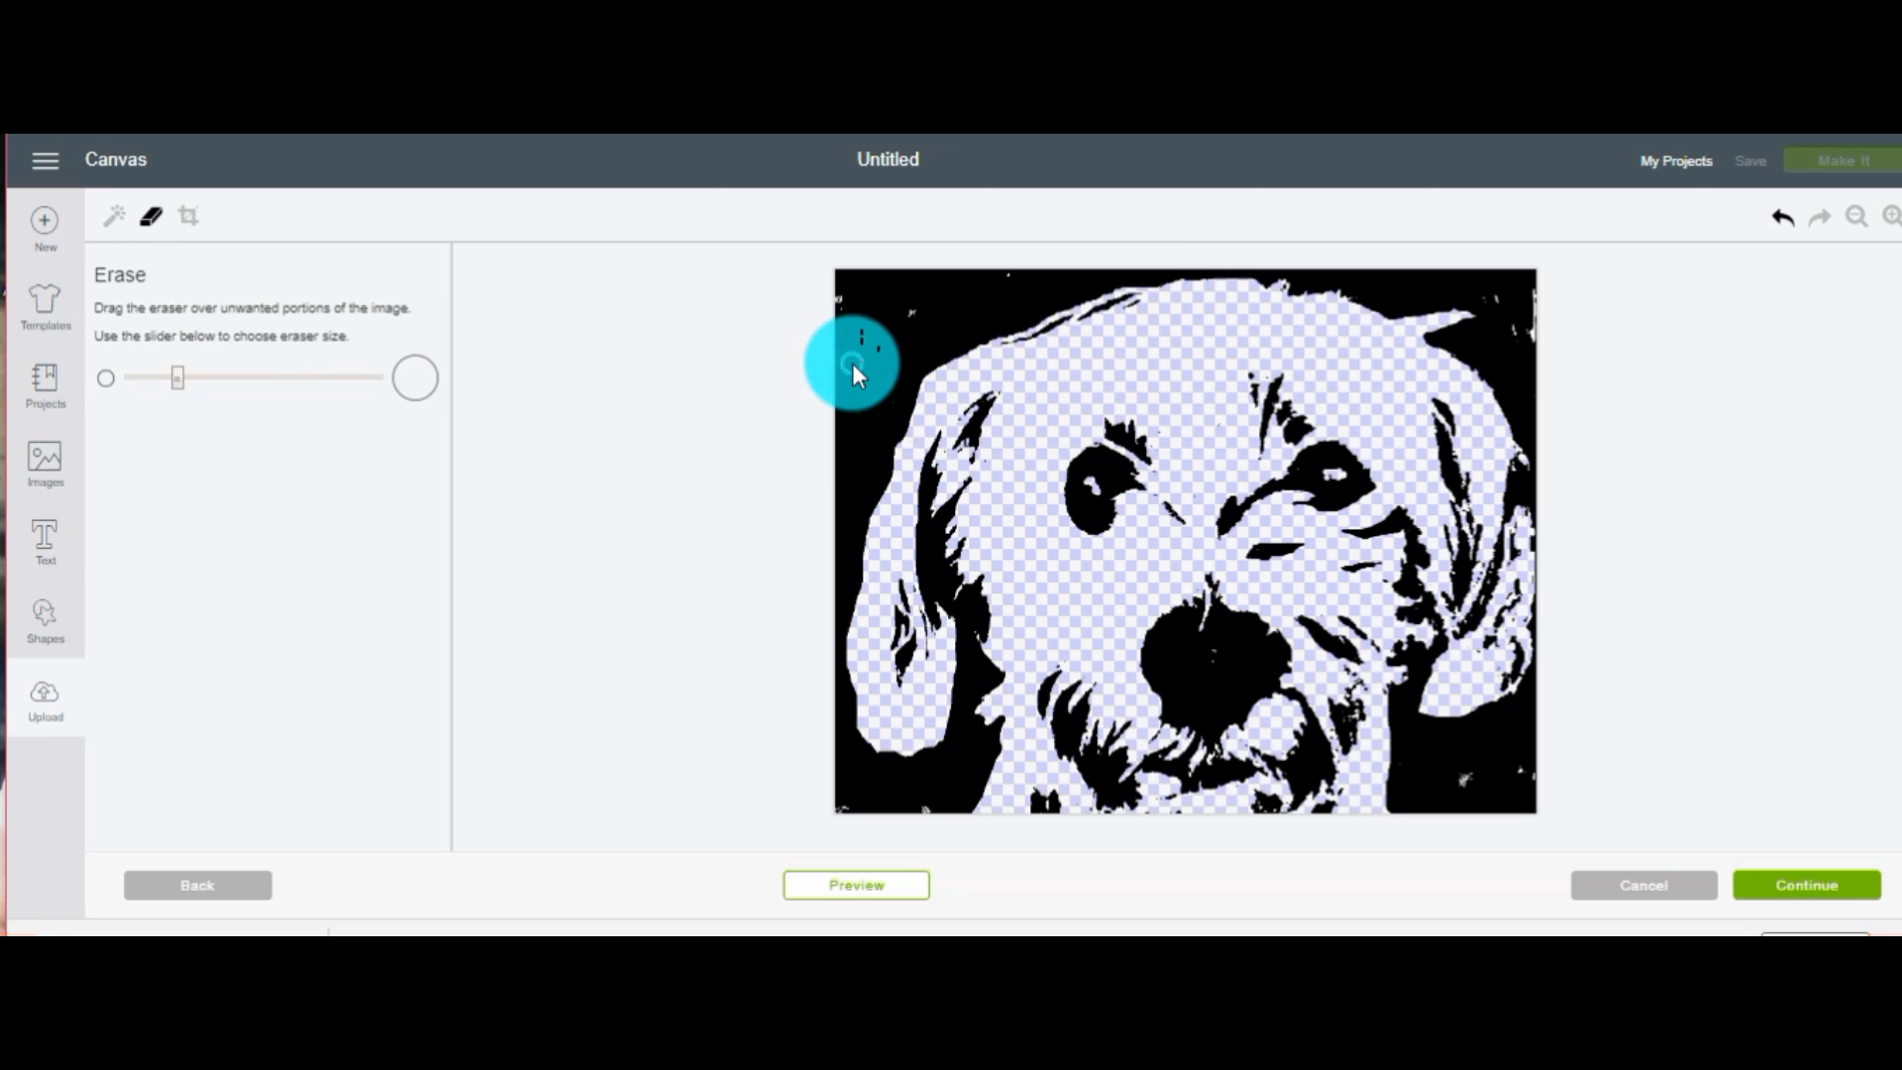
left_click_drag(853, 363, 1053, 352)
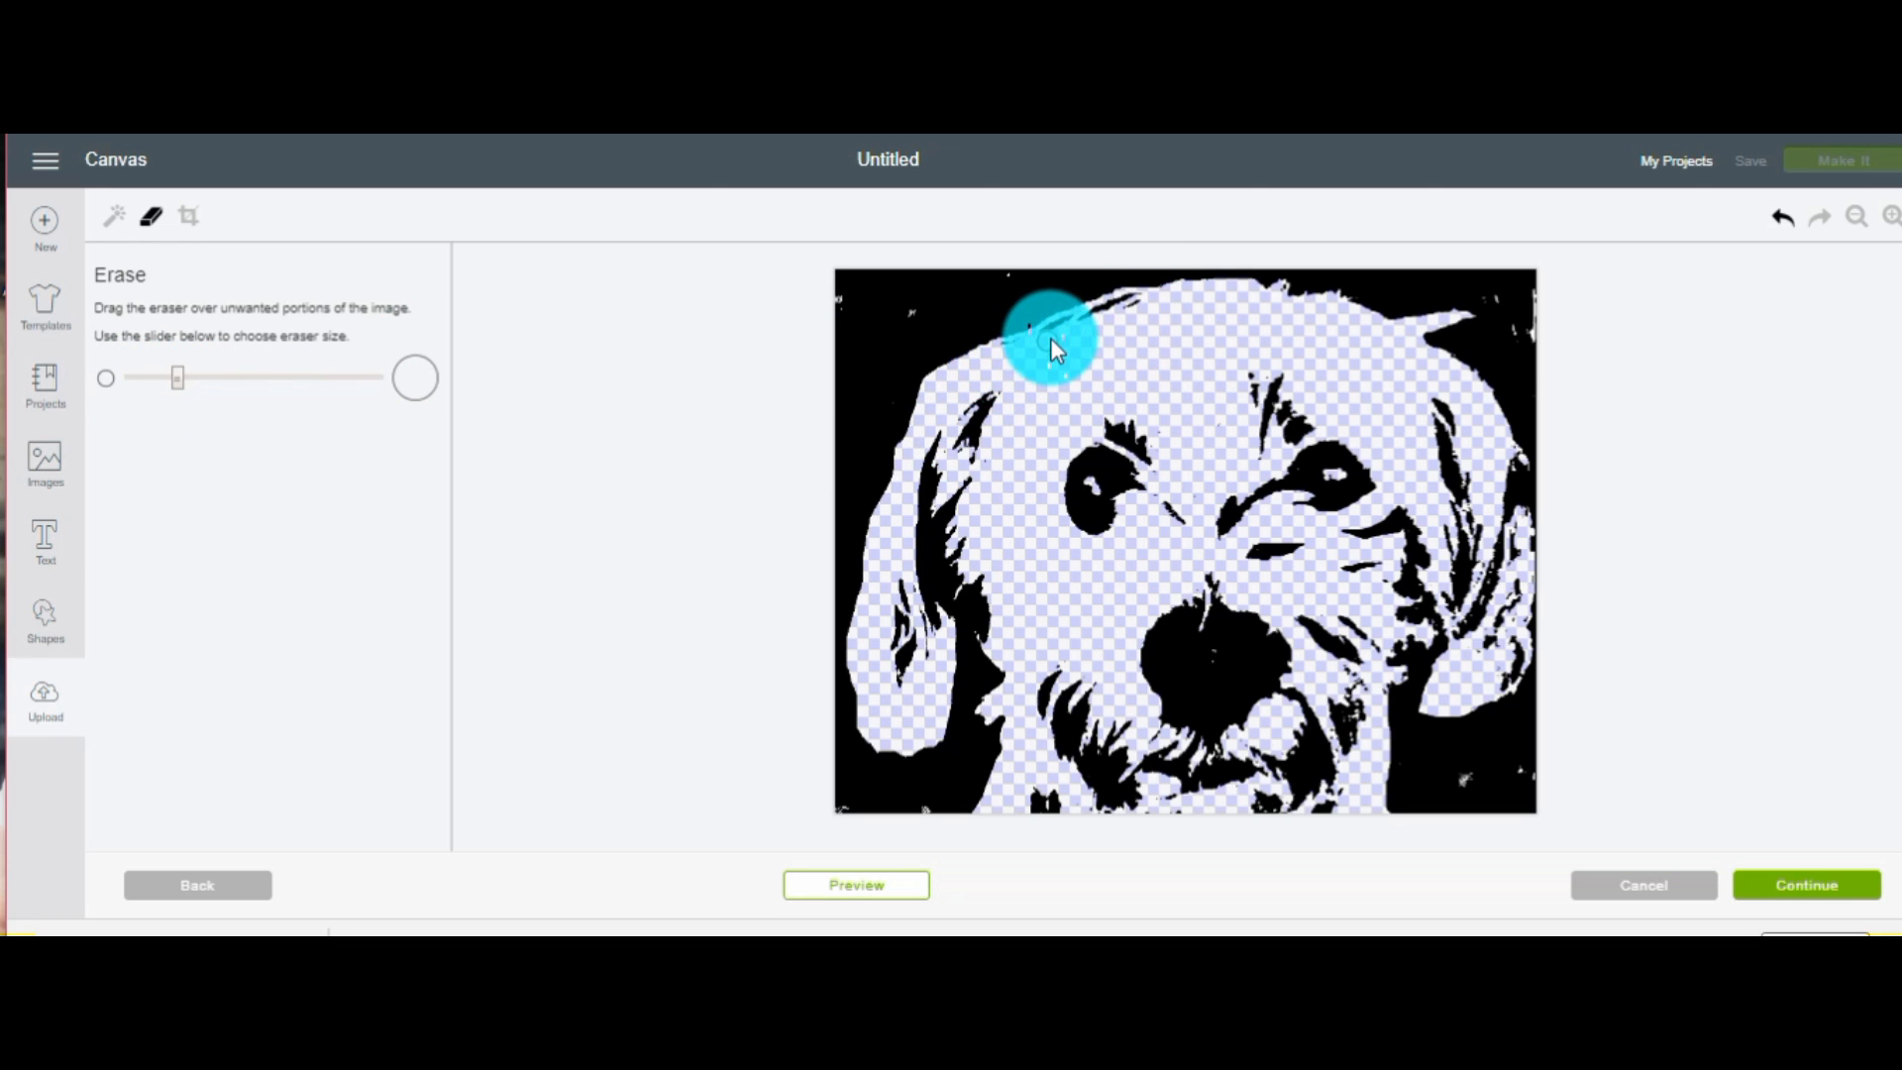
left_click_drag(1049, 346, 1117, 315)
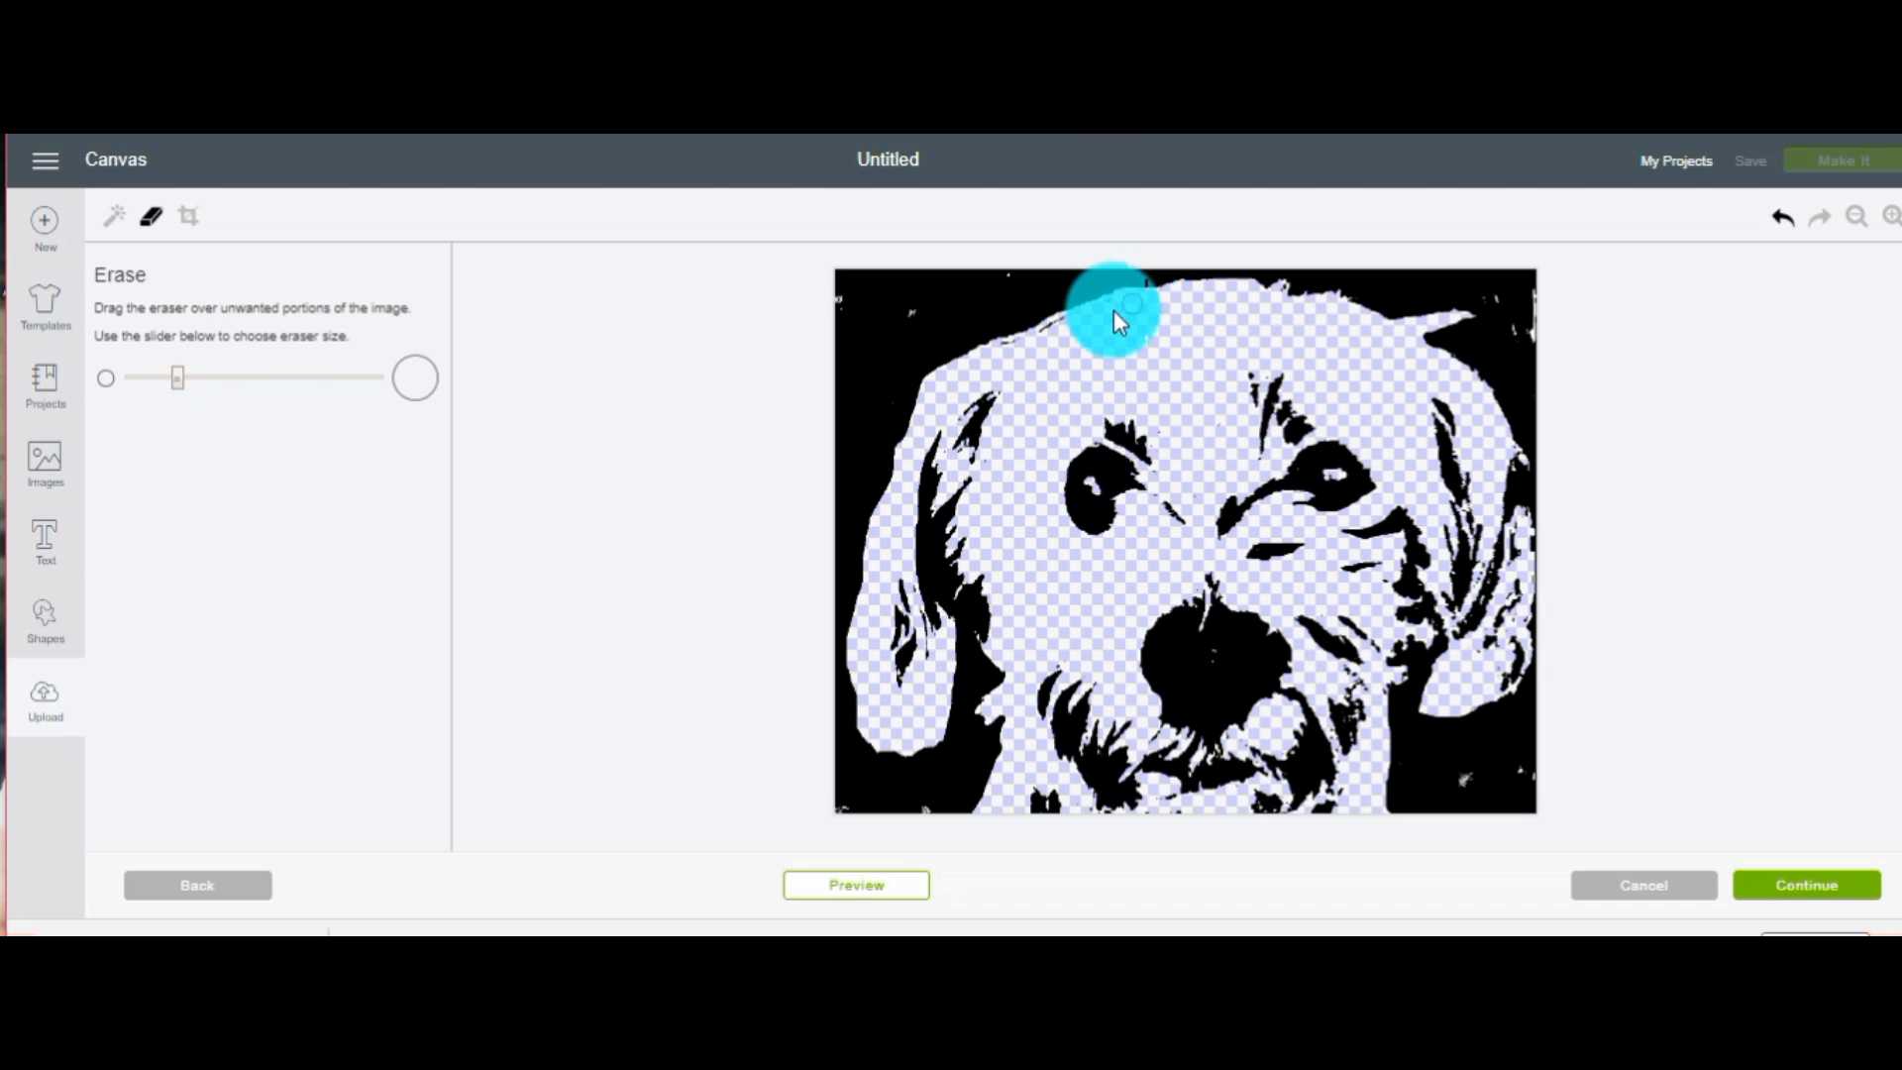
left_click_drag(1117, 321, 994, 364)
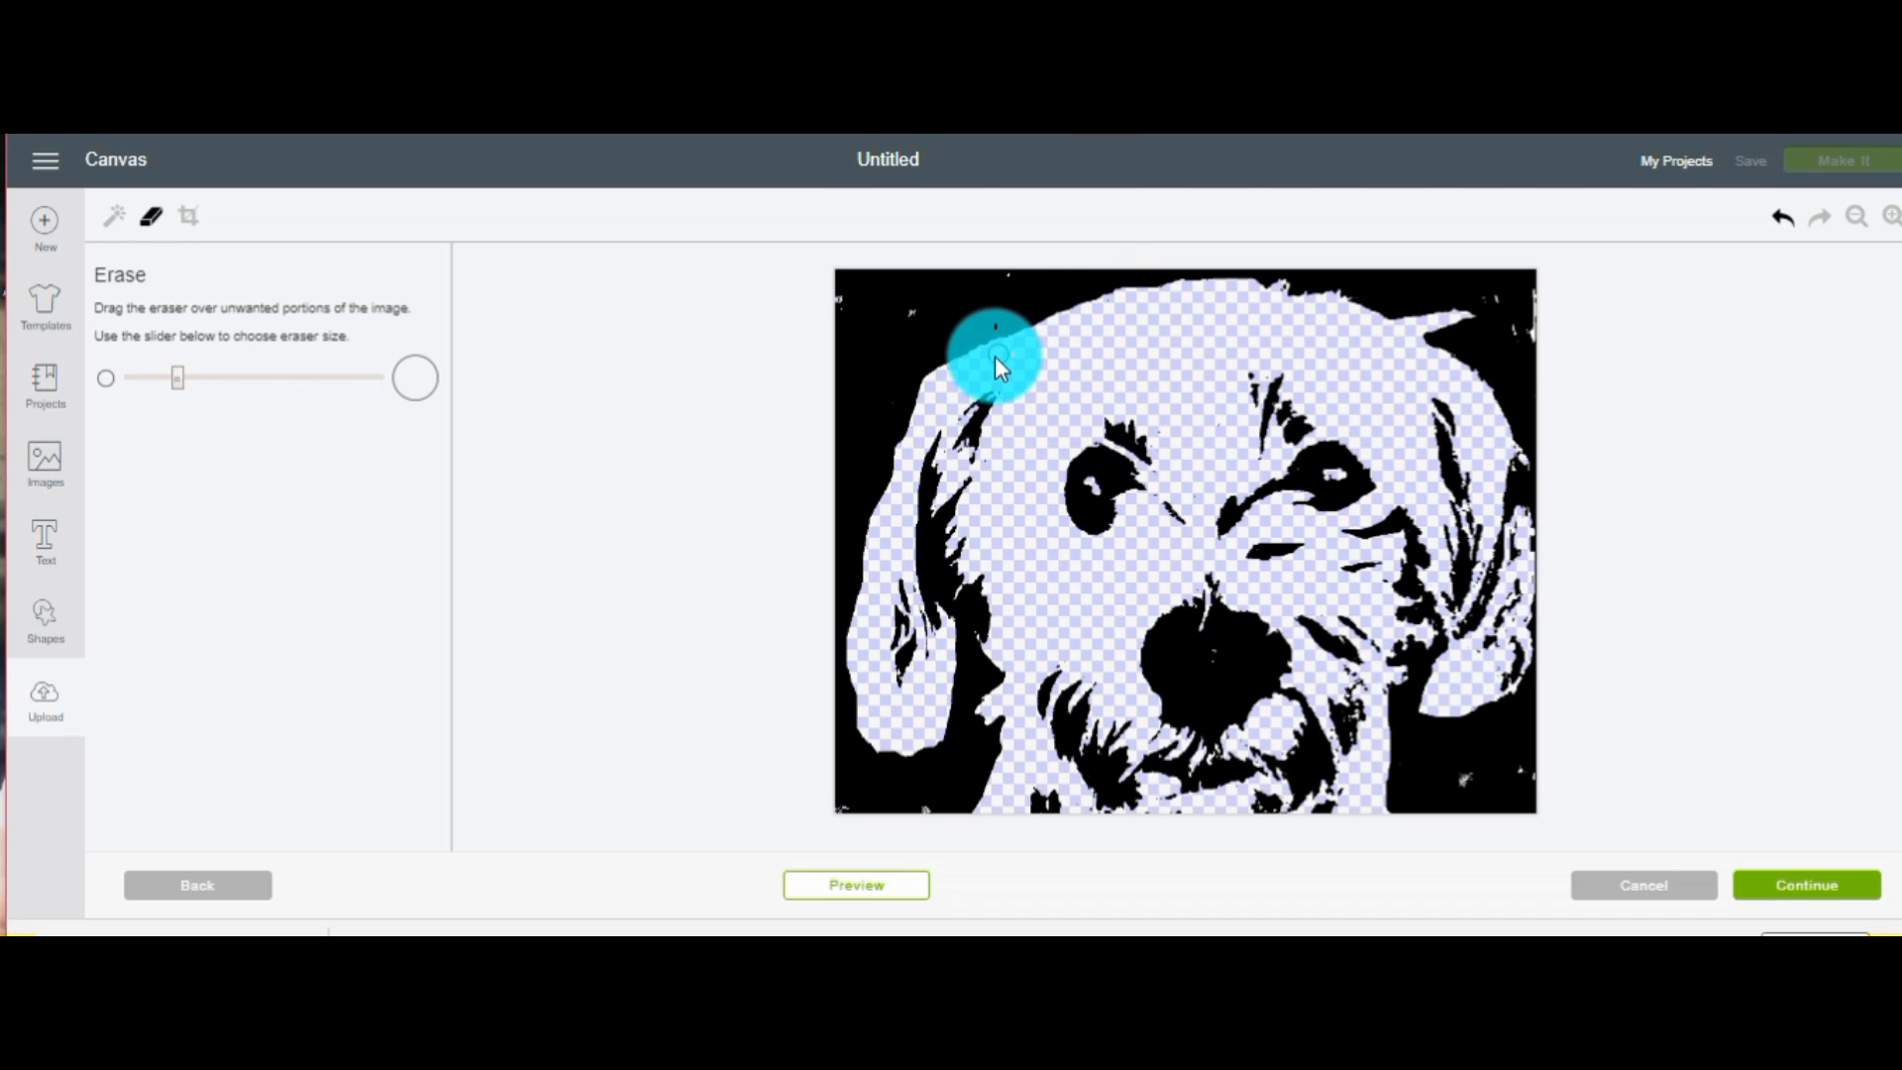
left_click_drag(995, 363, 1141, 357)
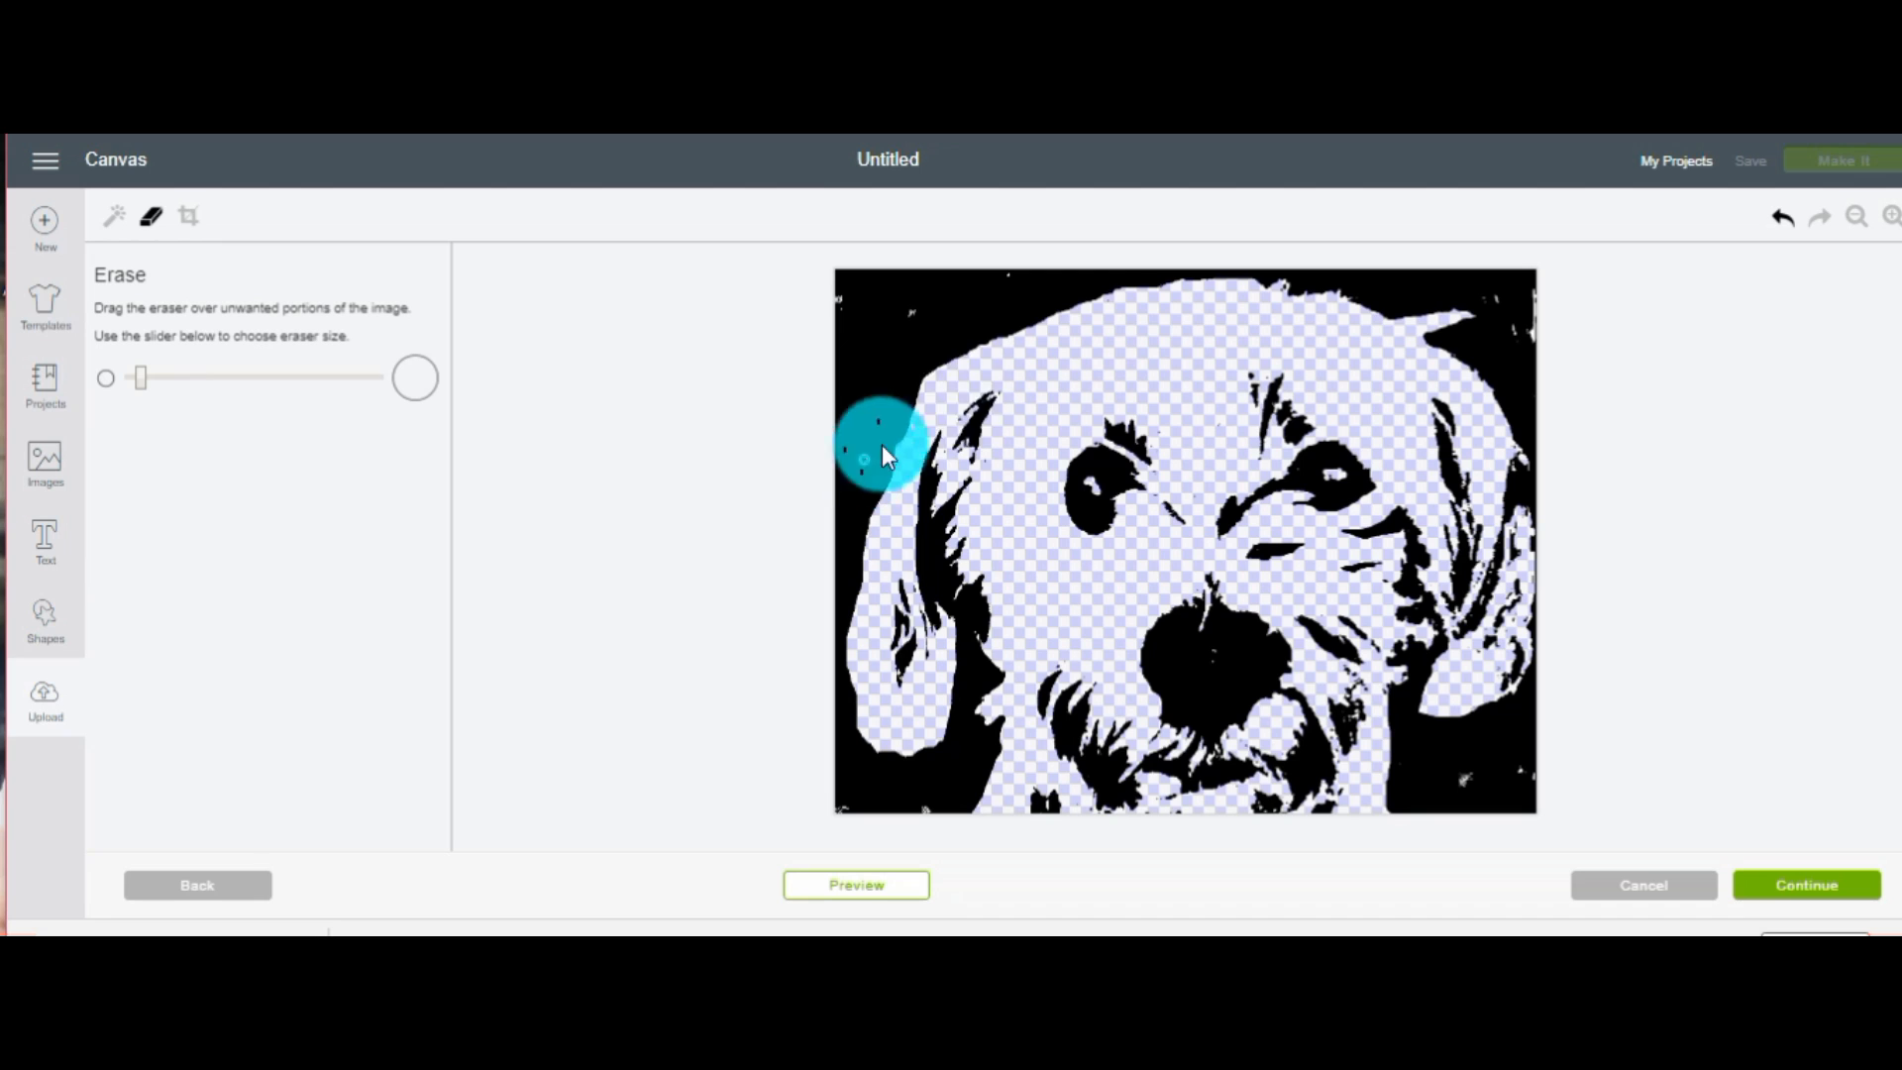
Clean the head's top outline across to the right ear's edge
left_click_drag(883, 449, 952, 376)
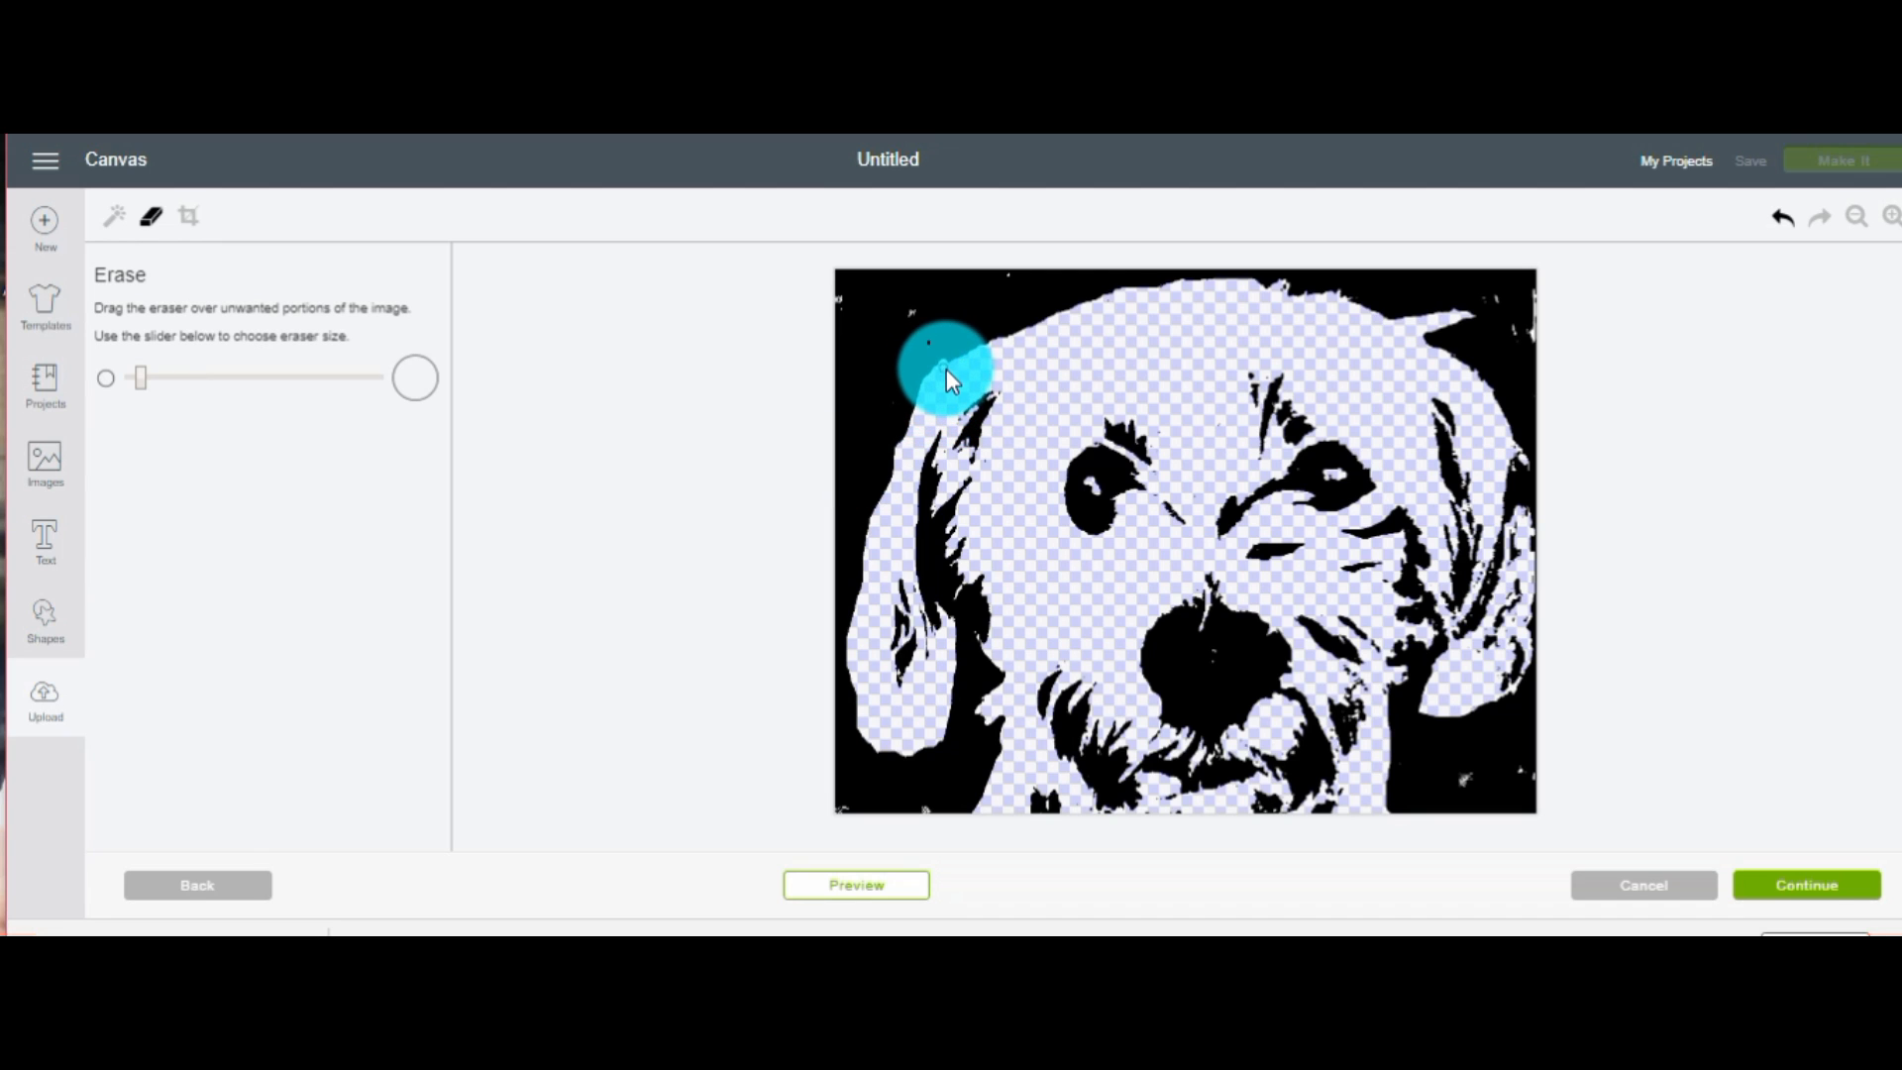
left_click_drag(952, 376, 995, 352)
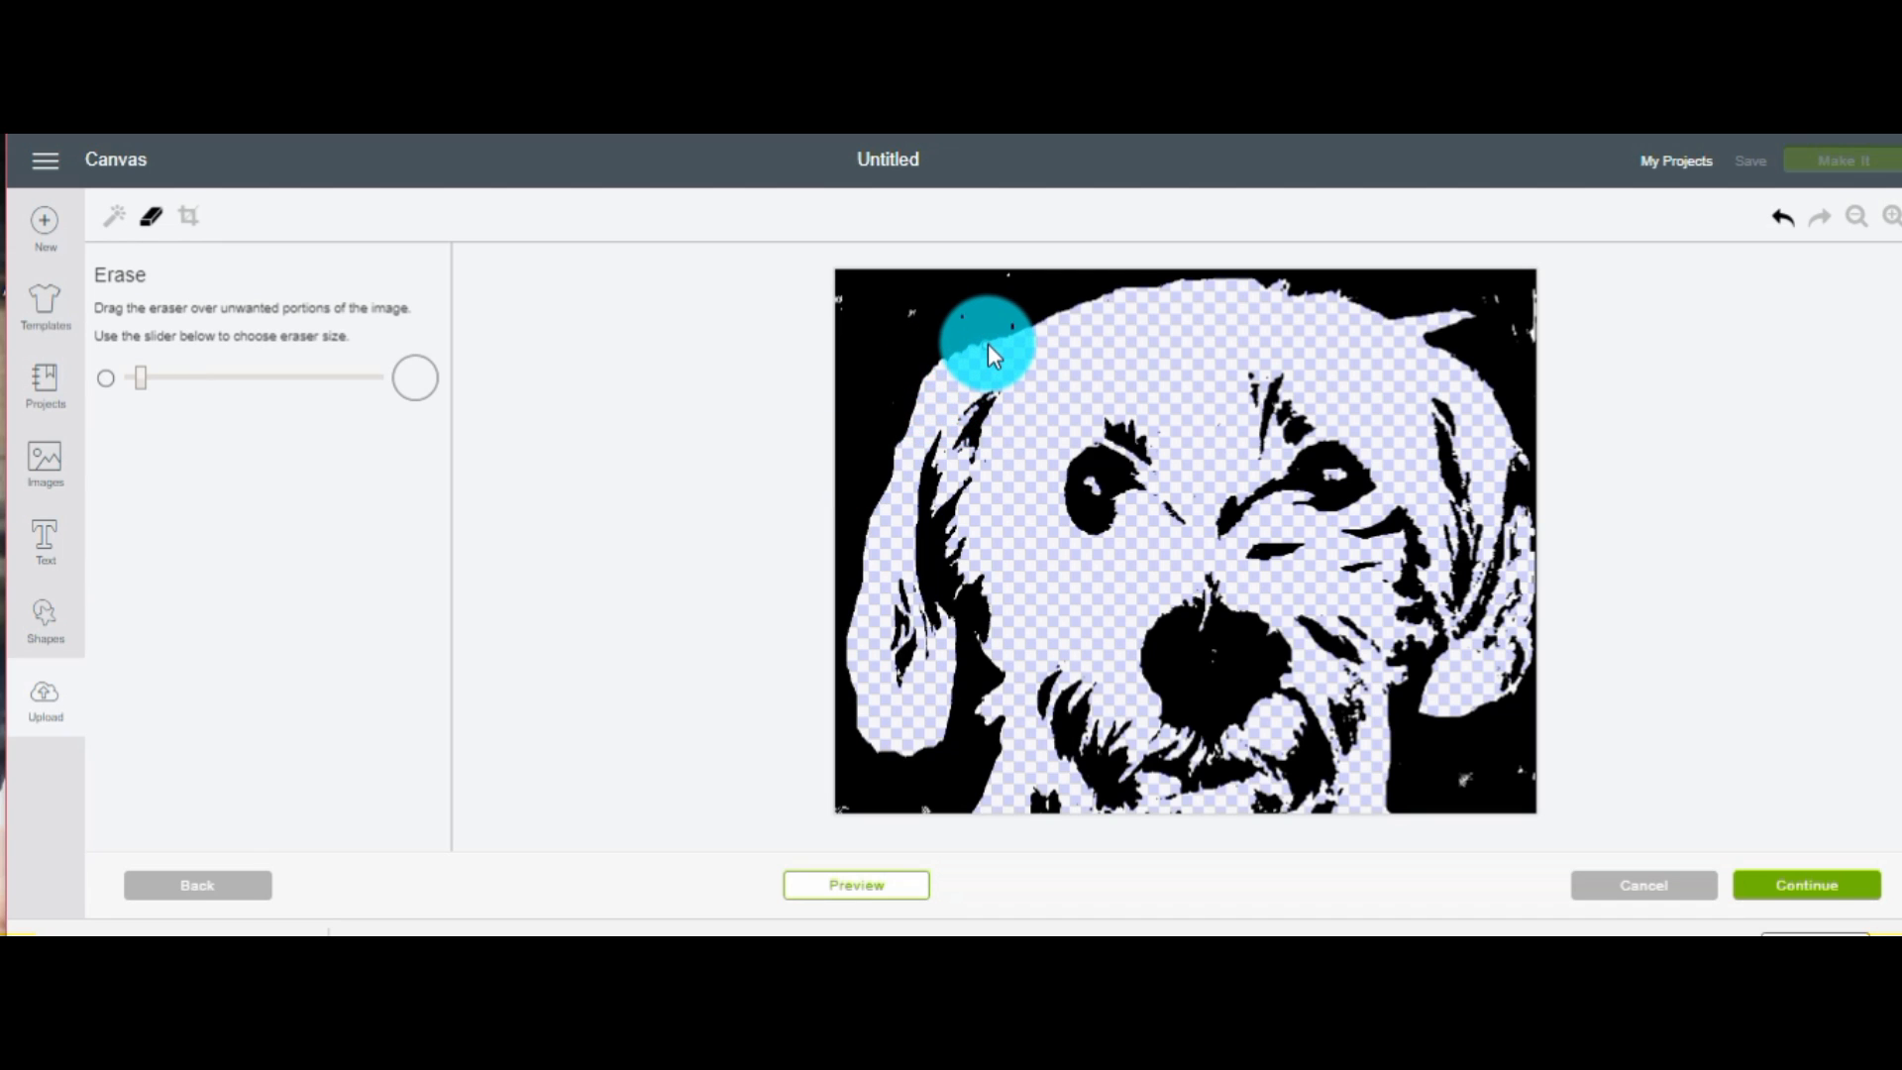
left_click_drag(989, 352, 1031, 315)
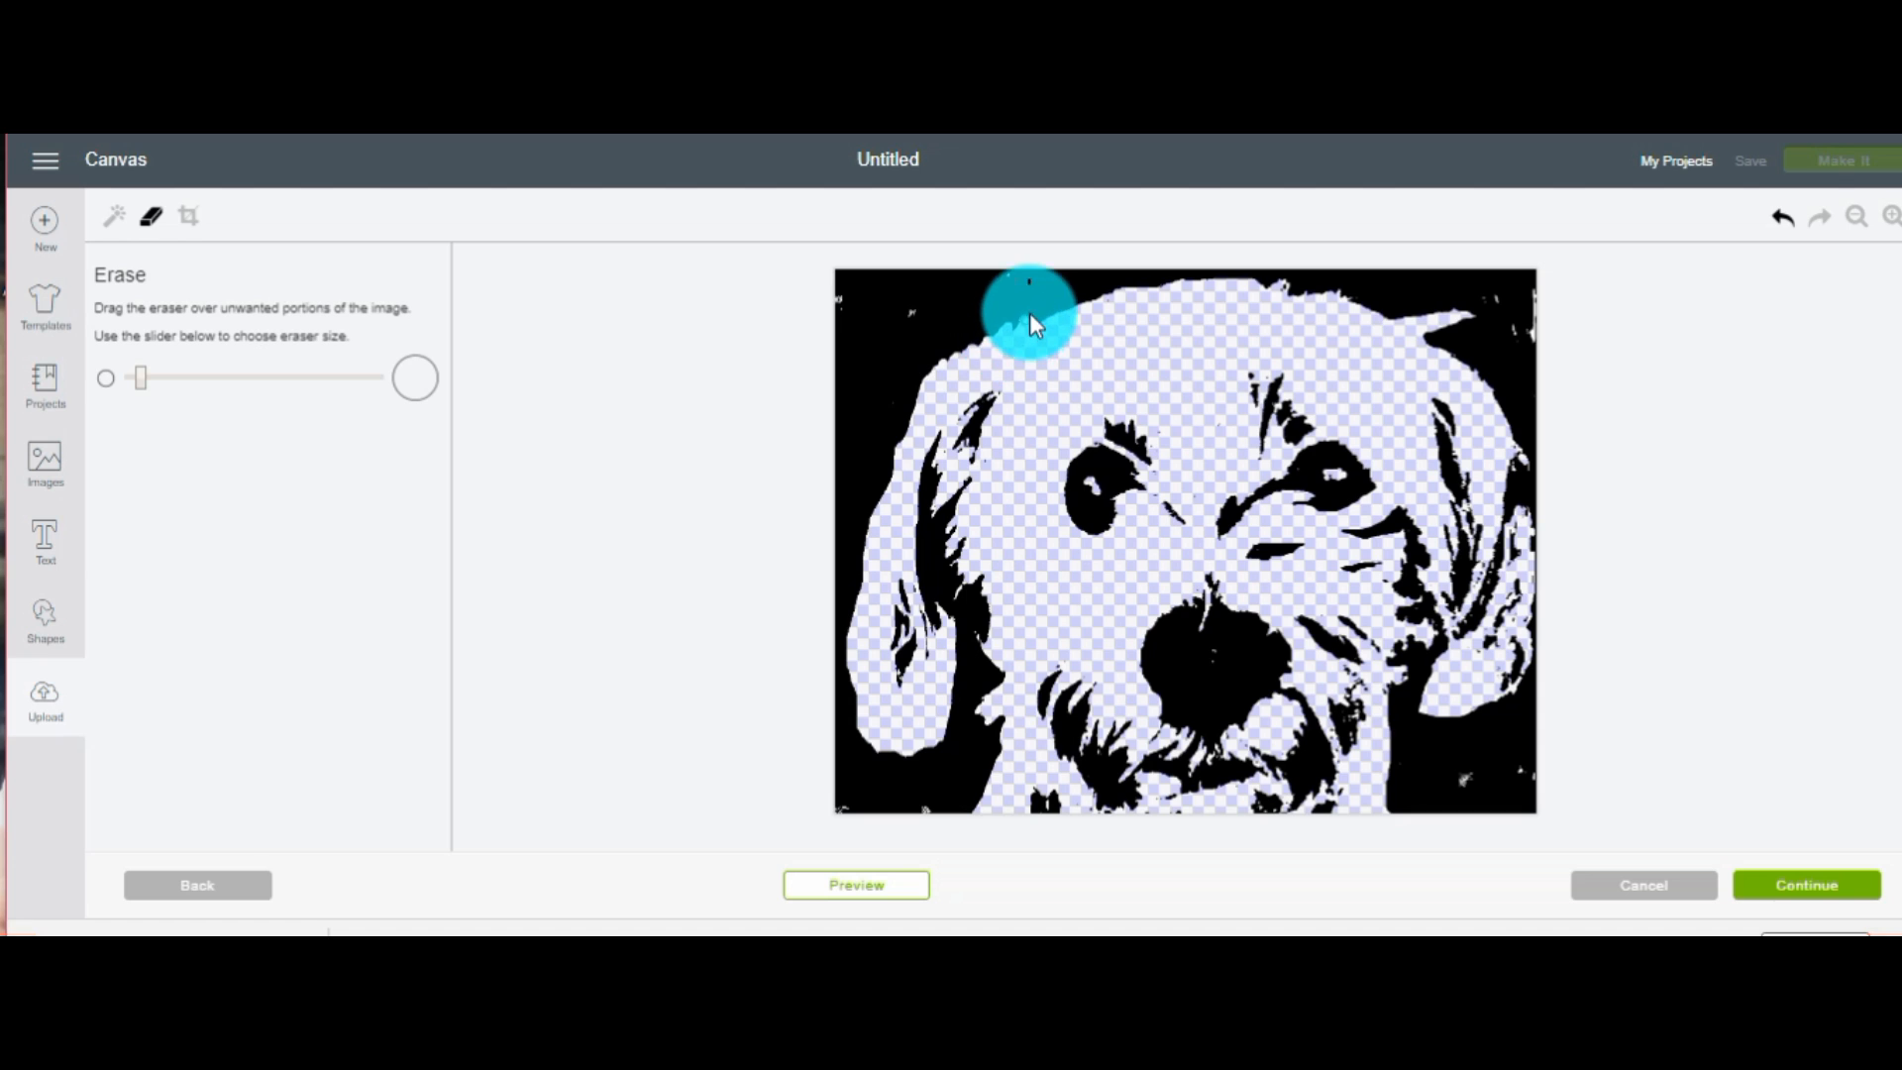
left_click_drag(1032, 315, 1080, 309)
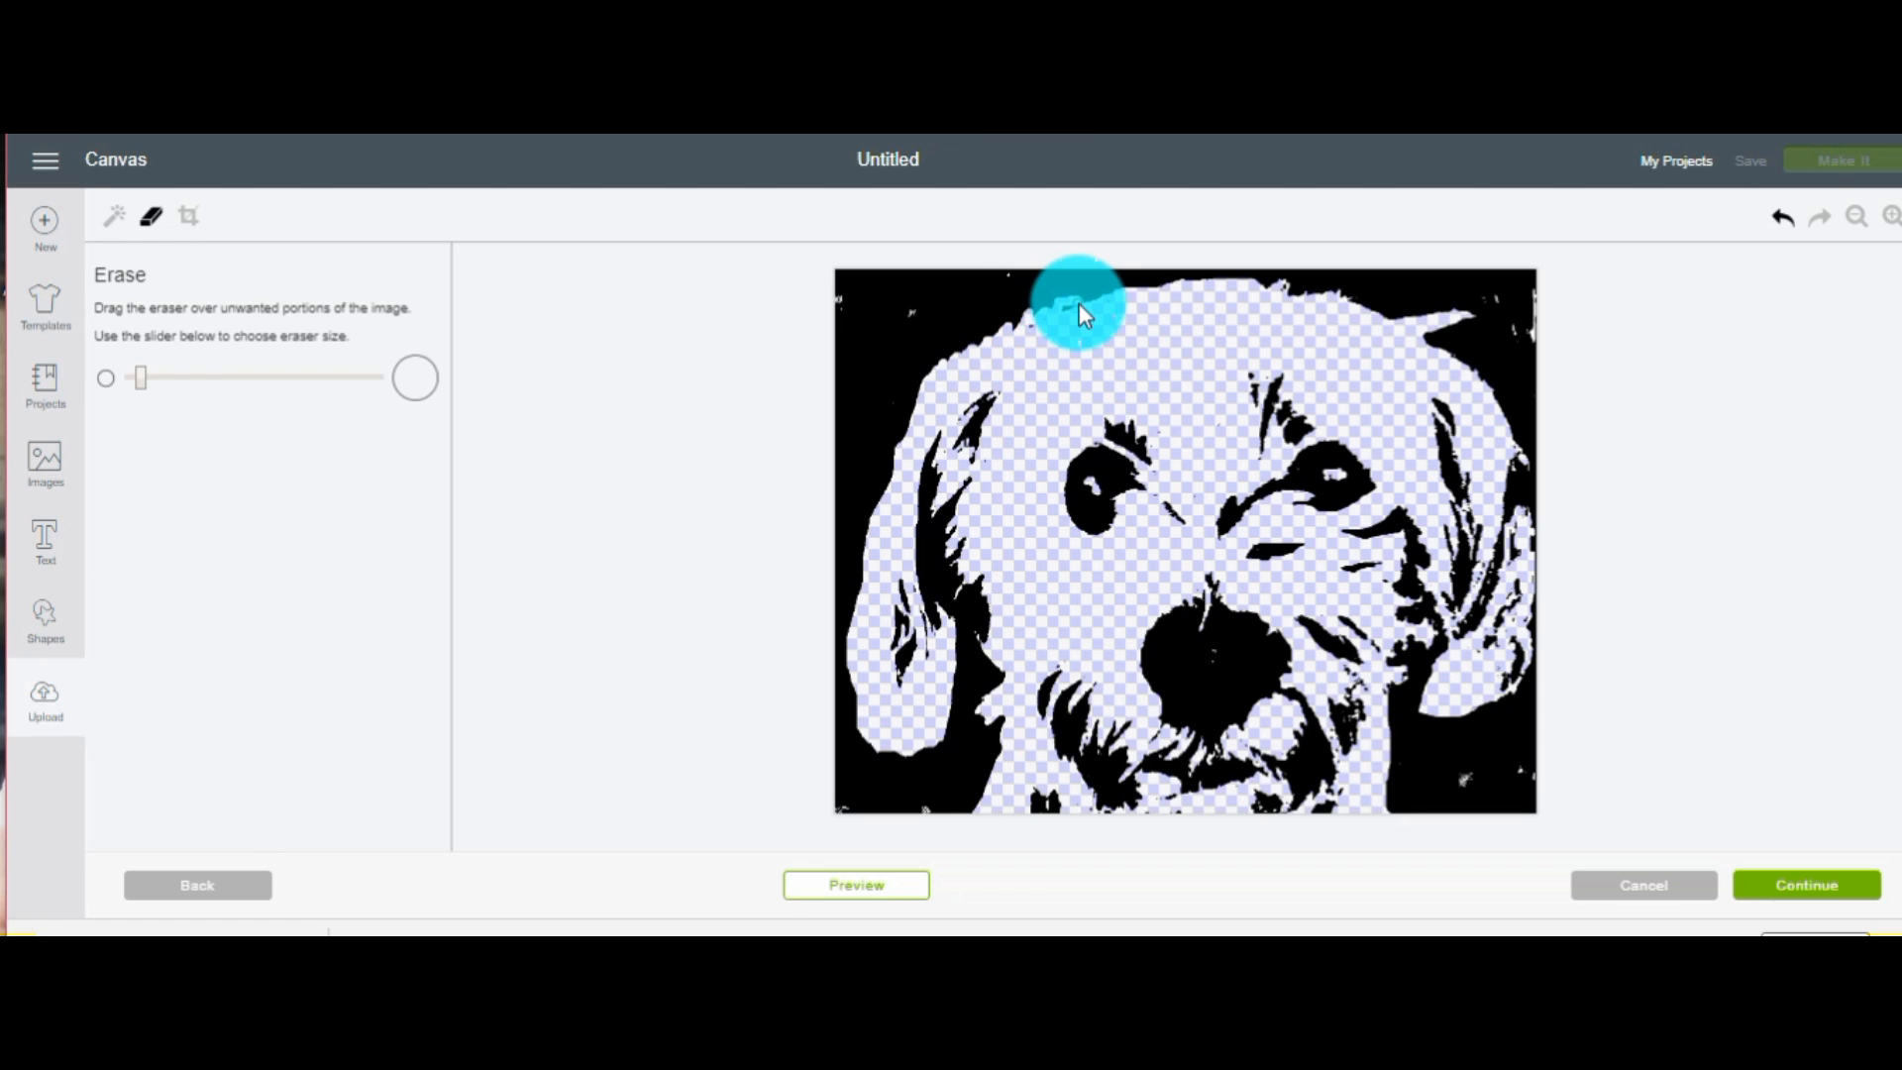
left_click_drag(1074, 310, 1117, 292)
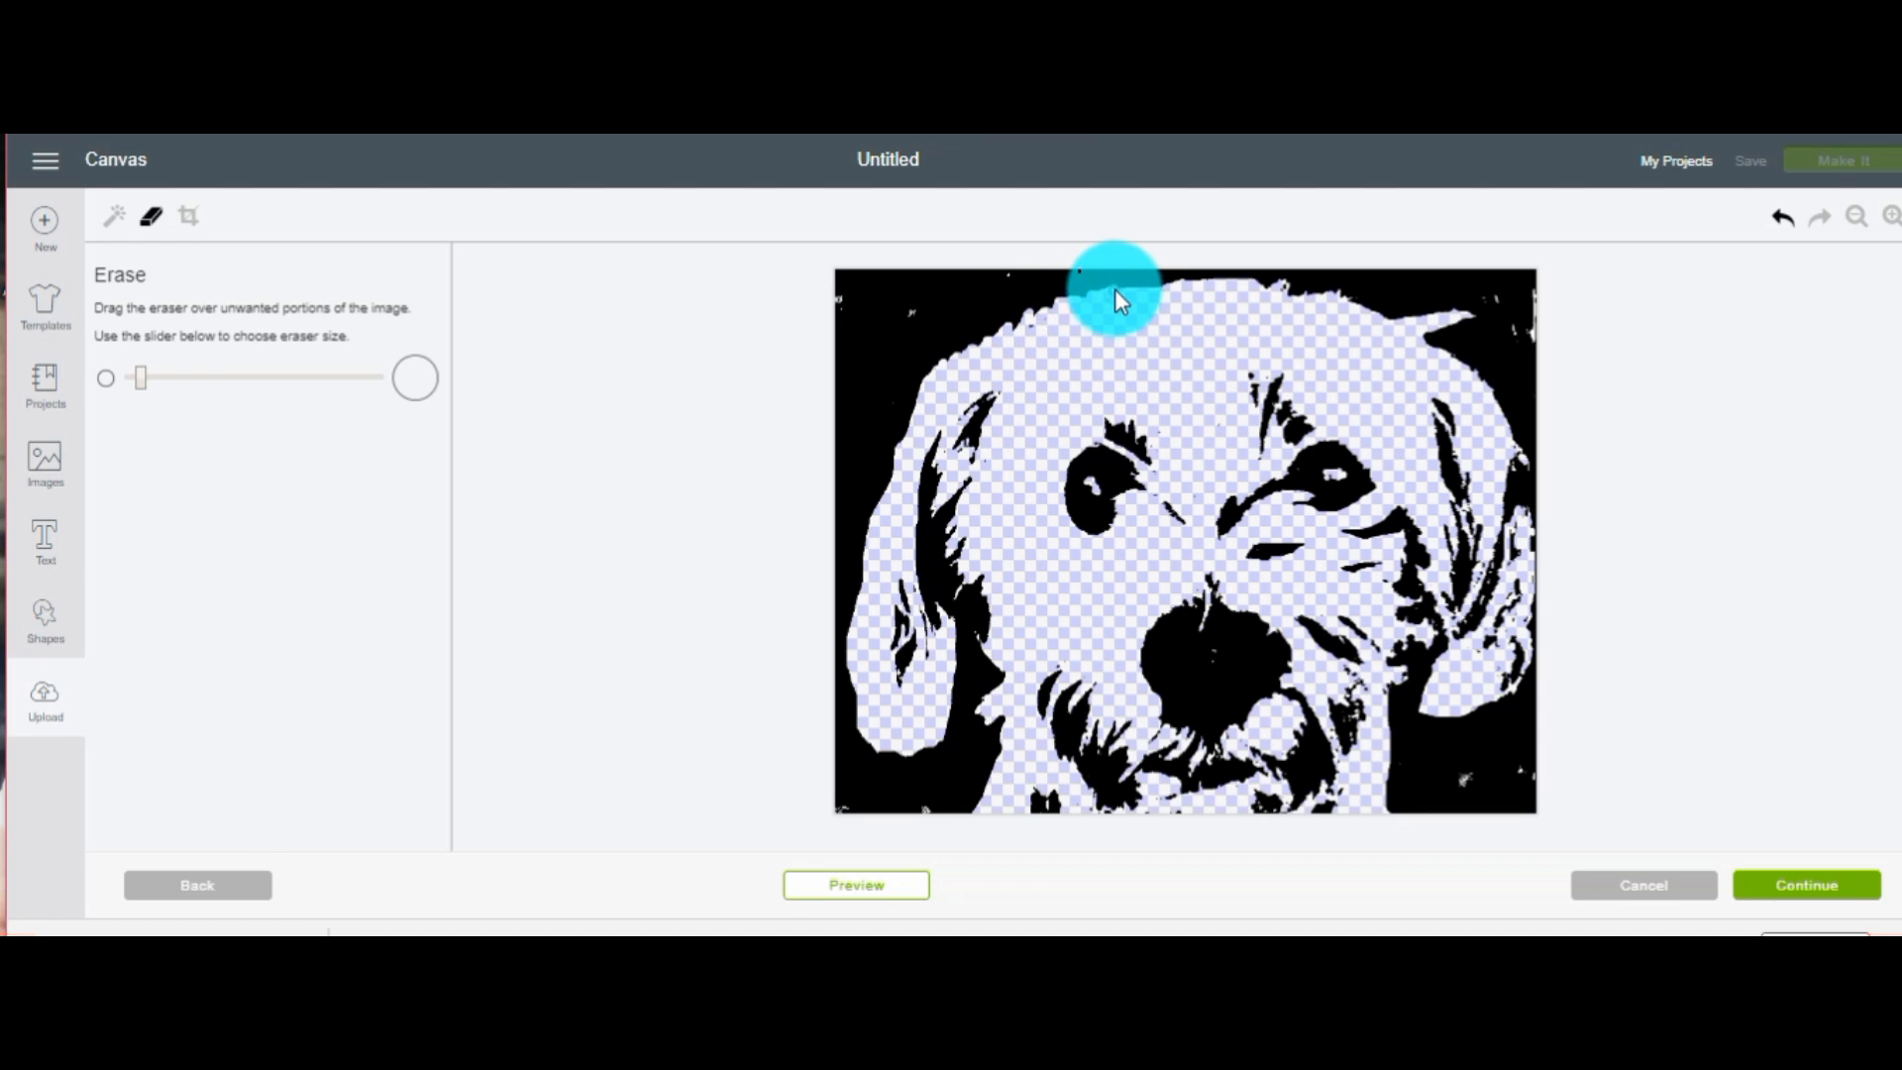
left_click_drag(1116, 298, 1358, 315)
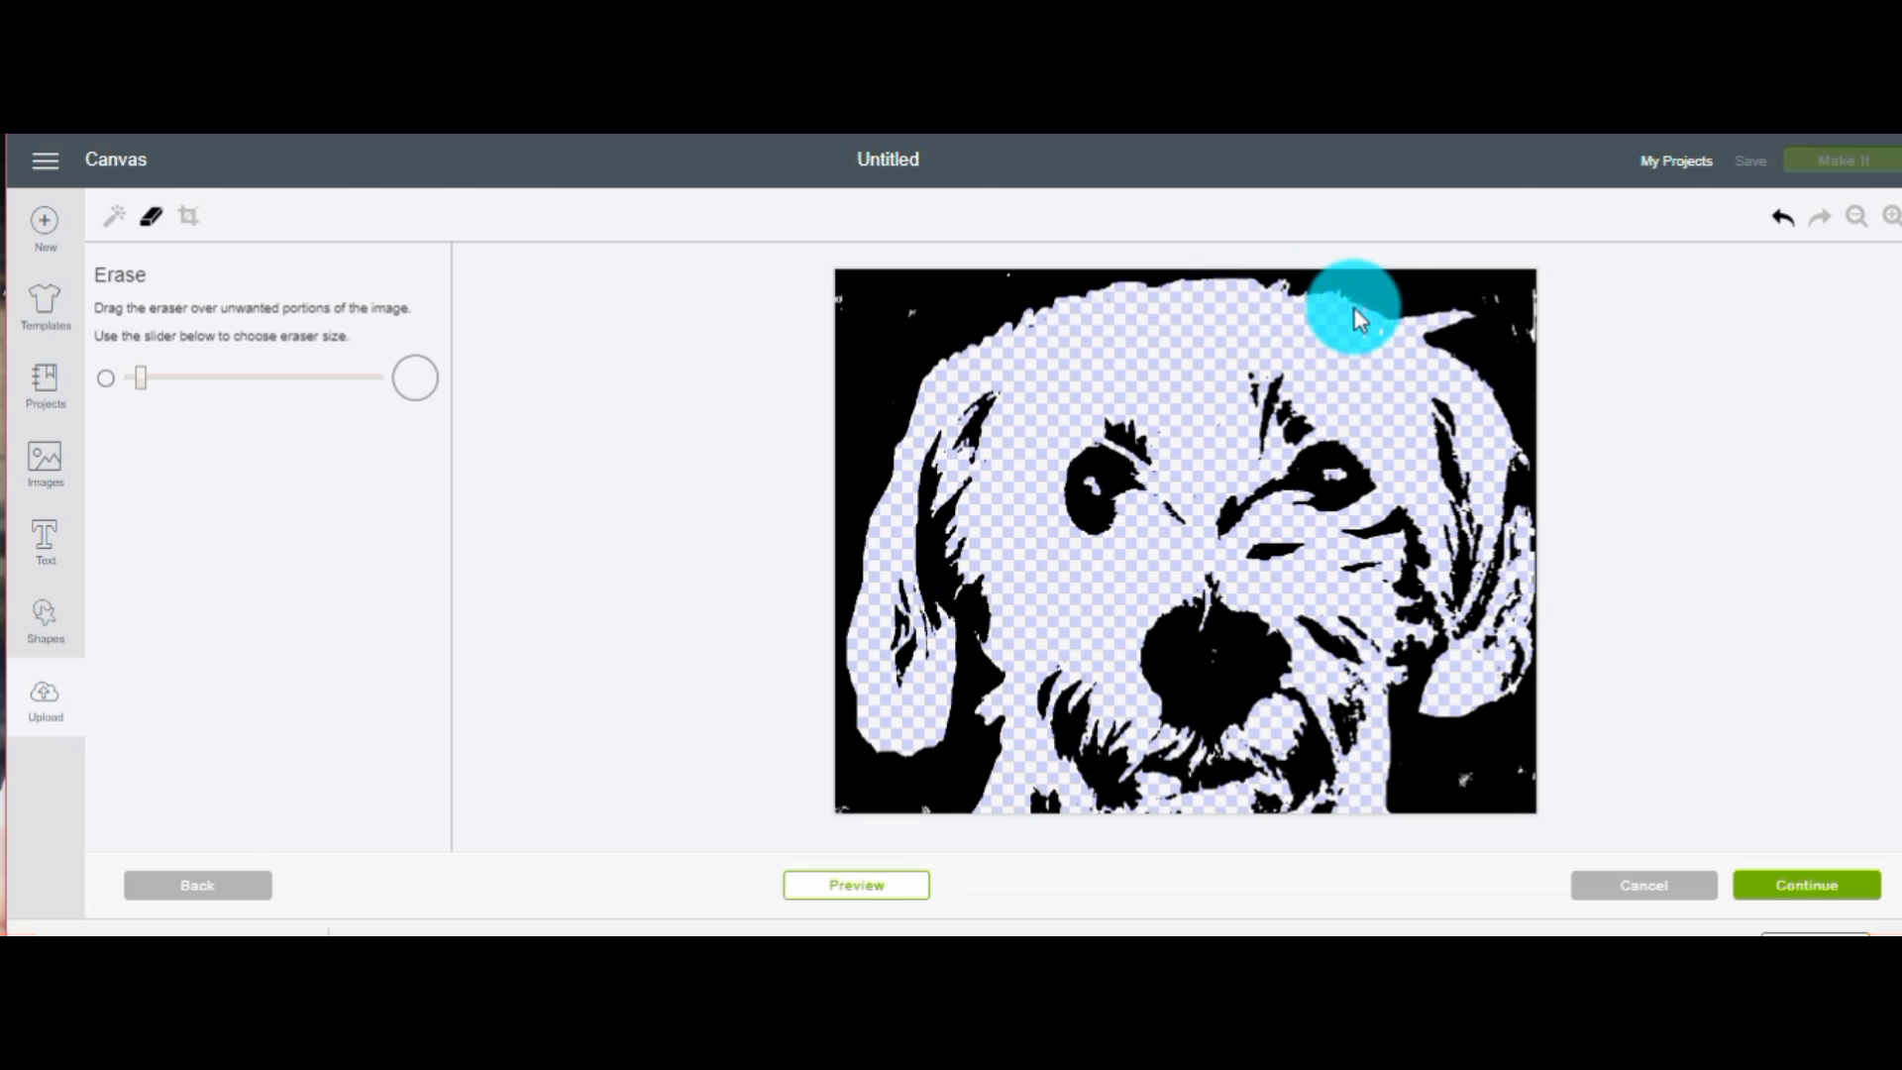
left_click_drag(1352, 315, 1401, 334)
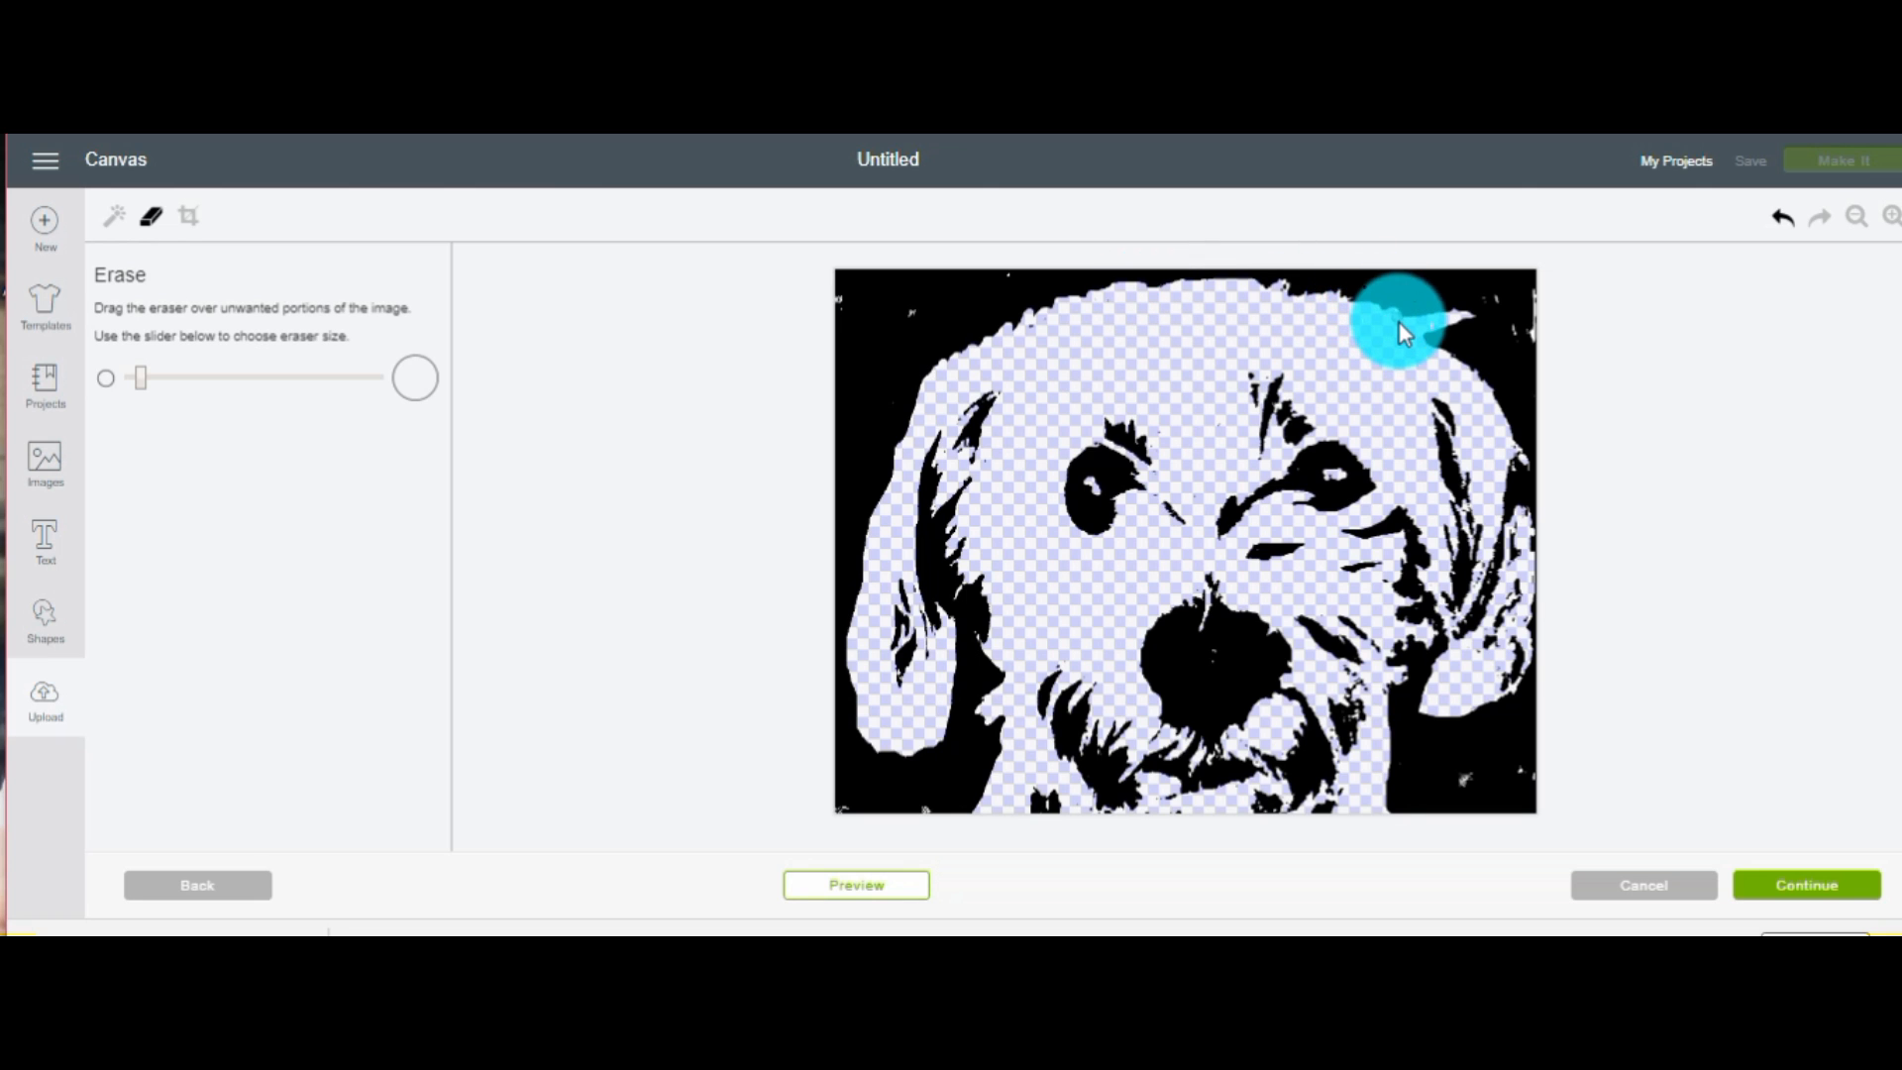
left_click_drag(1401, 328, 1462, 364)
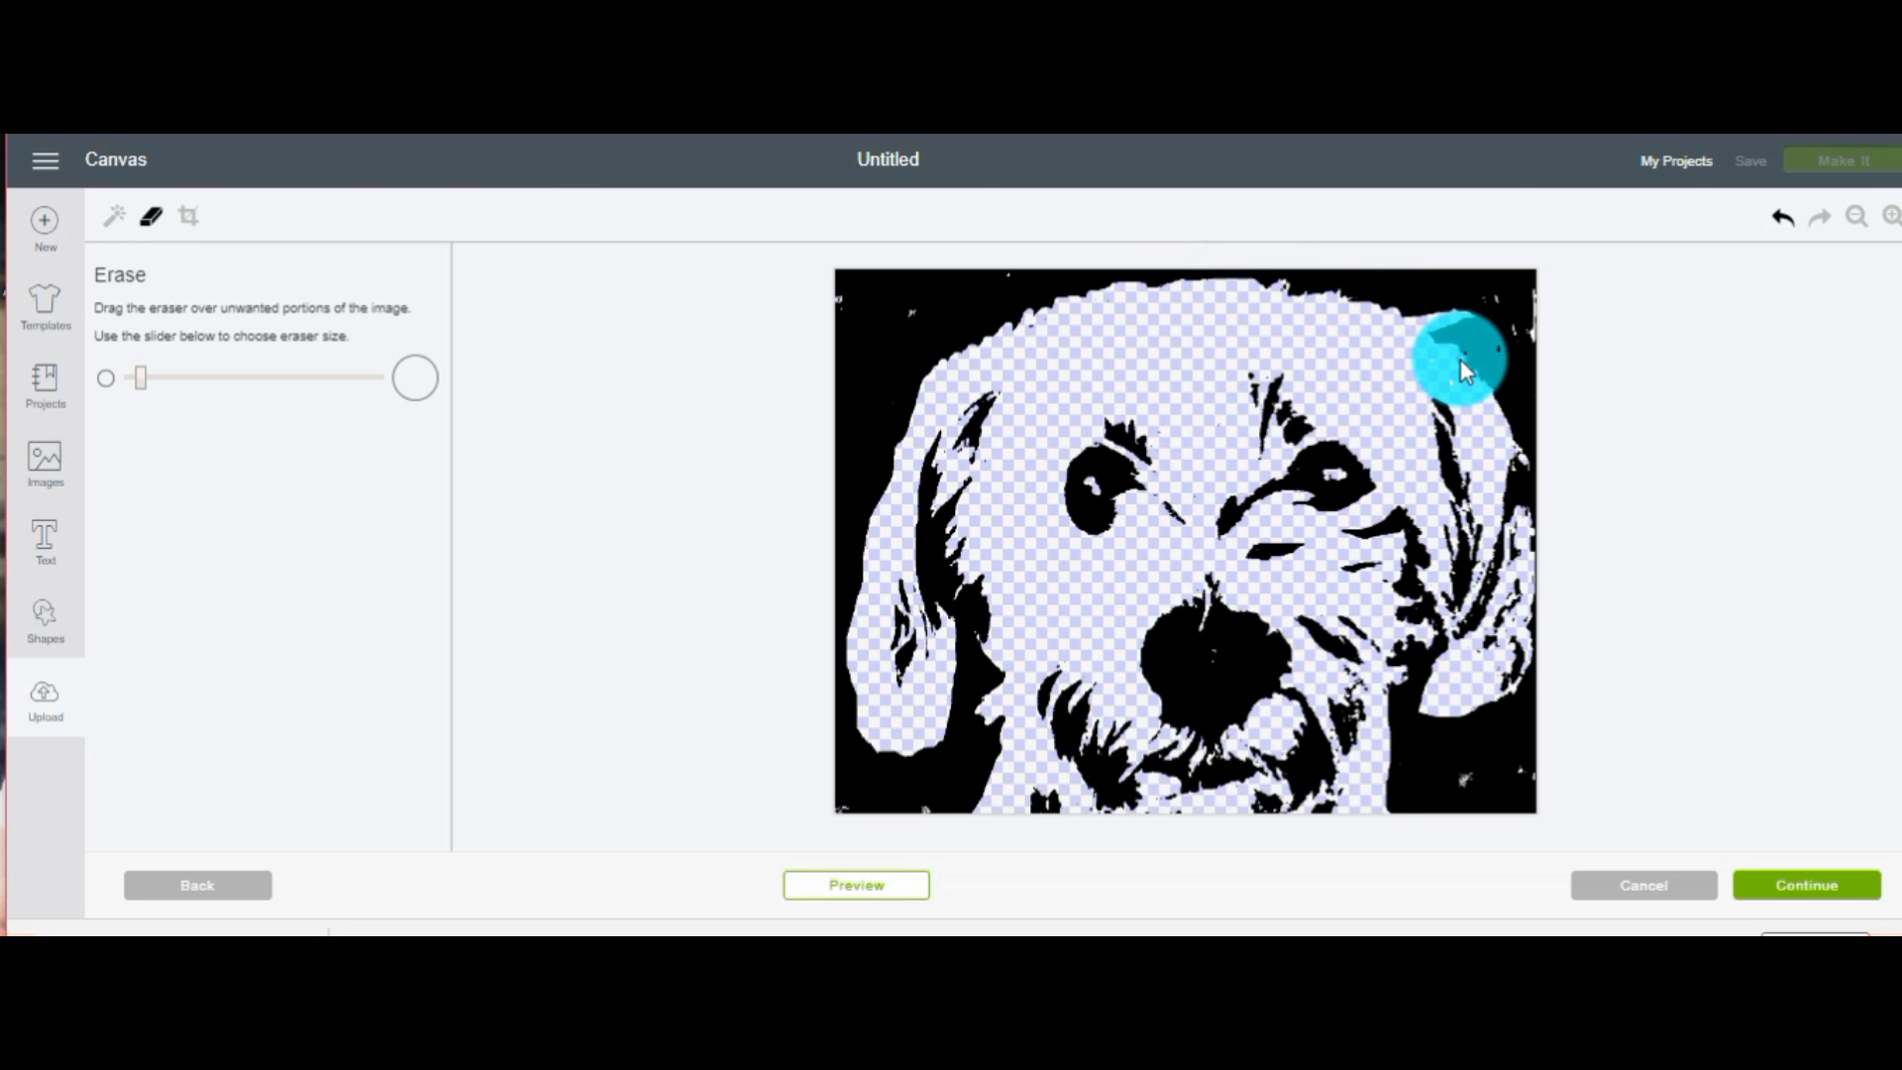
left_click_drag(1462, 357, 1474, 377)
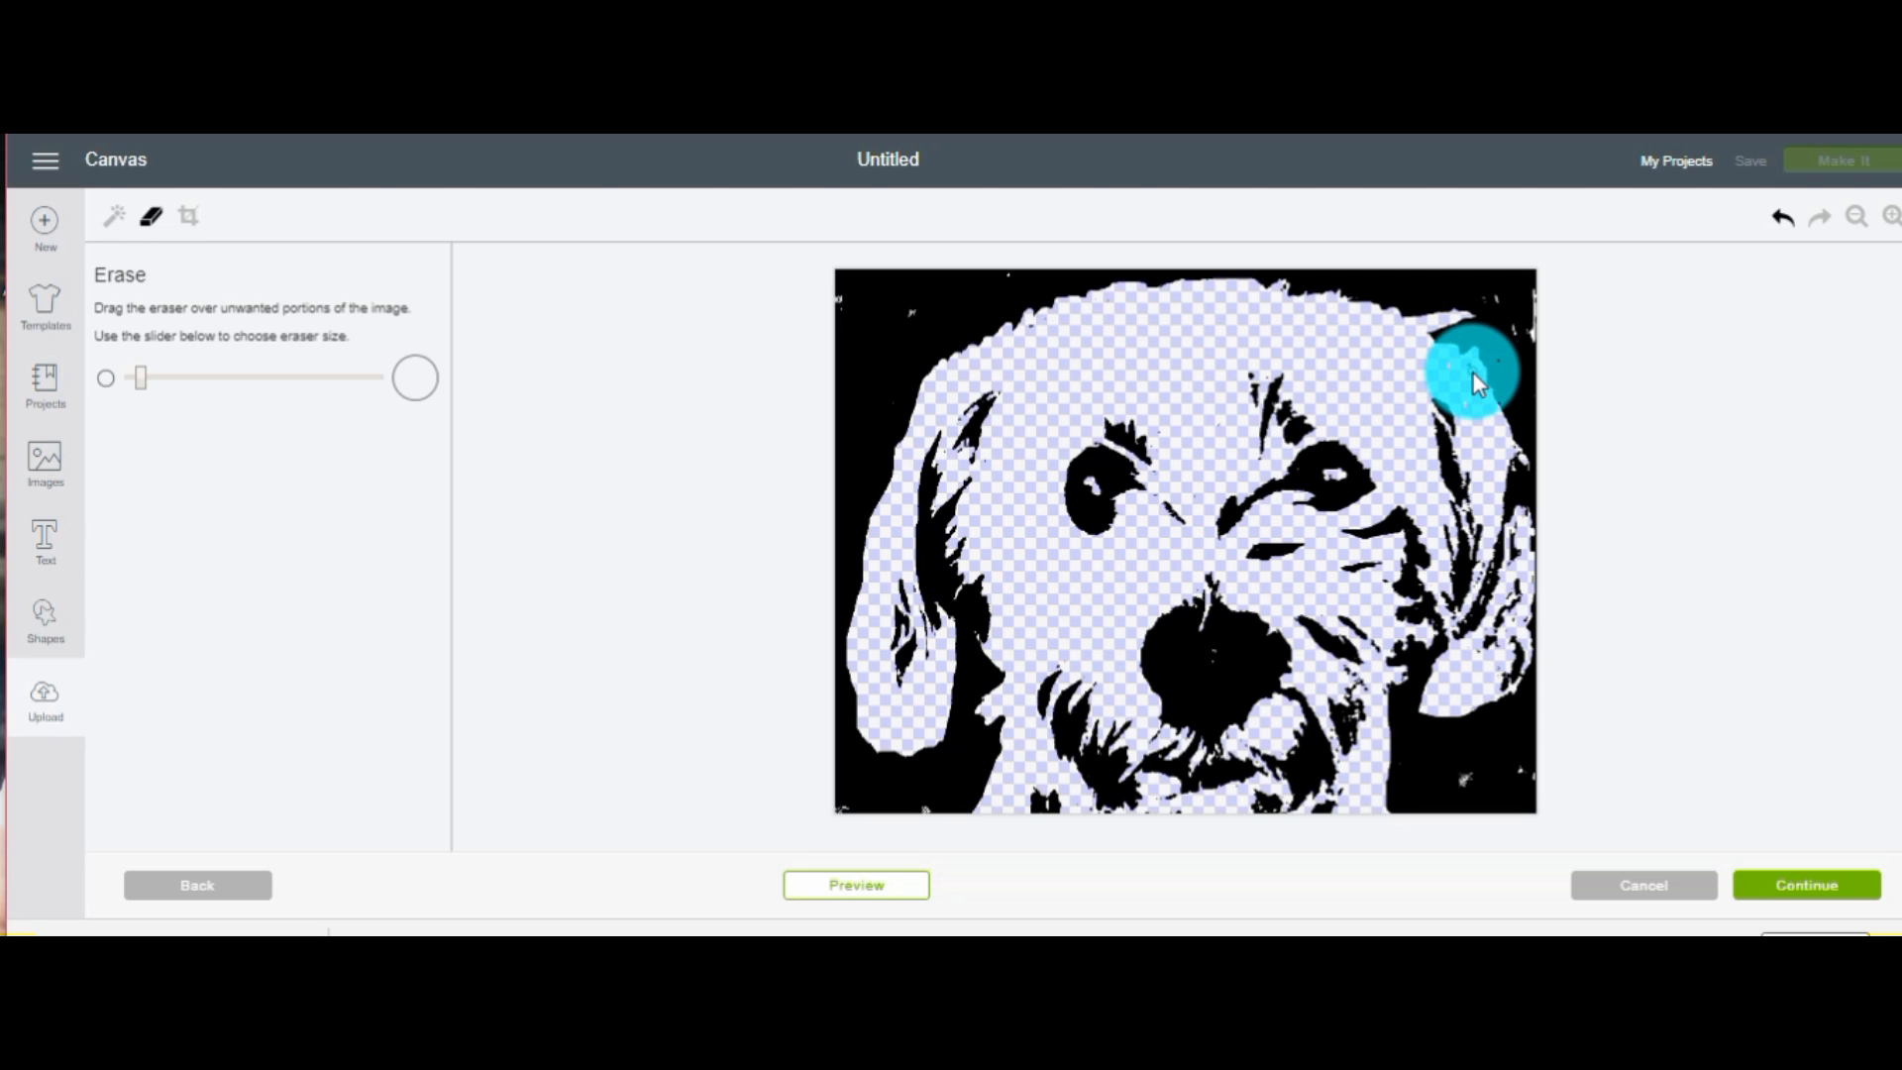
left_click_drag(1474, 376, 1509, 431)
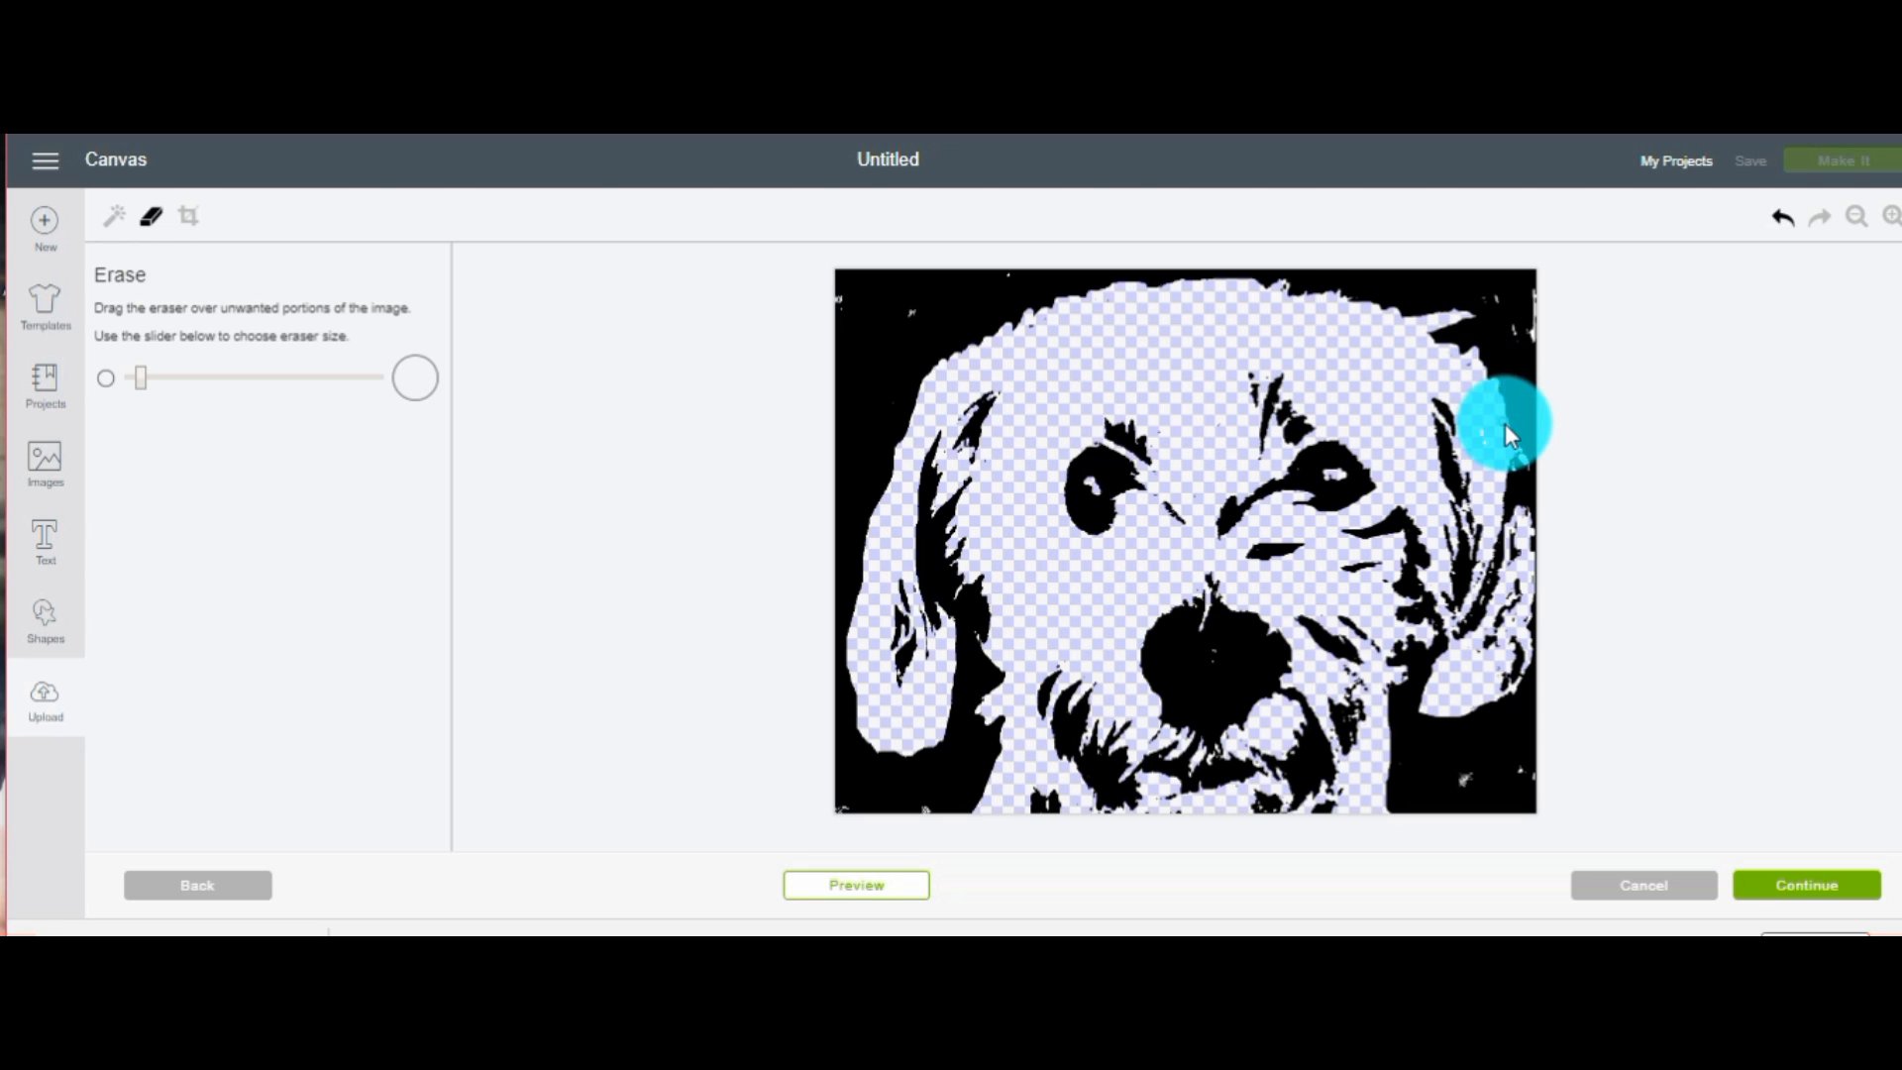
left_click_drag(1510, 431, 1534, 466)
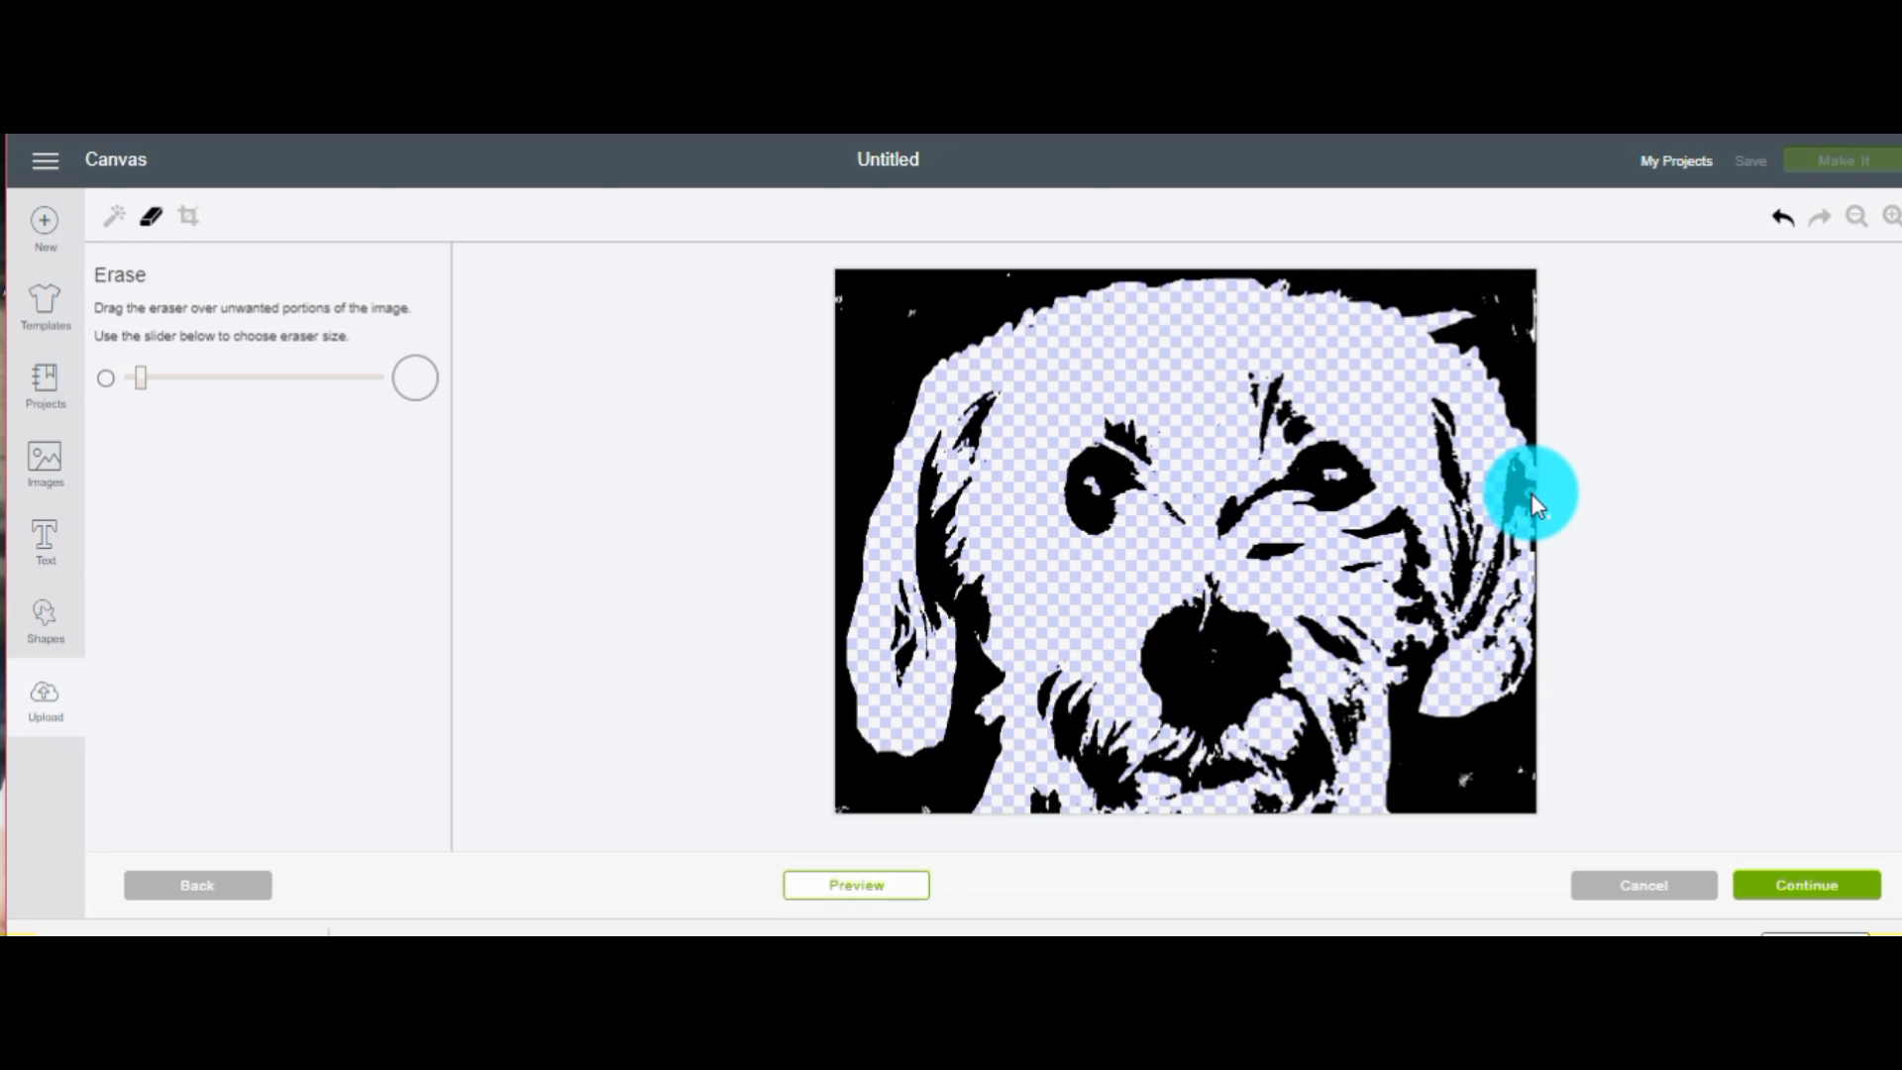
left_click_drag(1535, 497, 1547, 546)
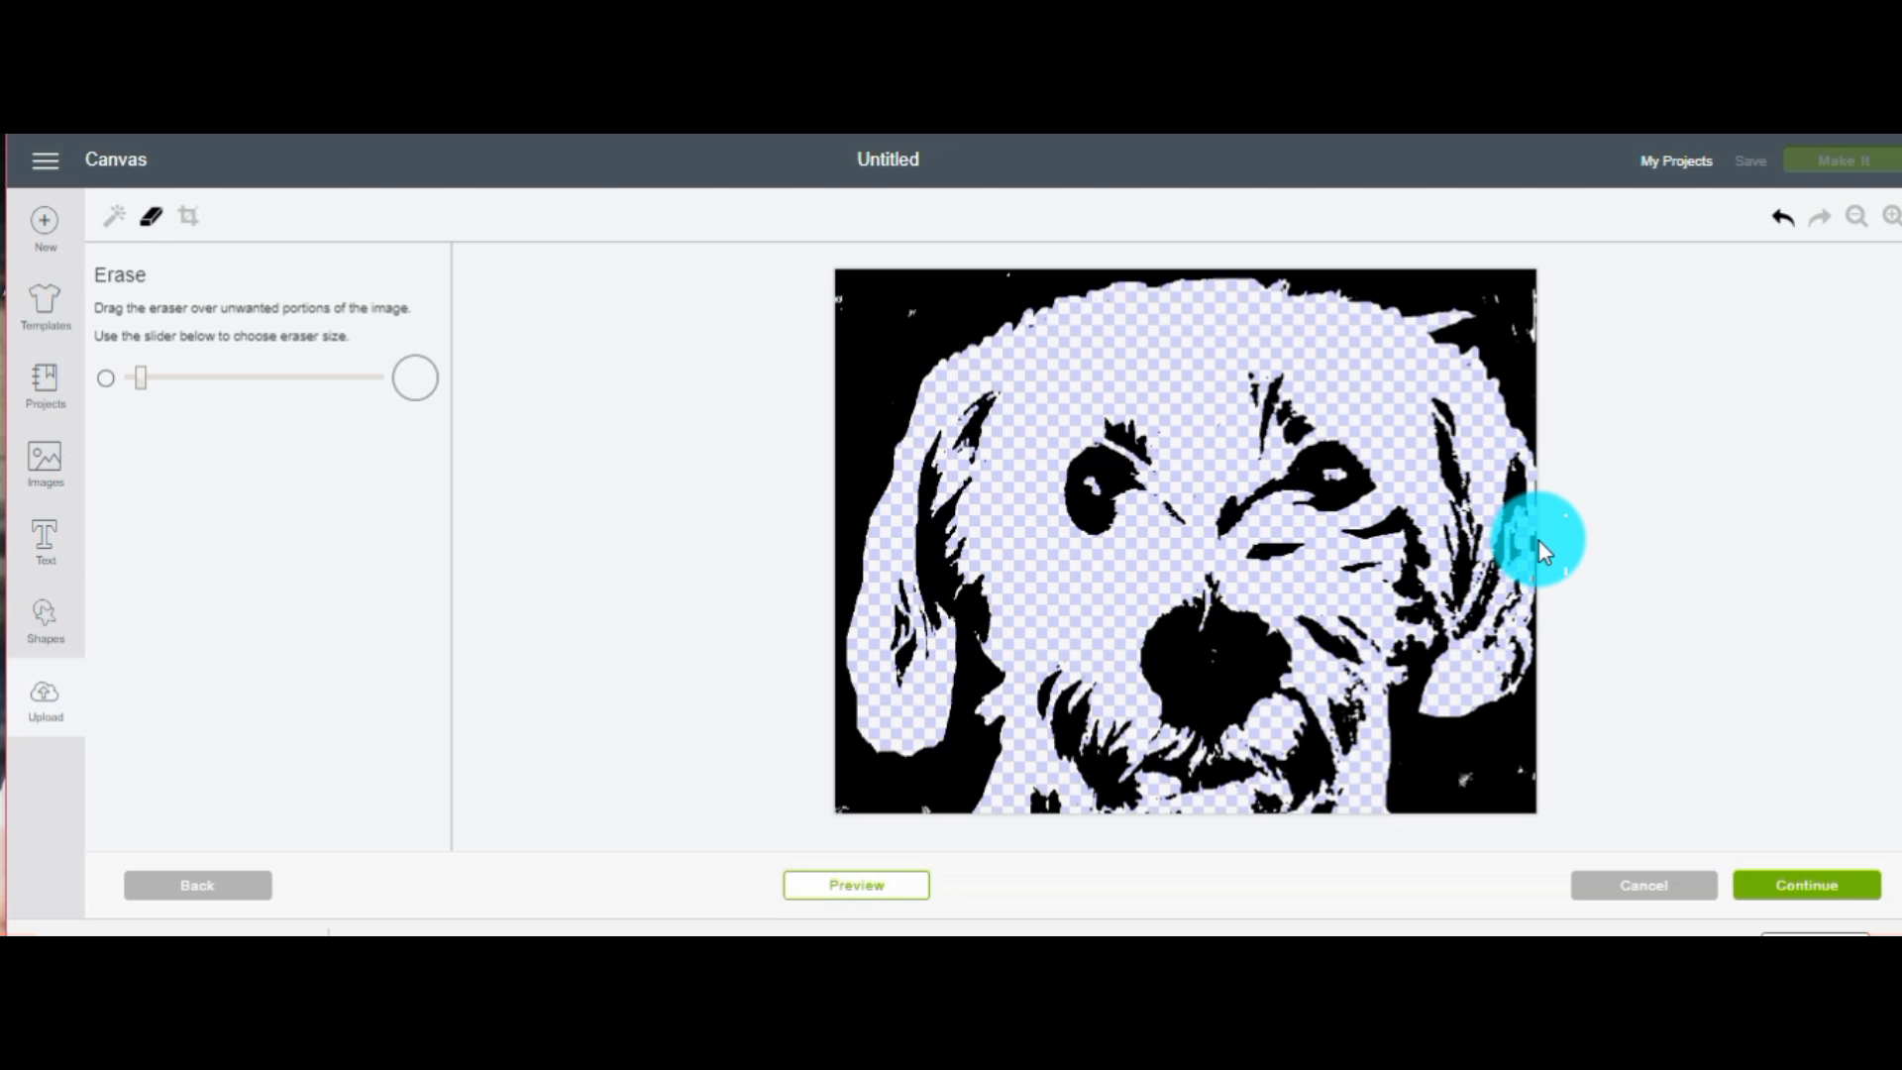
left_click_drag(1540, 545, 1292, 606)
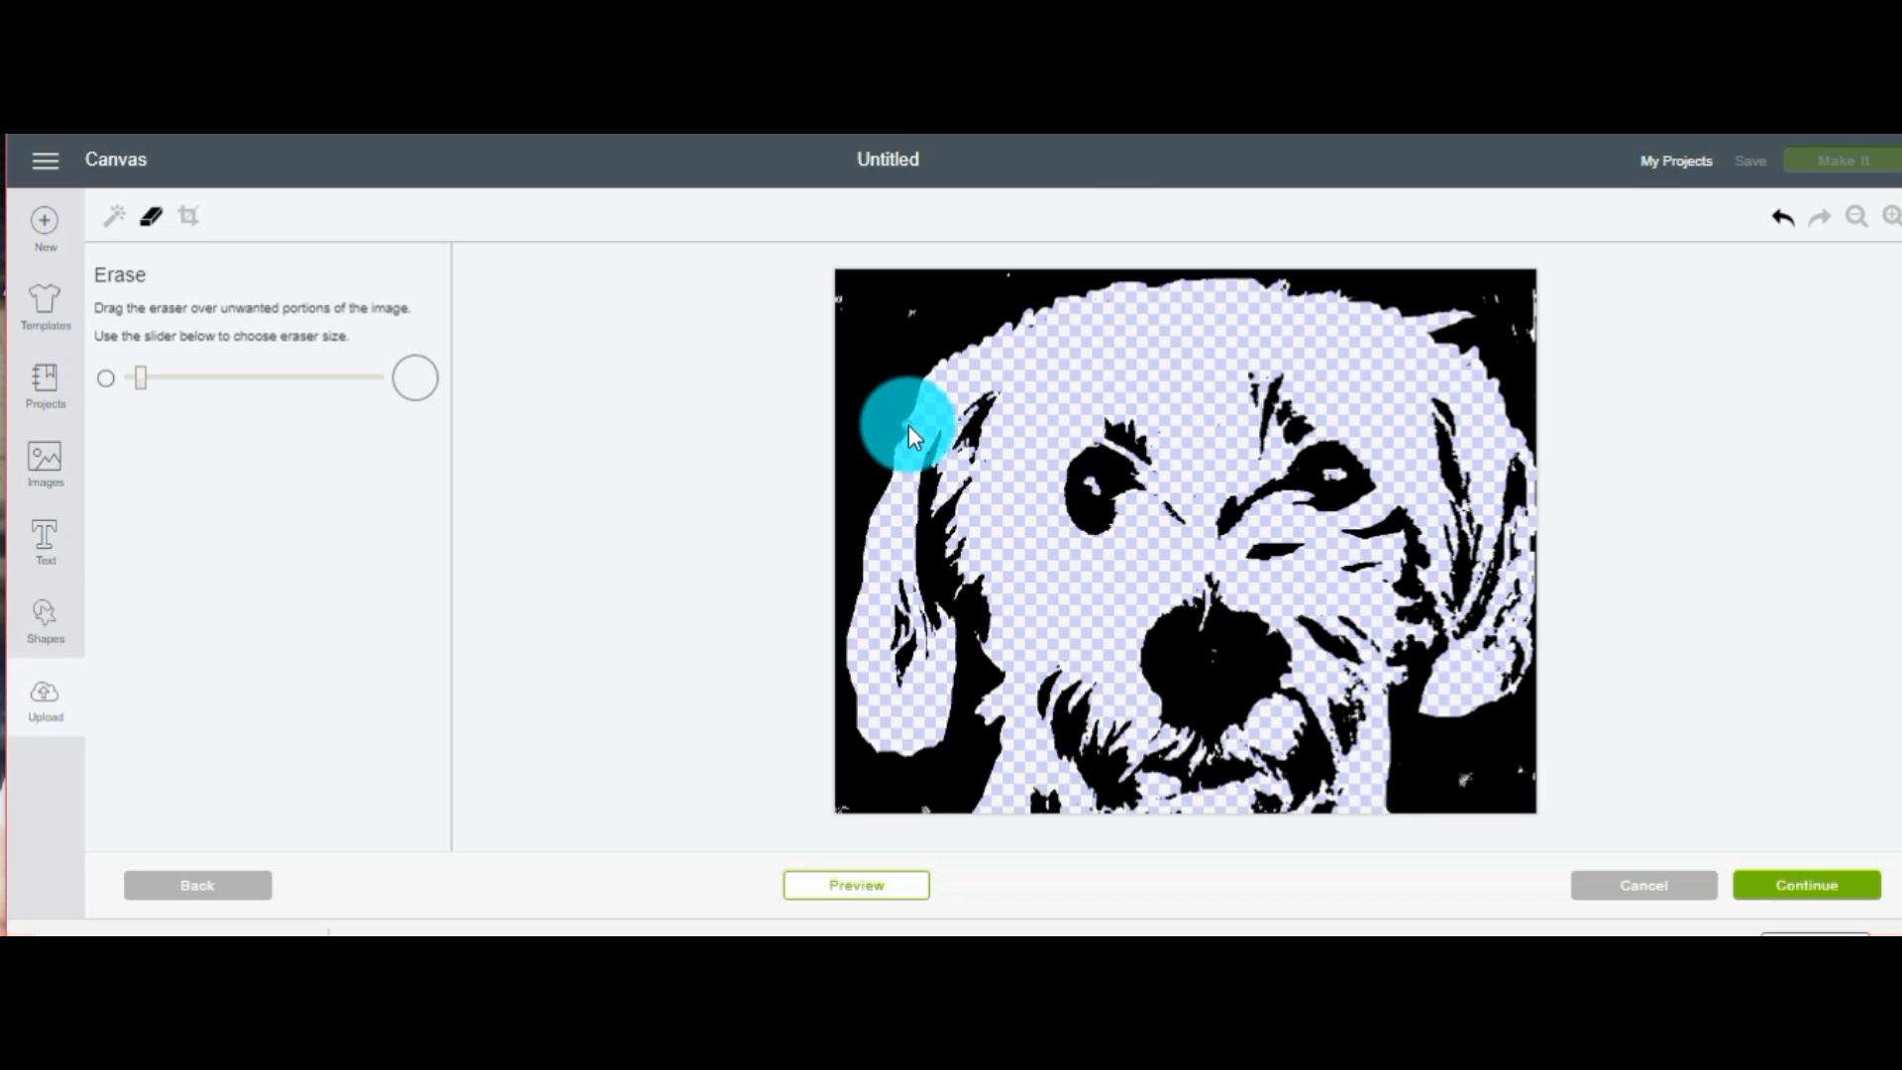
Make a second pass over the left ear and top of head to remove remaining specks
left_click_drag(910, 437, 898, 471)
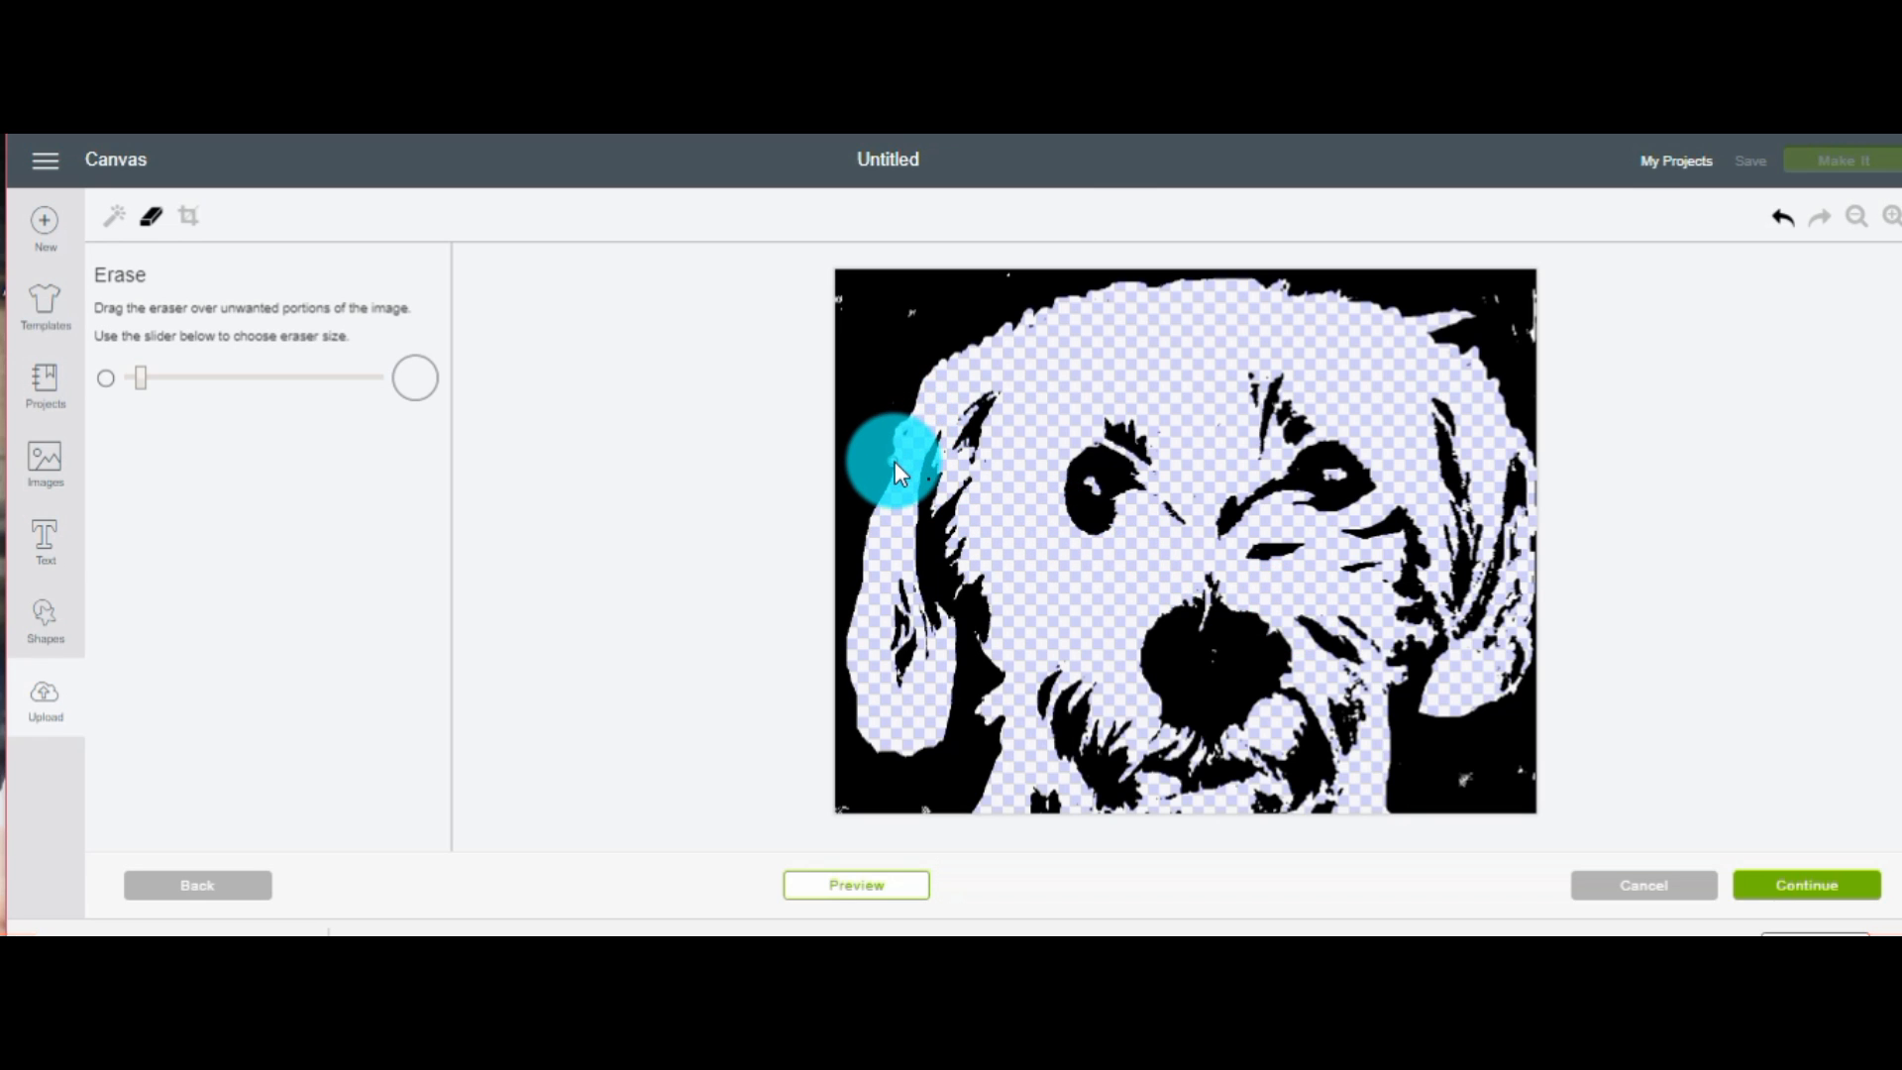
left_click_drag(898, 467, 886, 522)
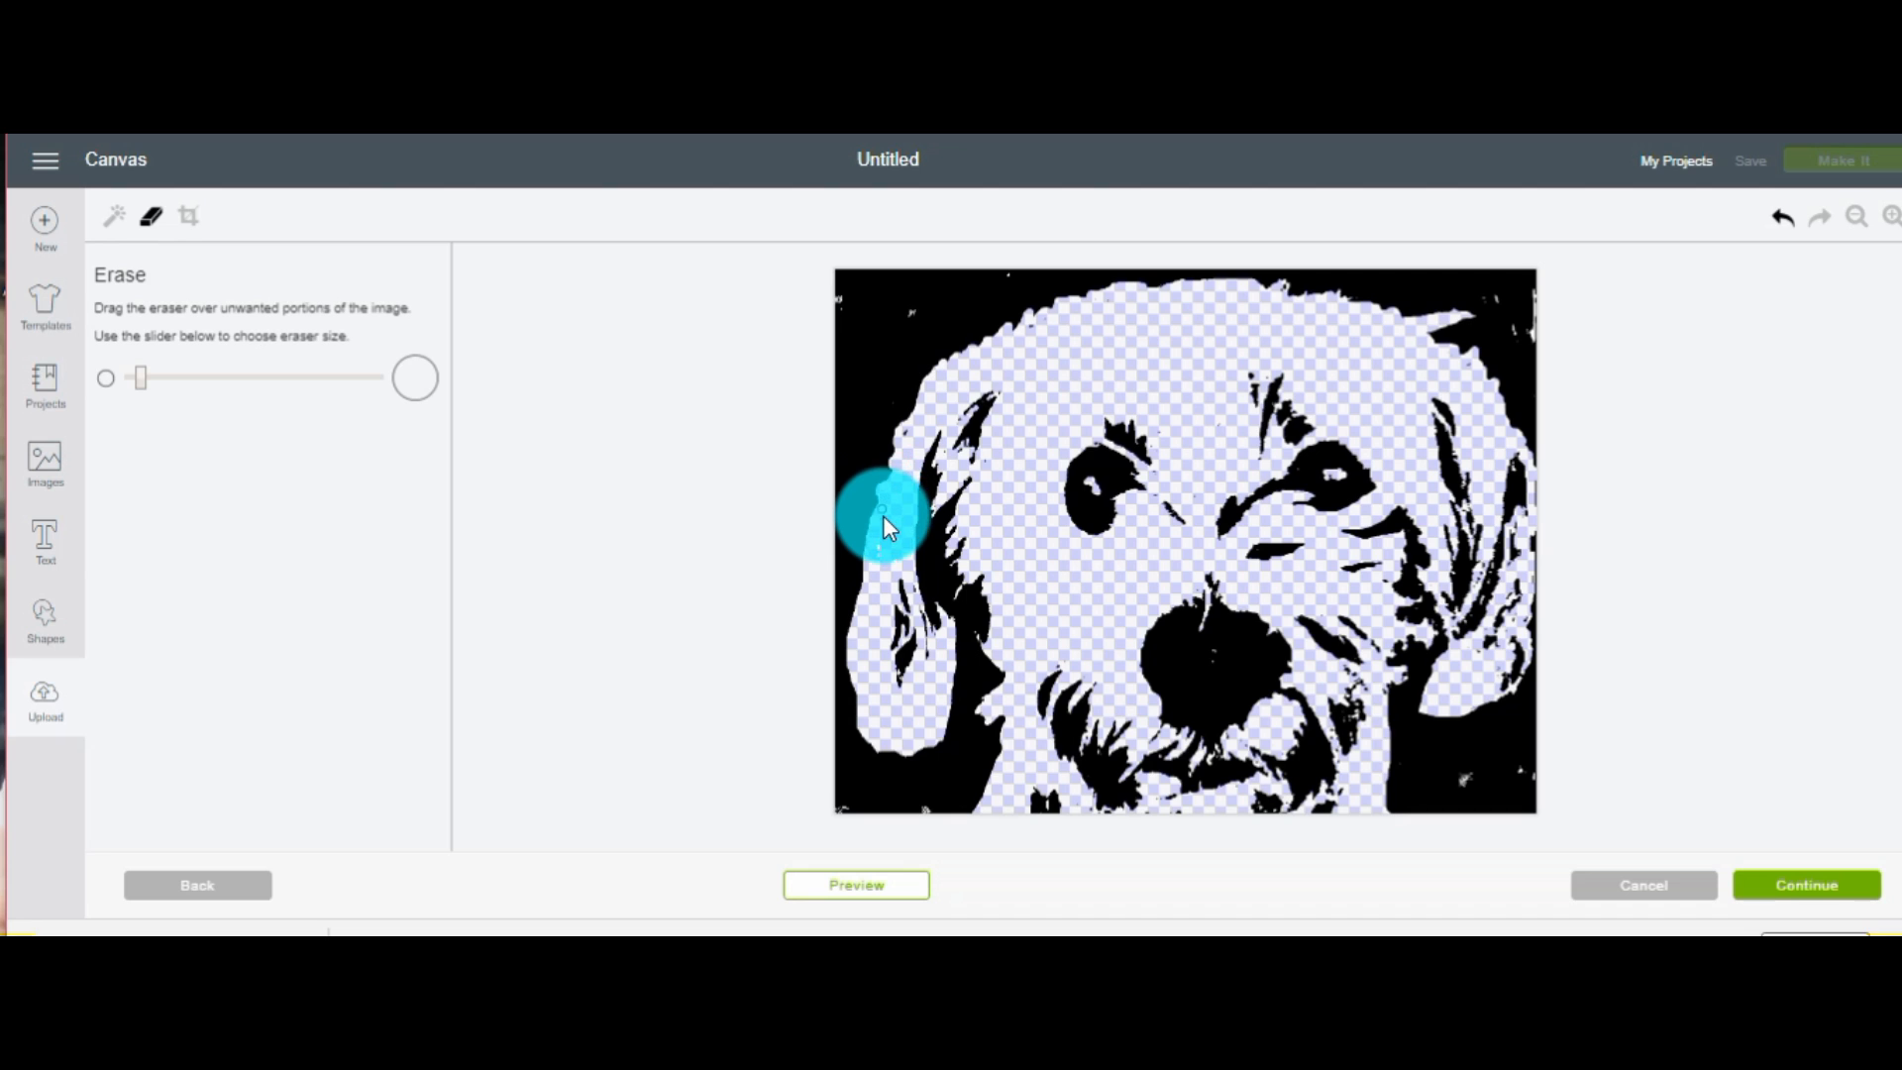
left_click_drag(886, 522, 874, 594)
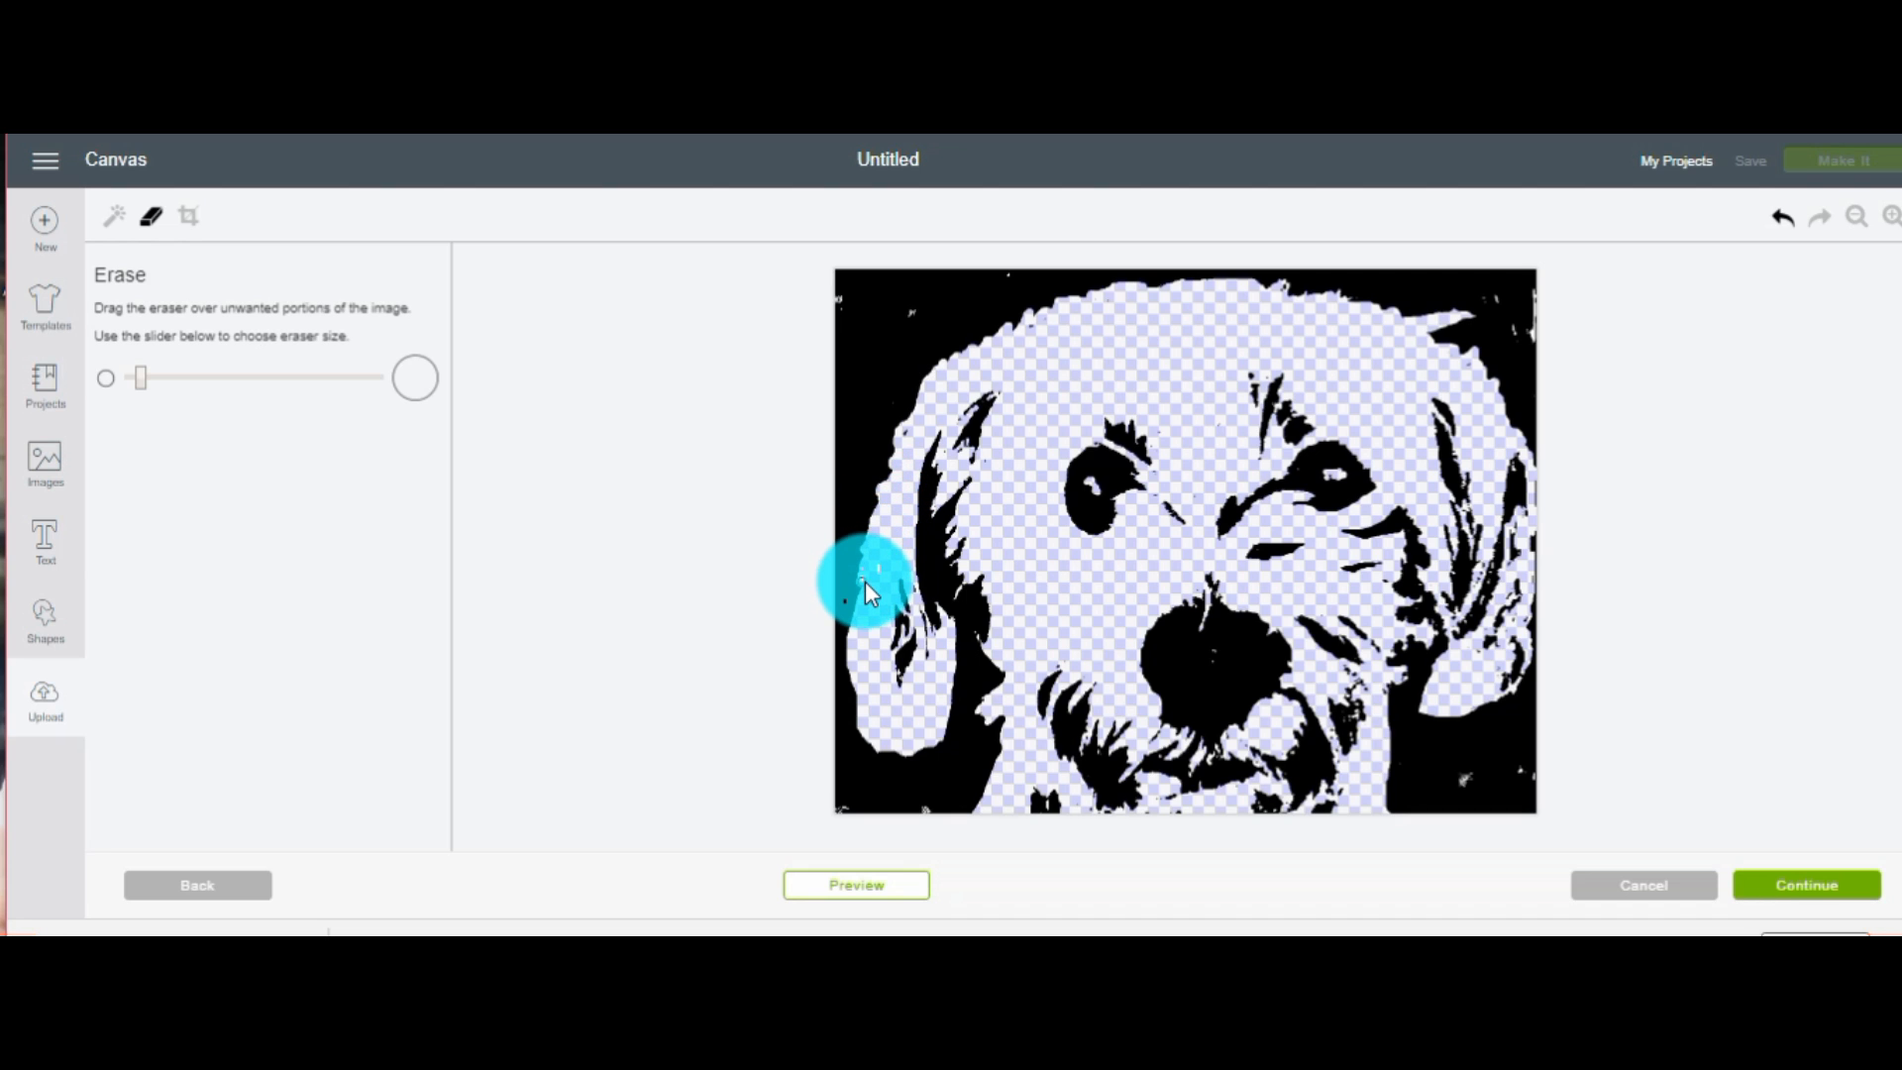
left_click_drag(868, 582, 861, 637)
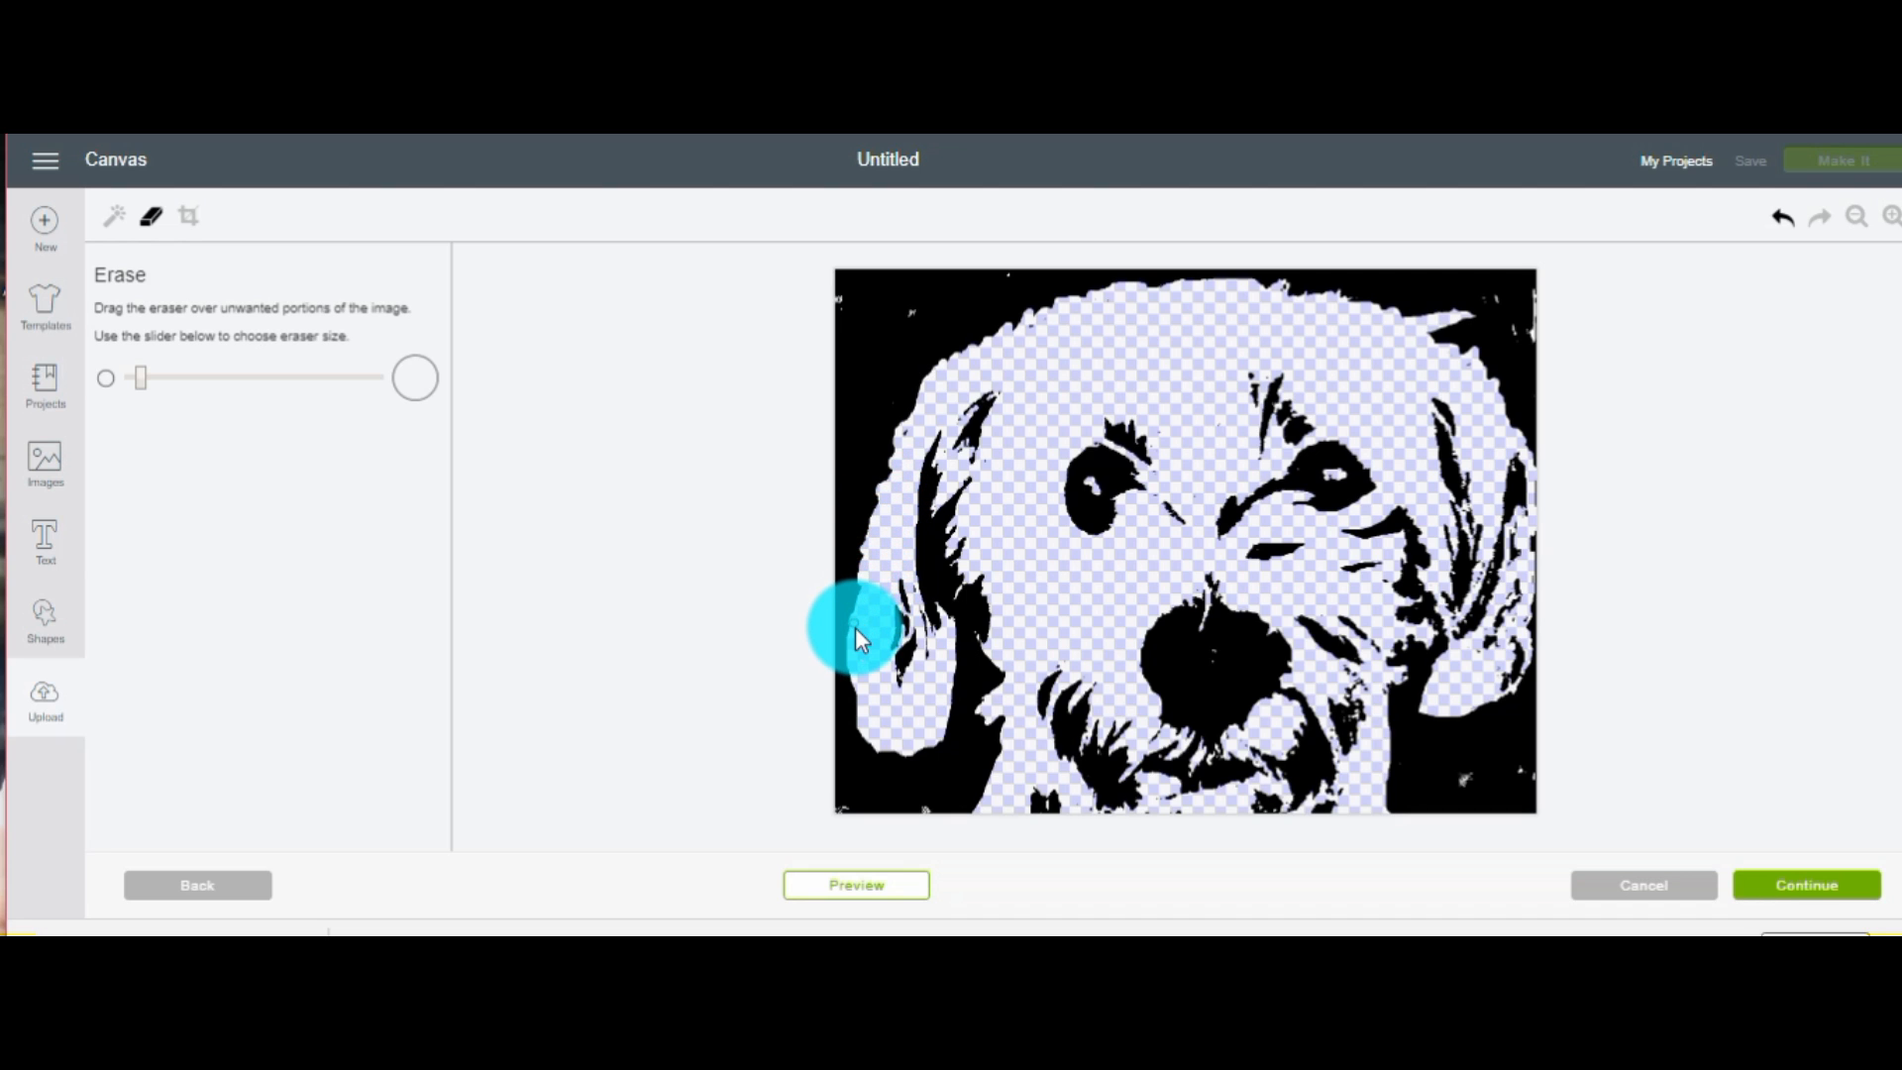
left_click_drag(861, 632, 920, 425)
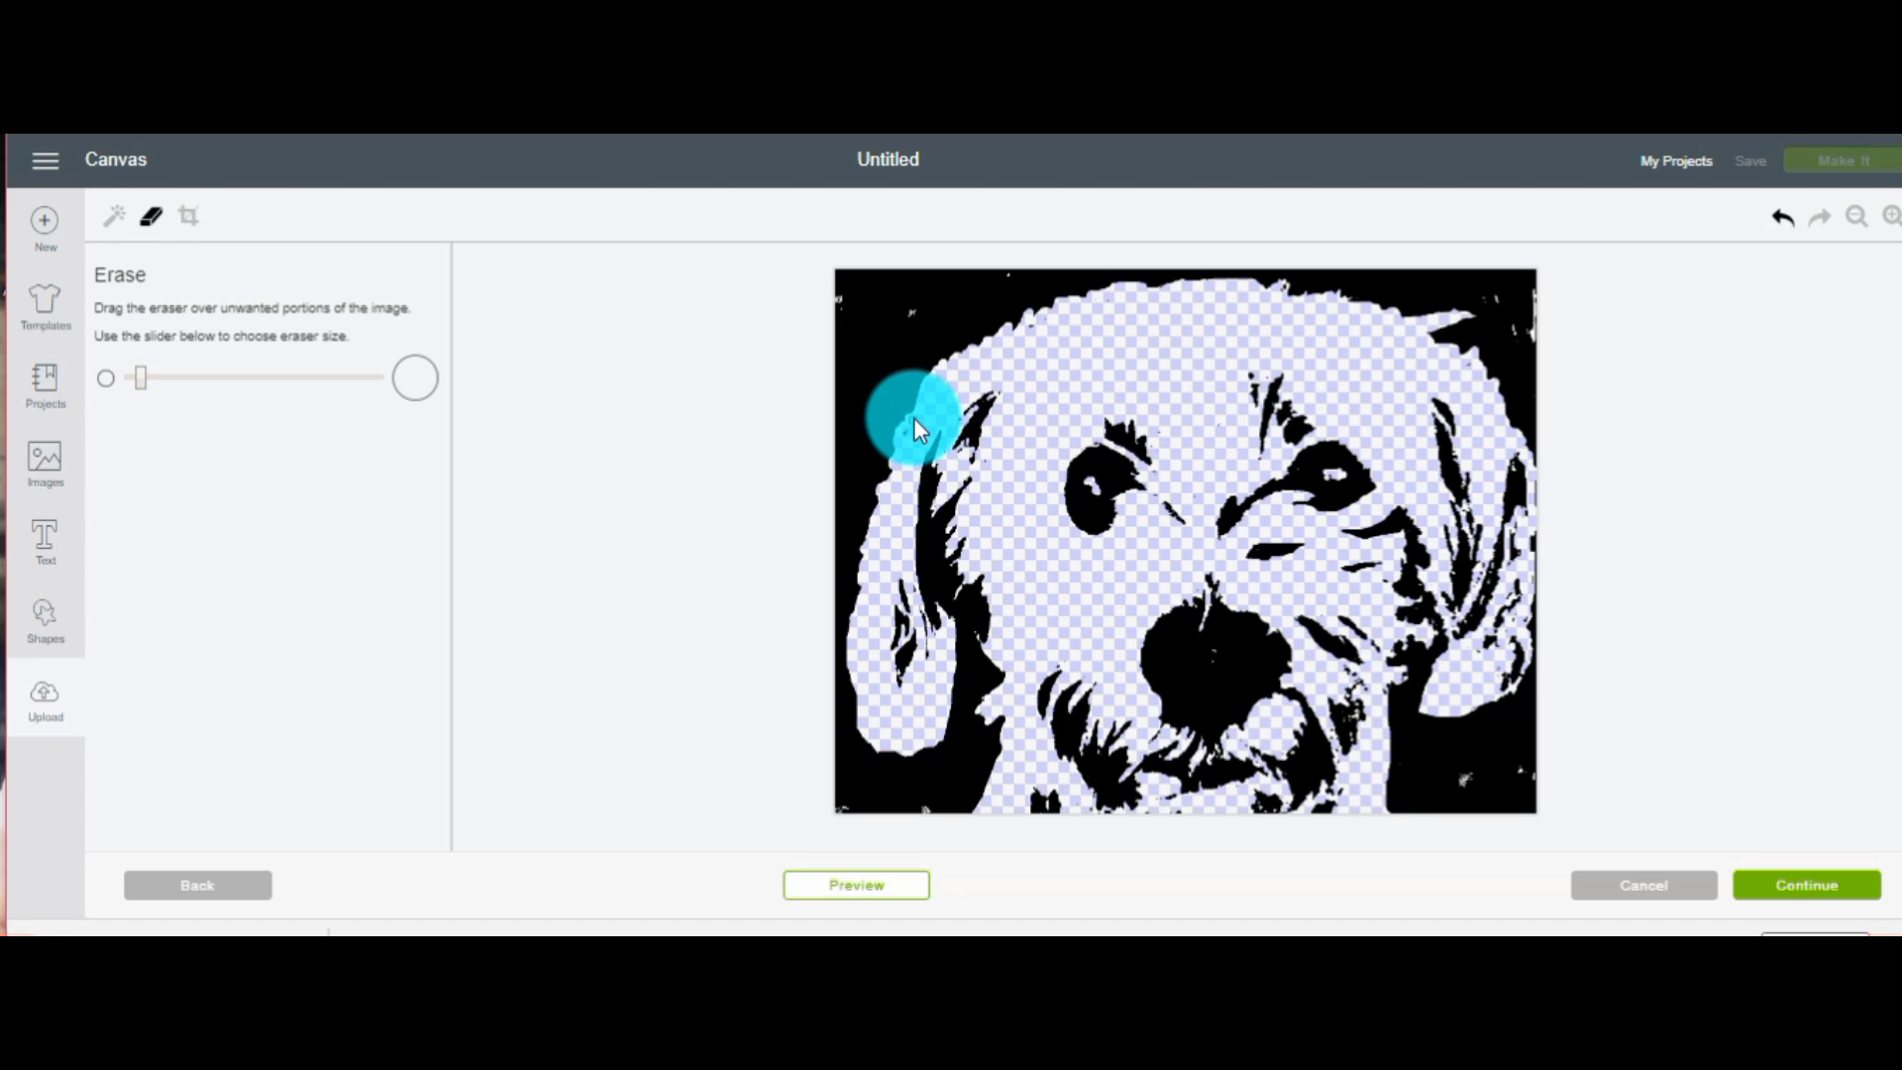
left_click_drag(916, 431, 922, 388)
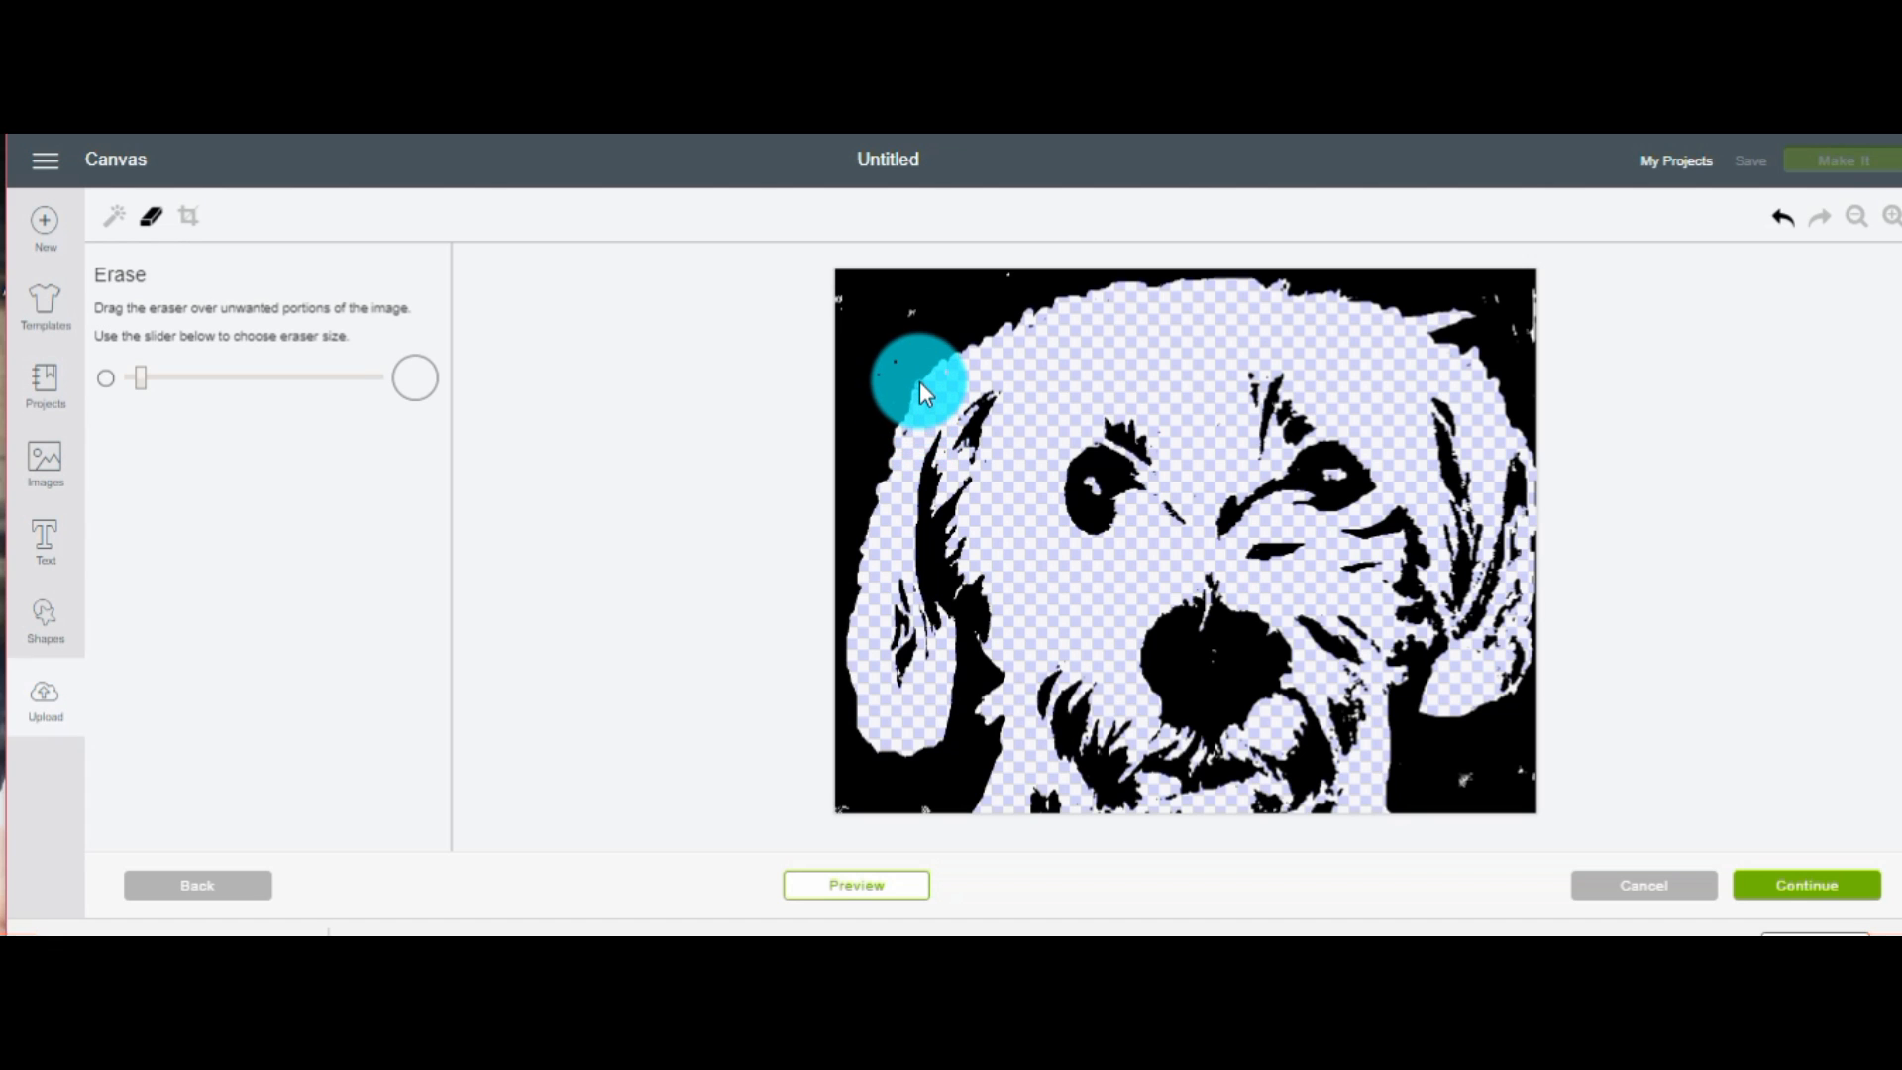
left_click_drag(922, 382, 1158, 291)
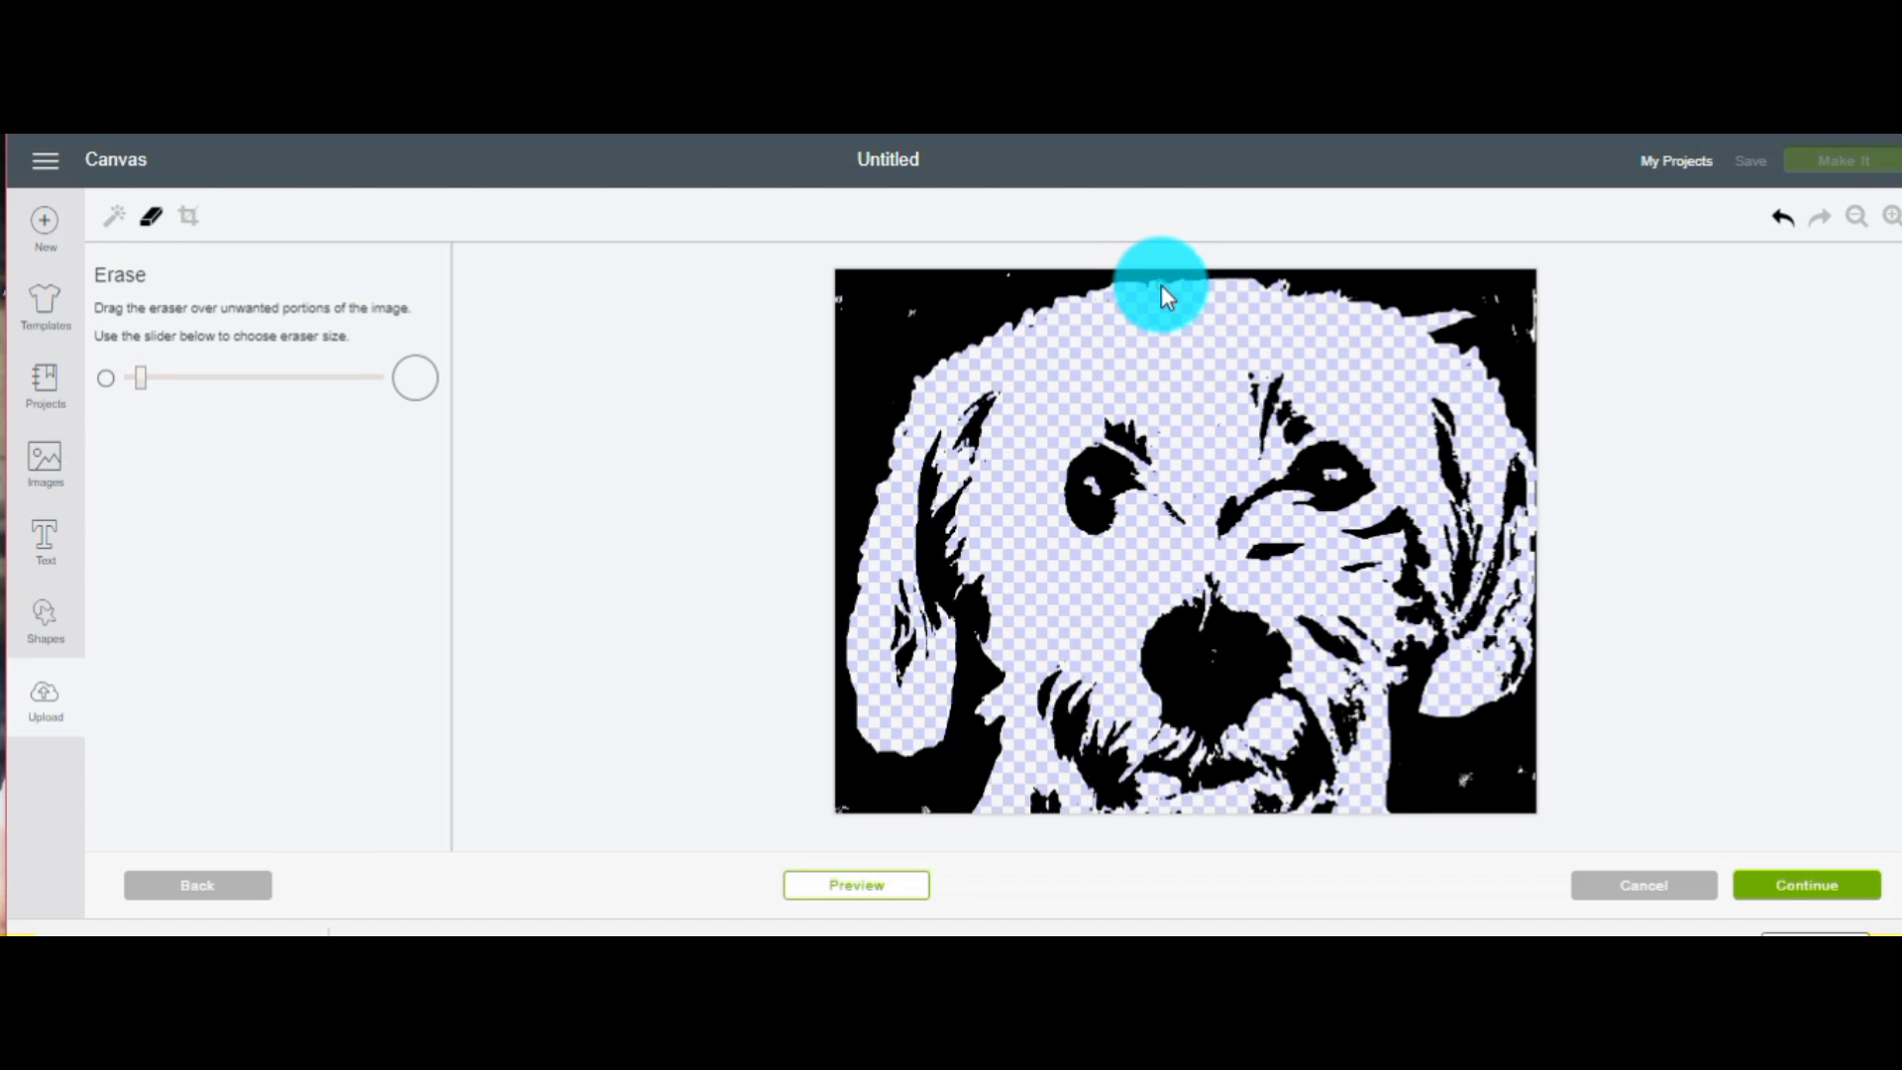
left_click_drag(1158, 297, 1047, 337)
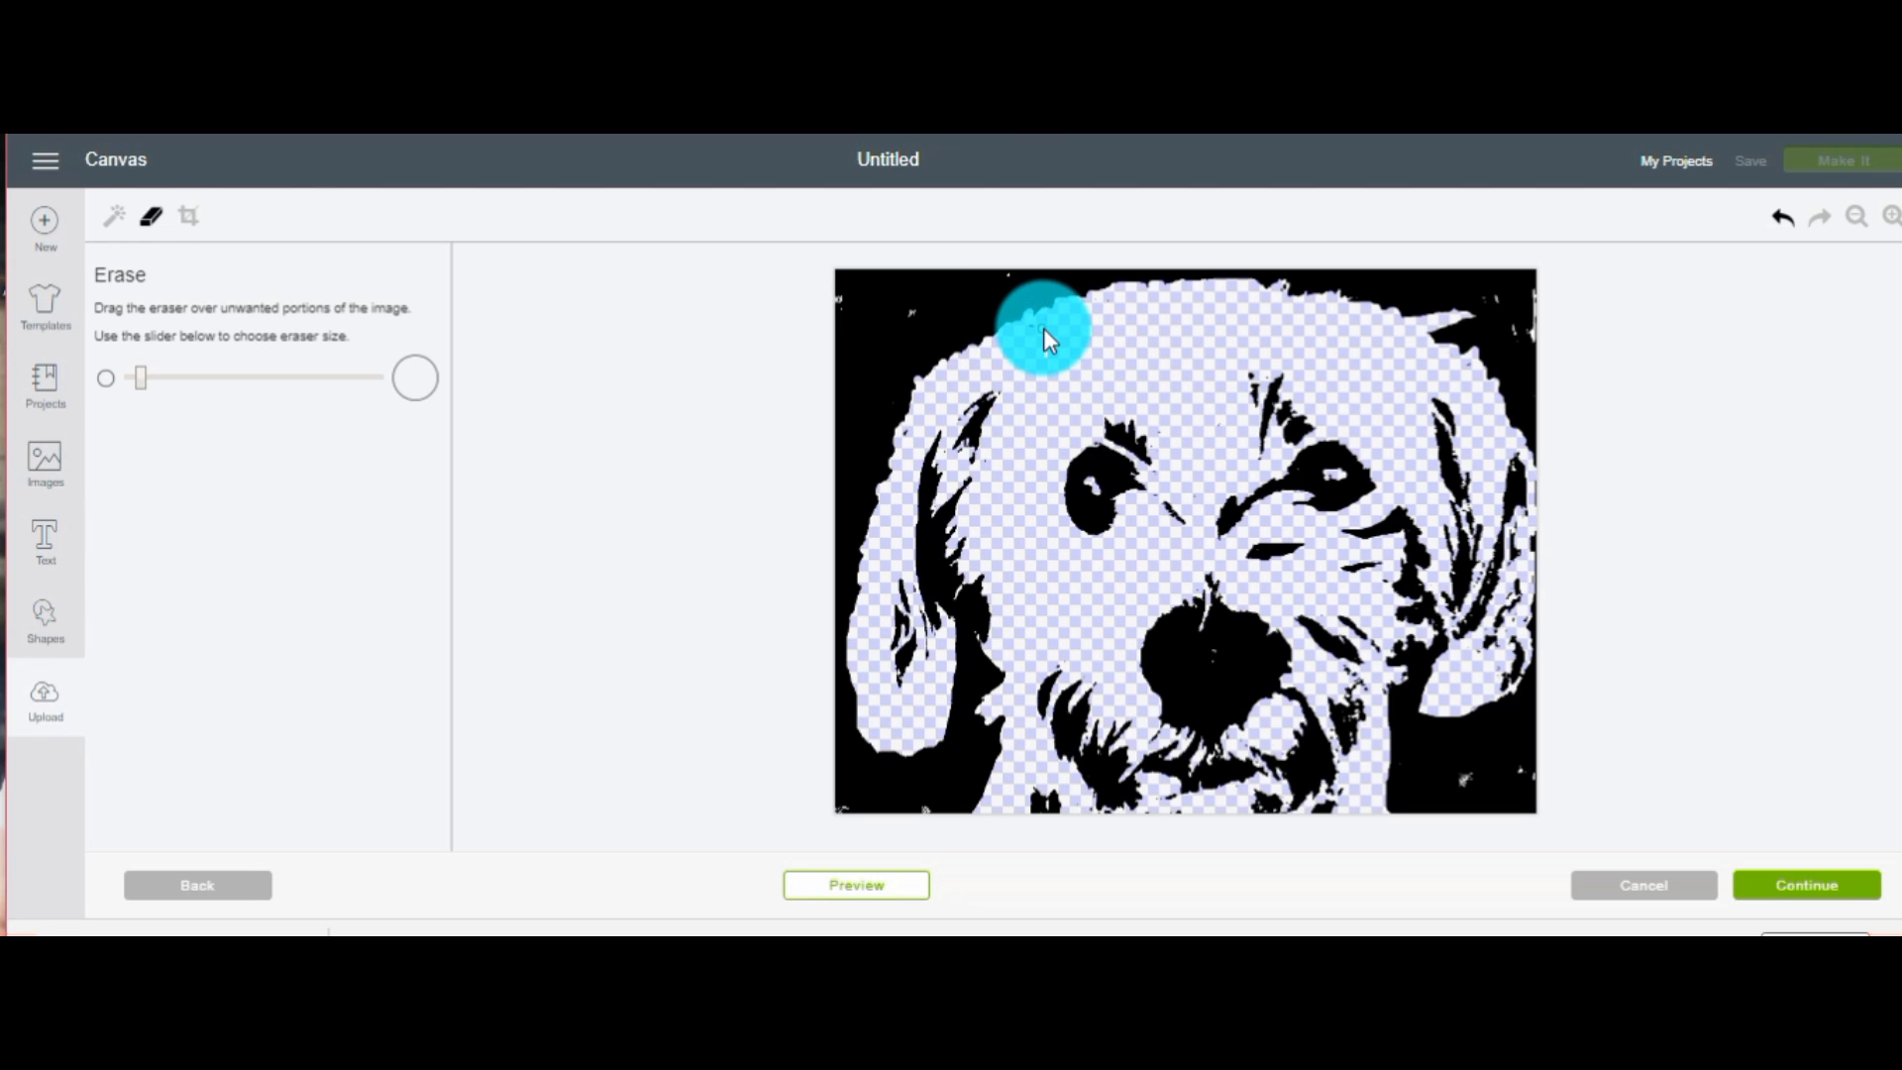
left_click_drag(1043, 328, 1304, 292)
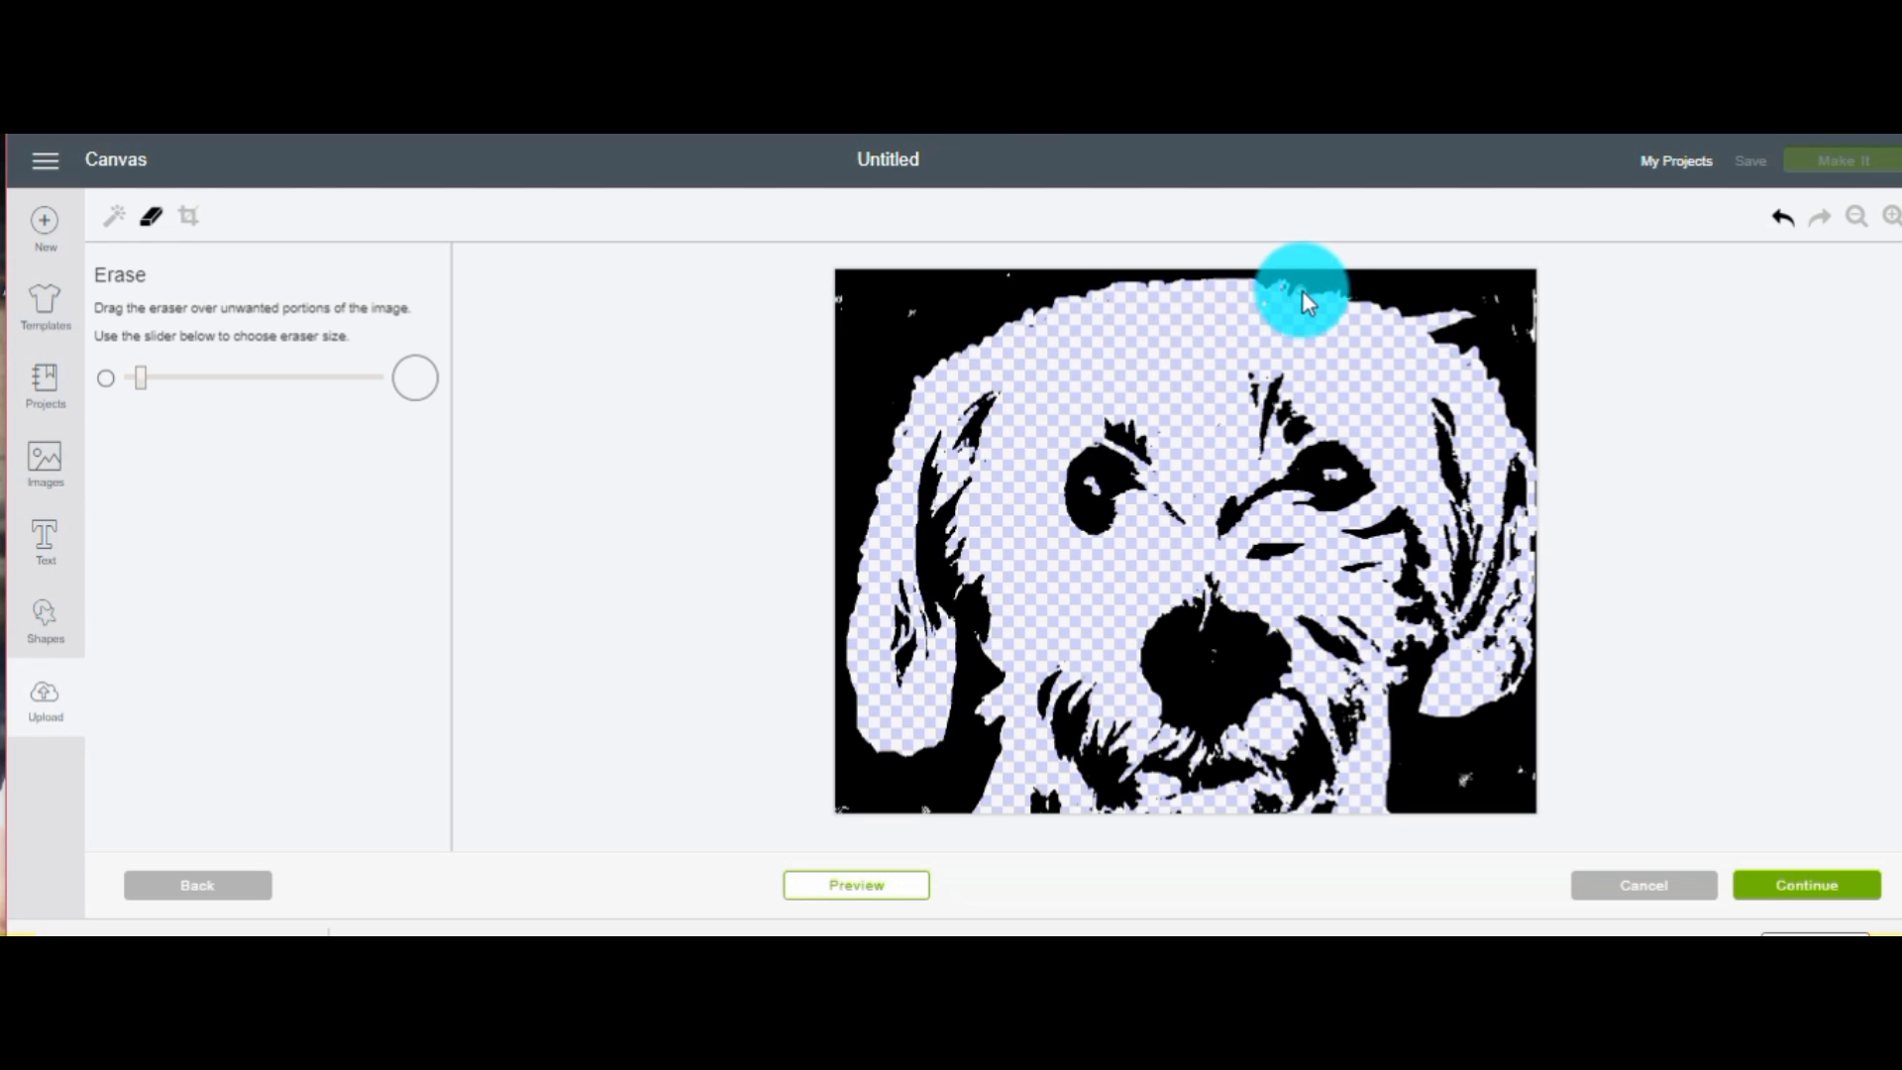
left_click_drag(1304, 291, 1426, 437)
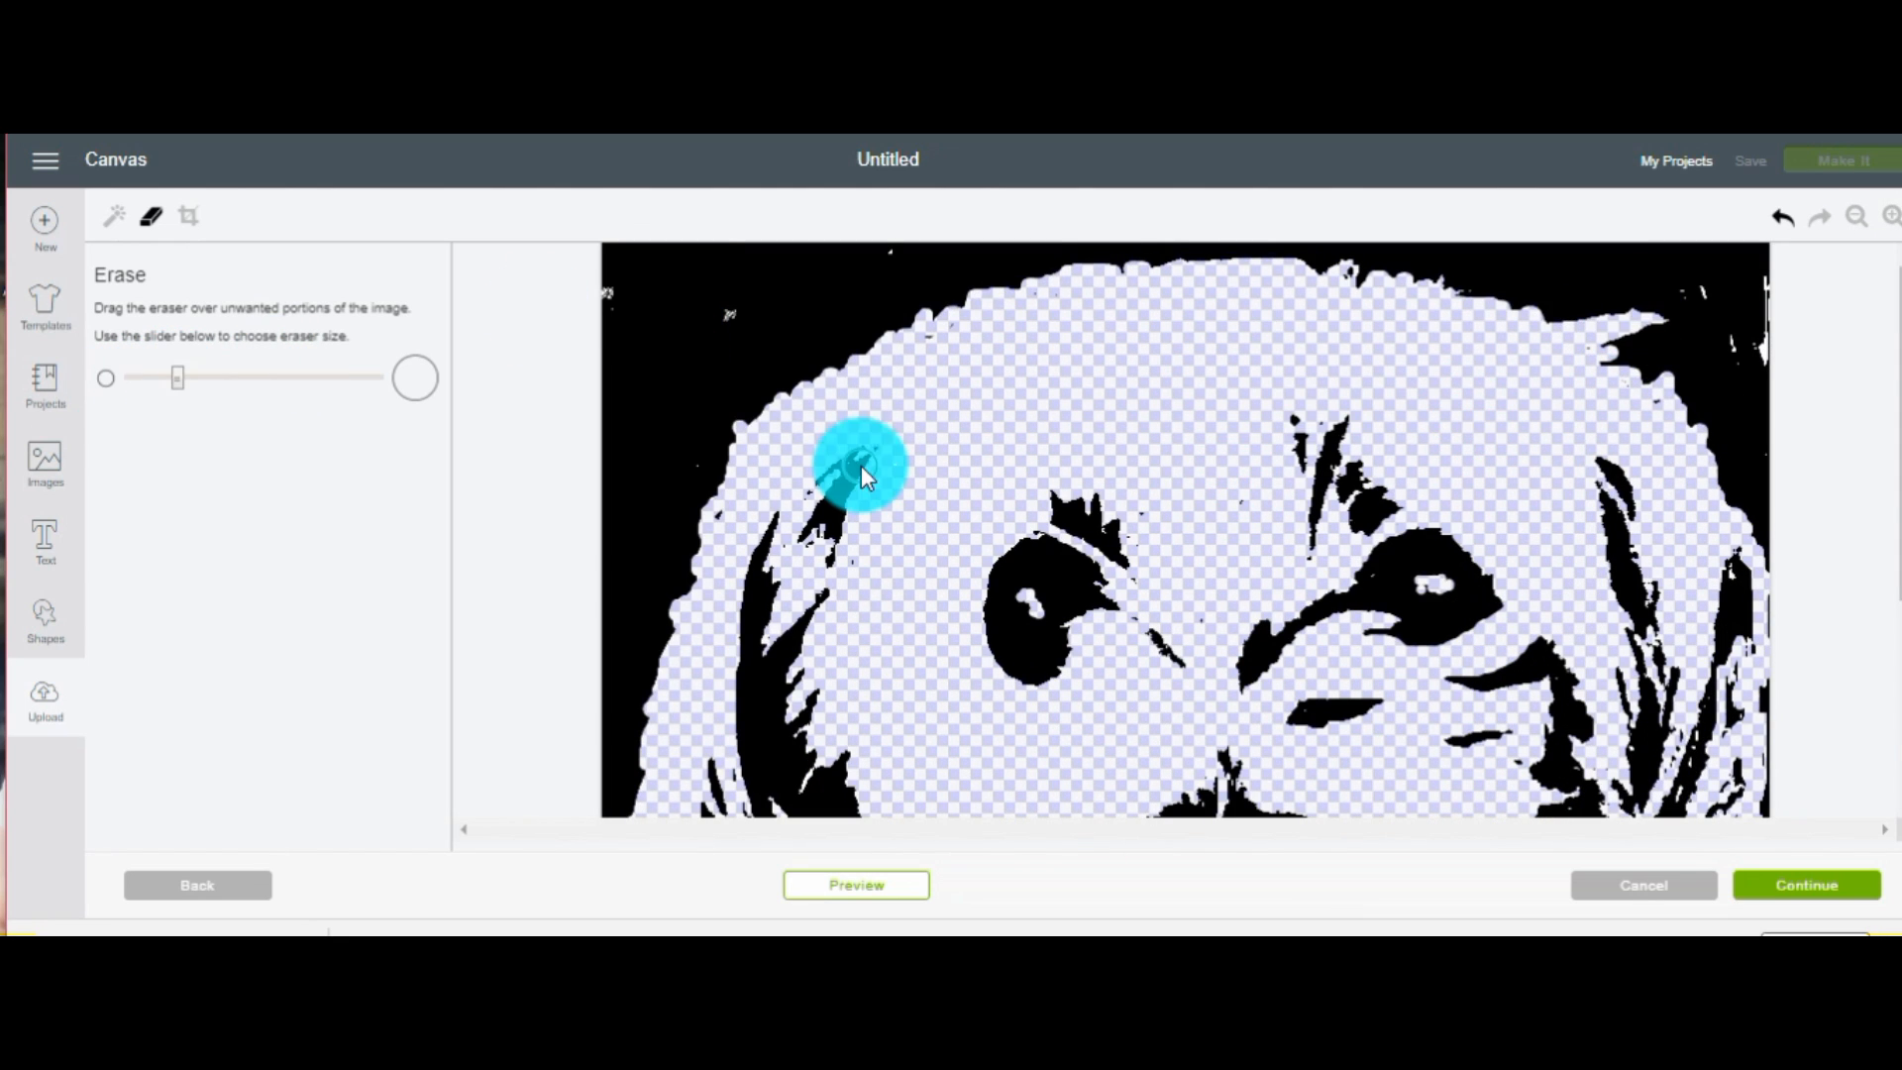
Erase stray black marks by the left ear, lower face, right cheek and right head edge
left_click_drag(861, 466, 1183, 576)
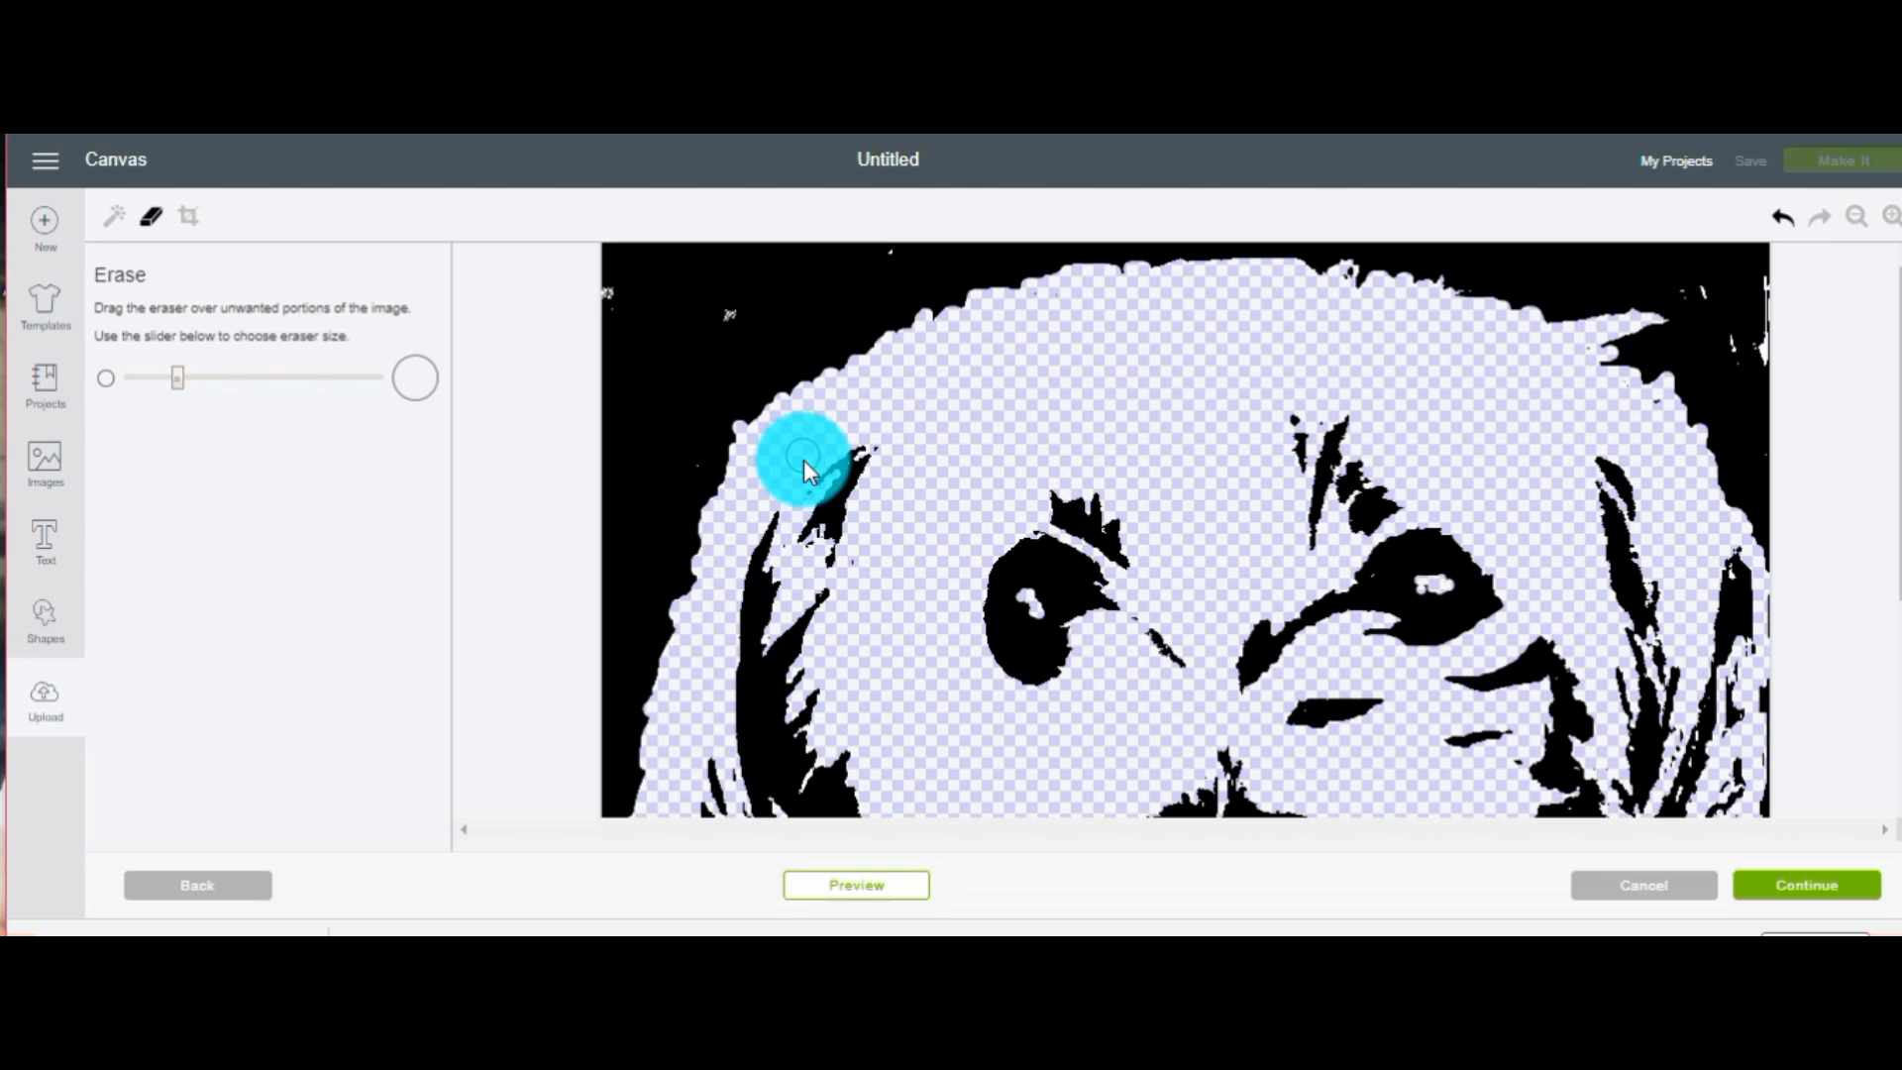
left_click_drag(807, 467, 1644, 425)
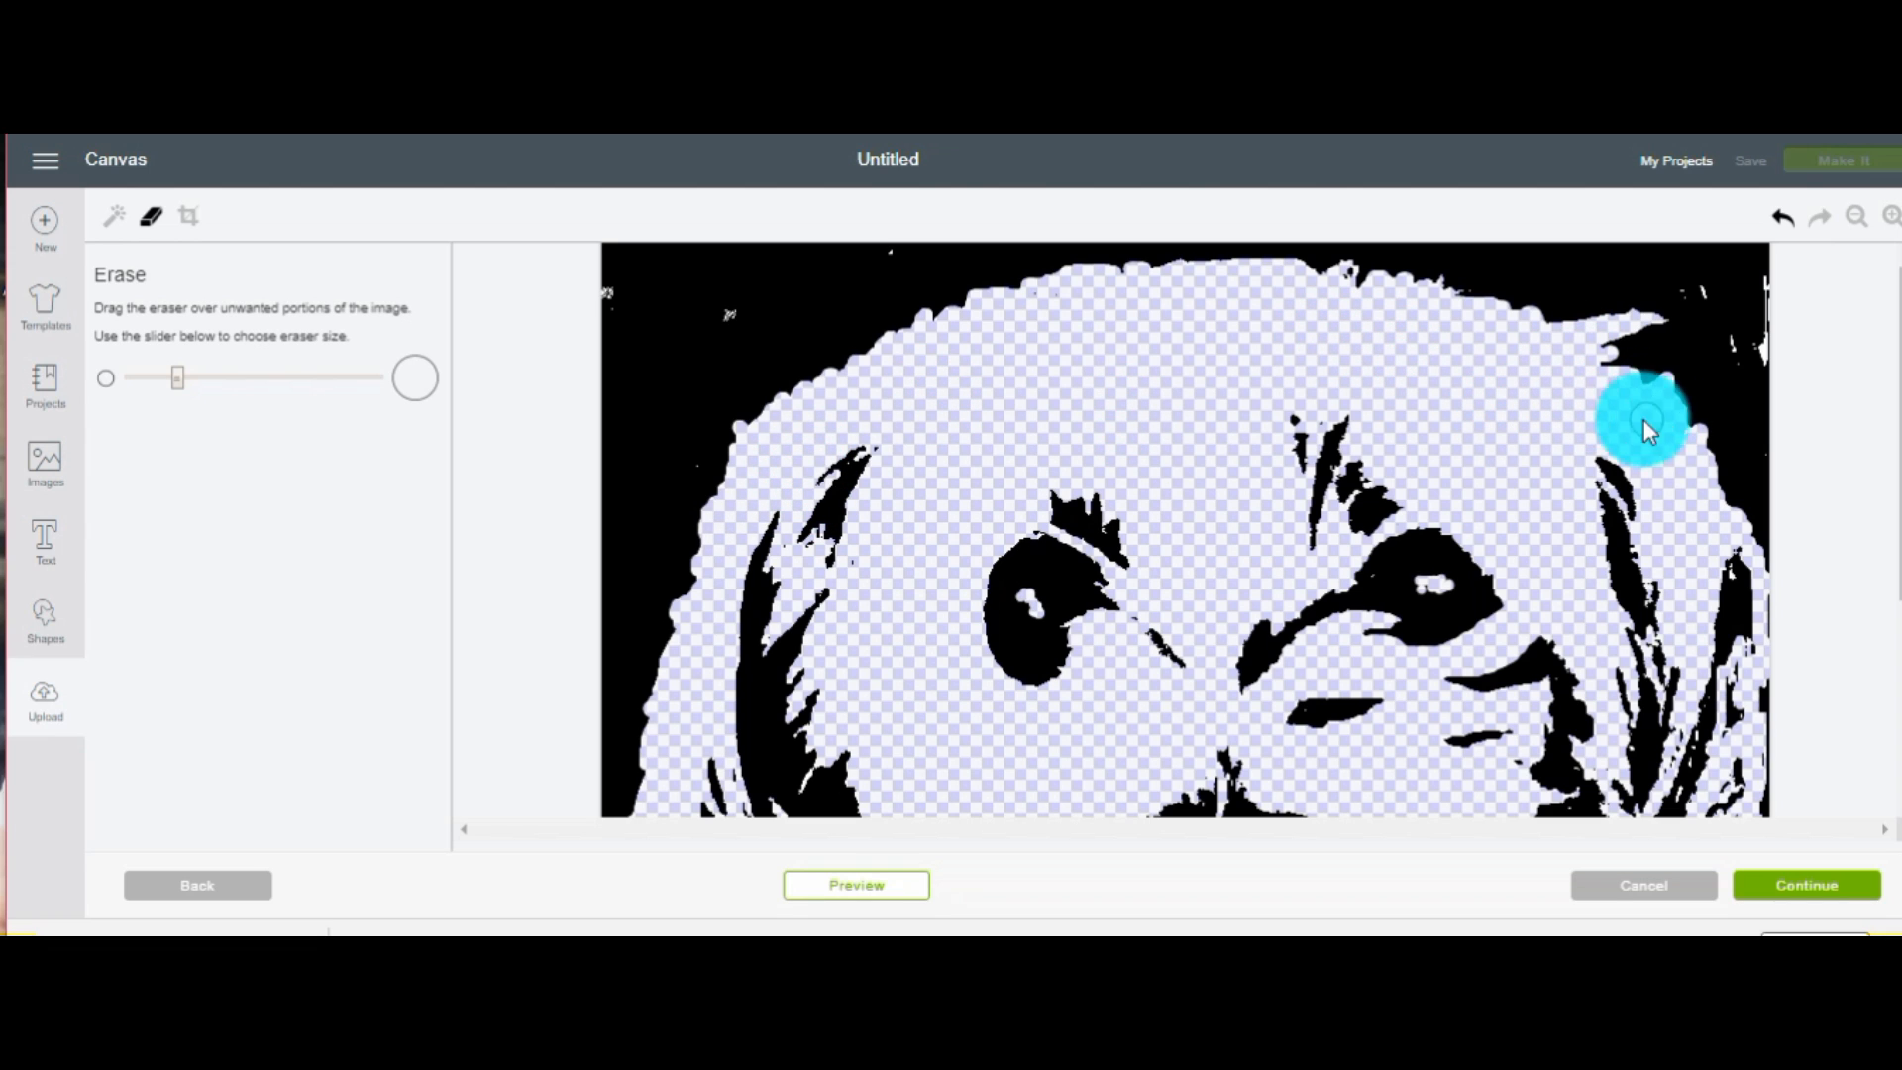
left_click_drag(1644, 418, 1213, 564)
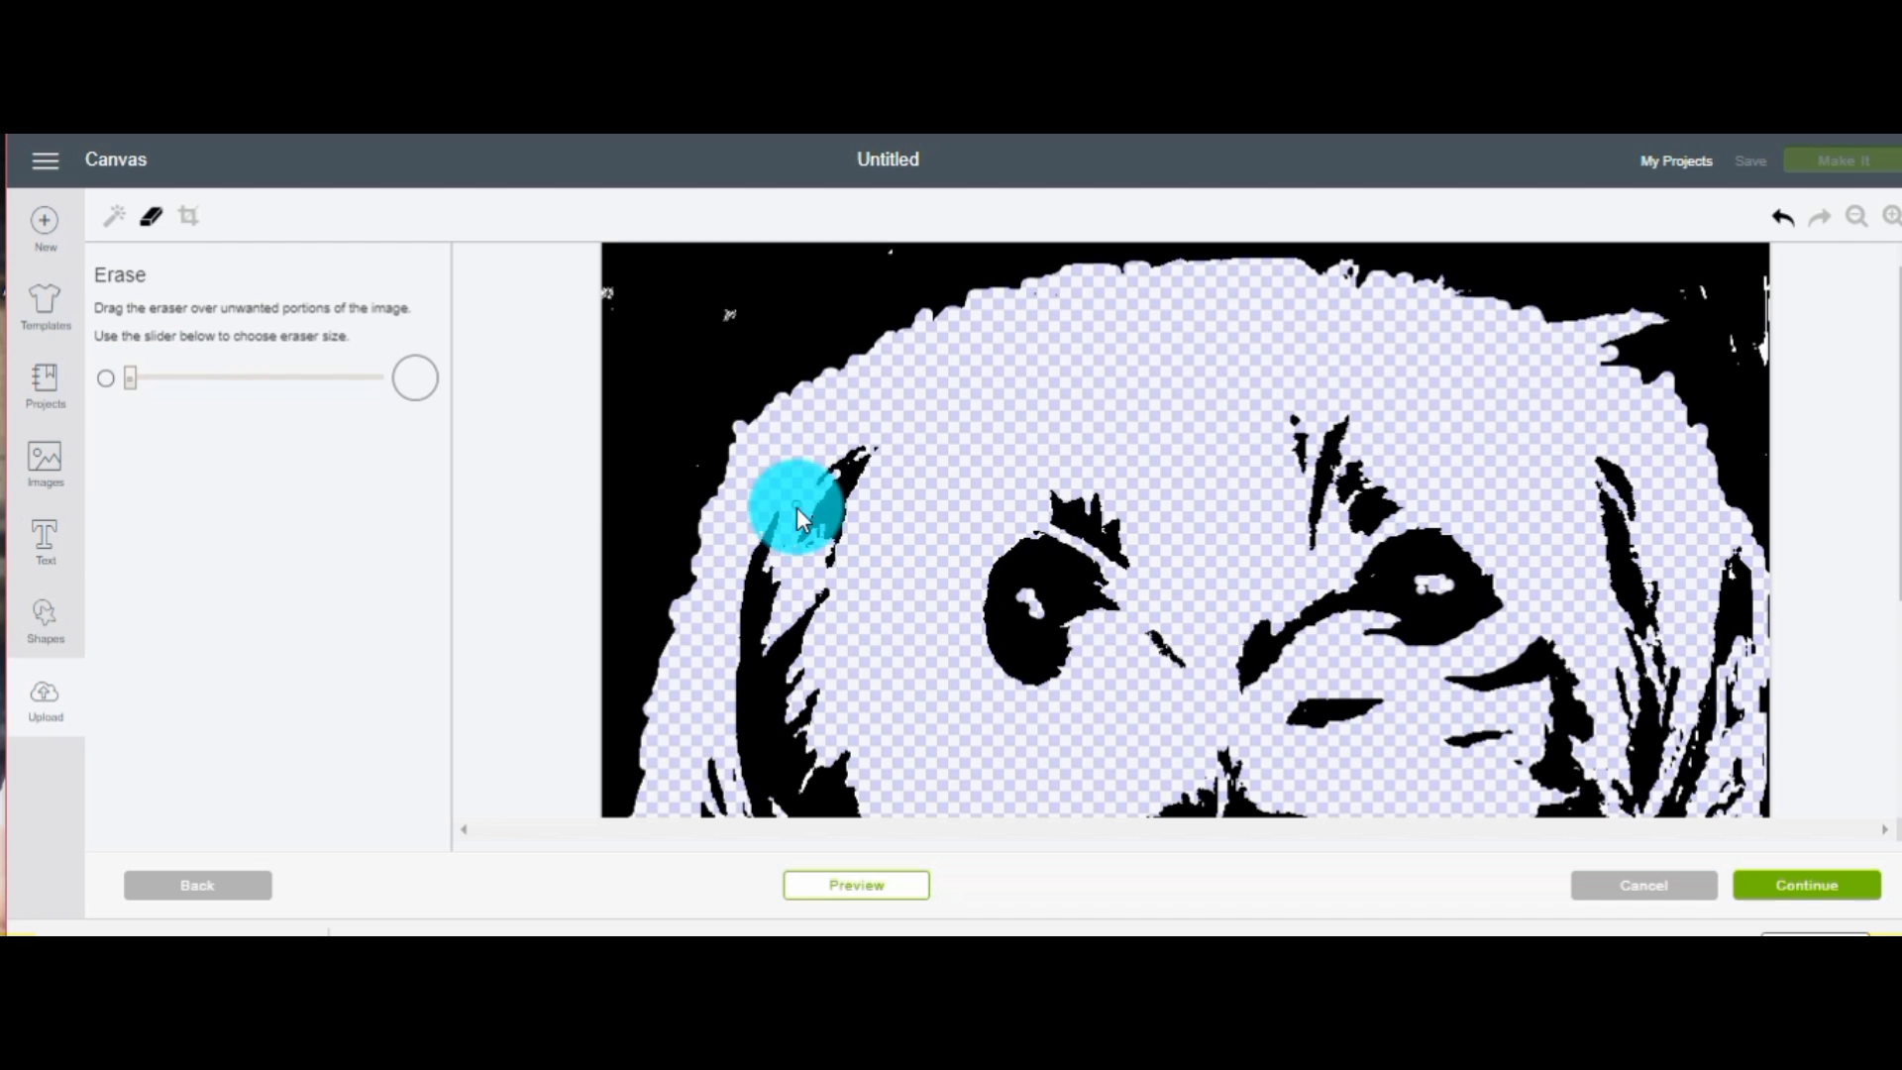
left_click_drag(794, 516, 746, 820)
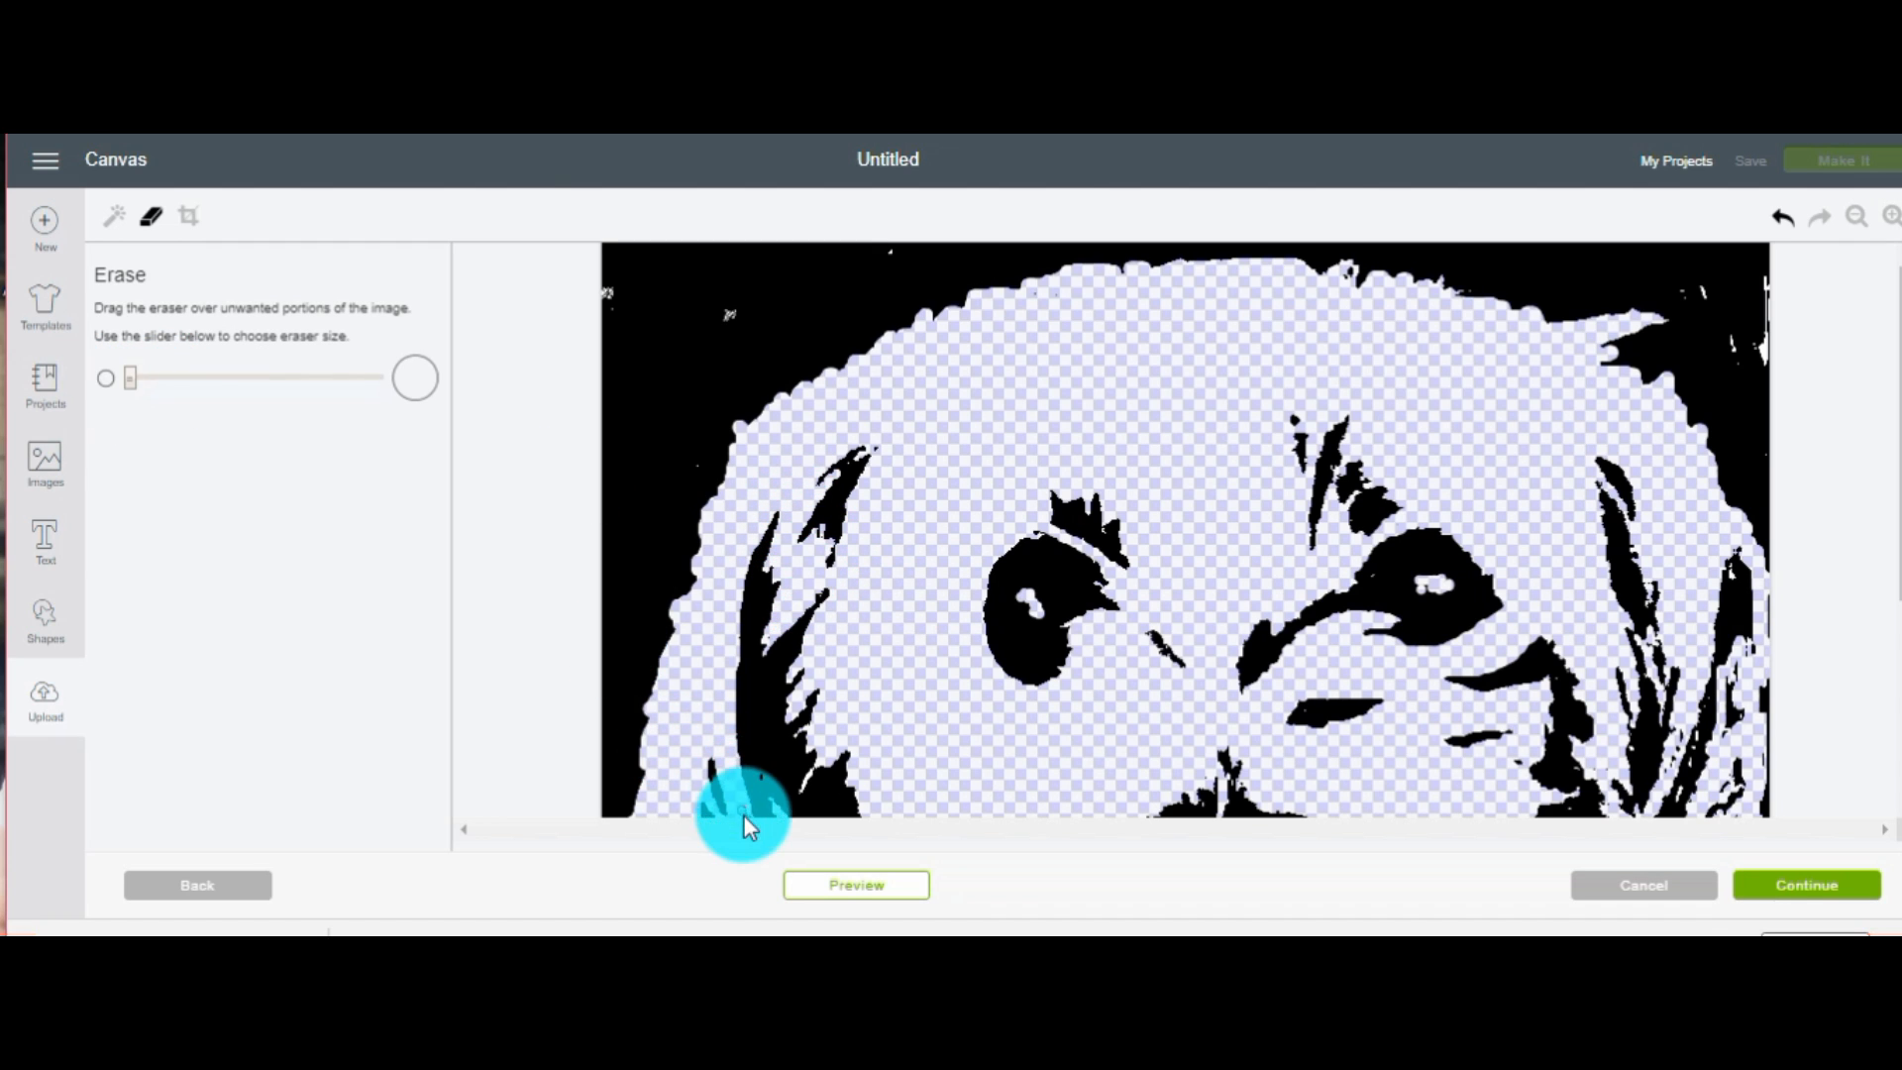
left_click_drag(746, 813, 1686, 746)
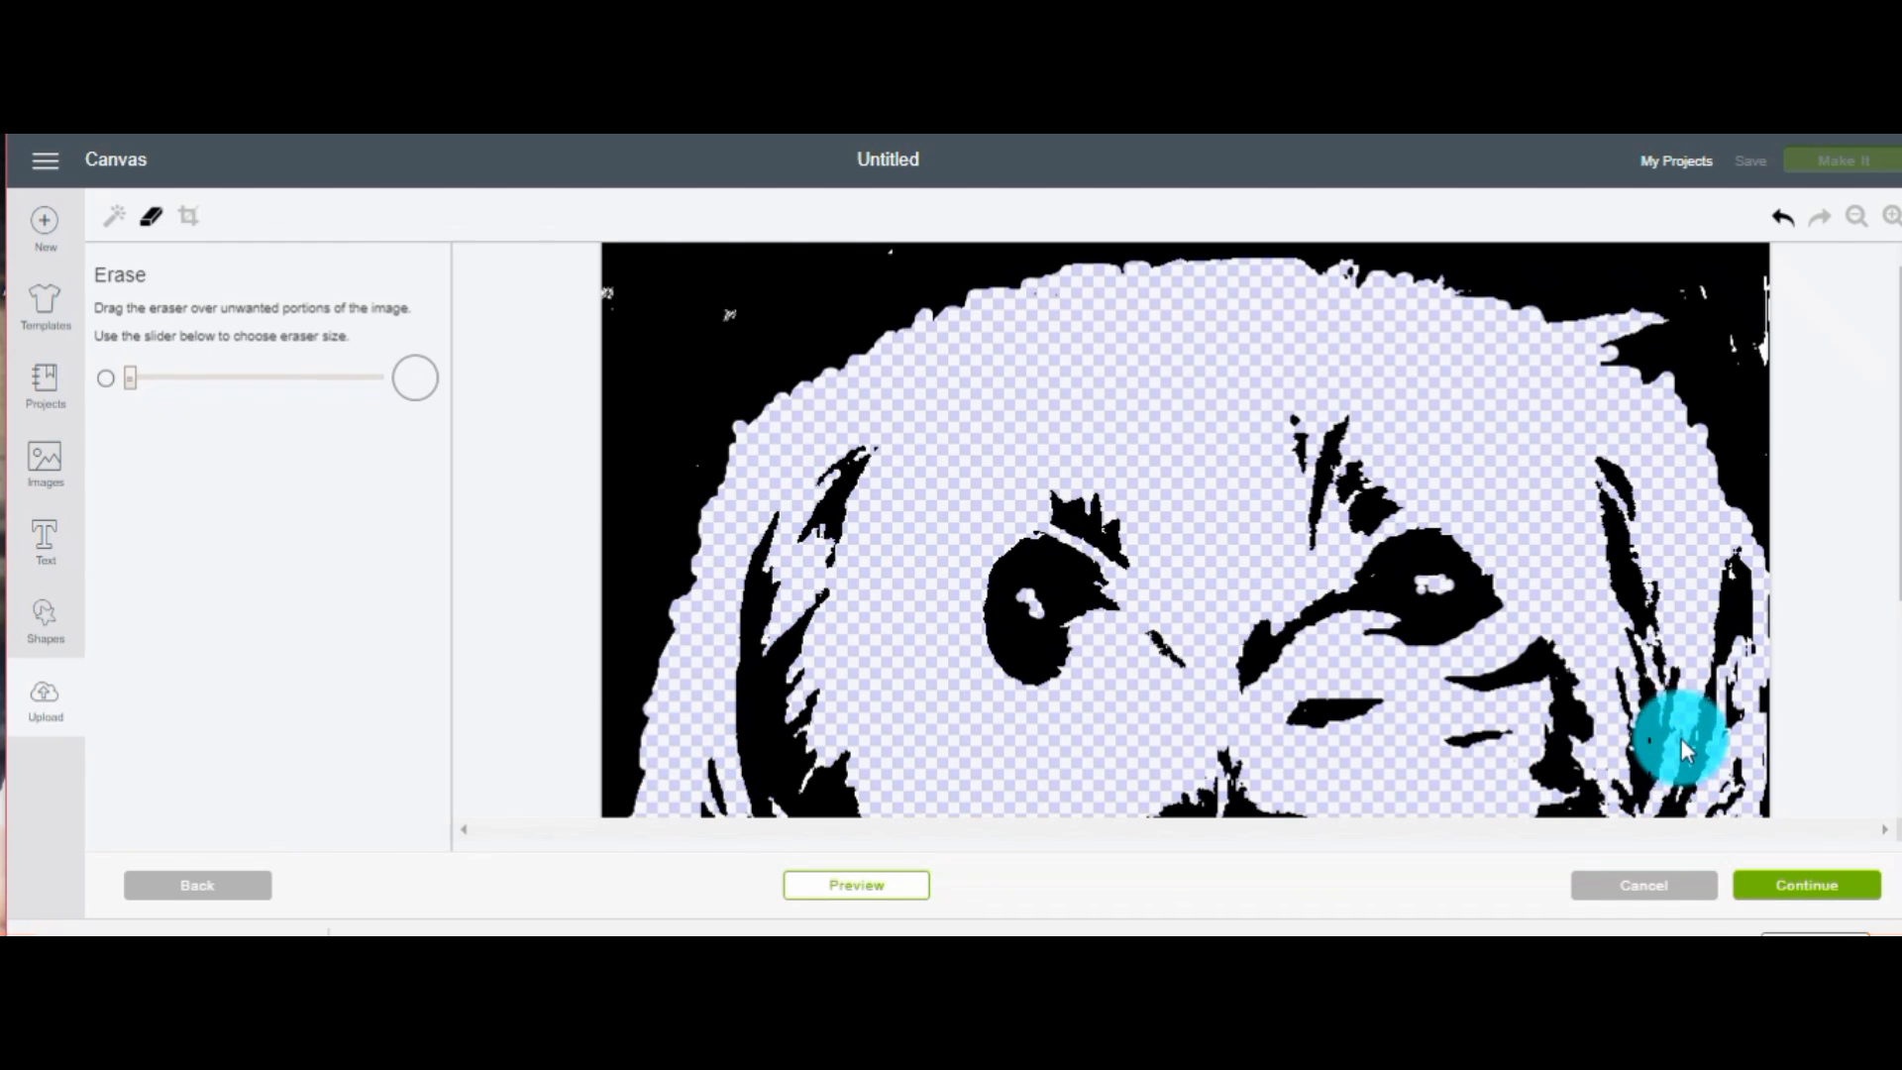
left_click_drag(1685, 742, 1696, 474)
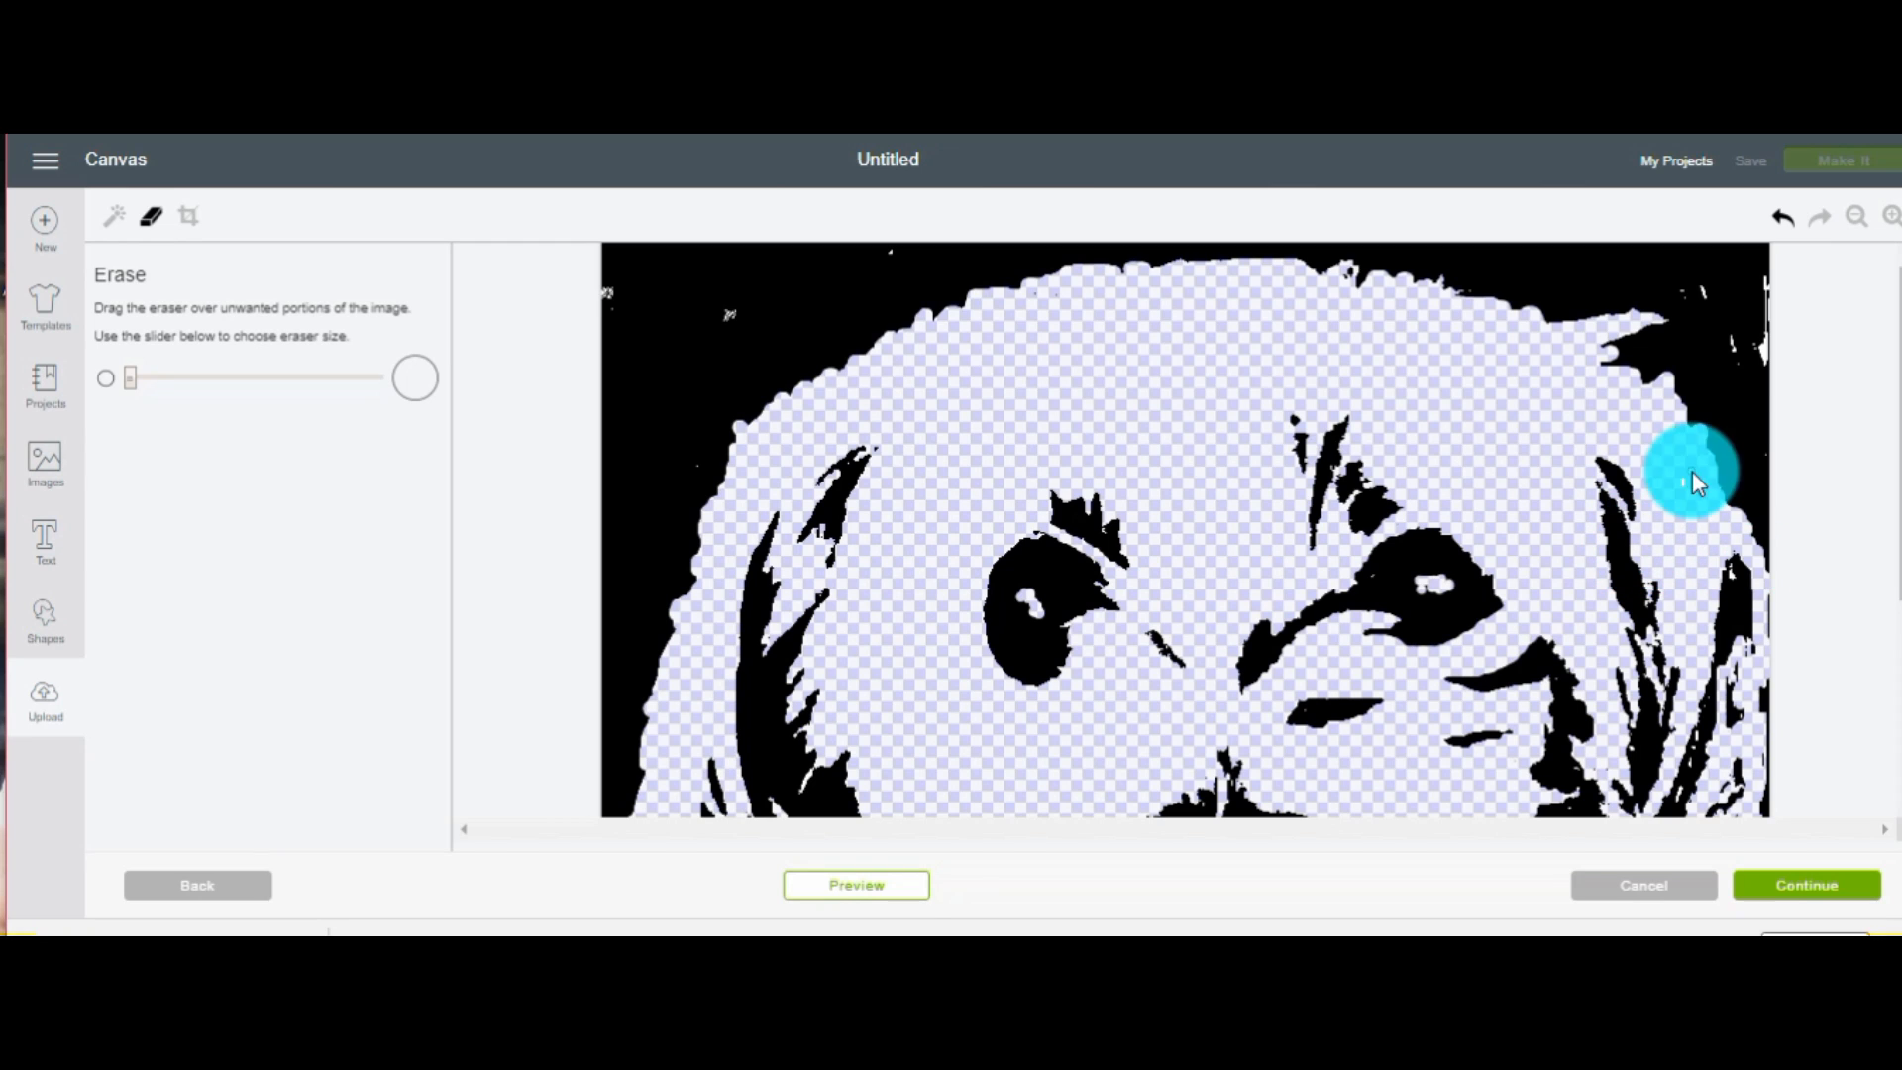
left_click_drag(1692, 473, 1752, 406)
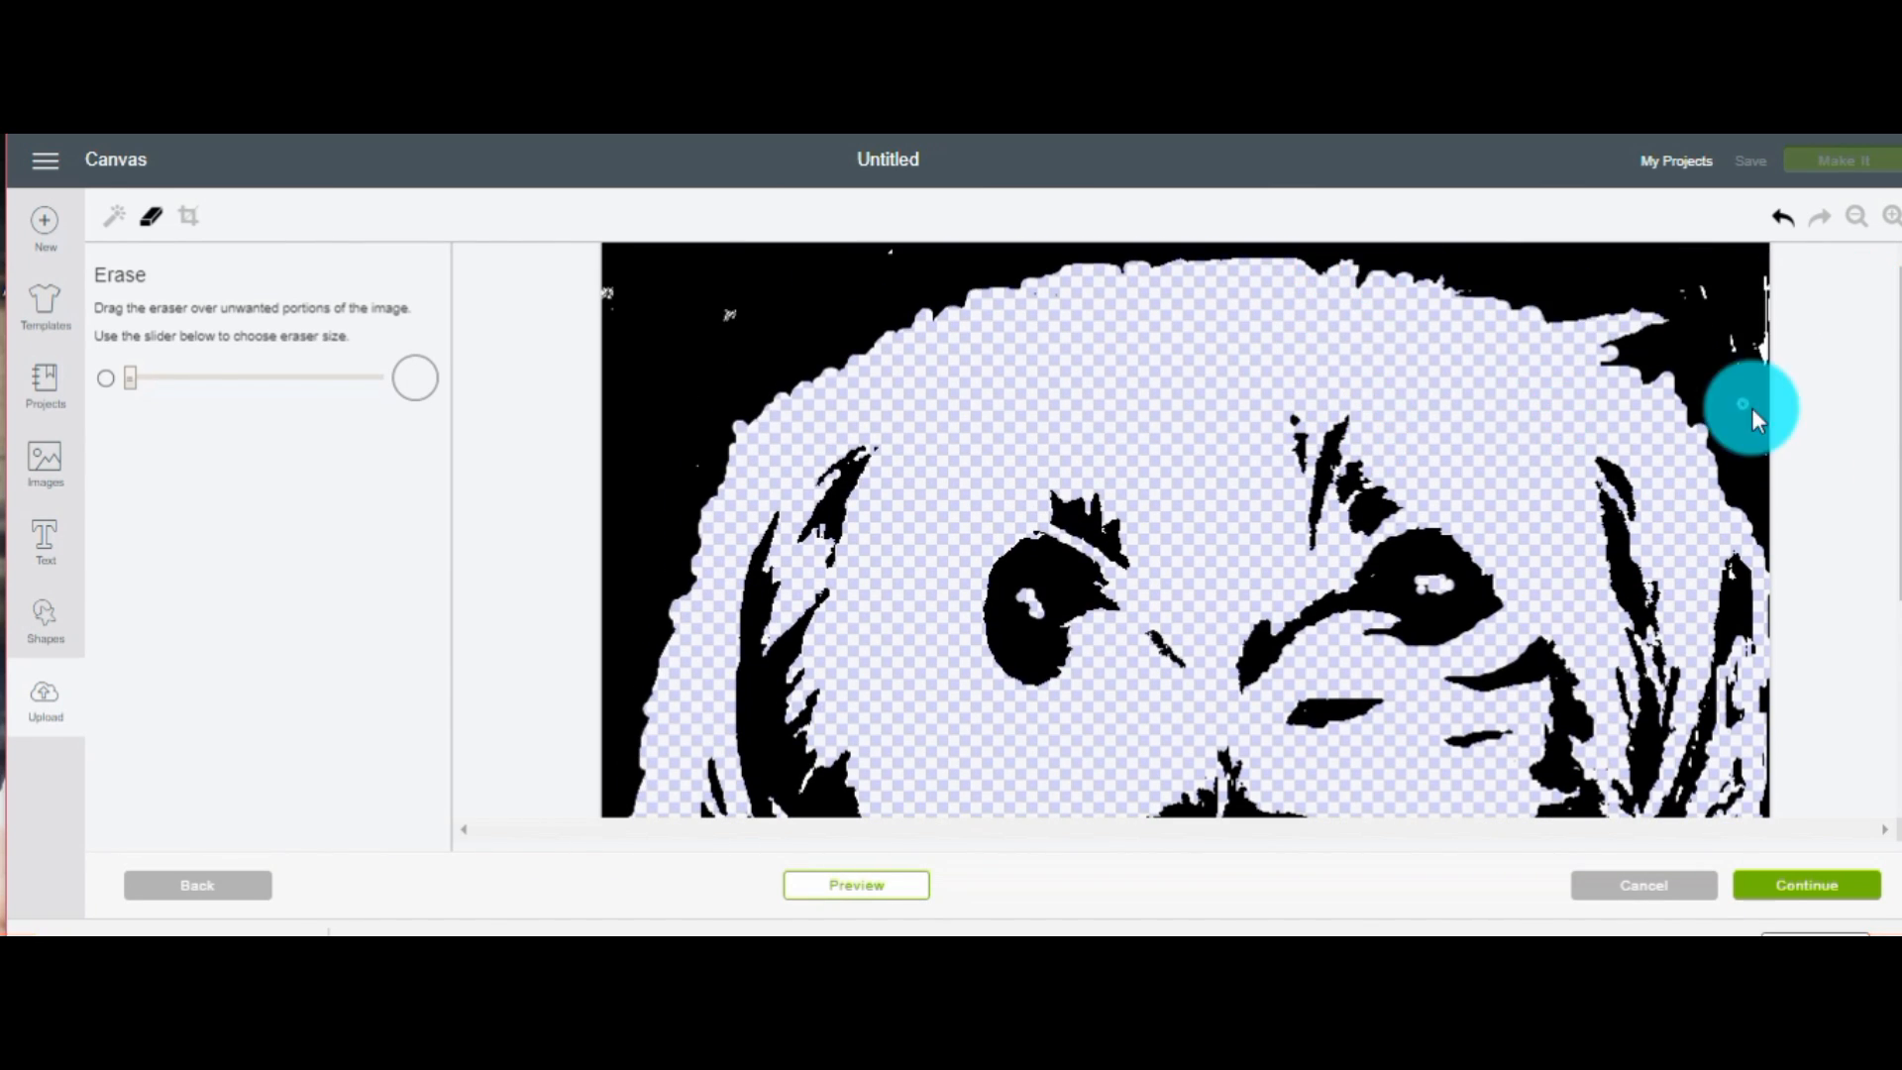
Erase black marks on the right cheek and around the left, top and bottom of the nose
scroll("down", 3)
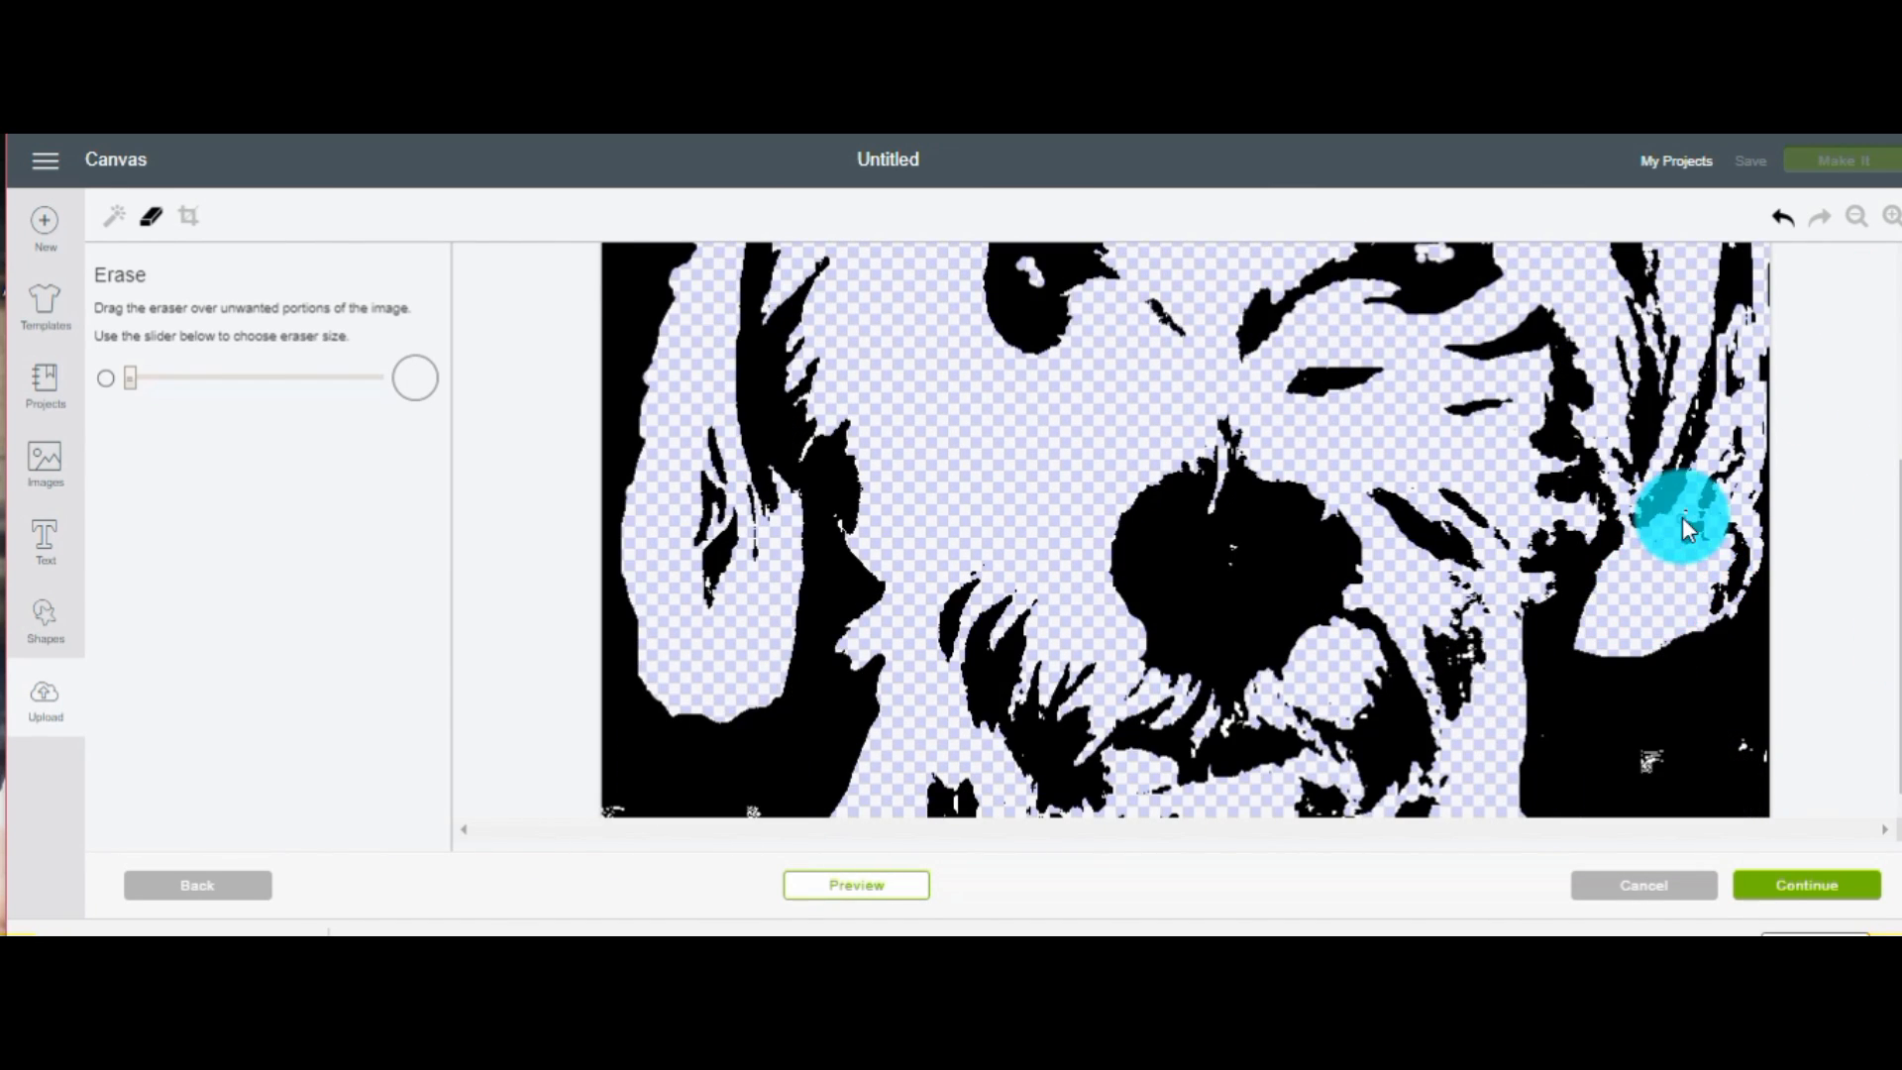
left_click_drag(1680, 522, 1650, 413)
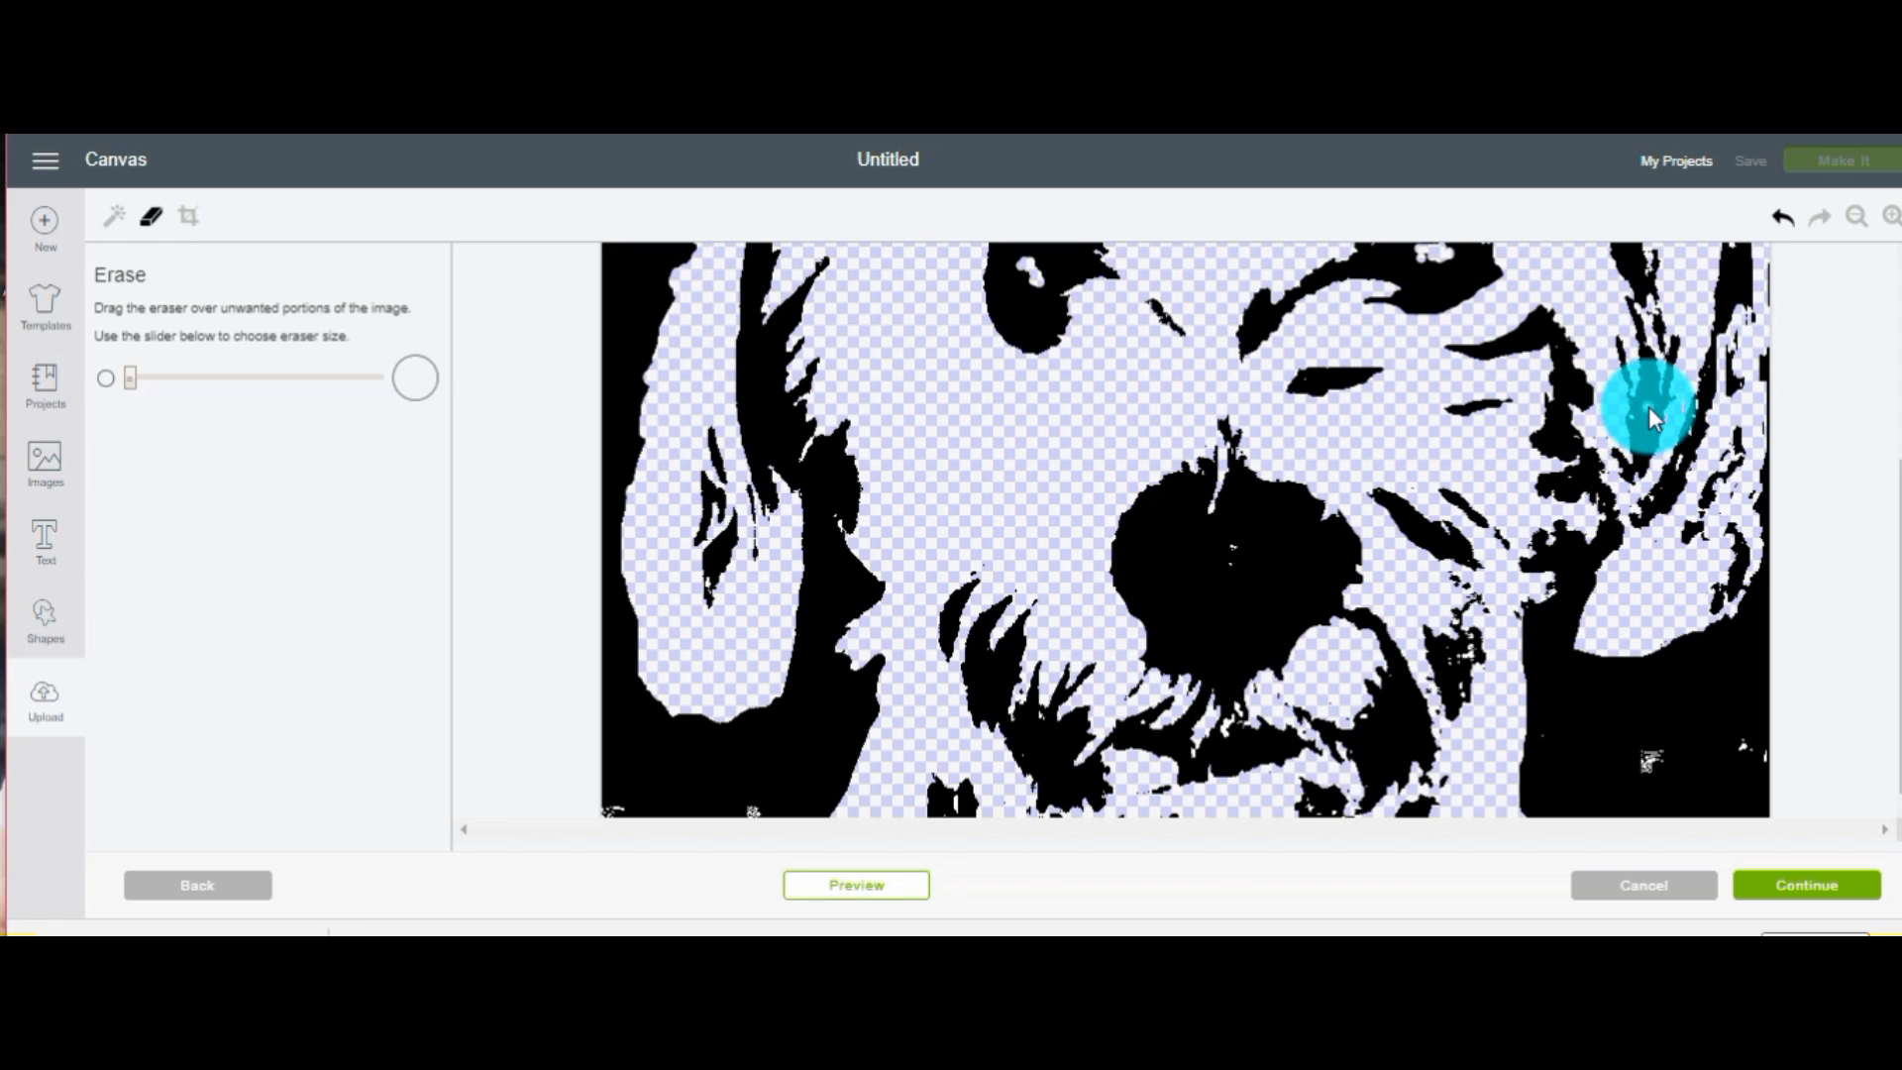
left_click_drag(1650, 406, 1053, 571)
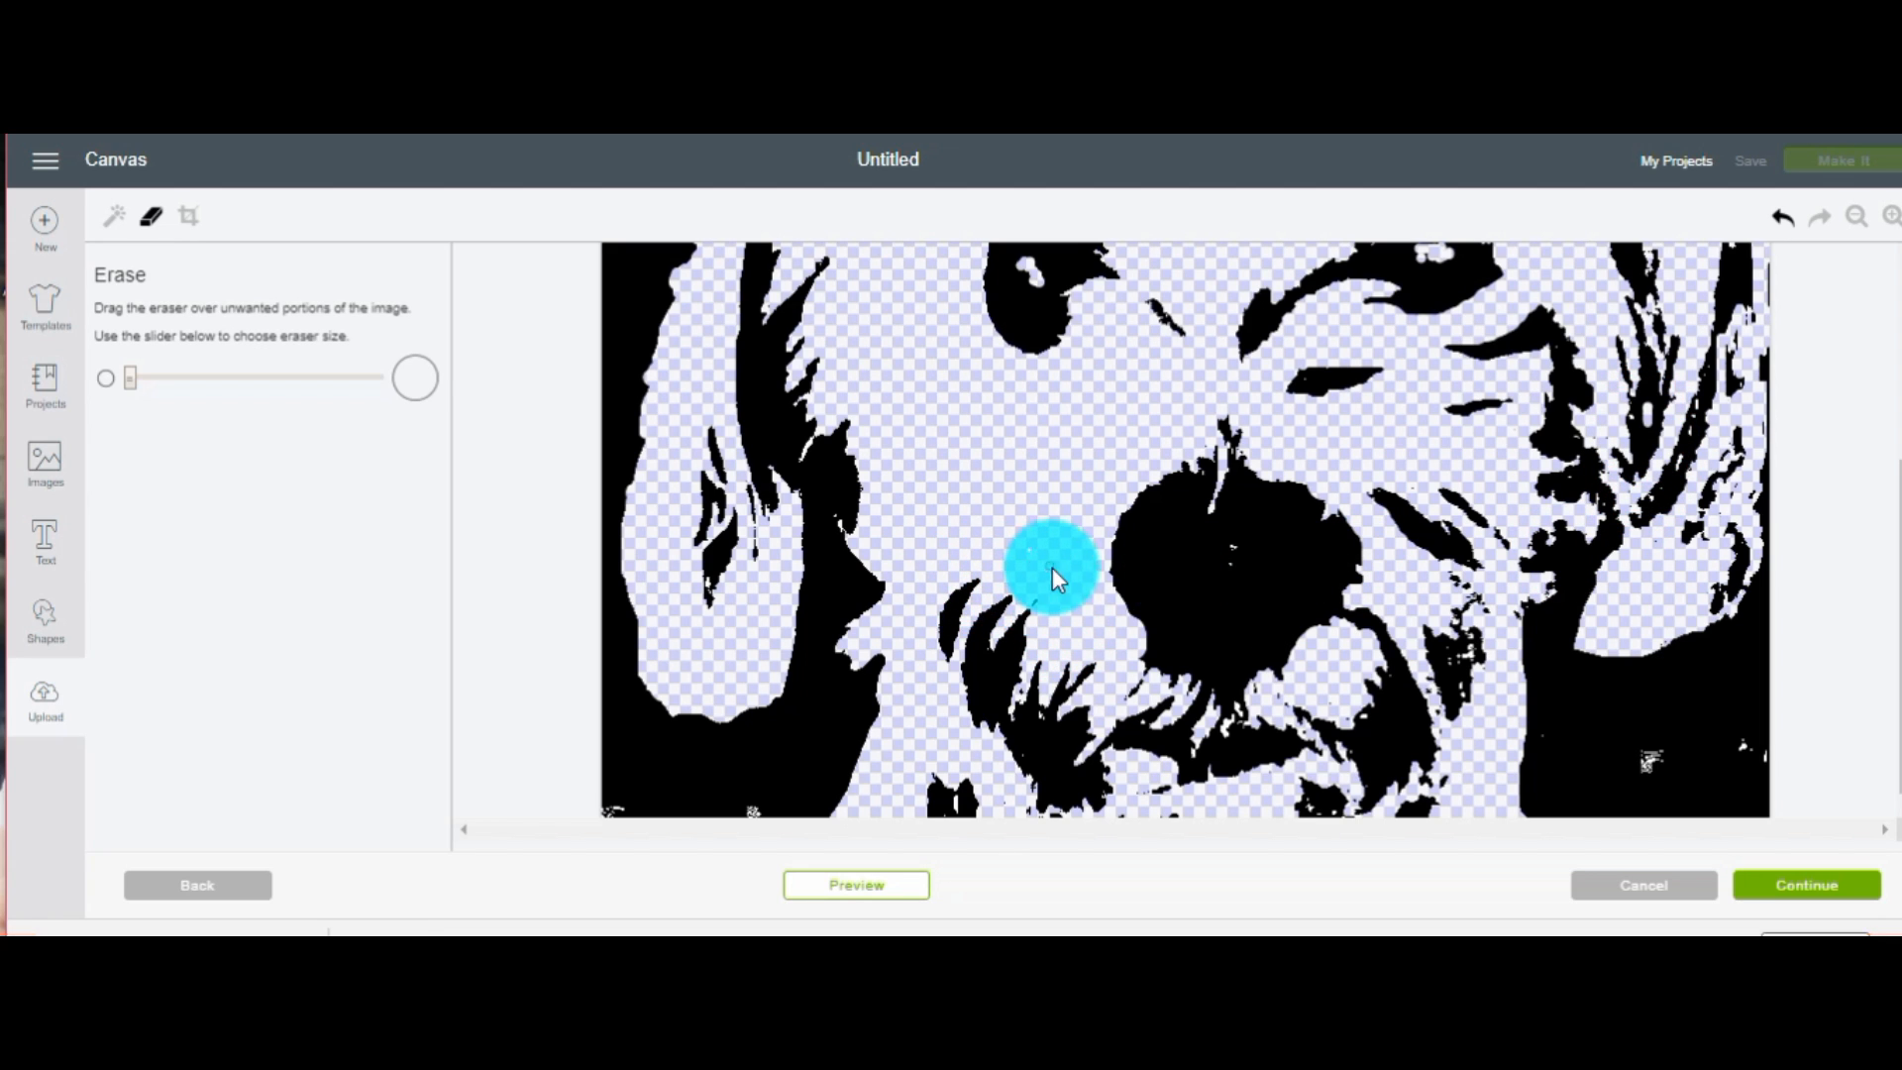
left_click_drag(1049, 571, 1238, 467)
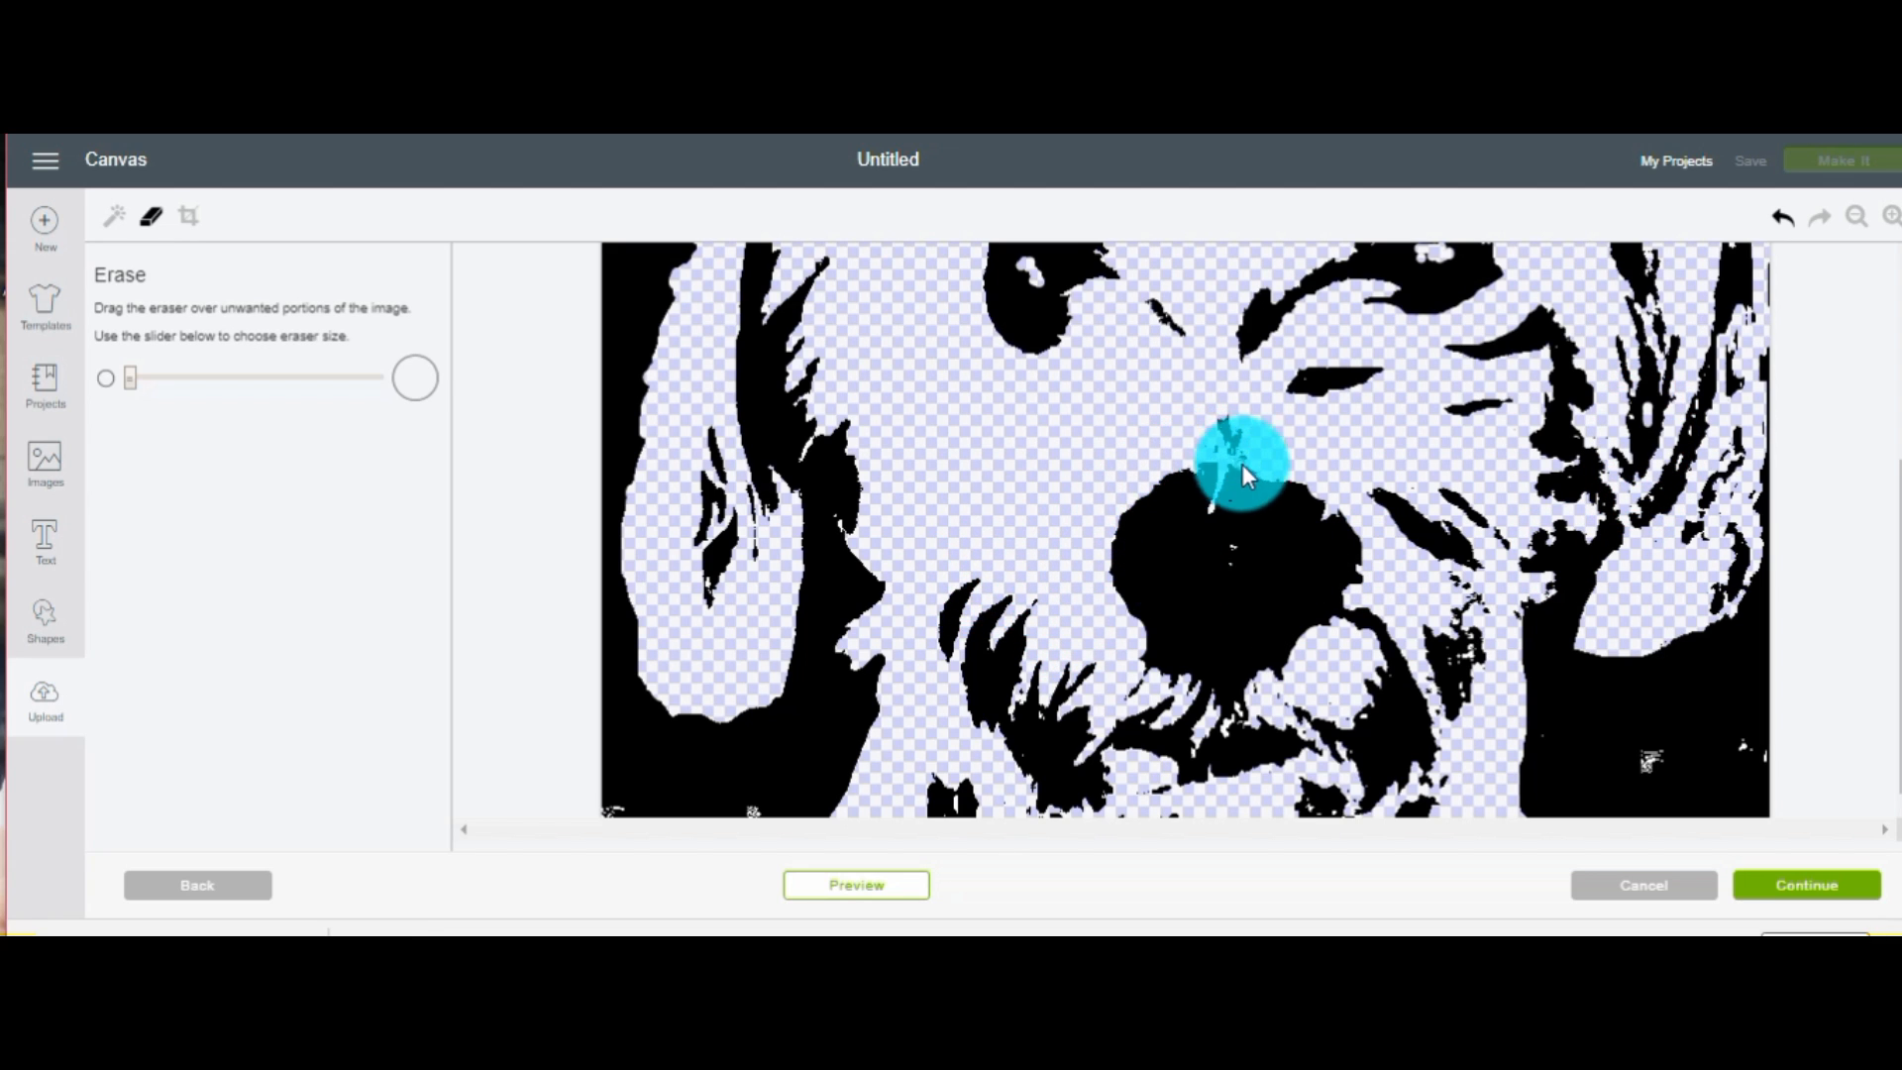
left_click_drag(1237, 467, 1117, 600)
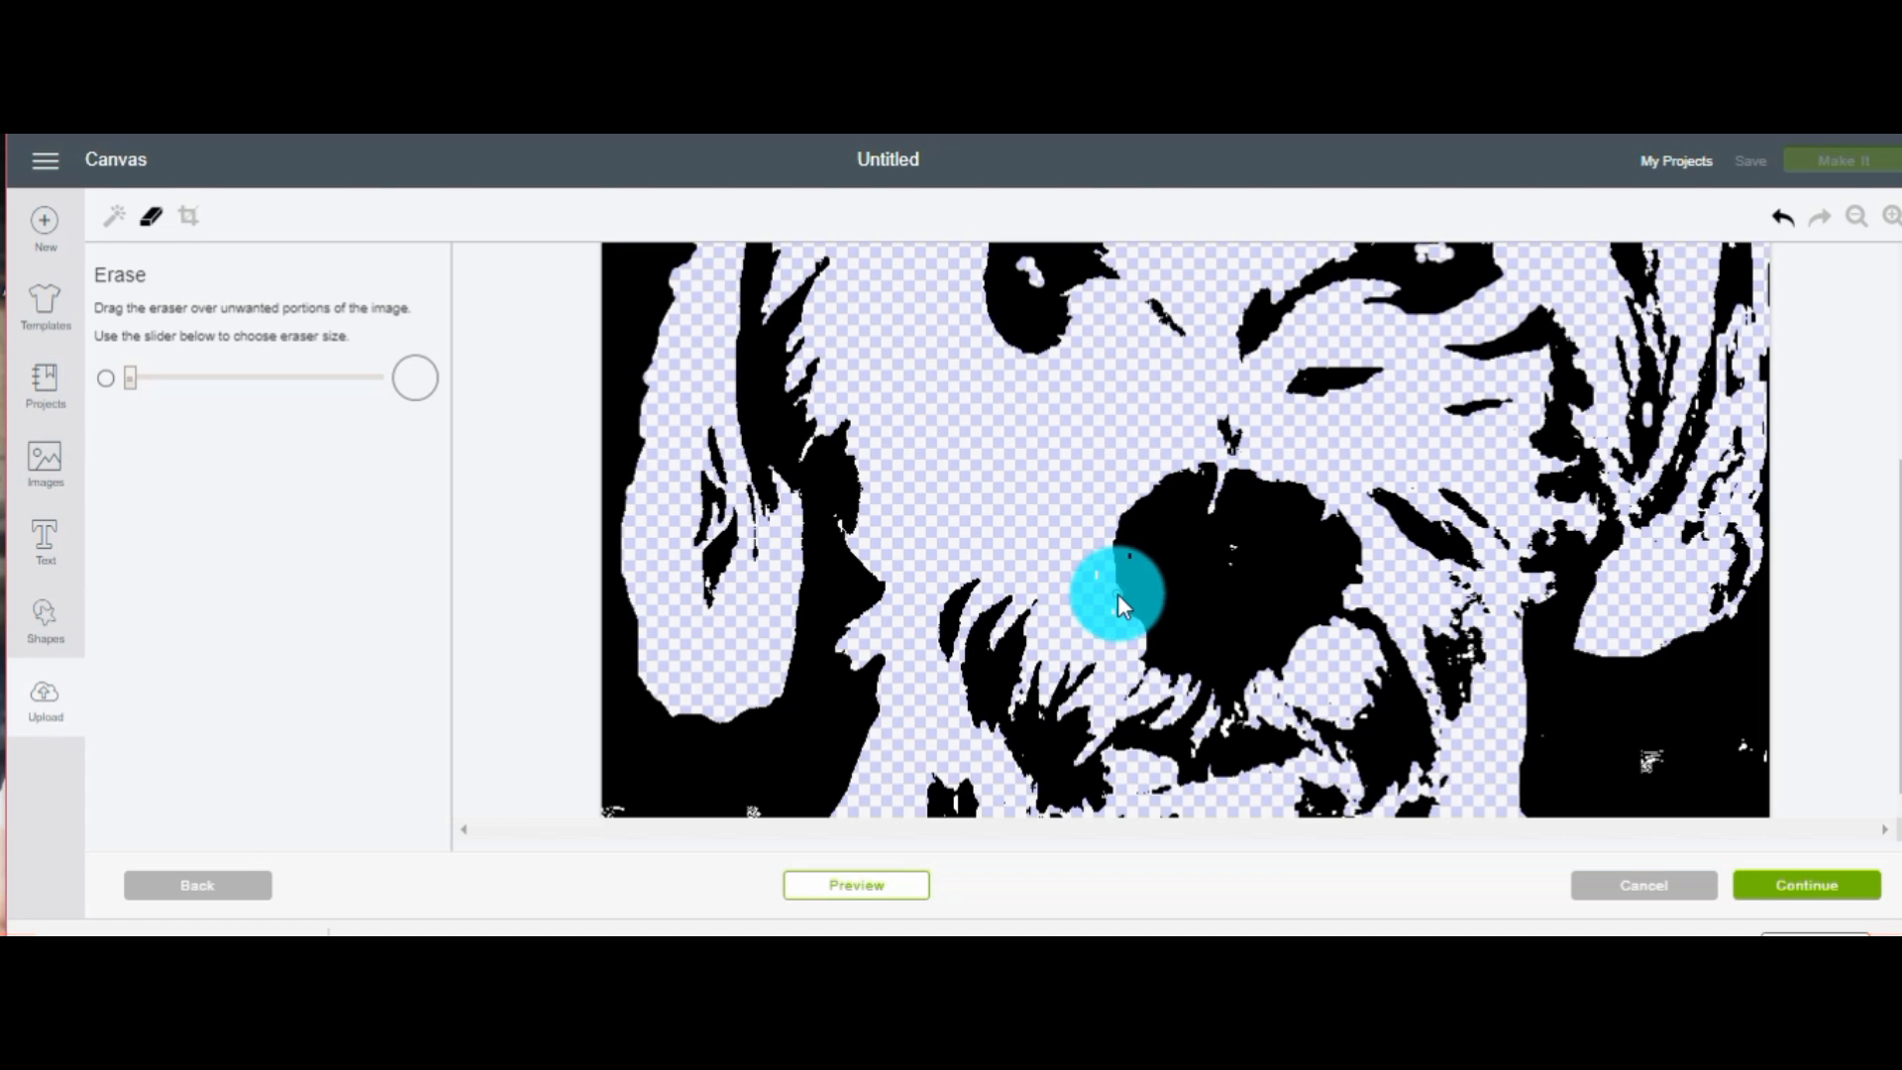
left_click_drag(1117, 595, 1152, 661)
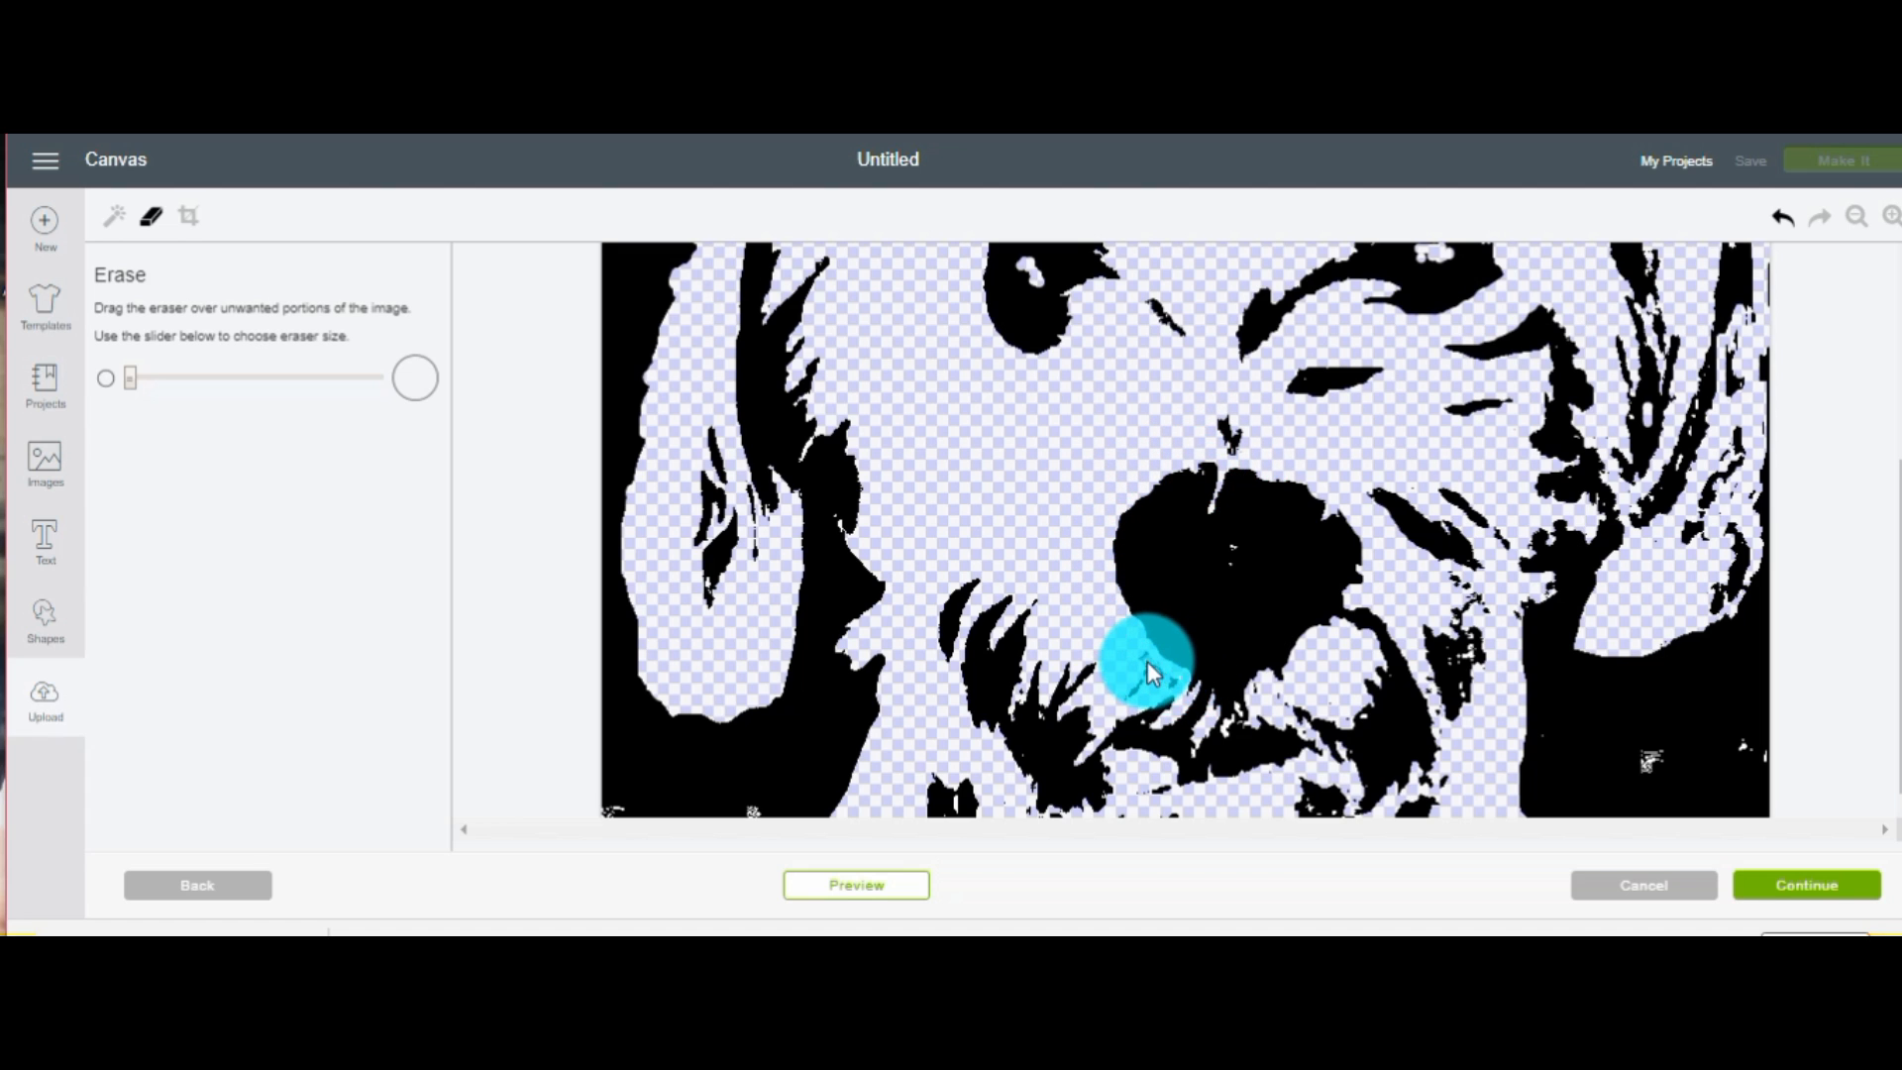
Erase the black mouth area and shape the nose with a smaller eraser
left_click_drag(1146, 660, 1358, 583)
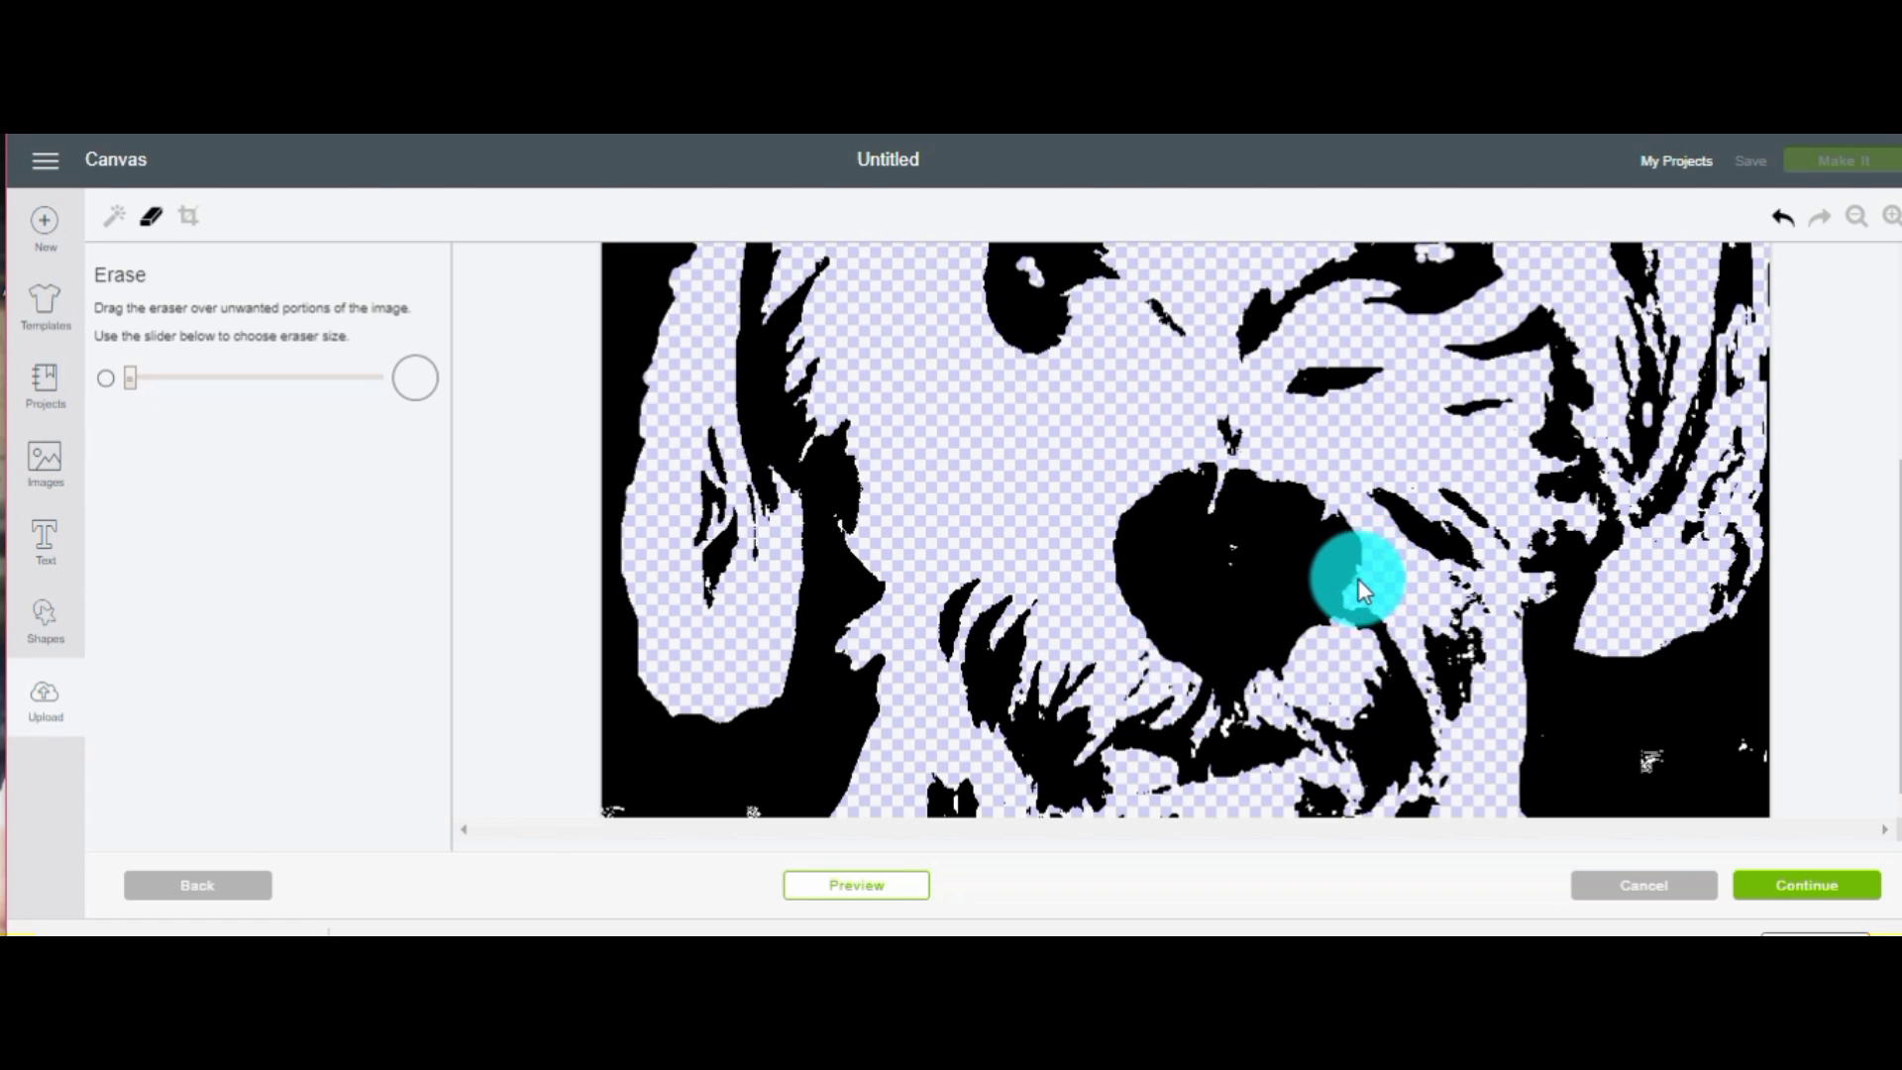
left_click_drag(1358, 589, 1286, 674)
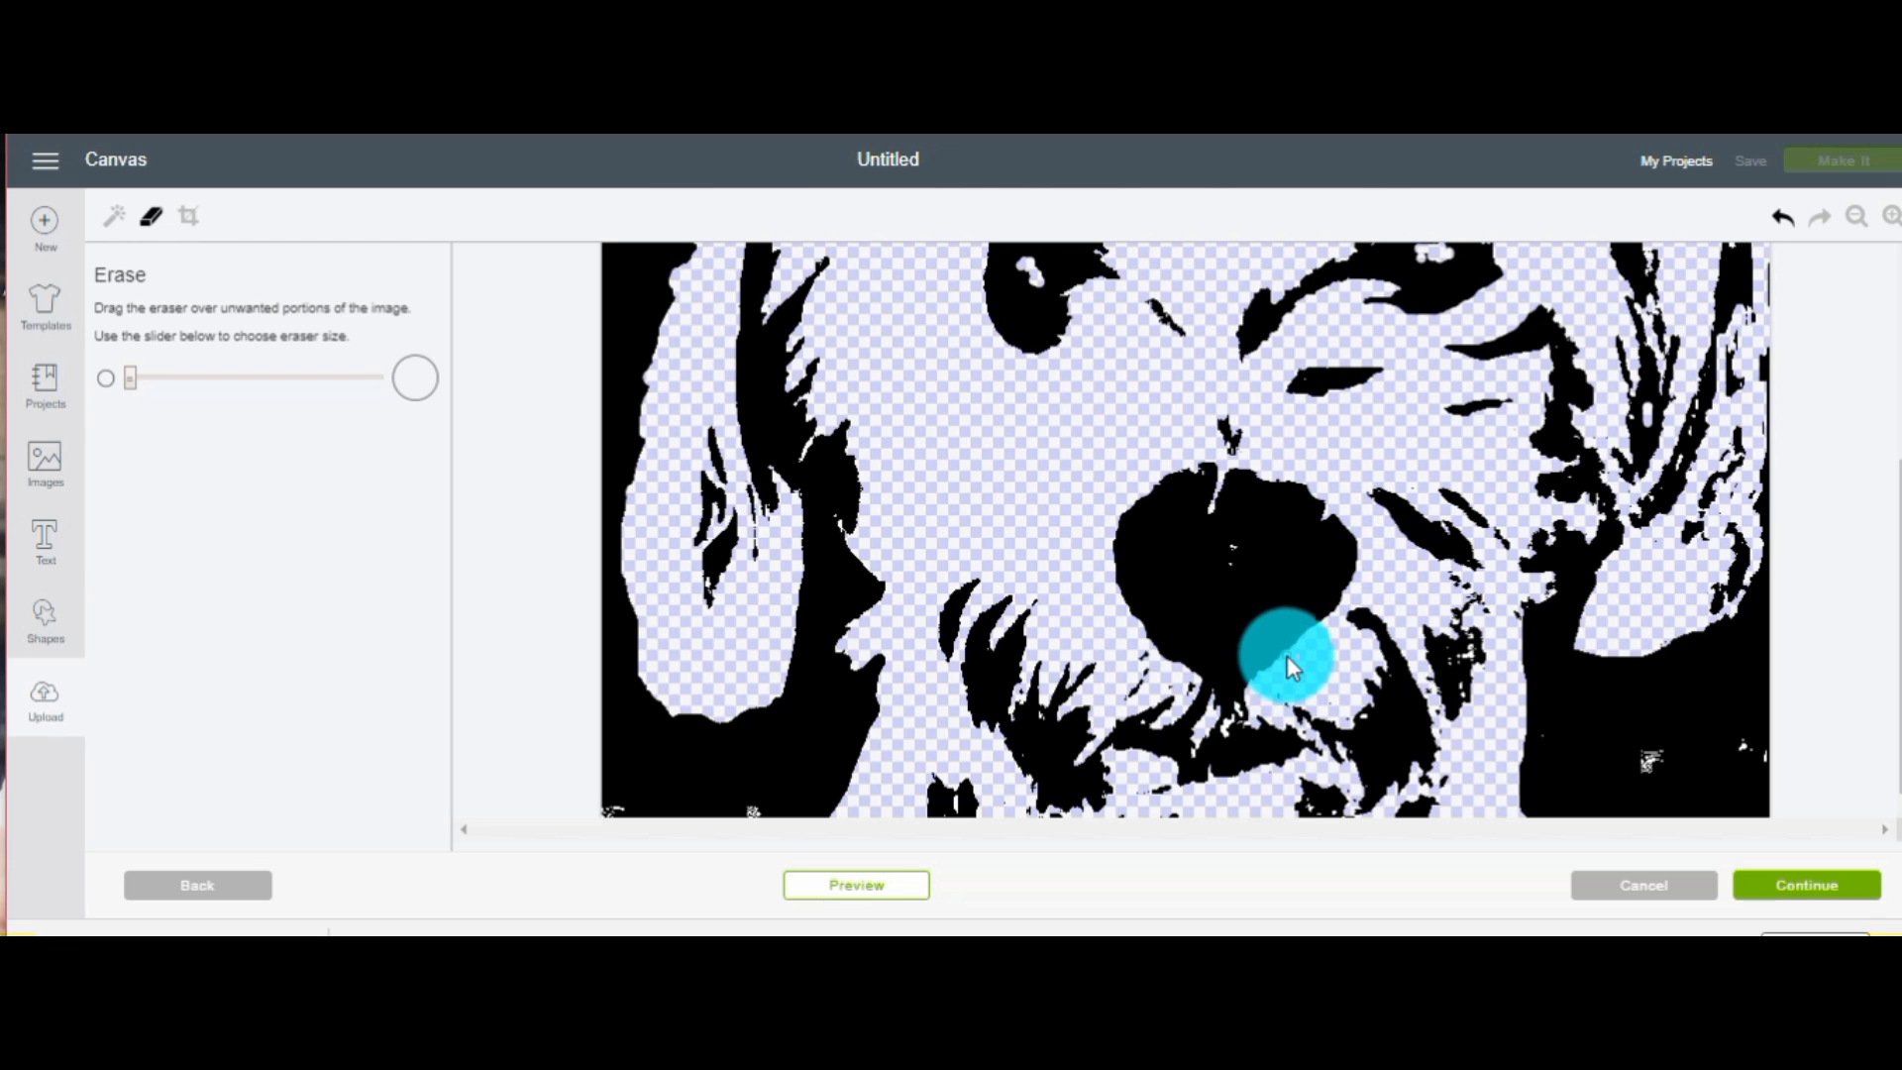
left_click_drag(1292, 661, 1165, 661)
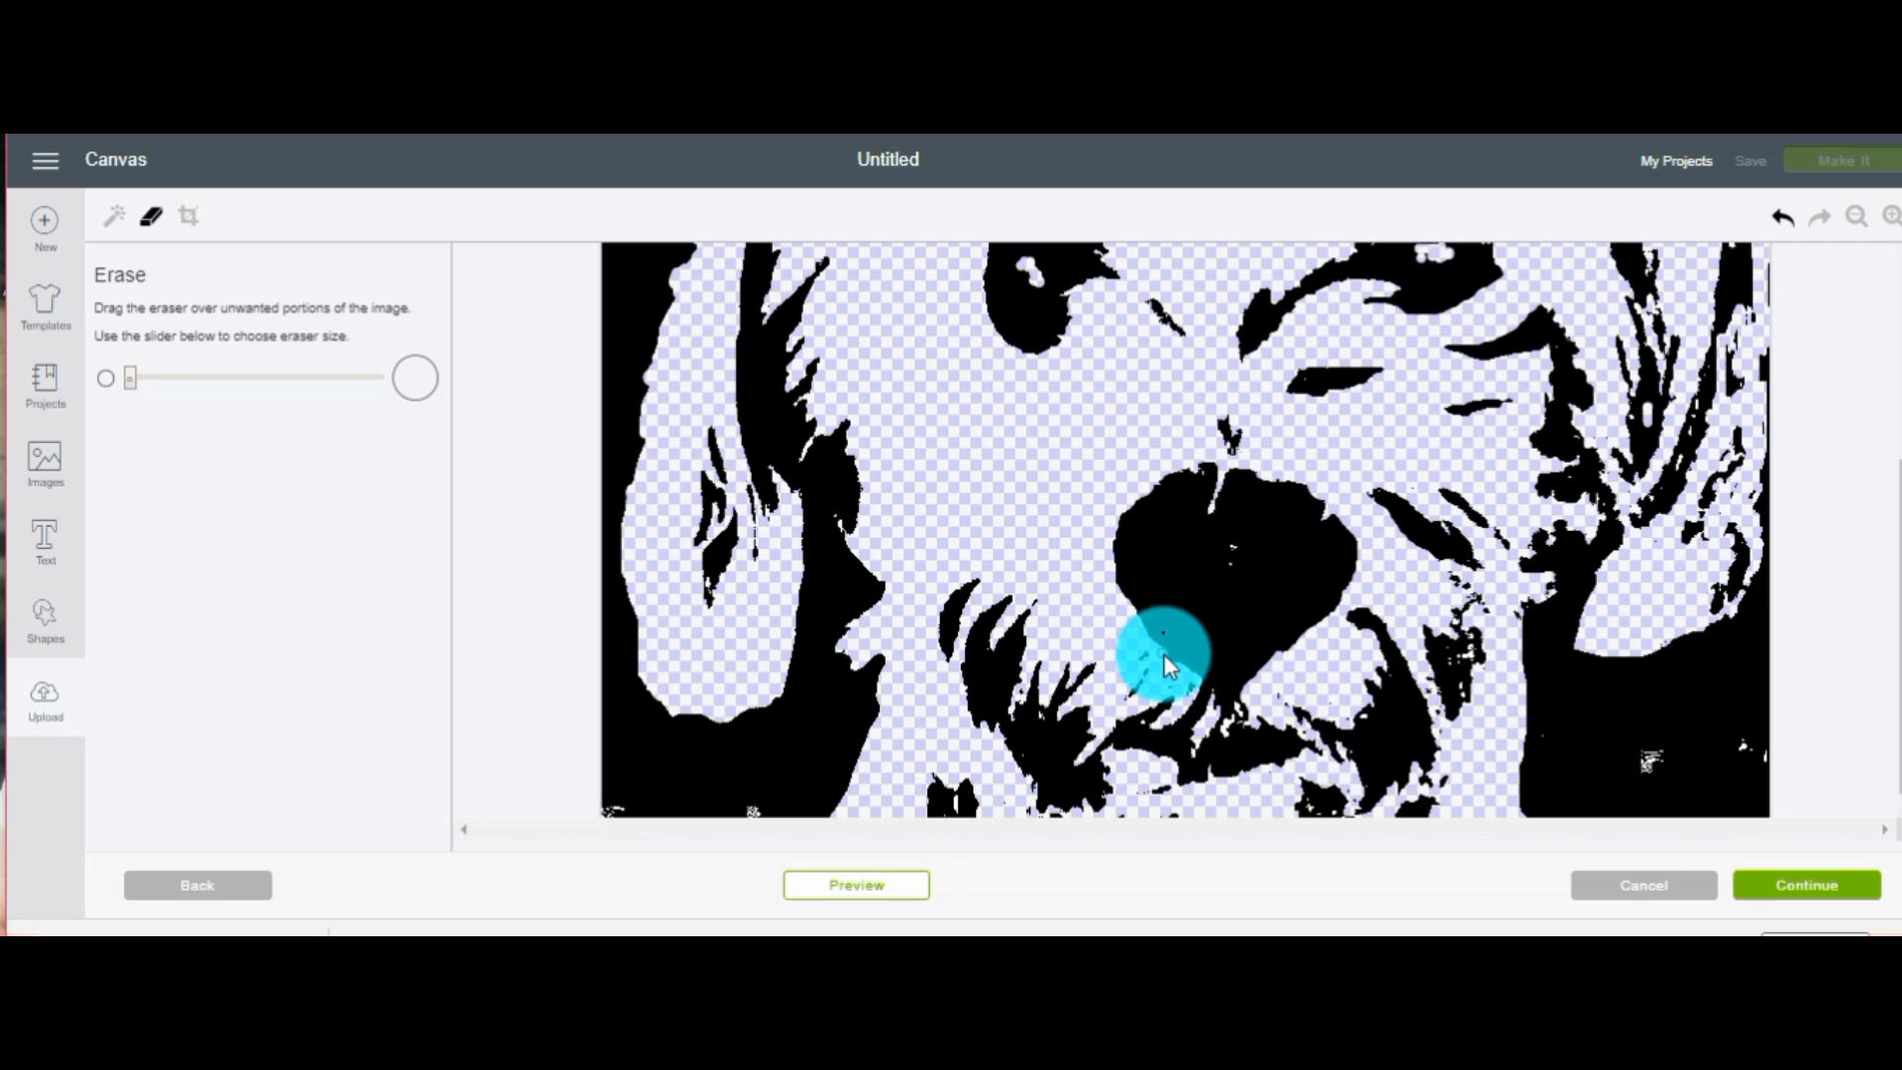
left_click_drag(1165, 655, 1171, 806)
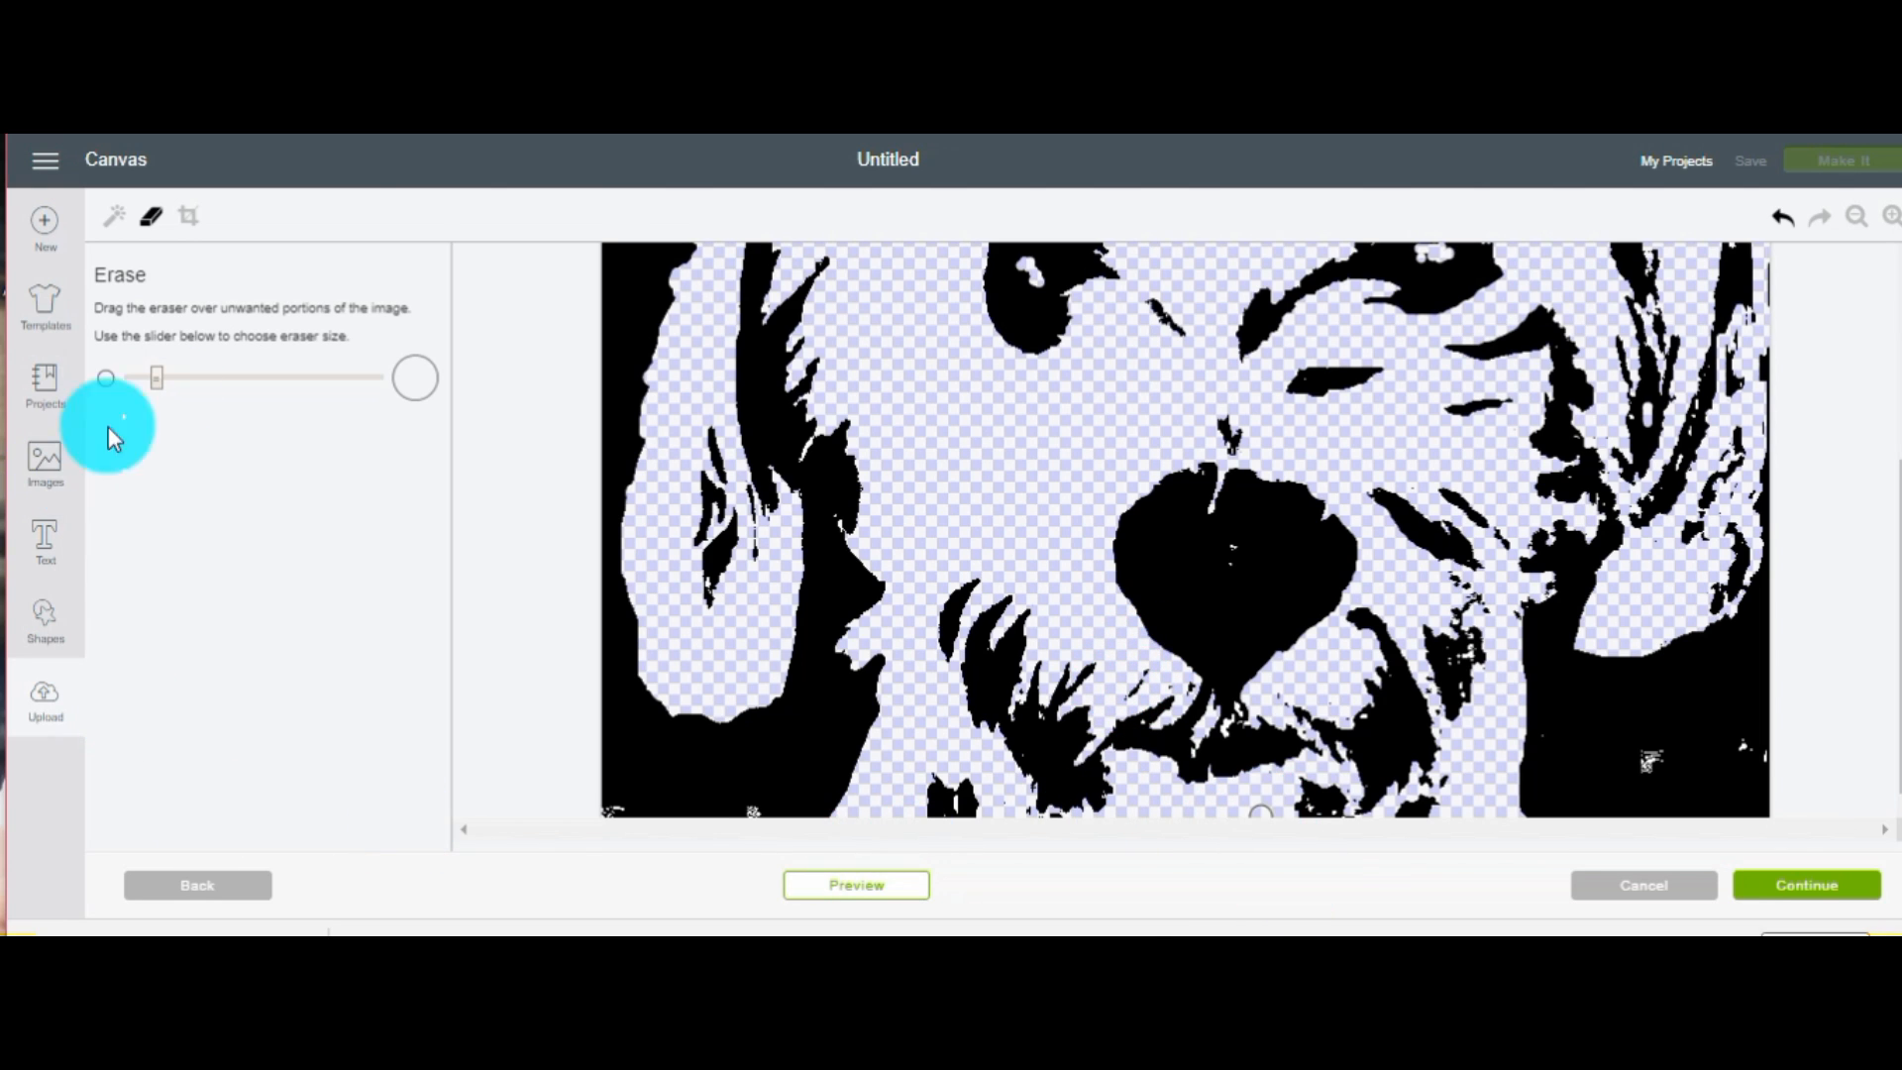
left_click_drag(109, 425, 1262, 709)
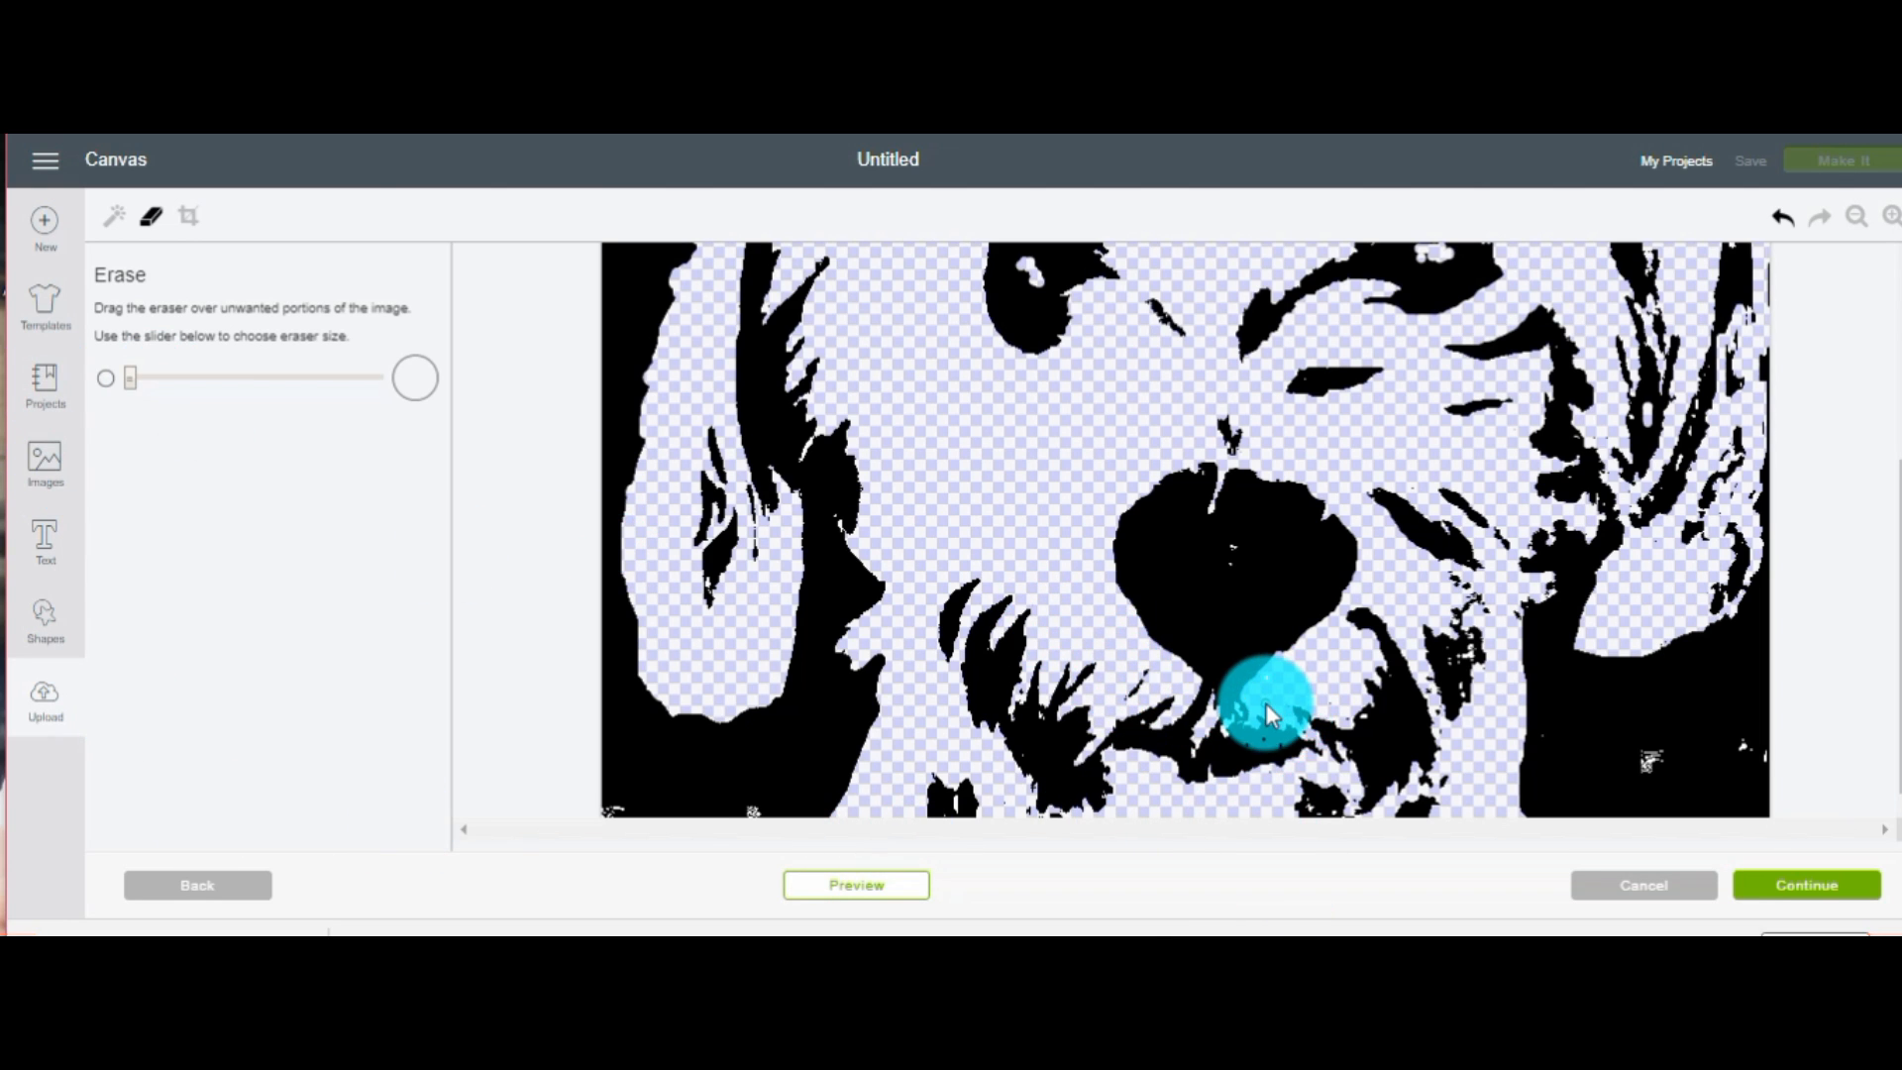
left_click_drag(1262, 710, 1032, 703)
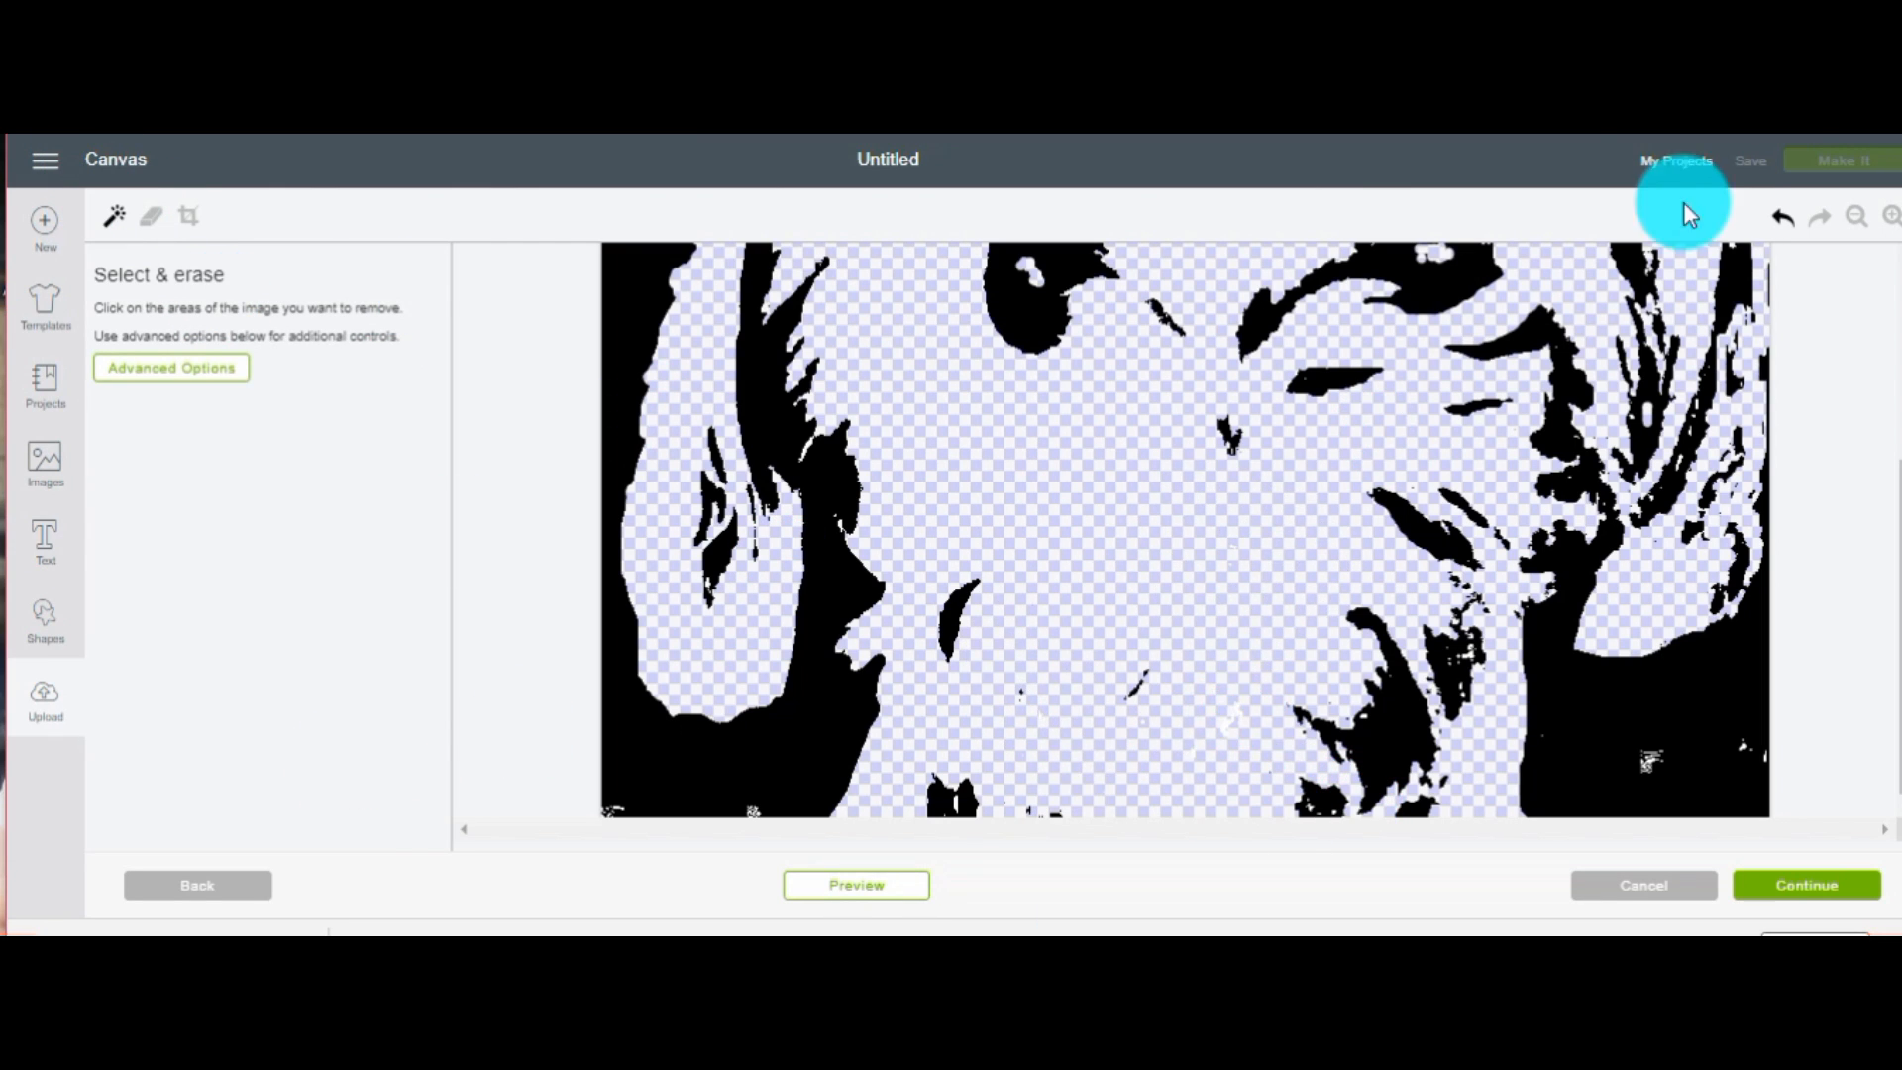
Undo the accidental nose removal, return to freehand Erase, and zoom out
left_click(1241, 743)
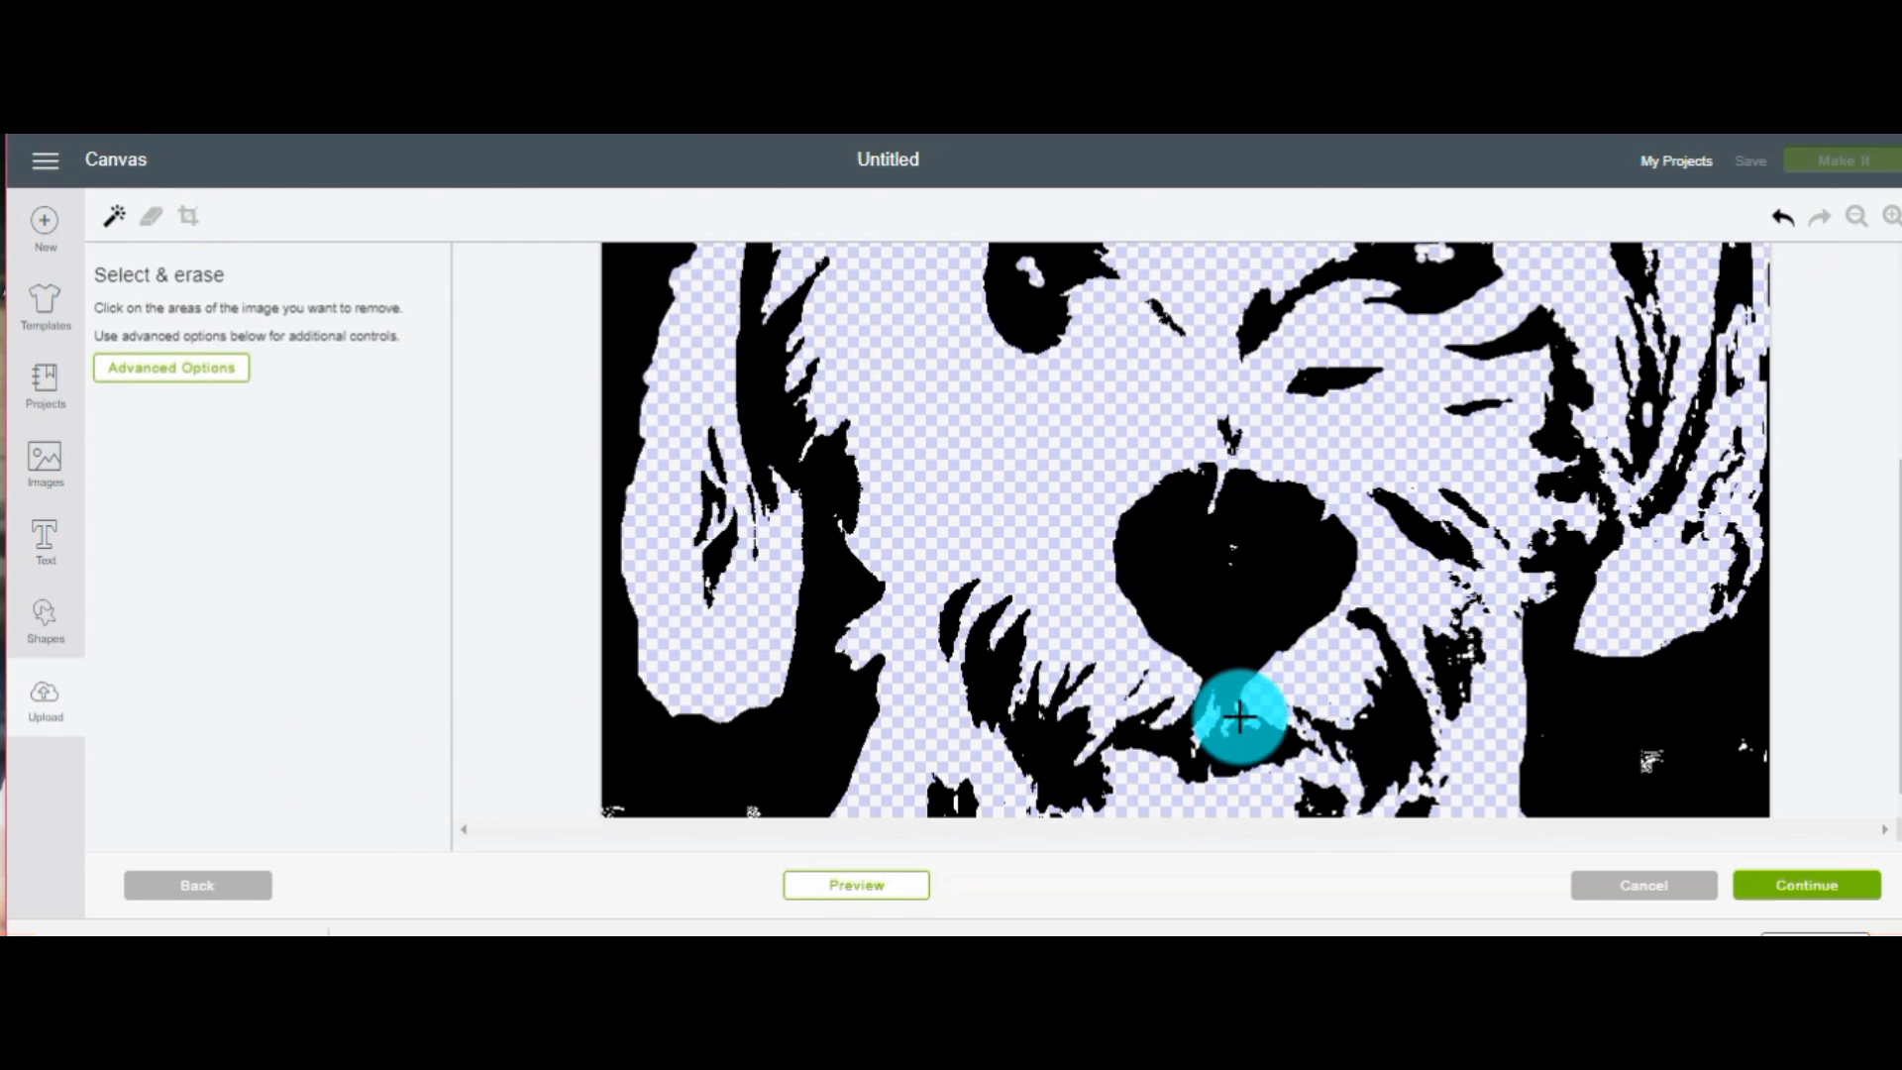
left_click(148, 217)
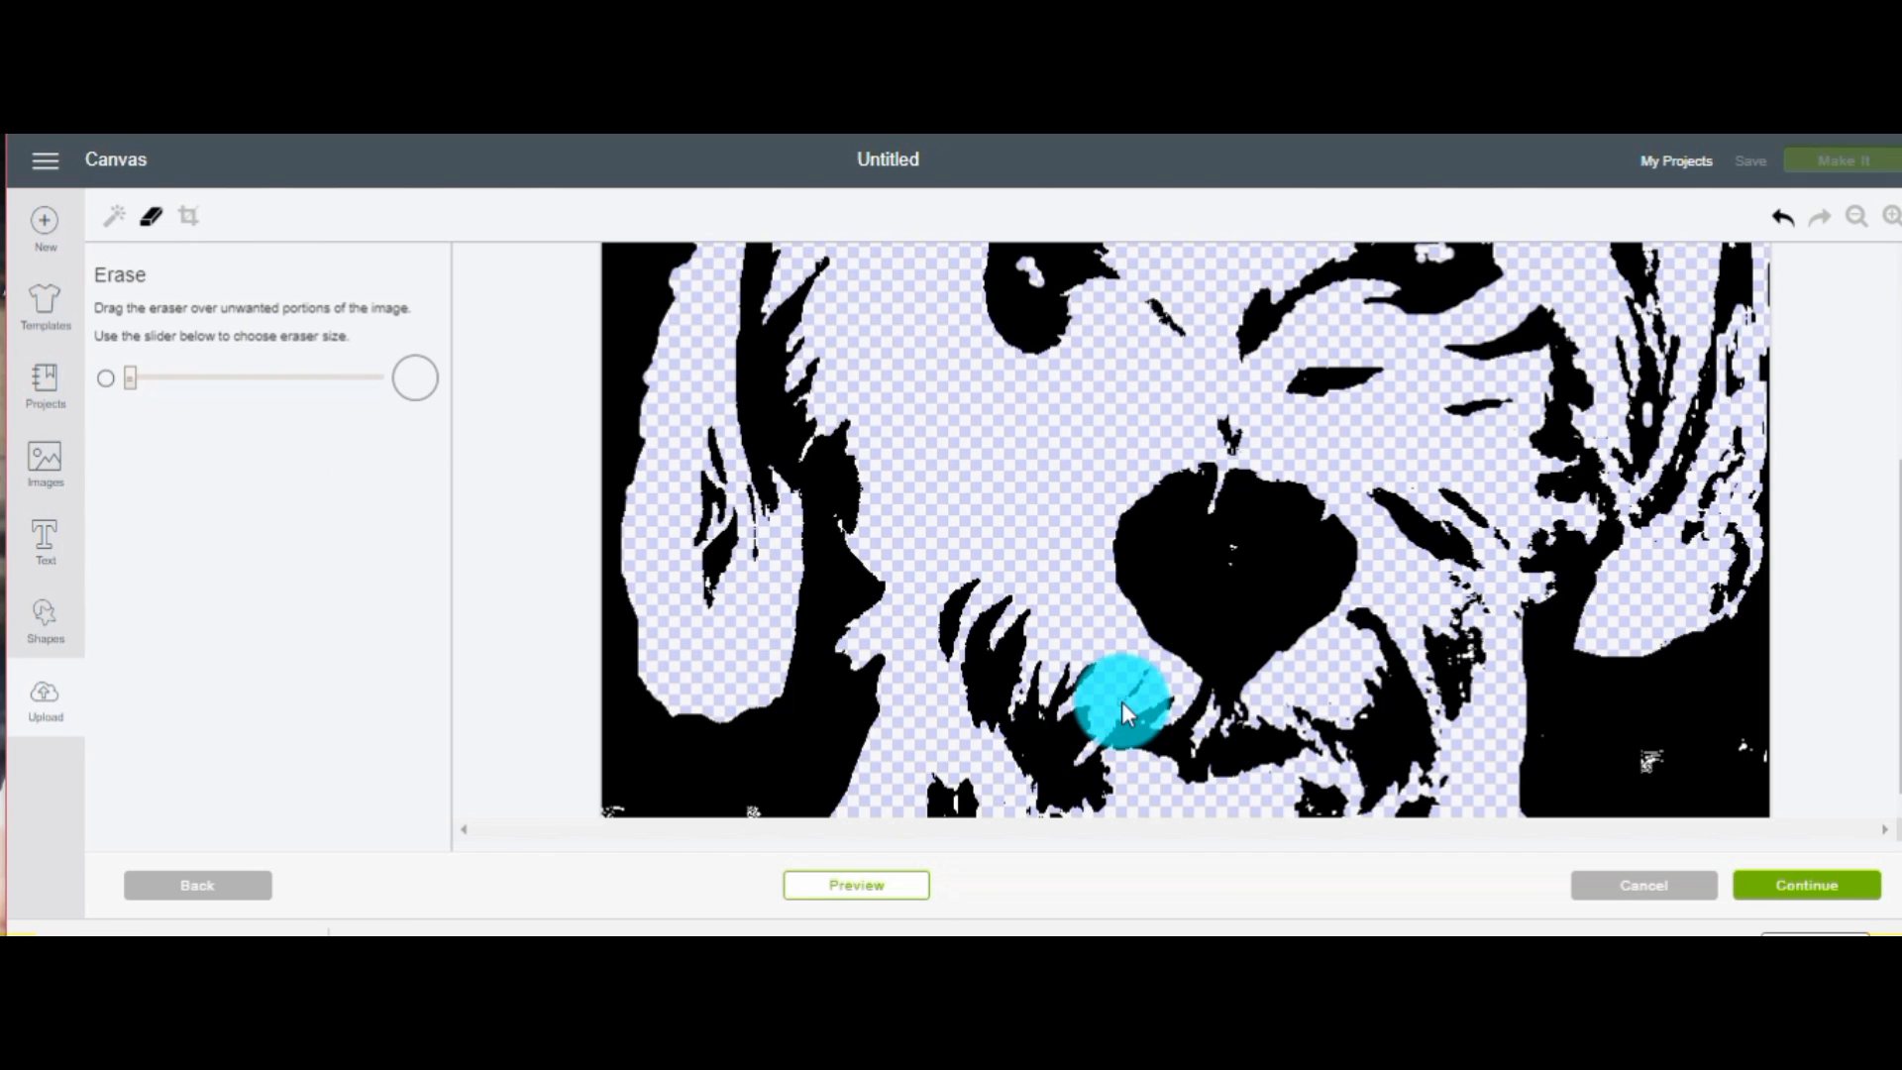
left_click(1859, 216)
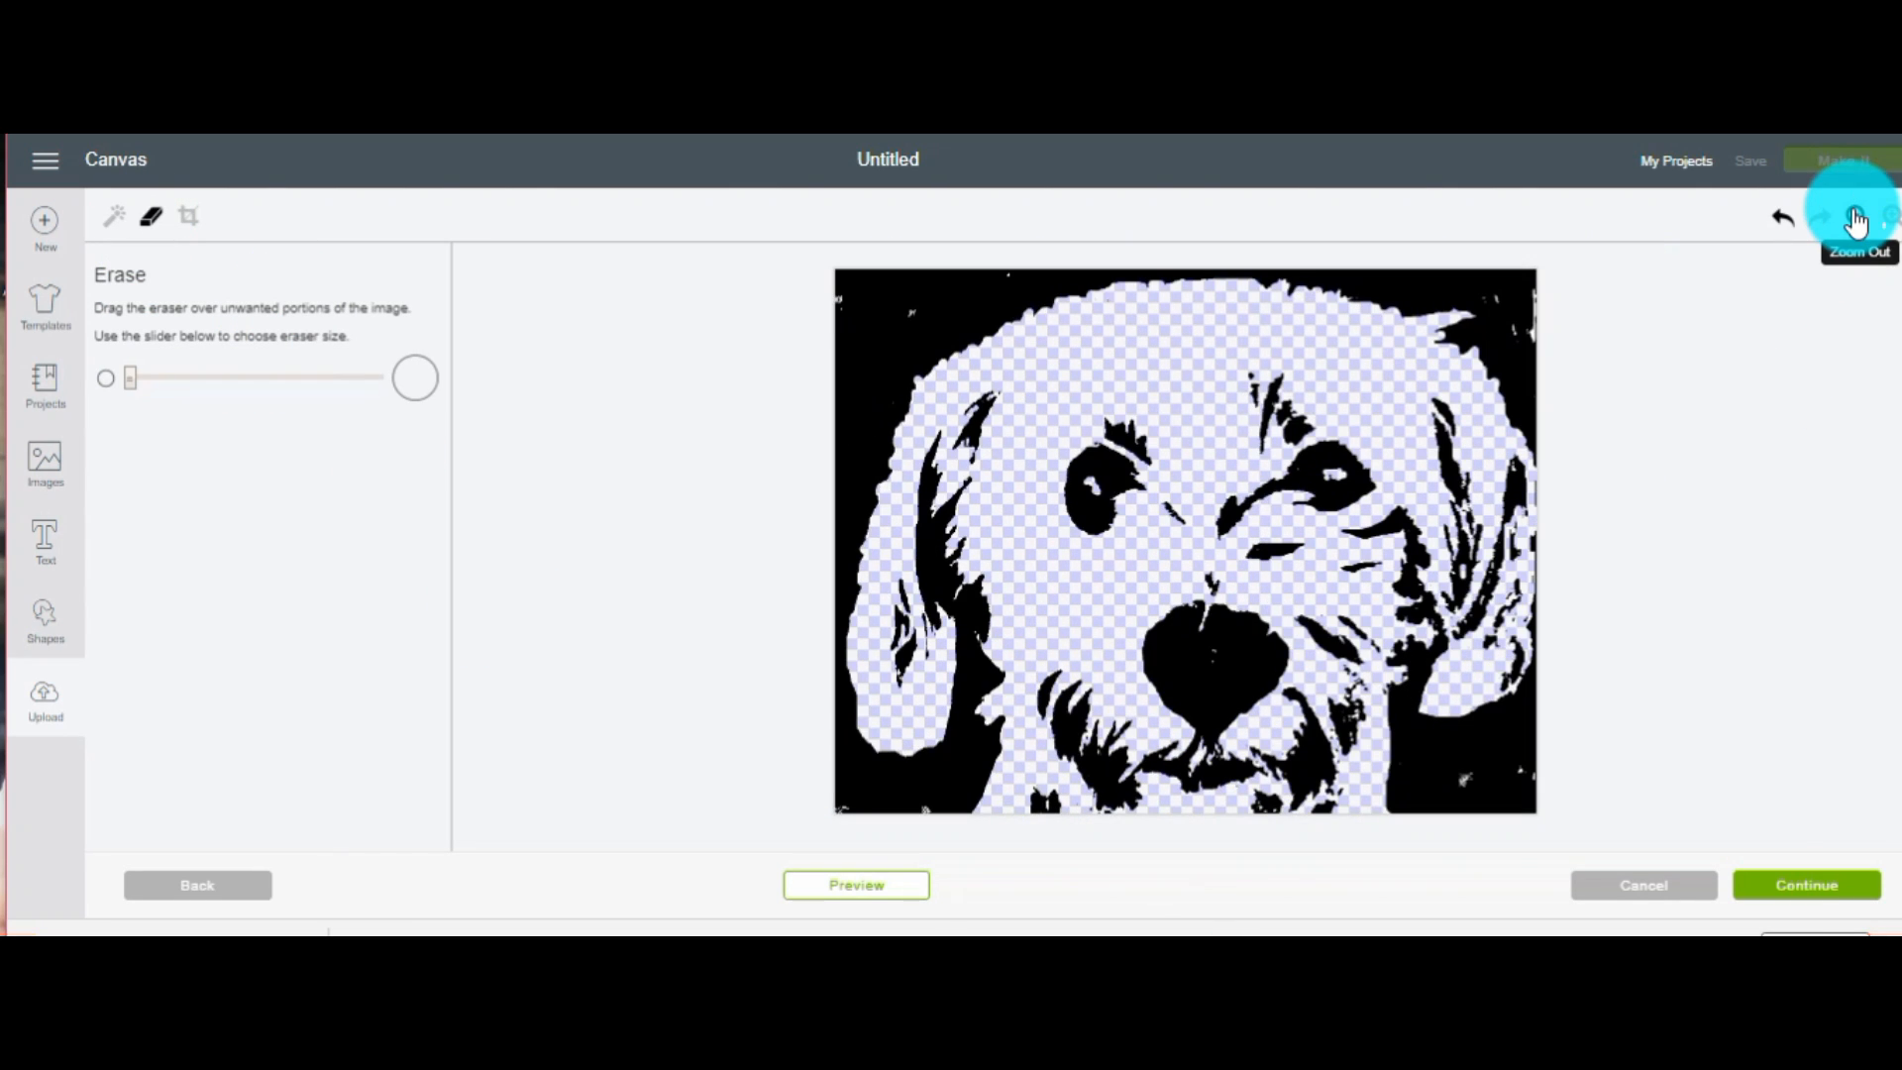
Preview the cleaned dog image as a cut, hide the preview, and continue
left_click(856, 884)
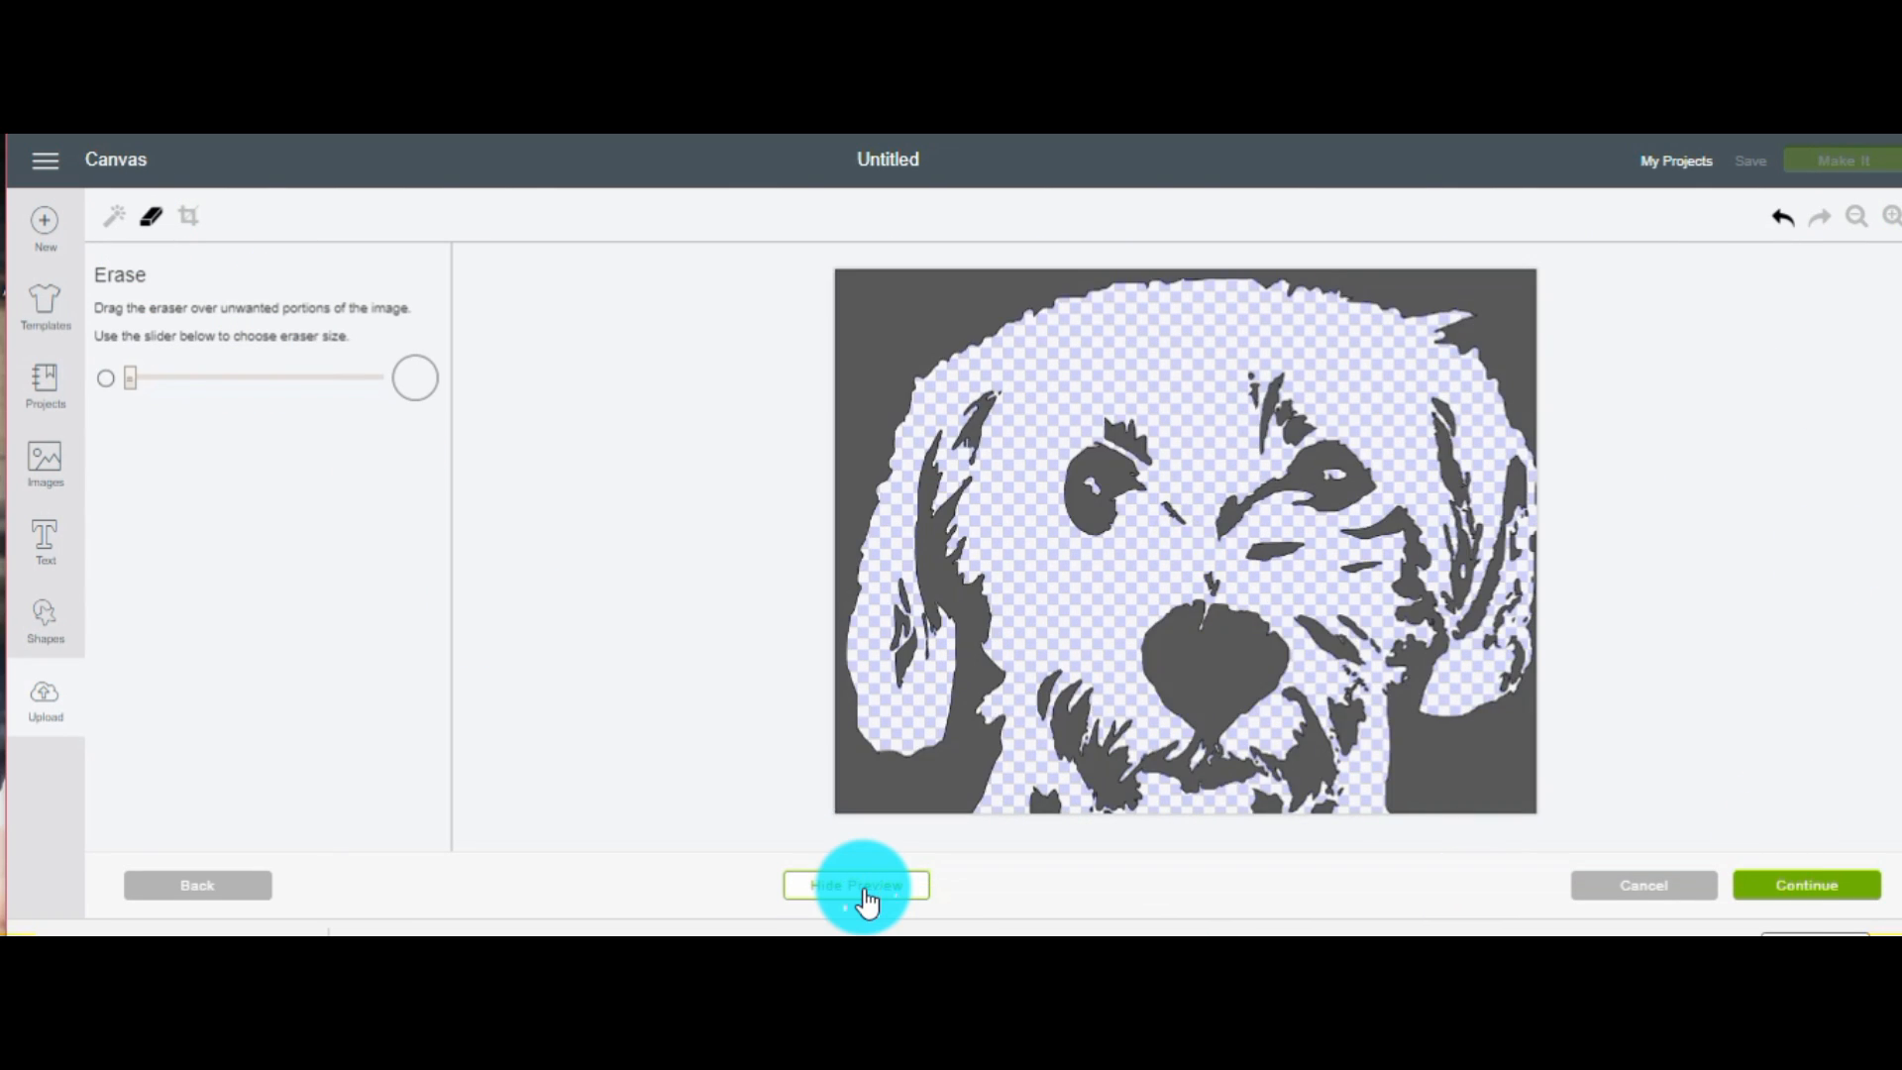
left_click(856, 885)
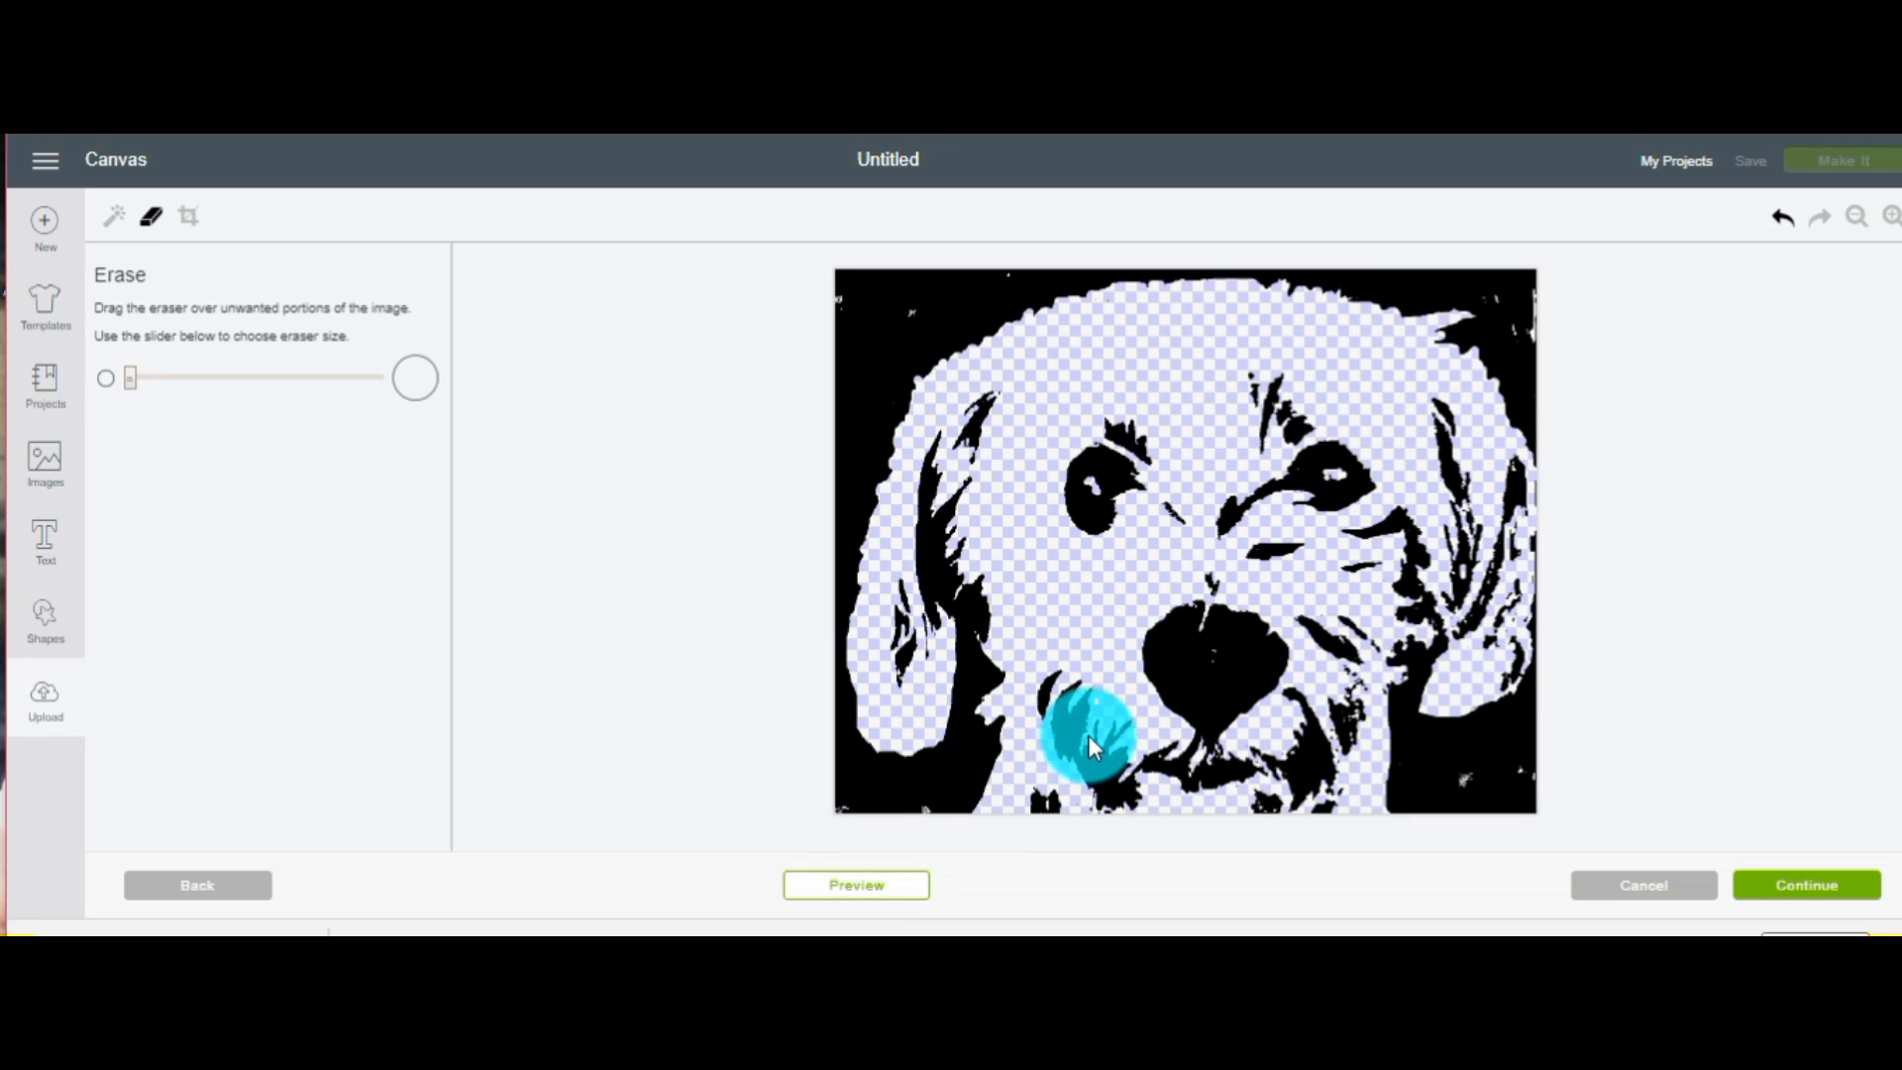
left_click(856, 885)
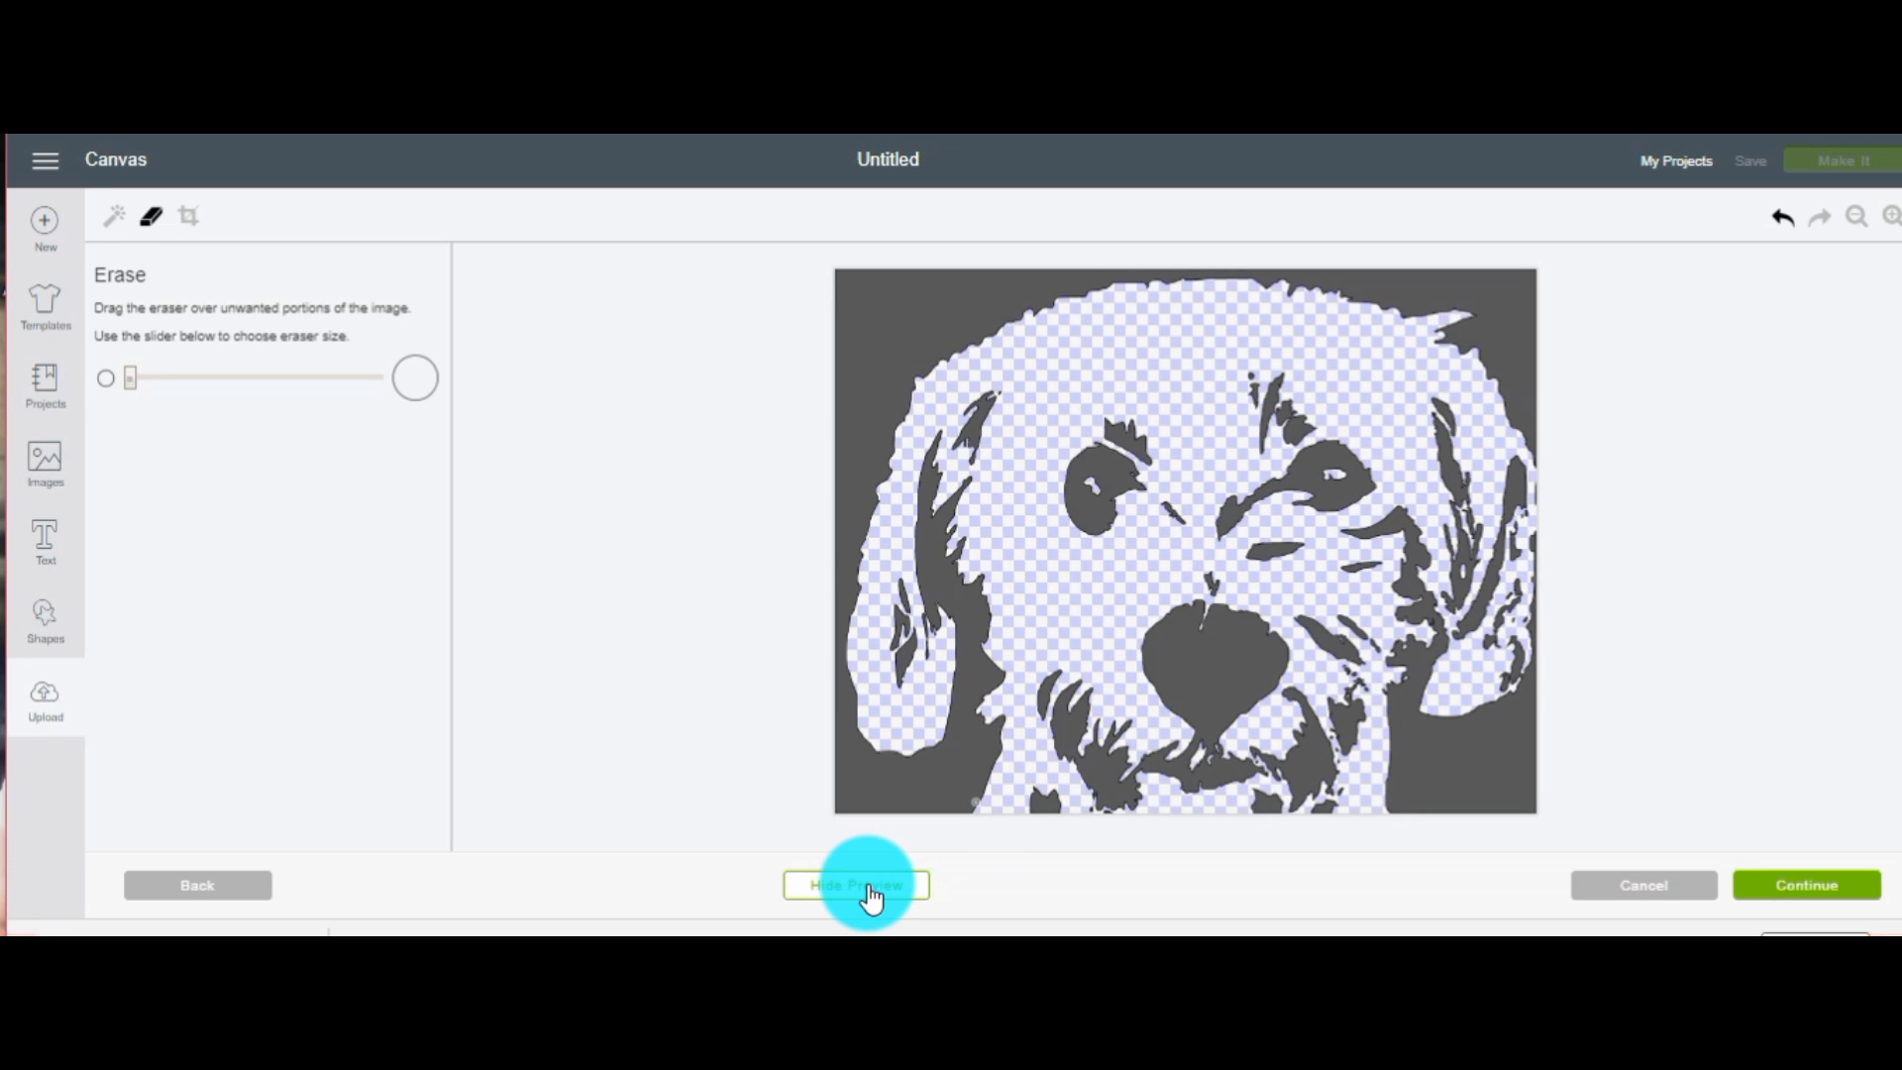
left_click(856, 884)
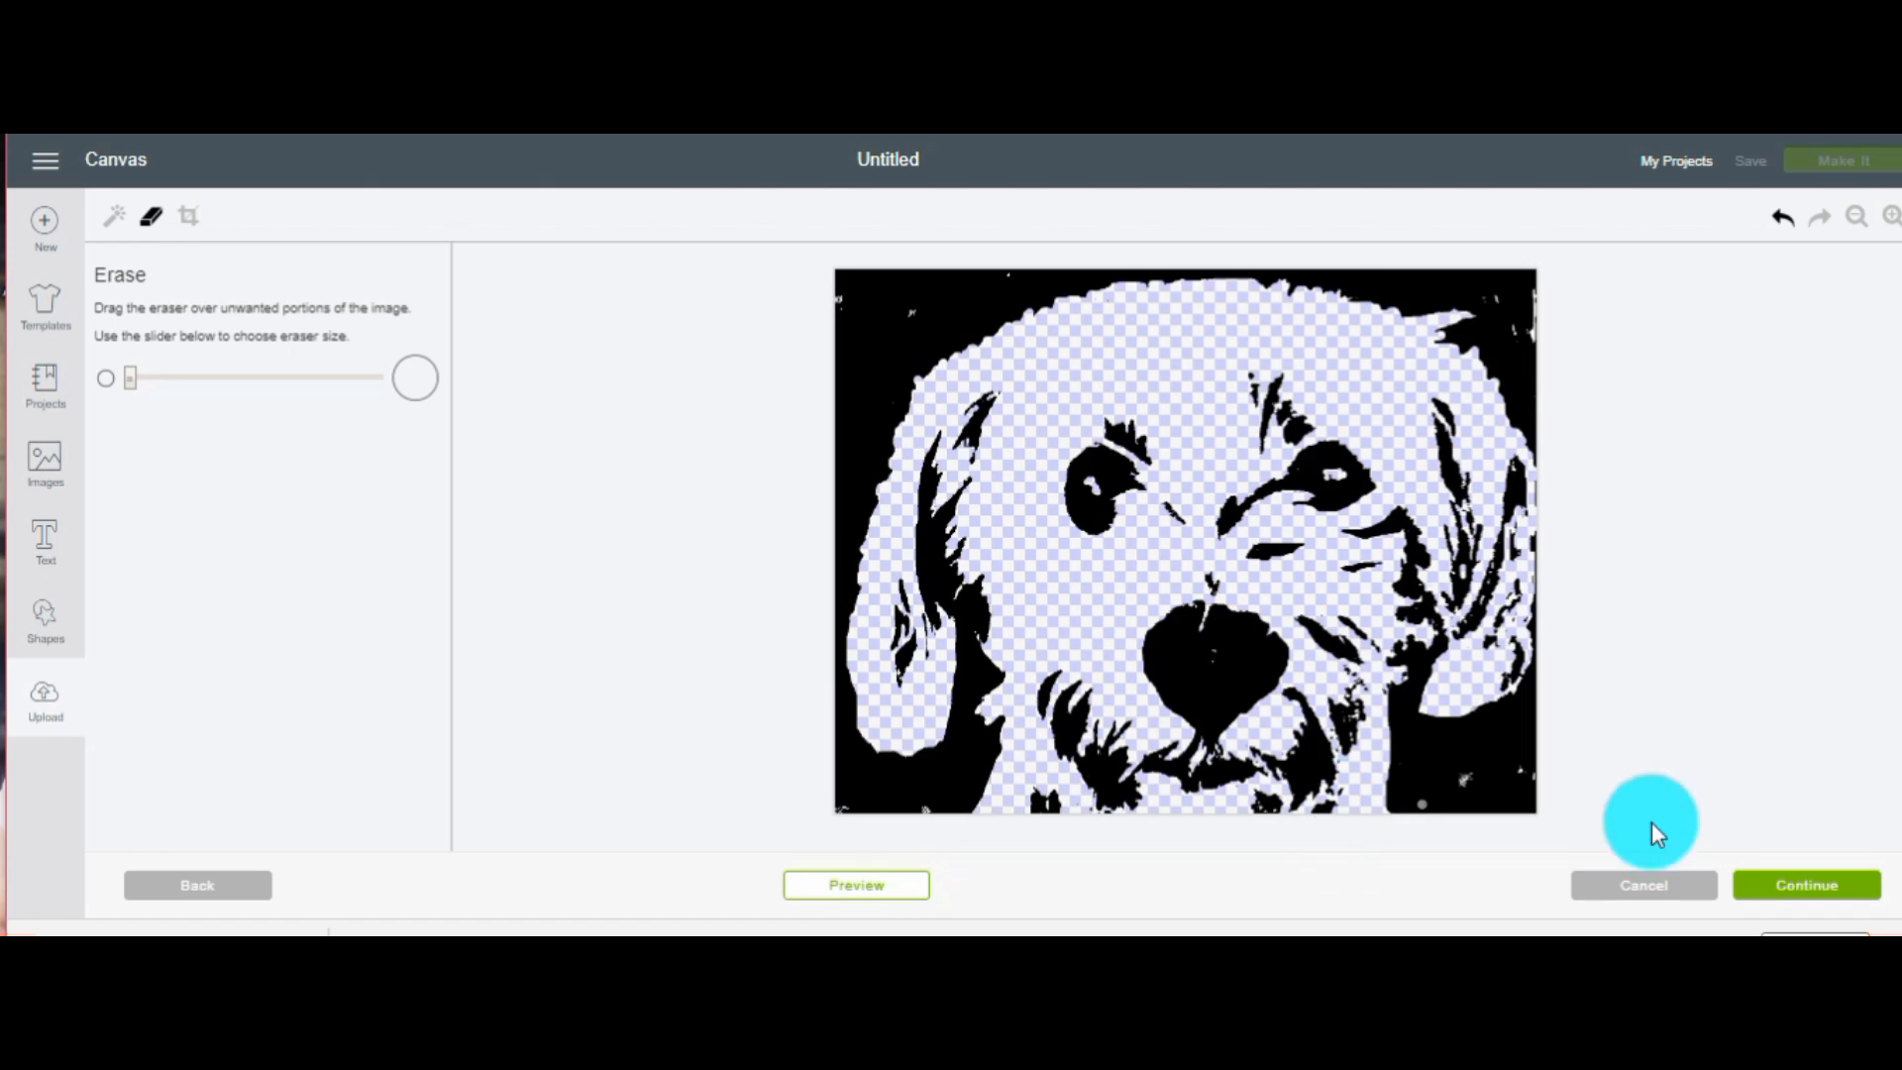
left_click(1807, 885)
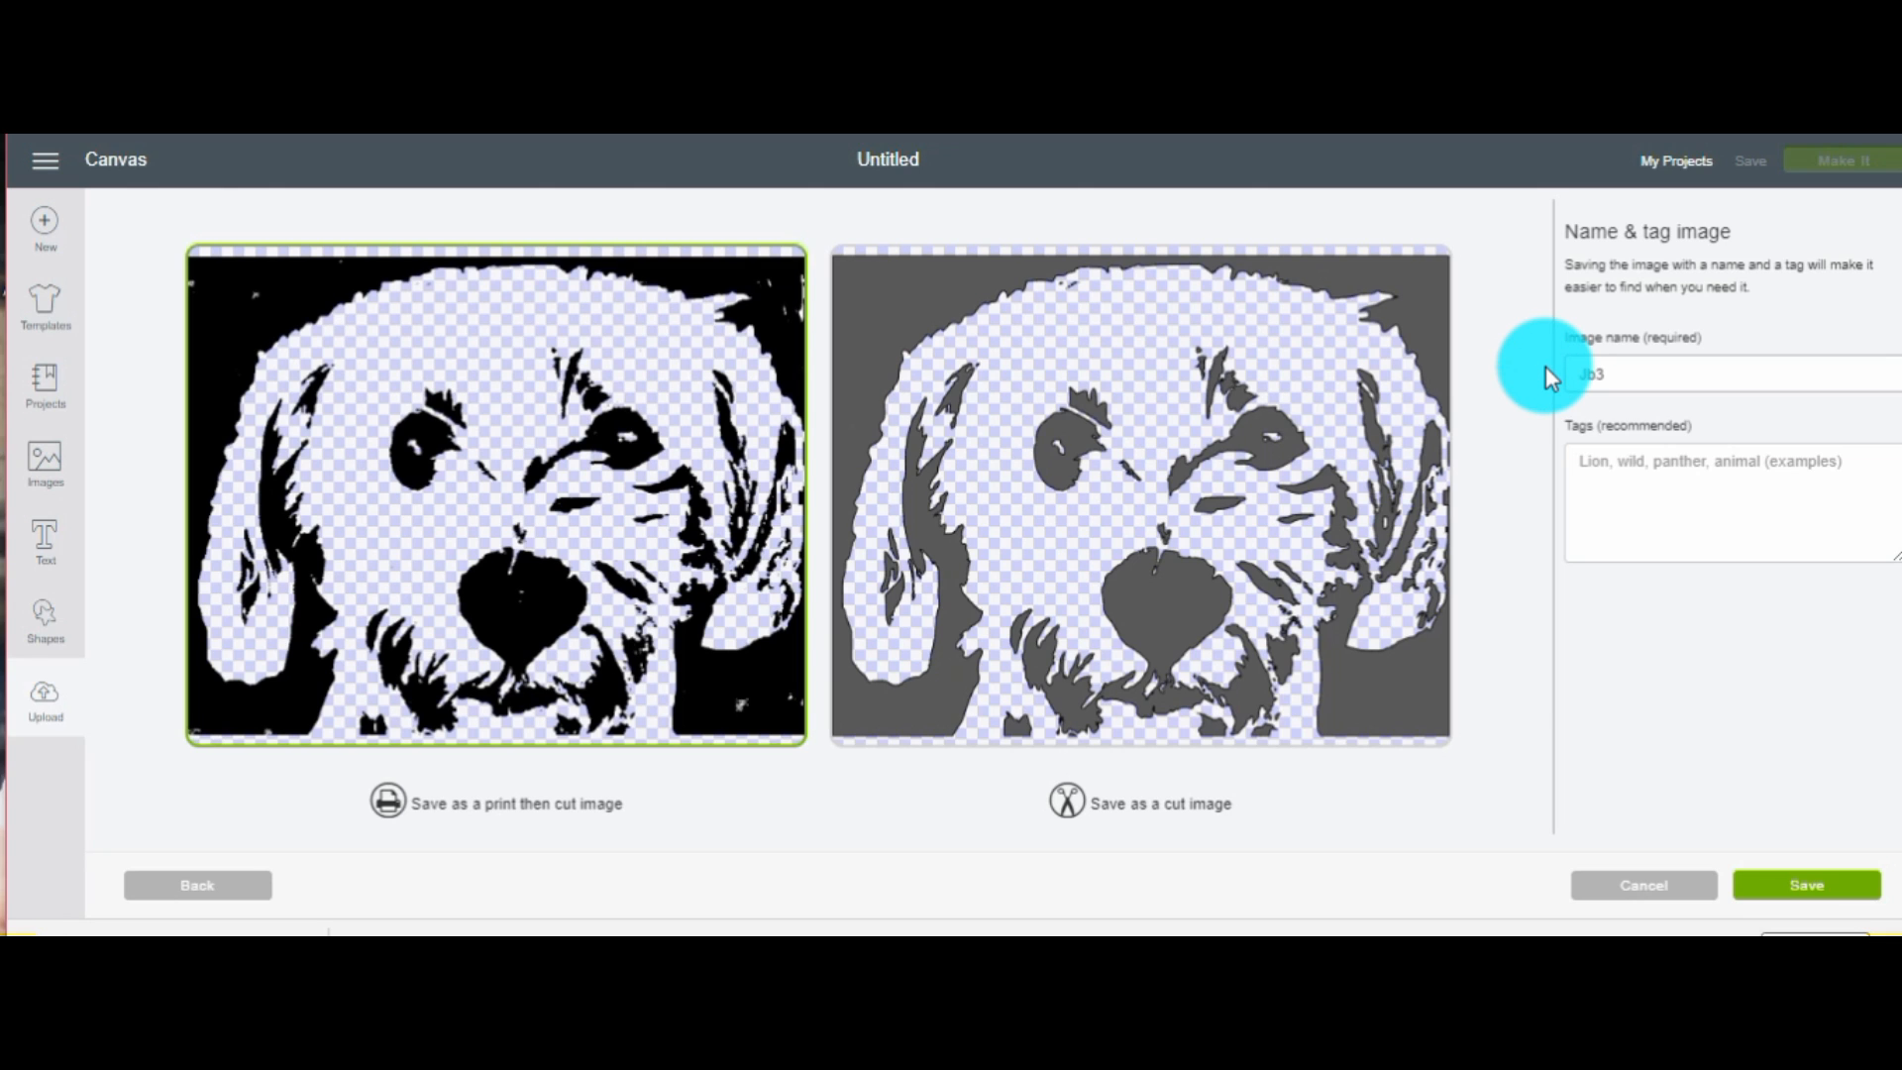
Save the image as a cut file named Jb3 tagged dog, then insert it on the canvas
left_click(1595, 478)
type("dog")
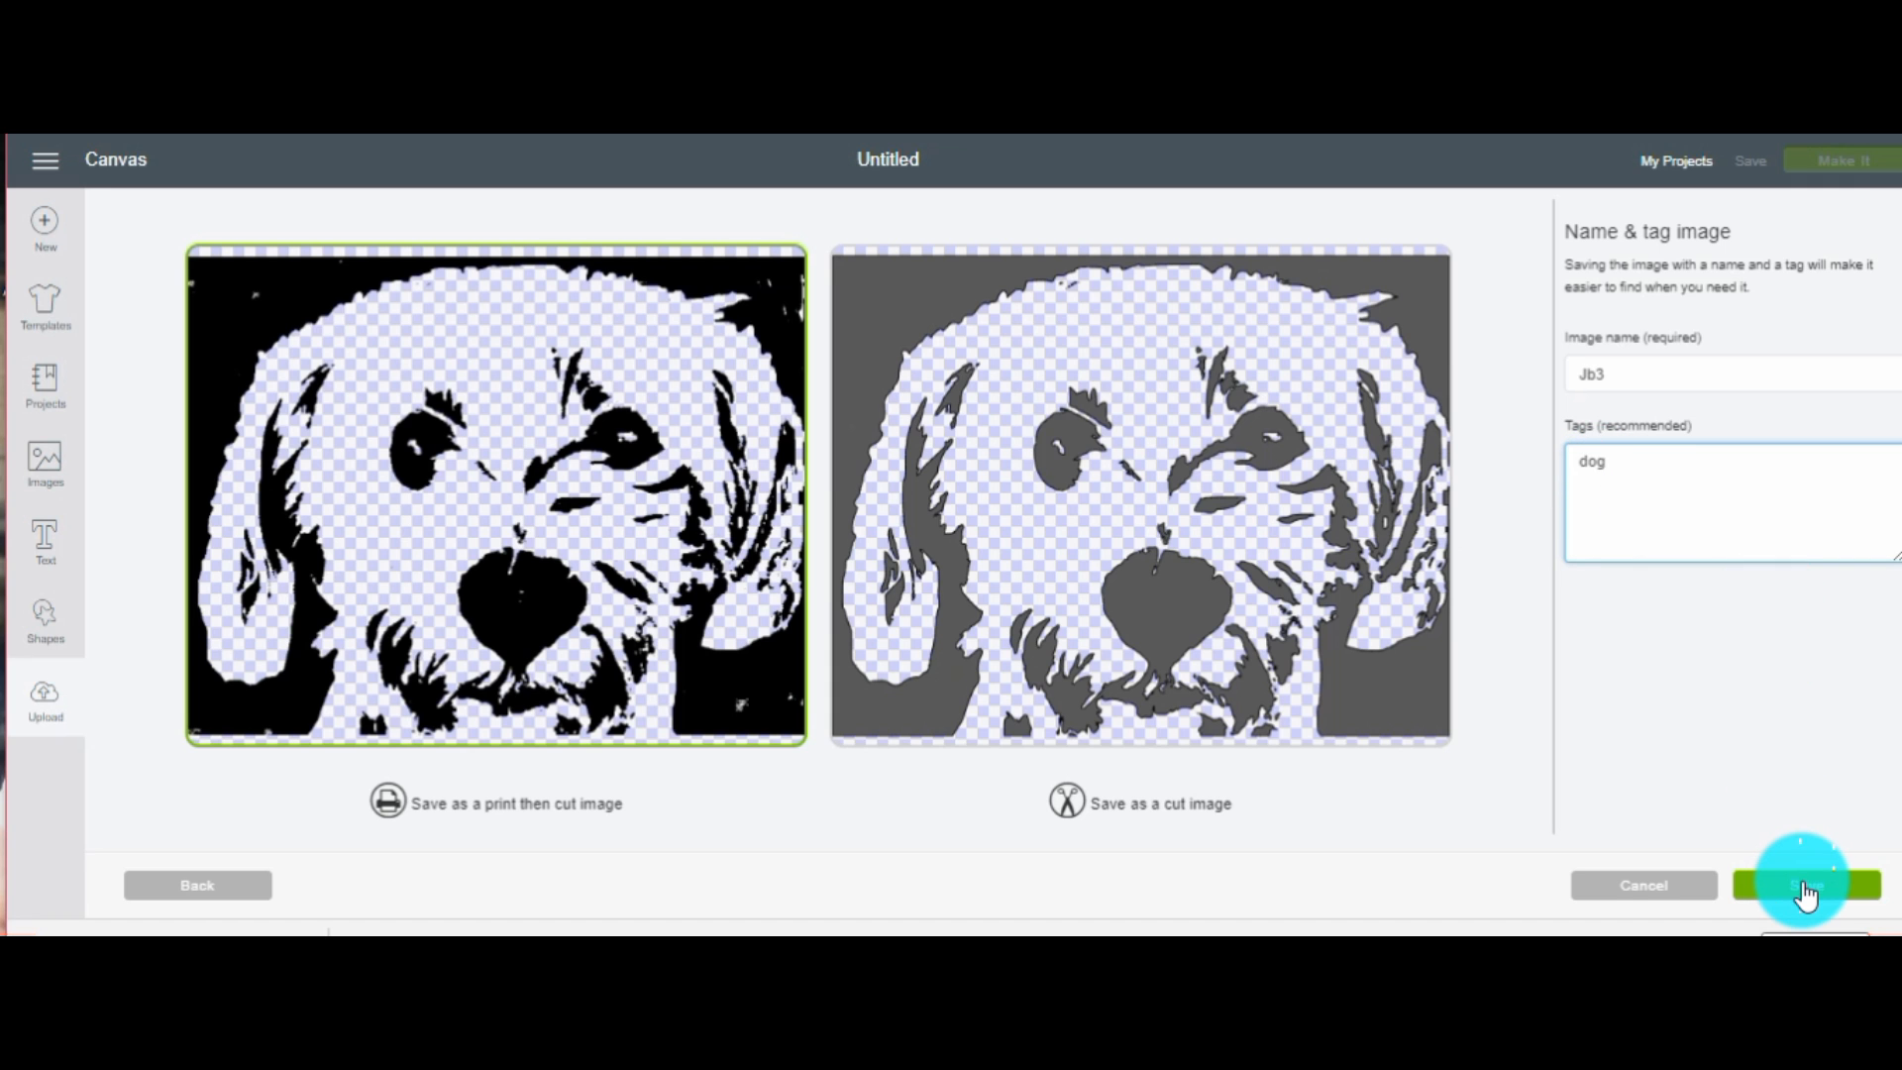
left_click(1804, 885)
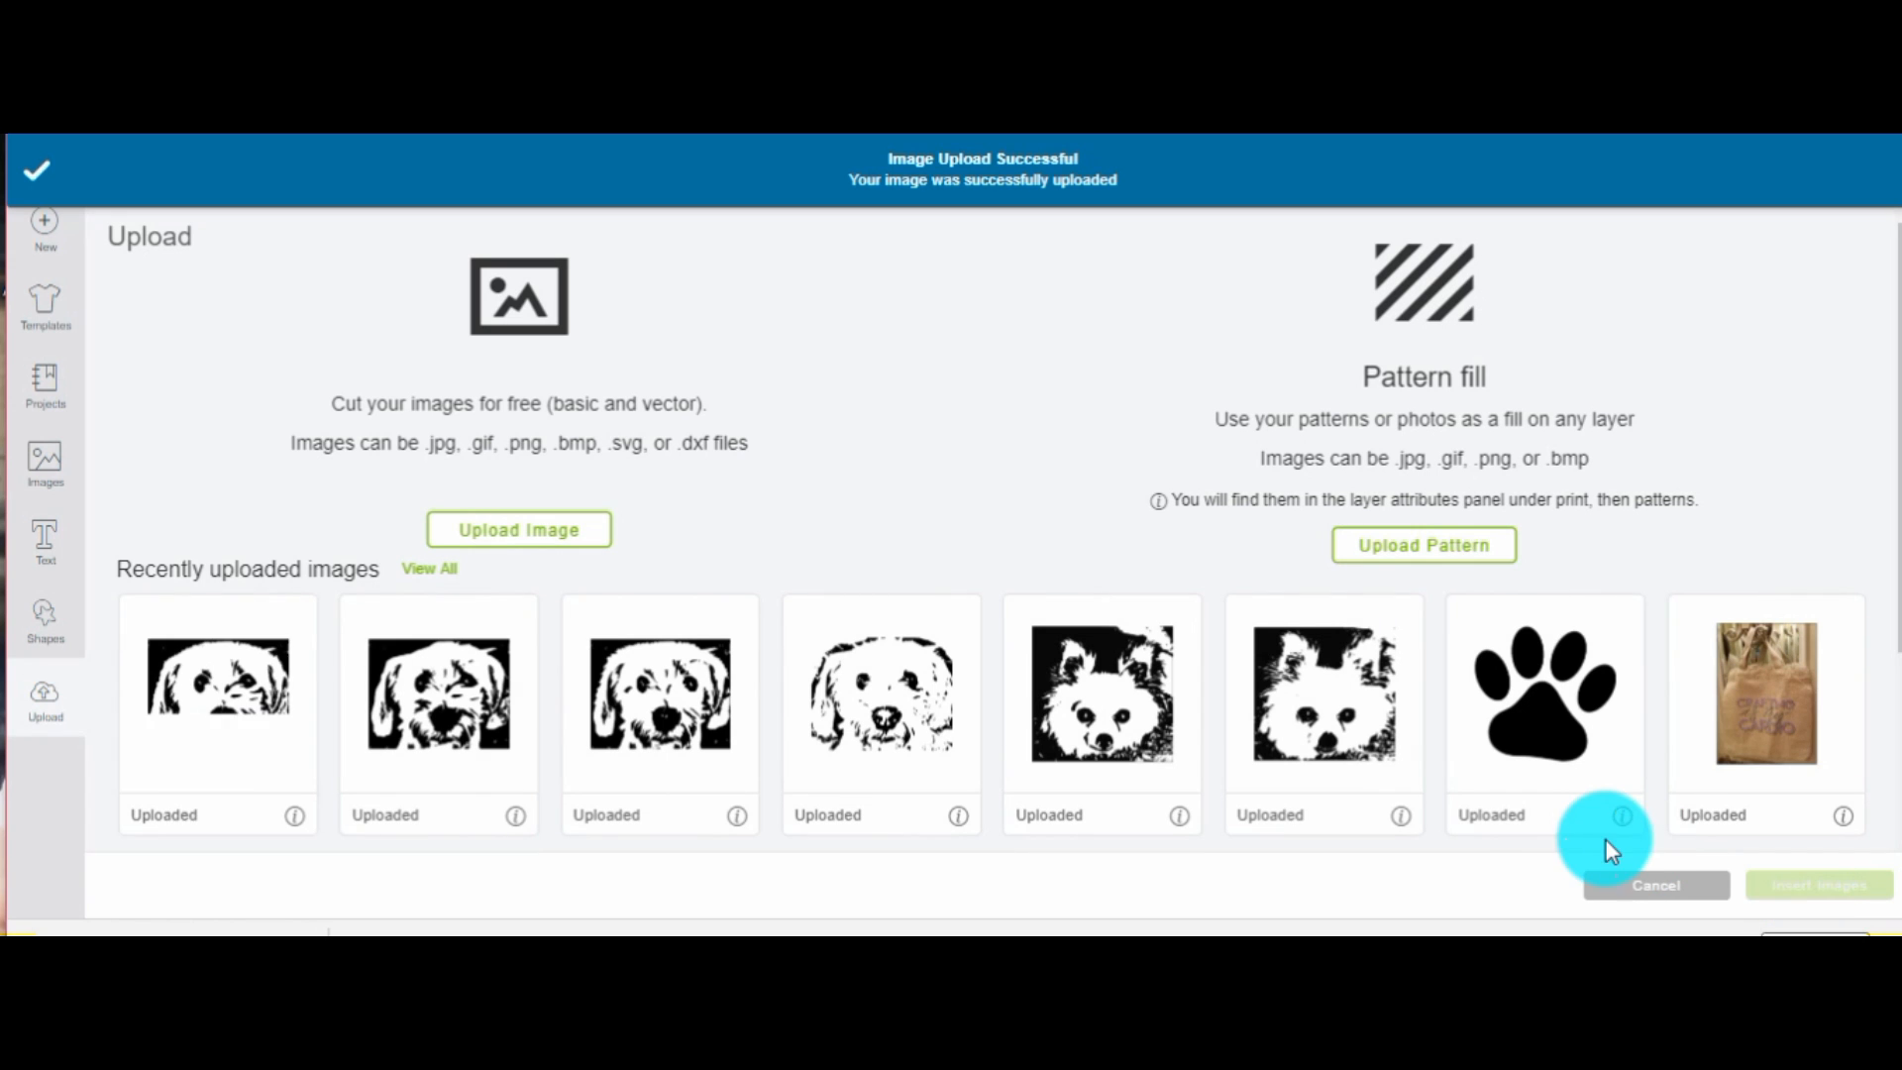
left_click(217, 699)
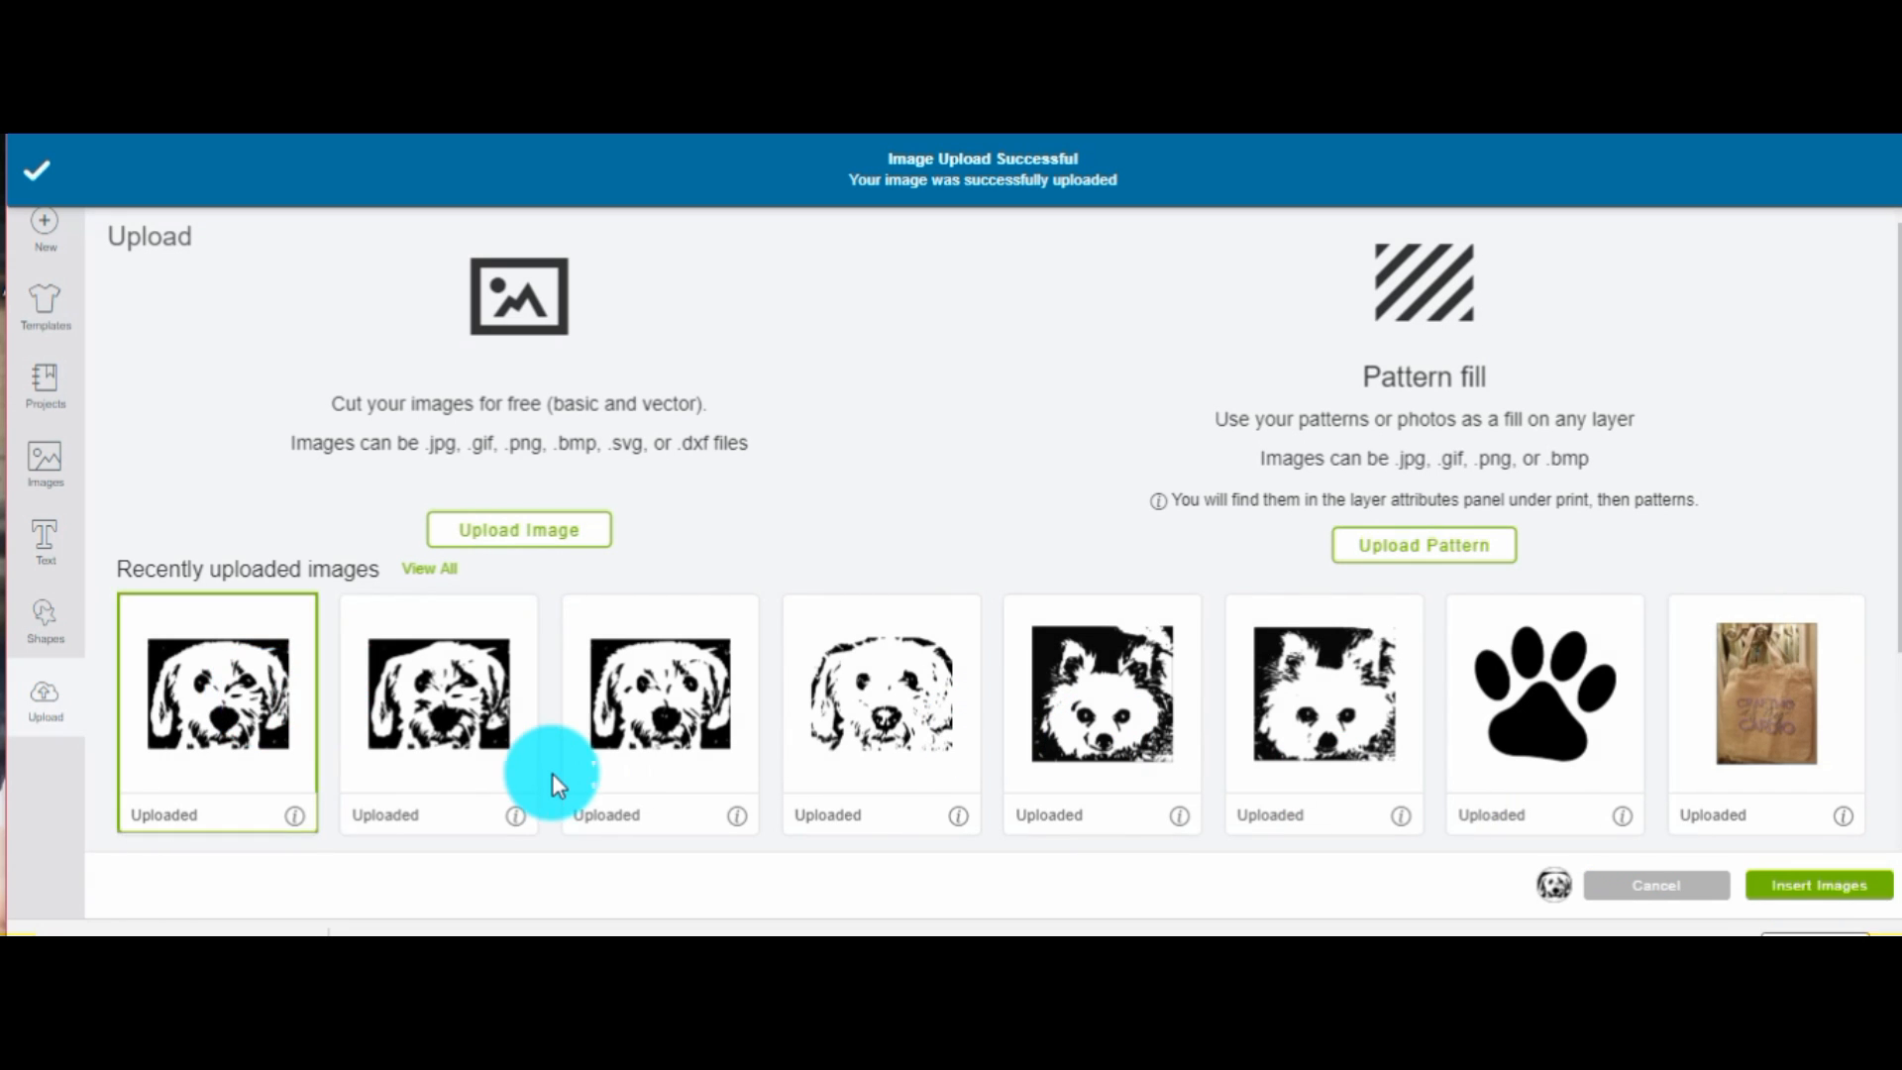
left_click(1819, 884)
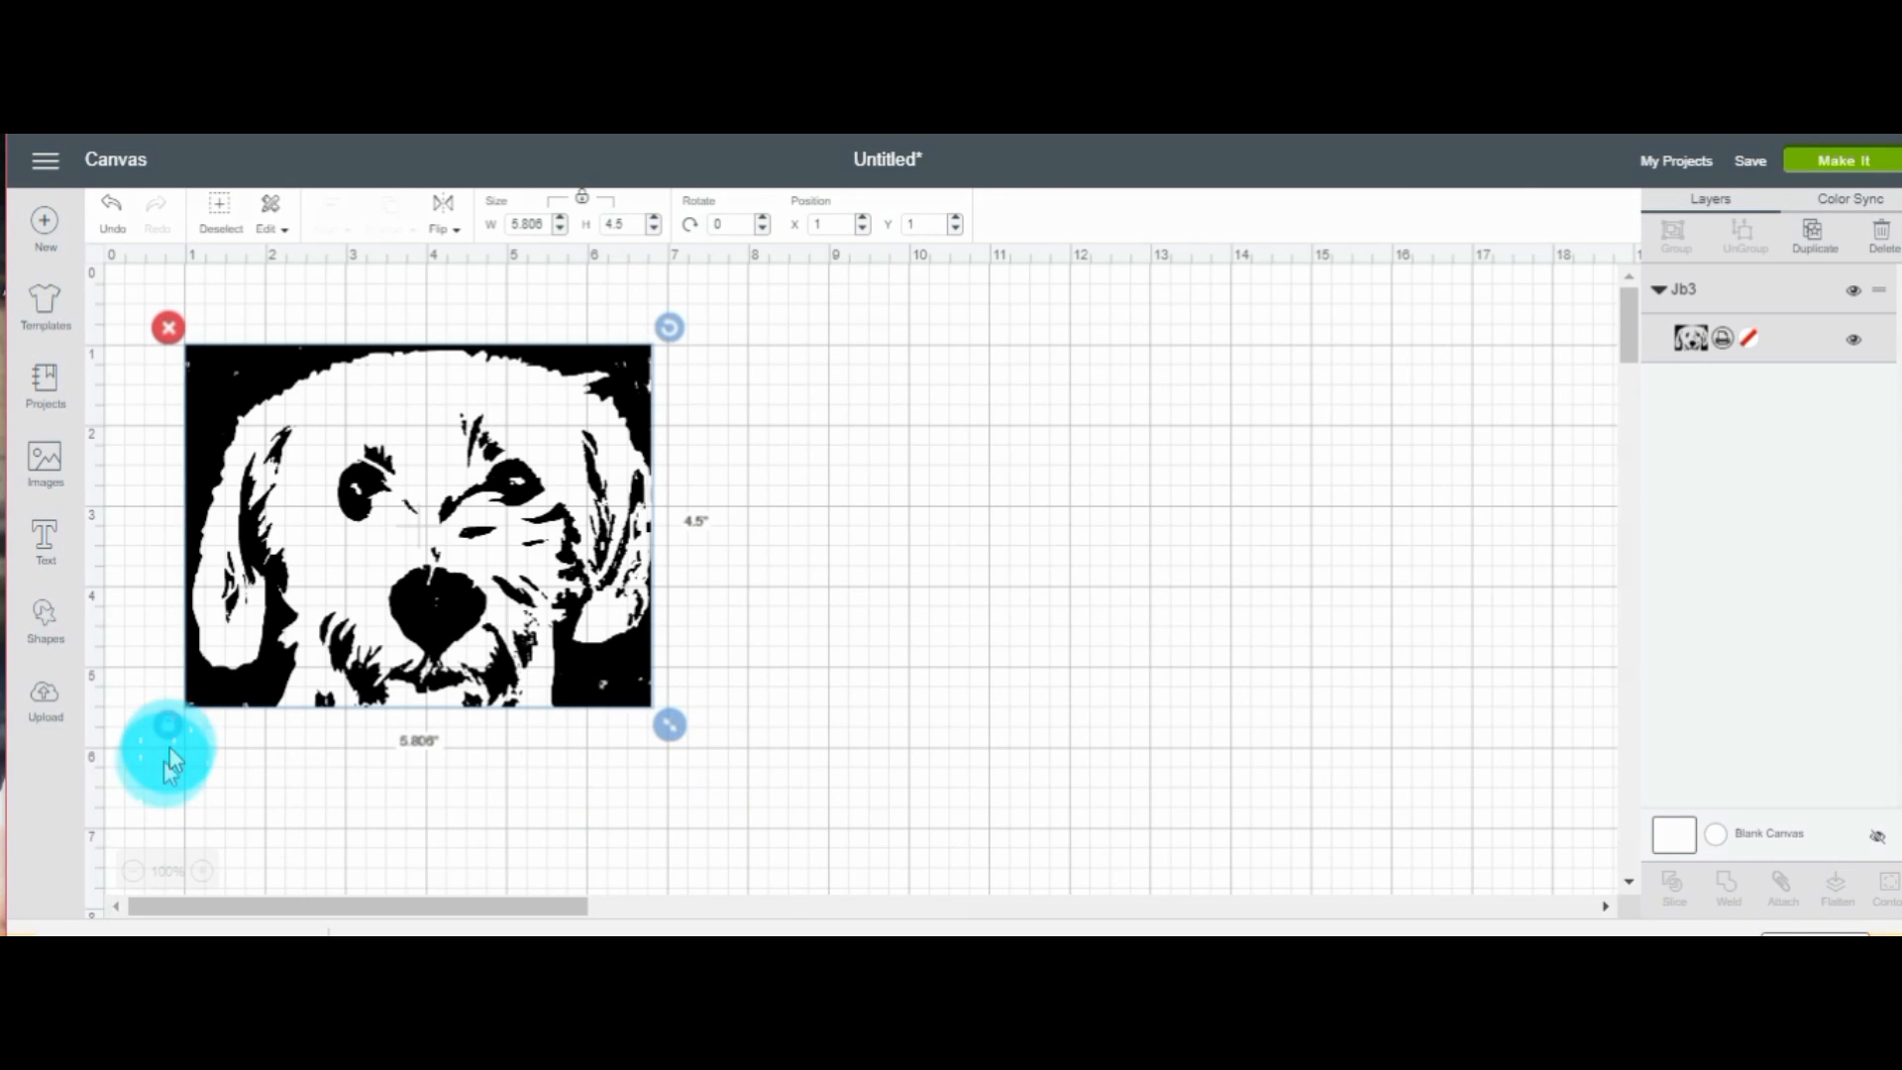
mouse_move(668, 741)
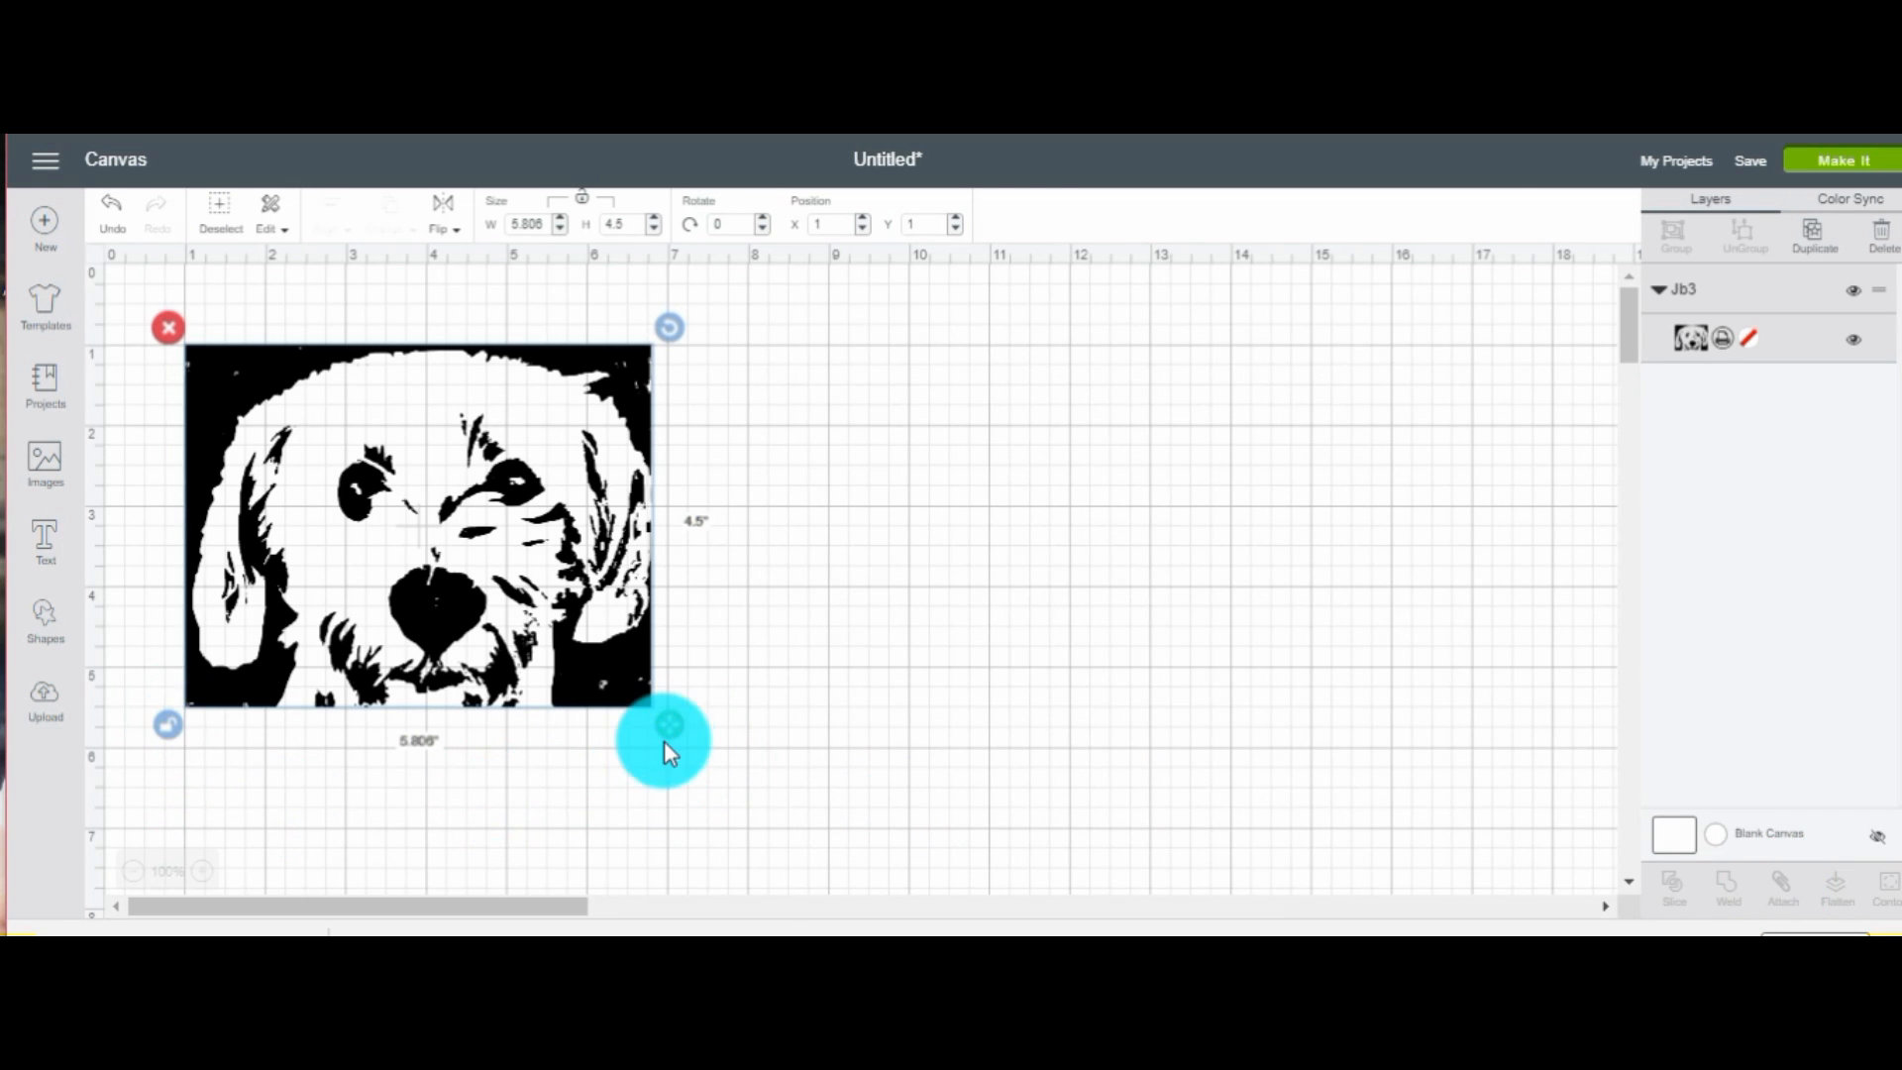
Resize the dog portrait to about 6.18 x 5.49 inches and reselect it
left_click_drag(667, 737, 688, 784)
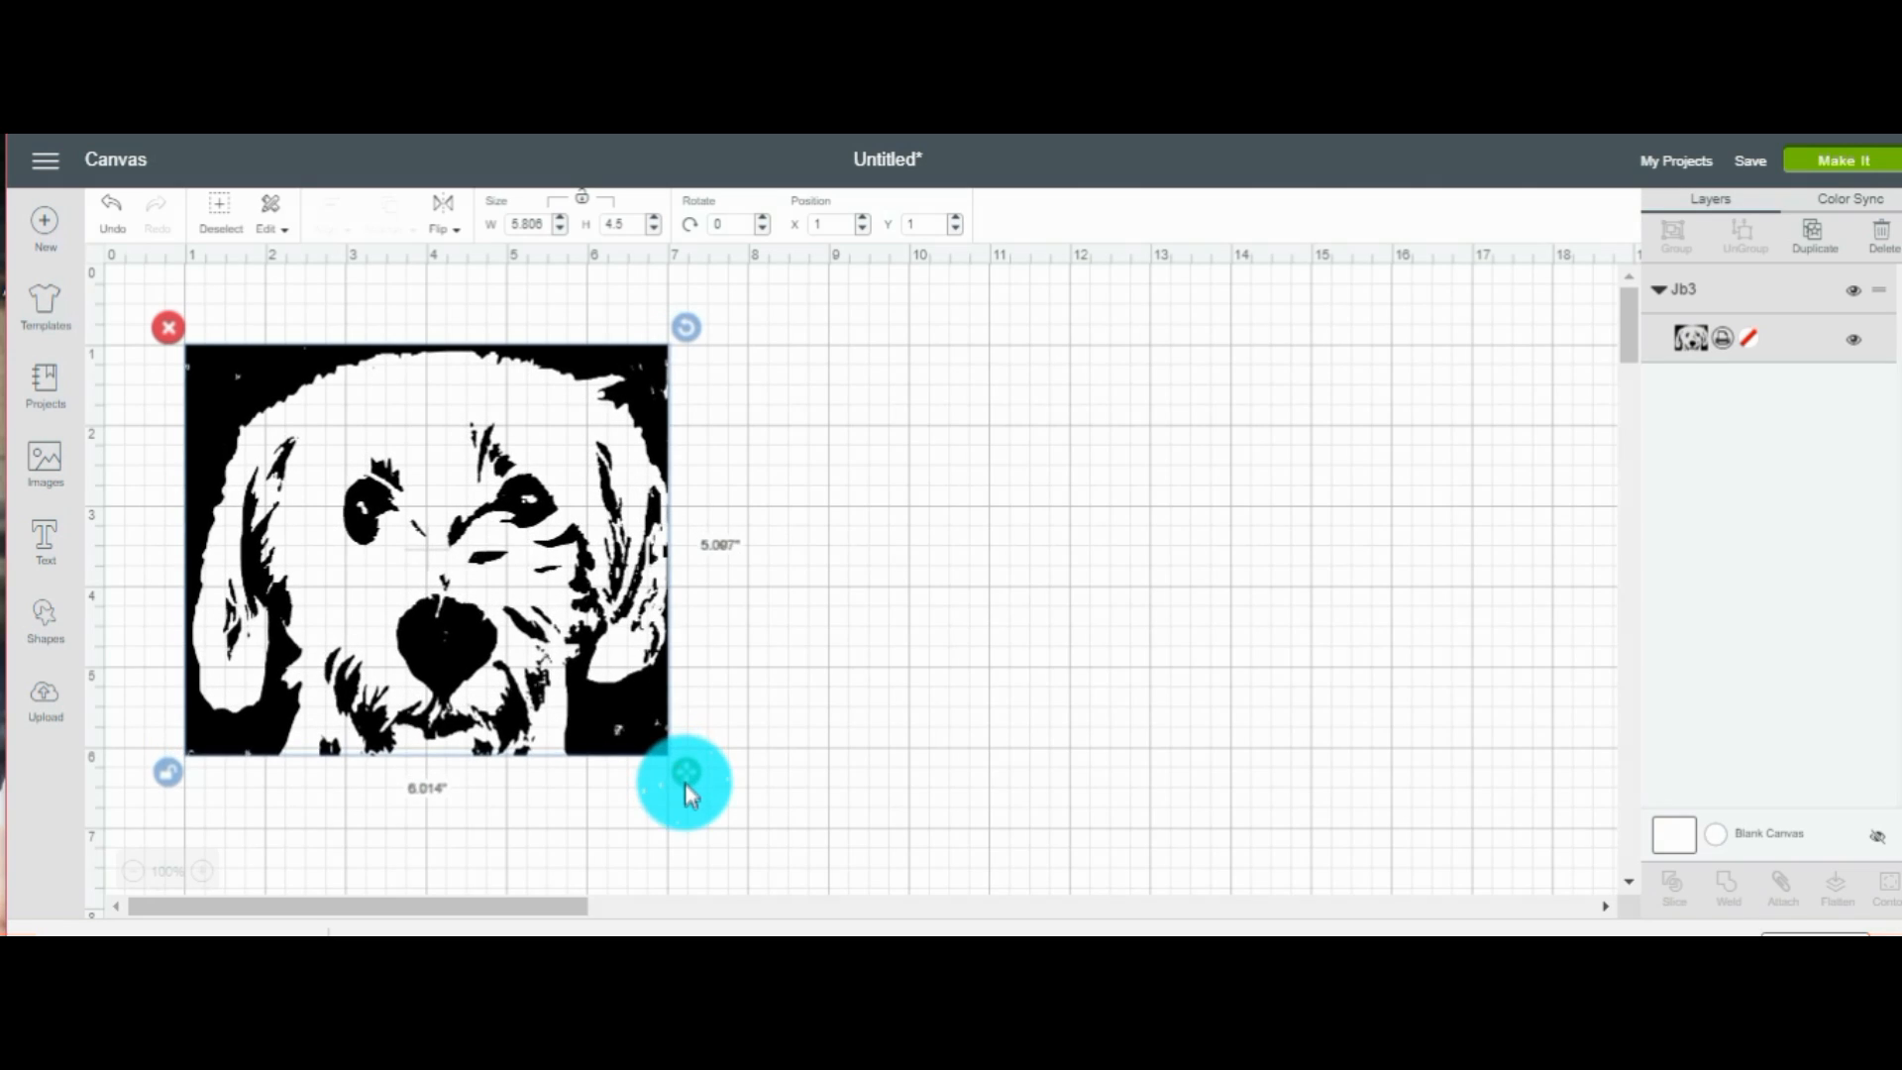
left_click_drag(685, 783, 703, 819)
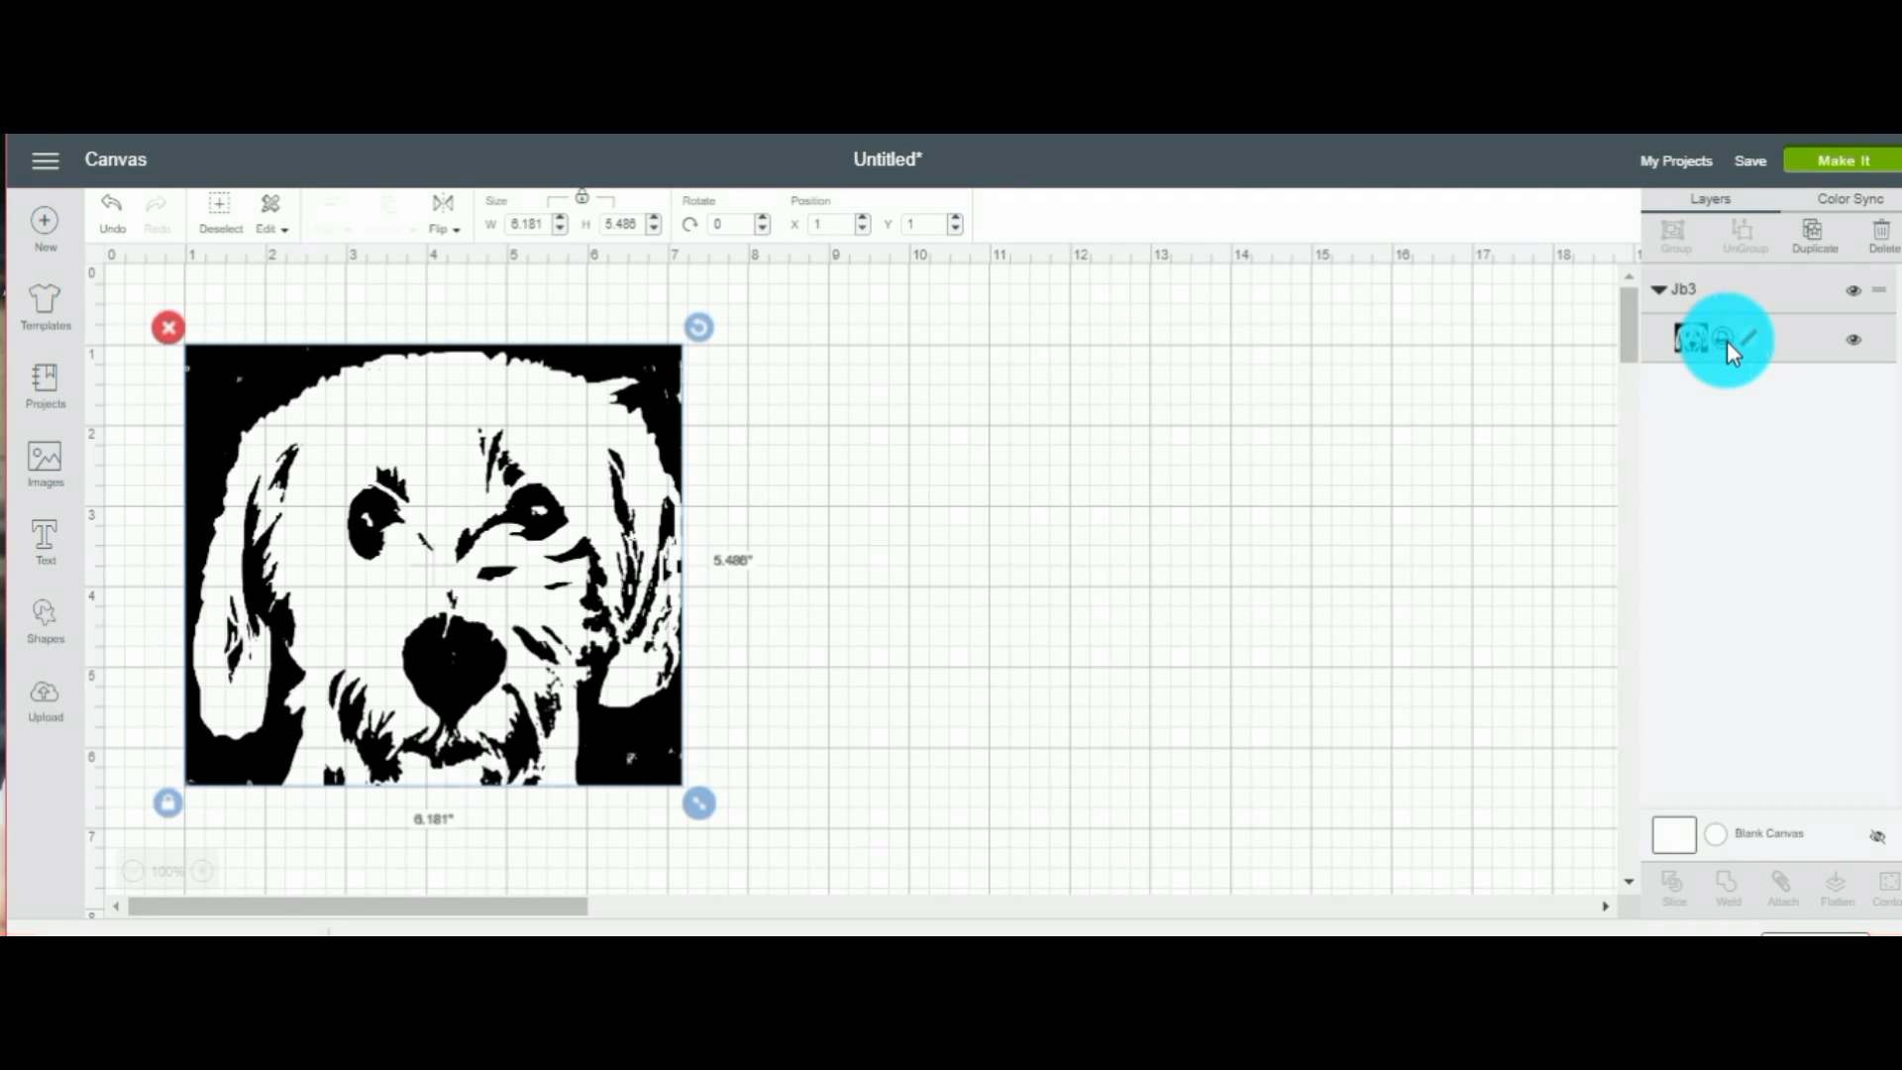
left_click(1751, 340)
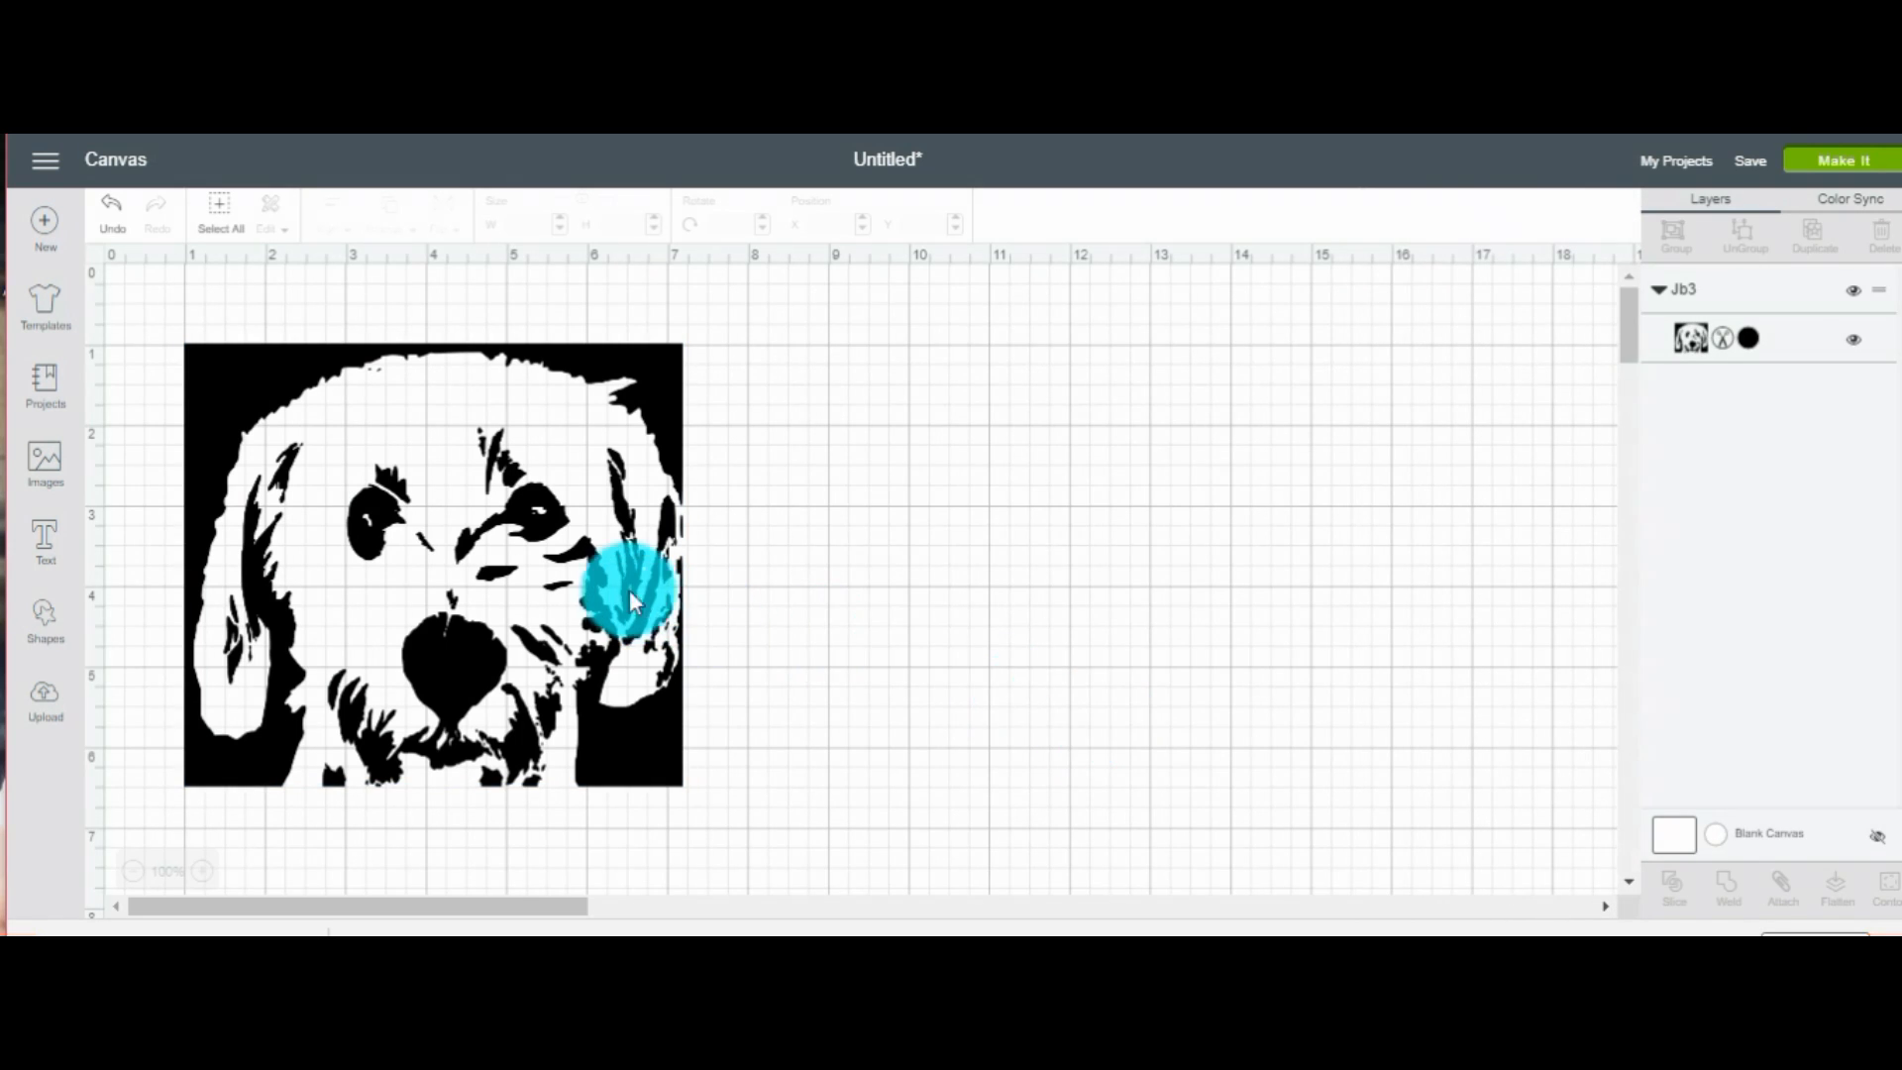
left_click(625, 594)
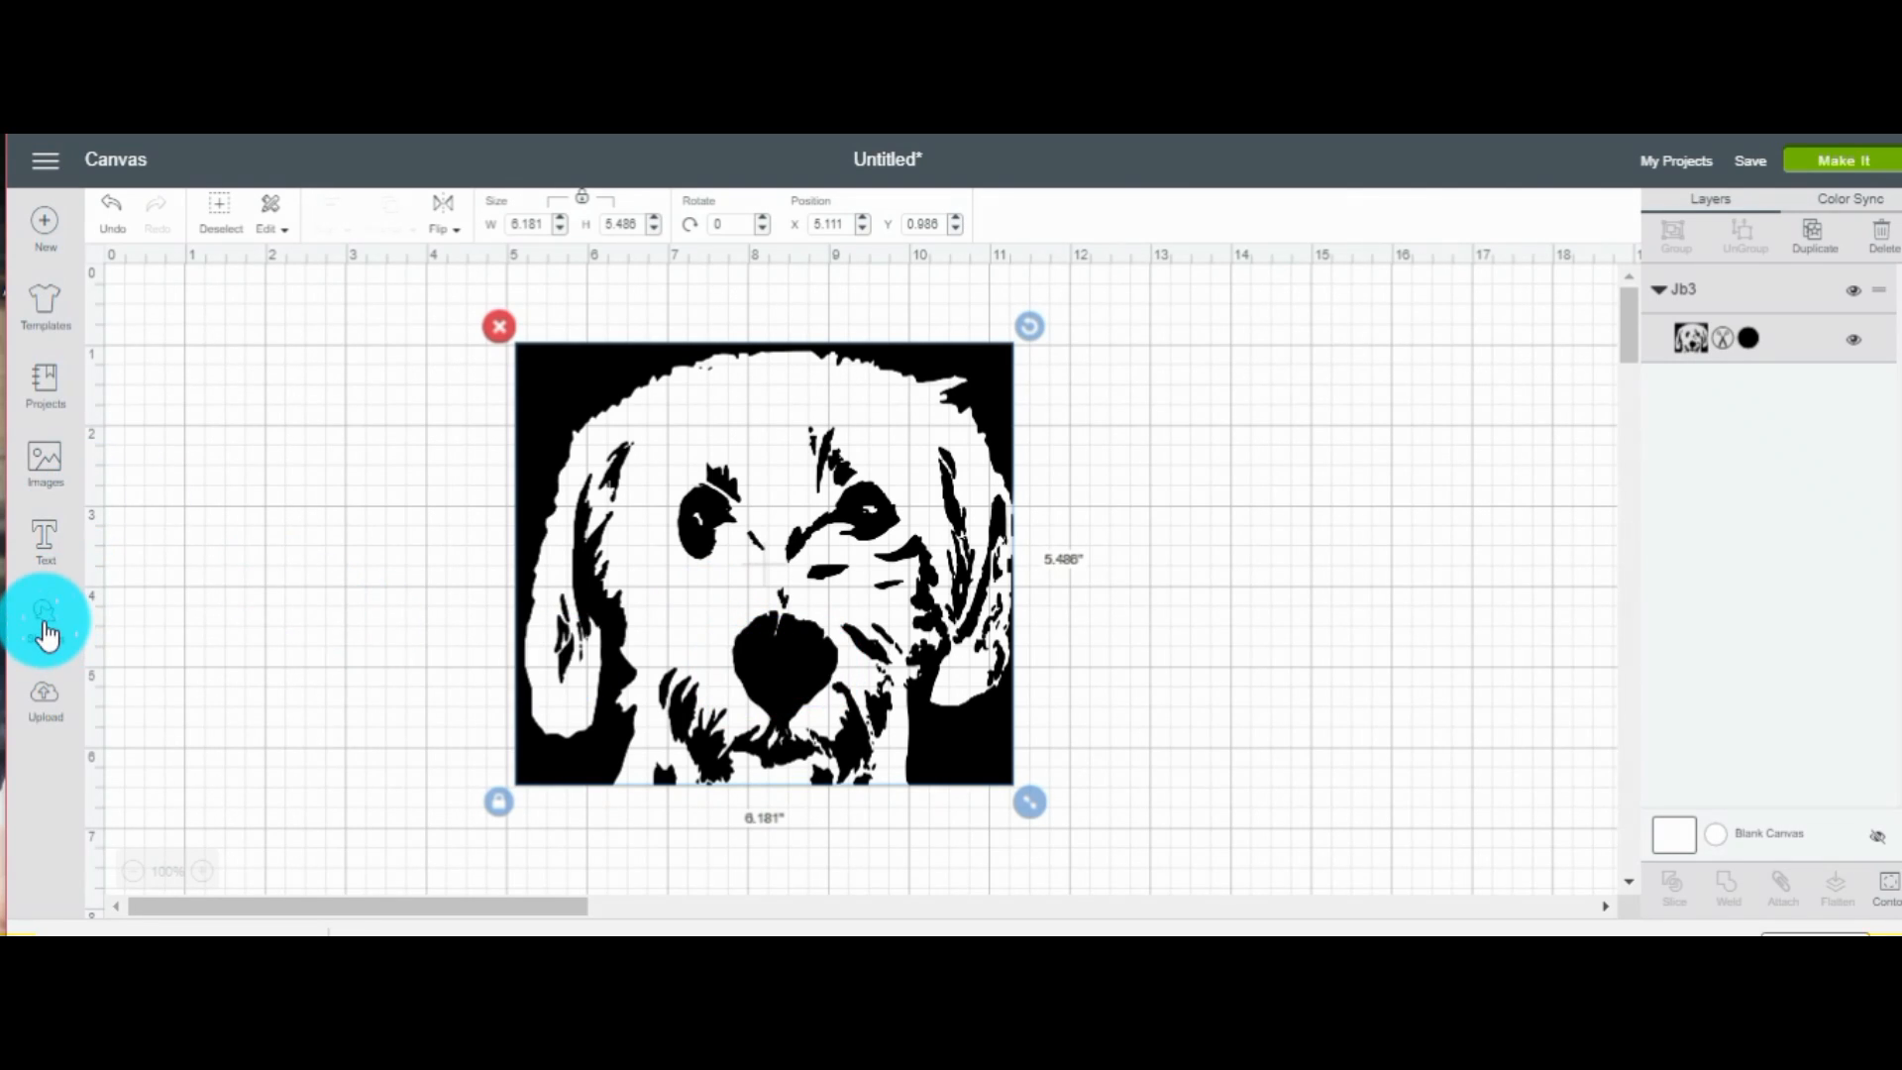
Insert a circle, move the dog portrait right, and shift the circle away from the edge
left_click(45, 621)
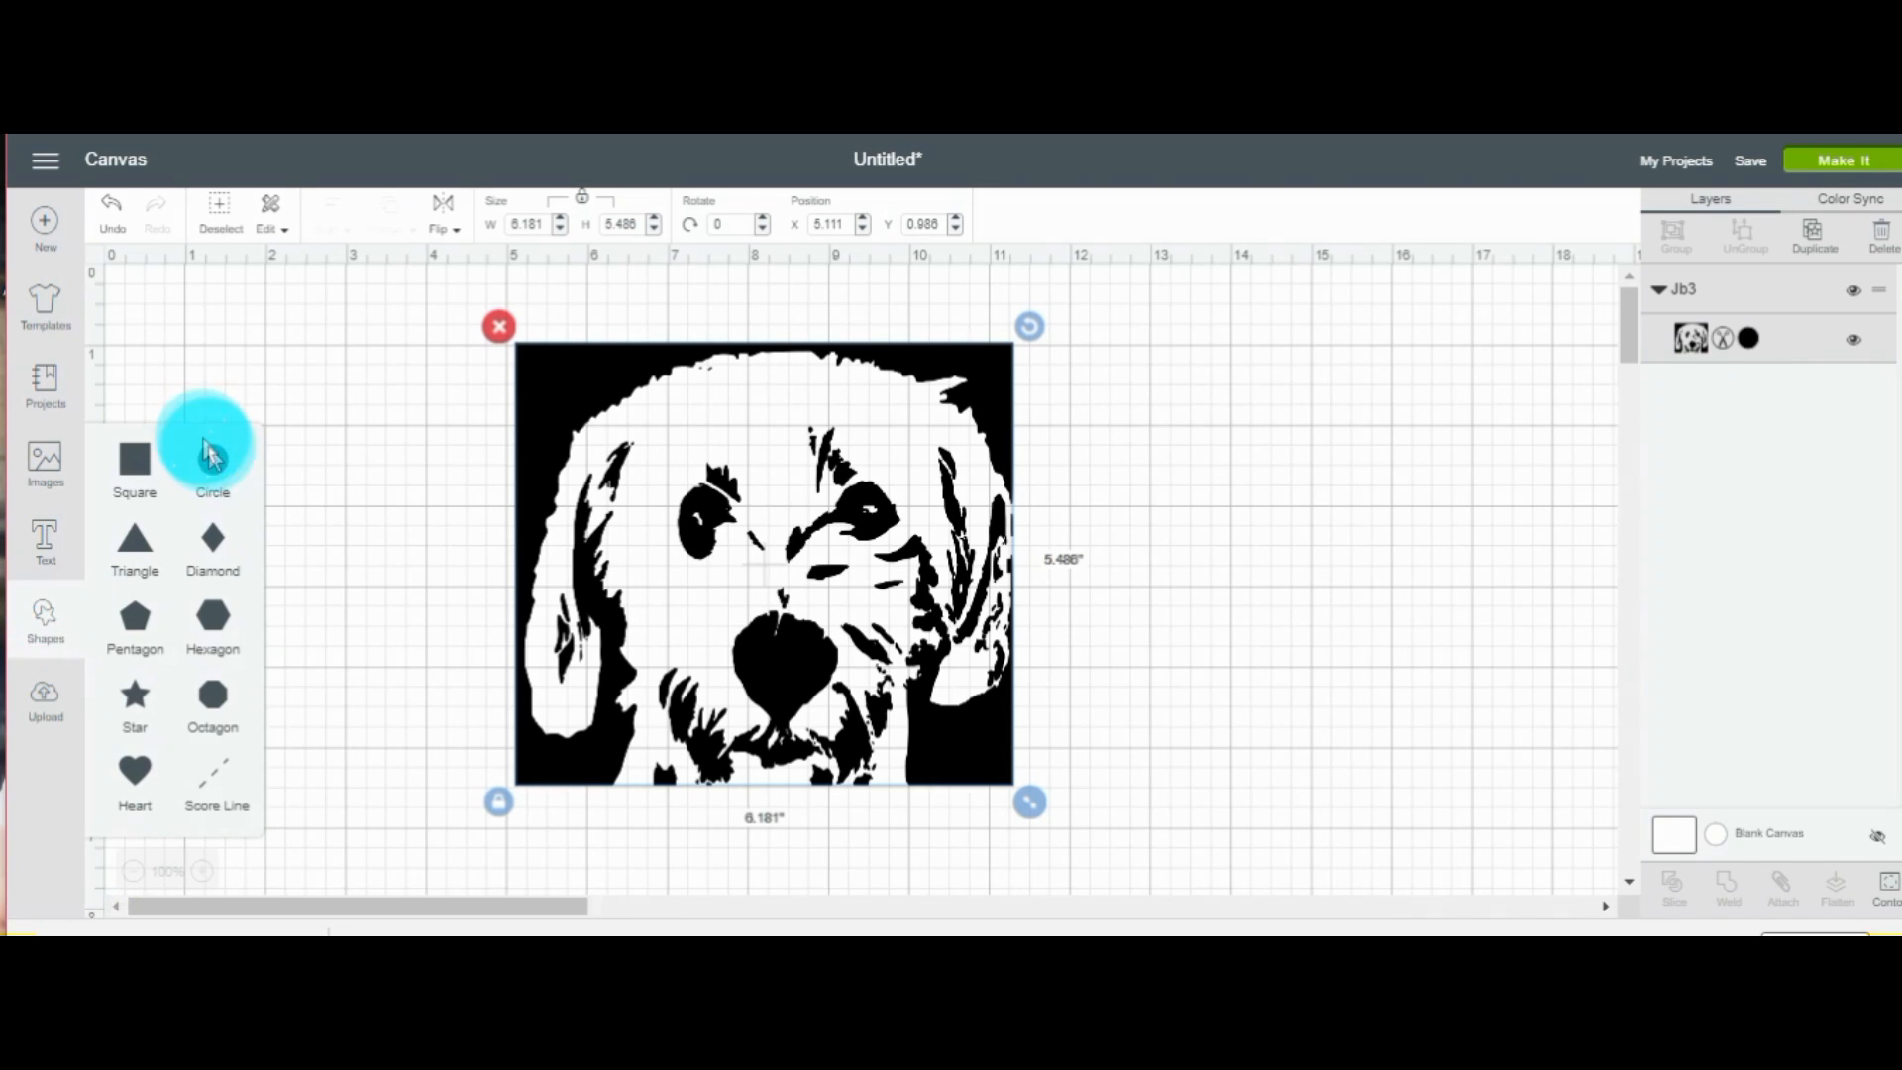
left_click(213, 463)
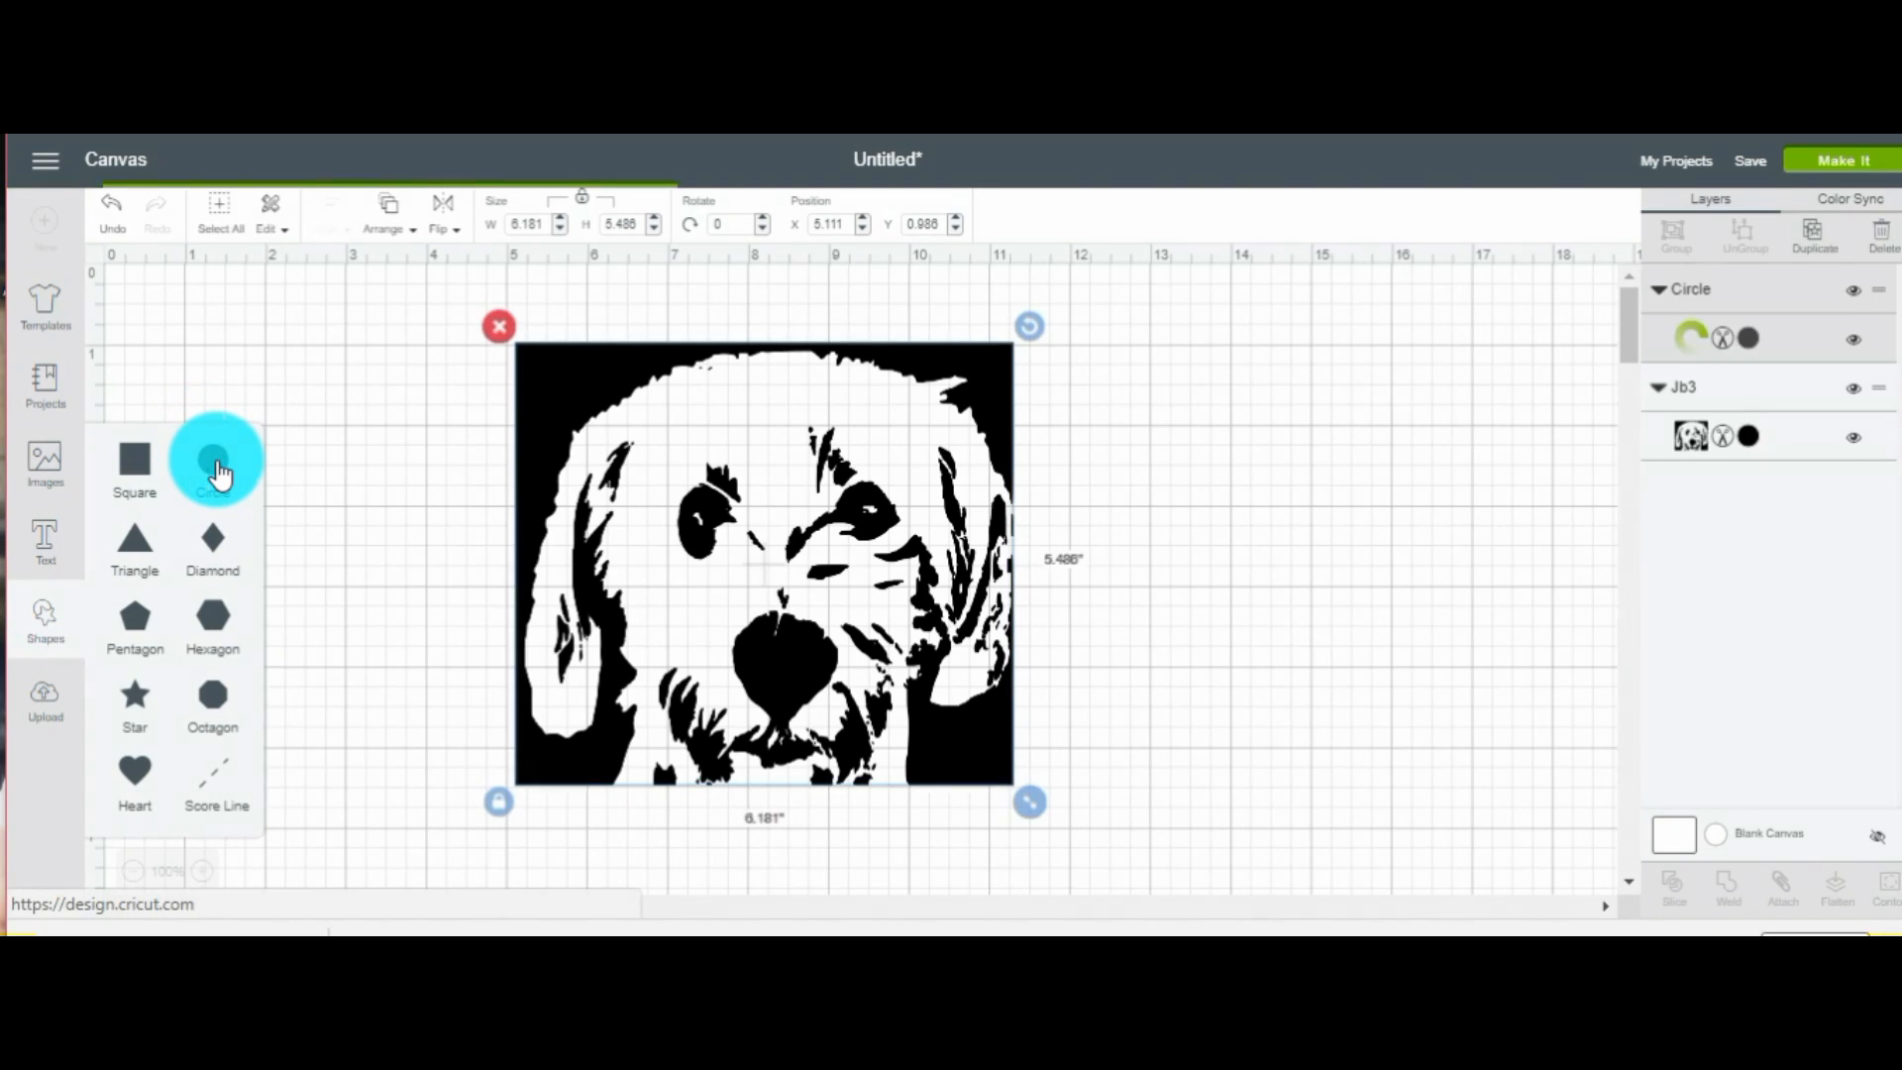
left_click(213, 466)
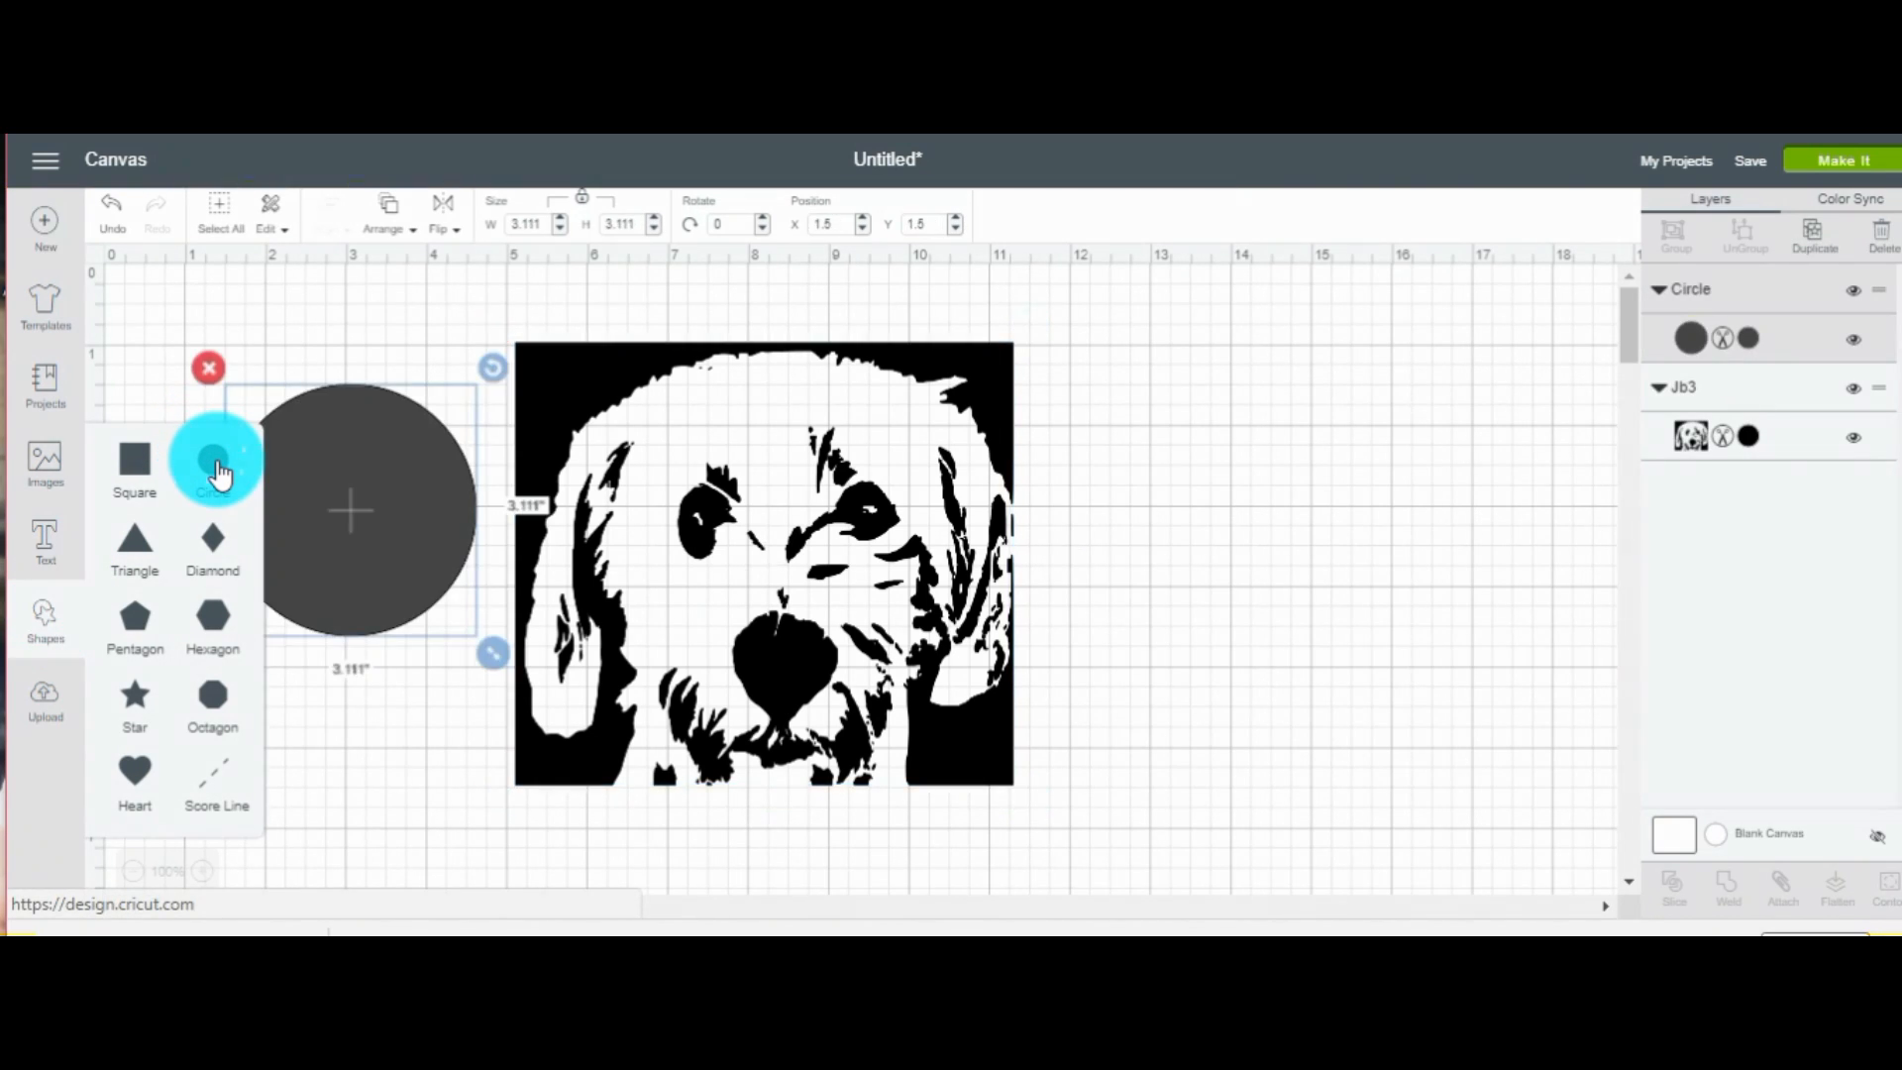
left_click_drag(364, 510, 364, 437)
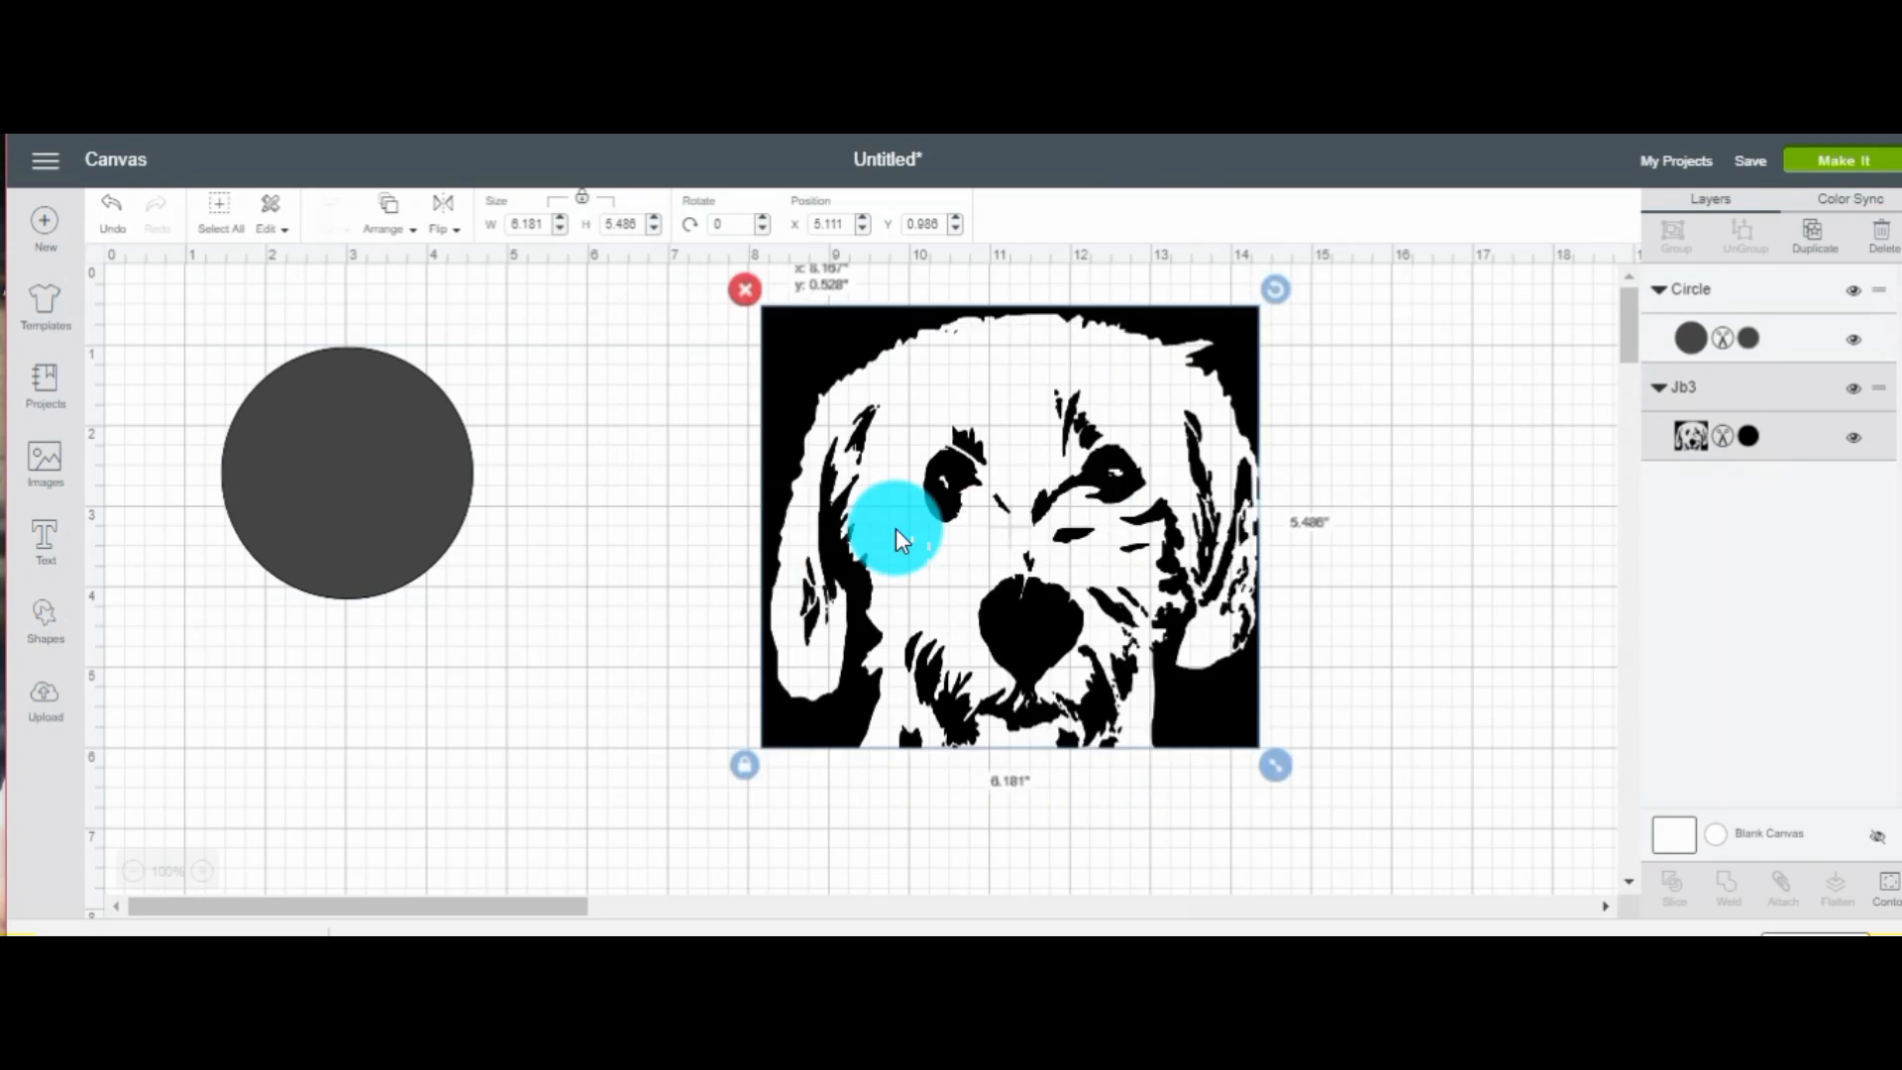
left_click_drag(897, 540, 1109, 546)
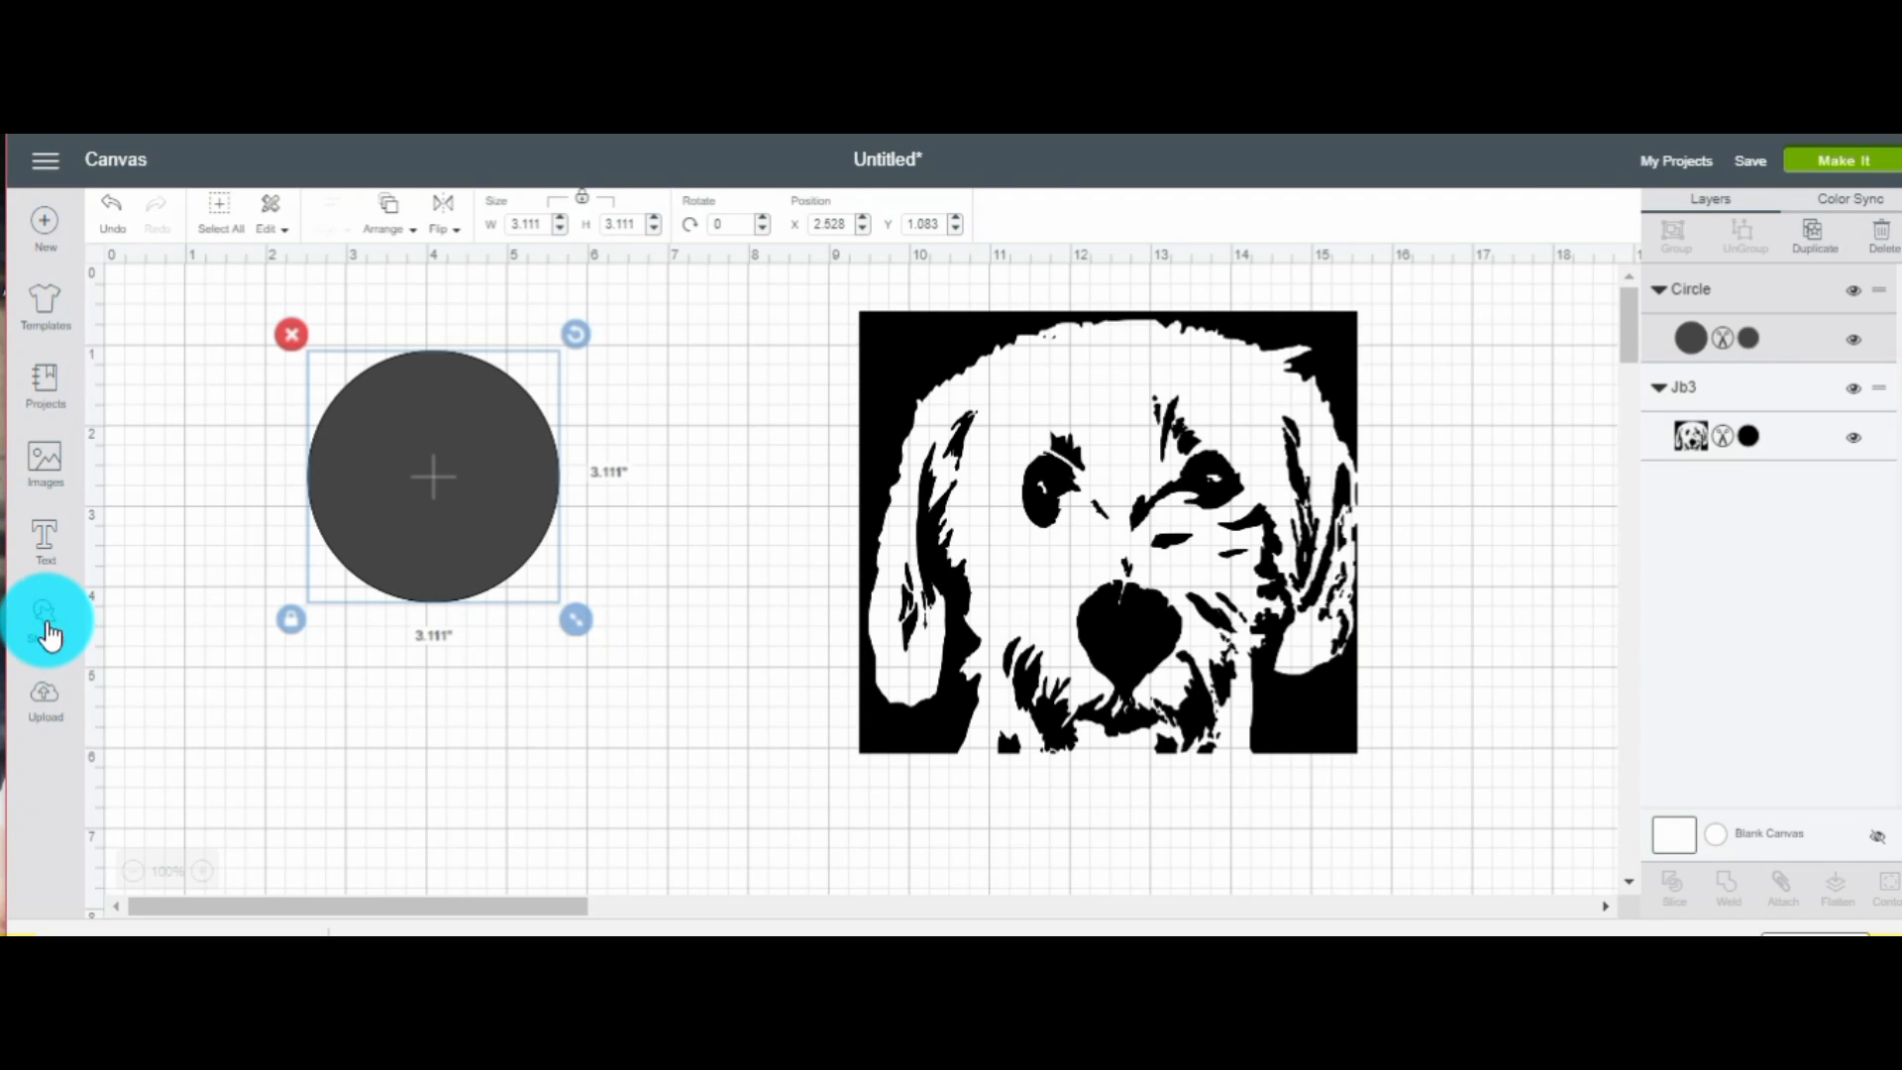
Add a second circle and squash it into a flat oval
left_click(44, 618)
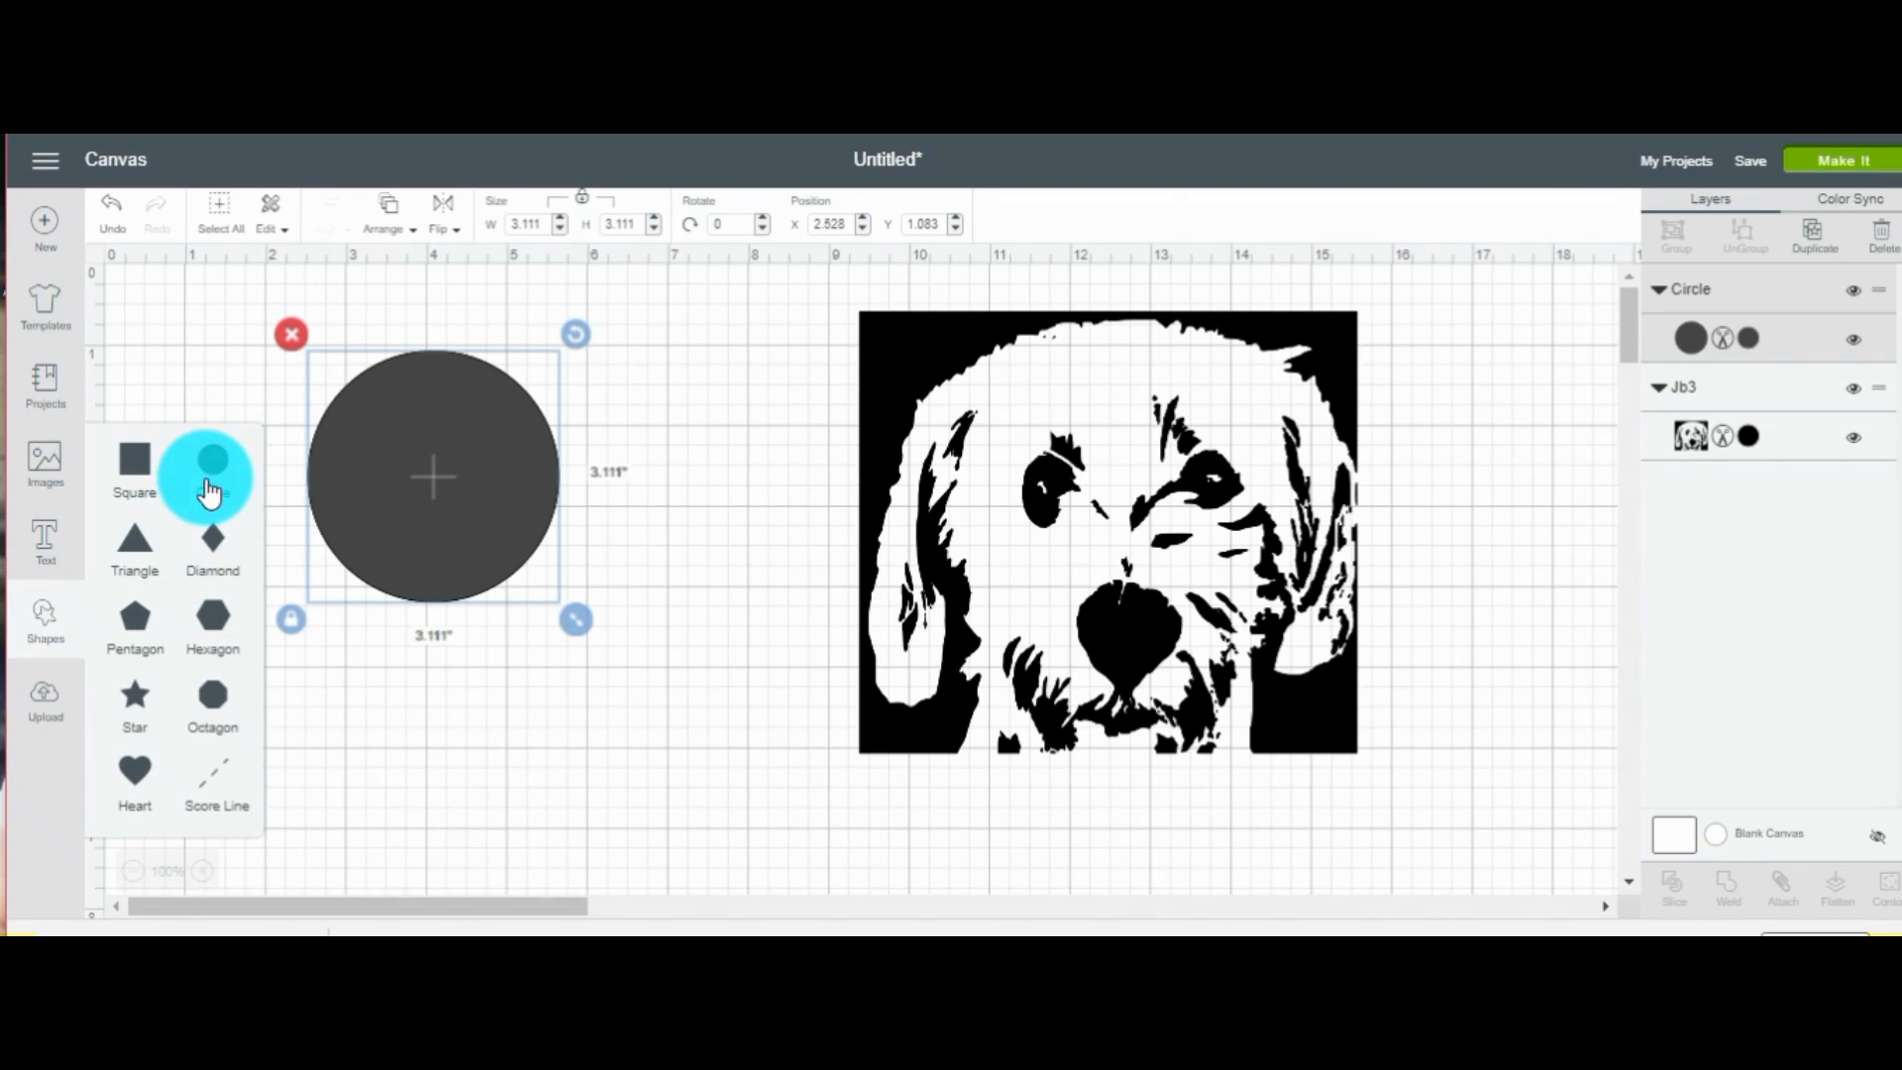
mouse_move(212, 483)
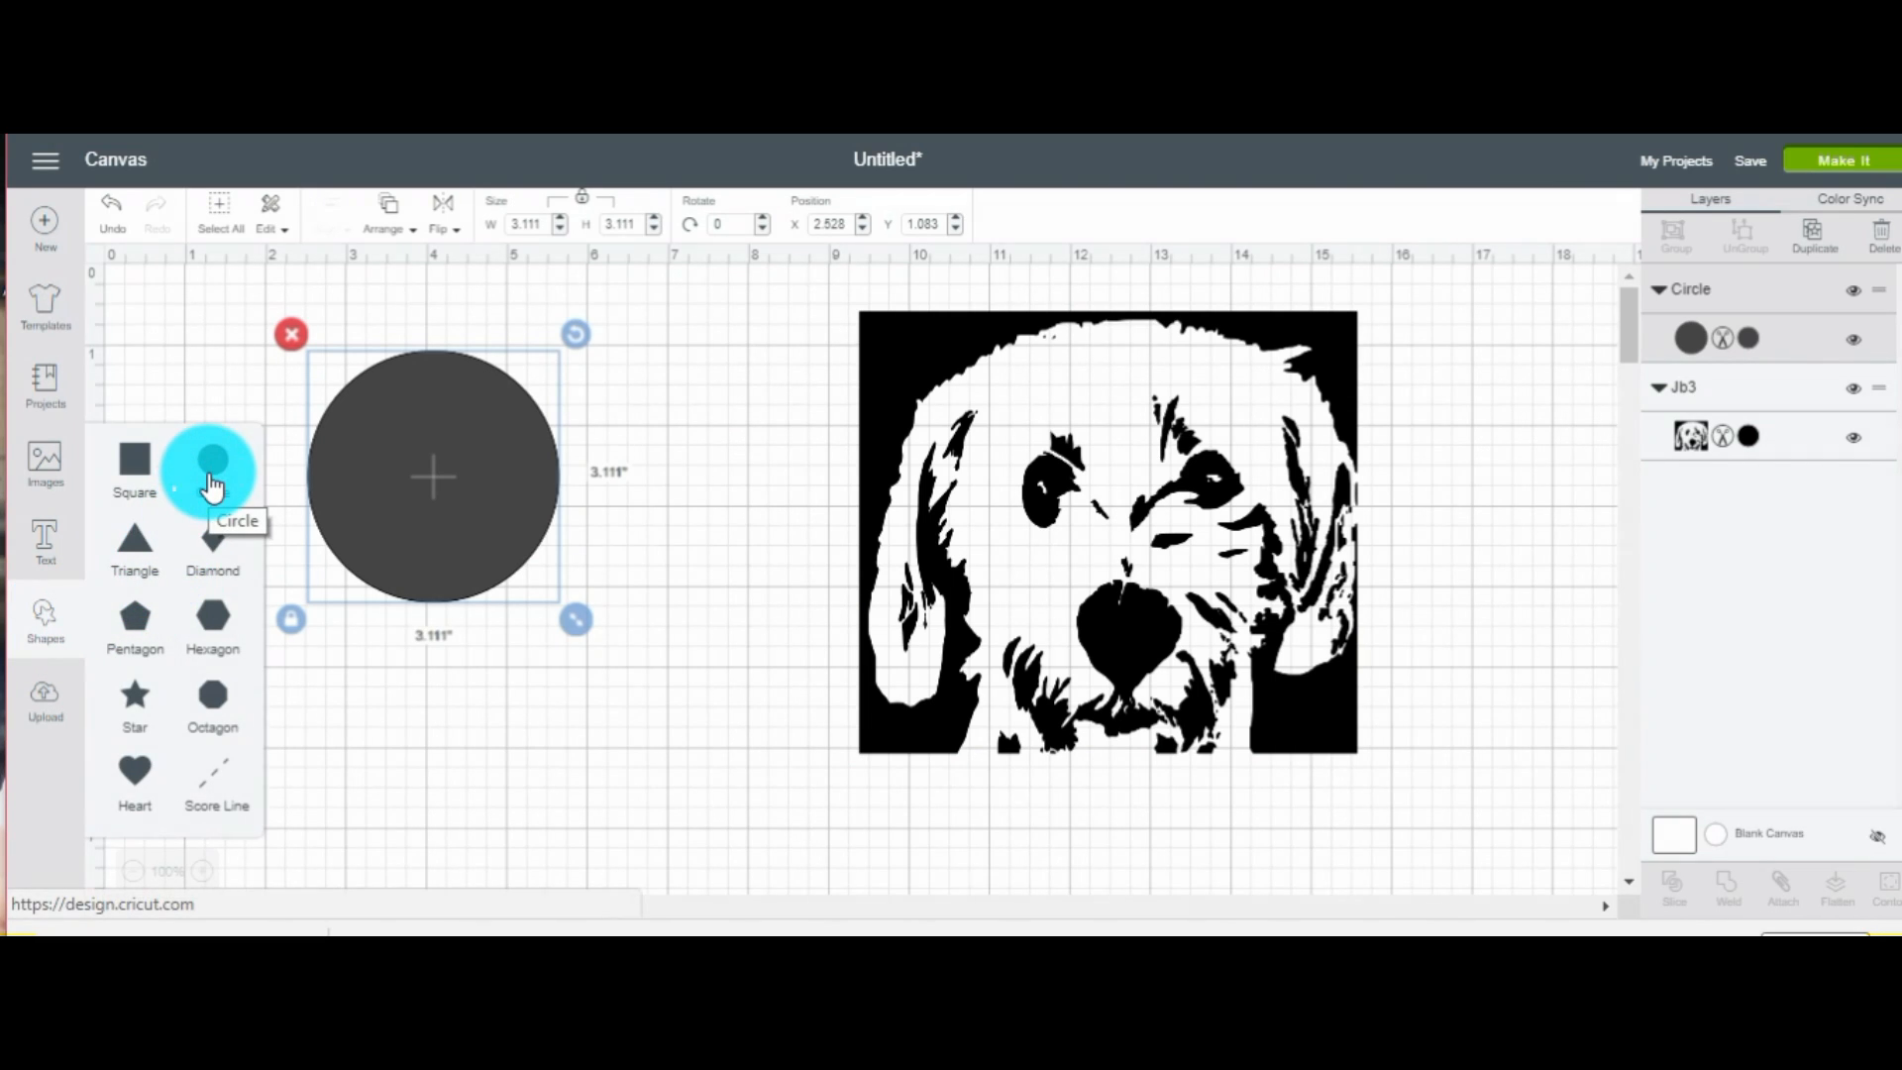
left_click(211, 470)
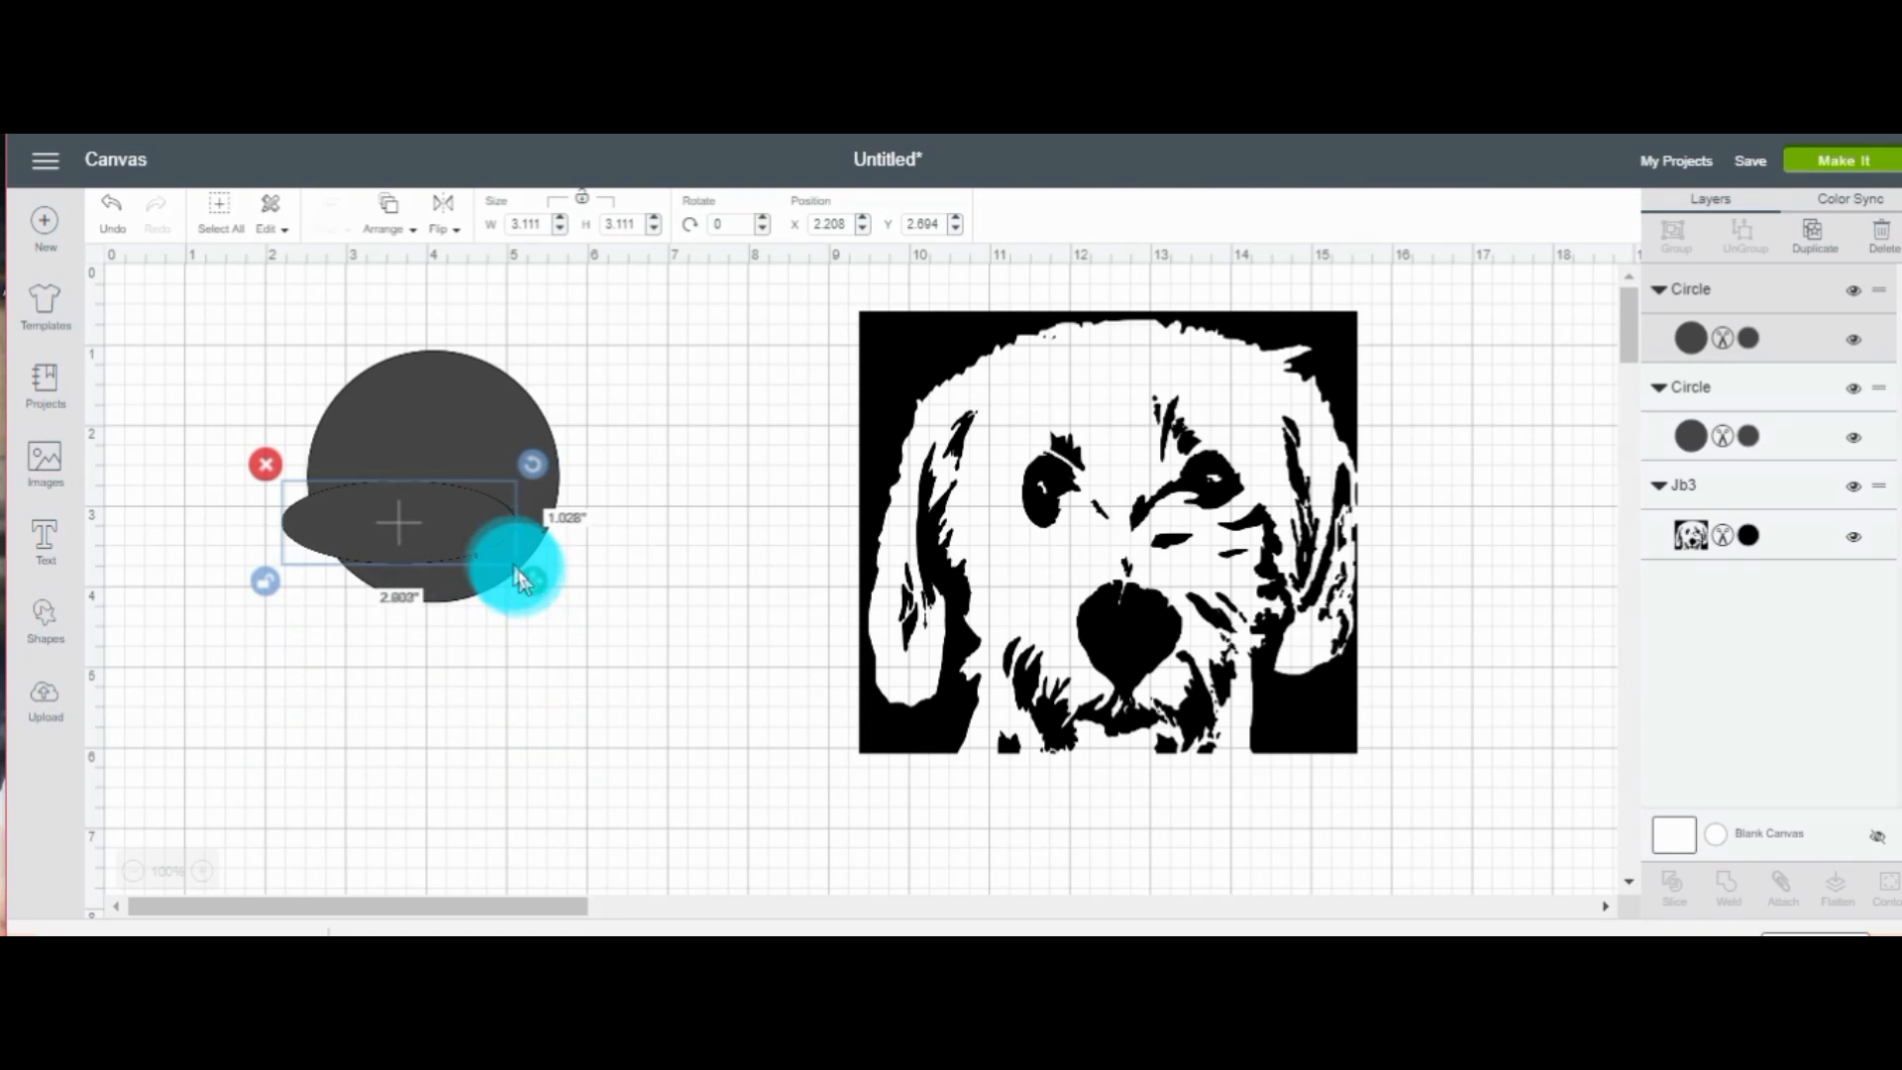
left_click_drag(534, 577, 425, 534)
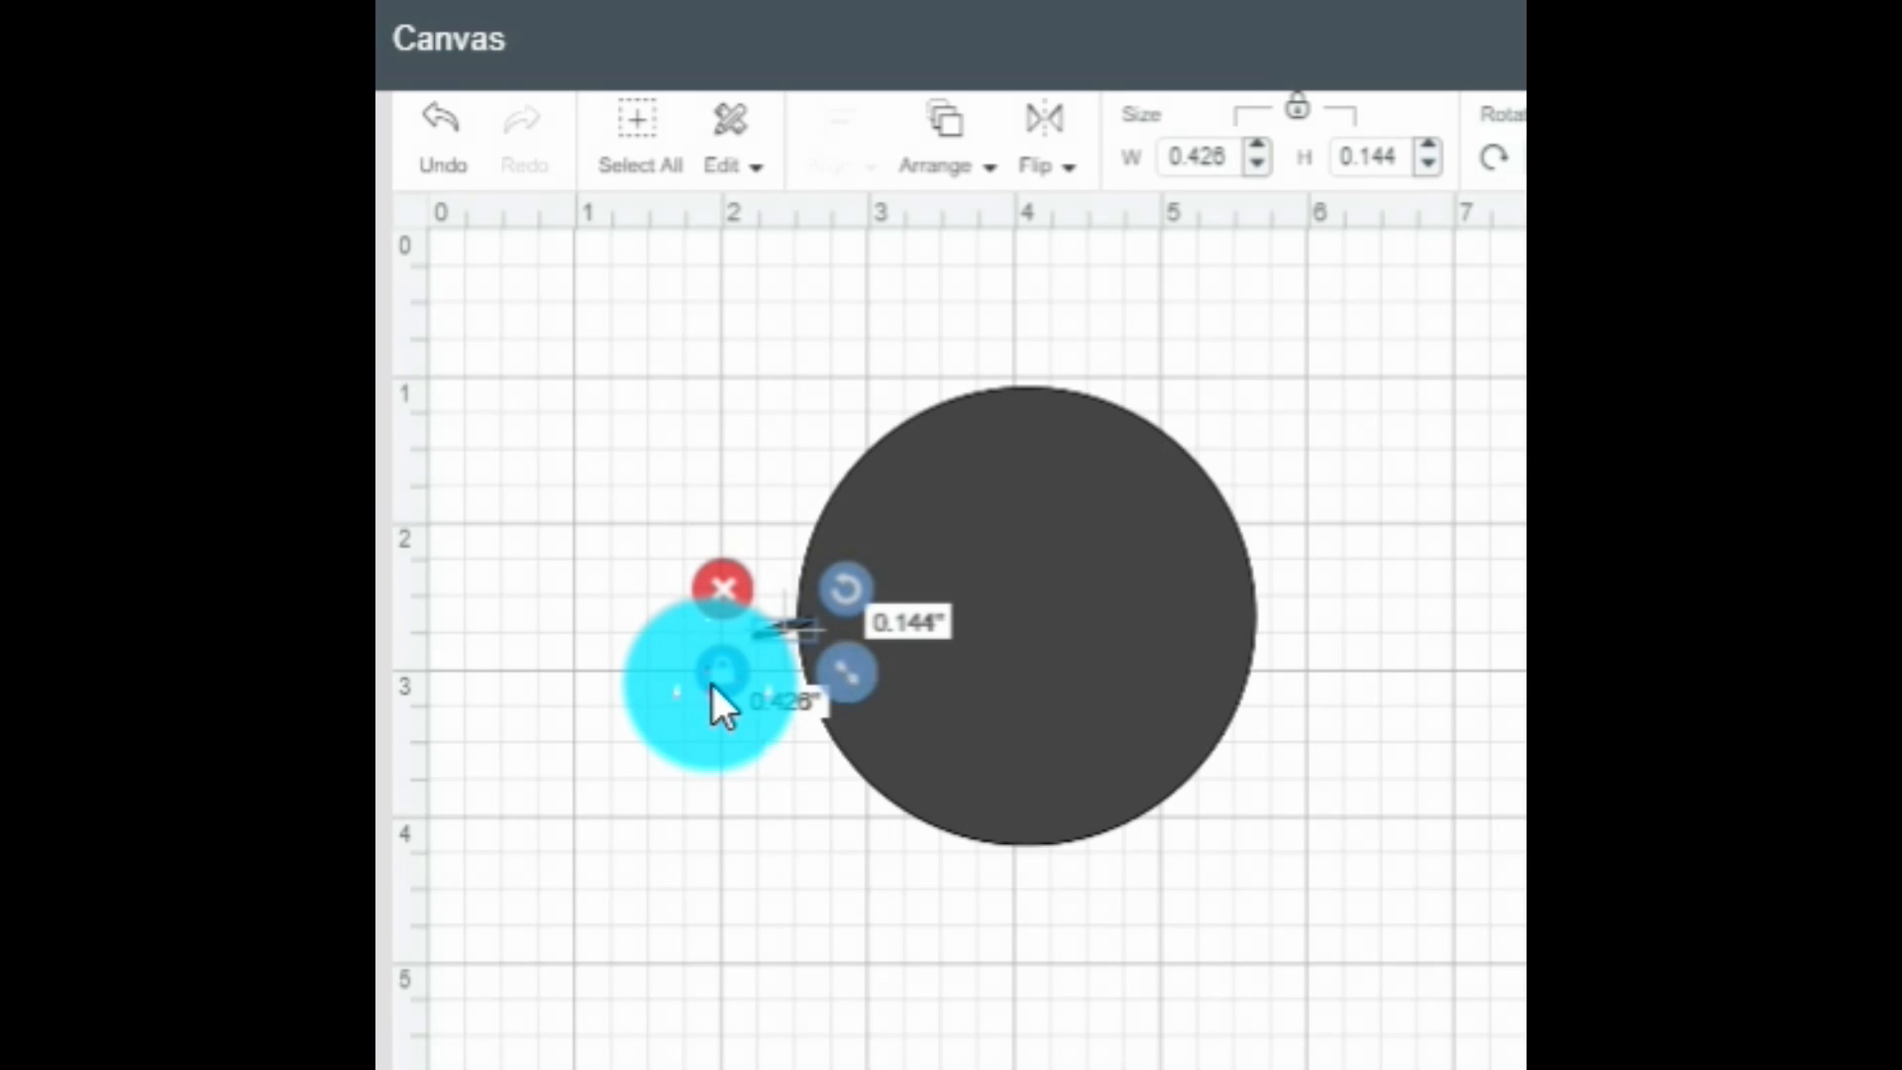
Shrink the oval to a 0.426 x 0.144 sliver and the other circle to about 0.543 x 0.366
left_click_drag(716, 703, 777, 655)
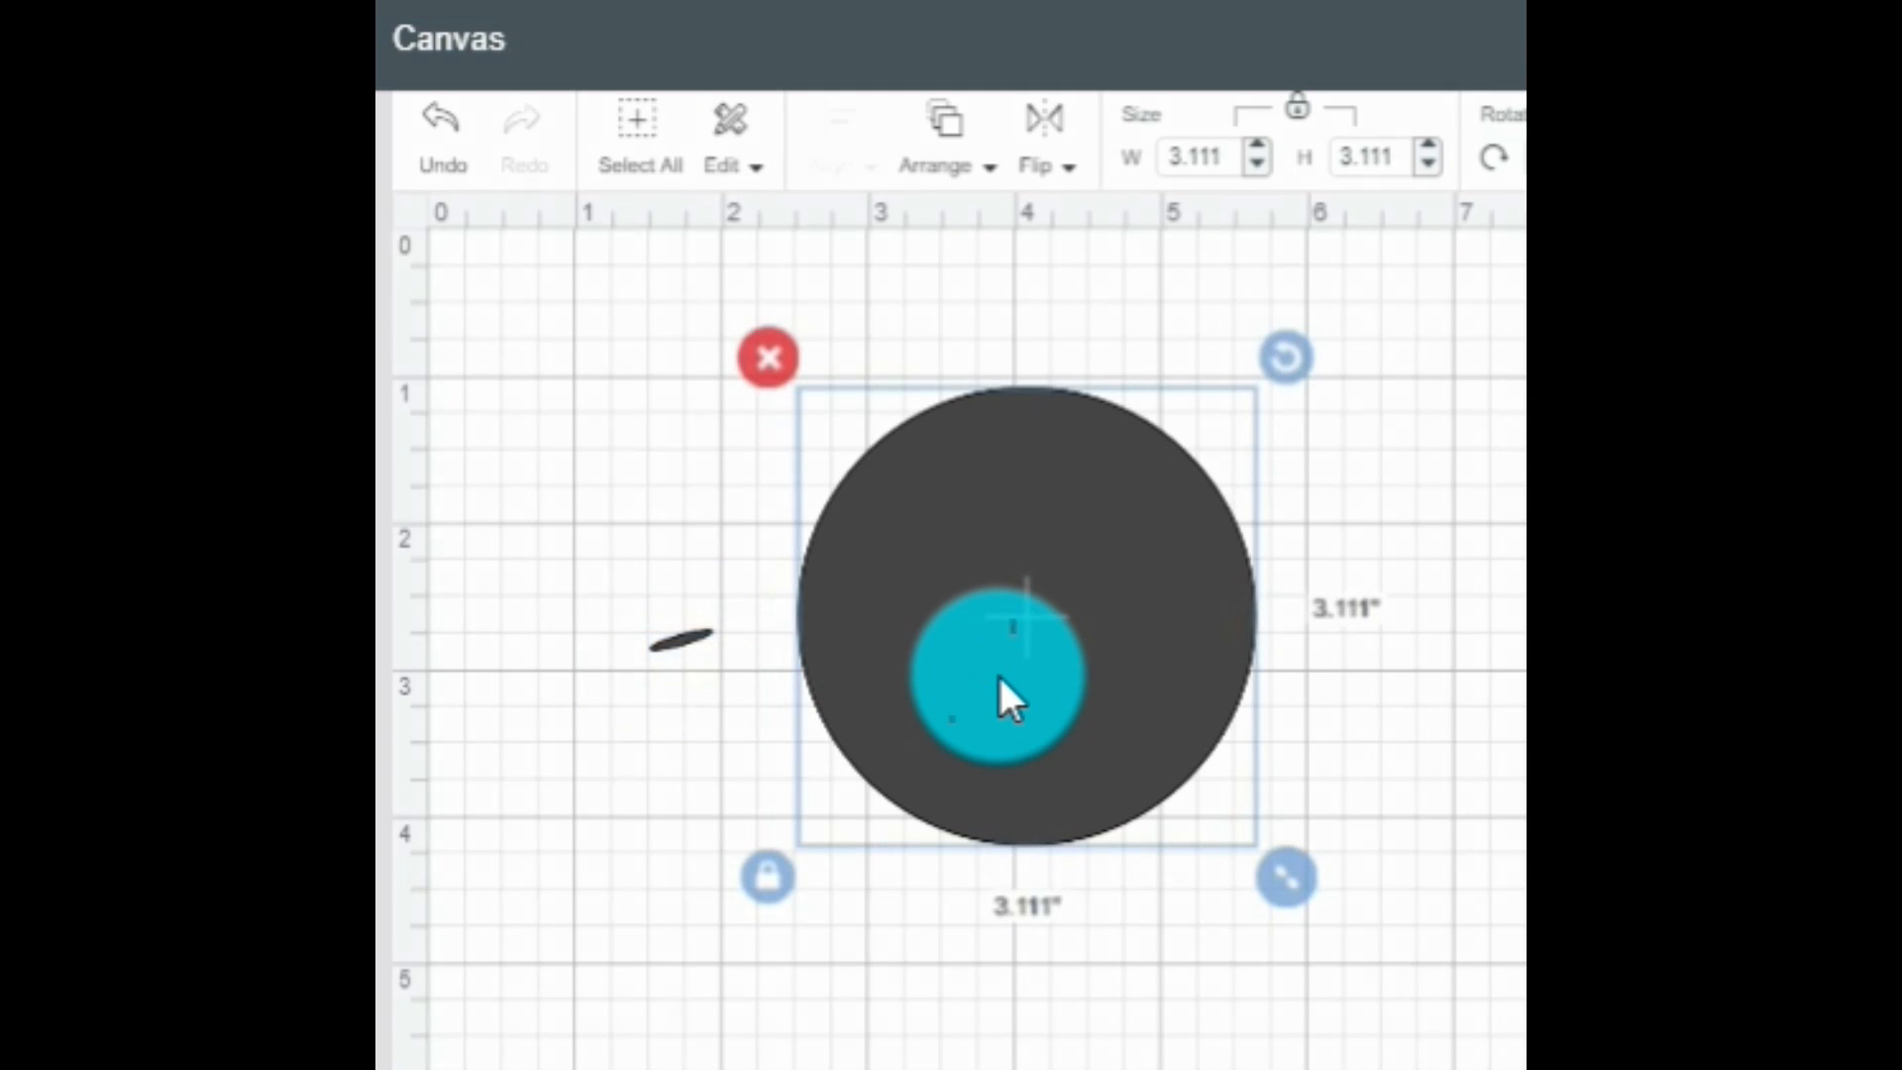
left_click_drag(1007, 697, 1109, 715)
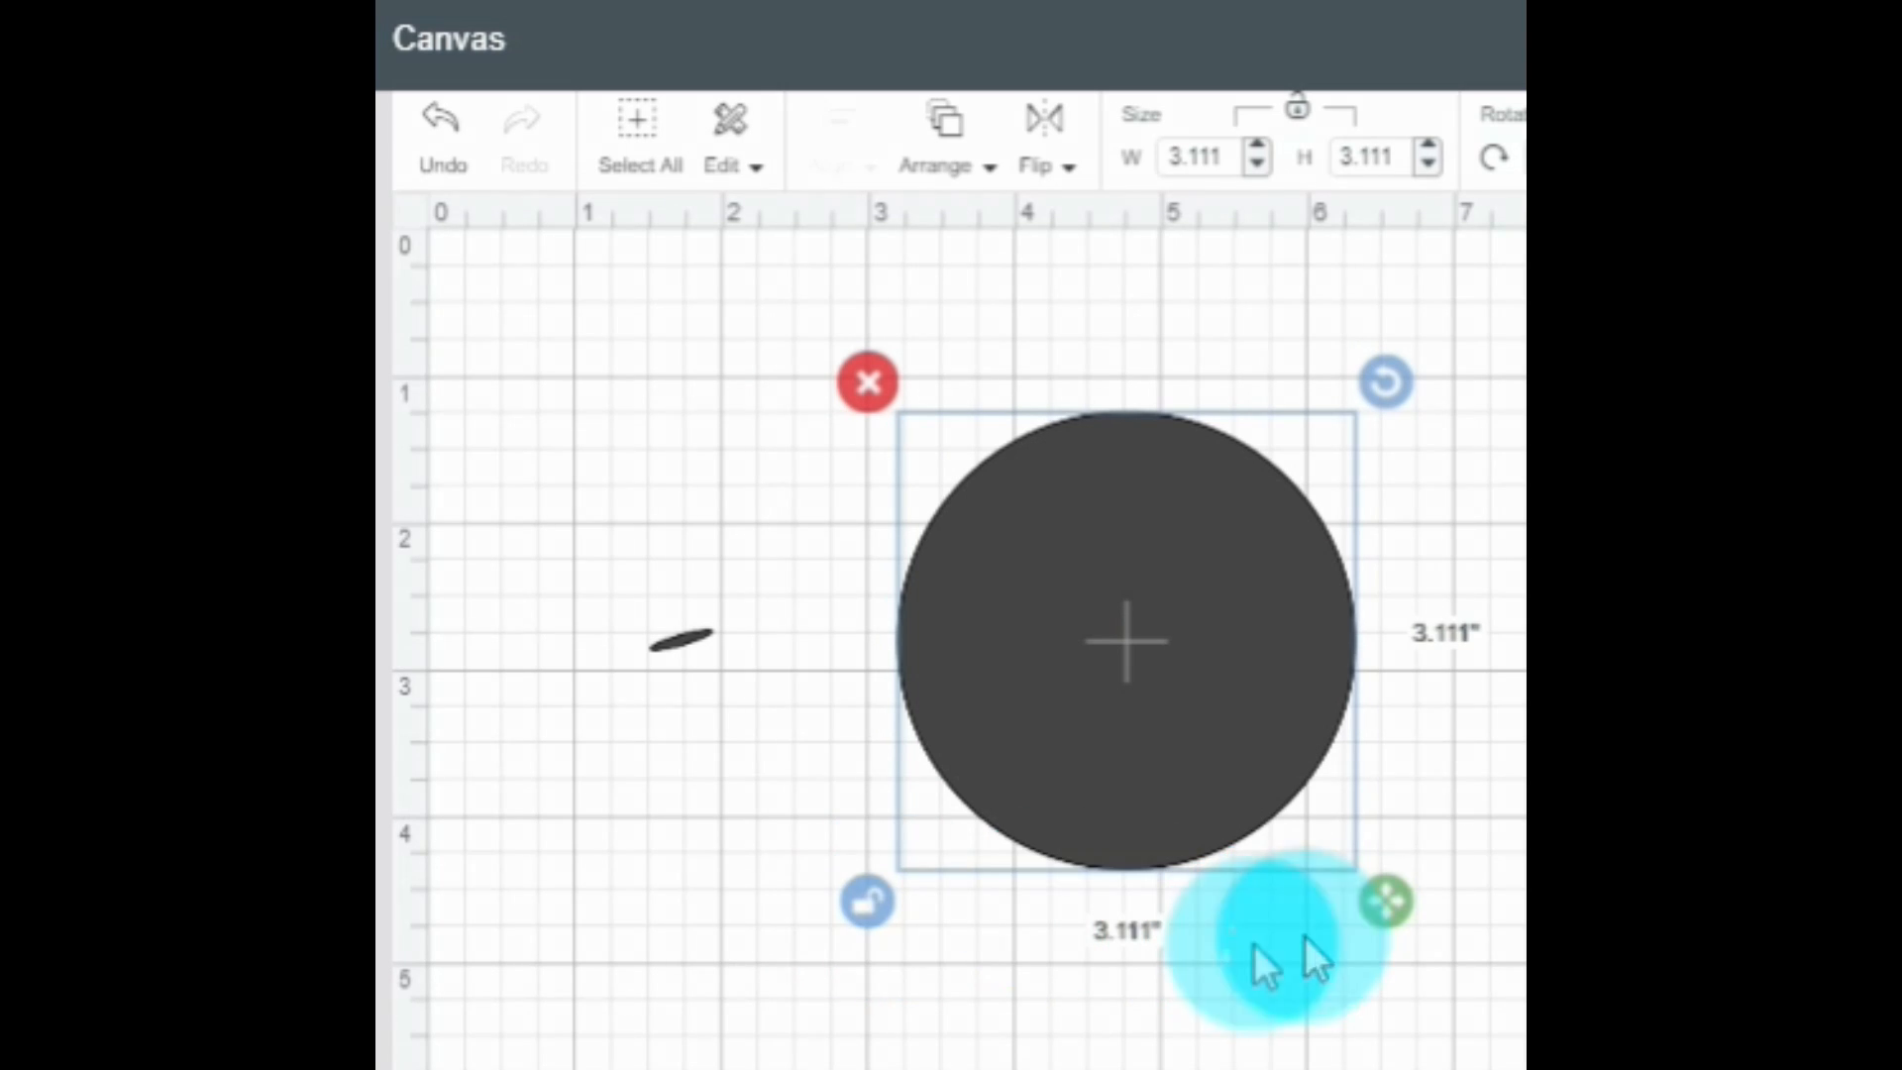
mouse_move(1404, 933)
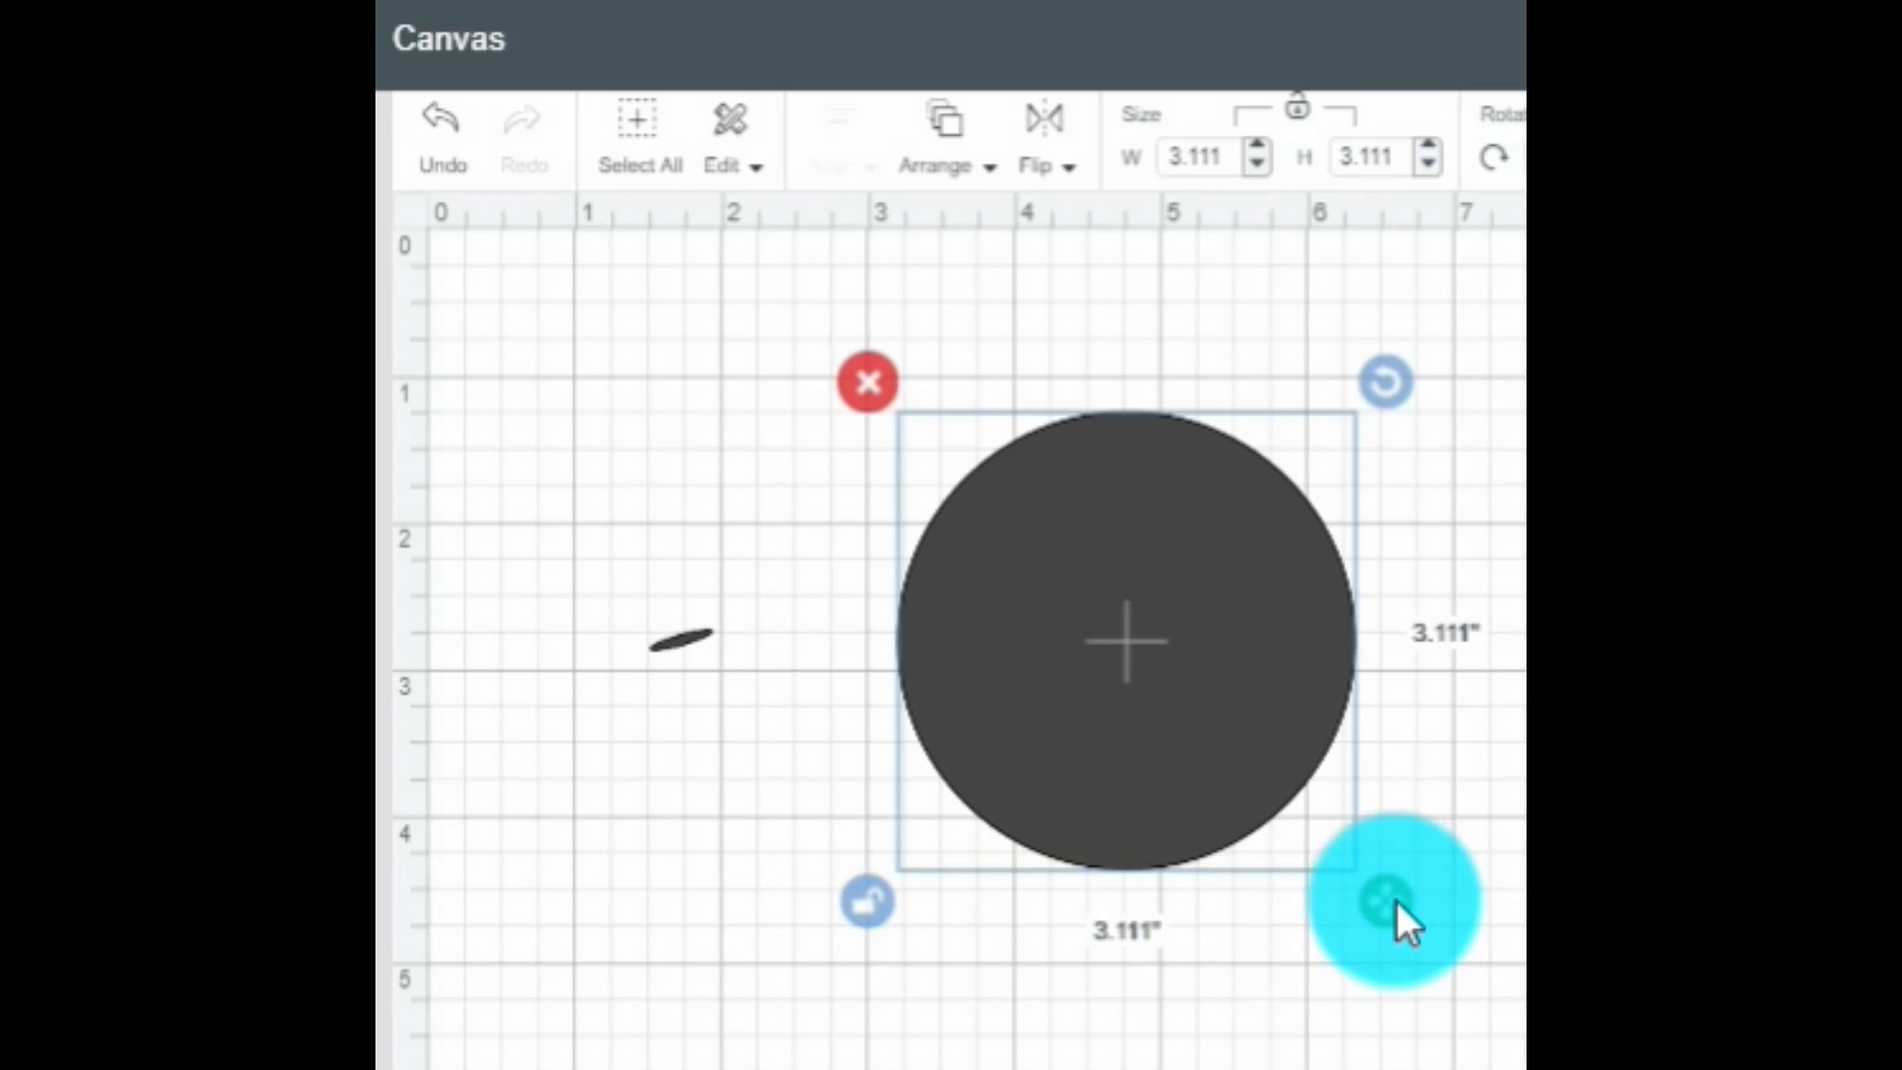
left_click_drag(1395, 904, 1286, 661)
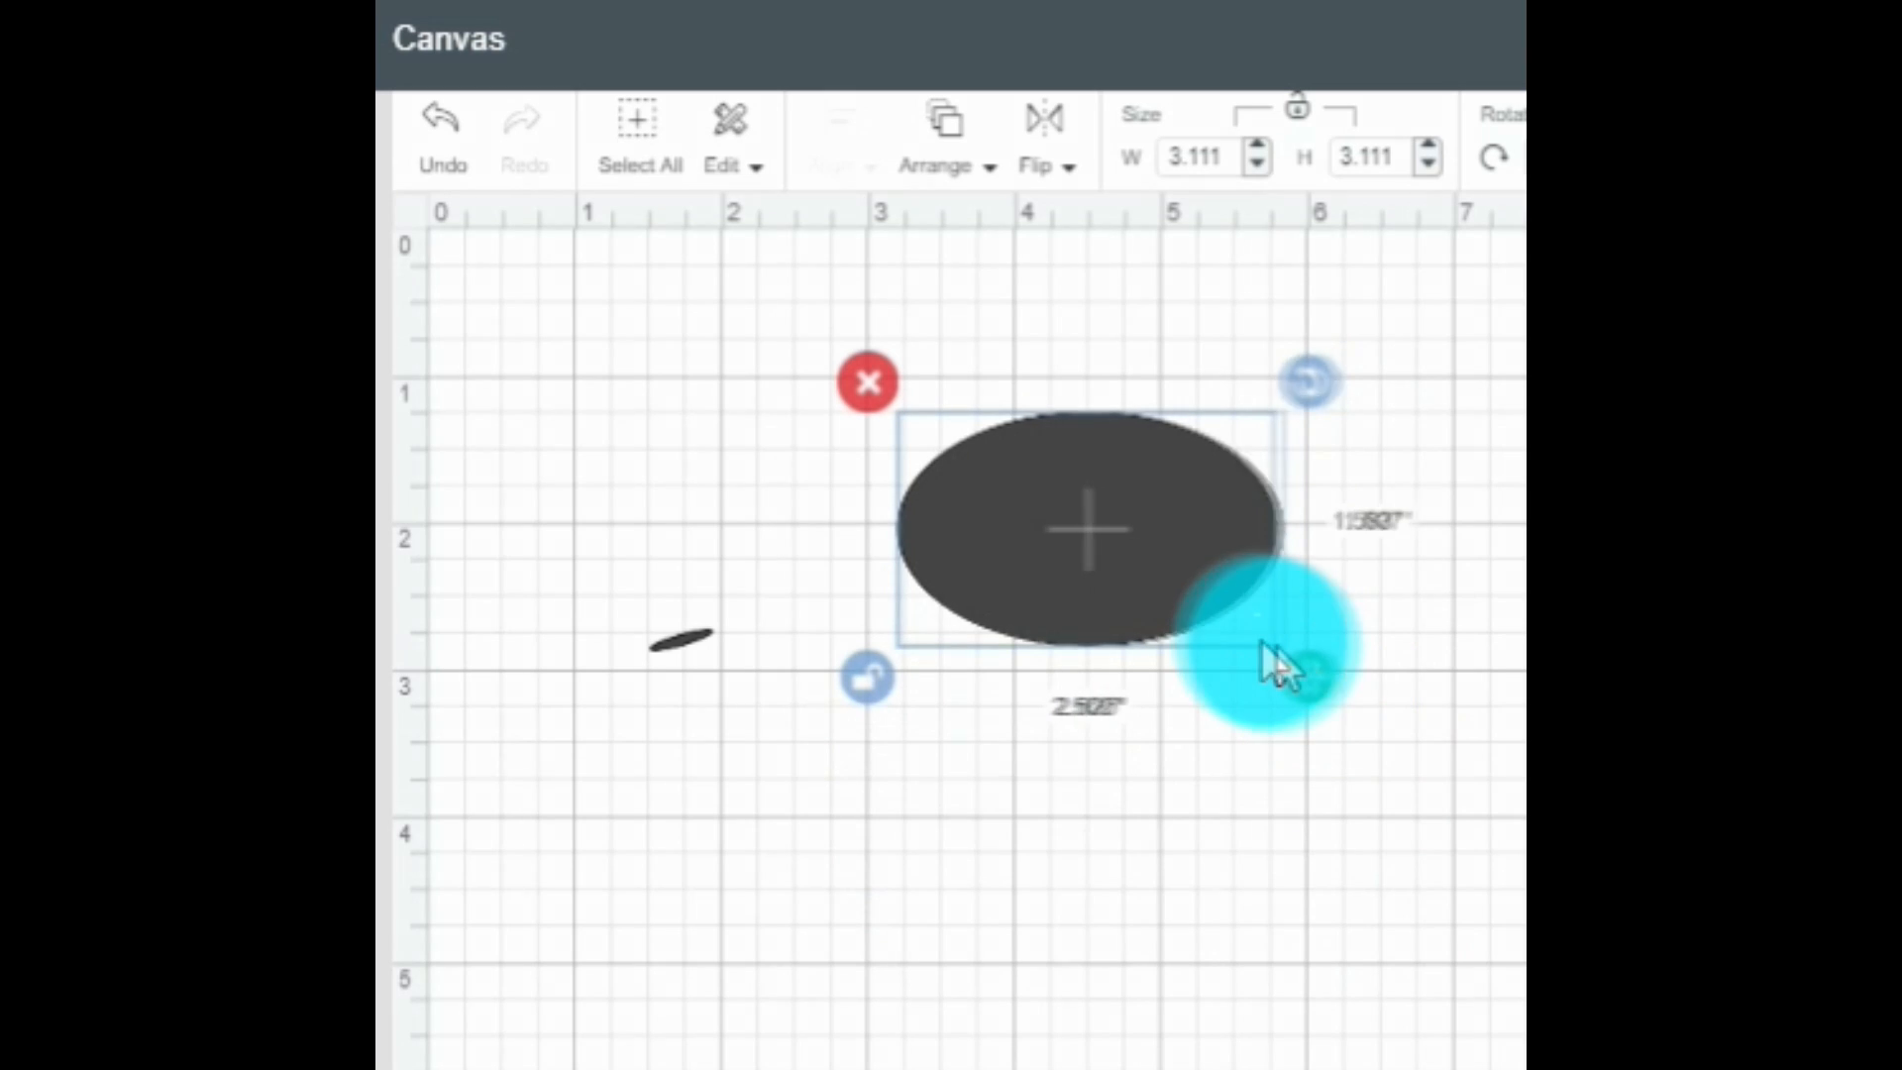
left_click_drag(1298, 666, 1085, 540)
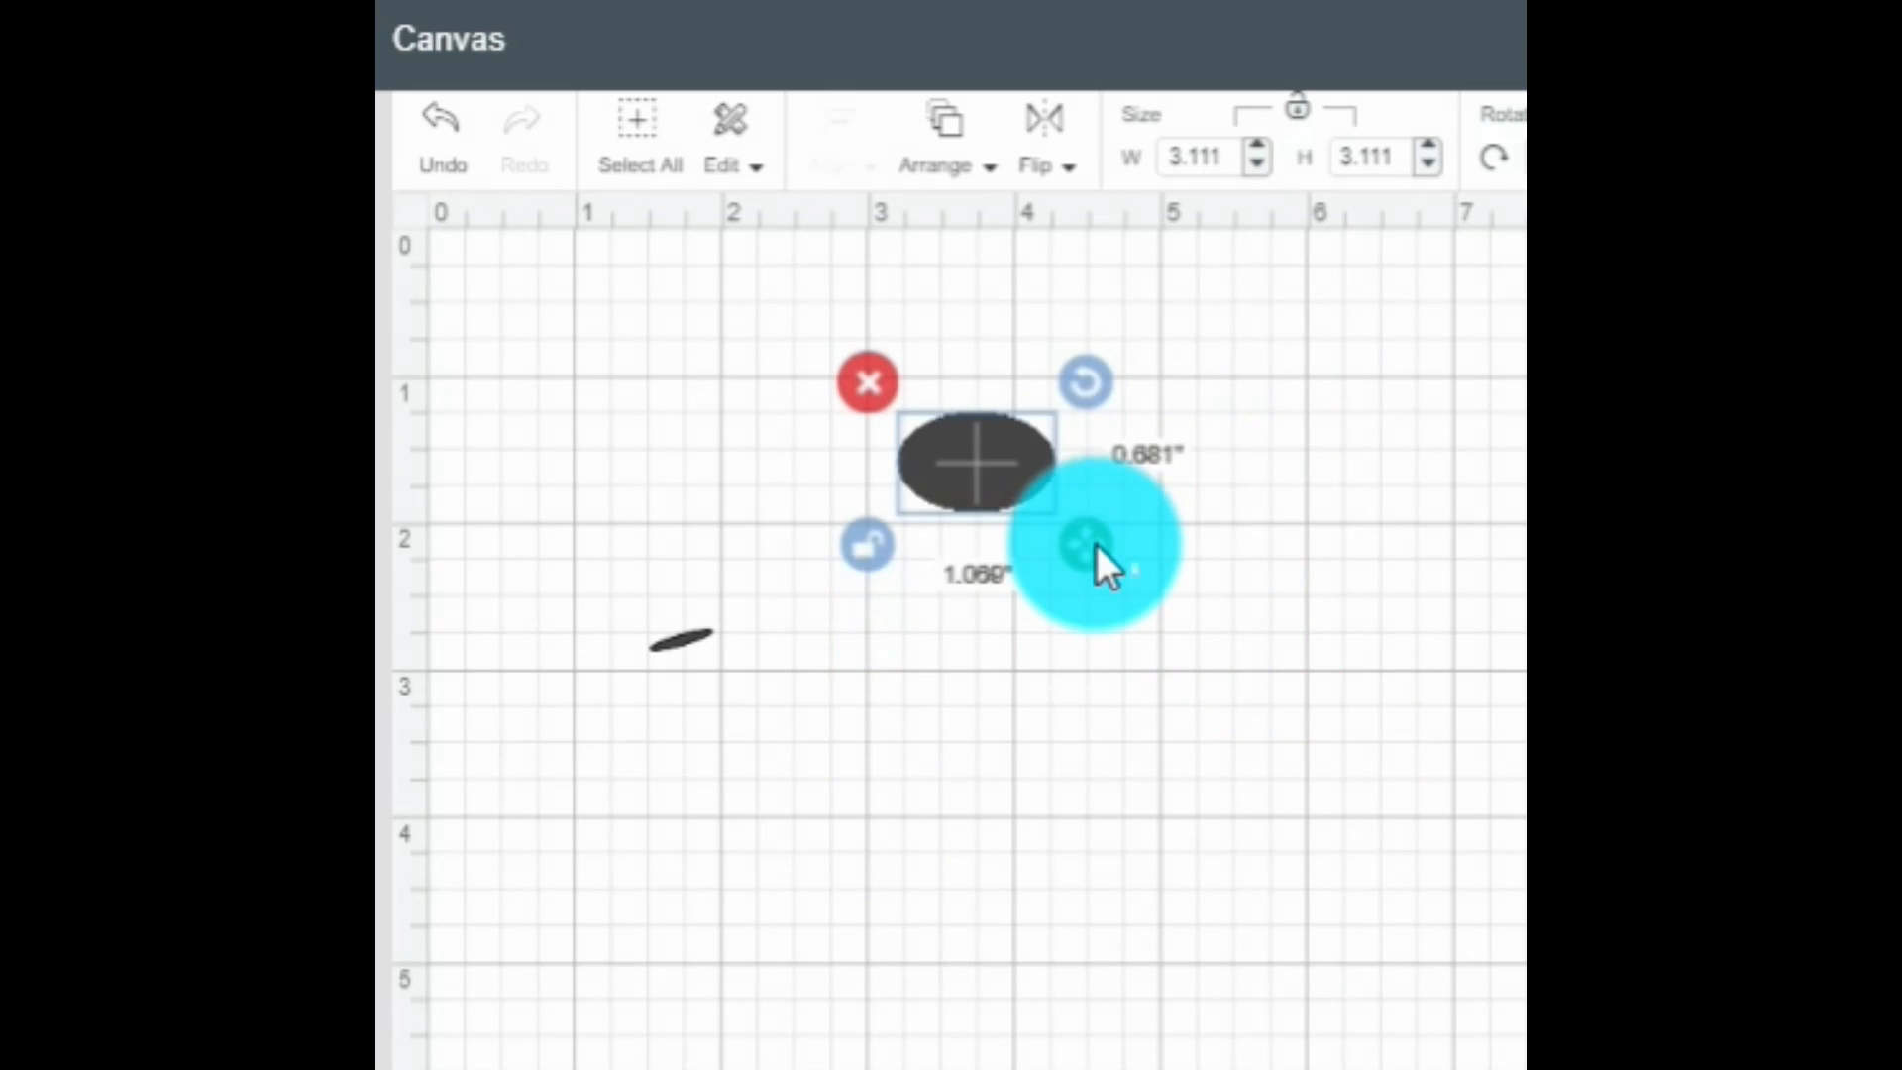
left_click_drag(1086, 541, 1019, 503)
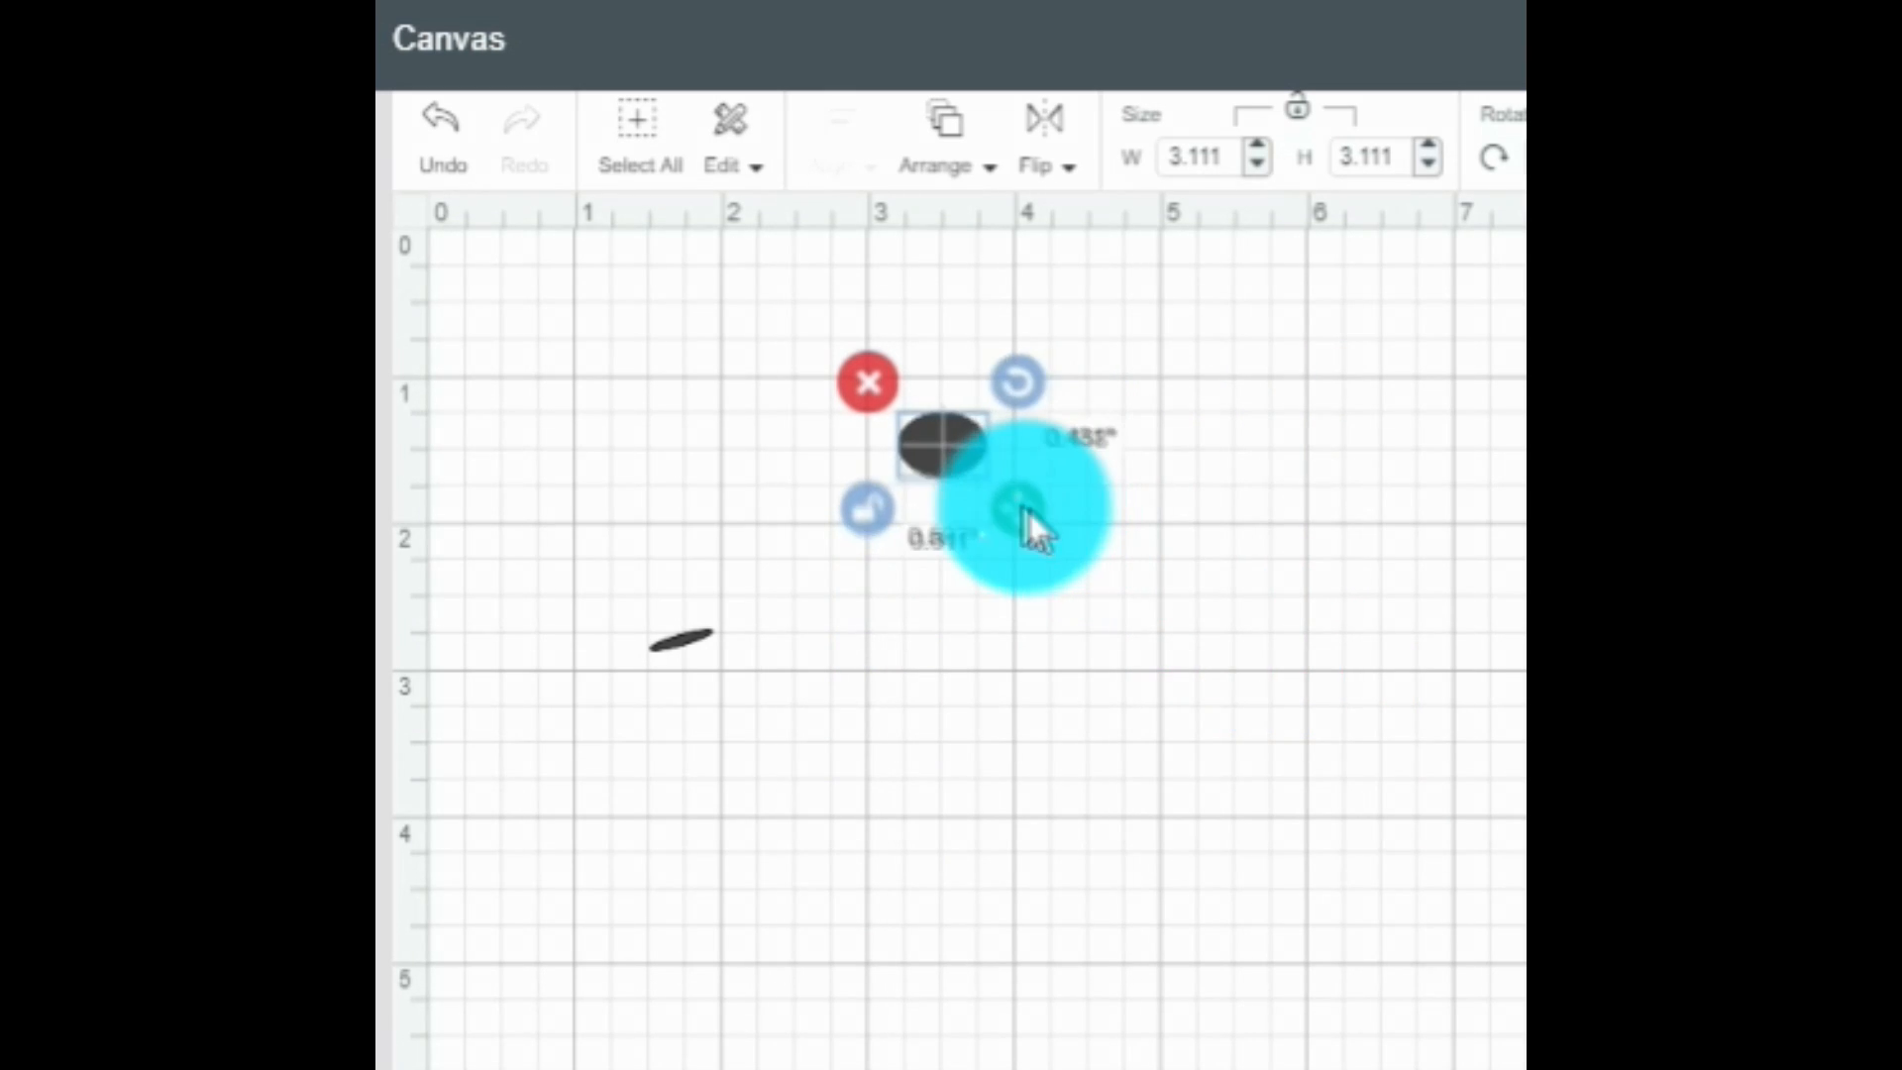
left_click_drag(1038, 528, 1025, 509)
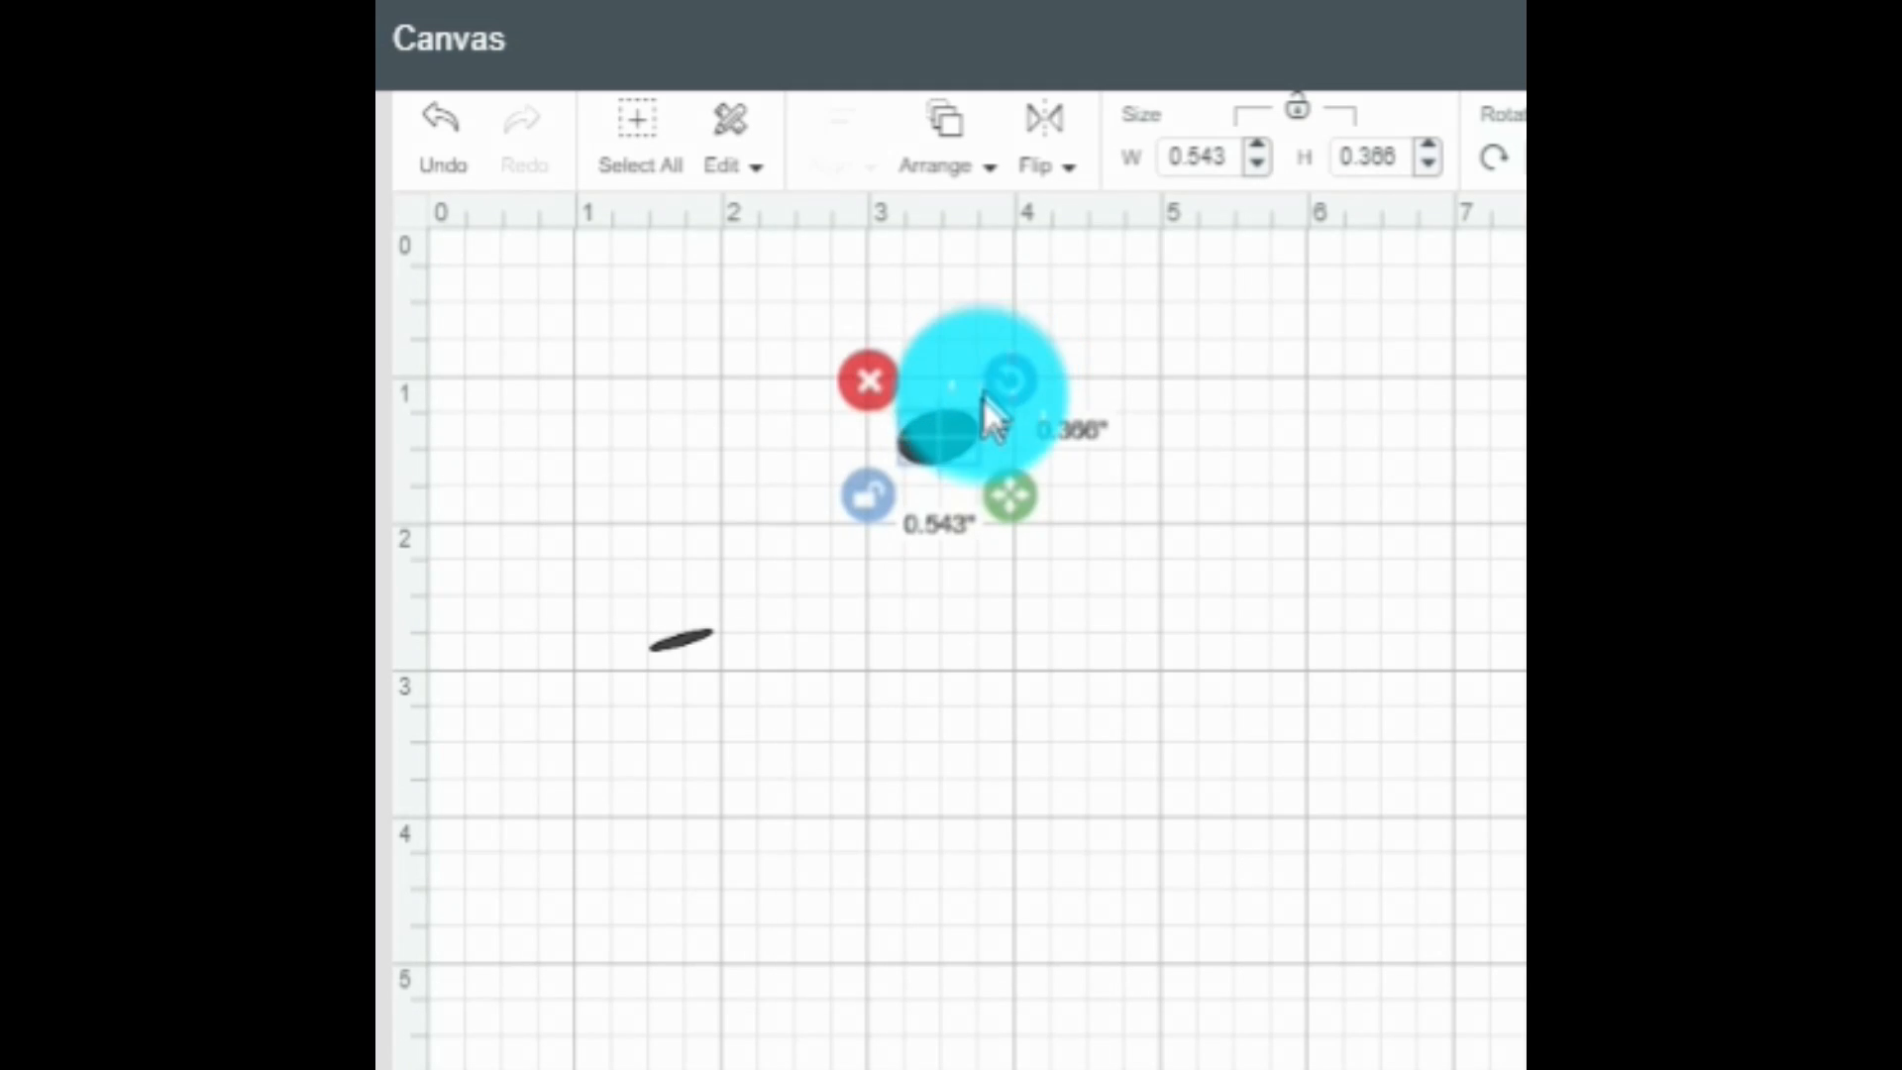
Position the small oval right beside the sliver
left_click_drag(983, 418, 903, 551)
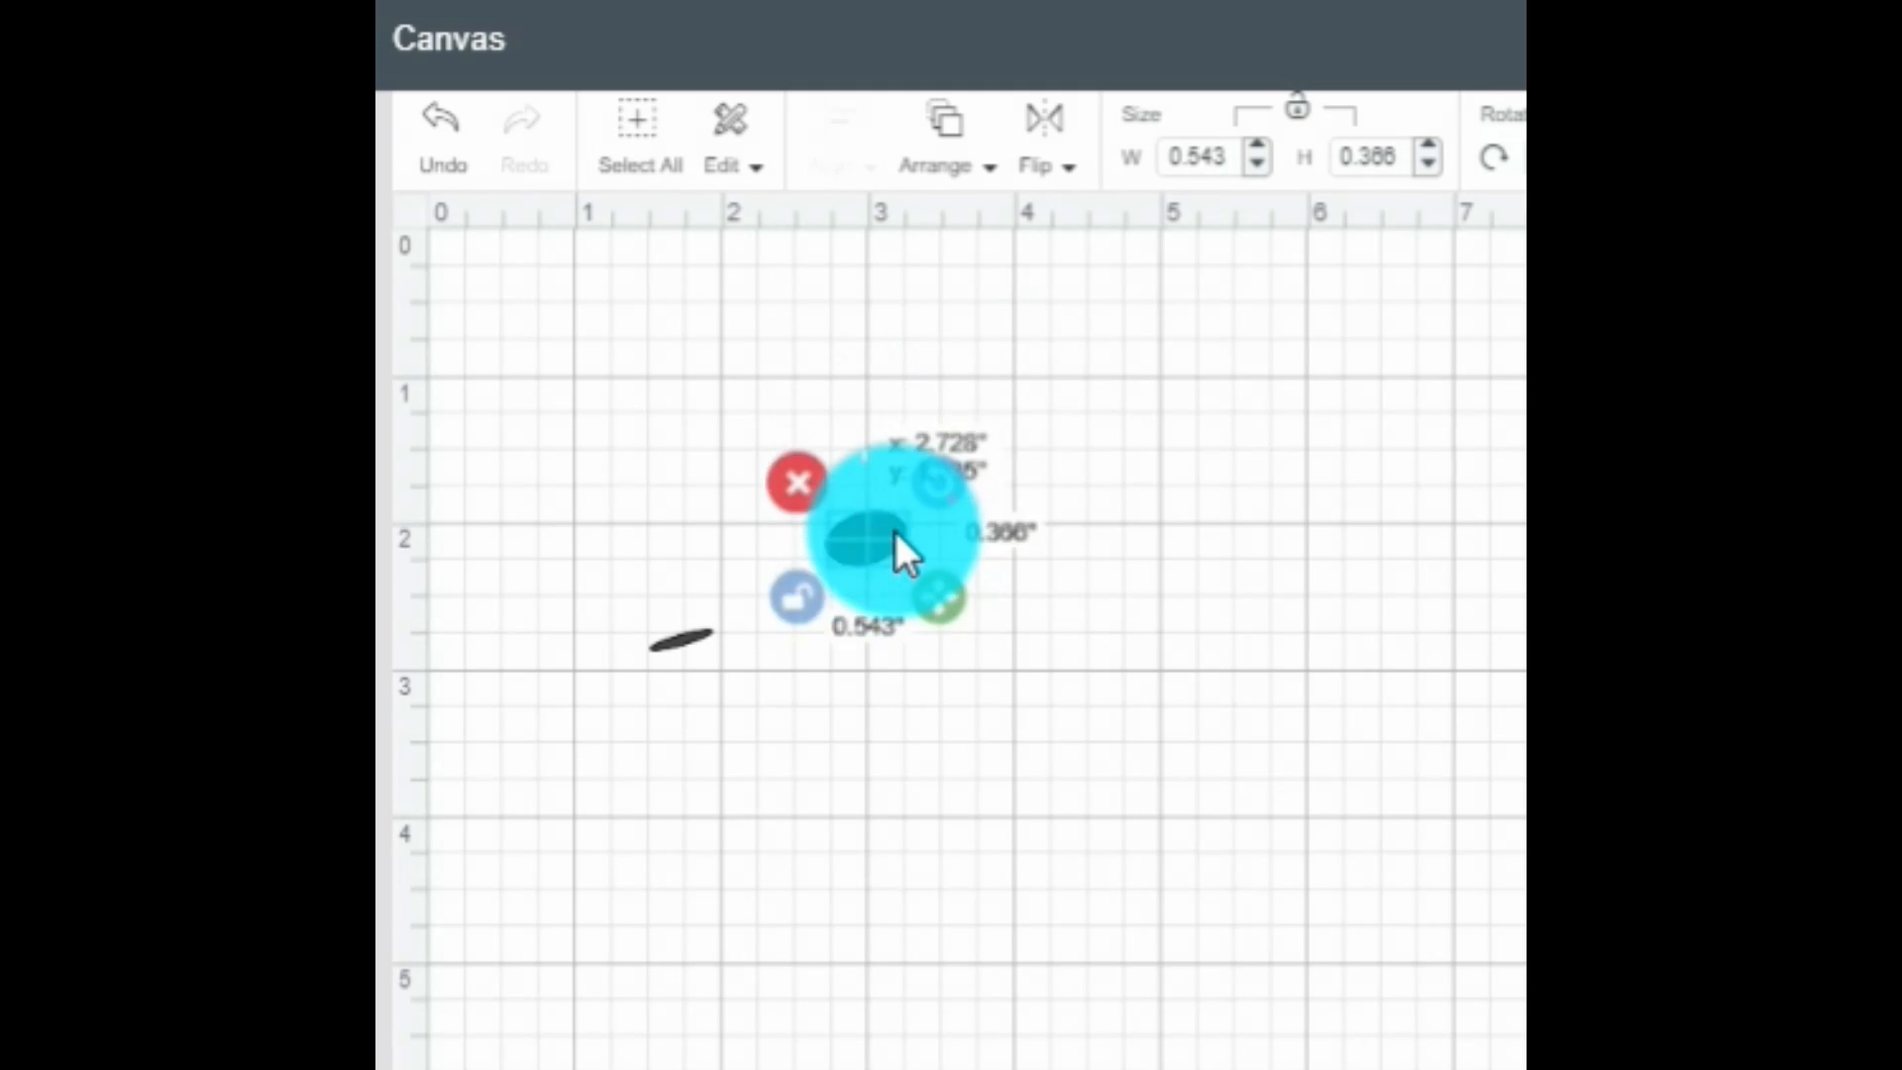
left_click_drag(892, 546, 789, 631)
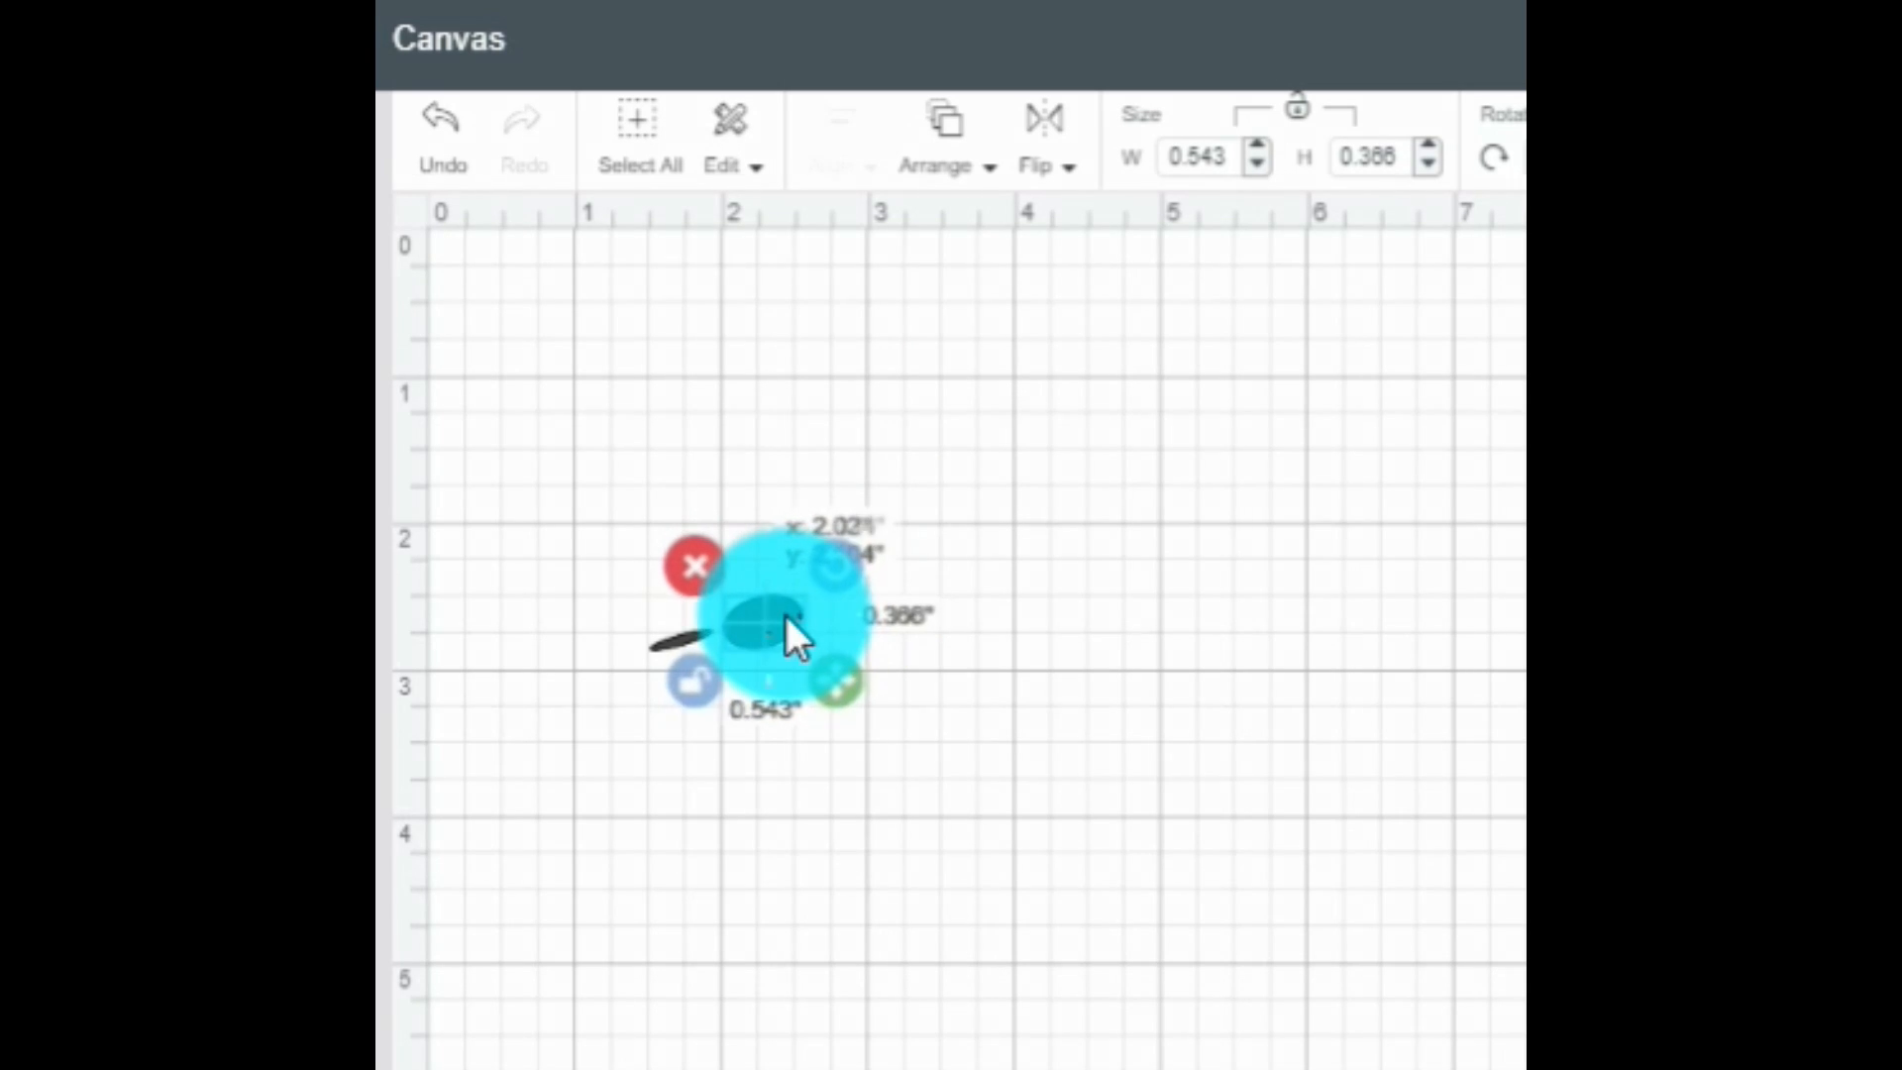
left_click_drag(795, 631, 777, 637)
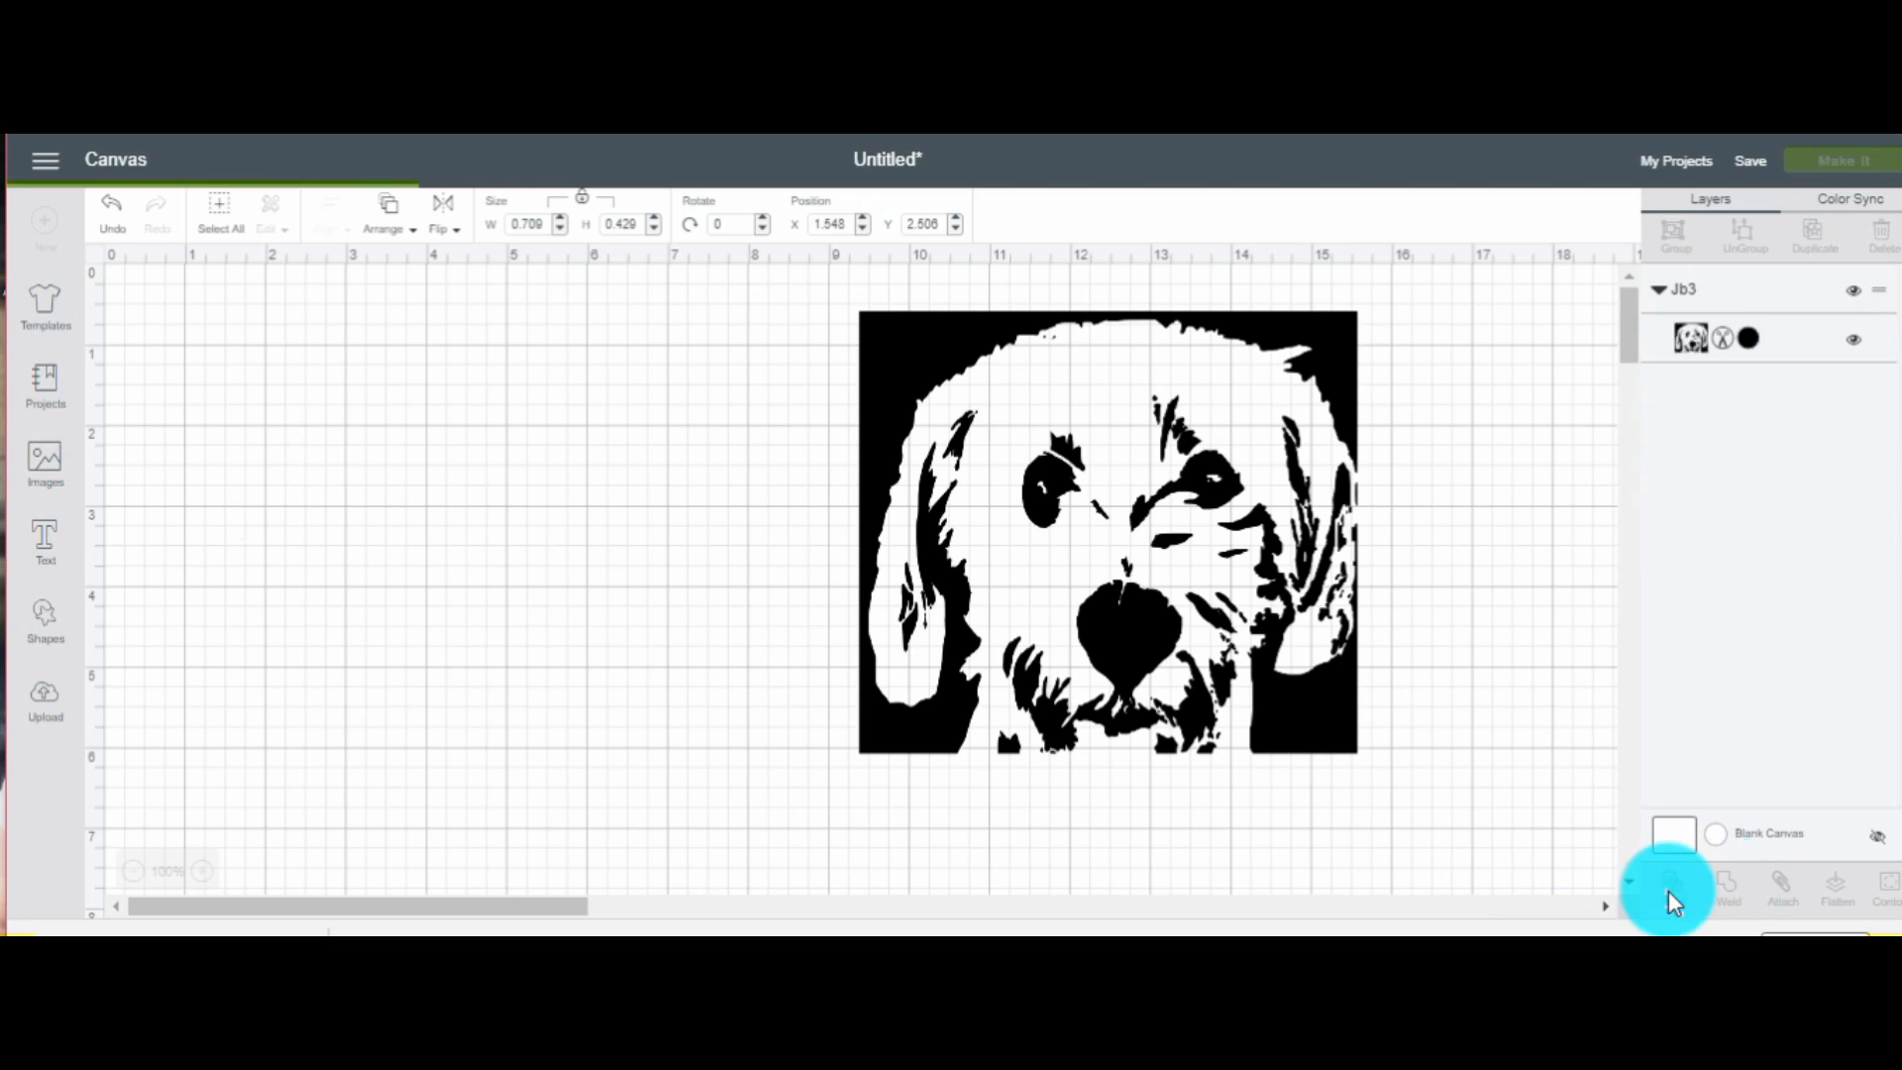
Make the nostril shape white and place it on the left of the dog's nose
left_click(1728, 889)
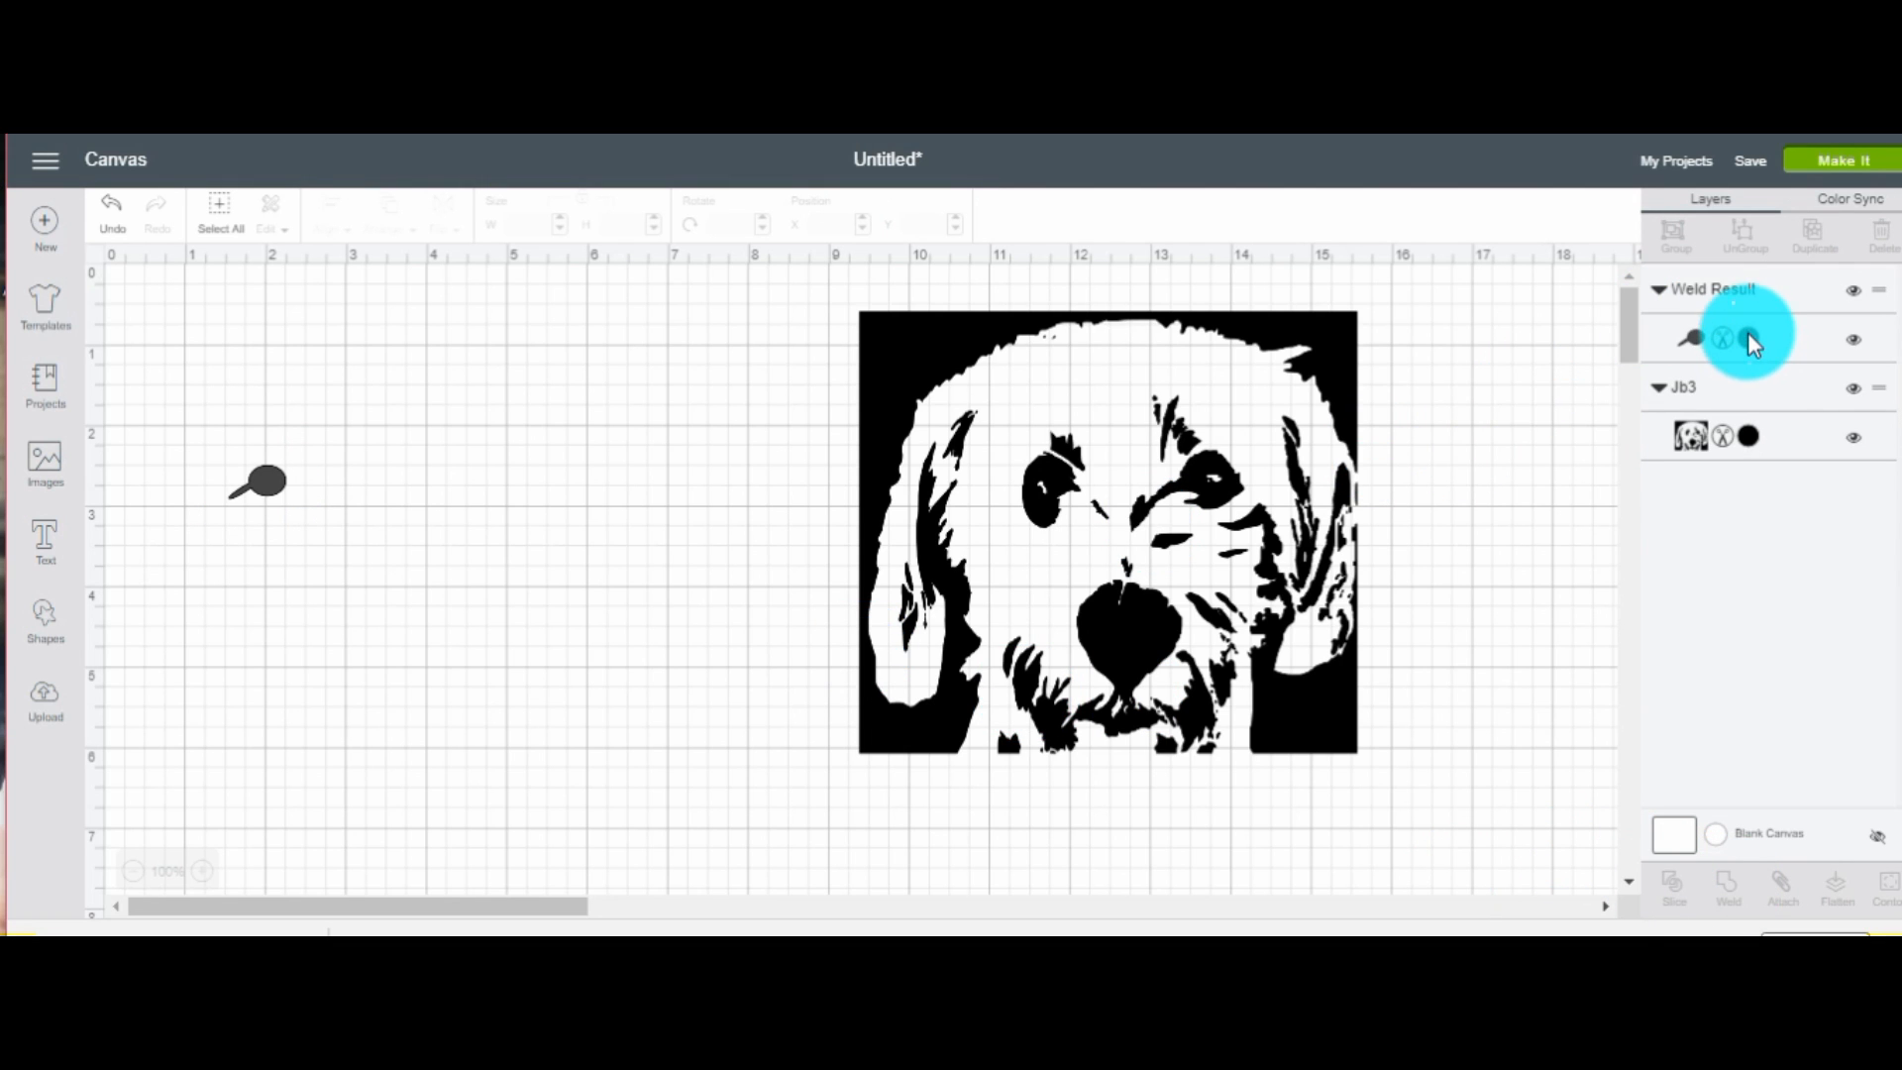
left_click(1744, 339)
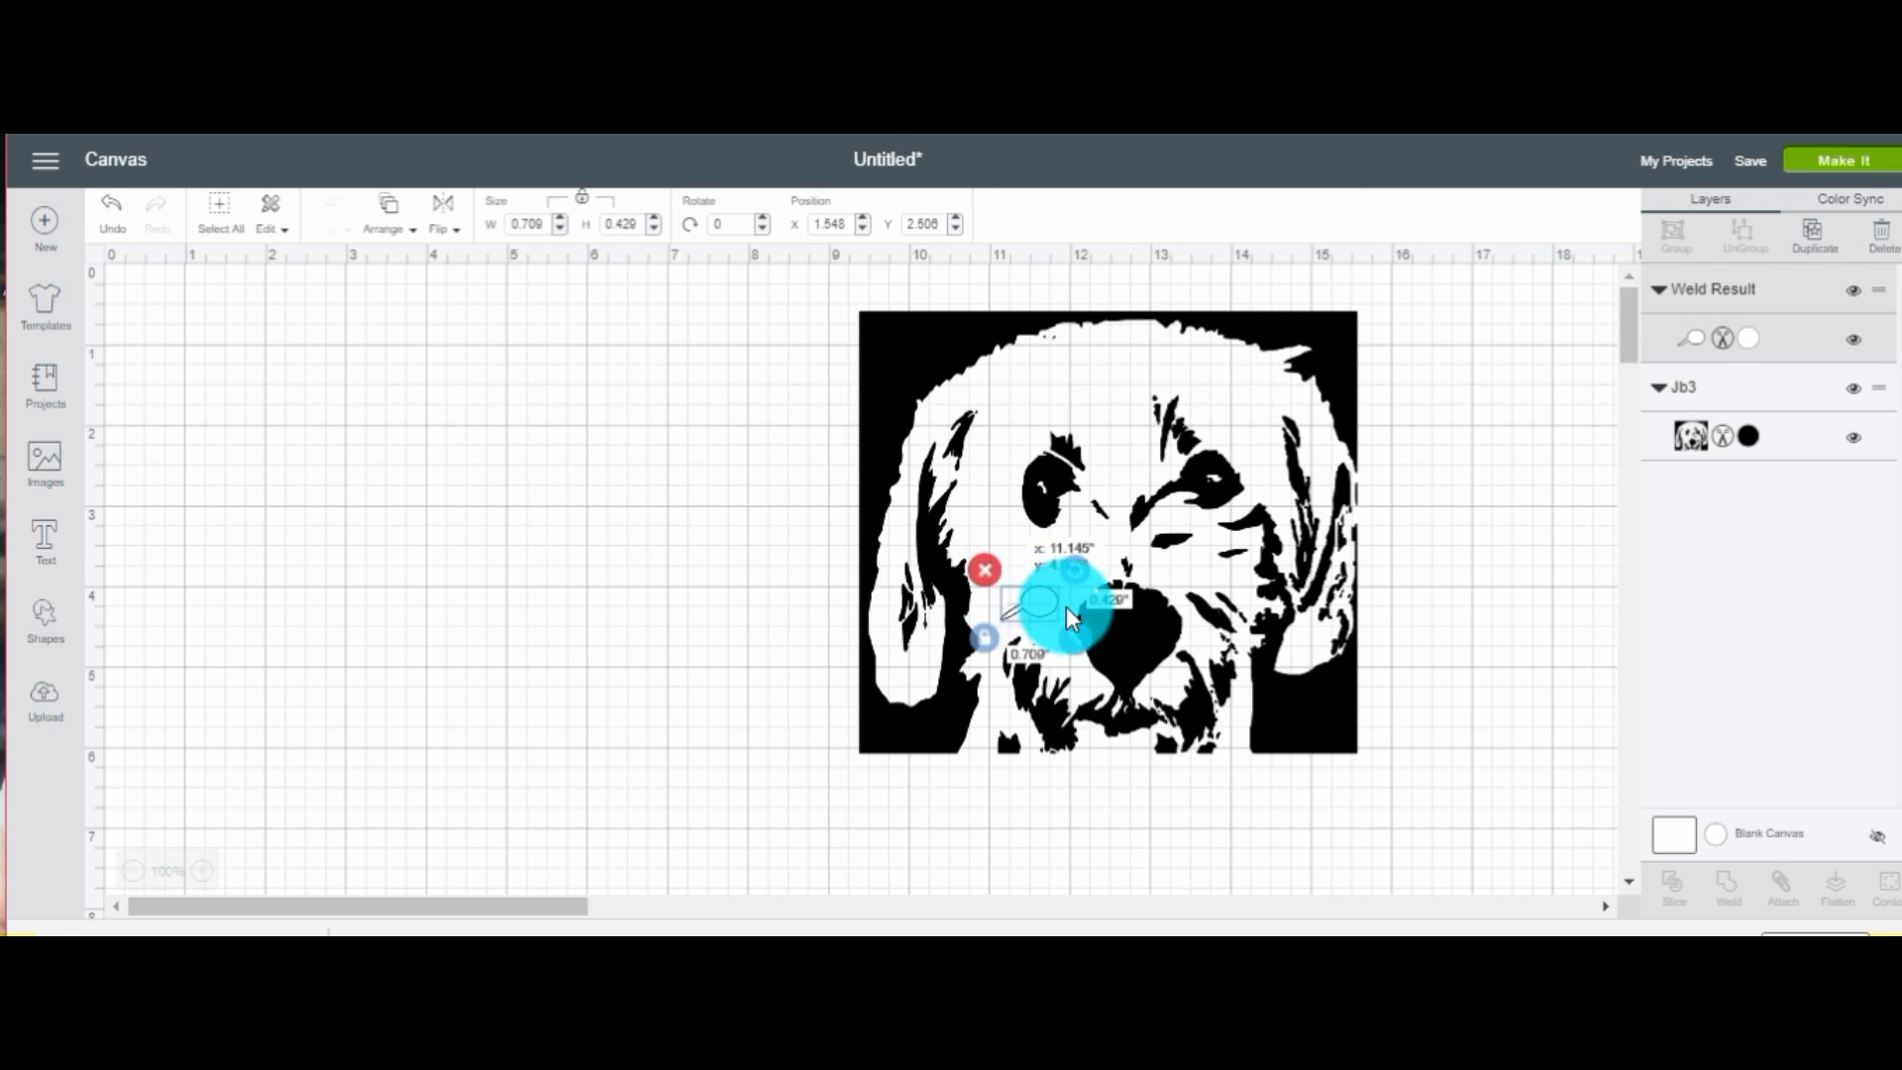
left_click_drag(1068, 618, 1068, 670)
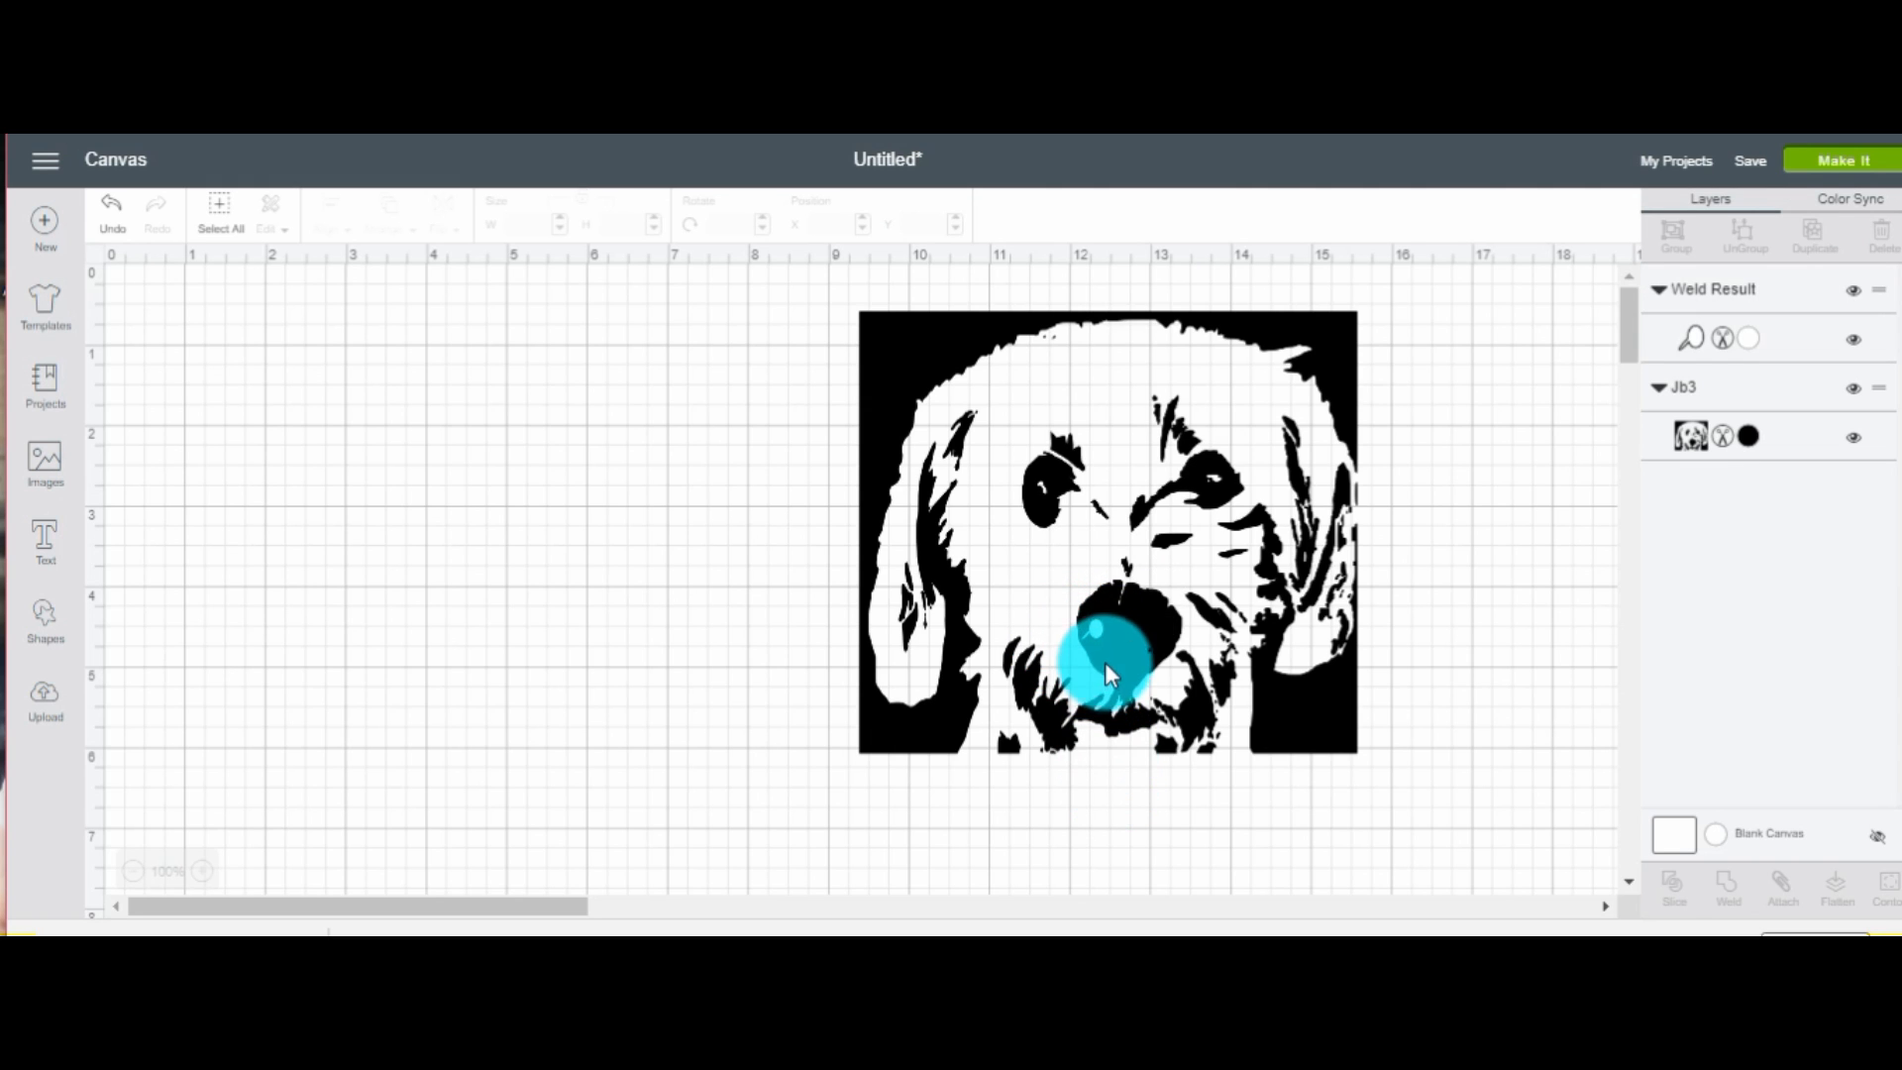
left_click_drag(1104, 673, 1098, 786)
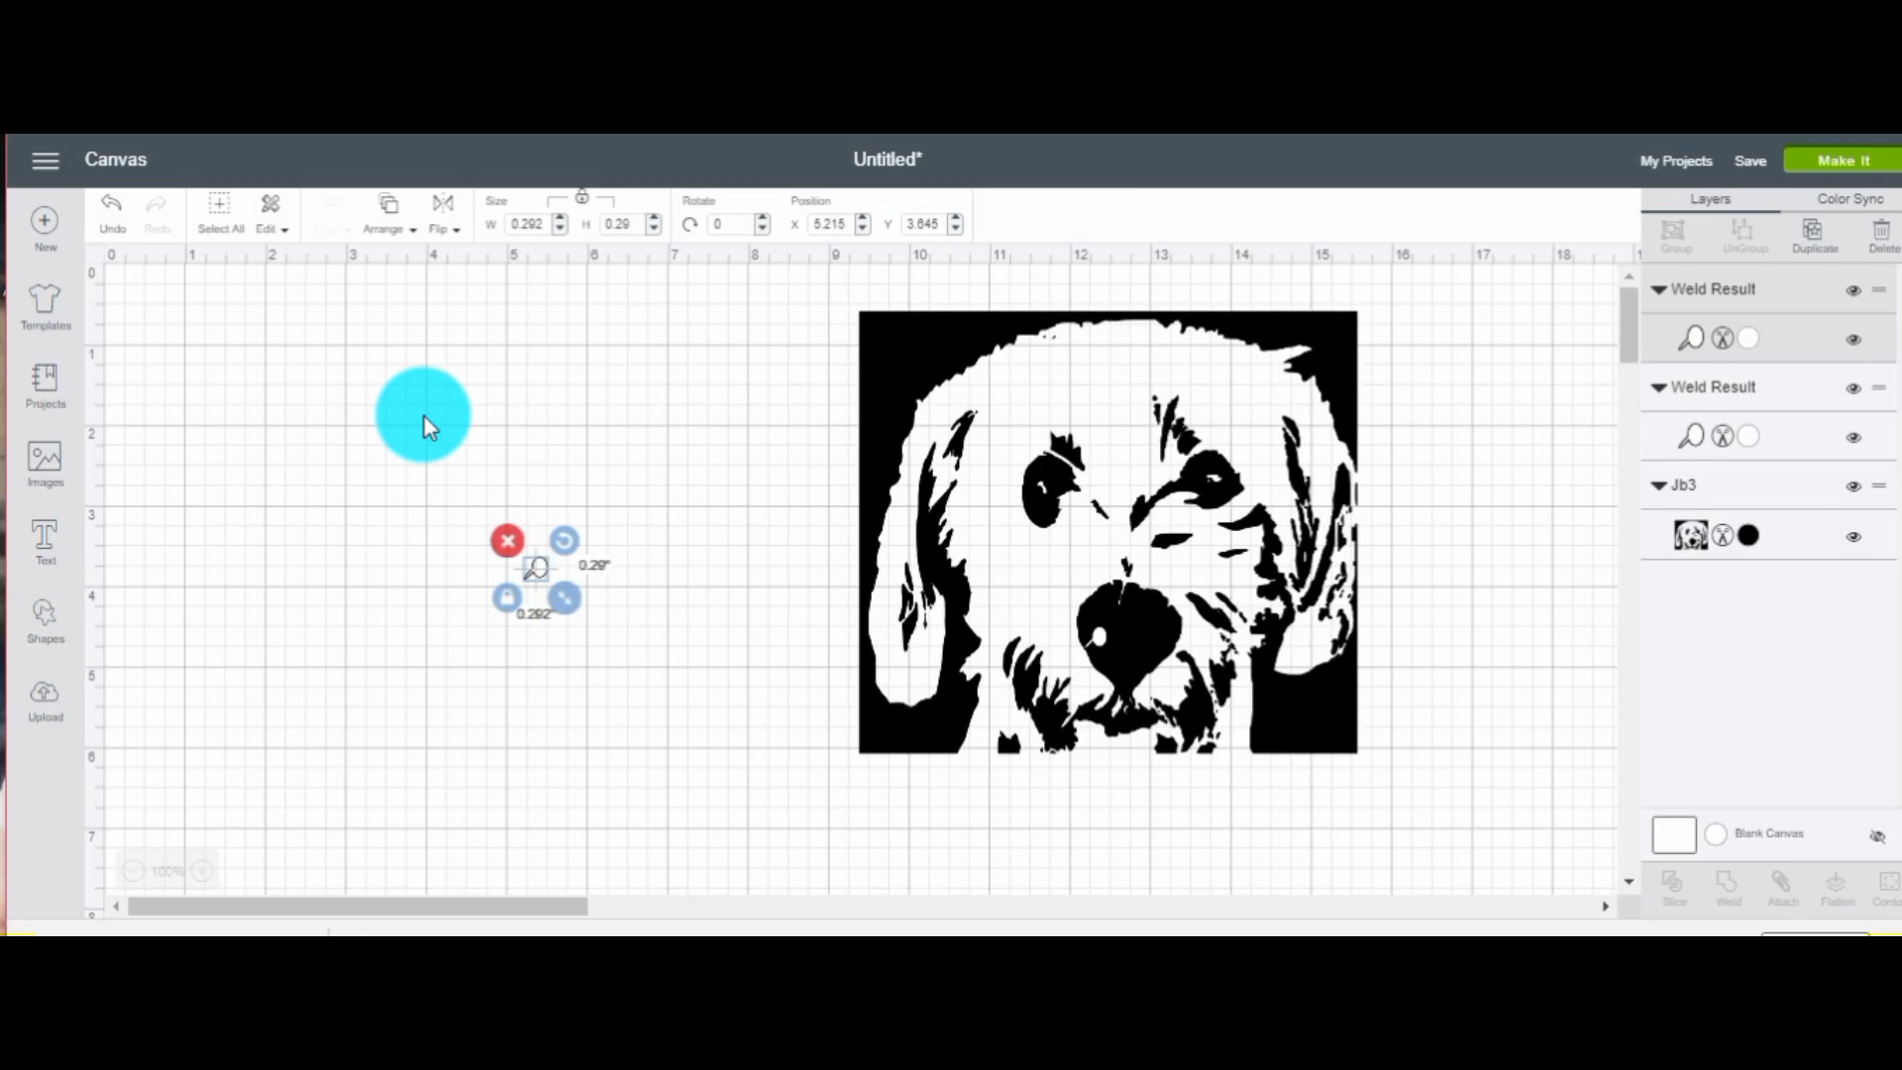
Try the copied nostril on the nose's right side, then move it back aside
left_click(442, 207)
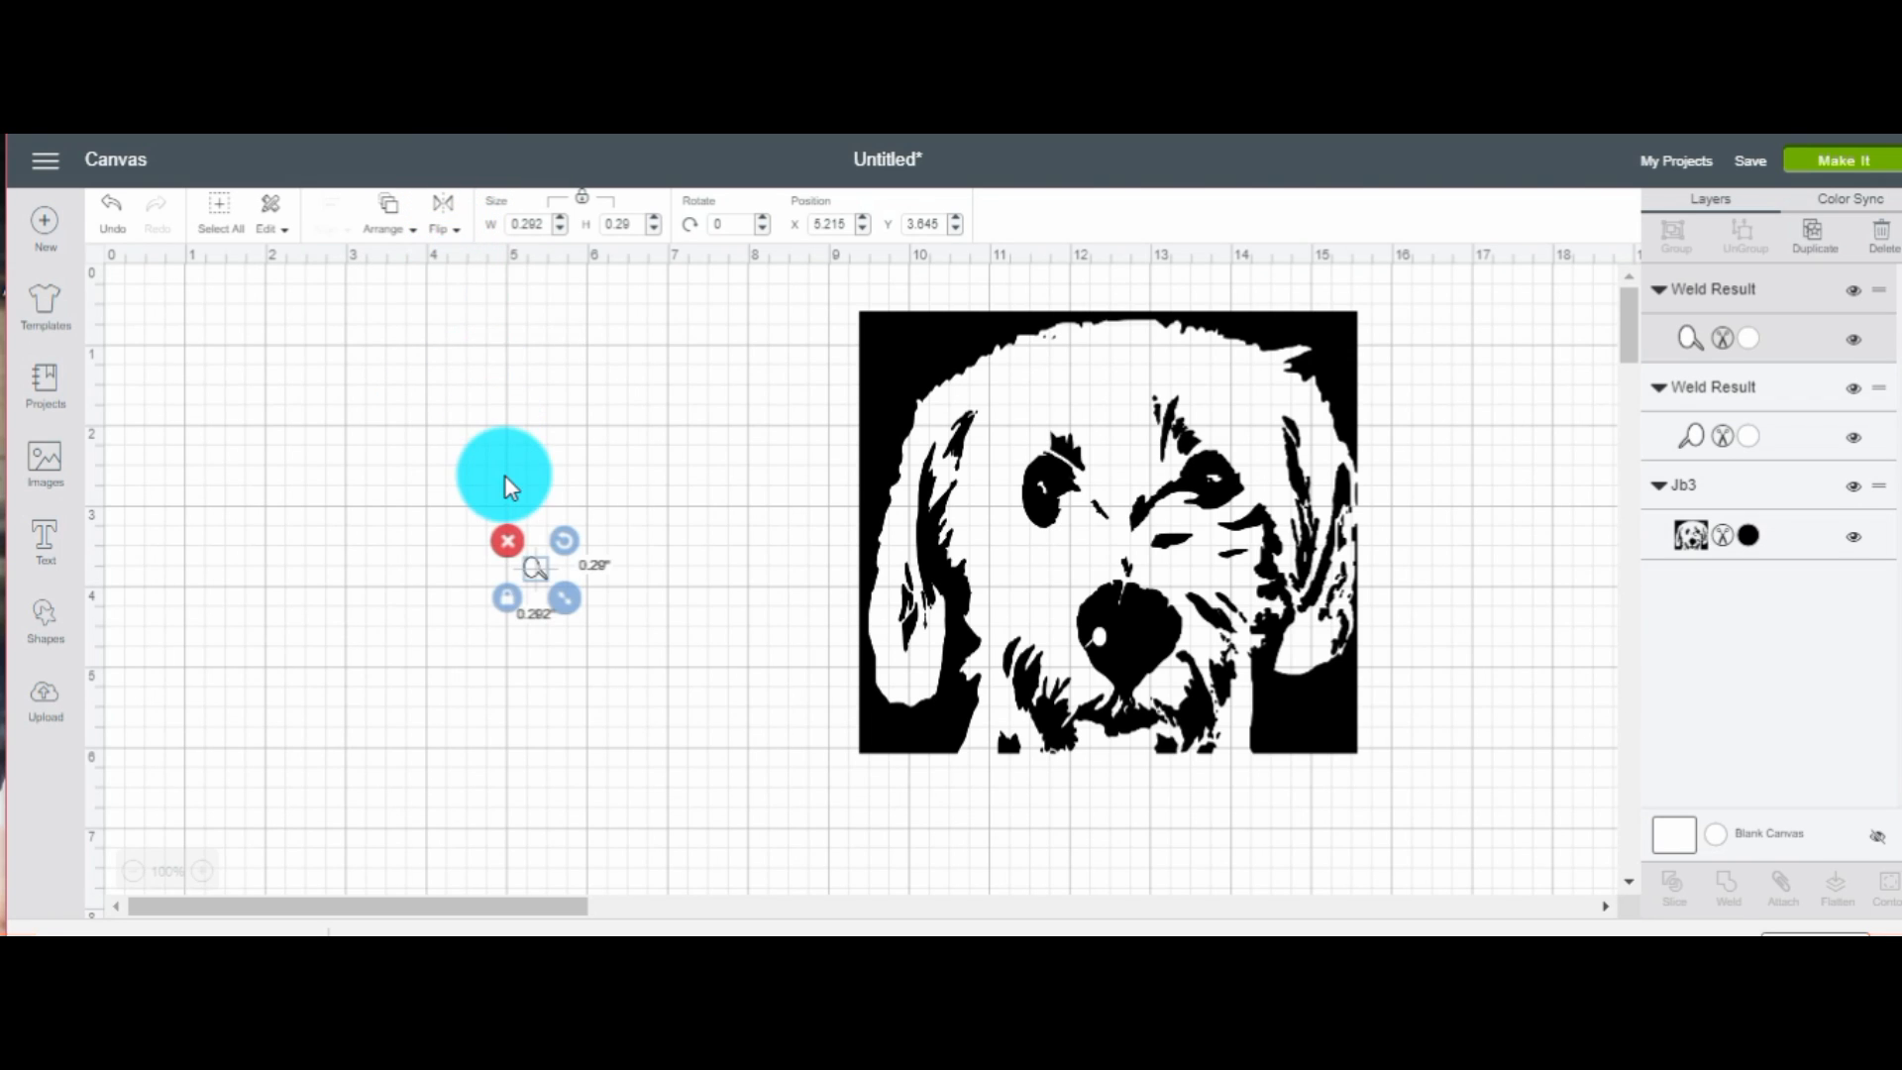
left_click_drag(503, 474, 946, 626)
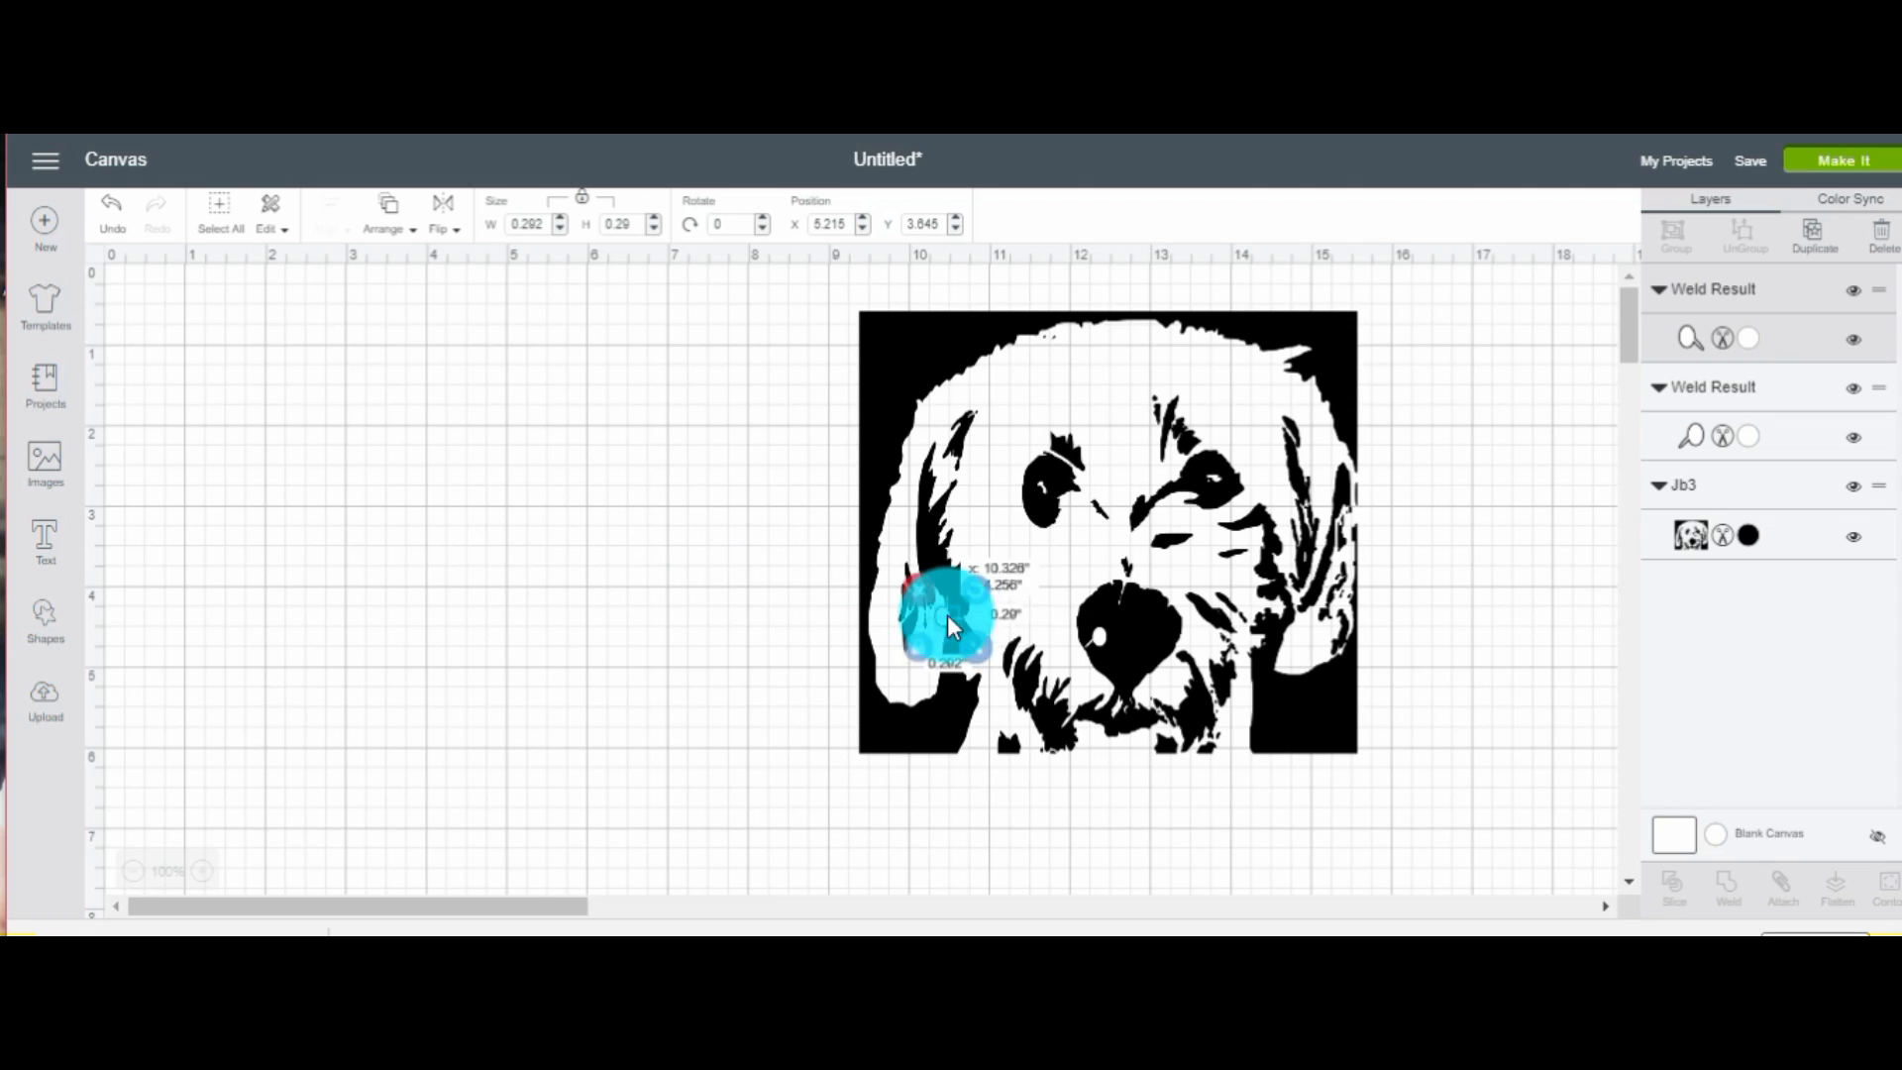
left_click_drag(950, 619, 1158, 637)
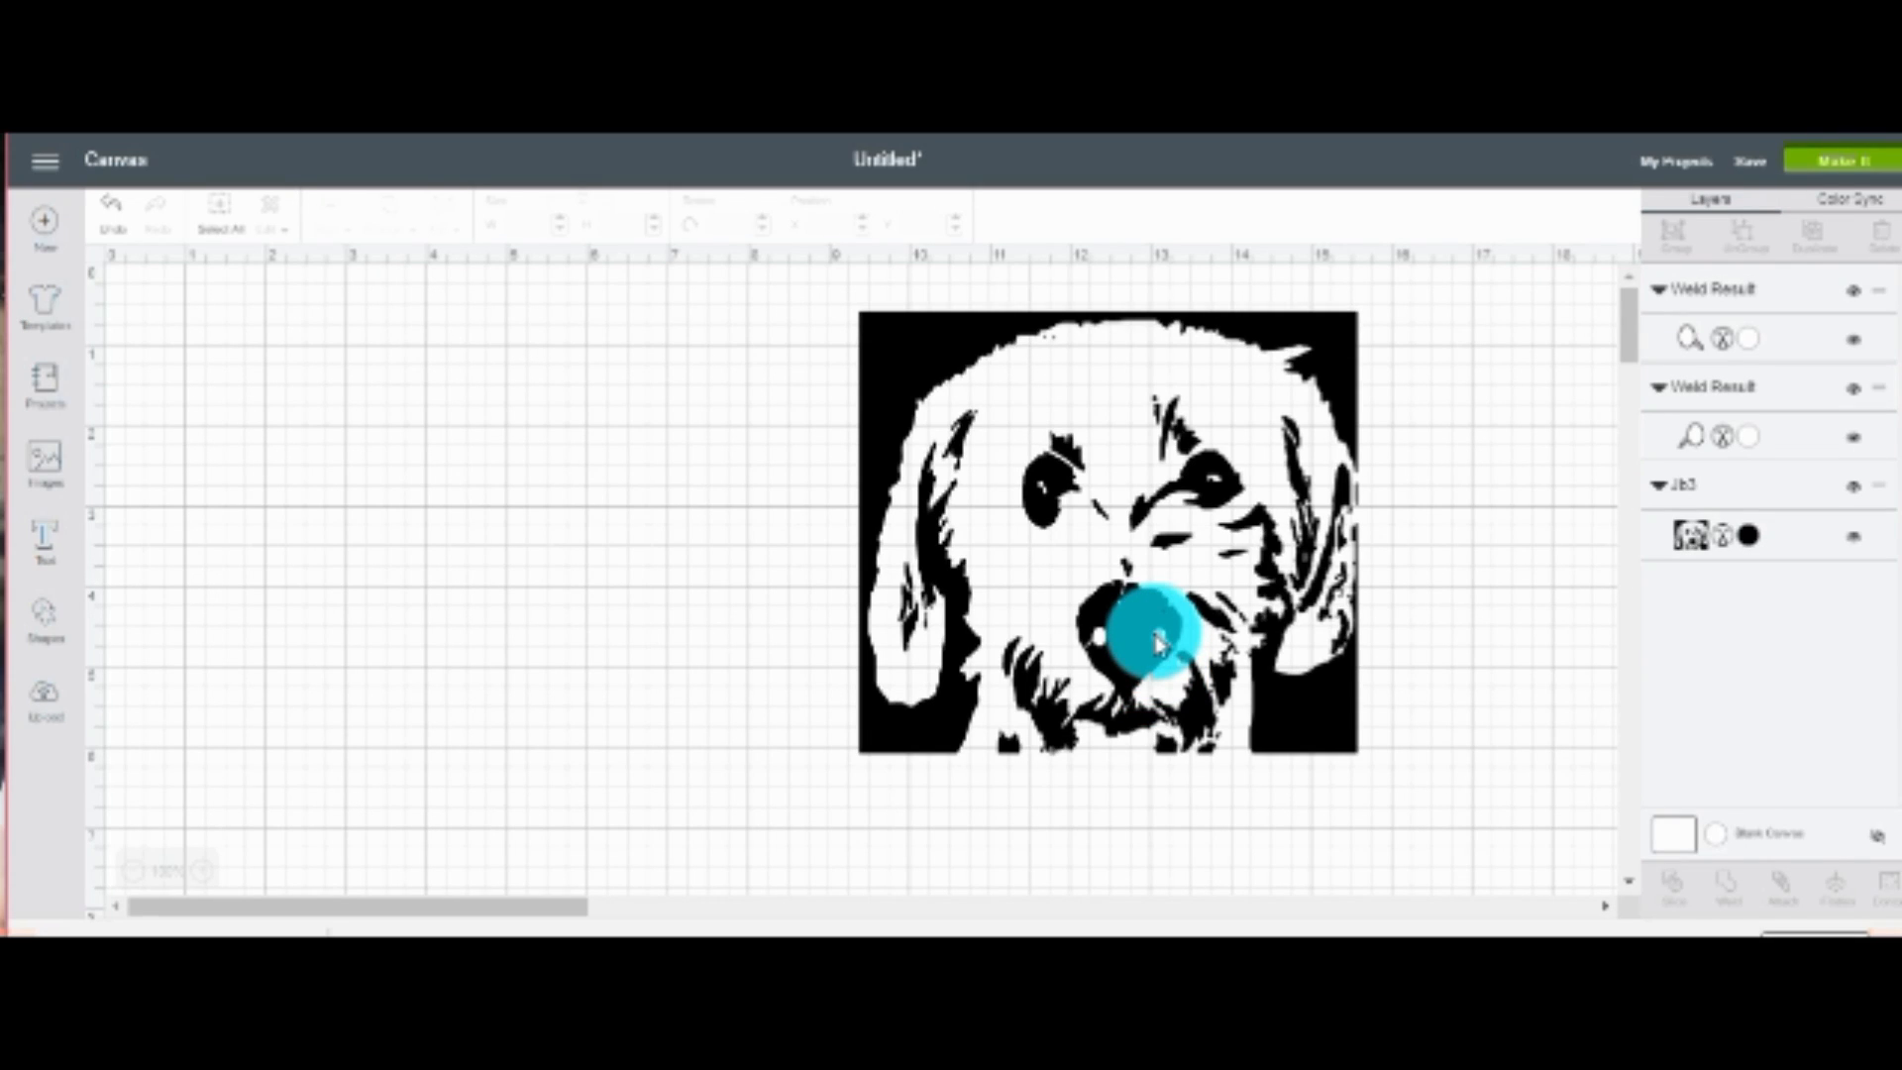
left_click(1151, 639)
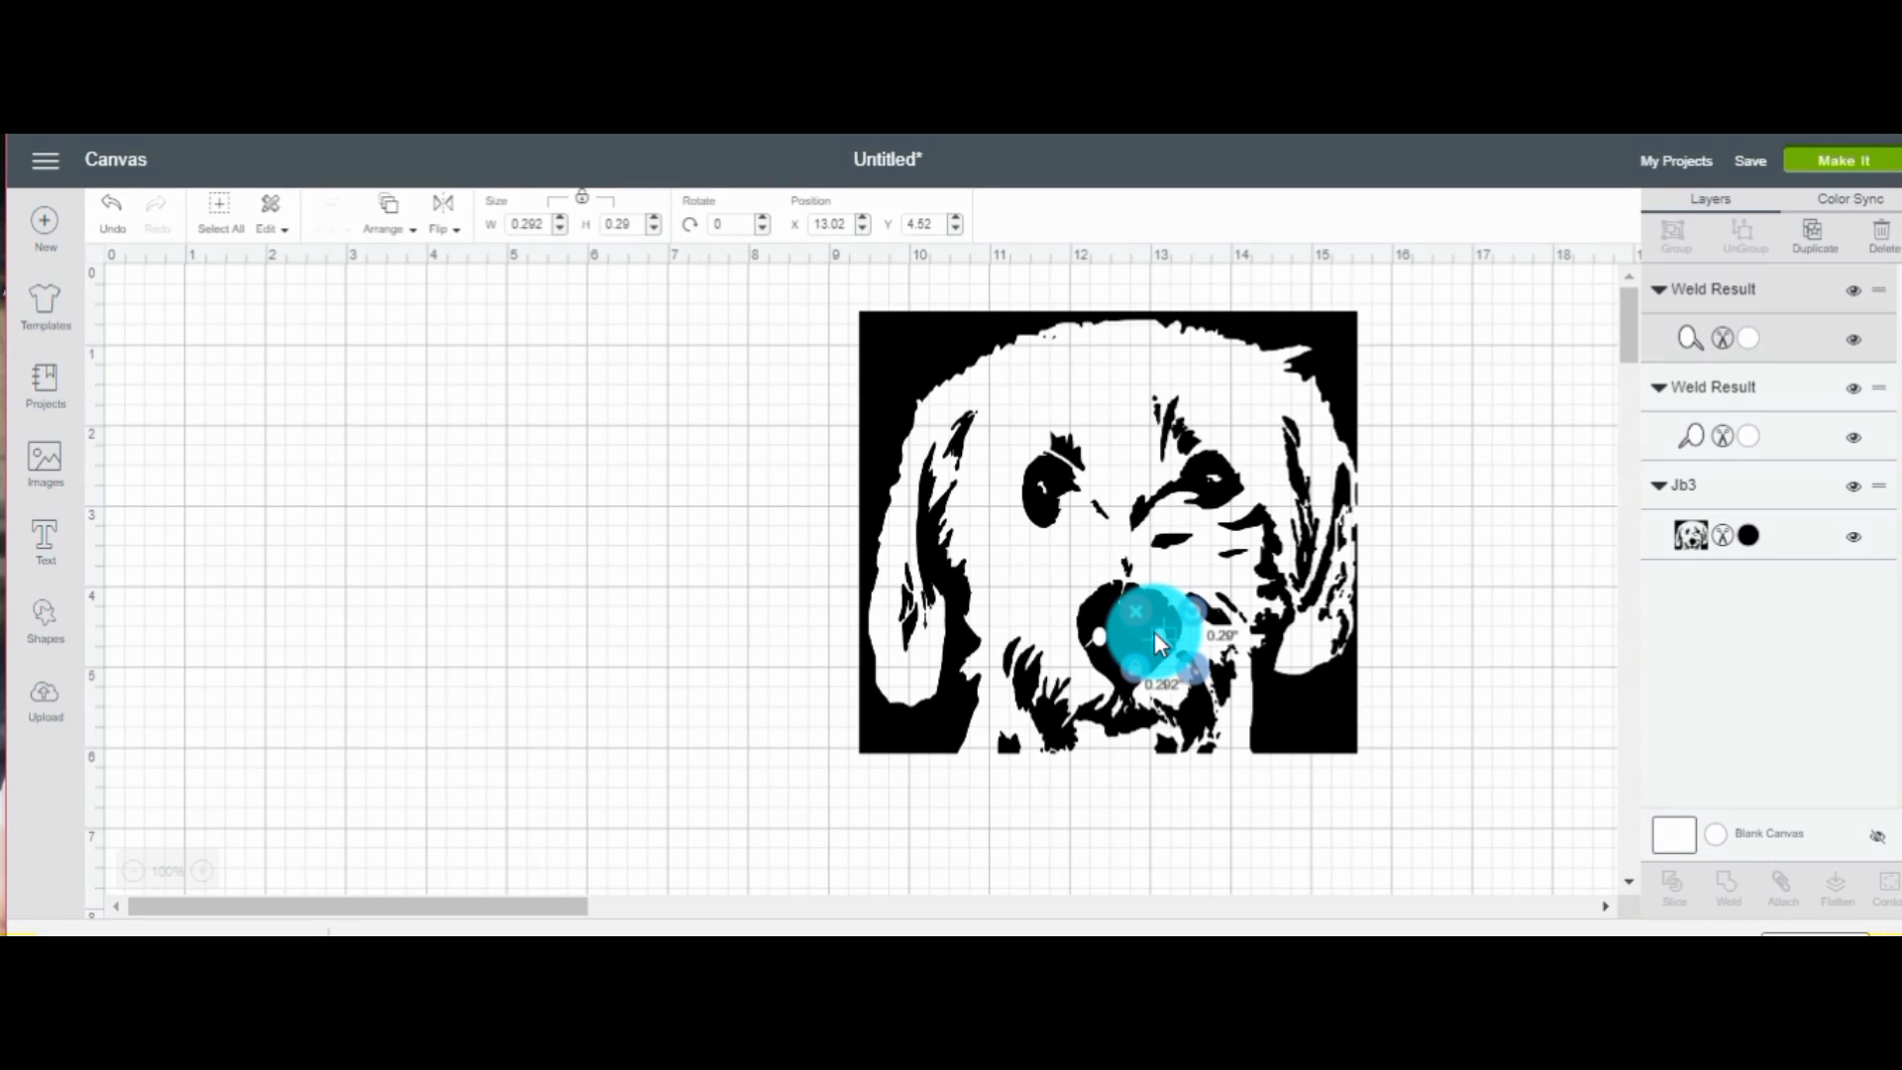
left_click_drag(1152, 637, 474, 522)
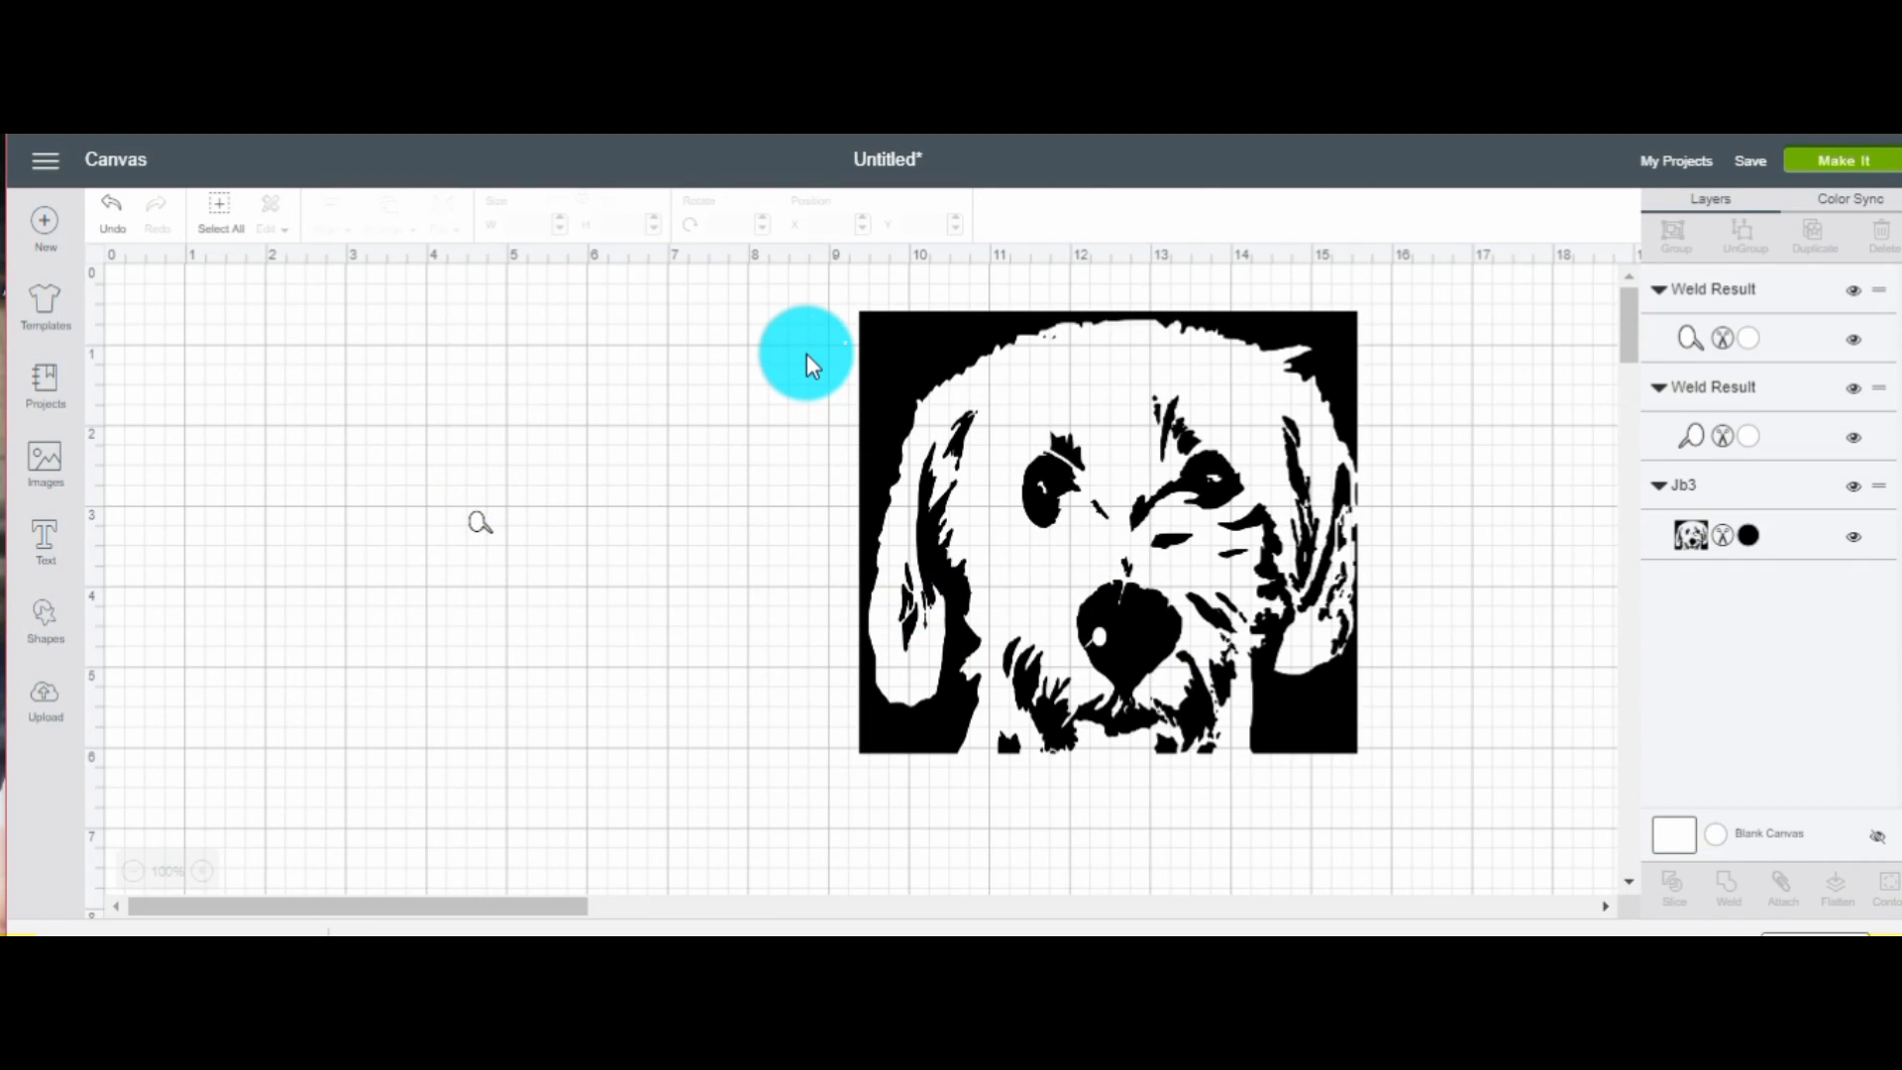
left_click(1106, 543)
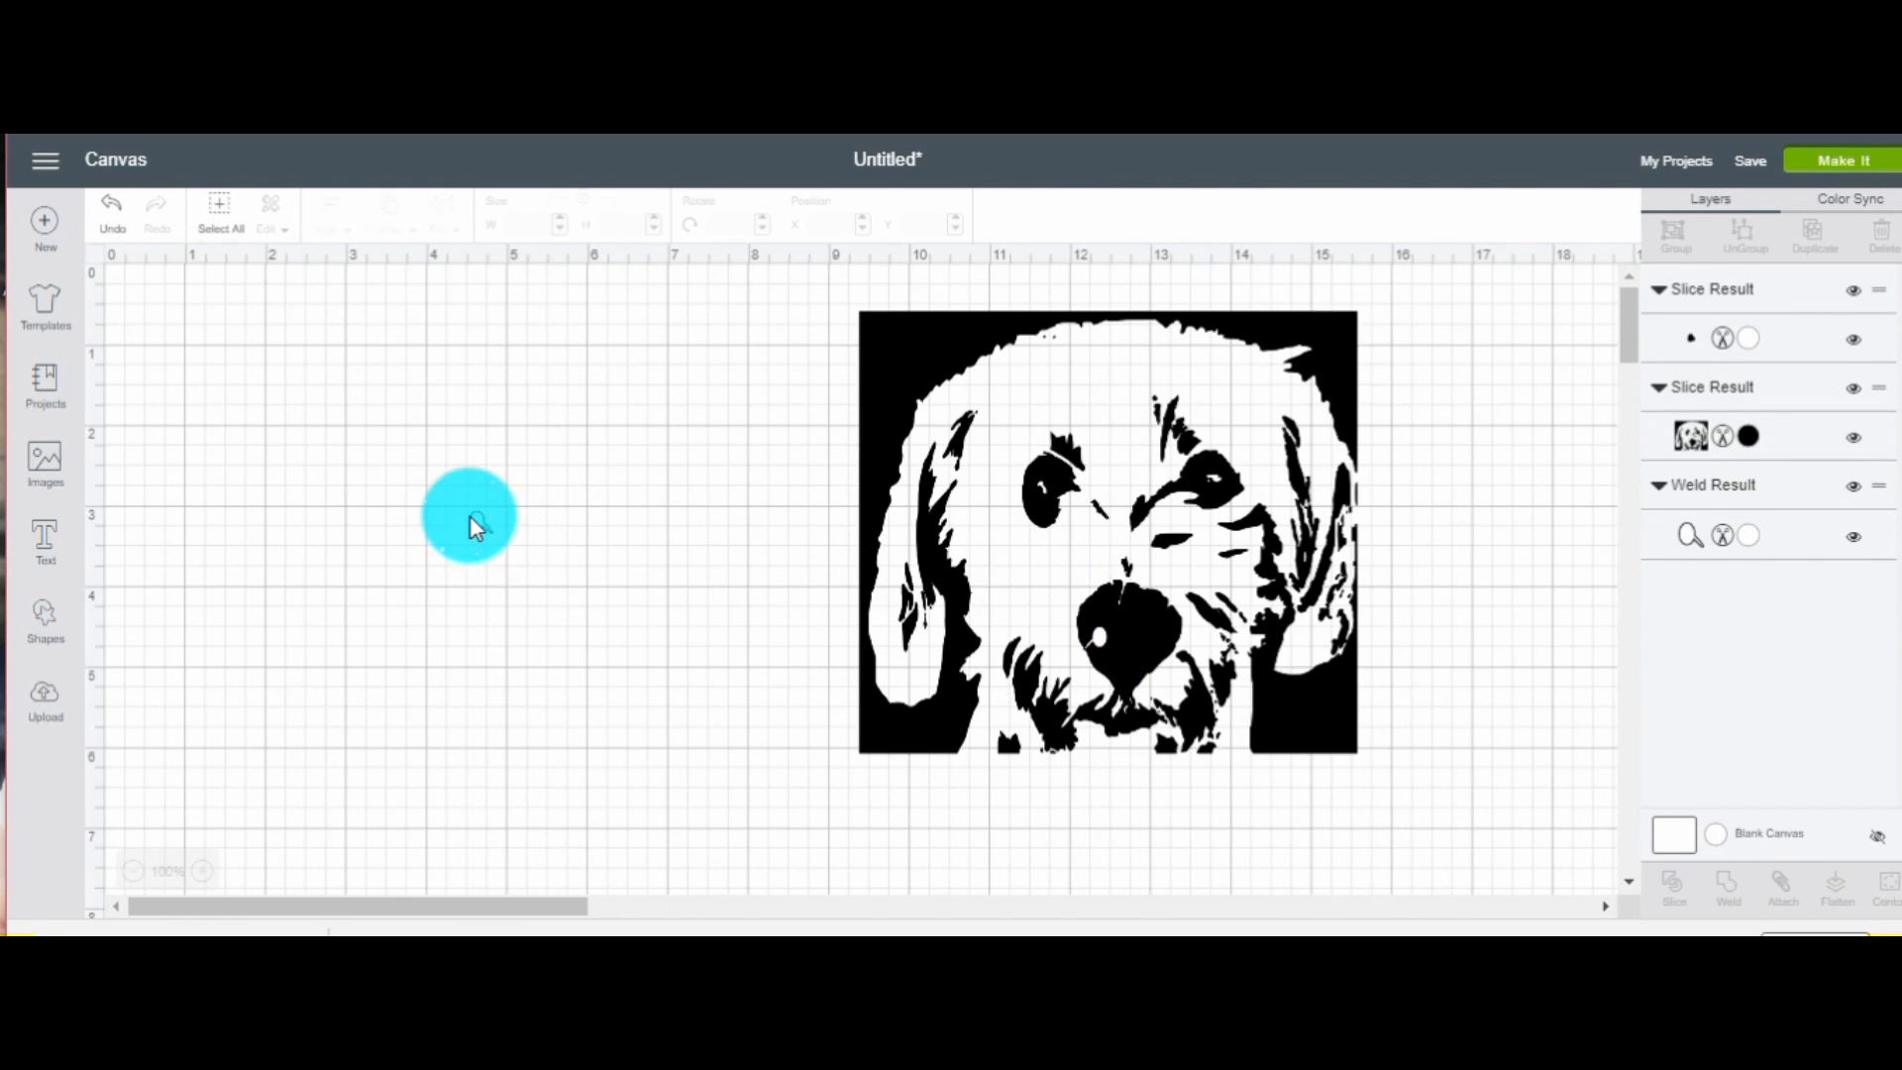
Place the second nostril on the right side of the nose and bring it to front
left_click(469, 515)
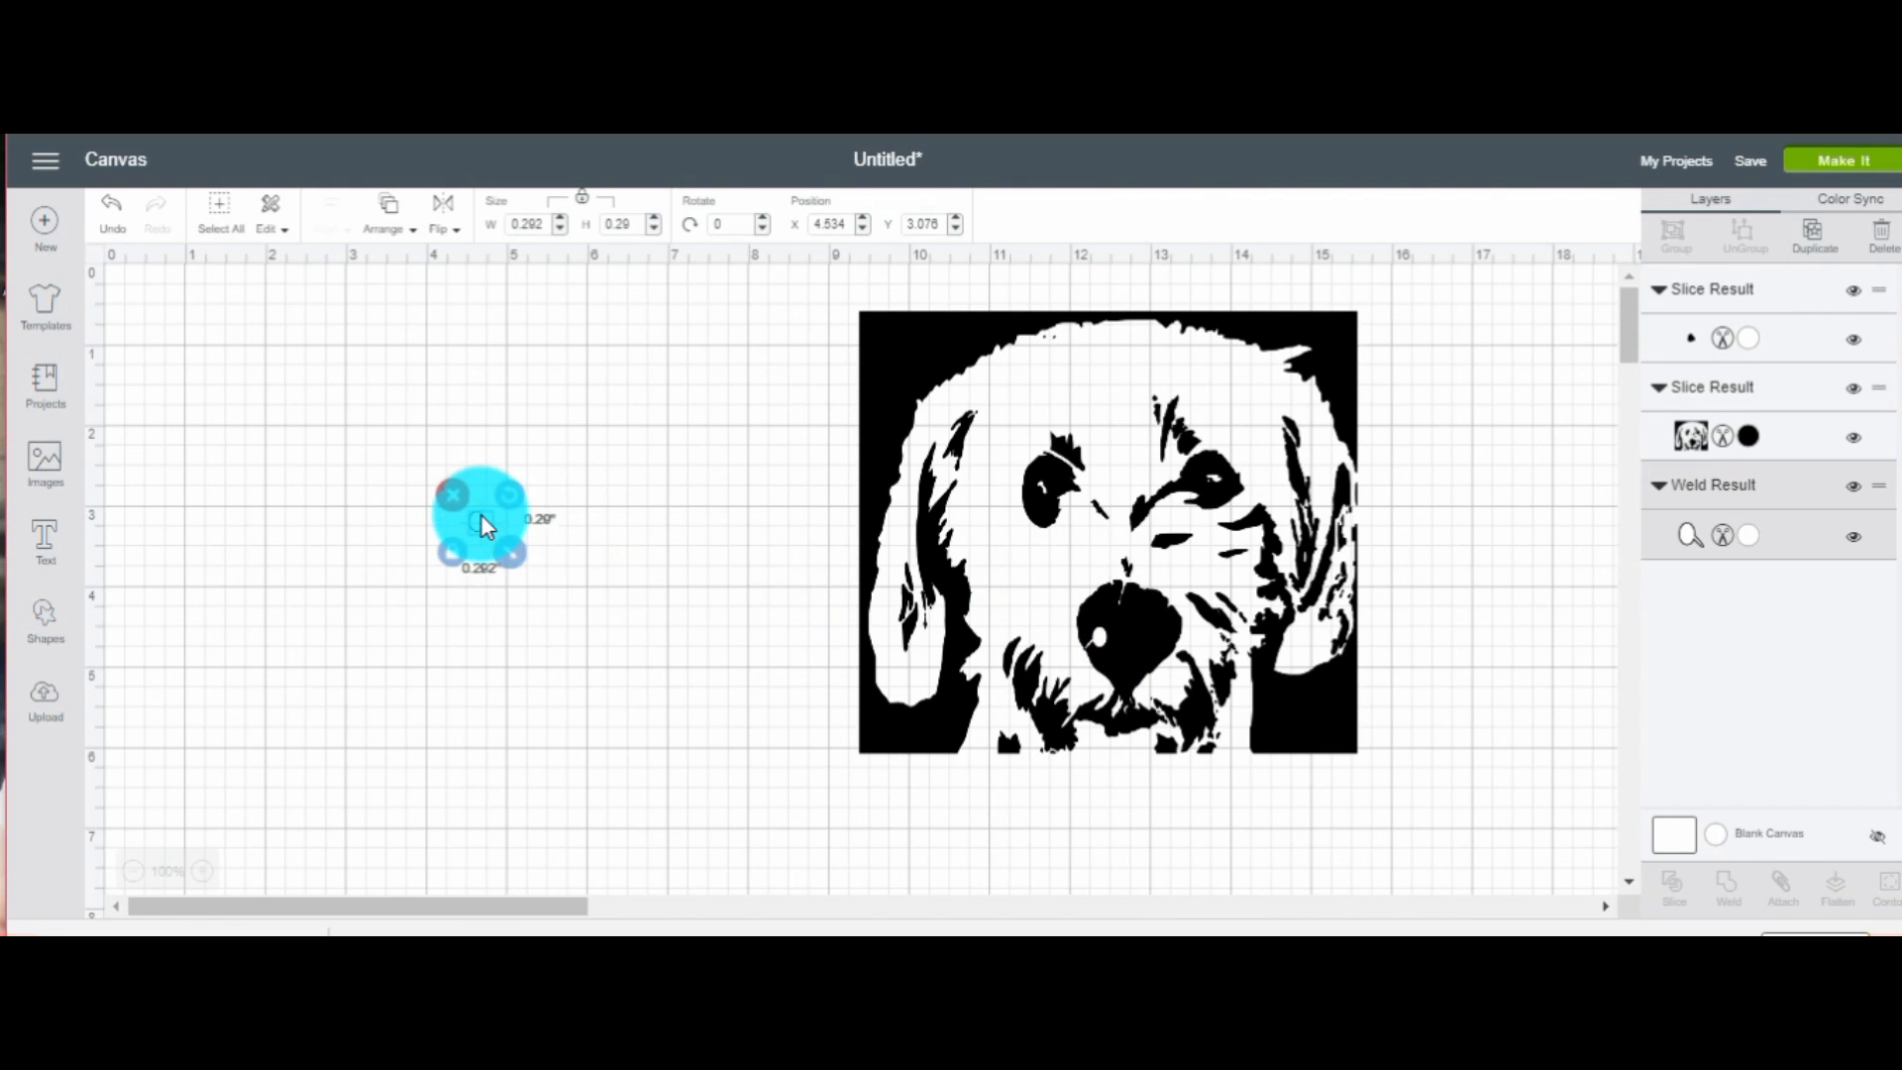
left_click_drag(483, 523, 1146, 643)
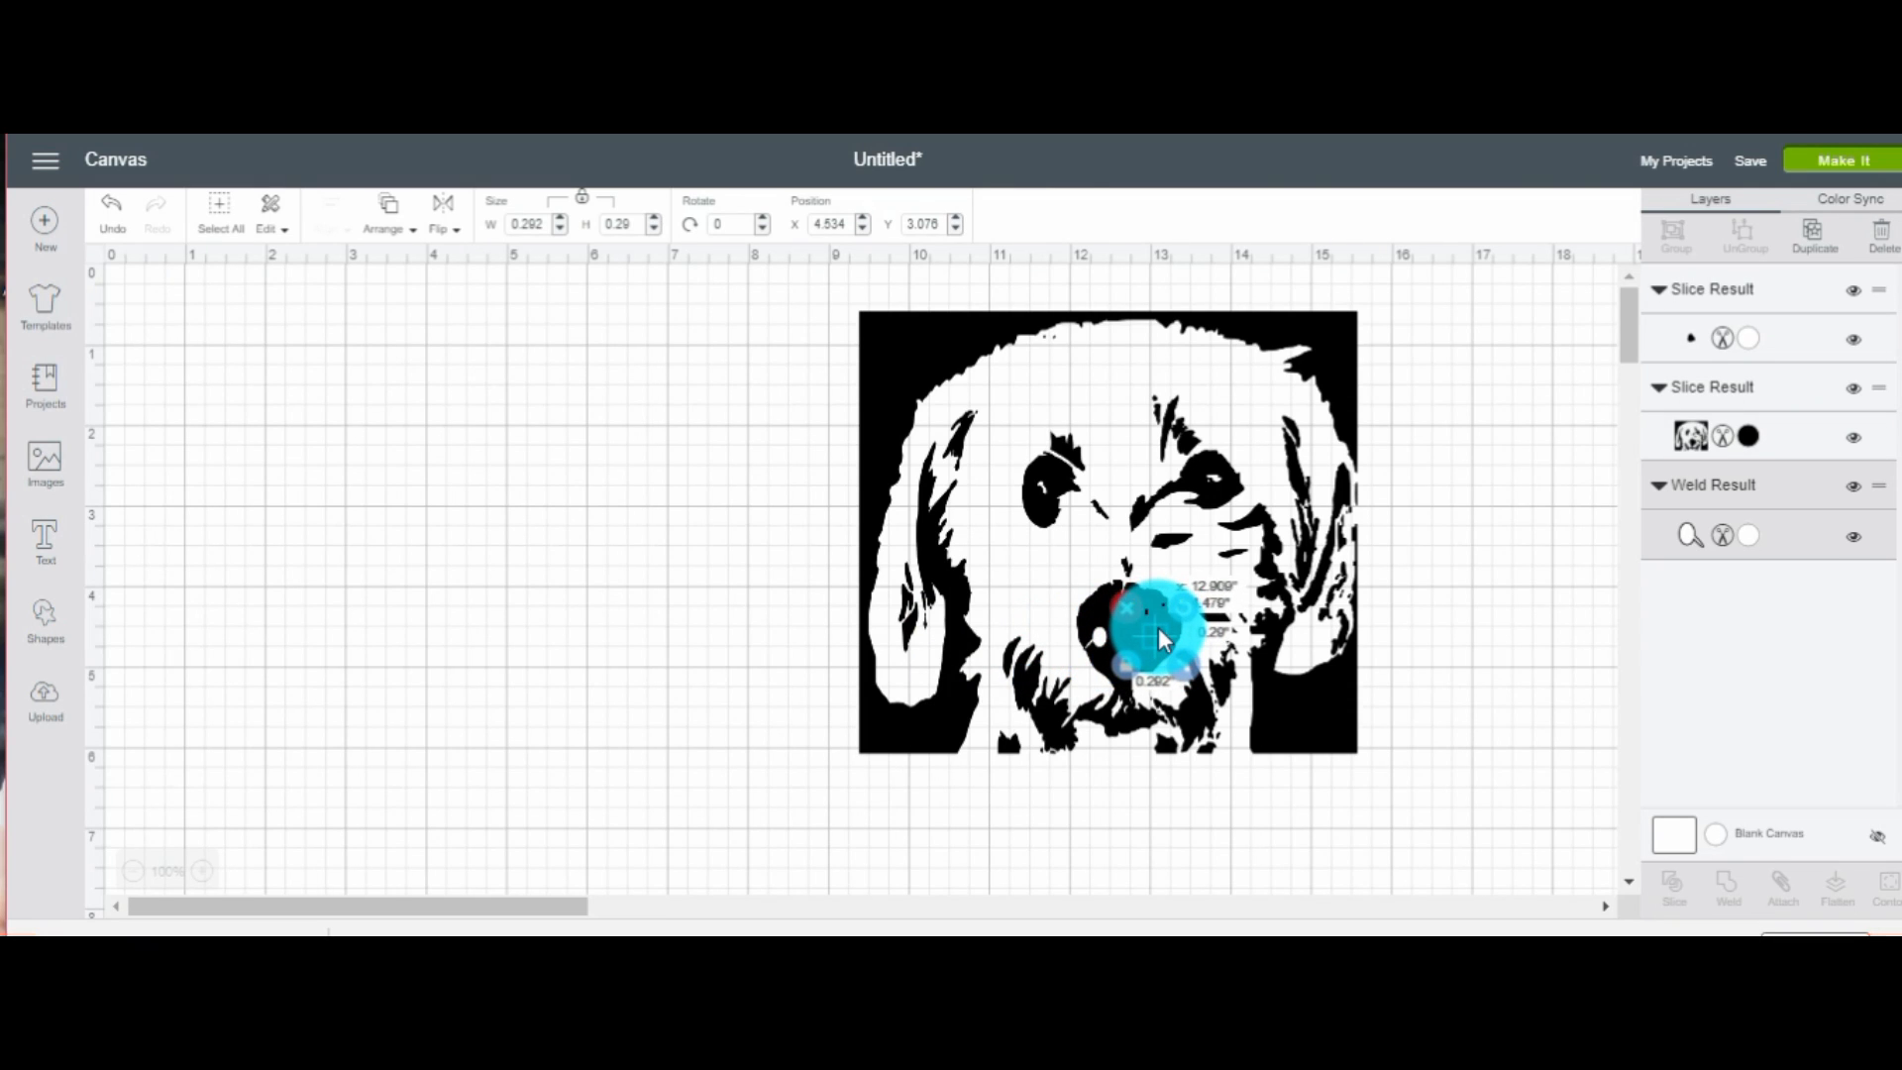
left_click(386, 211)
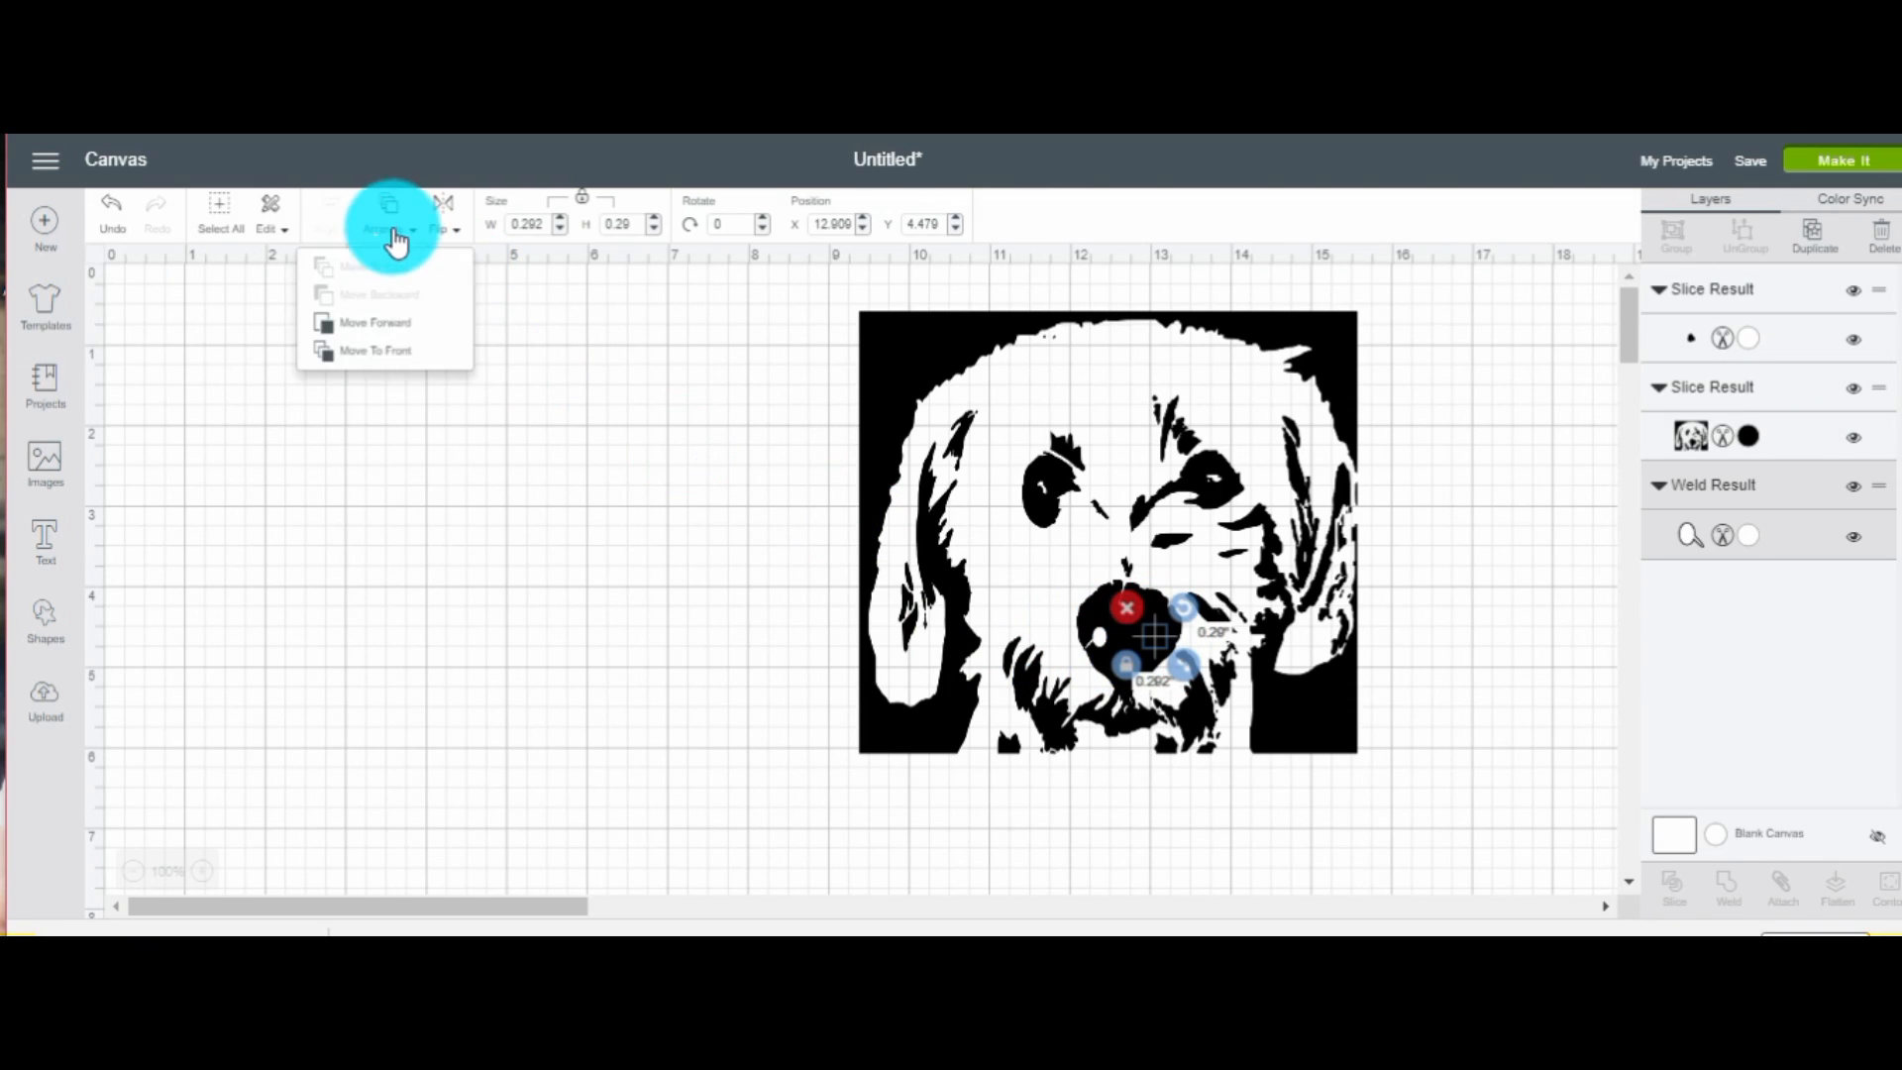
left_click(375, 350)
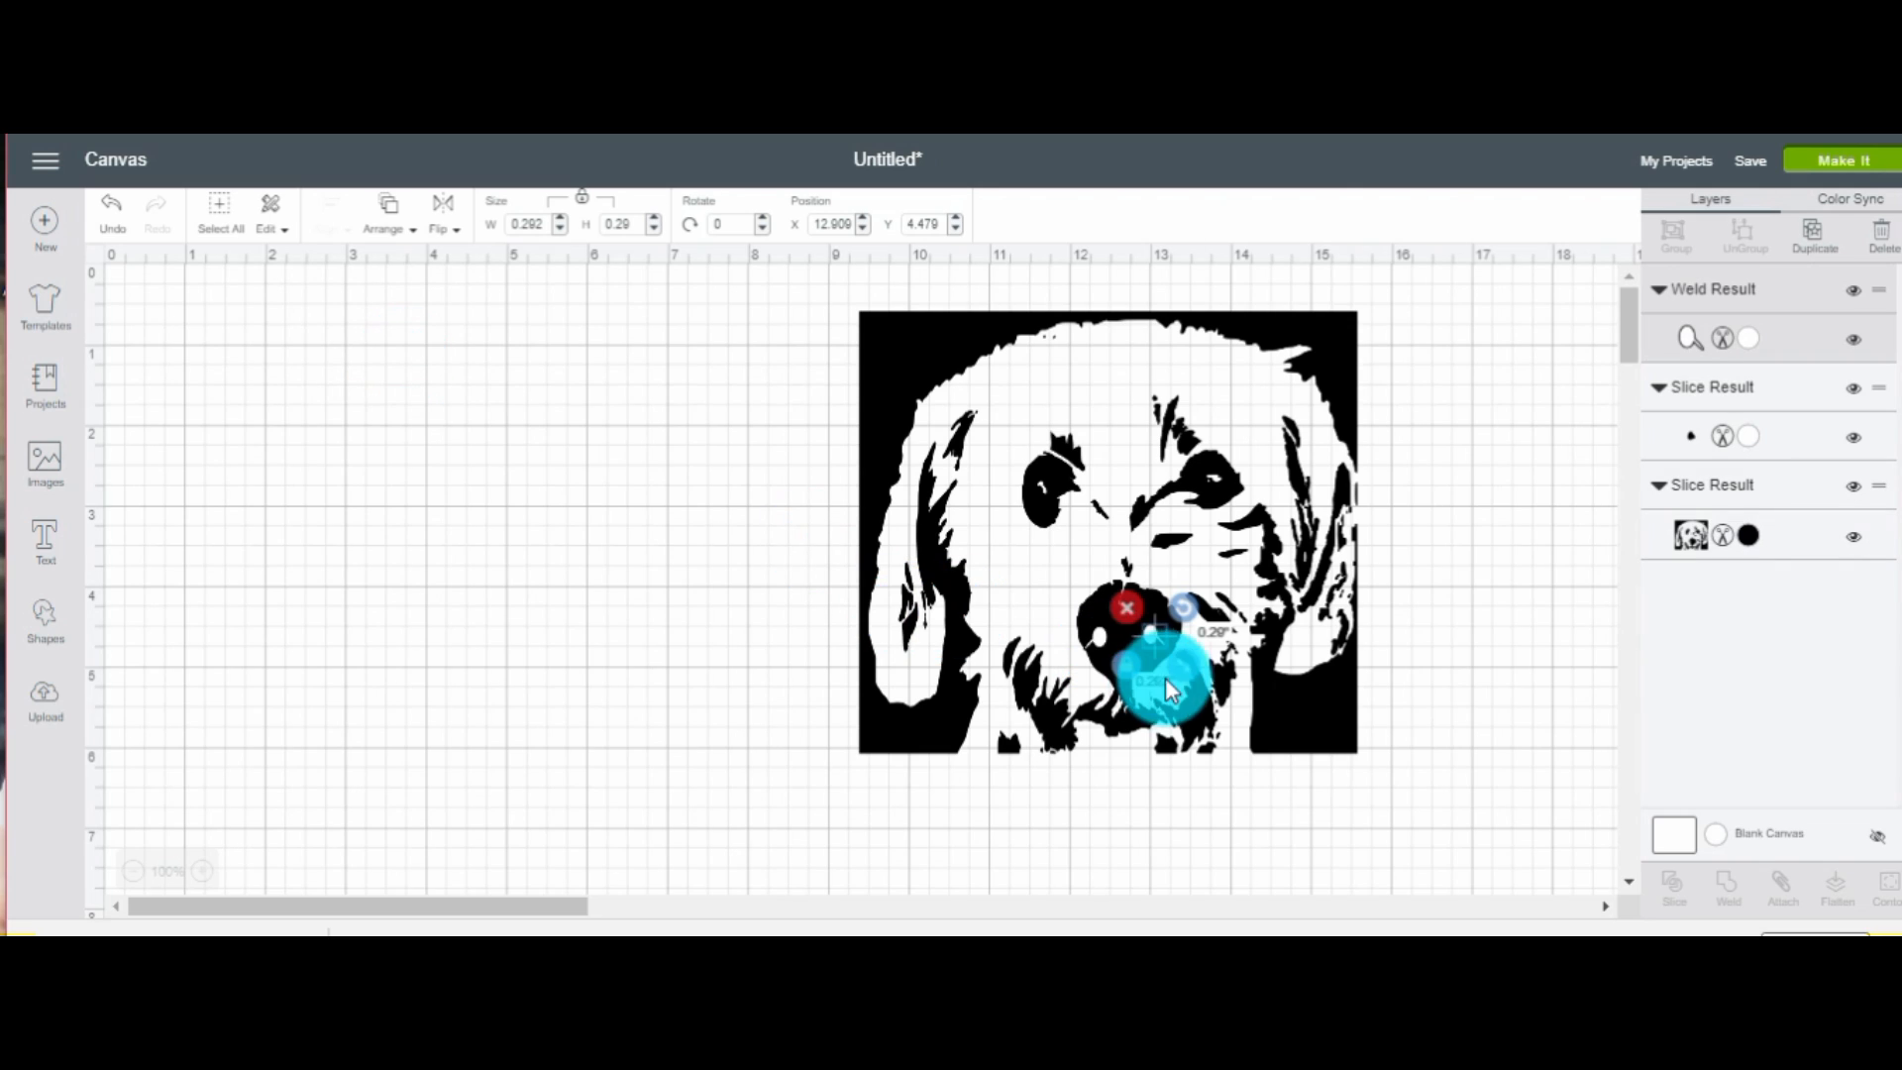
left_click_drag(1171, 691, 1152, 643)
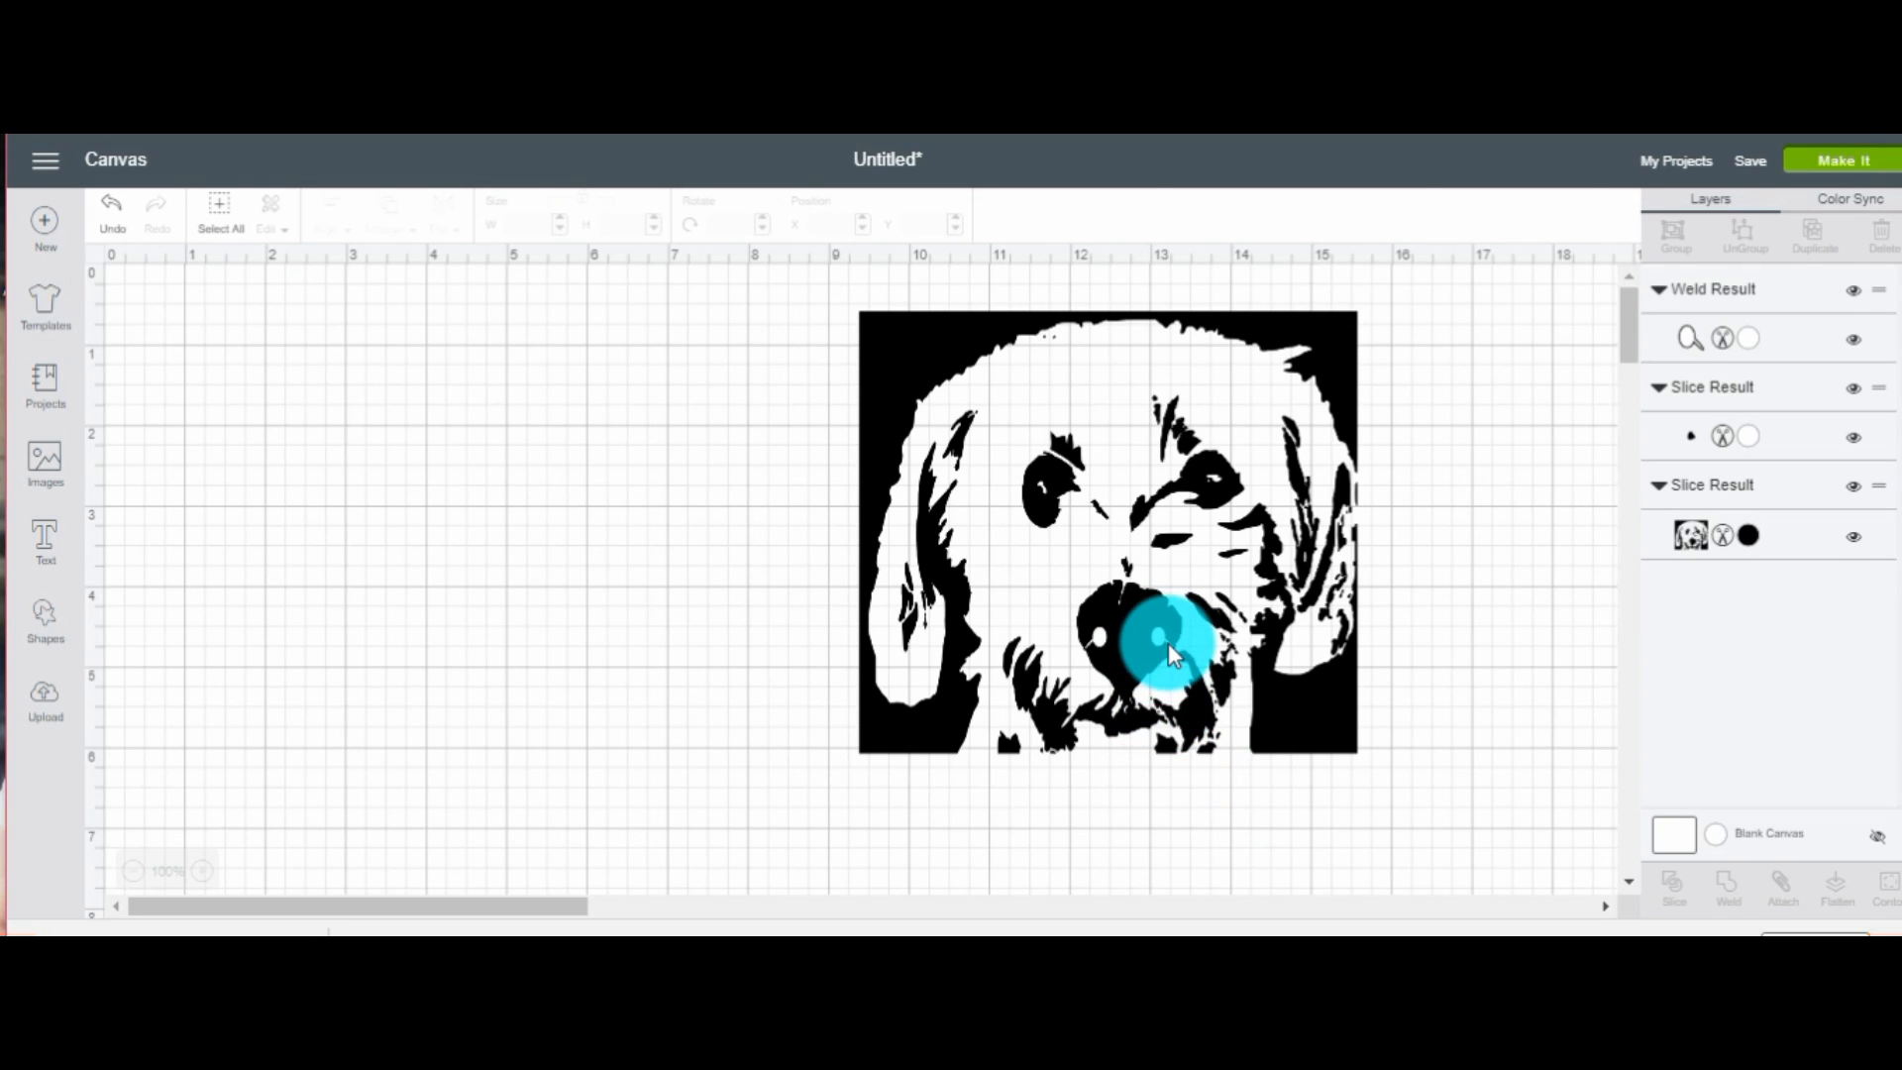
Slice the nostril into the portrait, select the leftover piece, and move the portrait top-left
left_click(1163, 648)
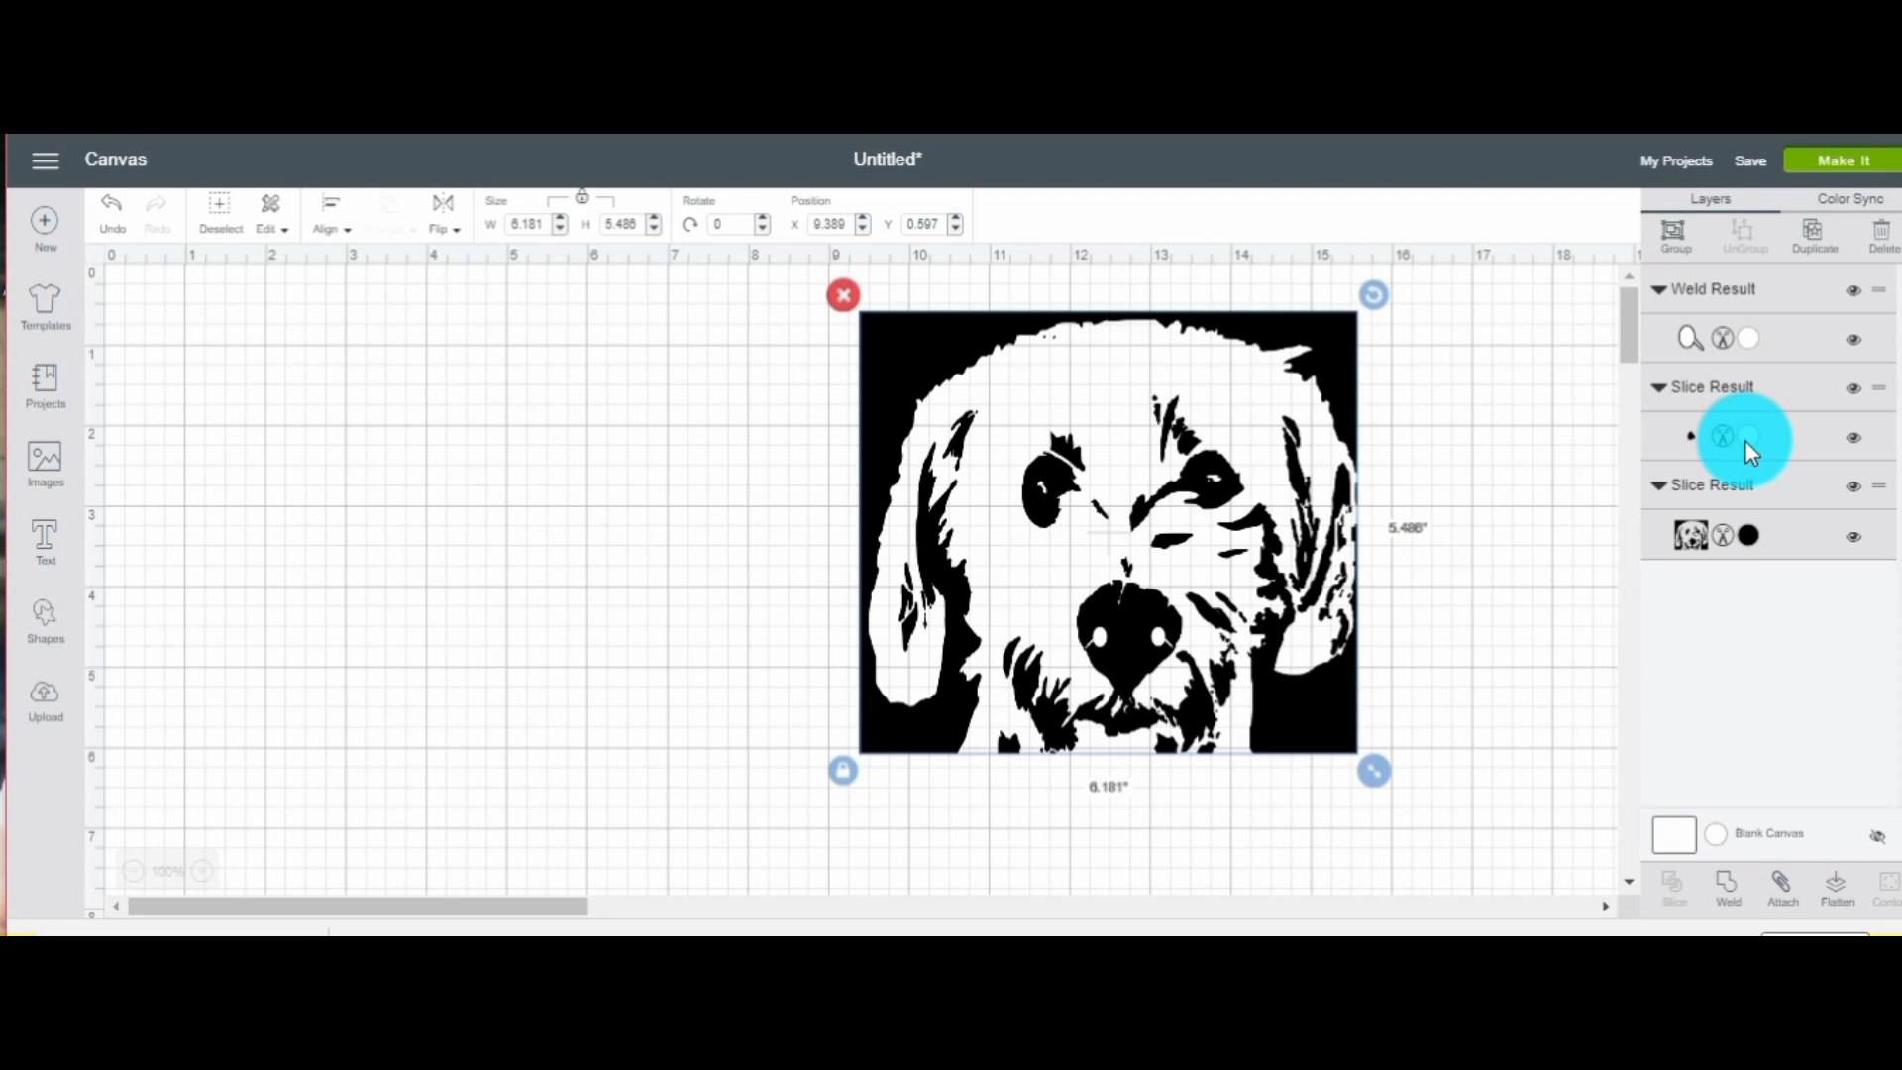
left_click(1748, 436)
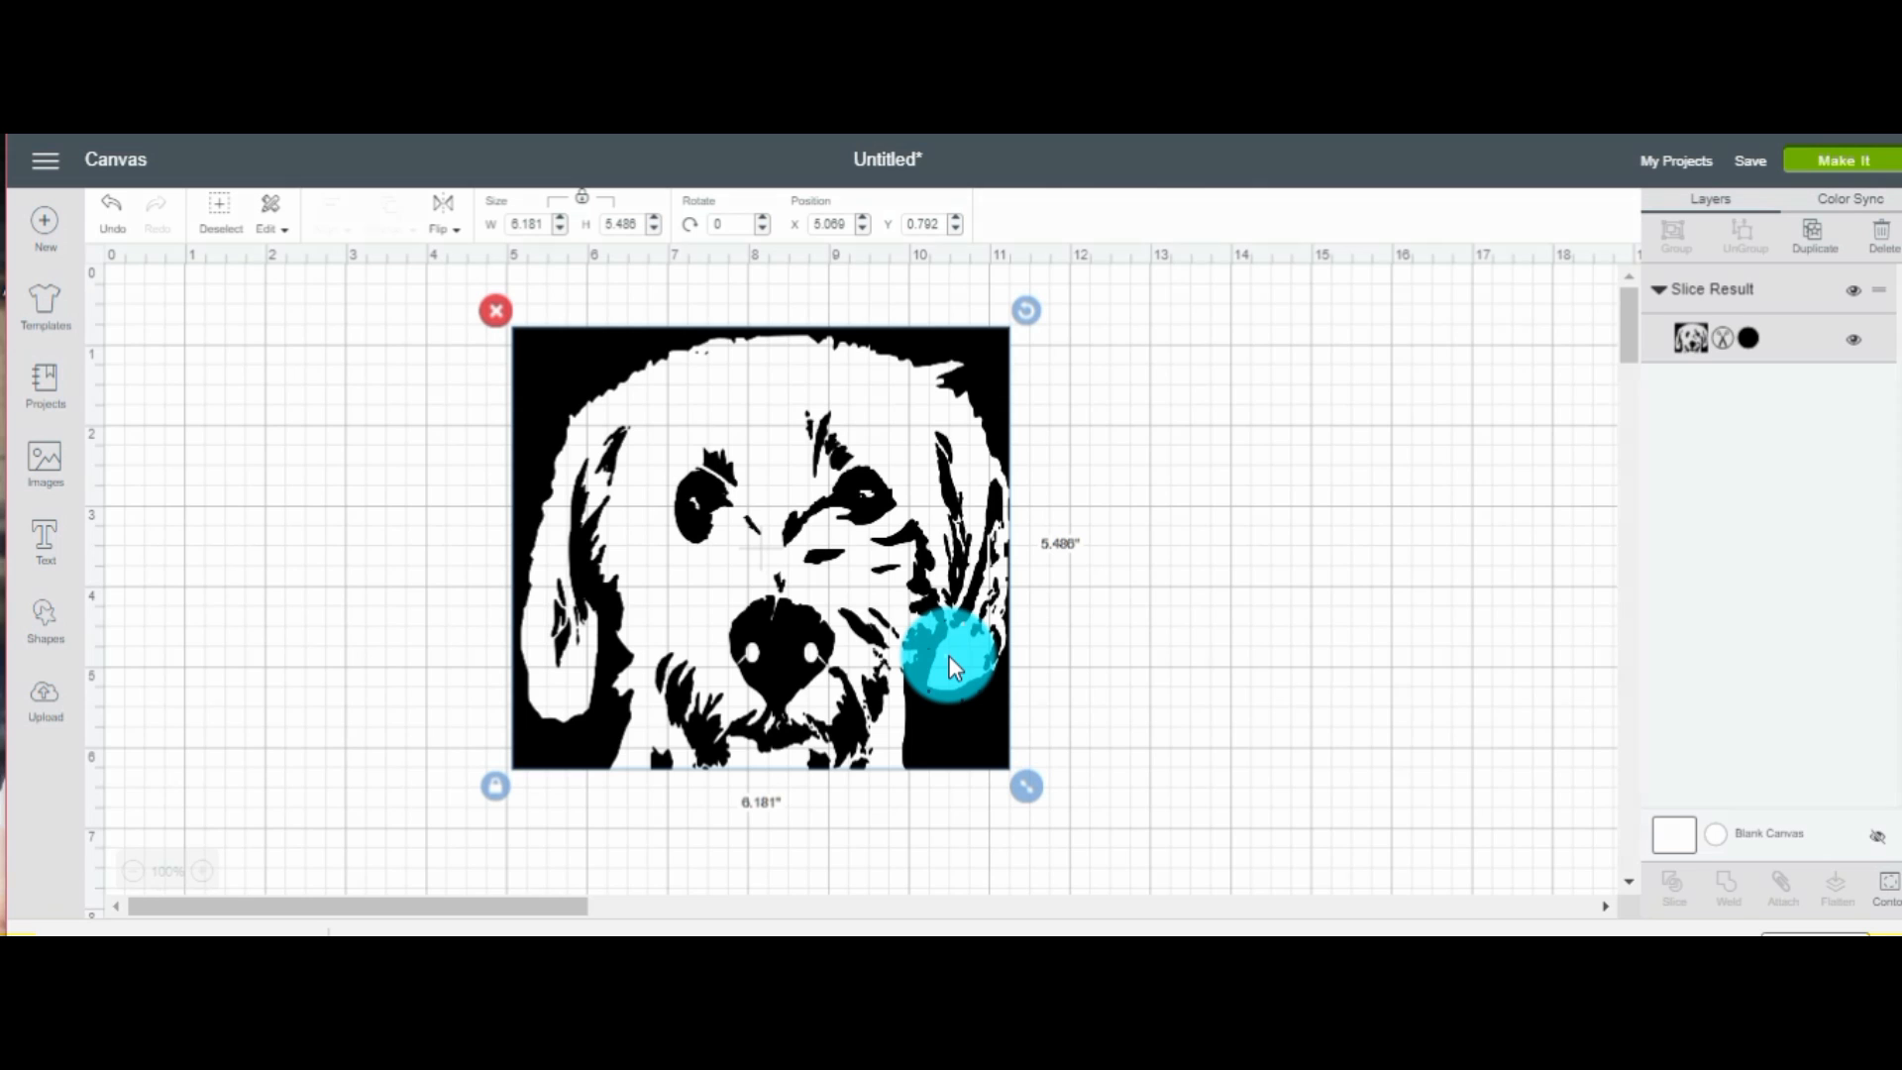
left_click_drag(952, 665, 849, 496)
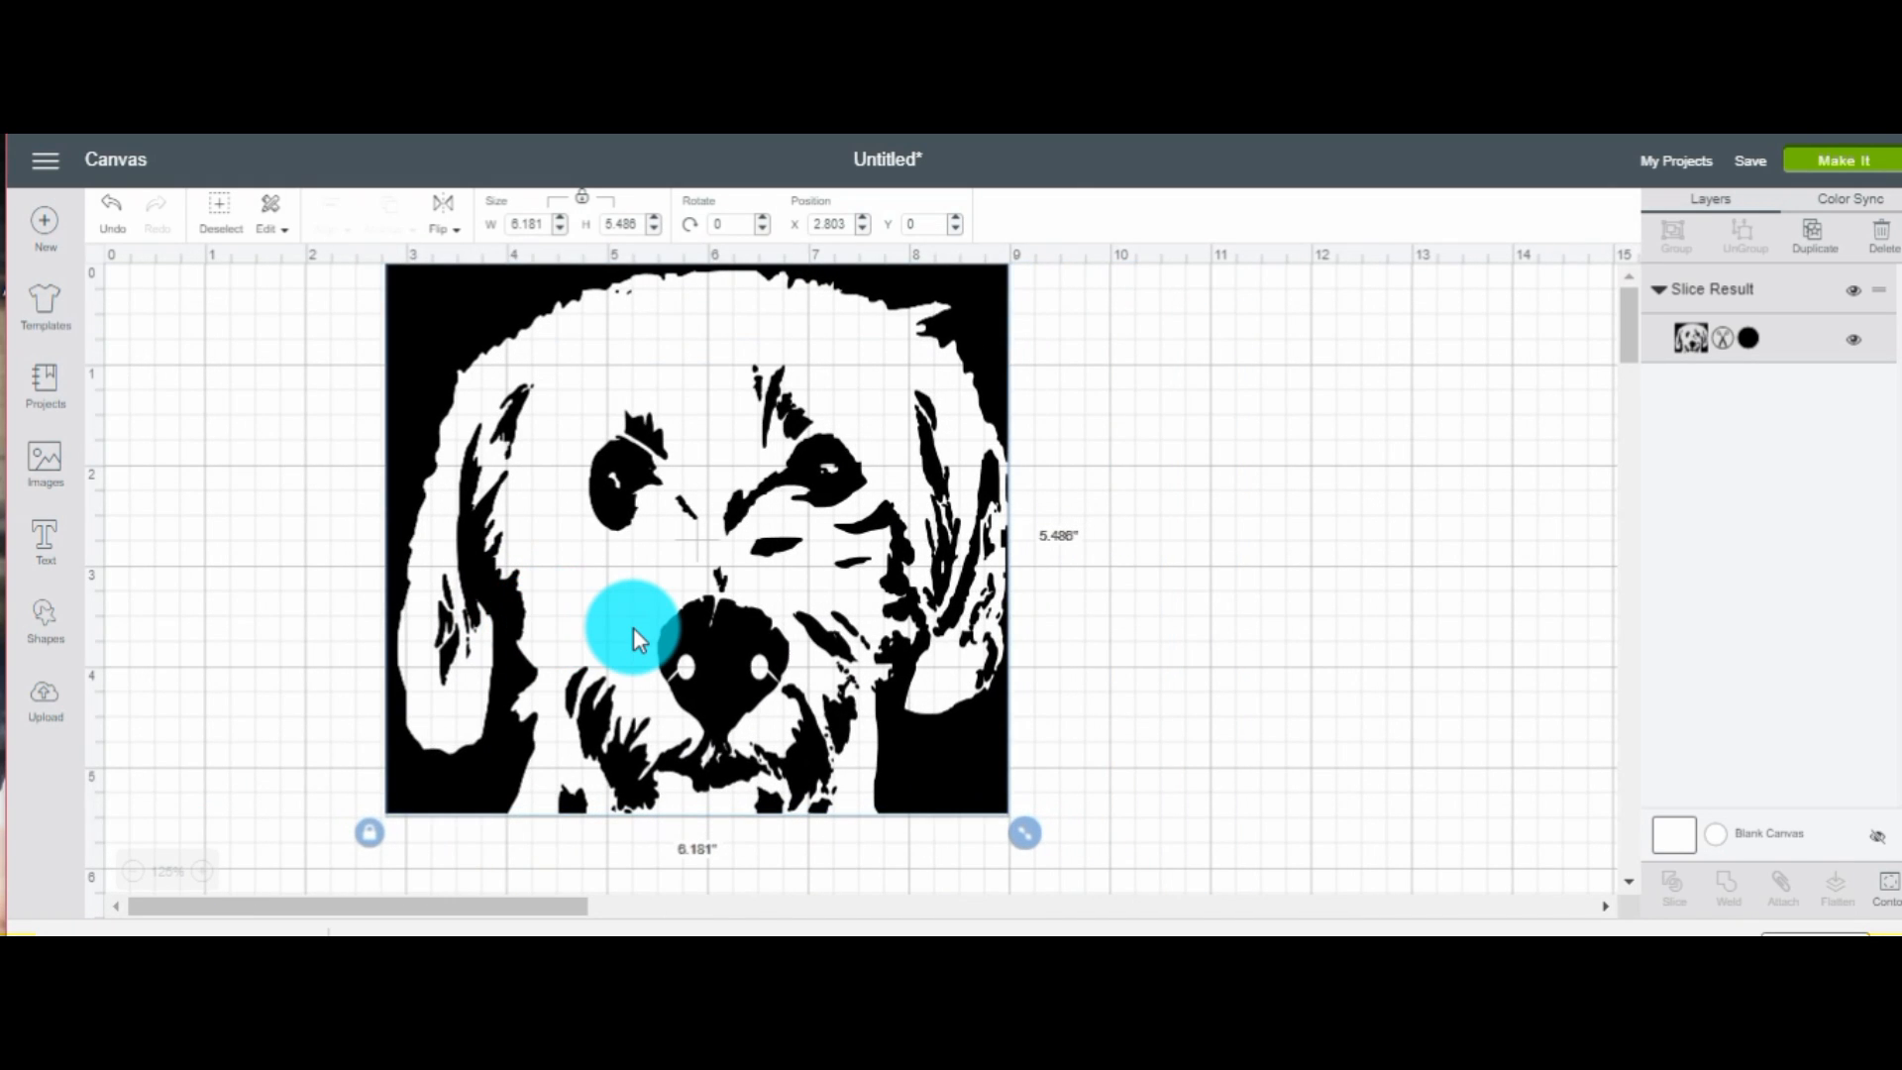
mouse_move(870, 522)
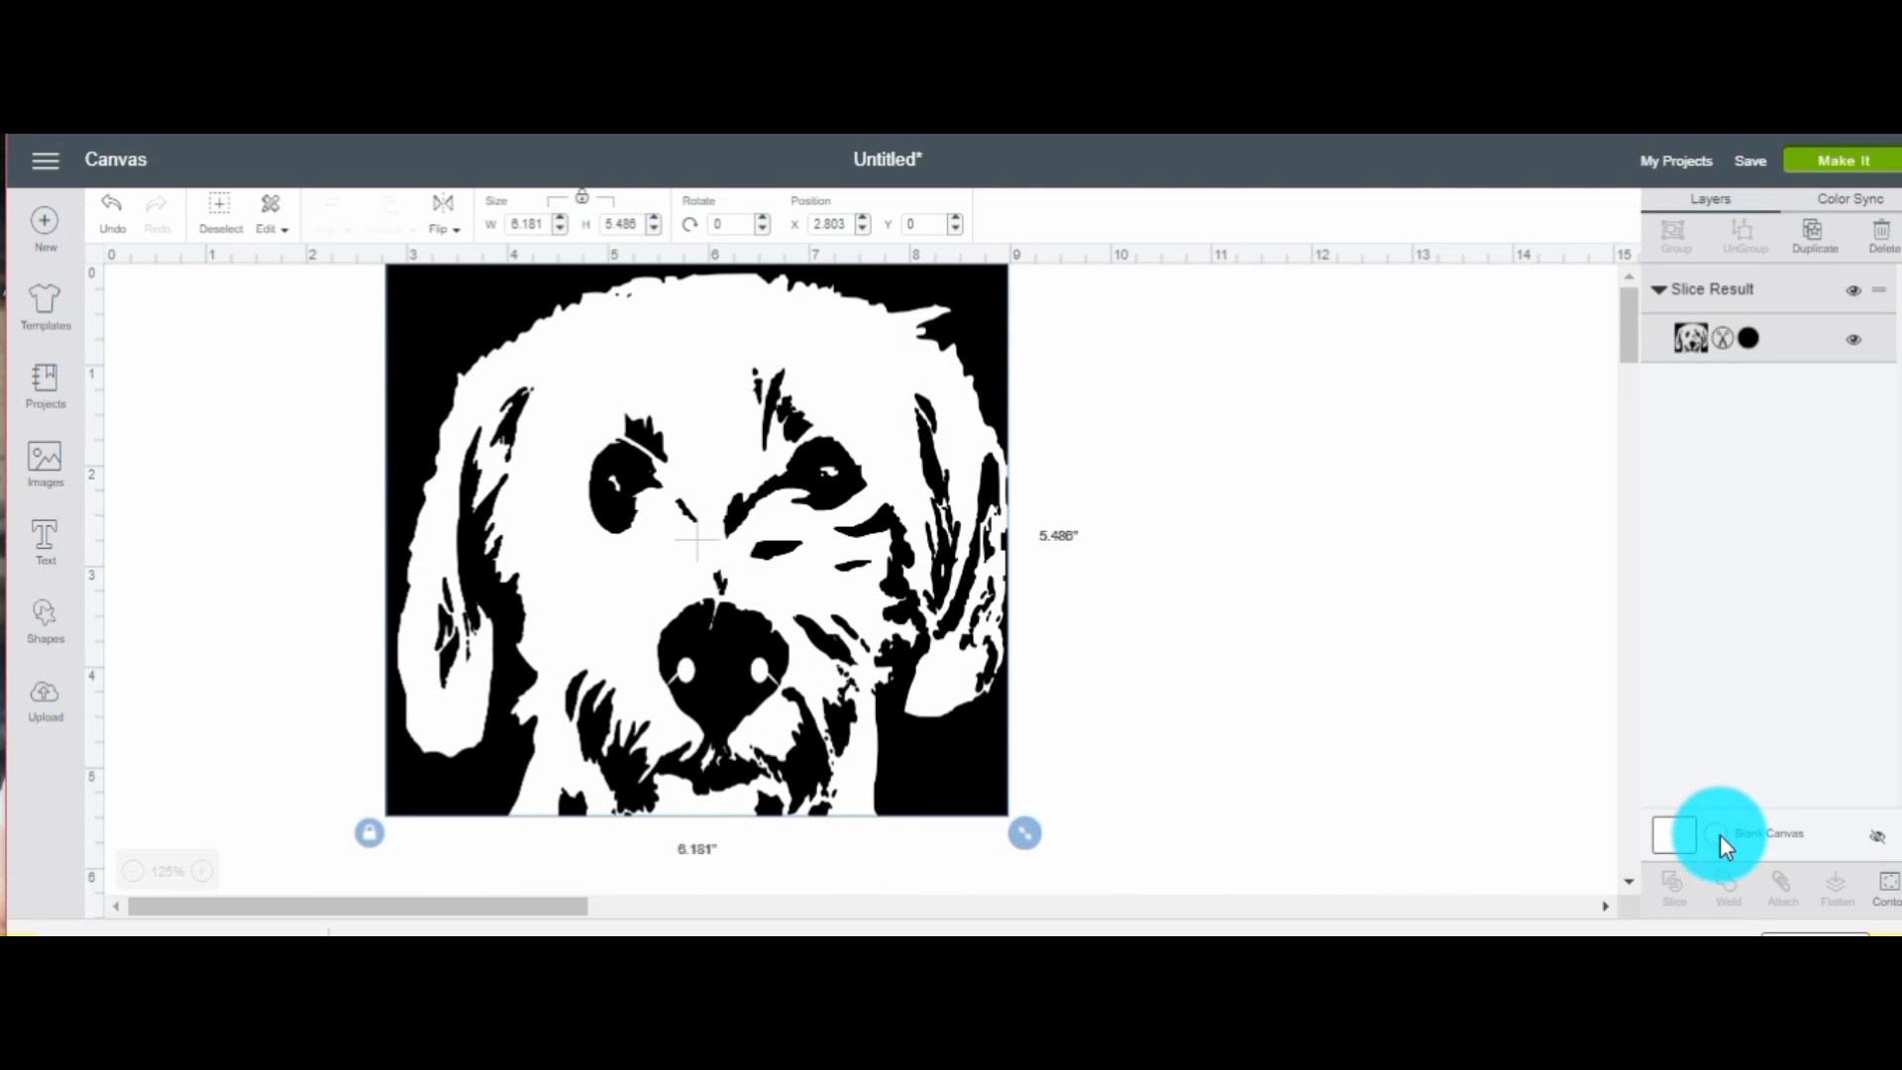
left_click(1673, 833)
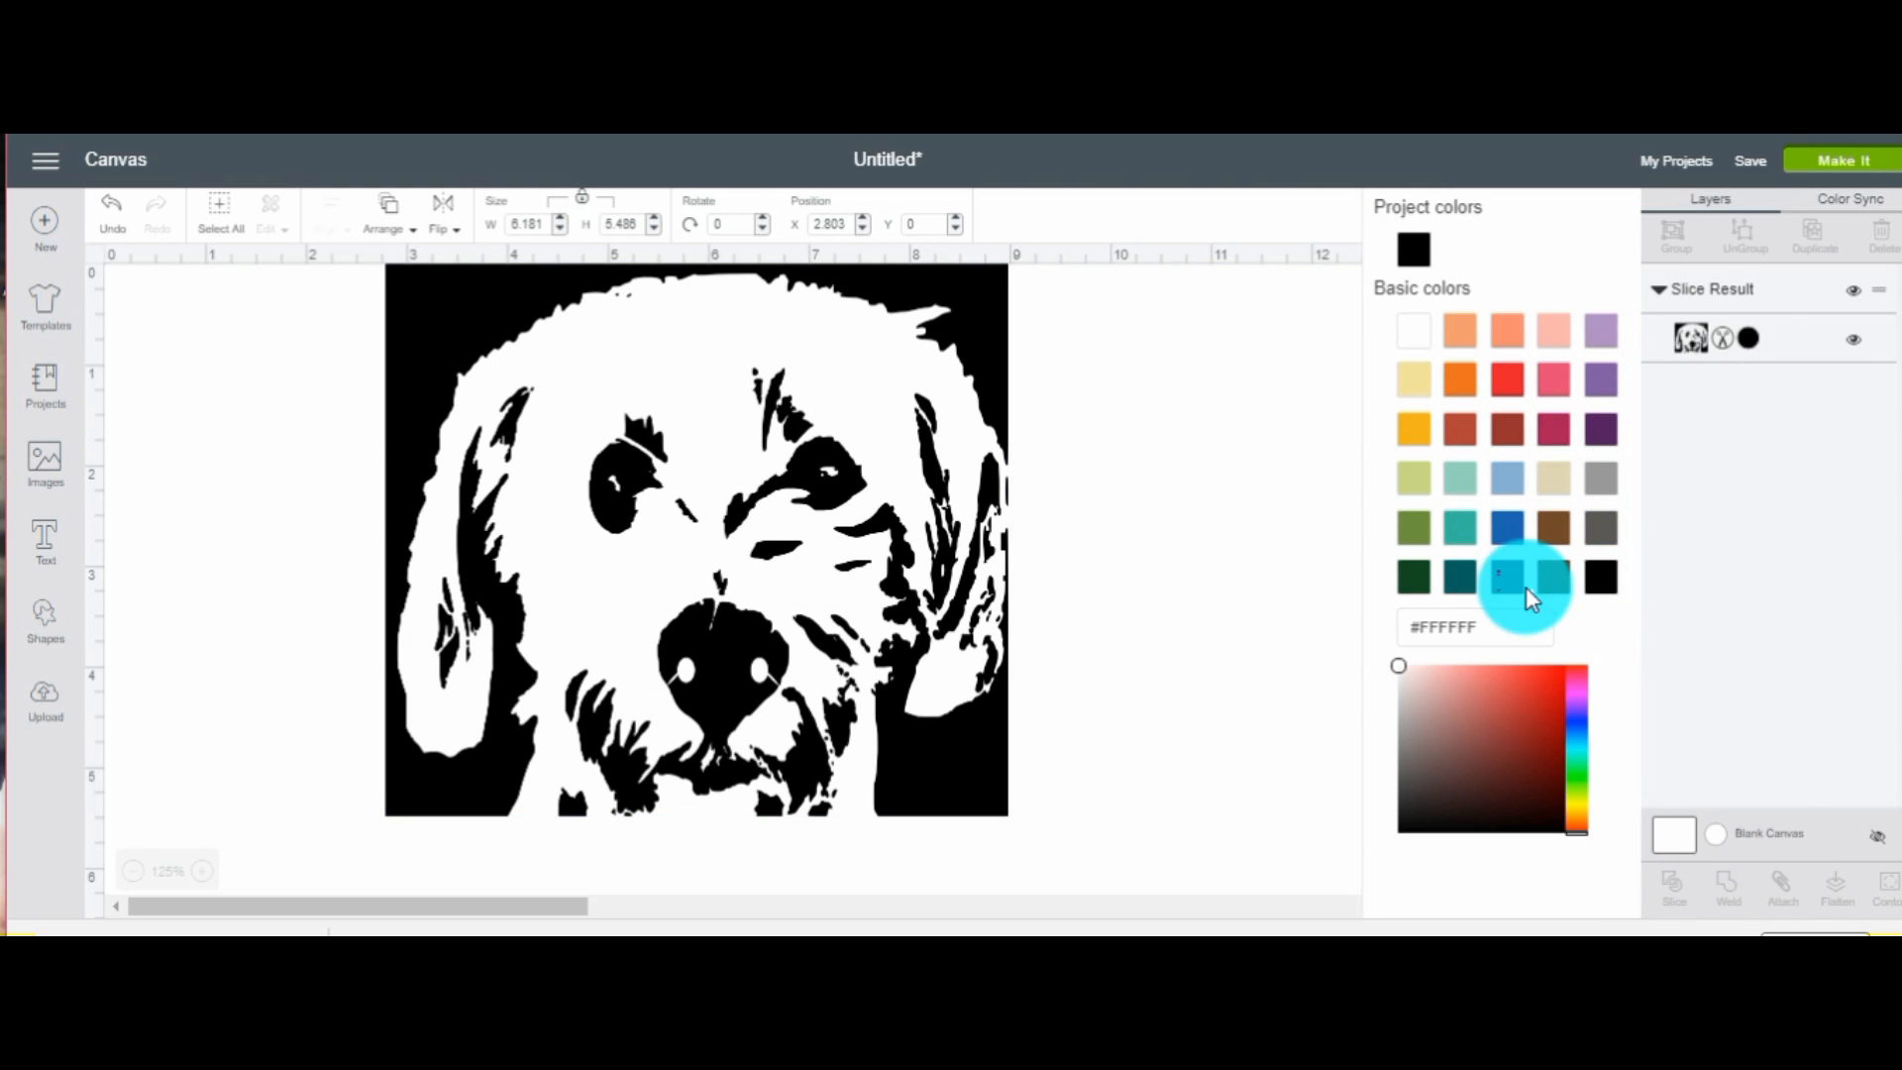
left_click(1507, 528)
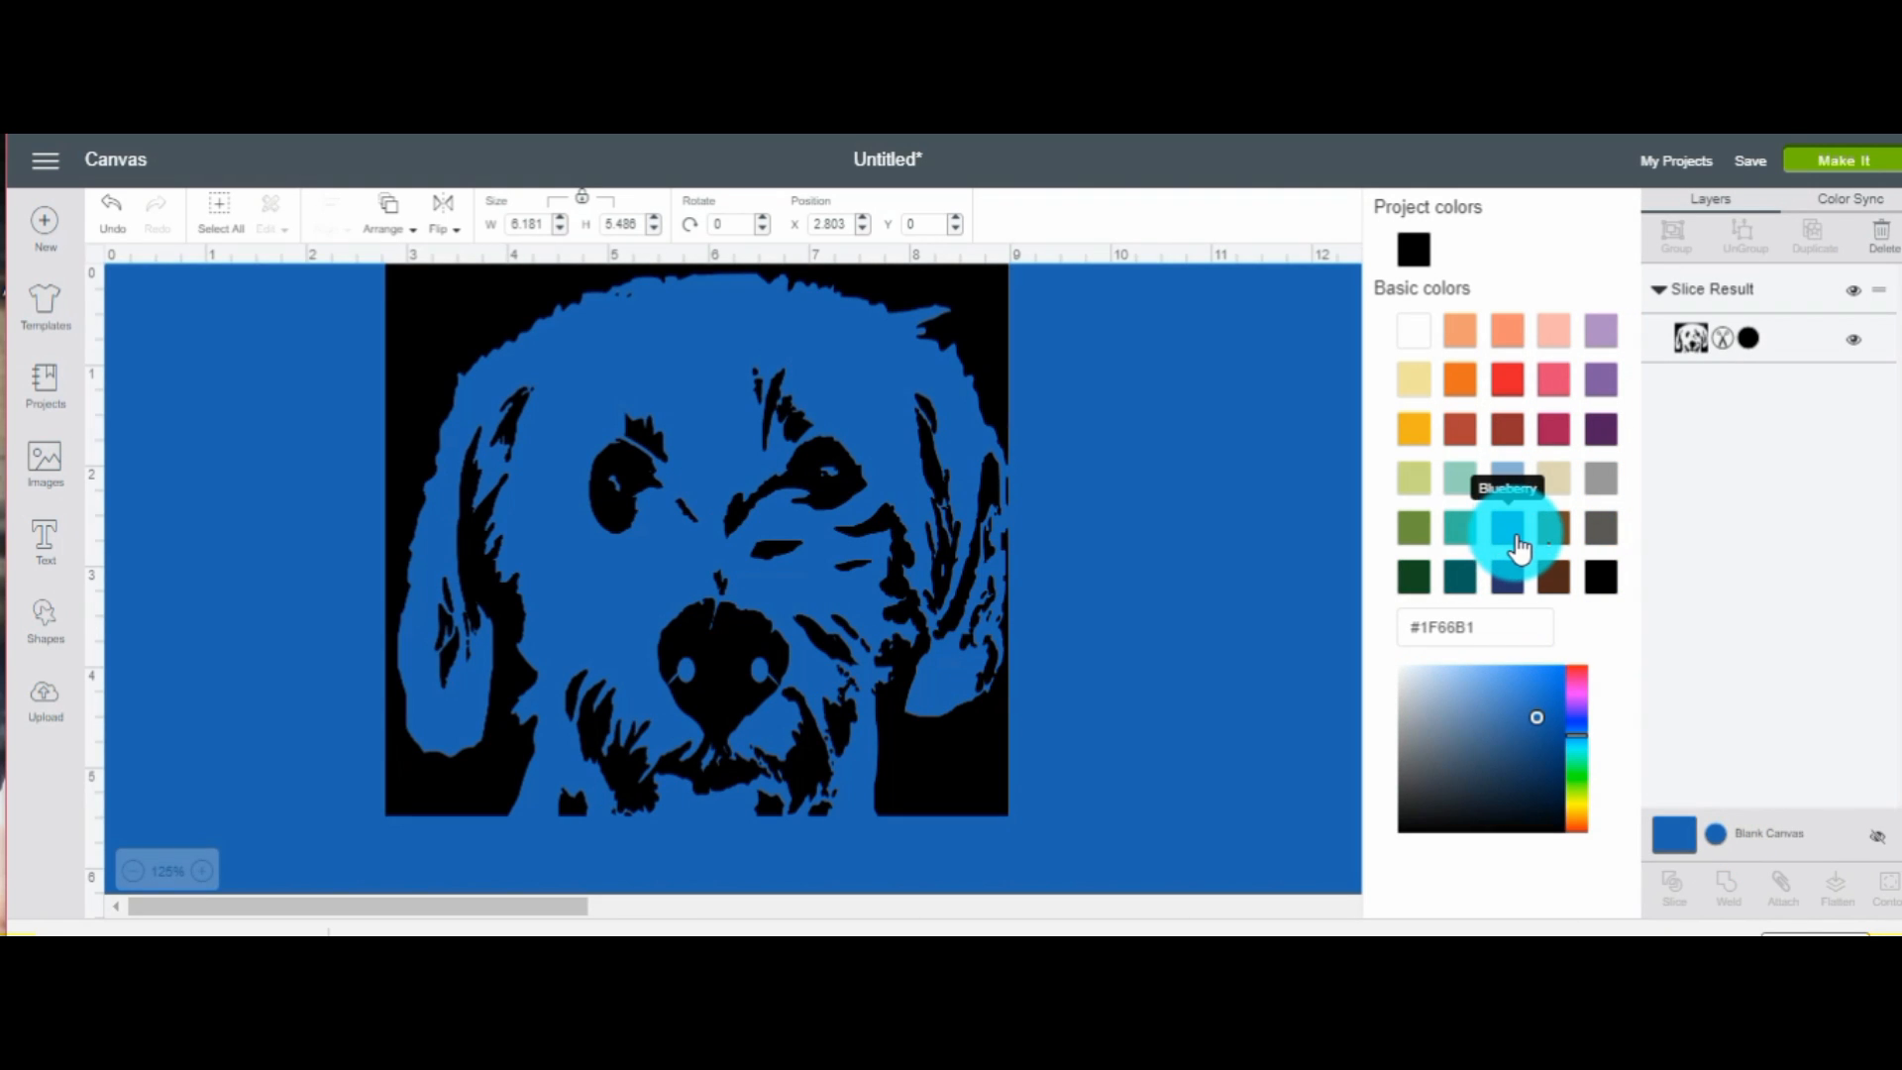
left_click(1505, 476)
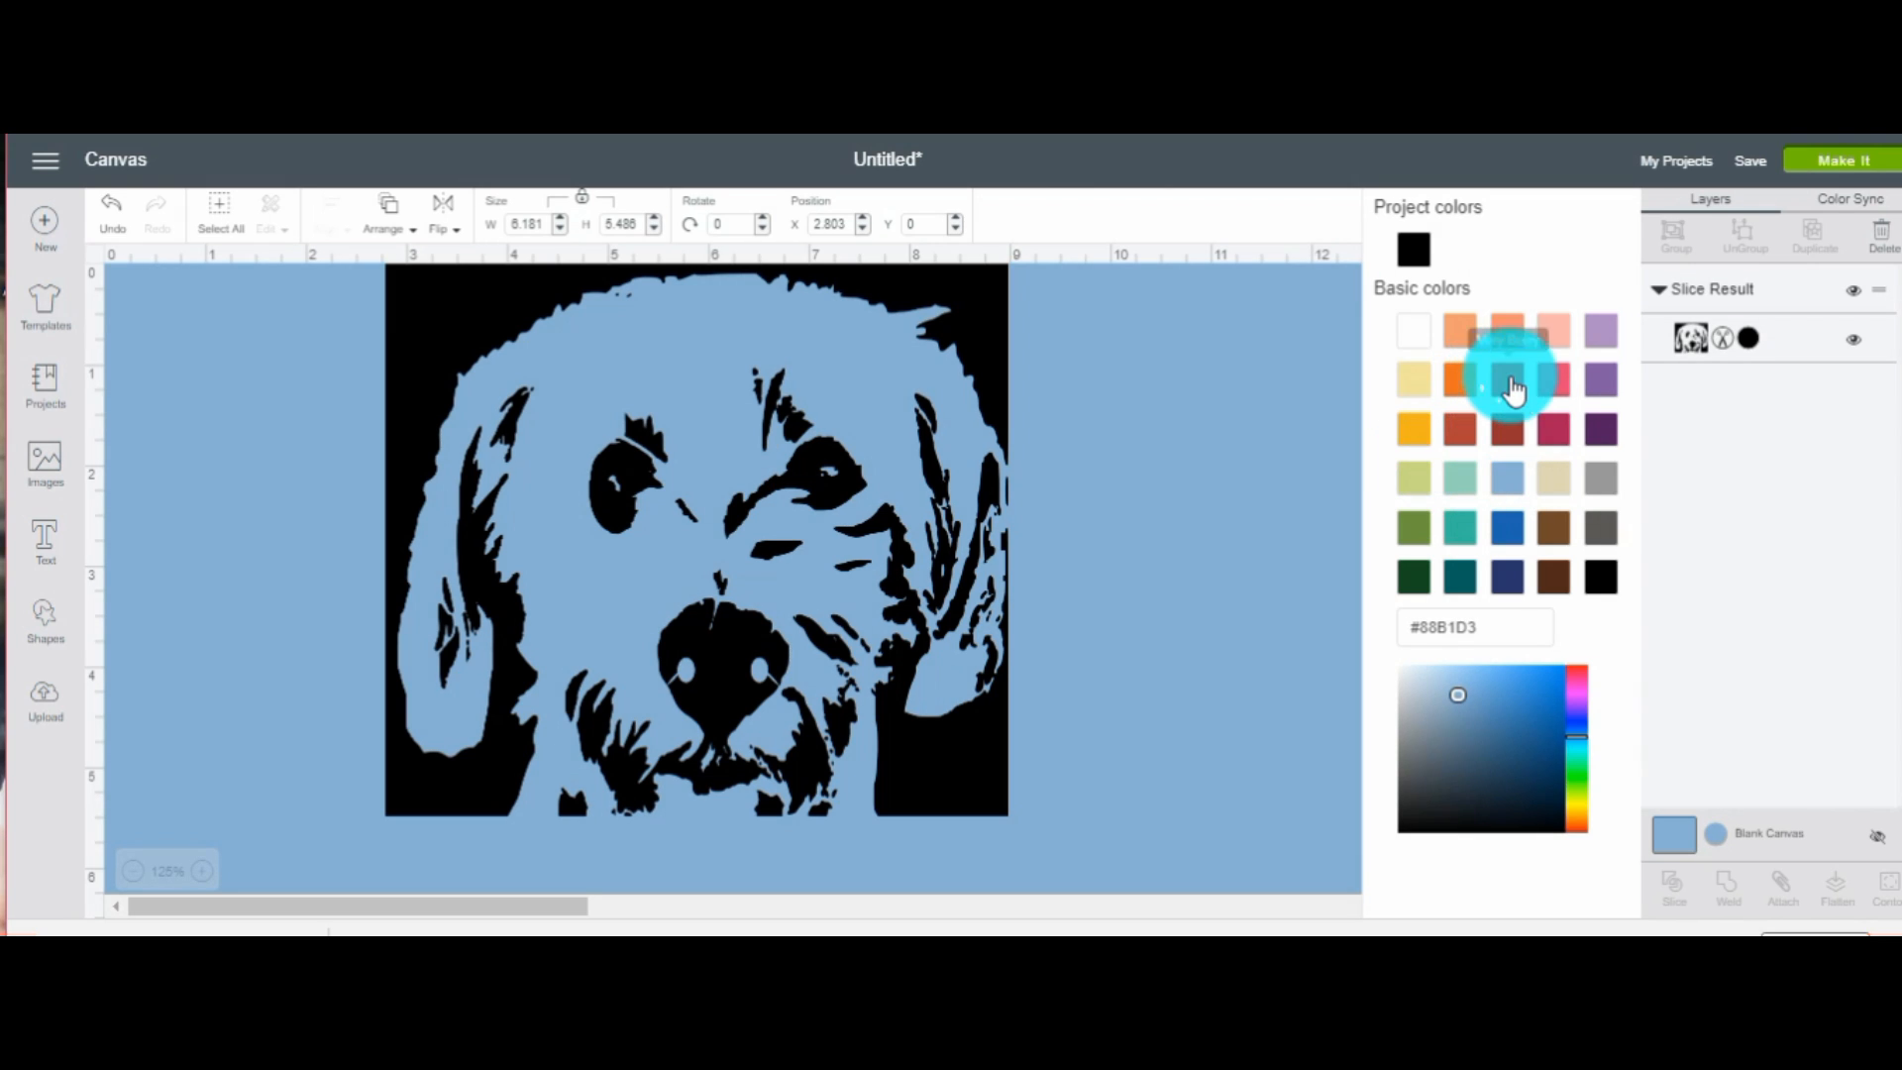
left_click(1552, 379)
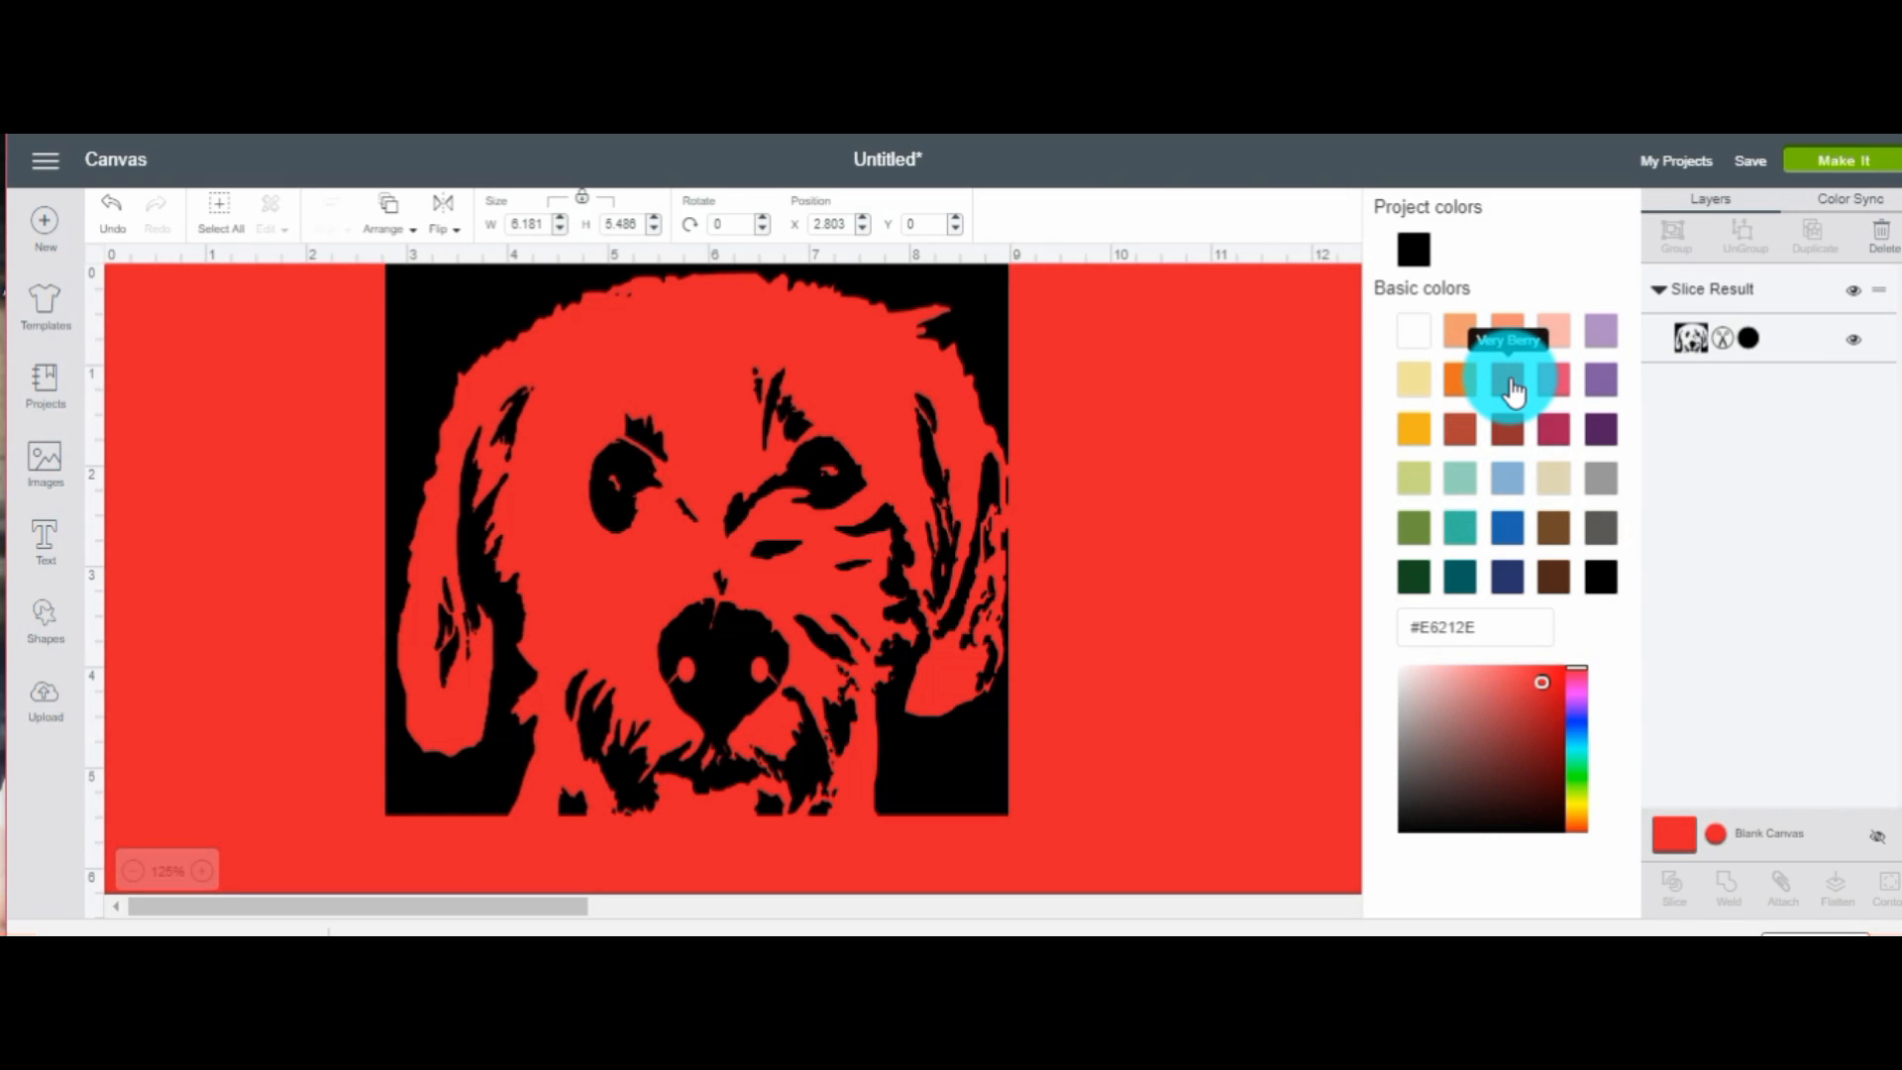
mouse_move(1476, 411)
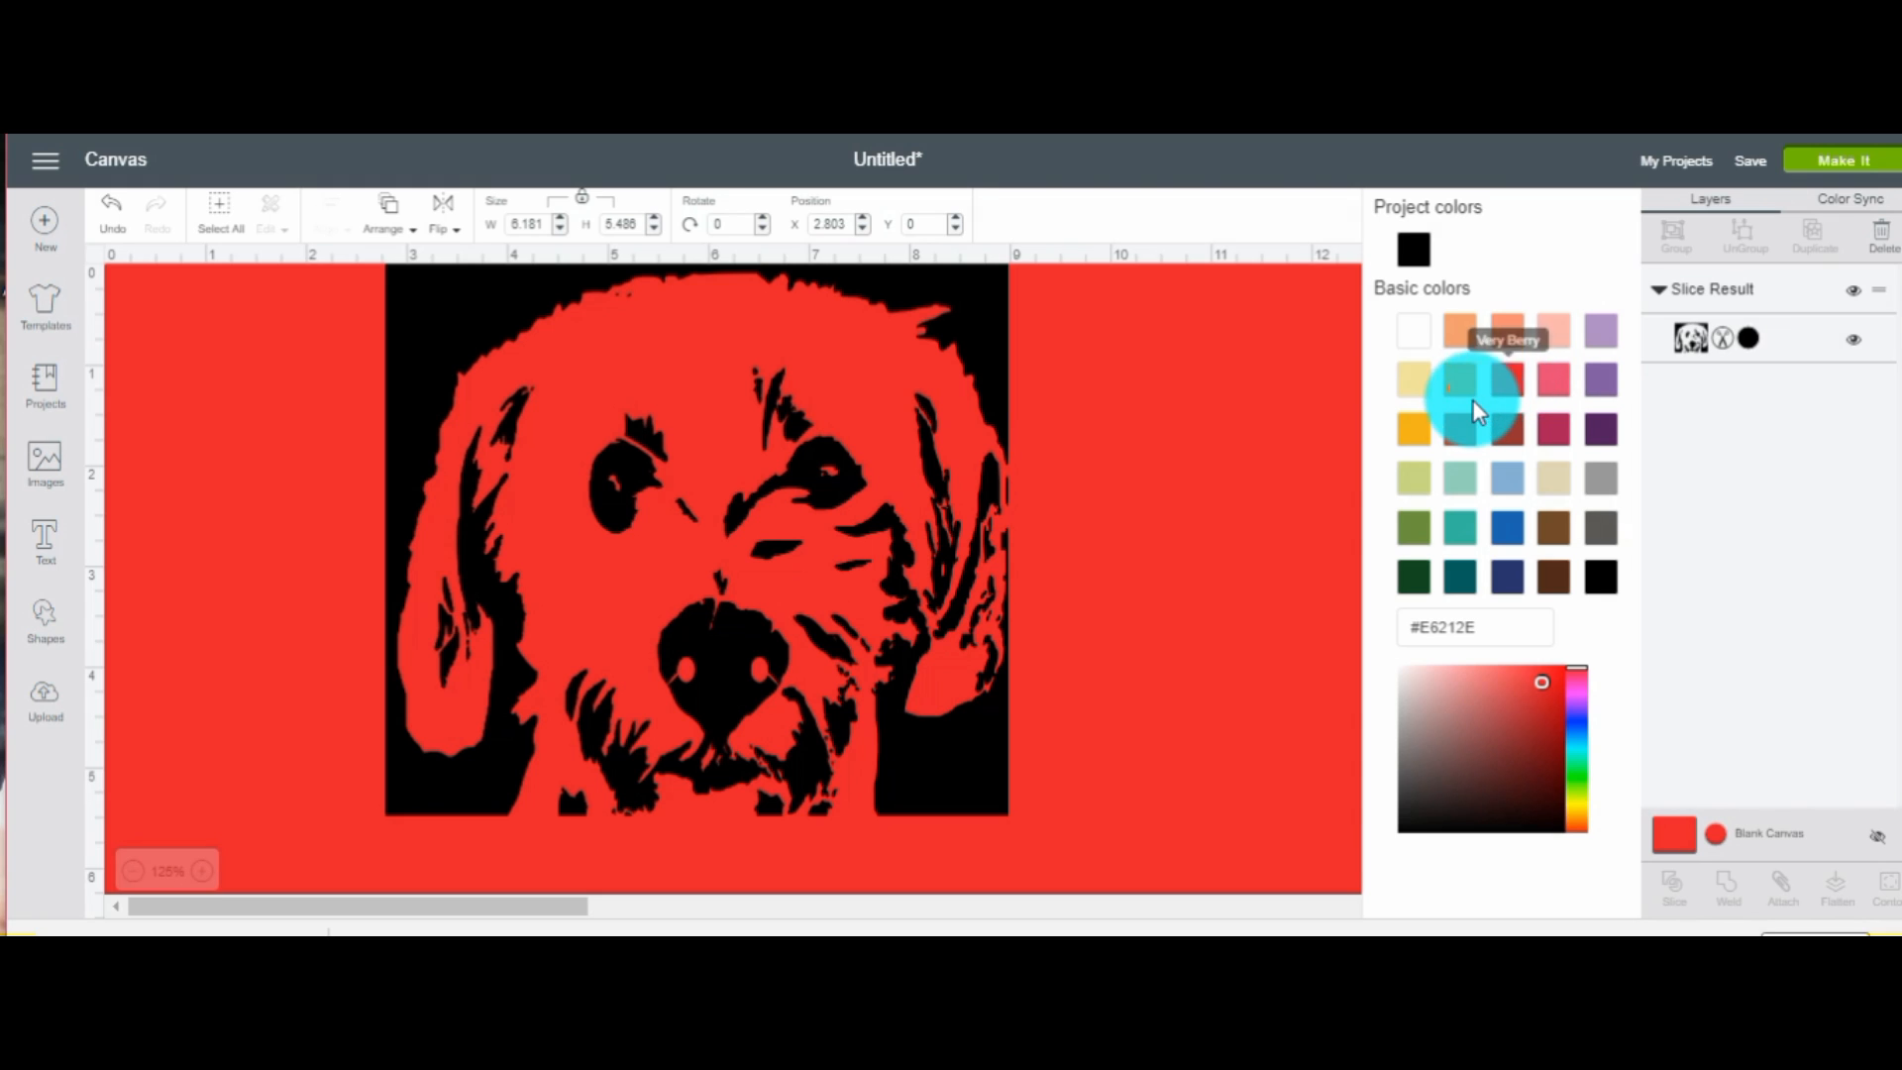
left_click(1413, 332)
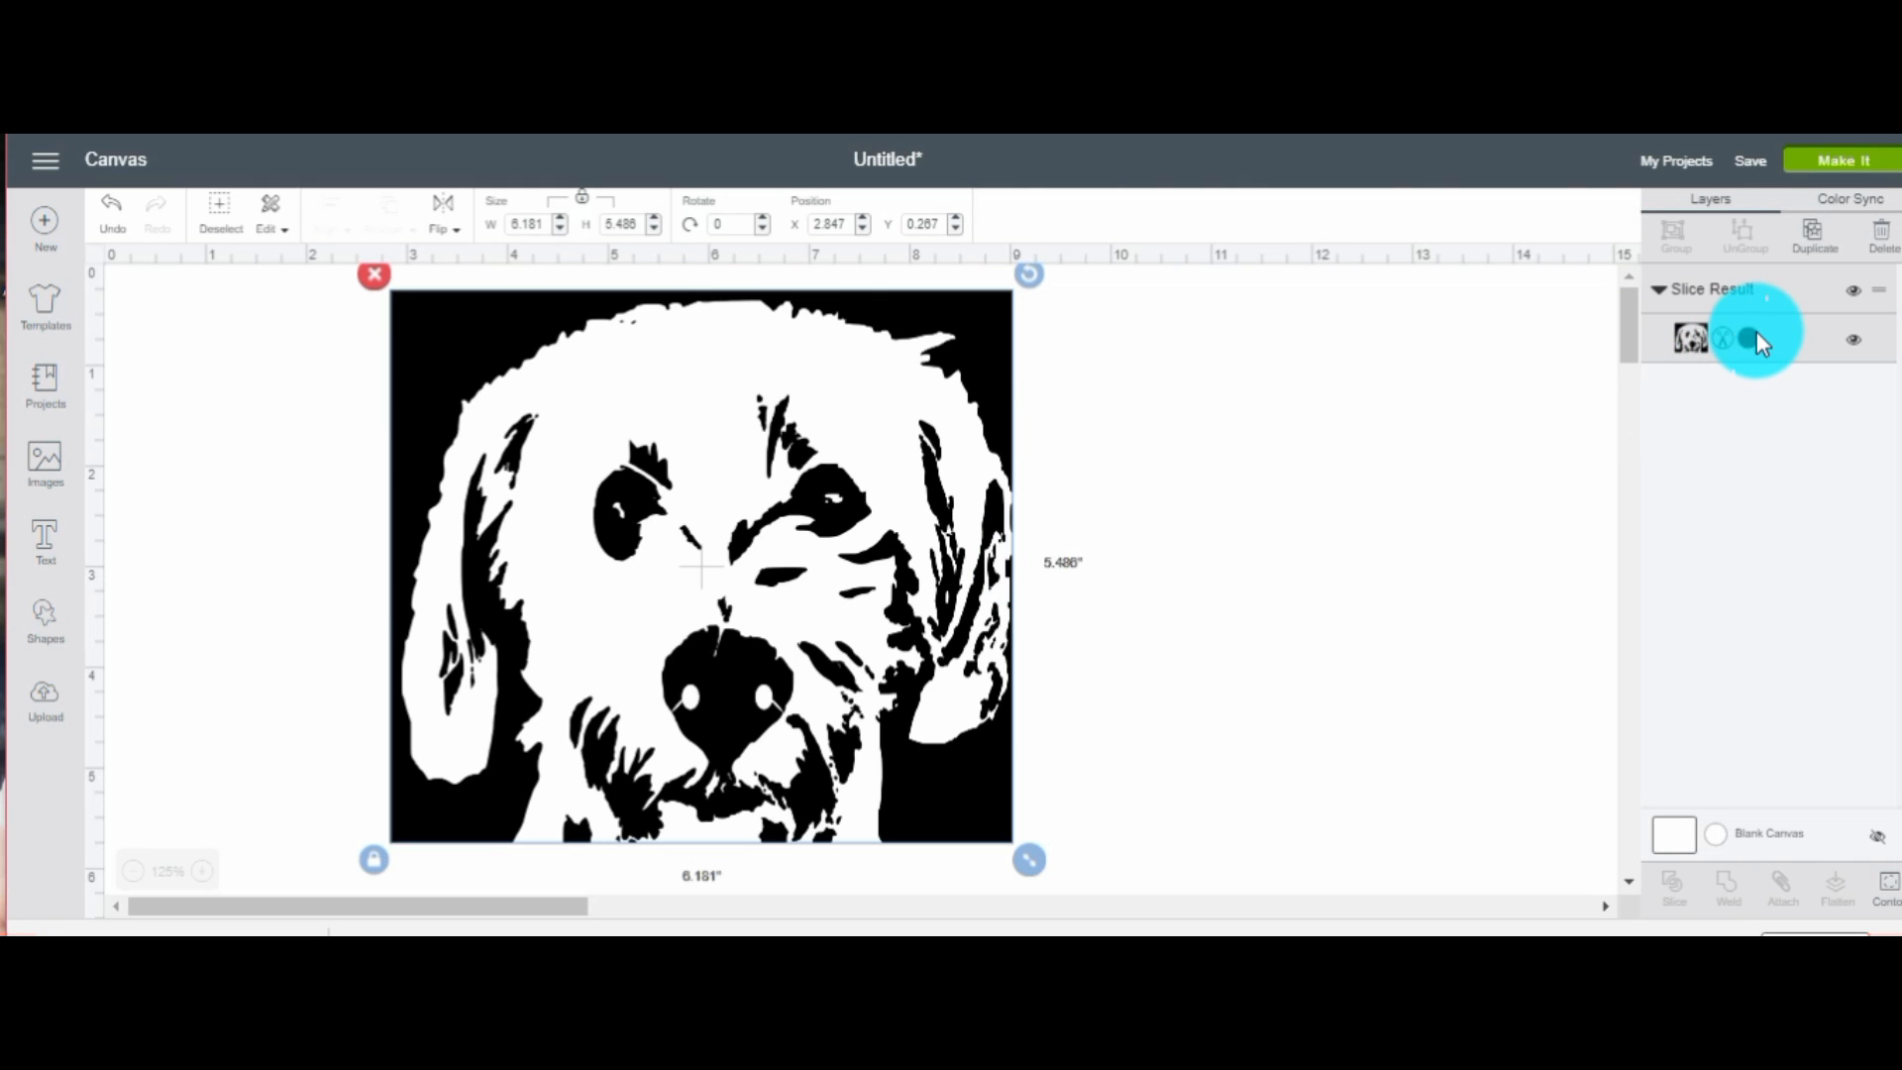
Recolour the sliced dog portrait white to show only its outlines, then bring up Shapes
left_click(1752, 340)
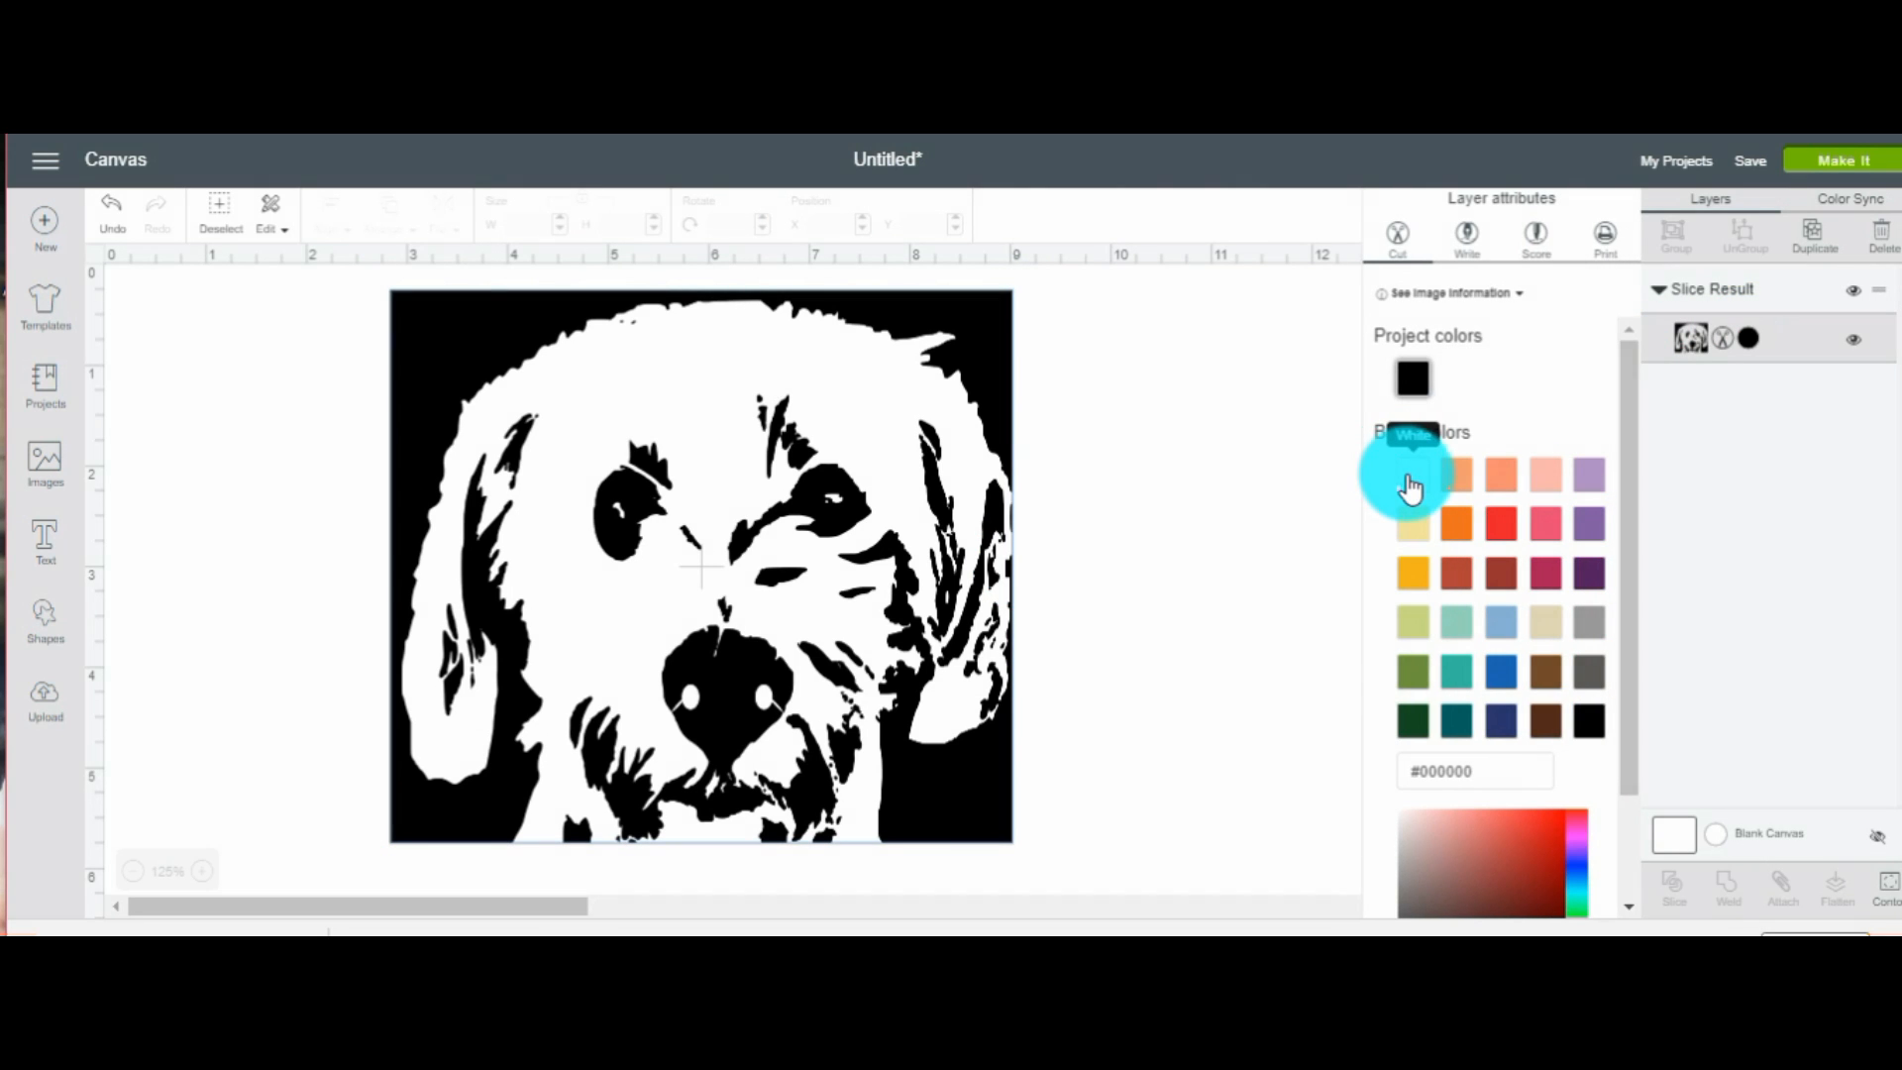
left_click(1413, 473)
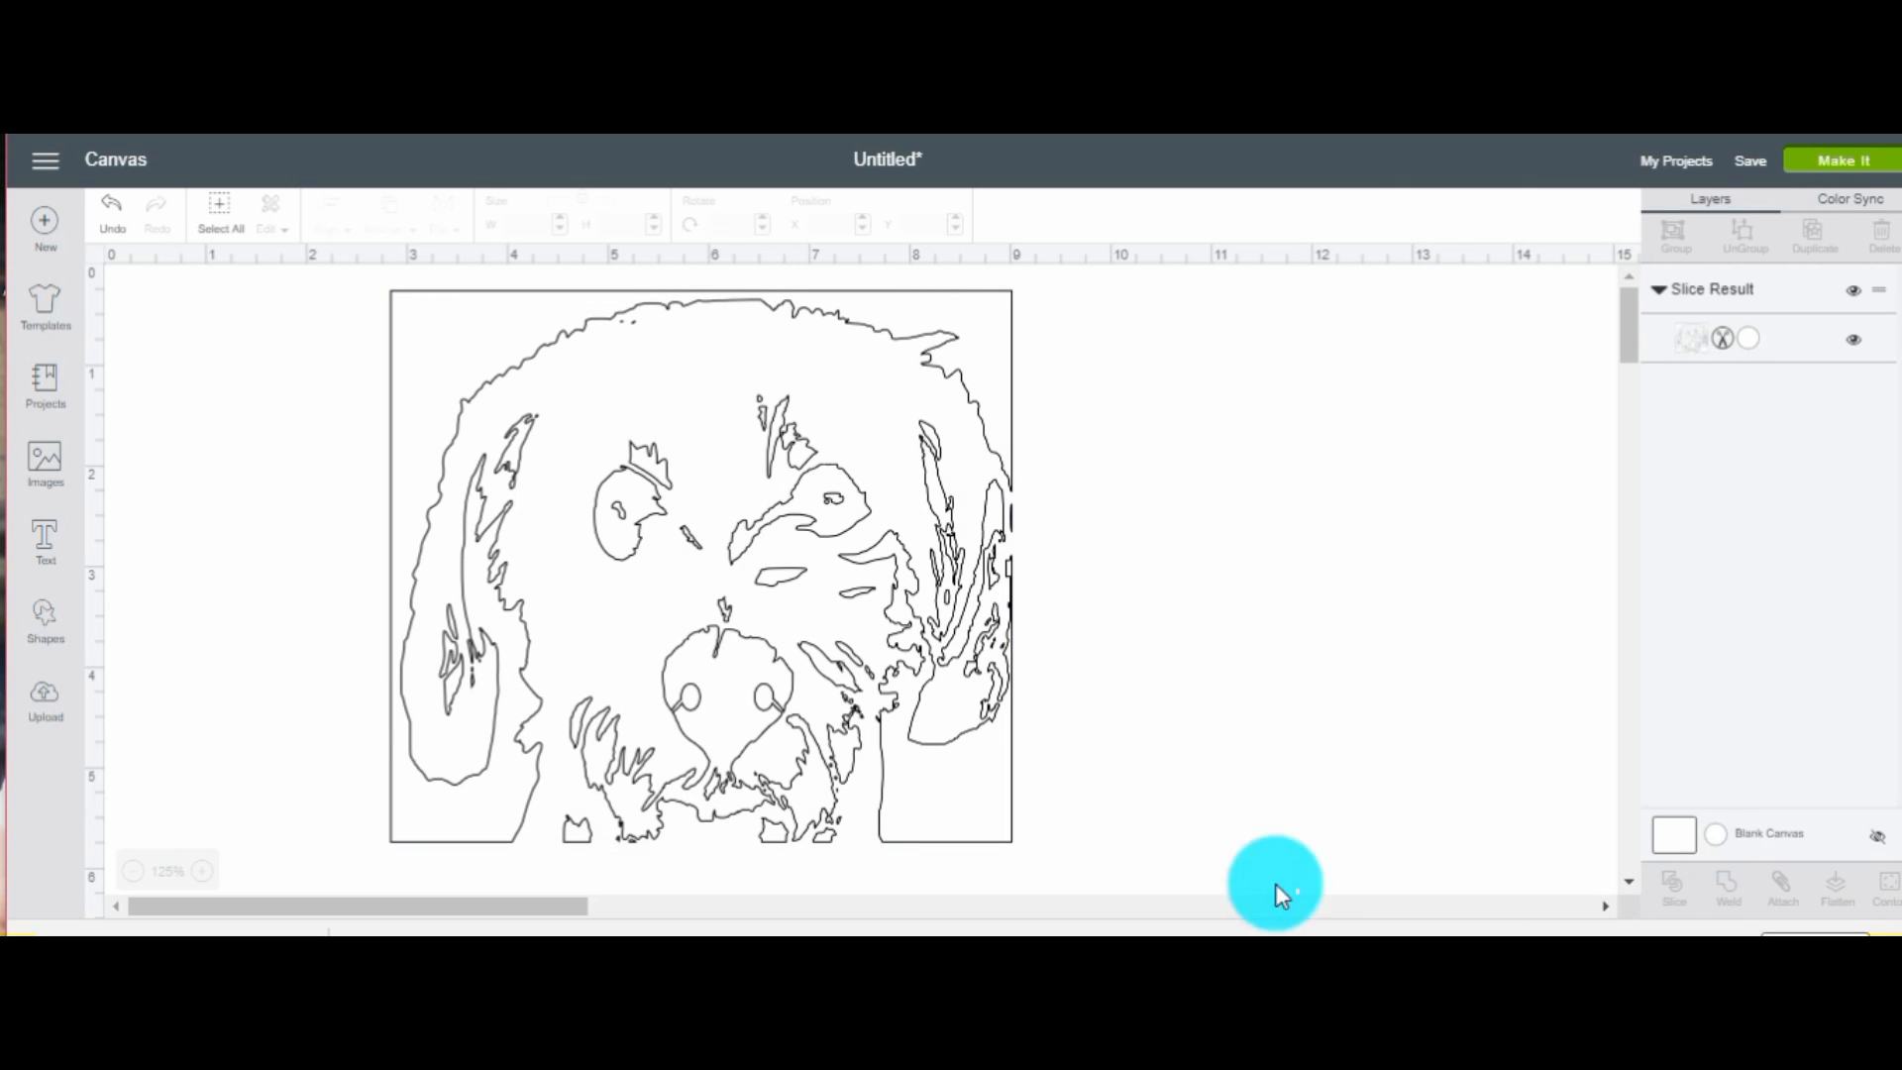
mouse_move(662, 861)
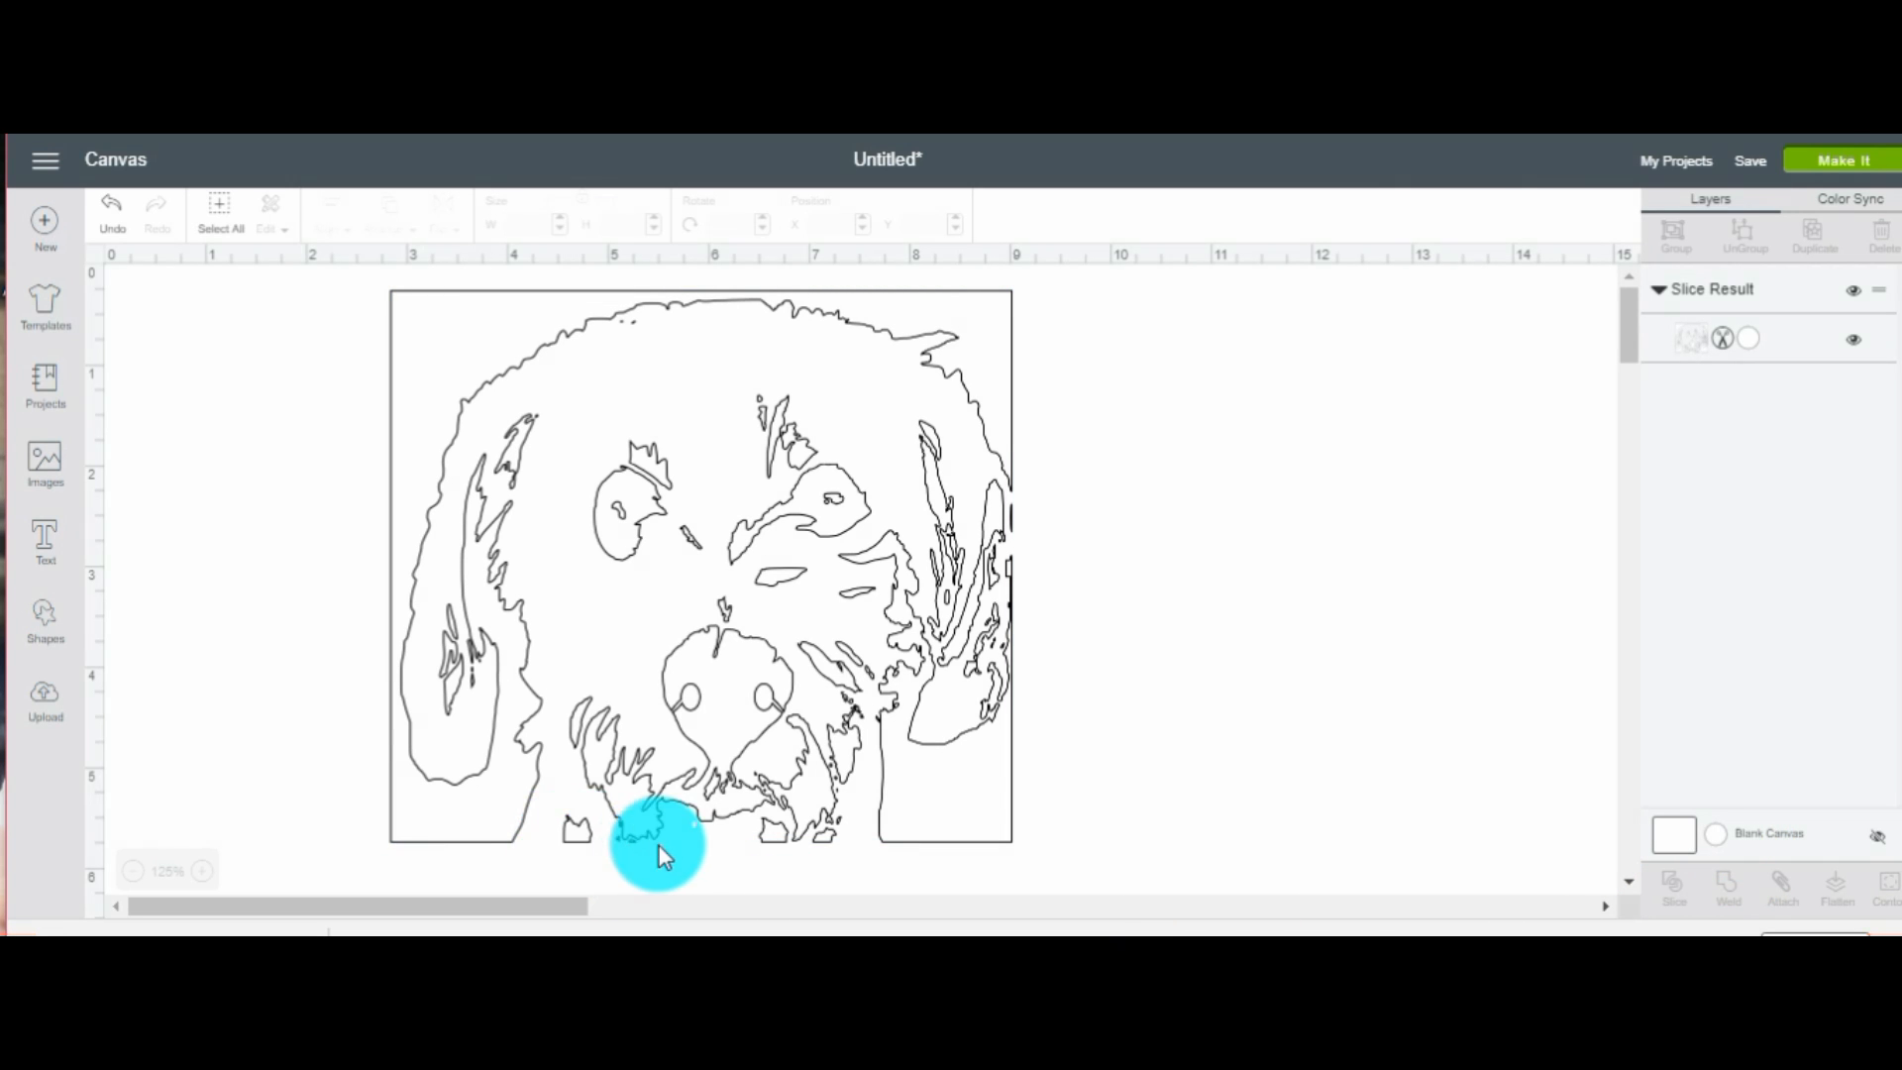
mouse_move(1038, 723)
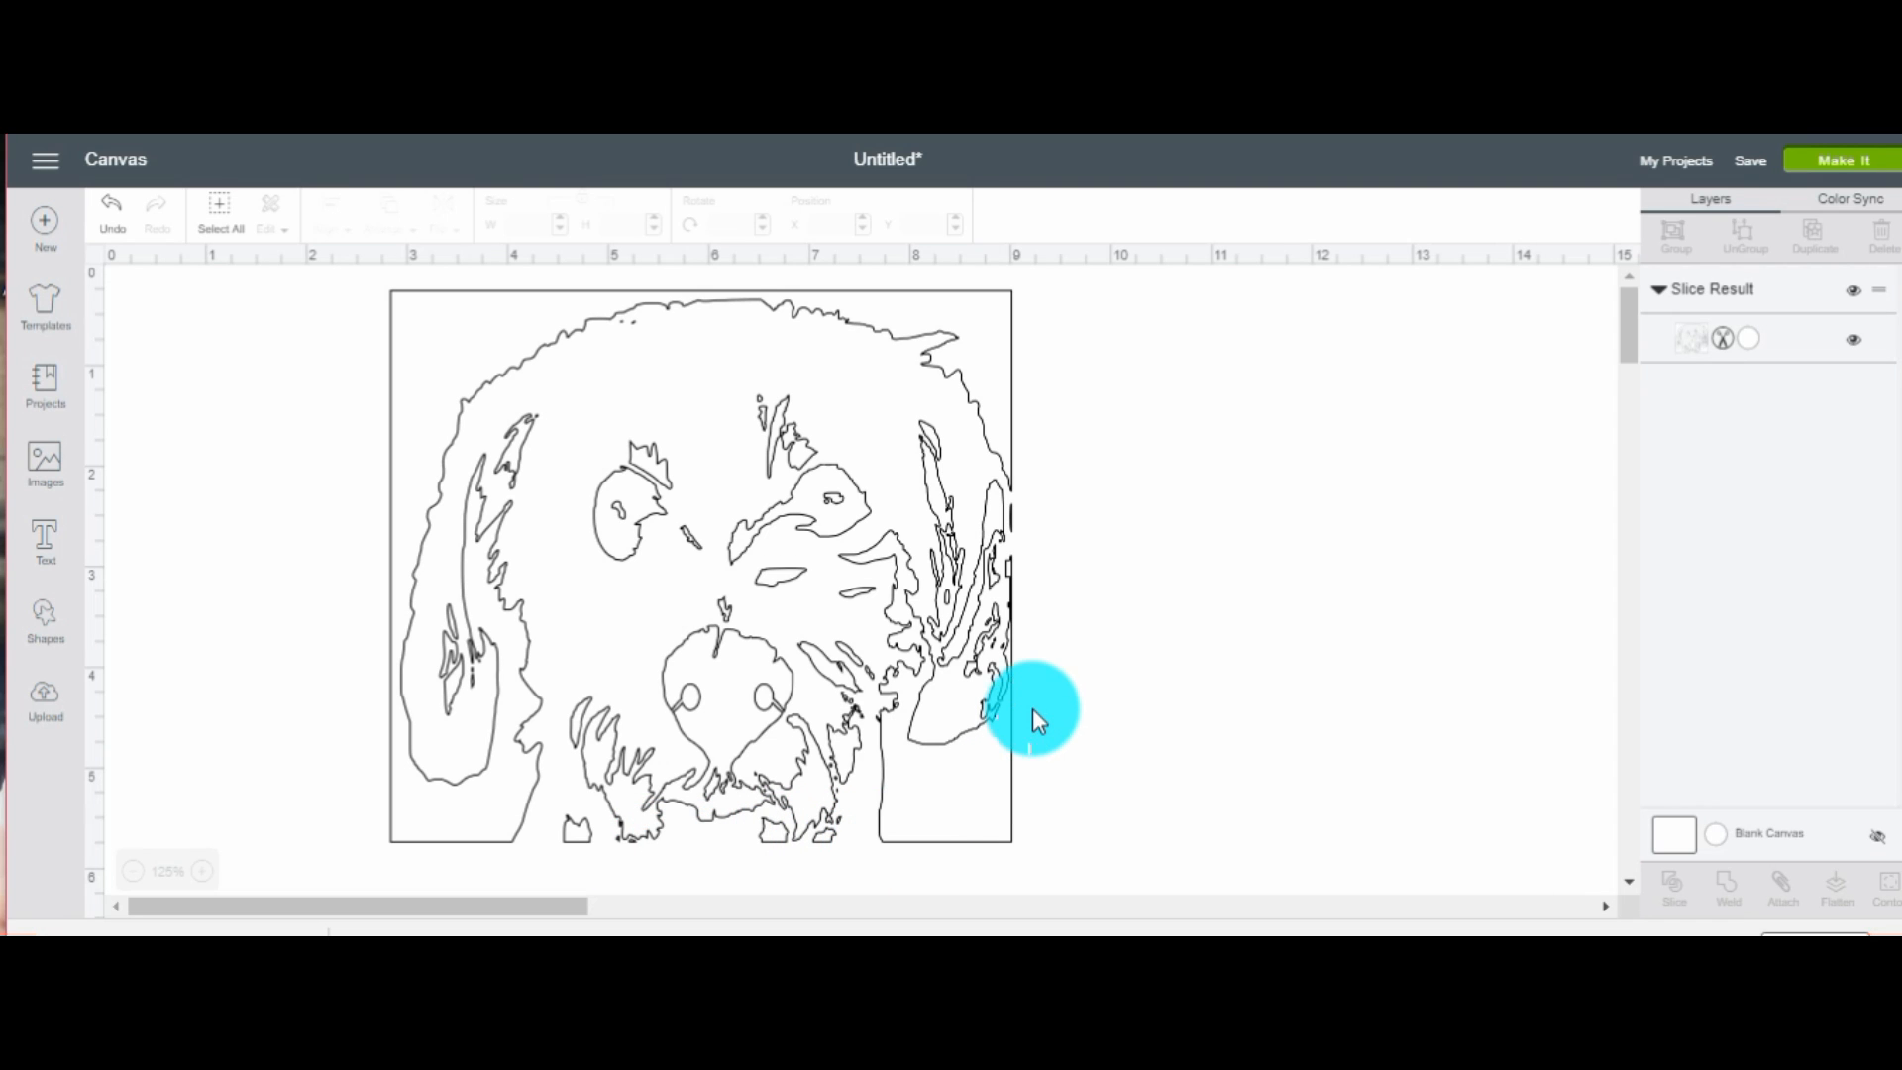
mouse_move(1021, 486)
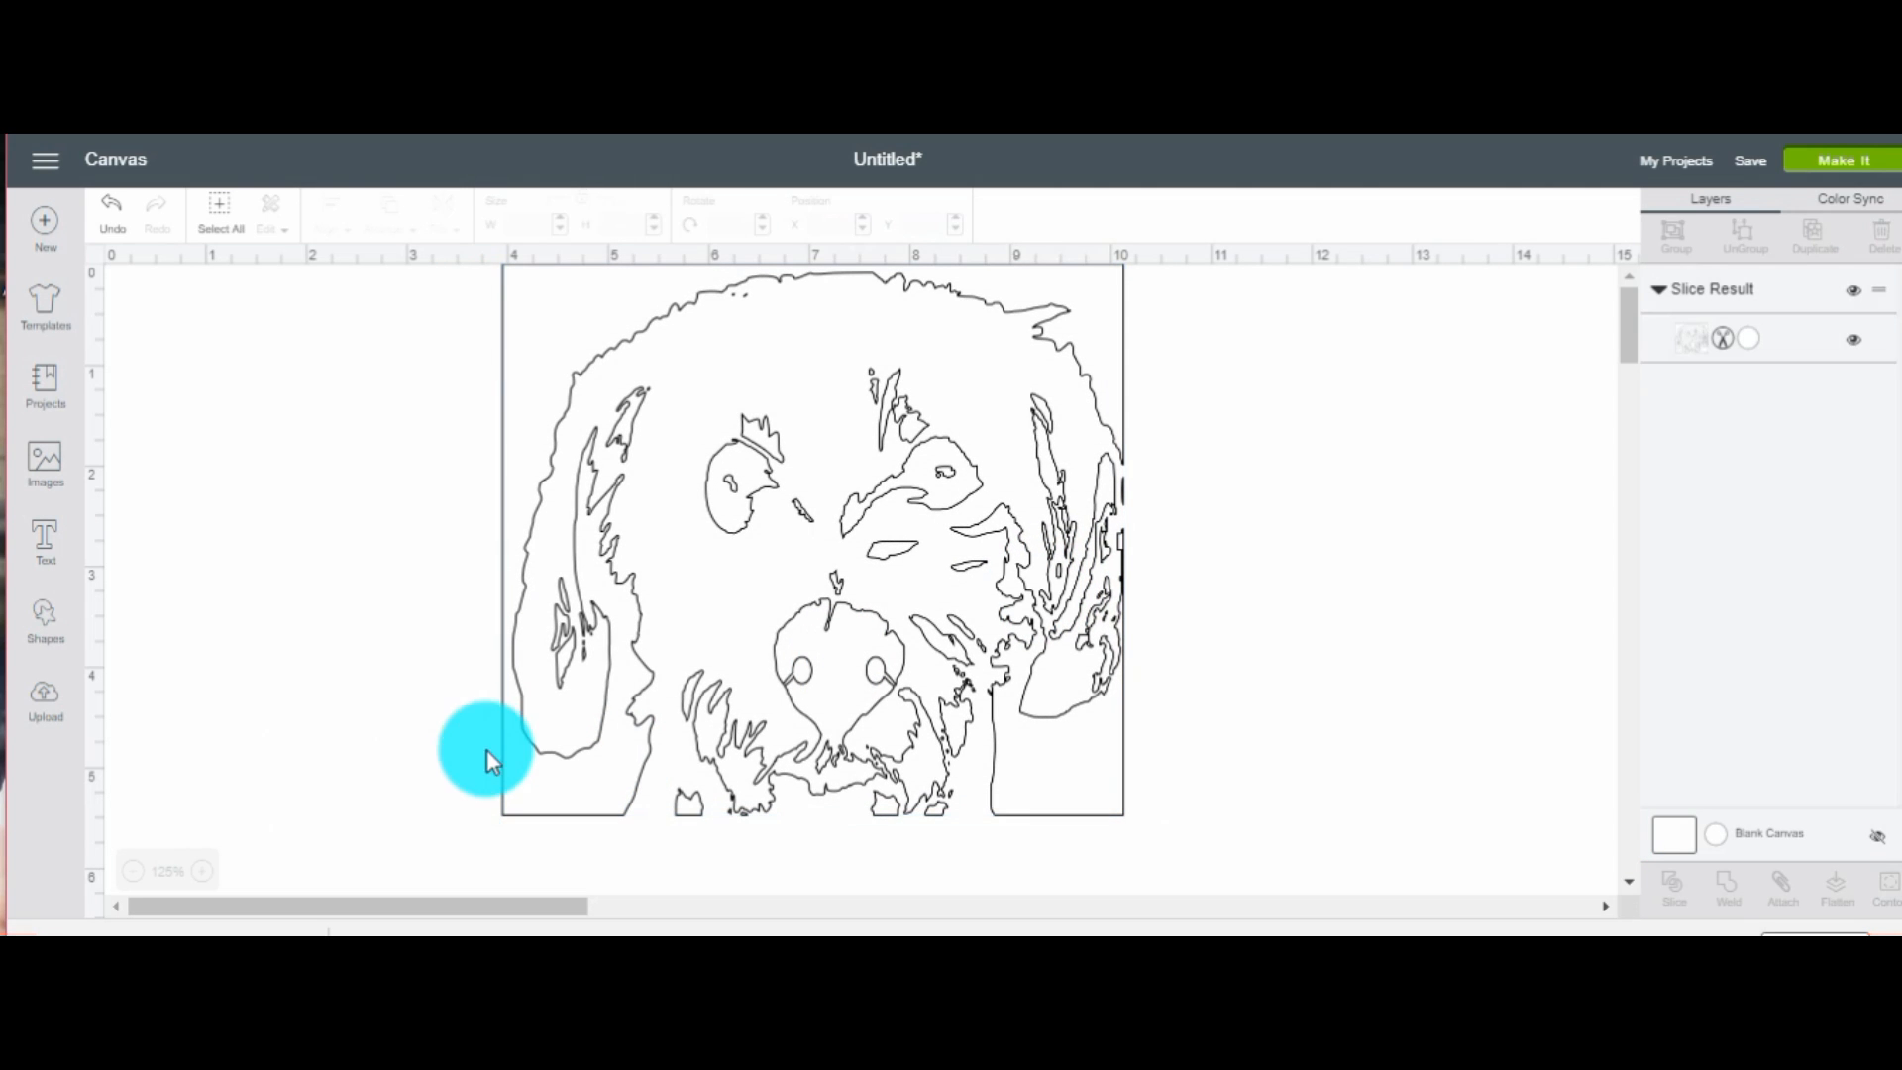
left_click(44, 618)
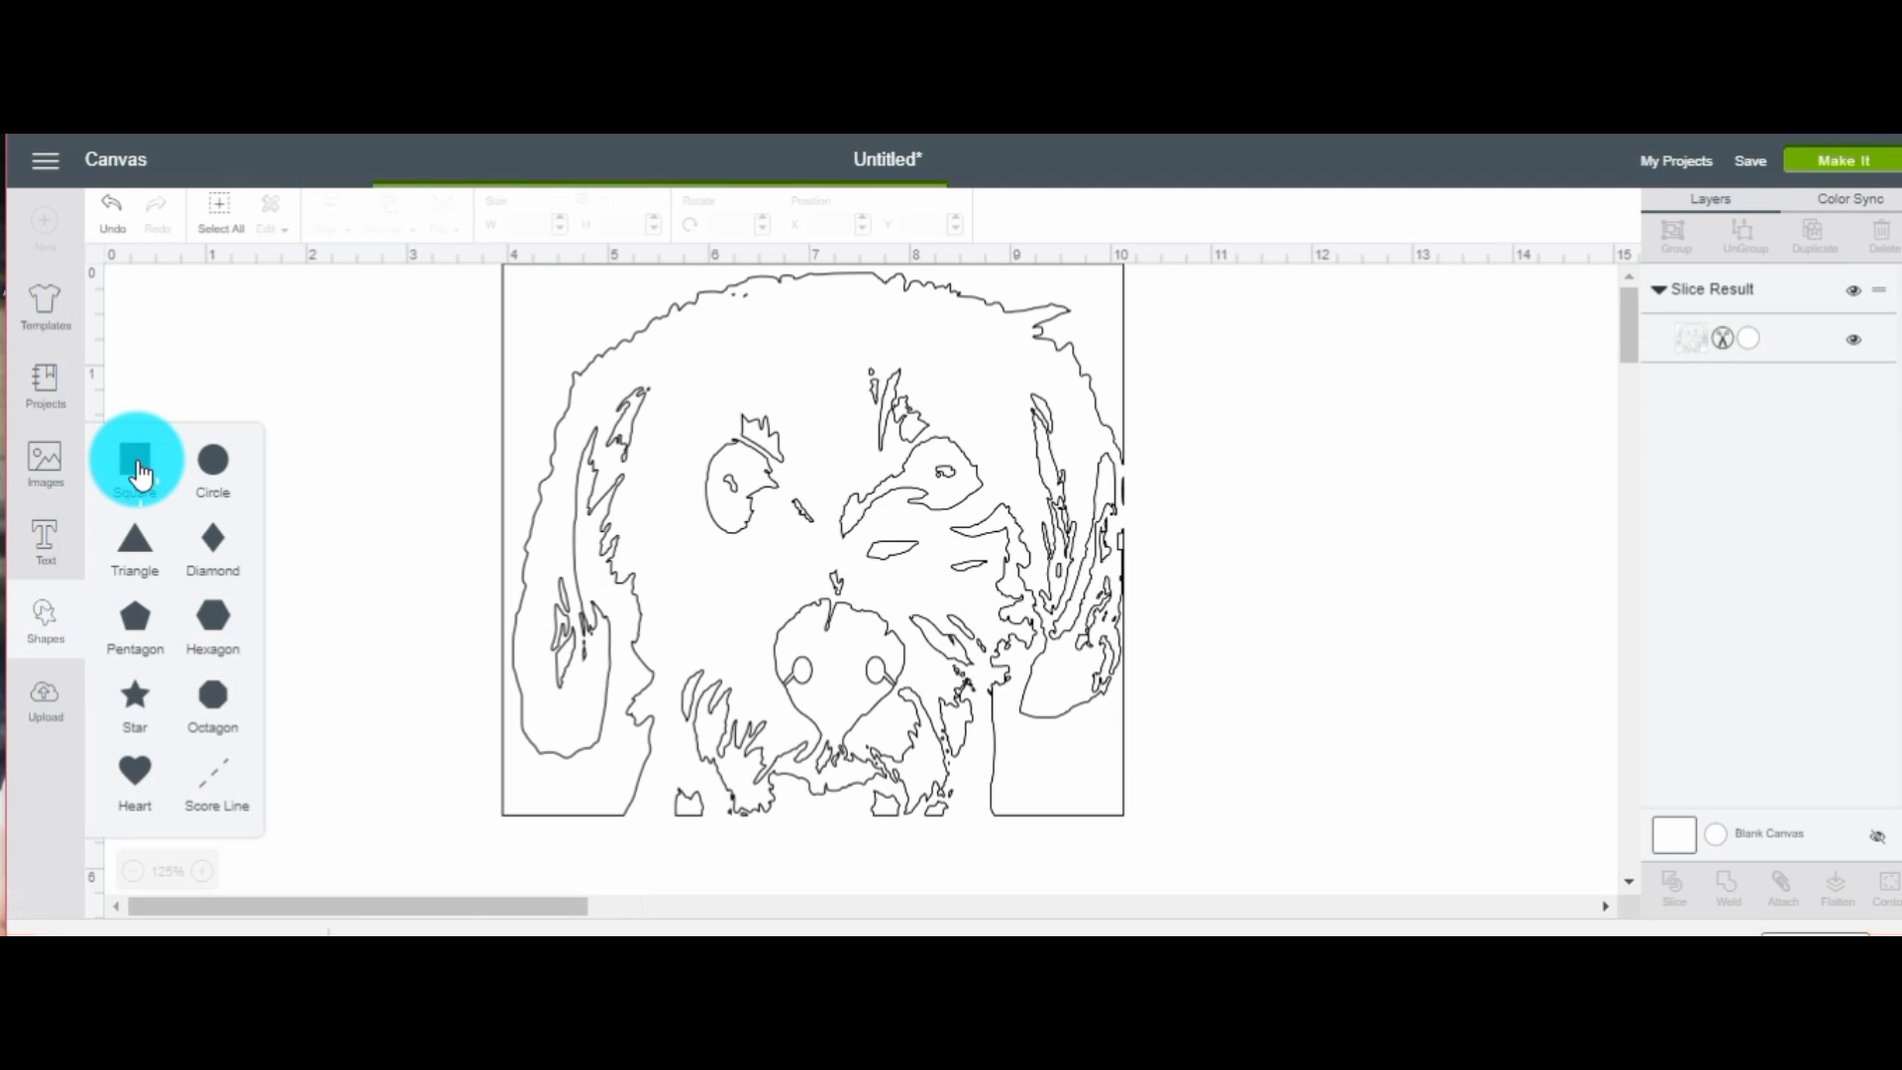
Add a square, squash it into a thin bar, and stretch it along the portrait's bottom edge
left_click(133, 460)
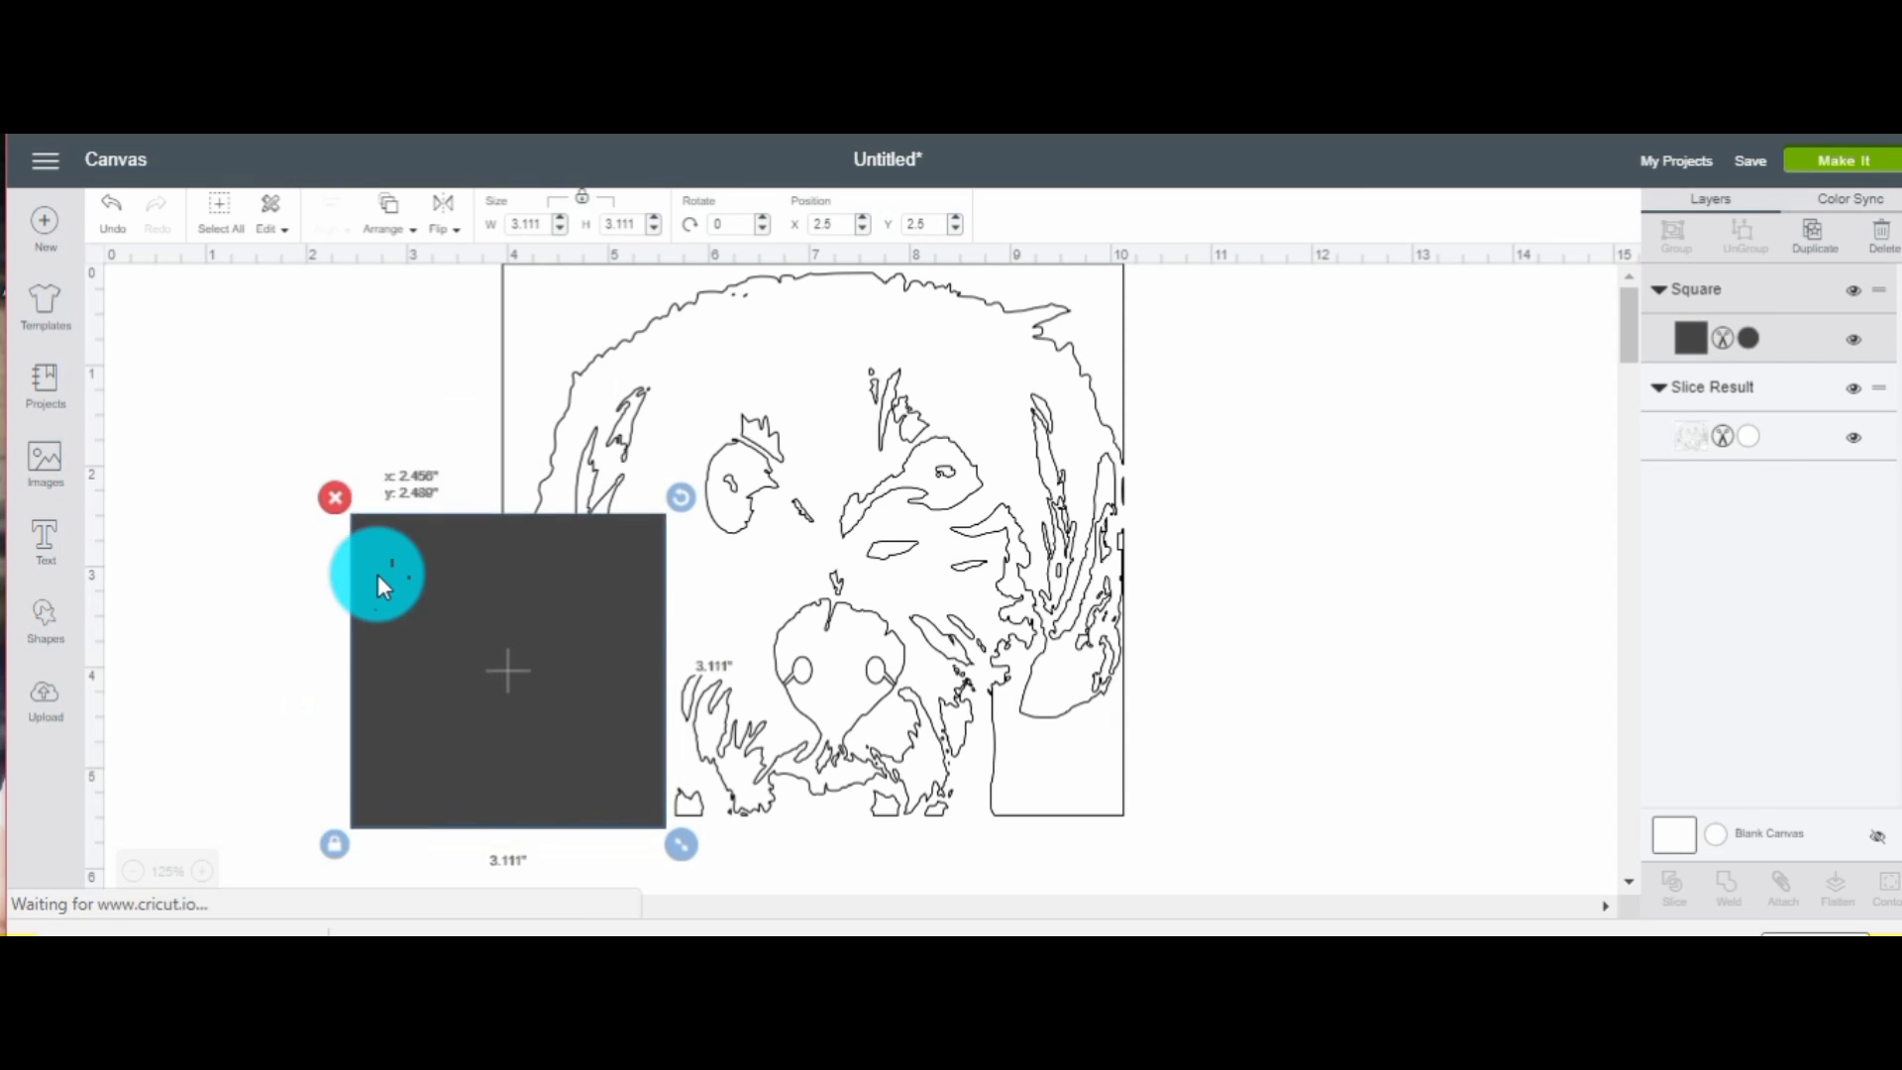
left_click_drag(382, 582, 231, 709)
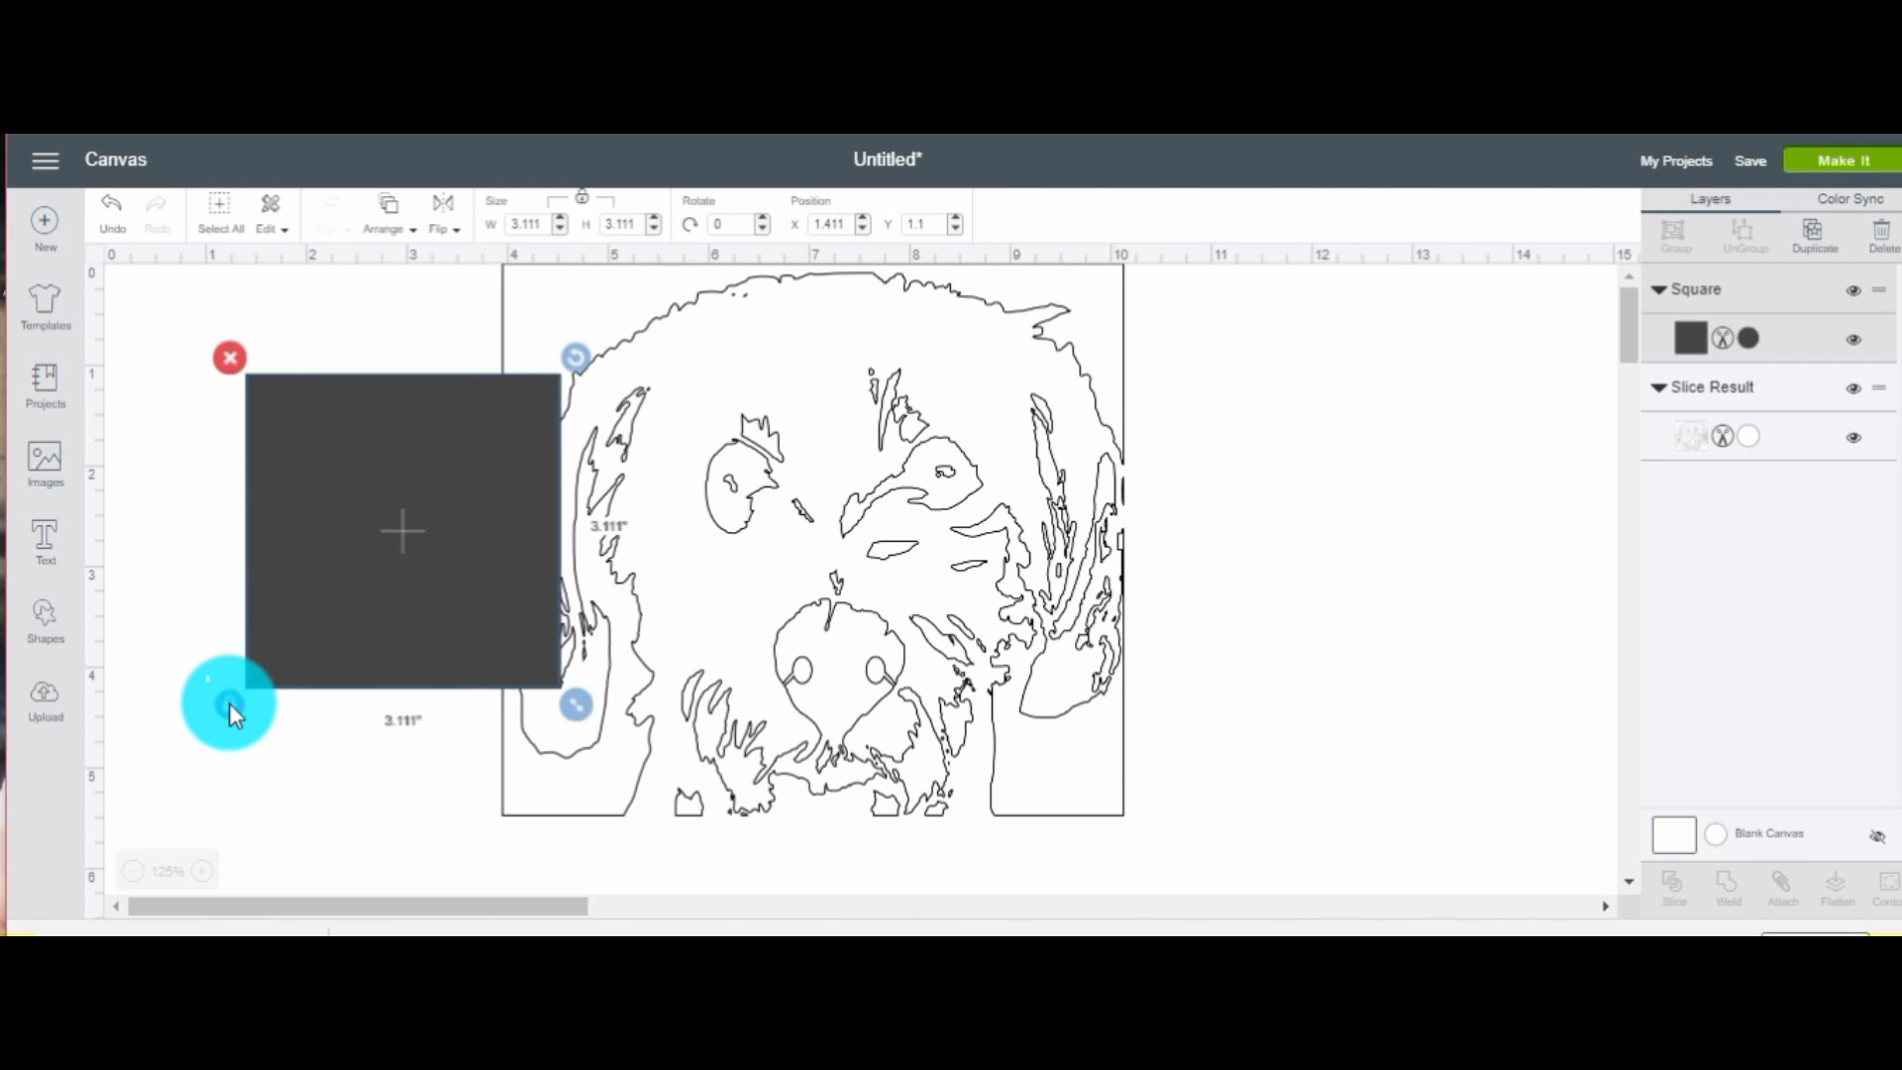
left_click_drag(231, 703, 680, 558)
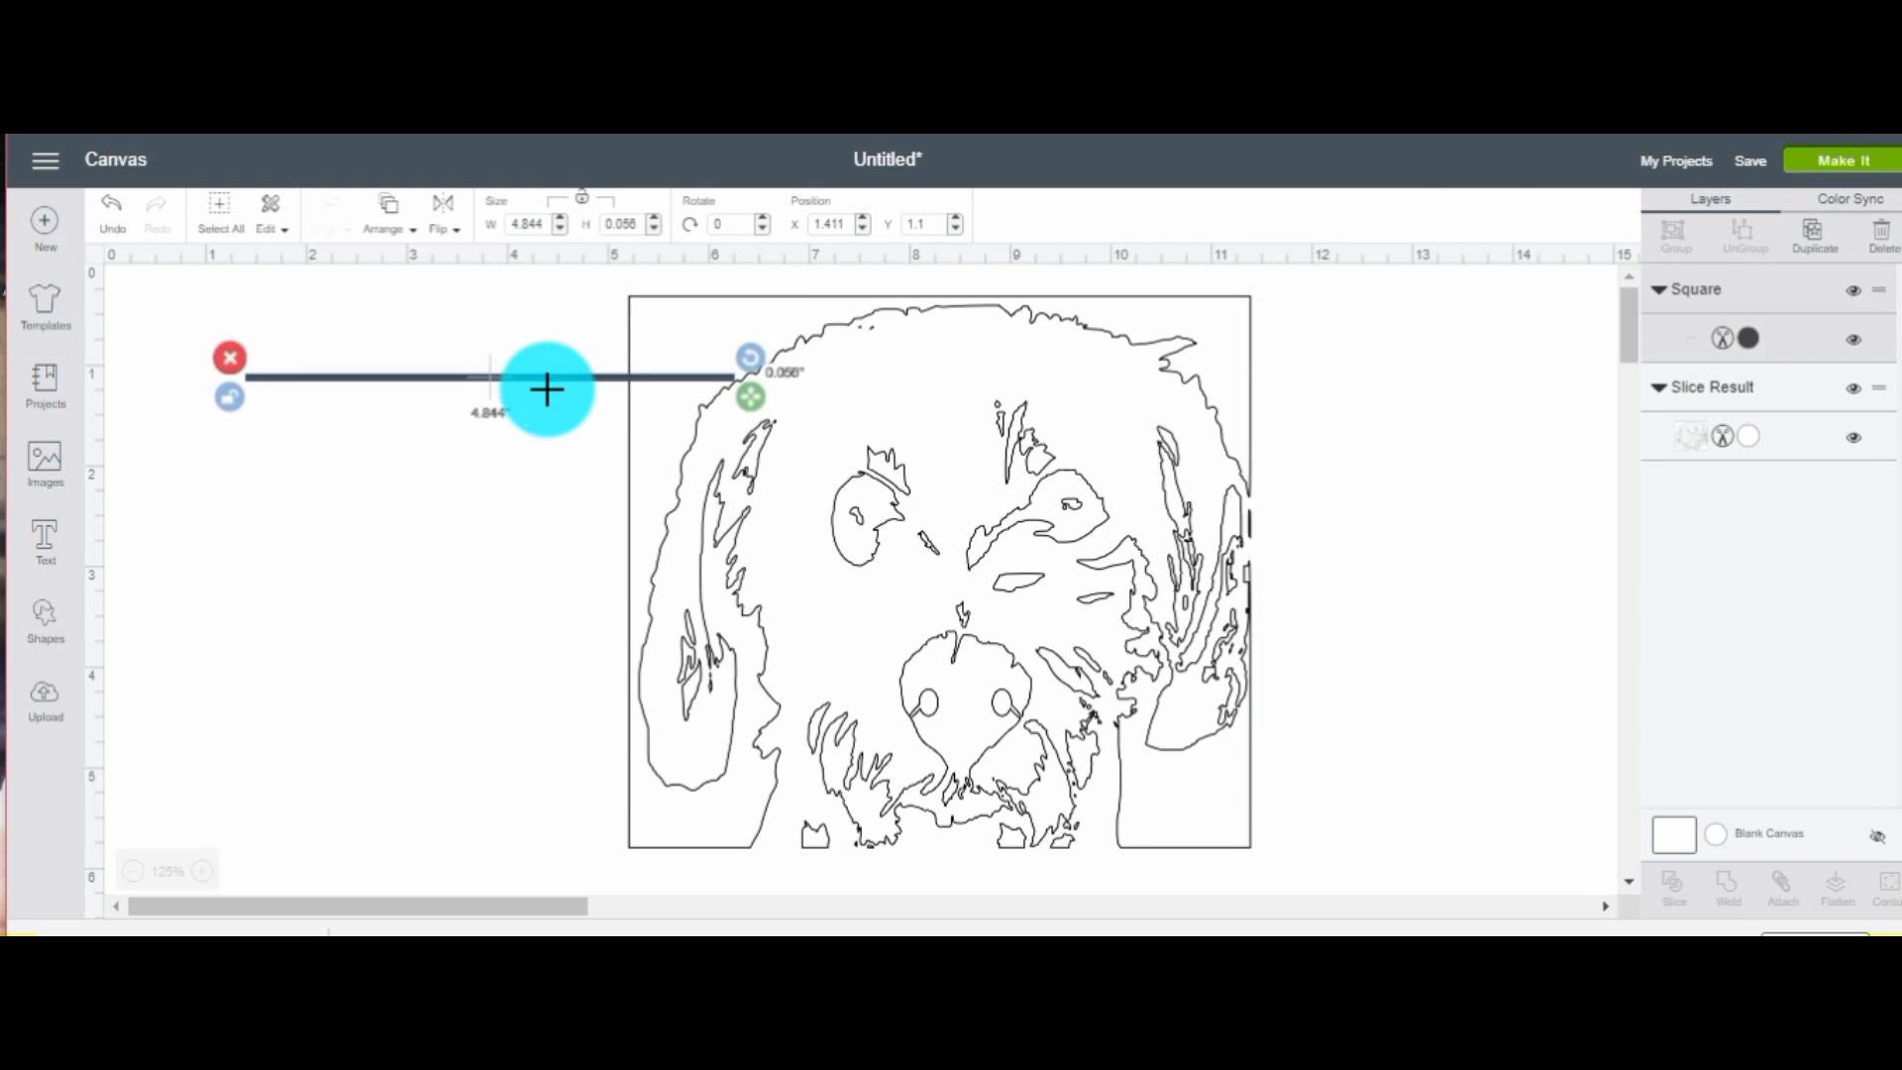
left_click_drag(546, 388, 443, 401)
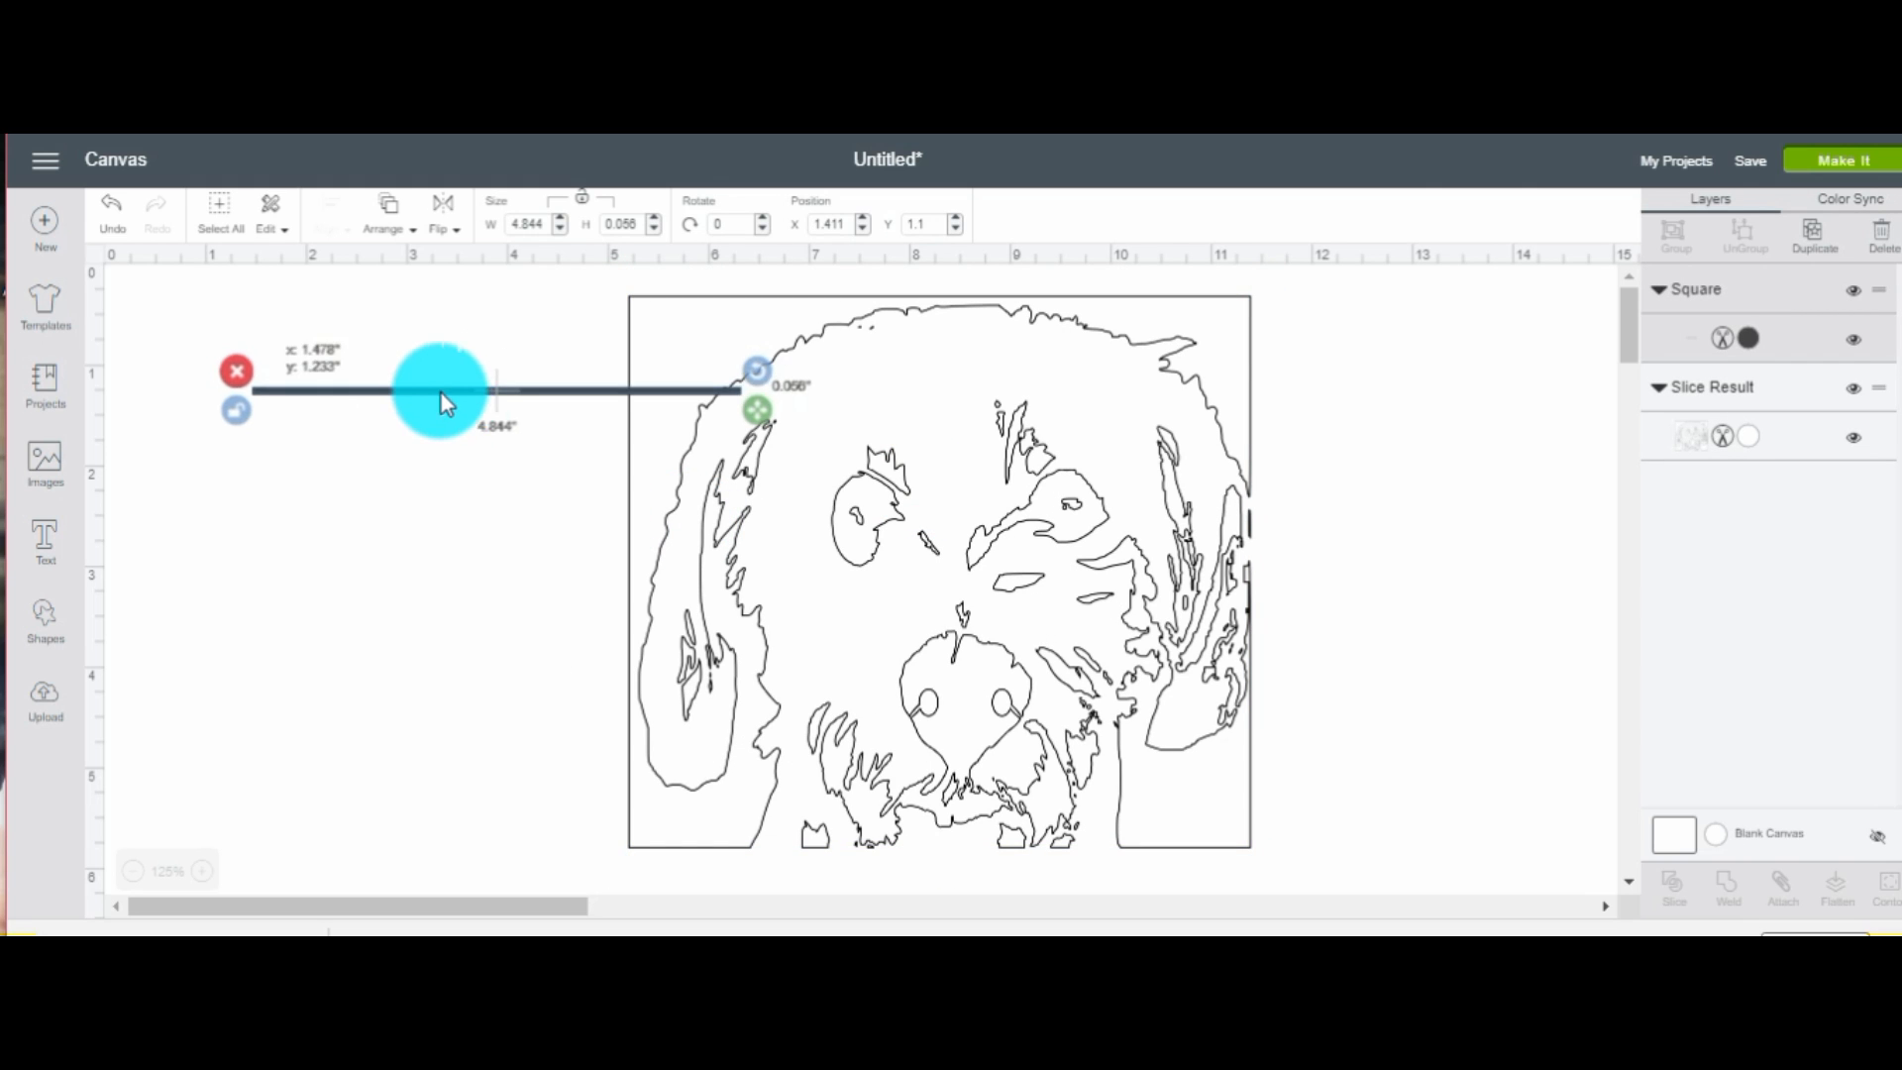
left_click_drag(439, 391, 871, 849)
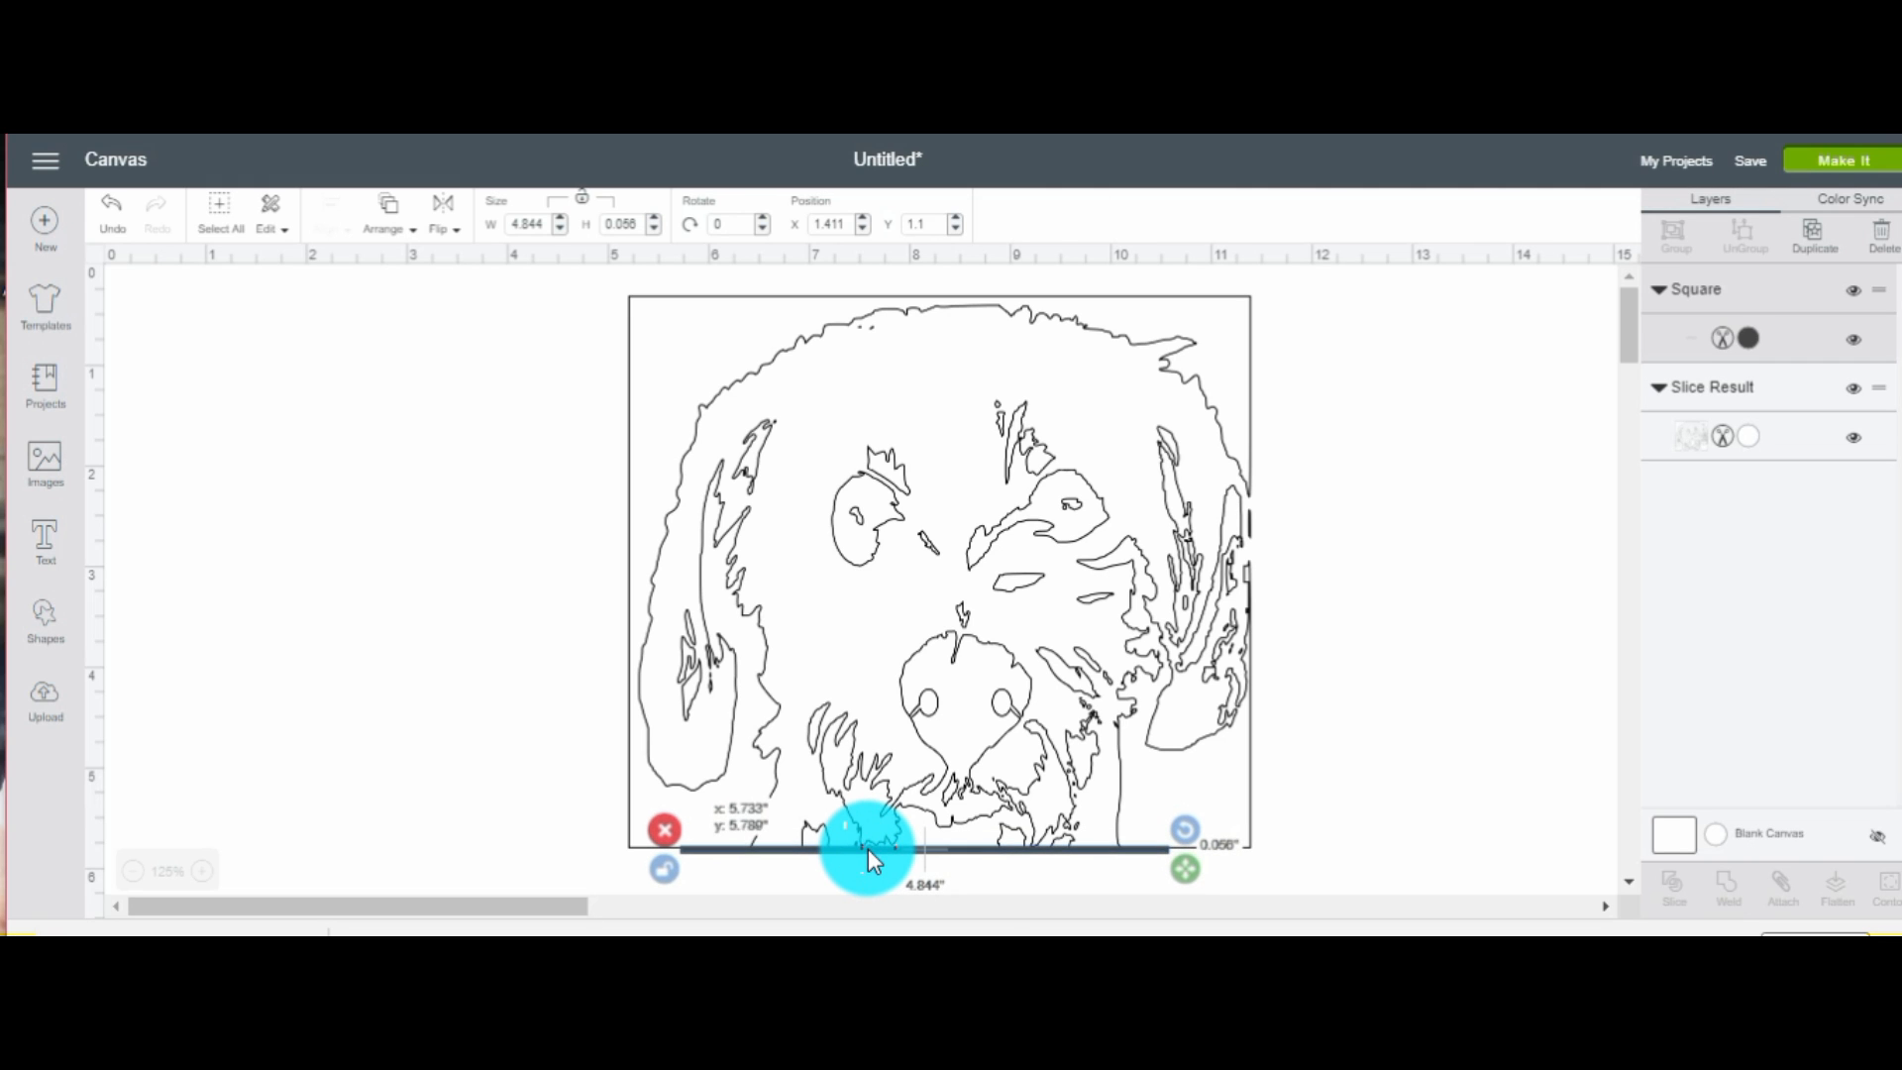
left_click_drag(868, 849, 1213, 861)
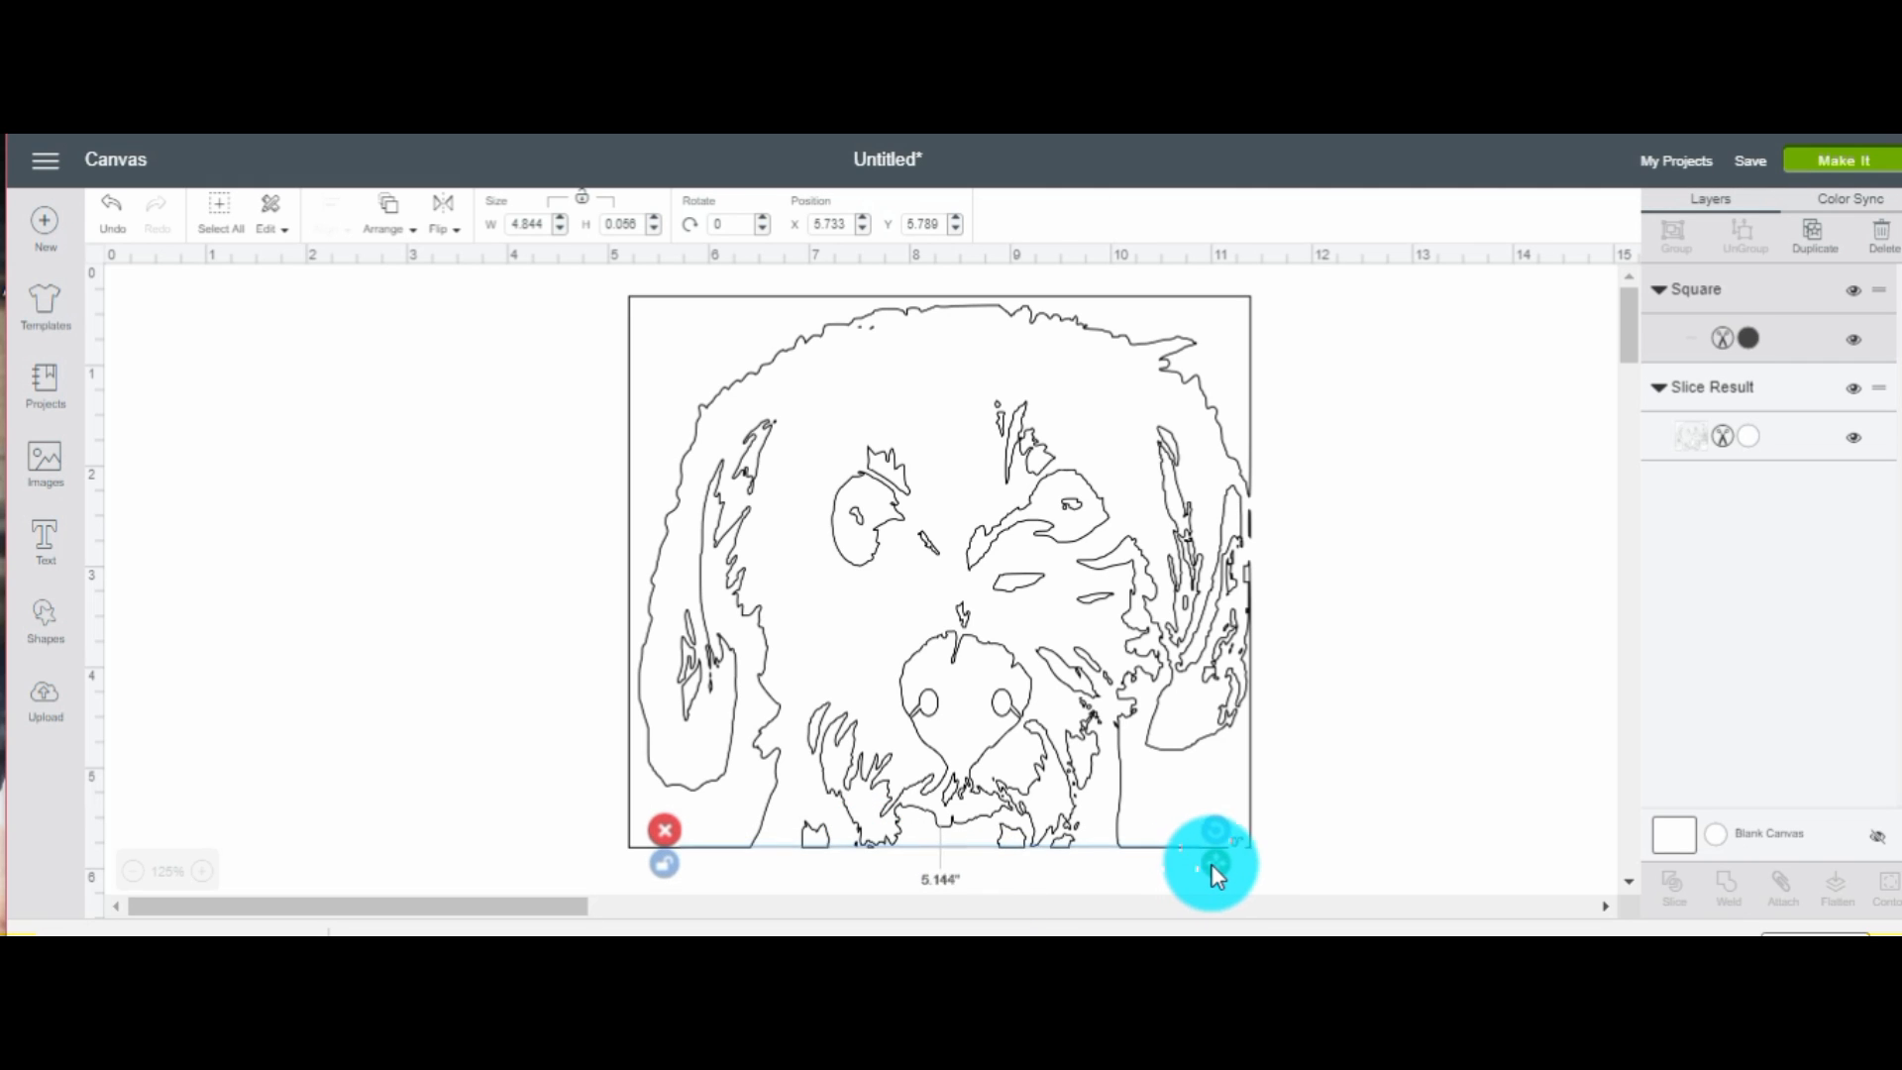
left_click_drag(1212, 861, 1261, 864)
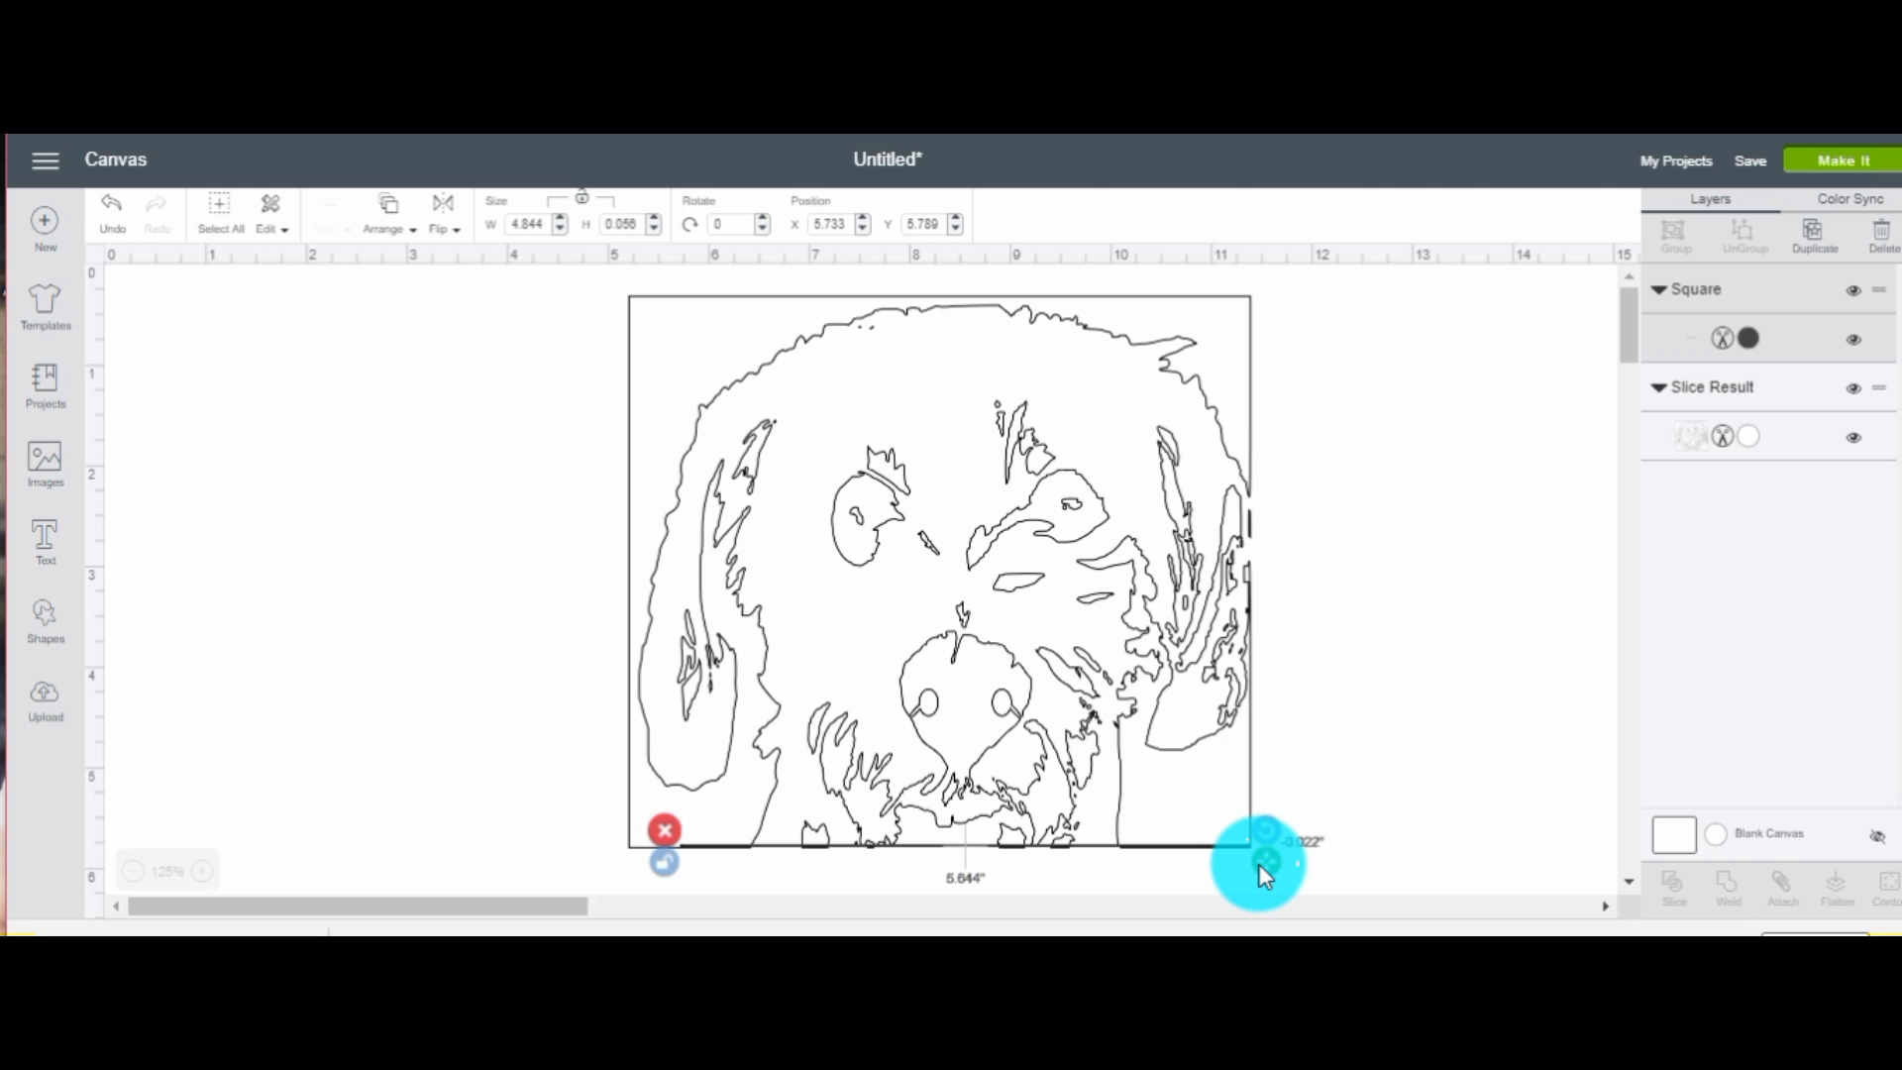
left_click_drag(1261, 861, 1206, 849)
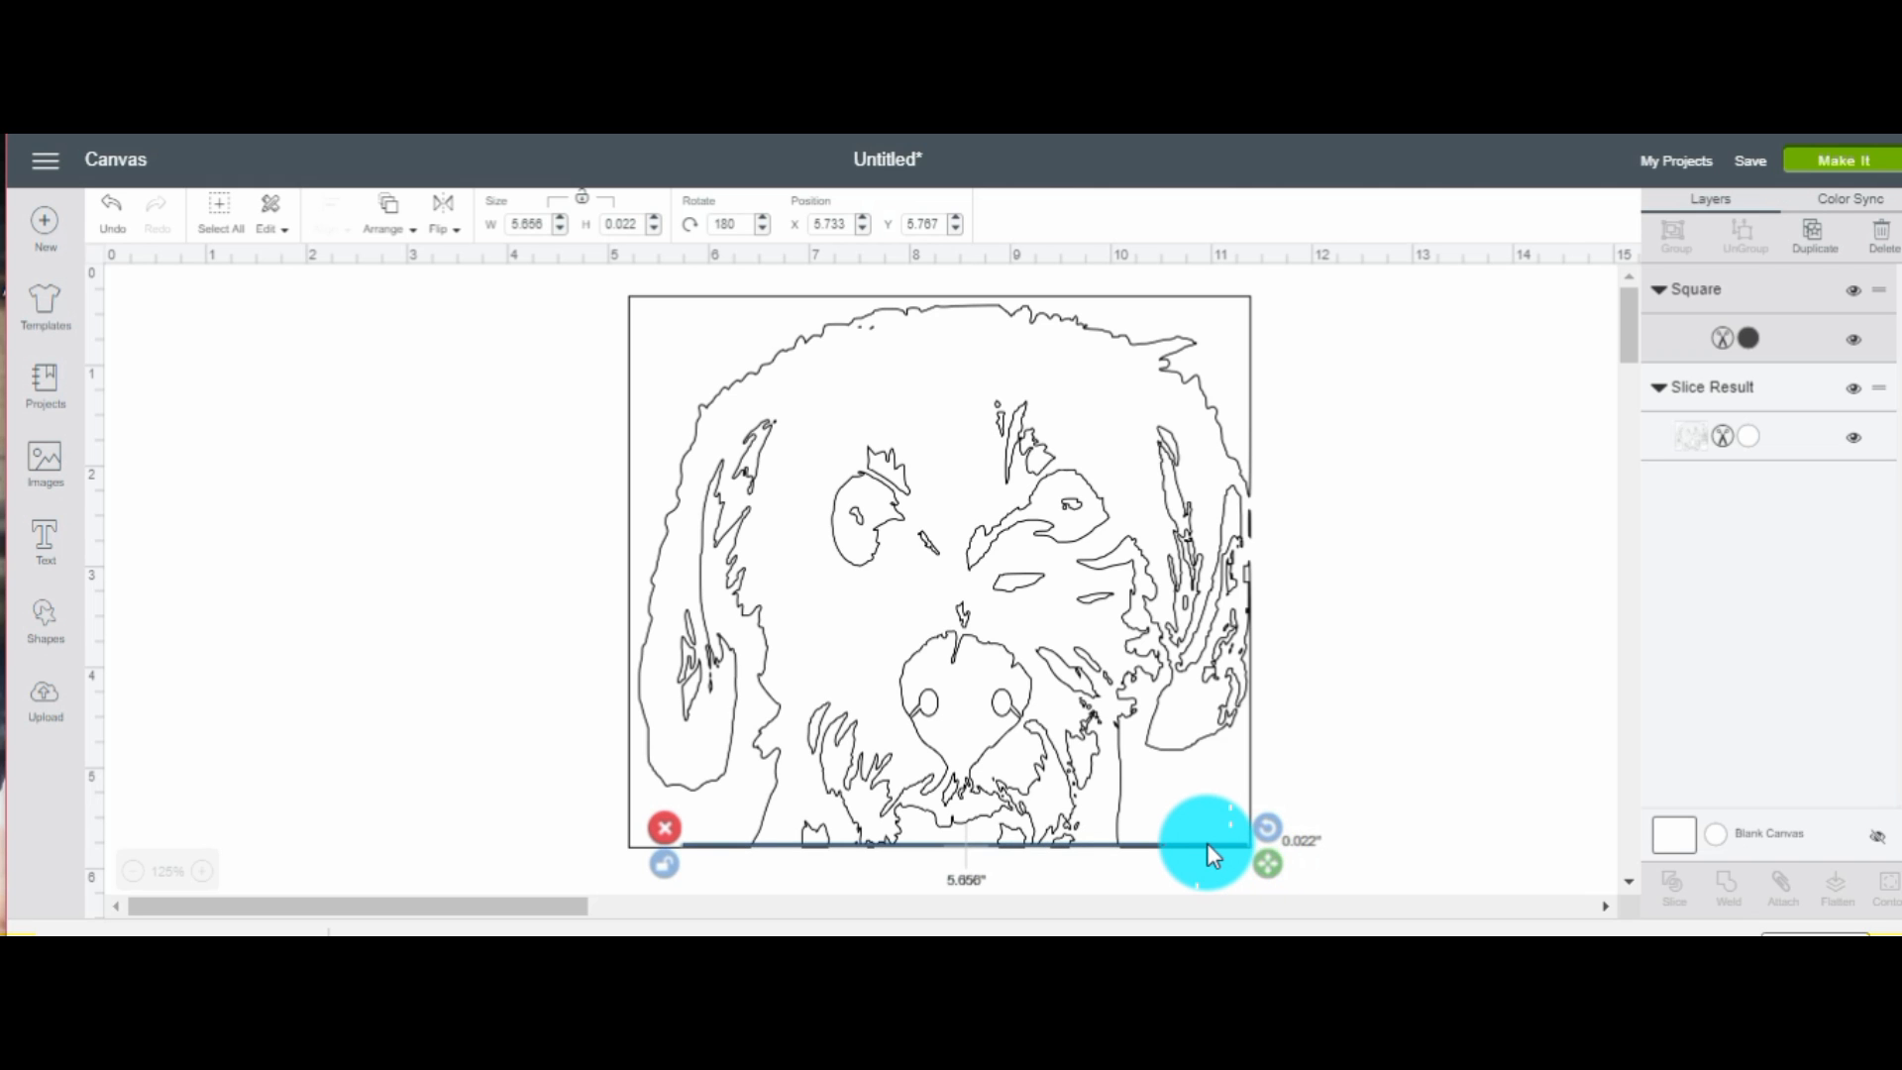
Select the portrait and bottom bar, align them right, and weld them together
left_click_drag(1209, 842, 1226, 843)
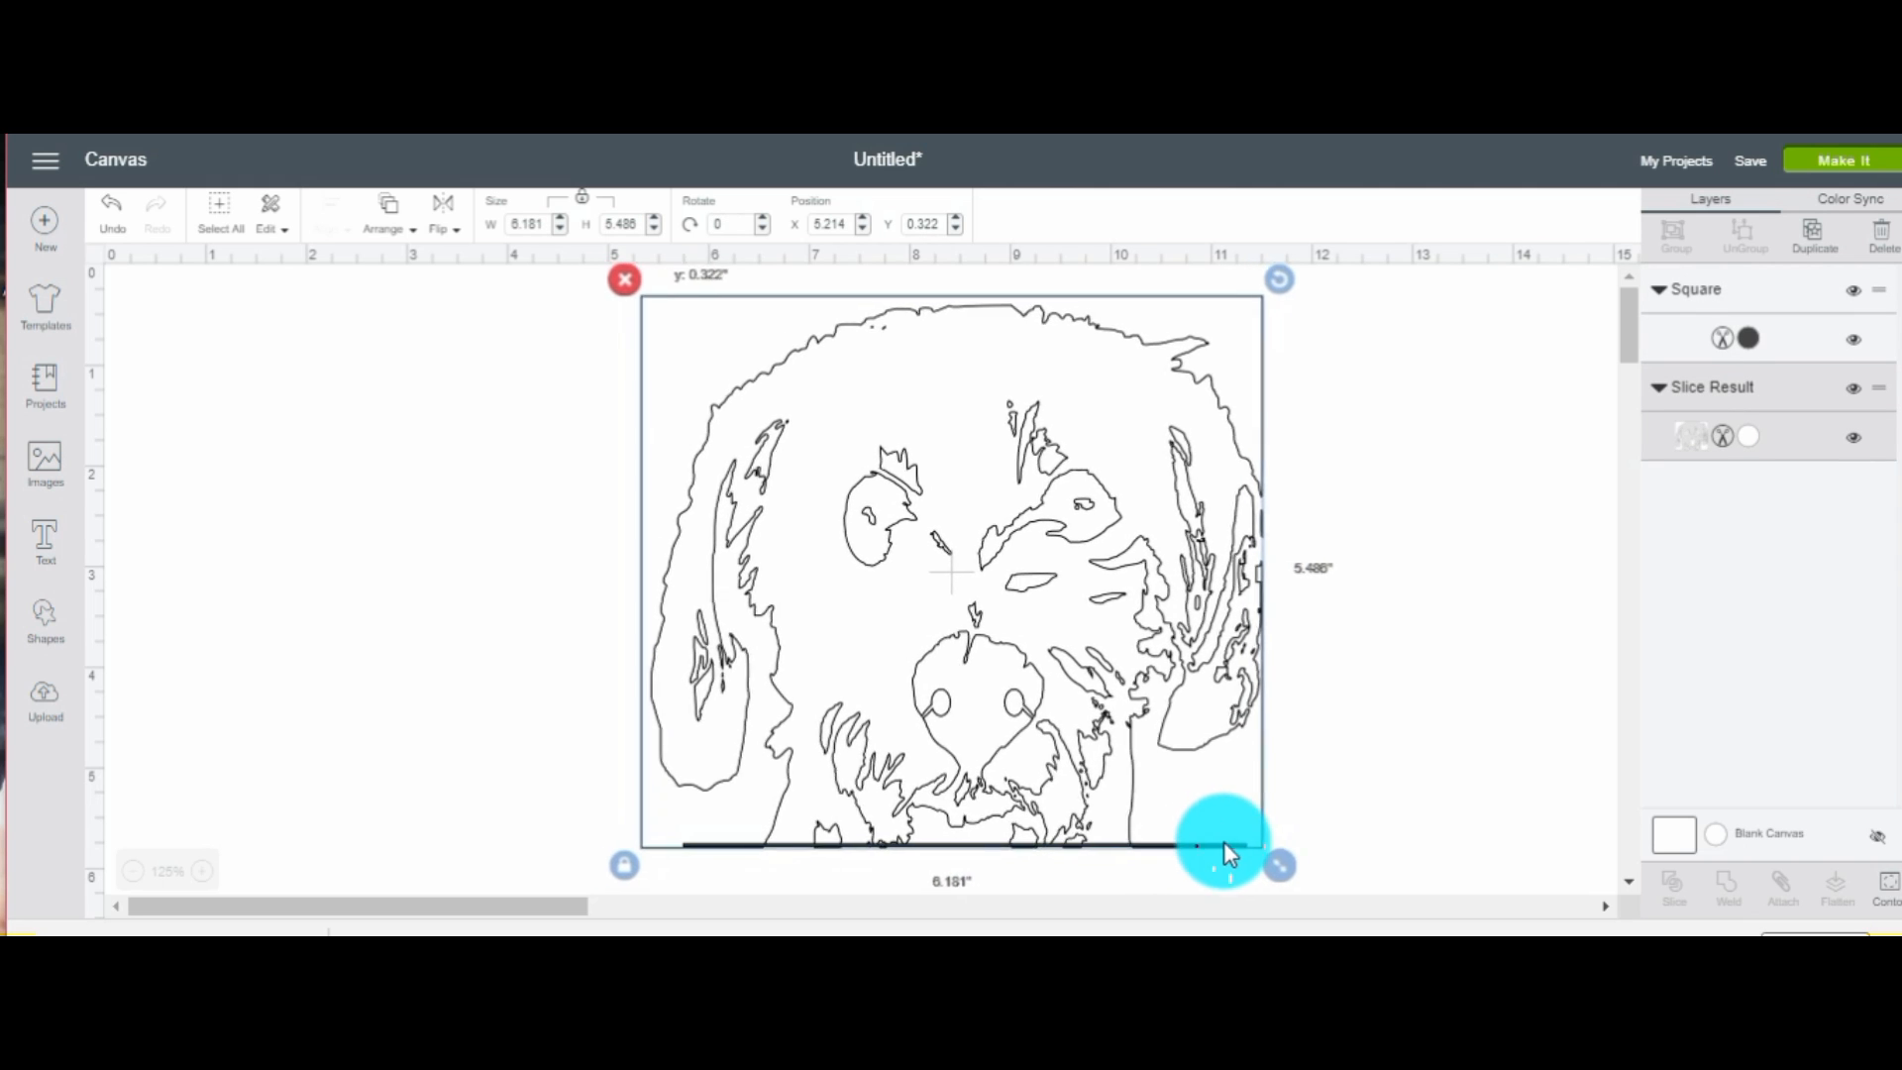
left_click_drag(1226, 843, 1238, 849)
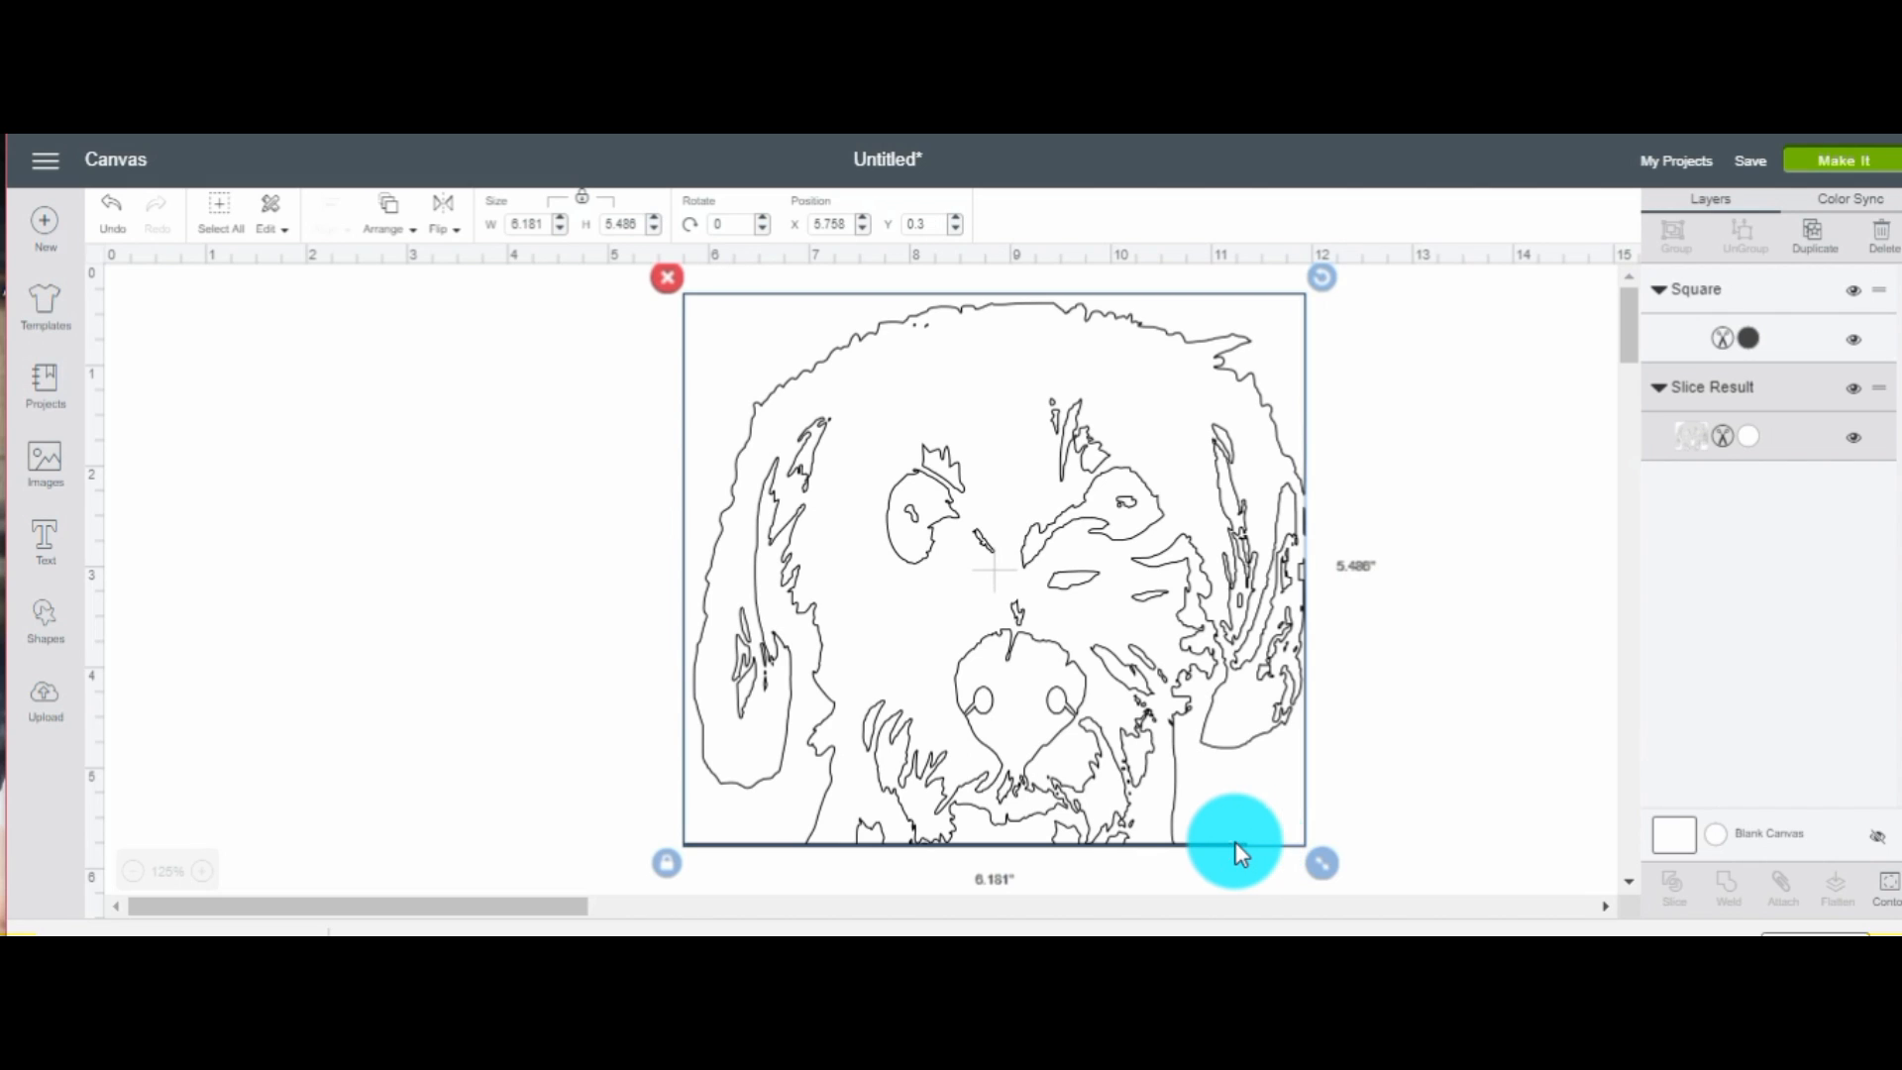
left_click_drag(1235, 843, 1280, 855)
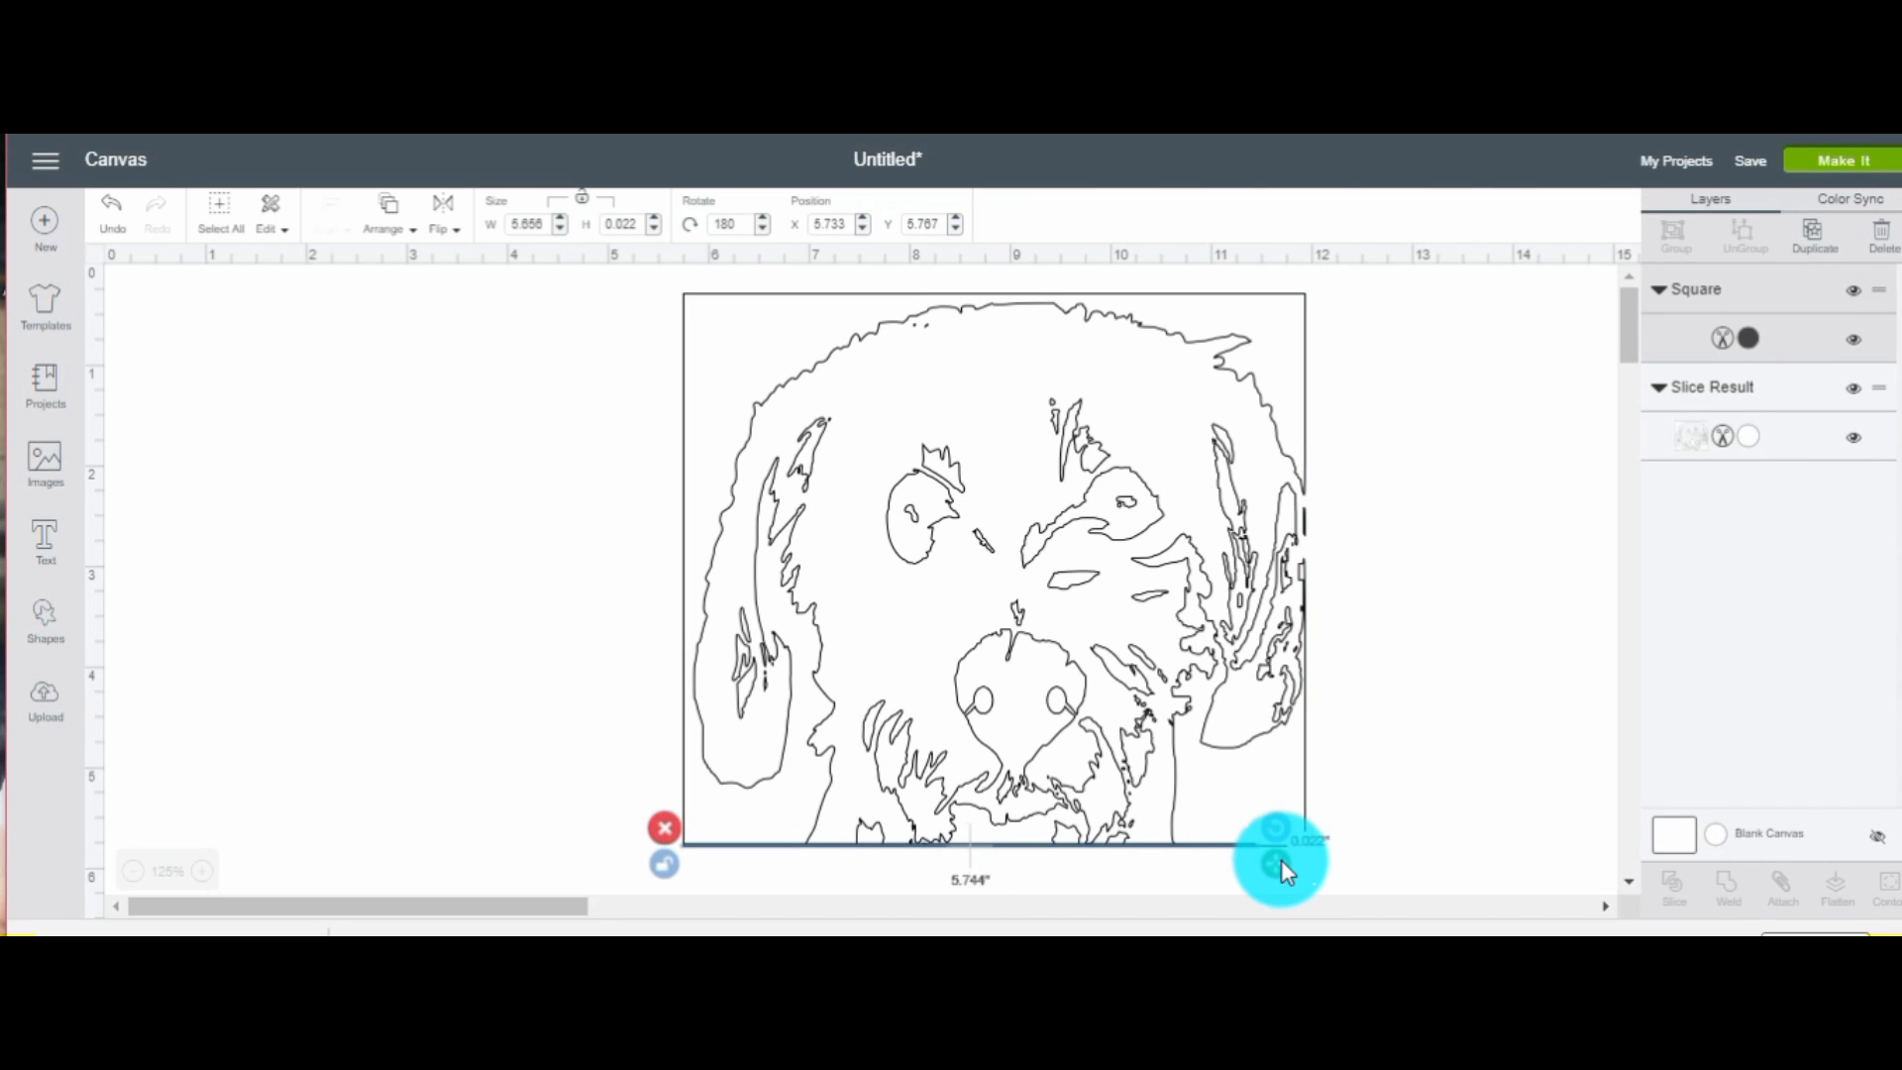
left_click_drag(1280, 859, 1326, 858)
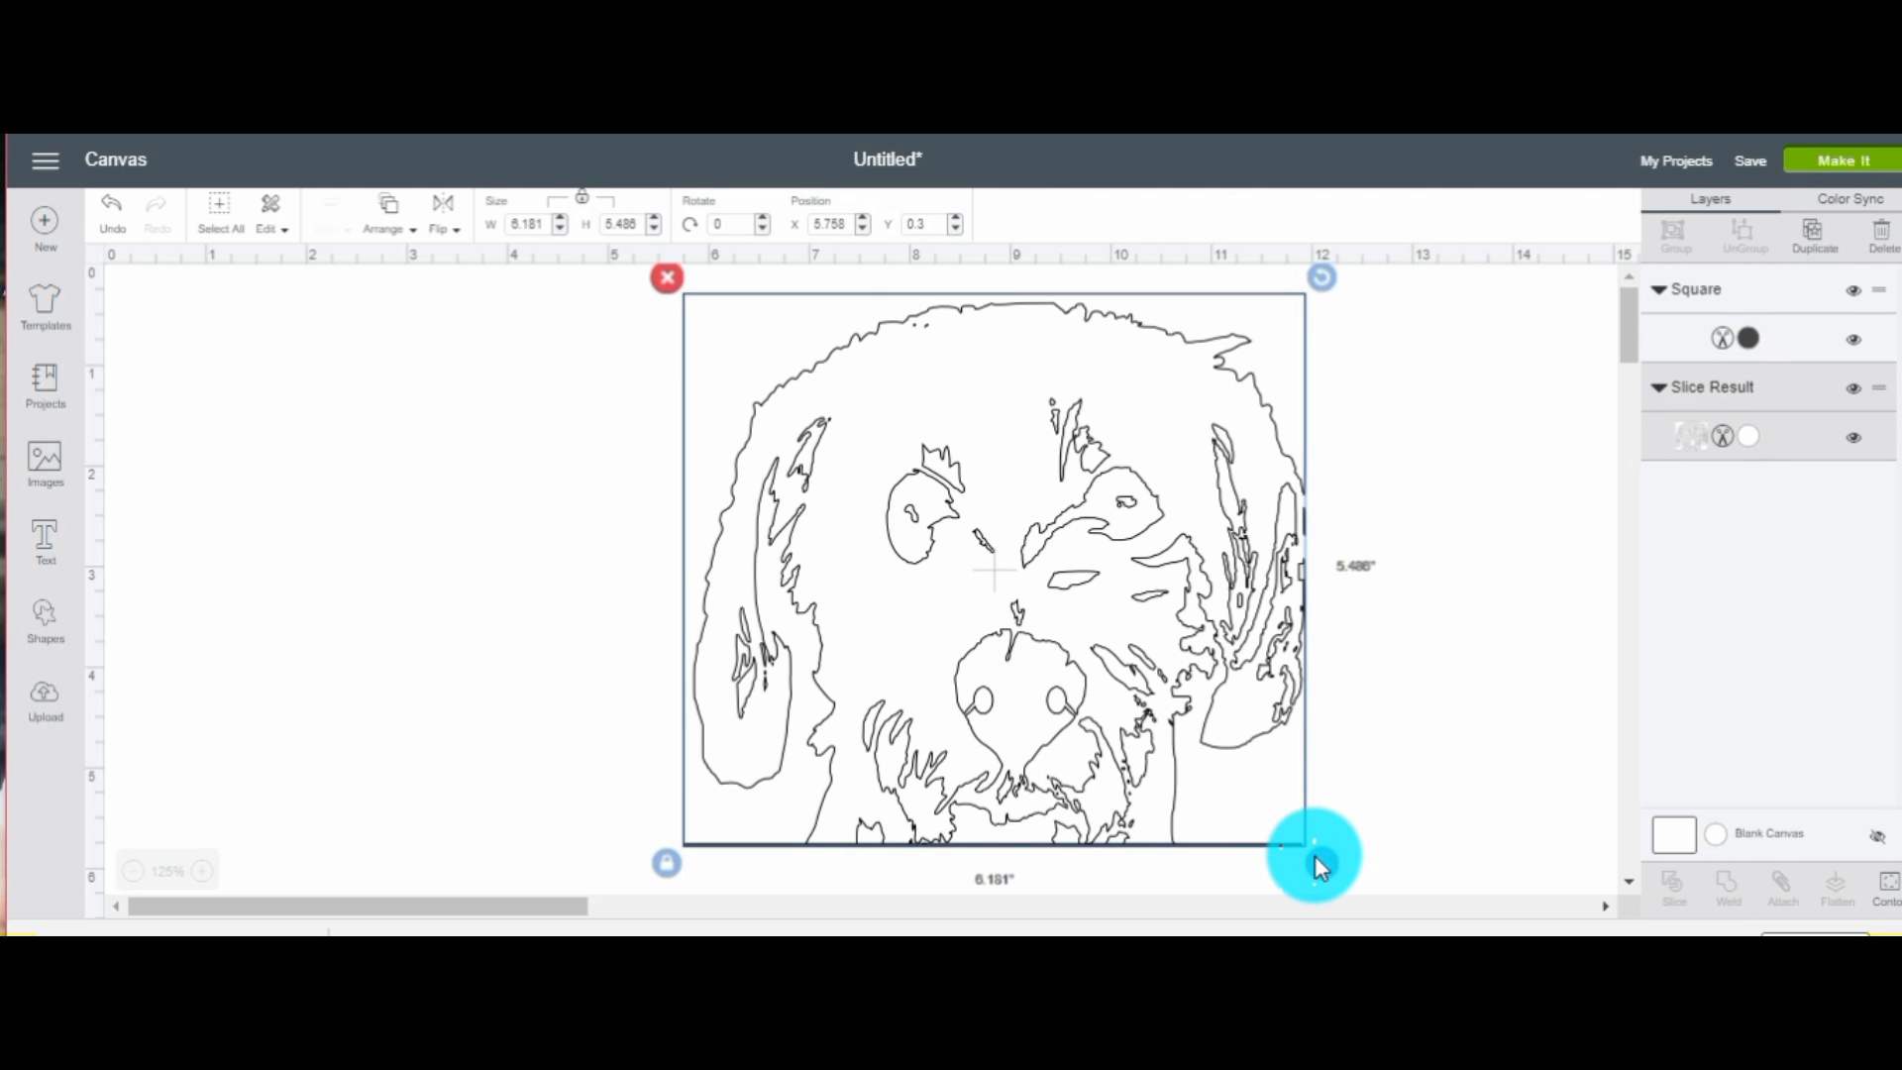
left_click_drag(1316, 855, 1292, 843)
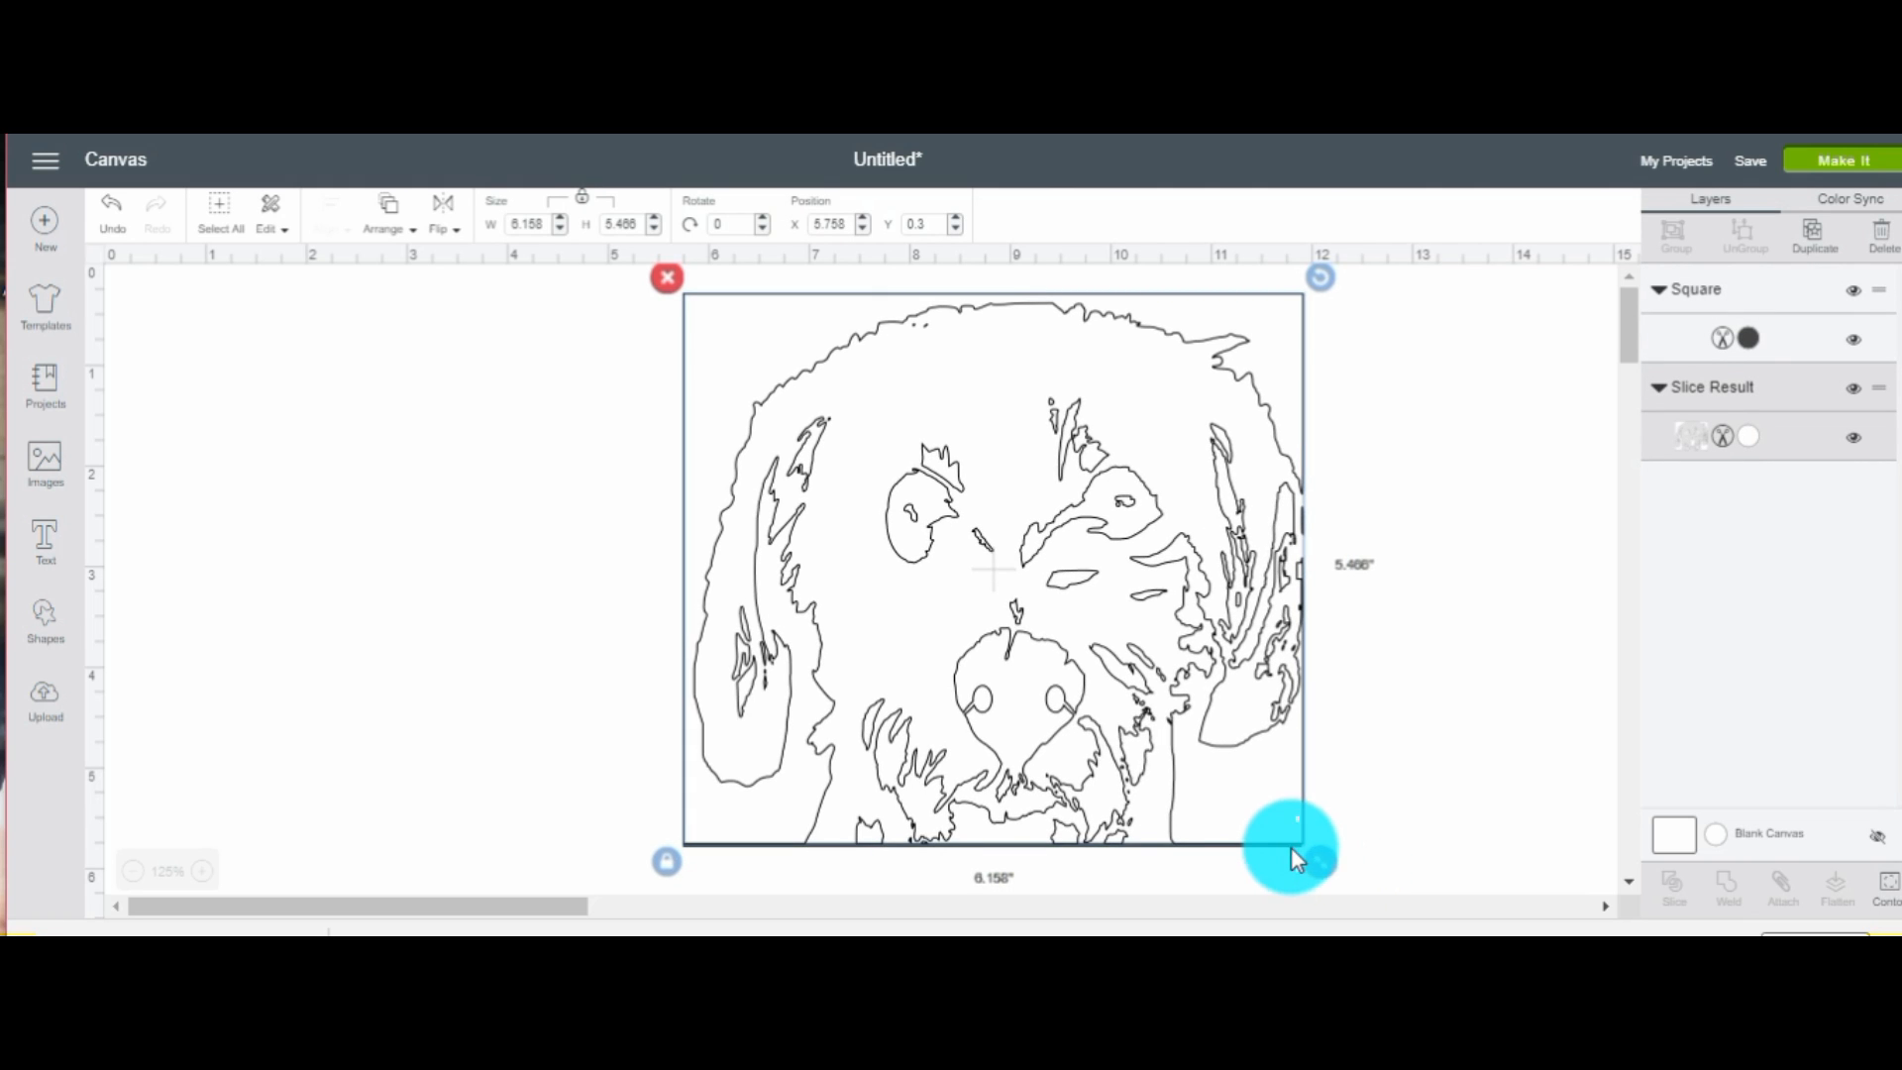
left_click_drag(1292, 845, 524, 522)
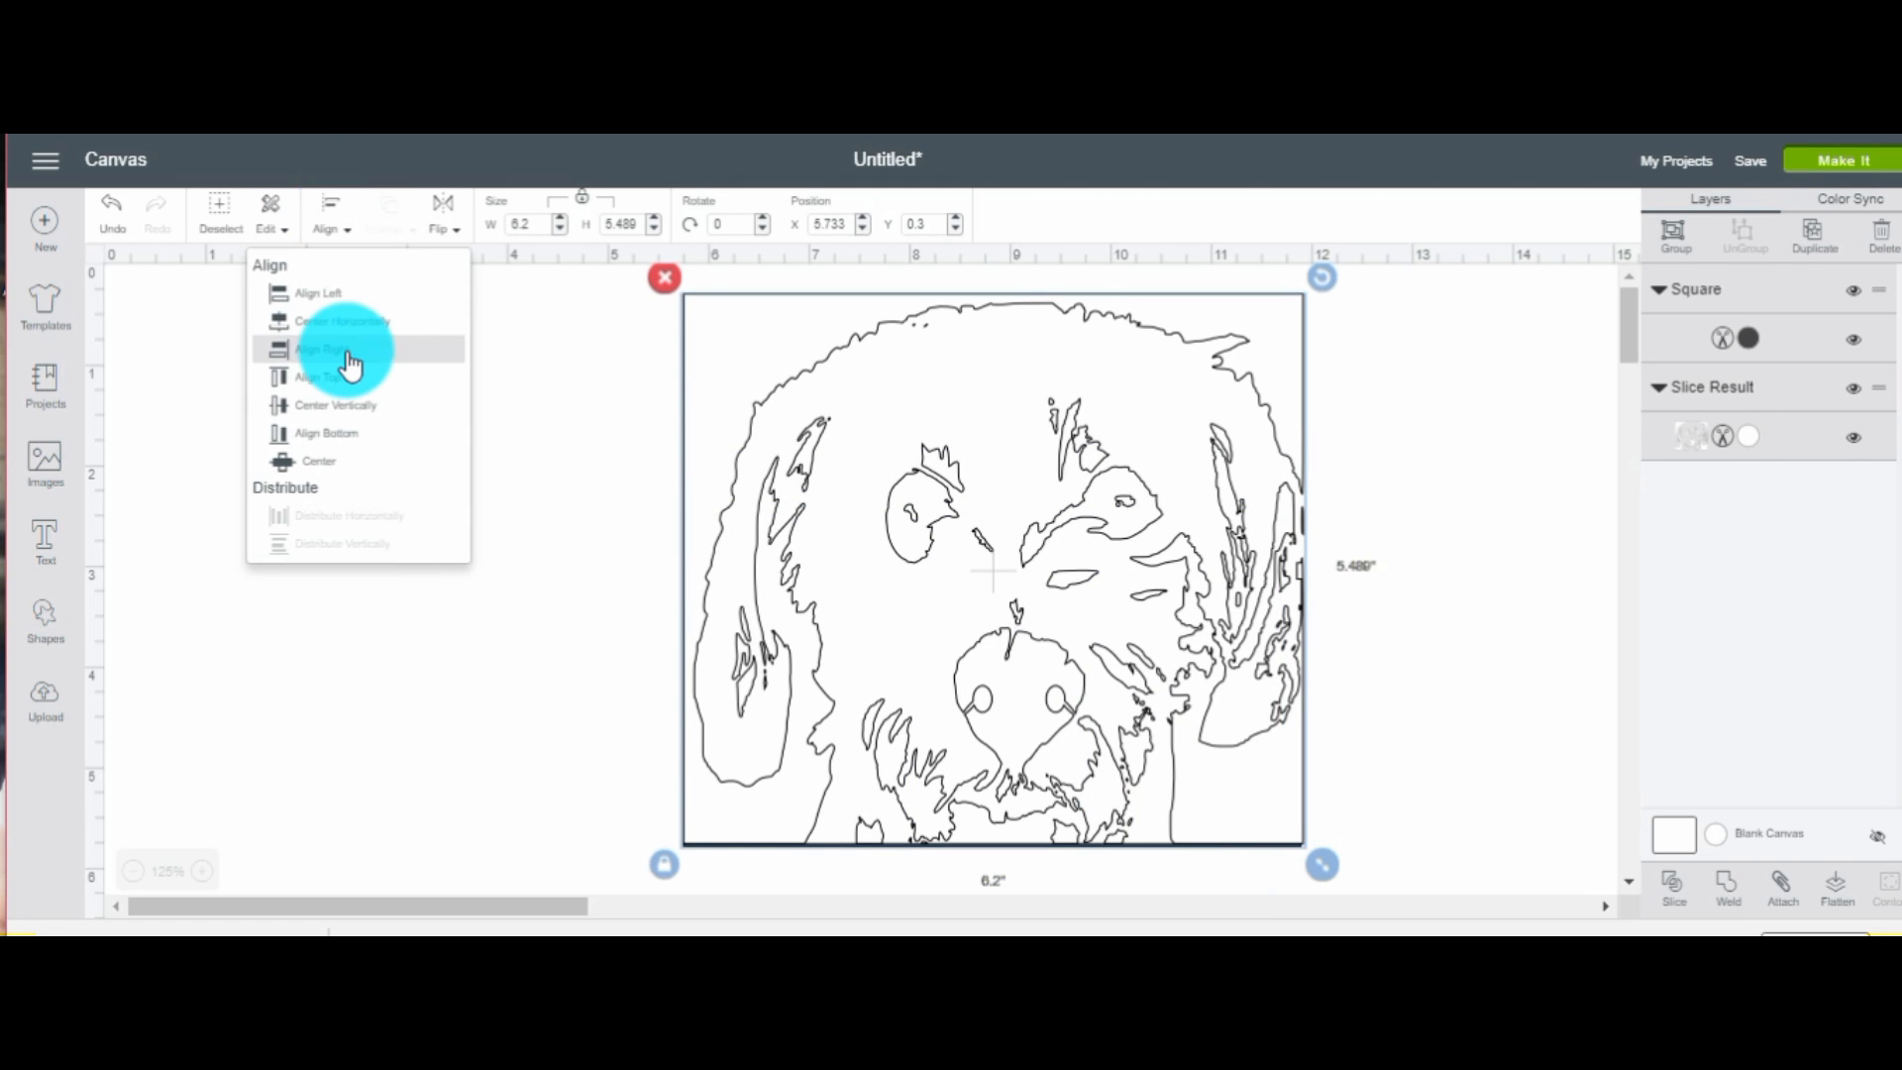
left_click(327, 348)
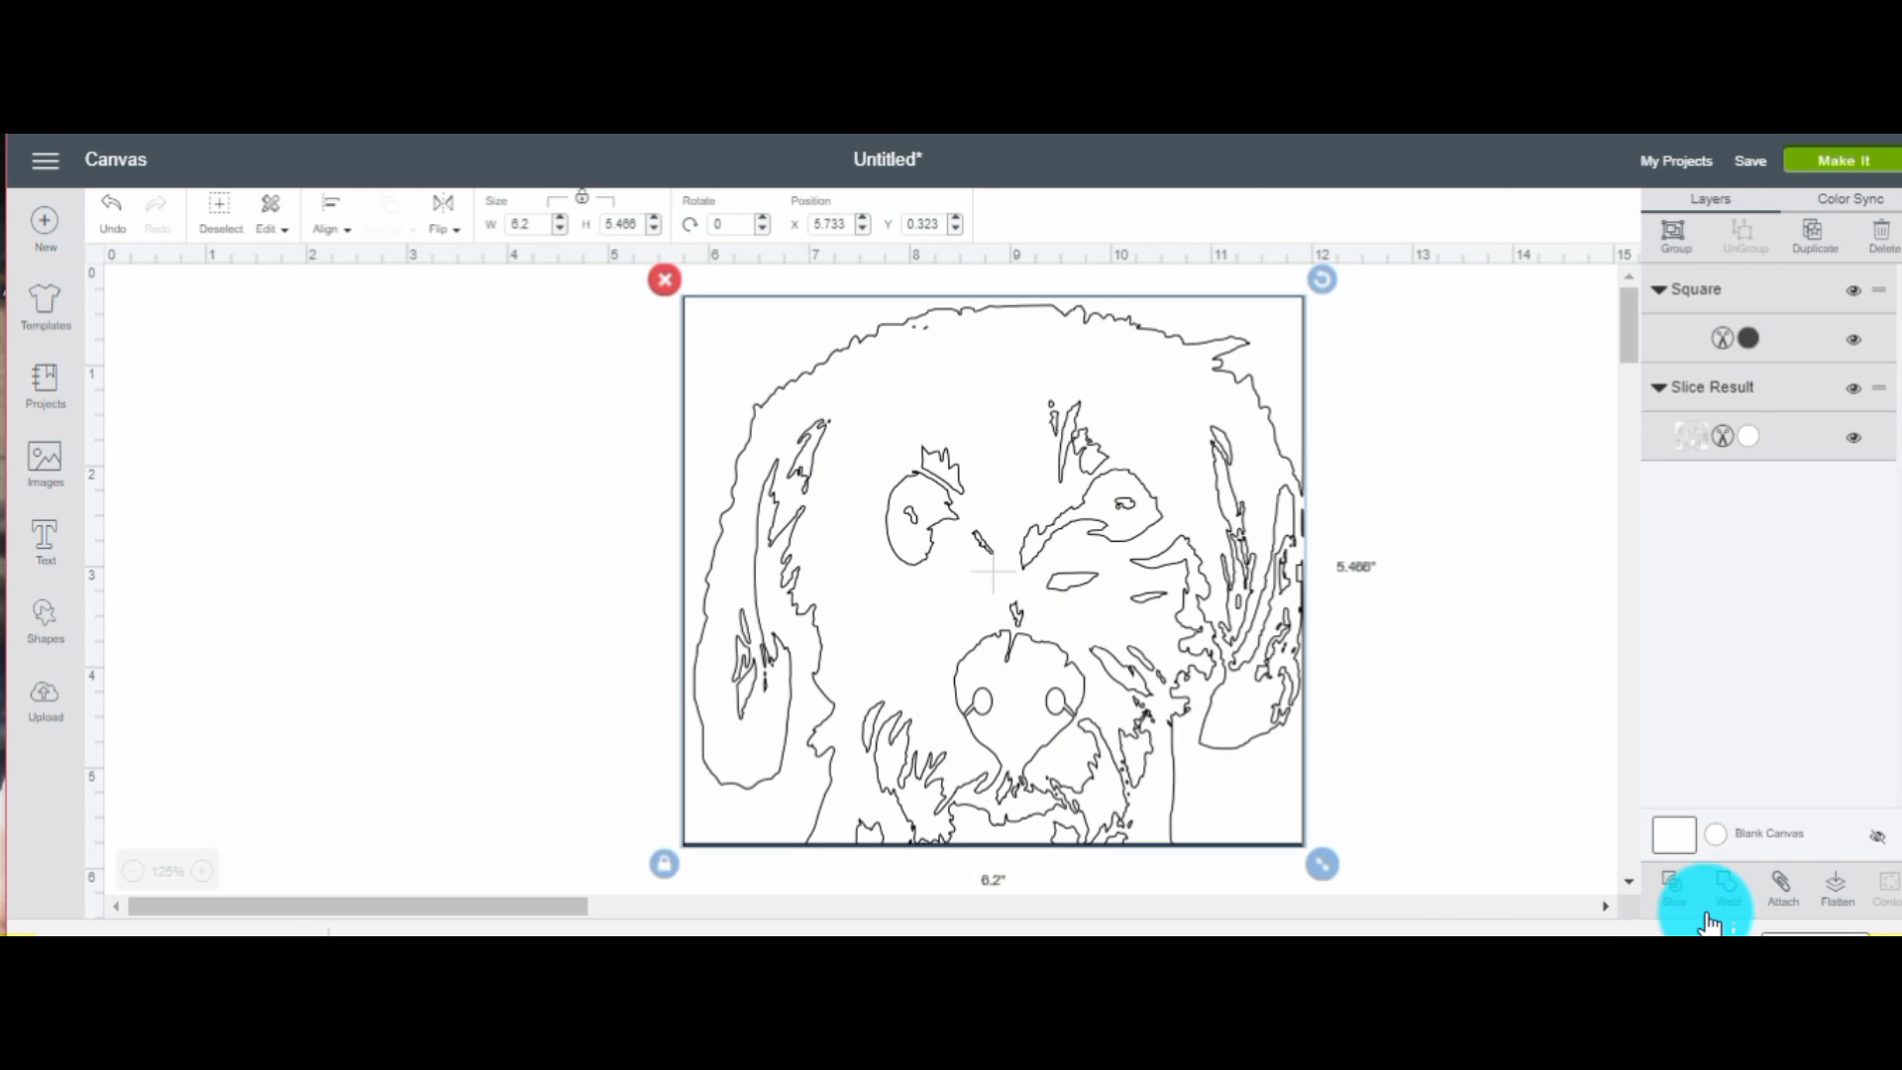
left_click(1728, 889)
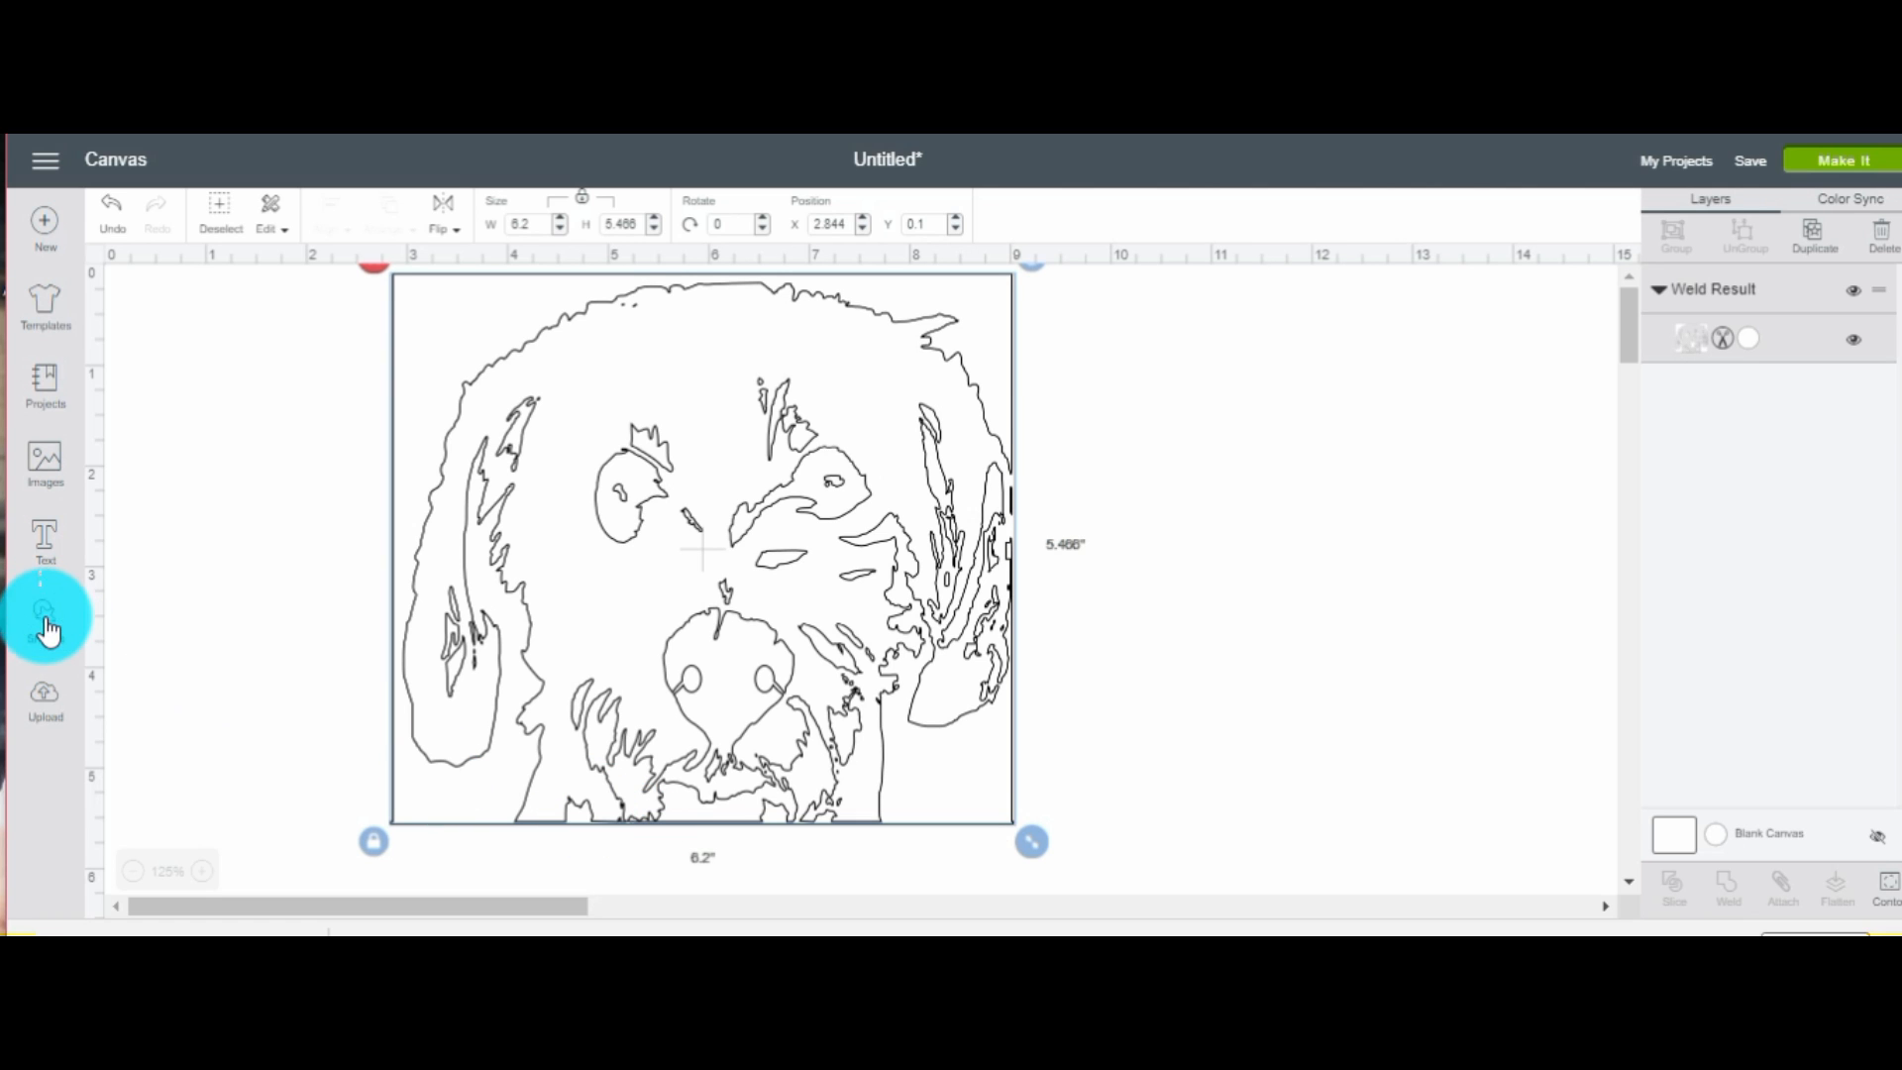
Insert a square and stretch it into a thin vertical bar spanning the portrait's right edge
left_click(45, 613)
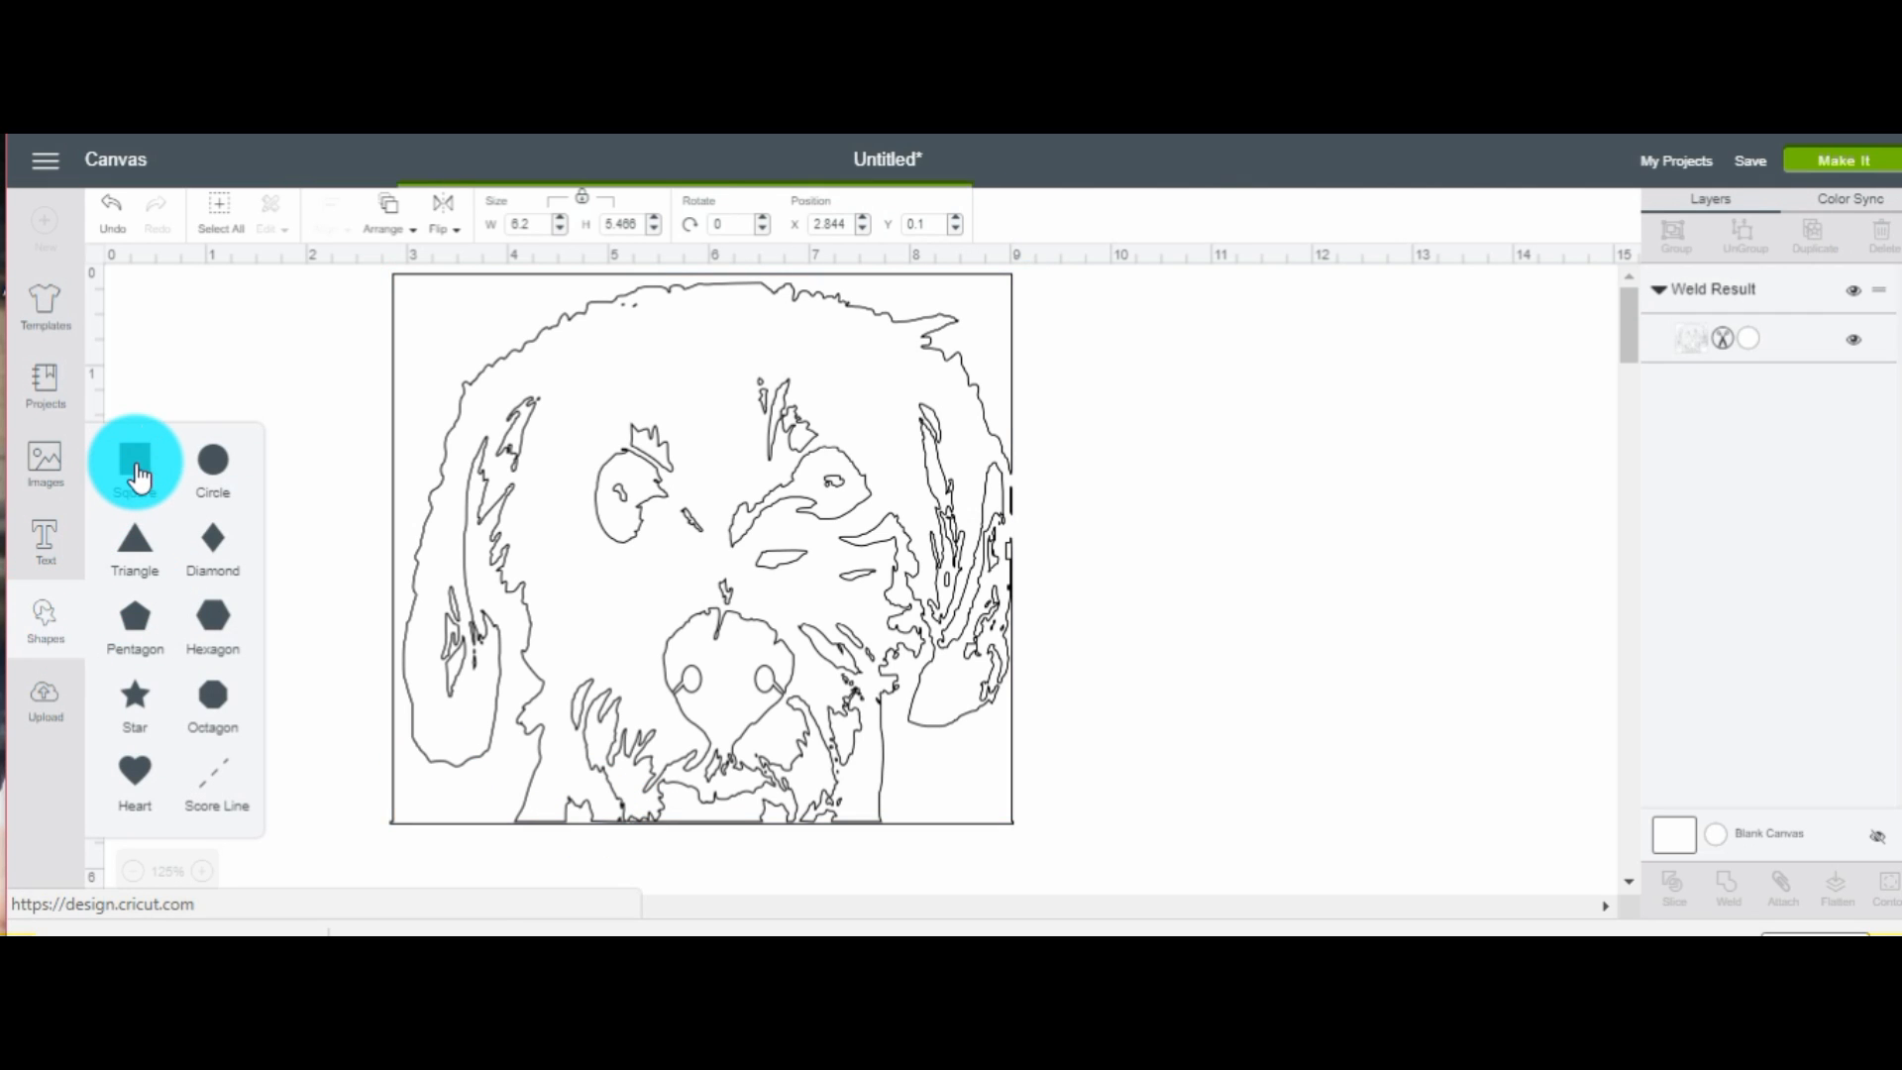
left_click(135, 460)
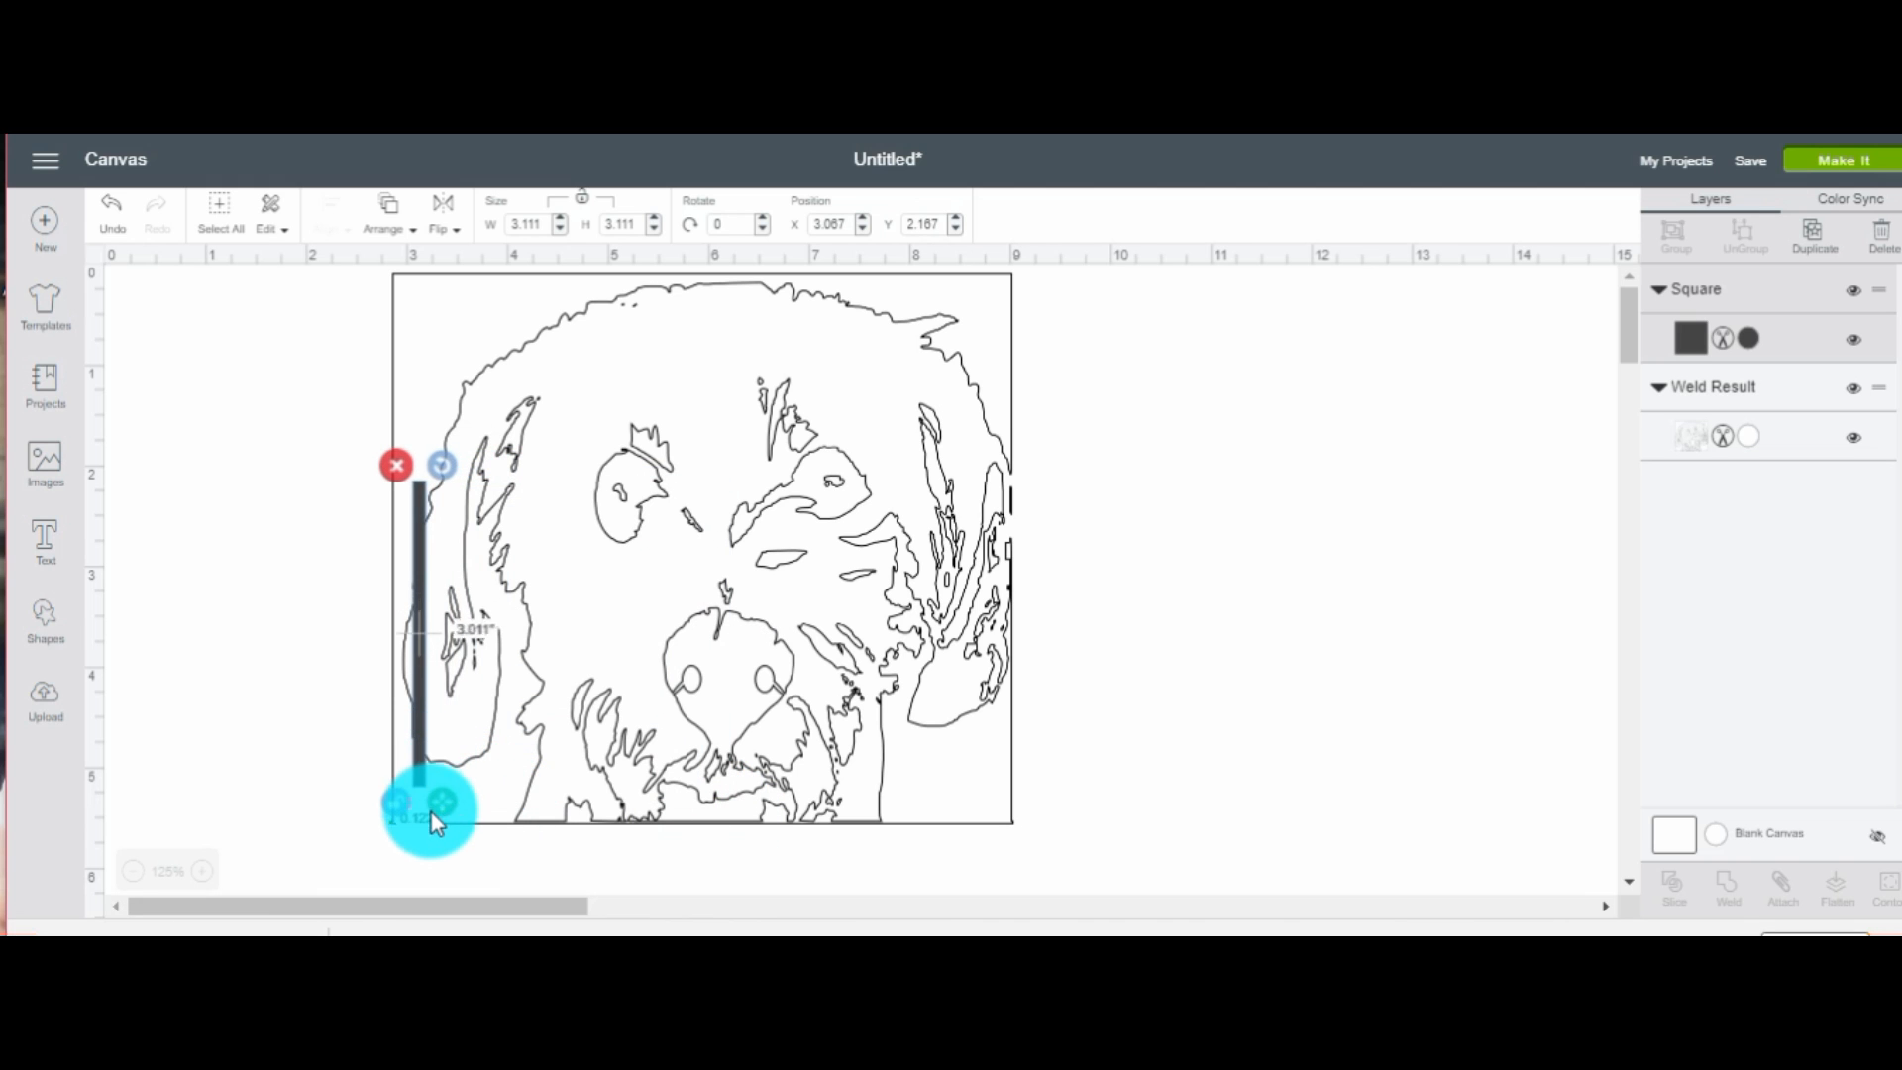
left_click_drag(428, 809, 1012, 595)
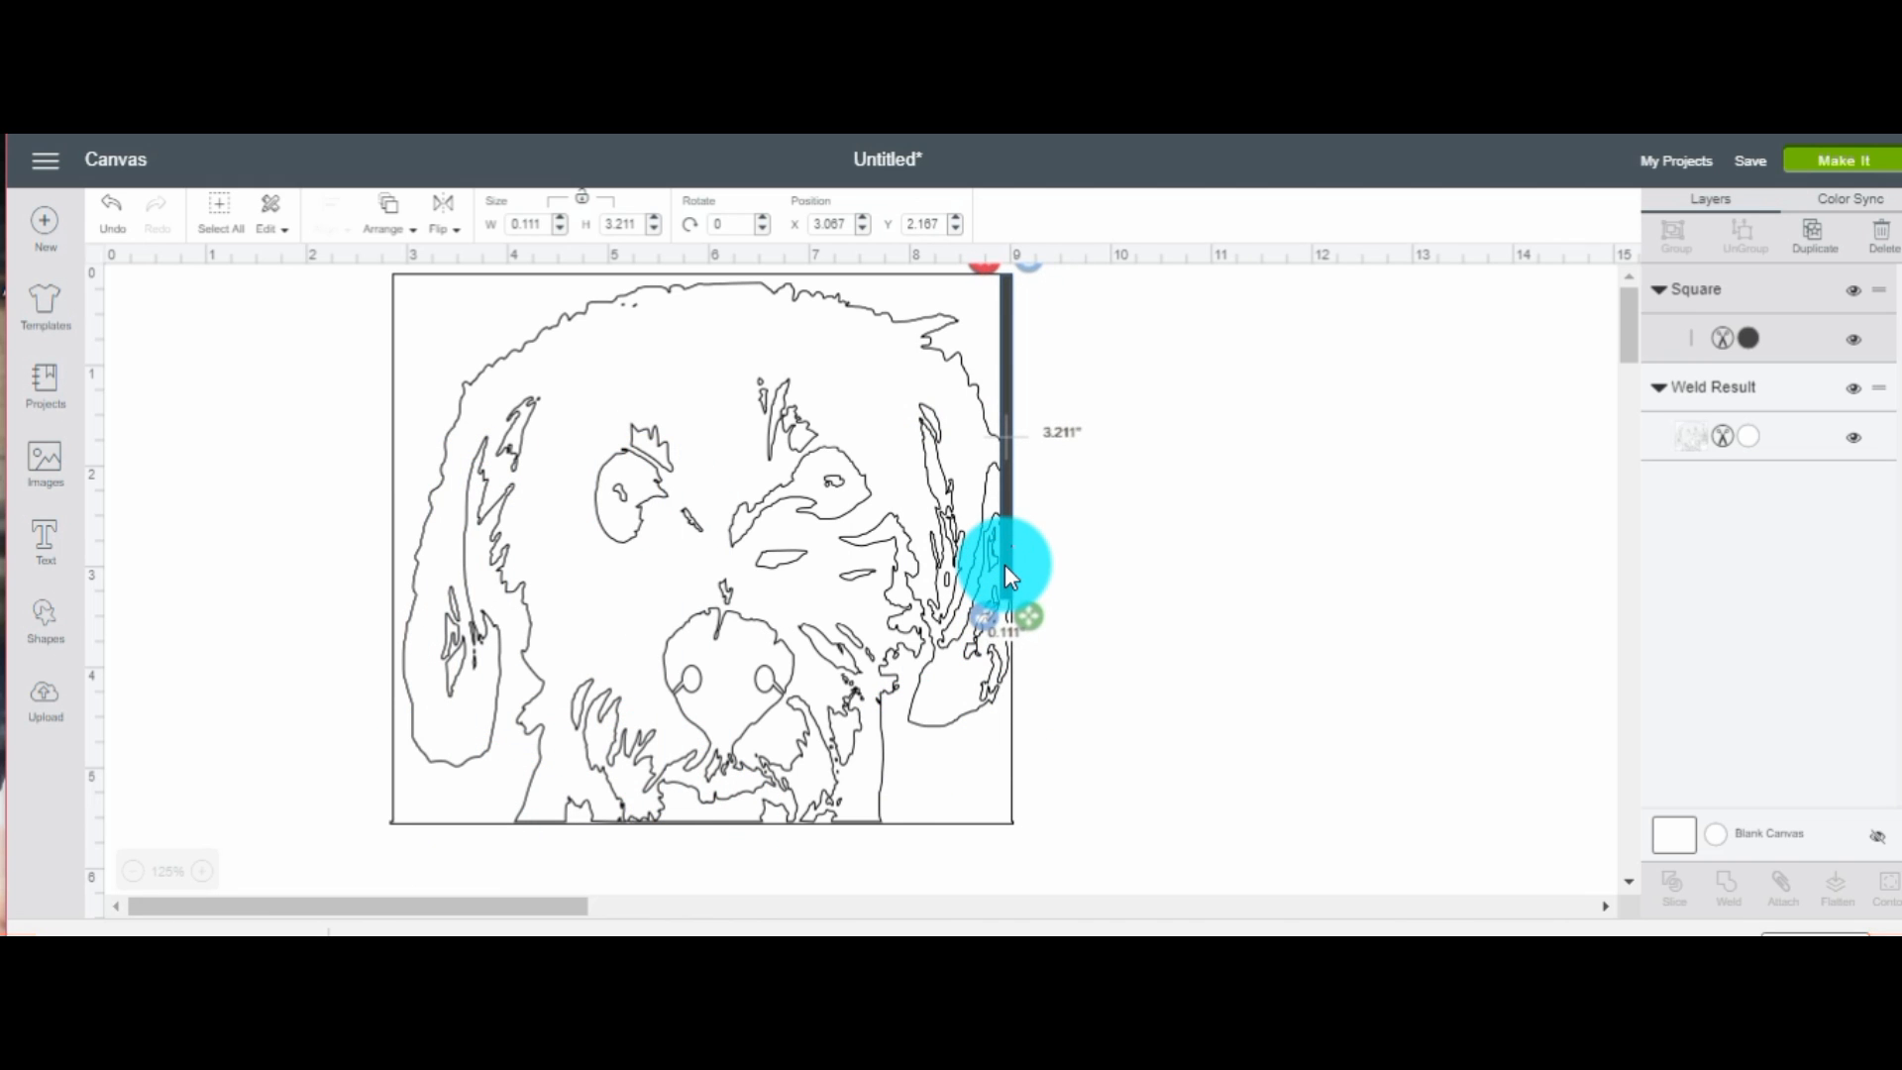
left_click_drag(1006, 582, 1026, 825)
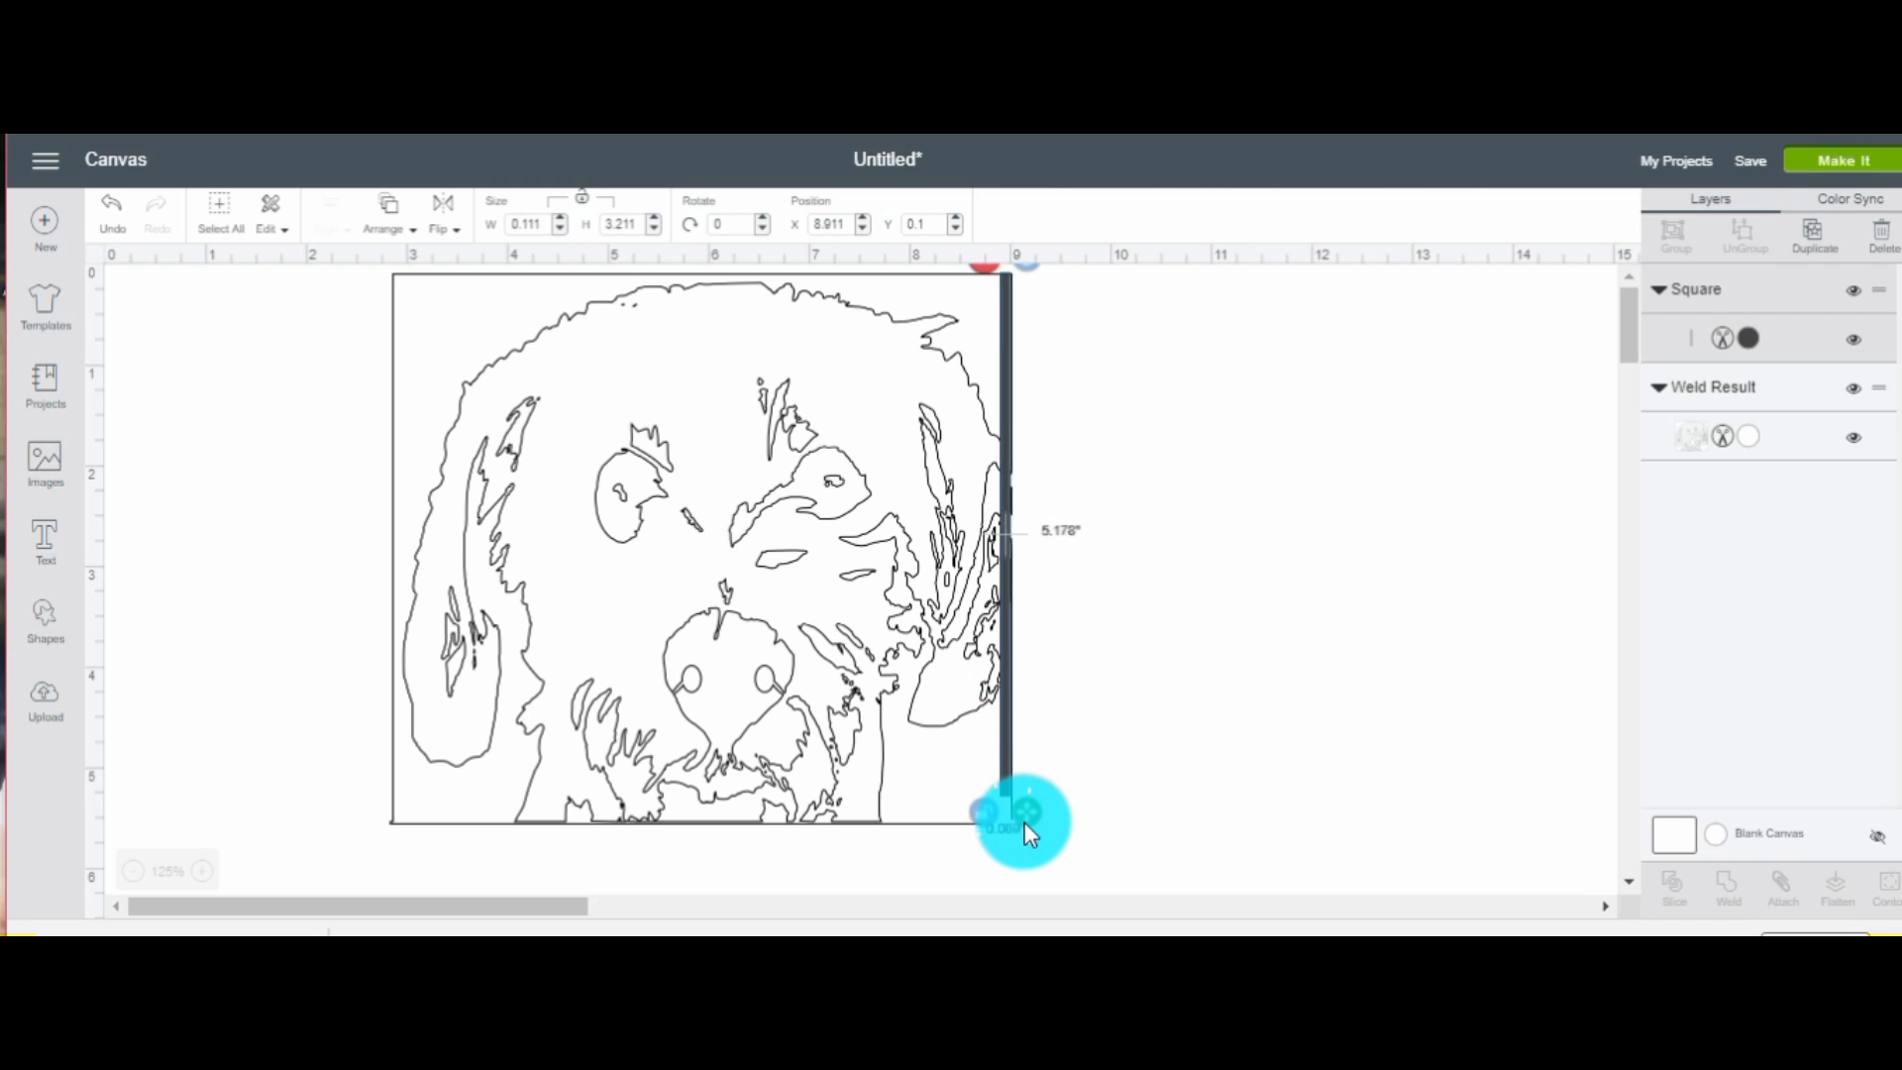
left_click_drag(1025, 812, 1019, 849)
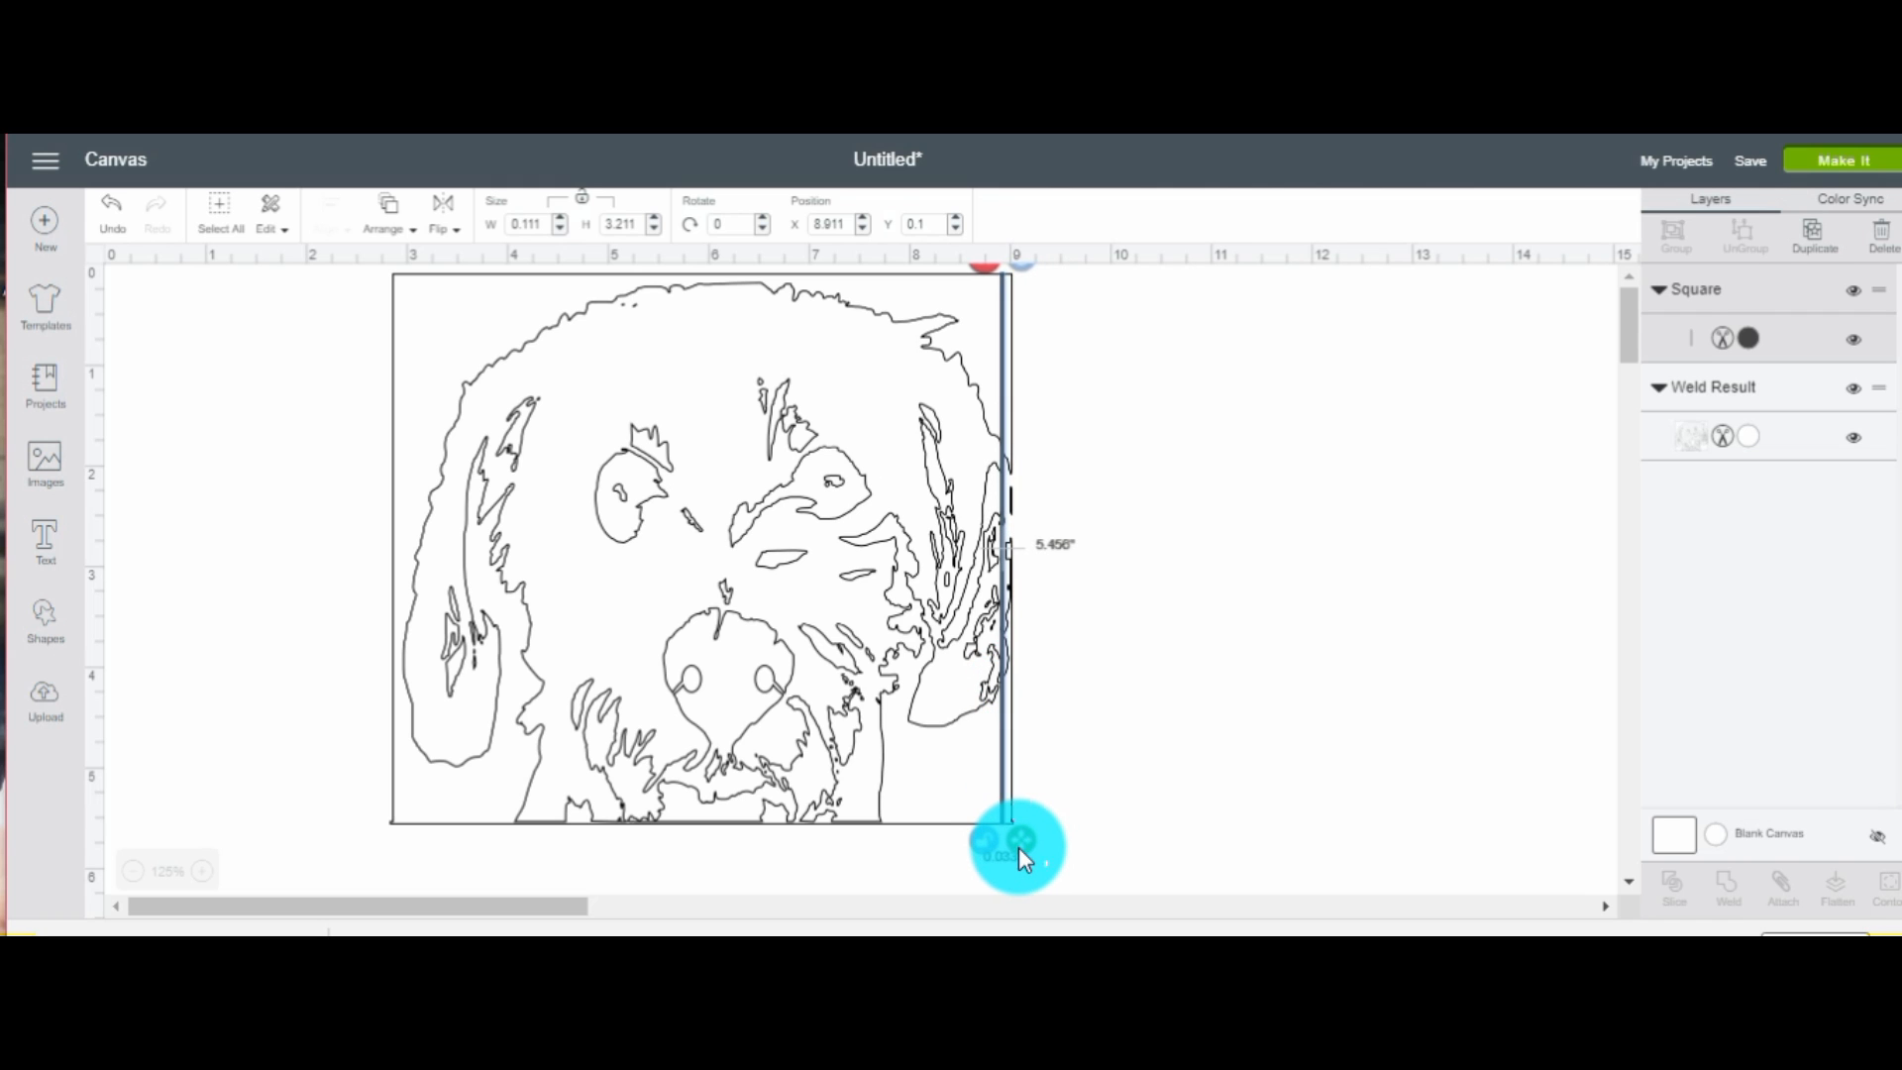
left_click_drag(1017, 845, 893, 752)
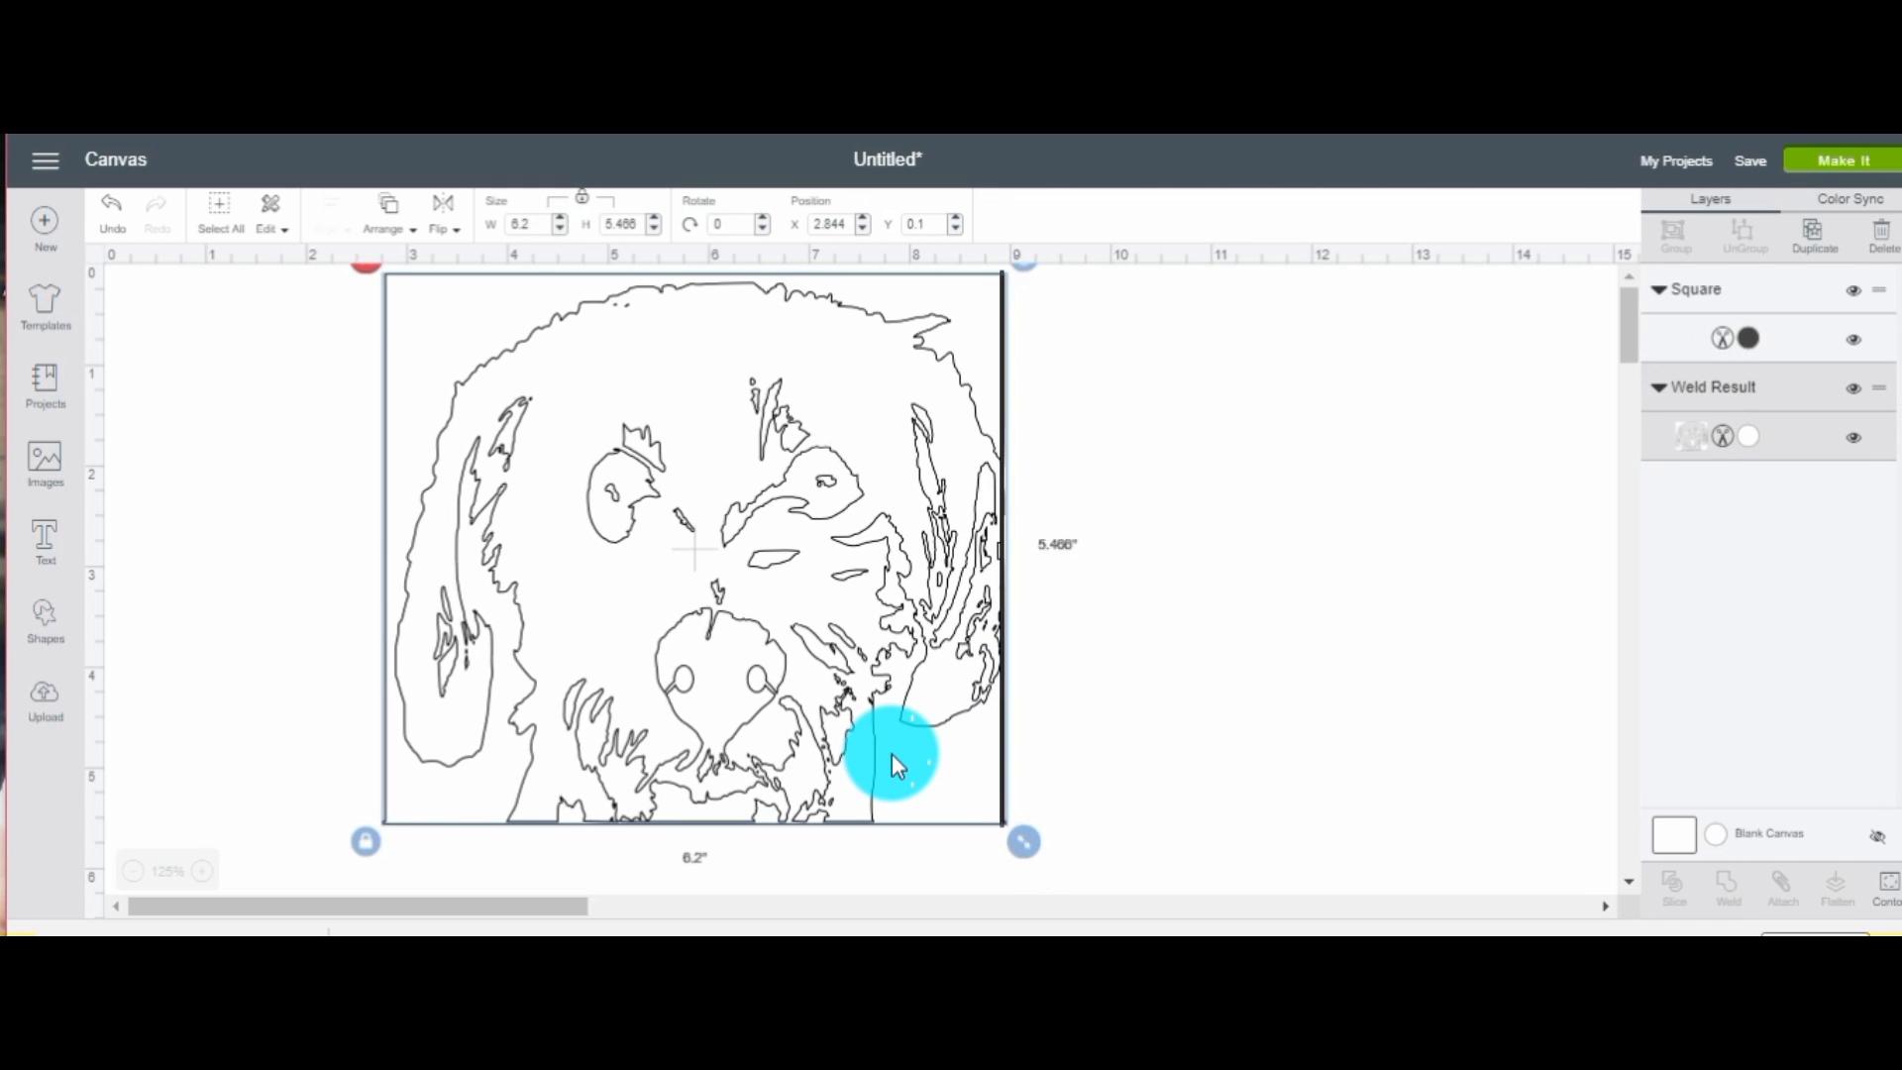
left_click_drag(898, 758, 740, 728)
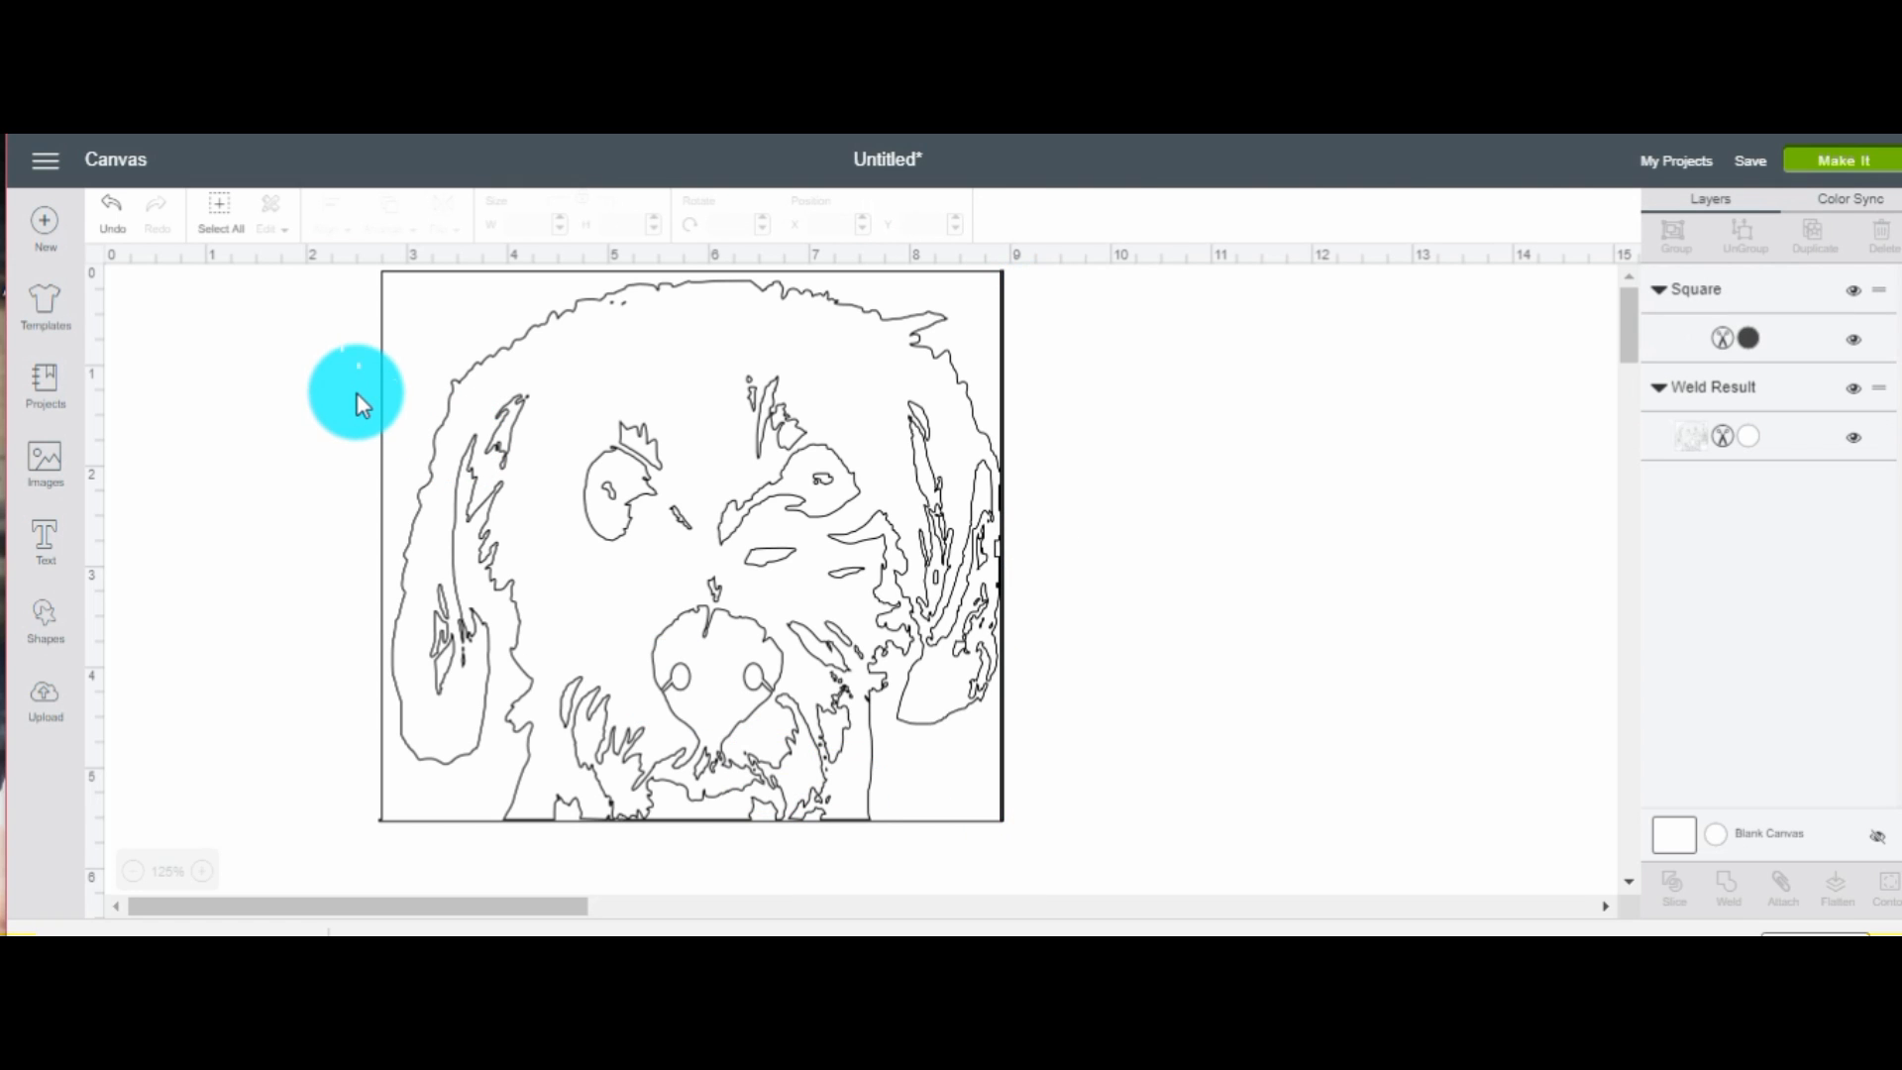
left_click(690, 556)
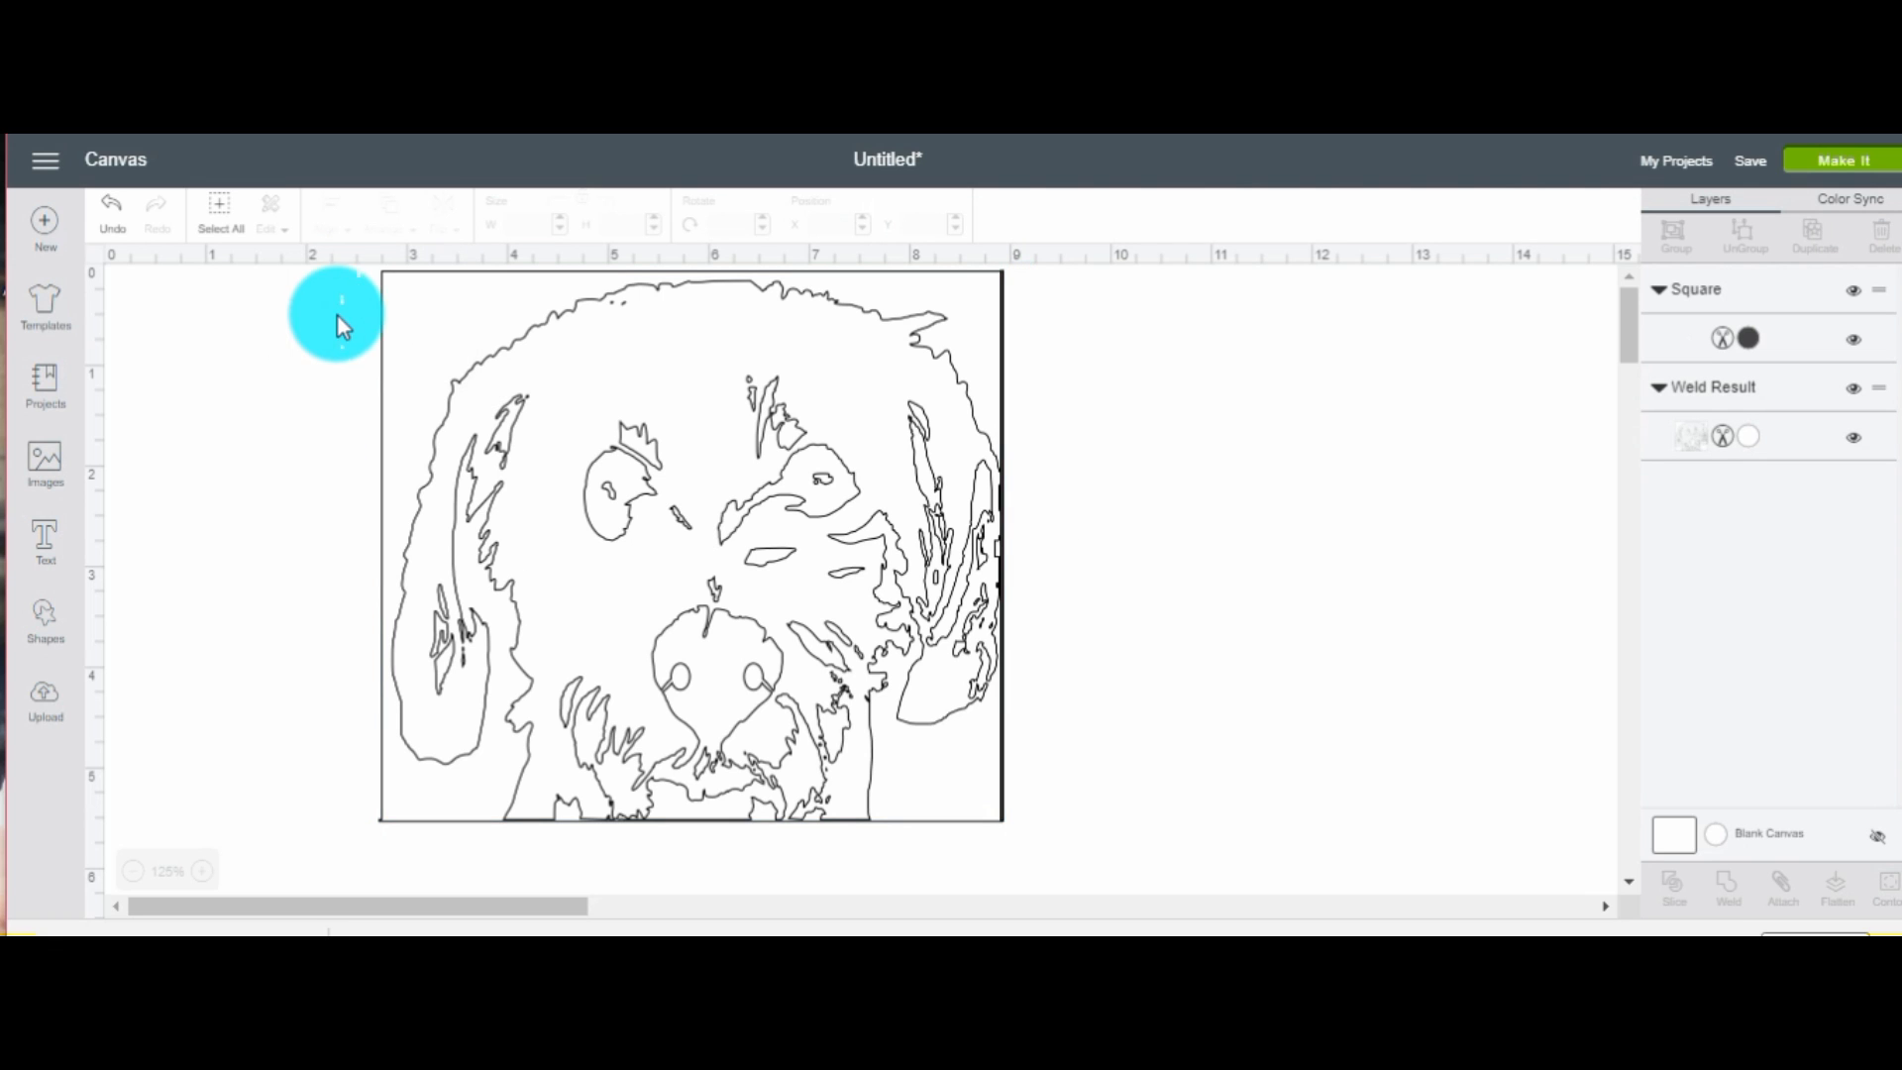
left_click(331, 203)
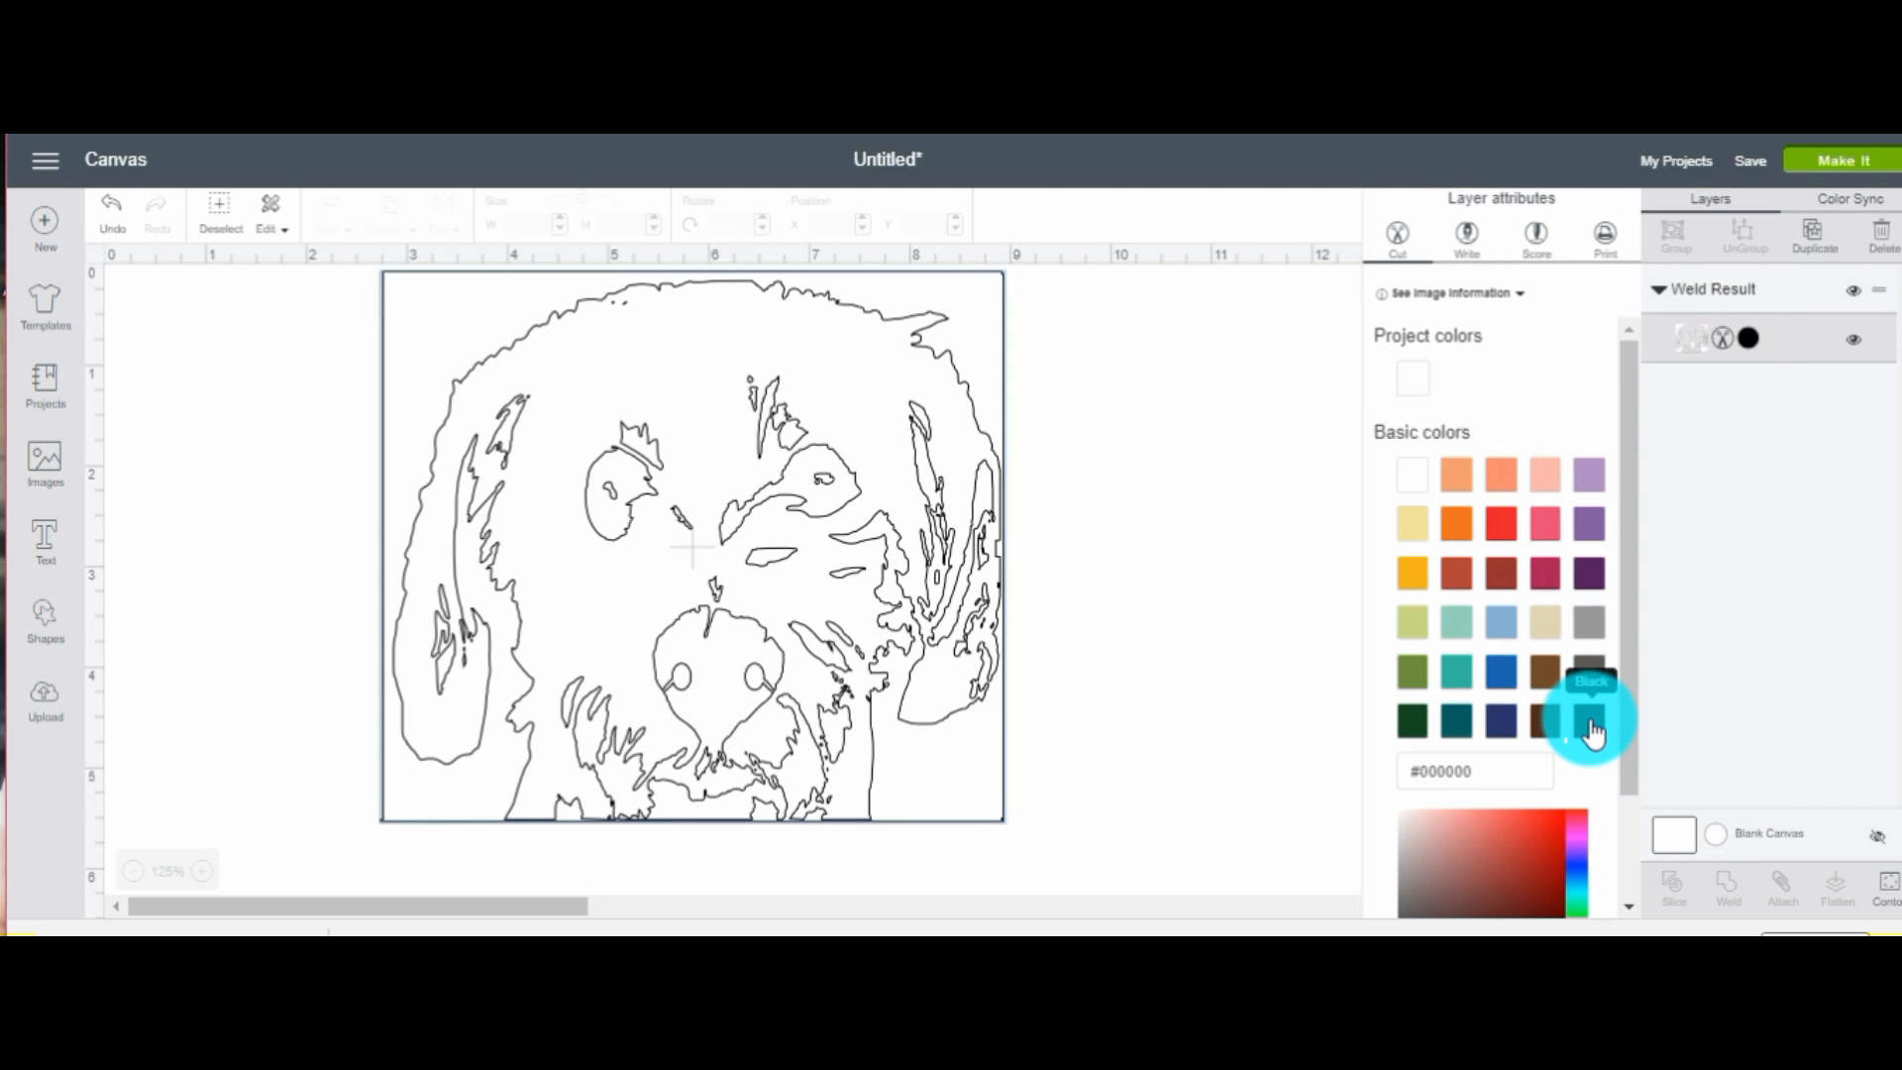
Colour the welded dog portrait black and tilt it a fraction of a degree
left_click(1588, 722)
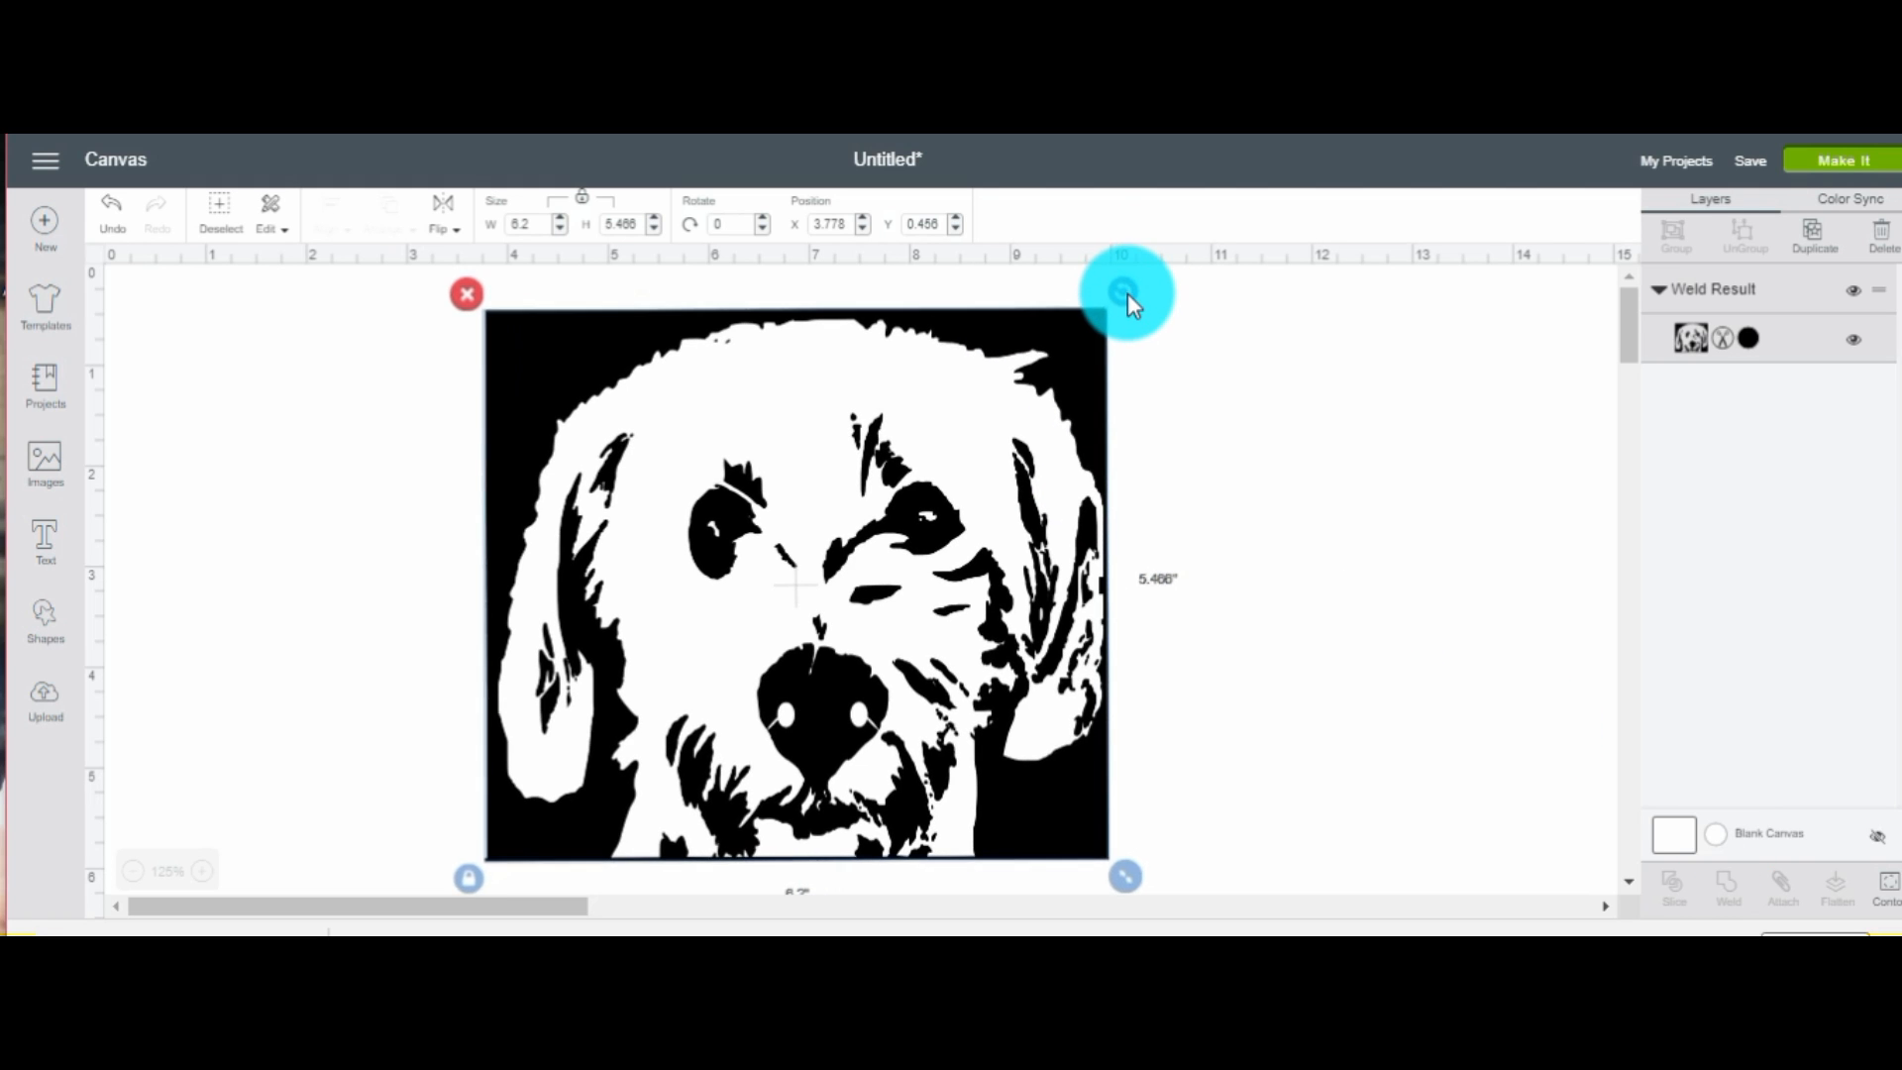
left_click_drag(1124, 291, 882, 588)
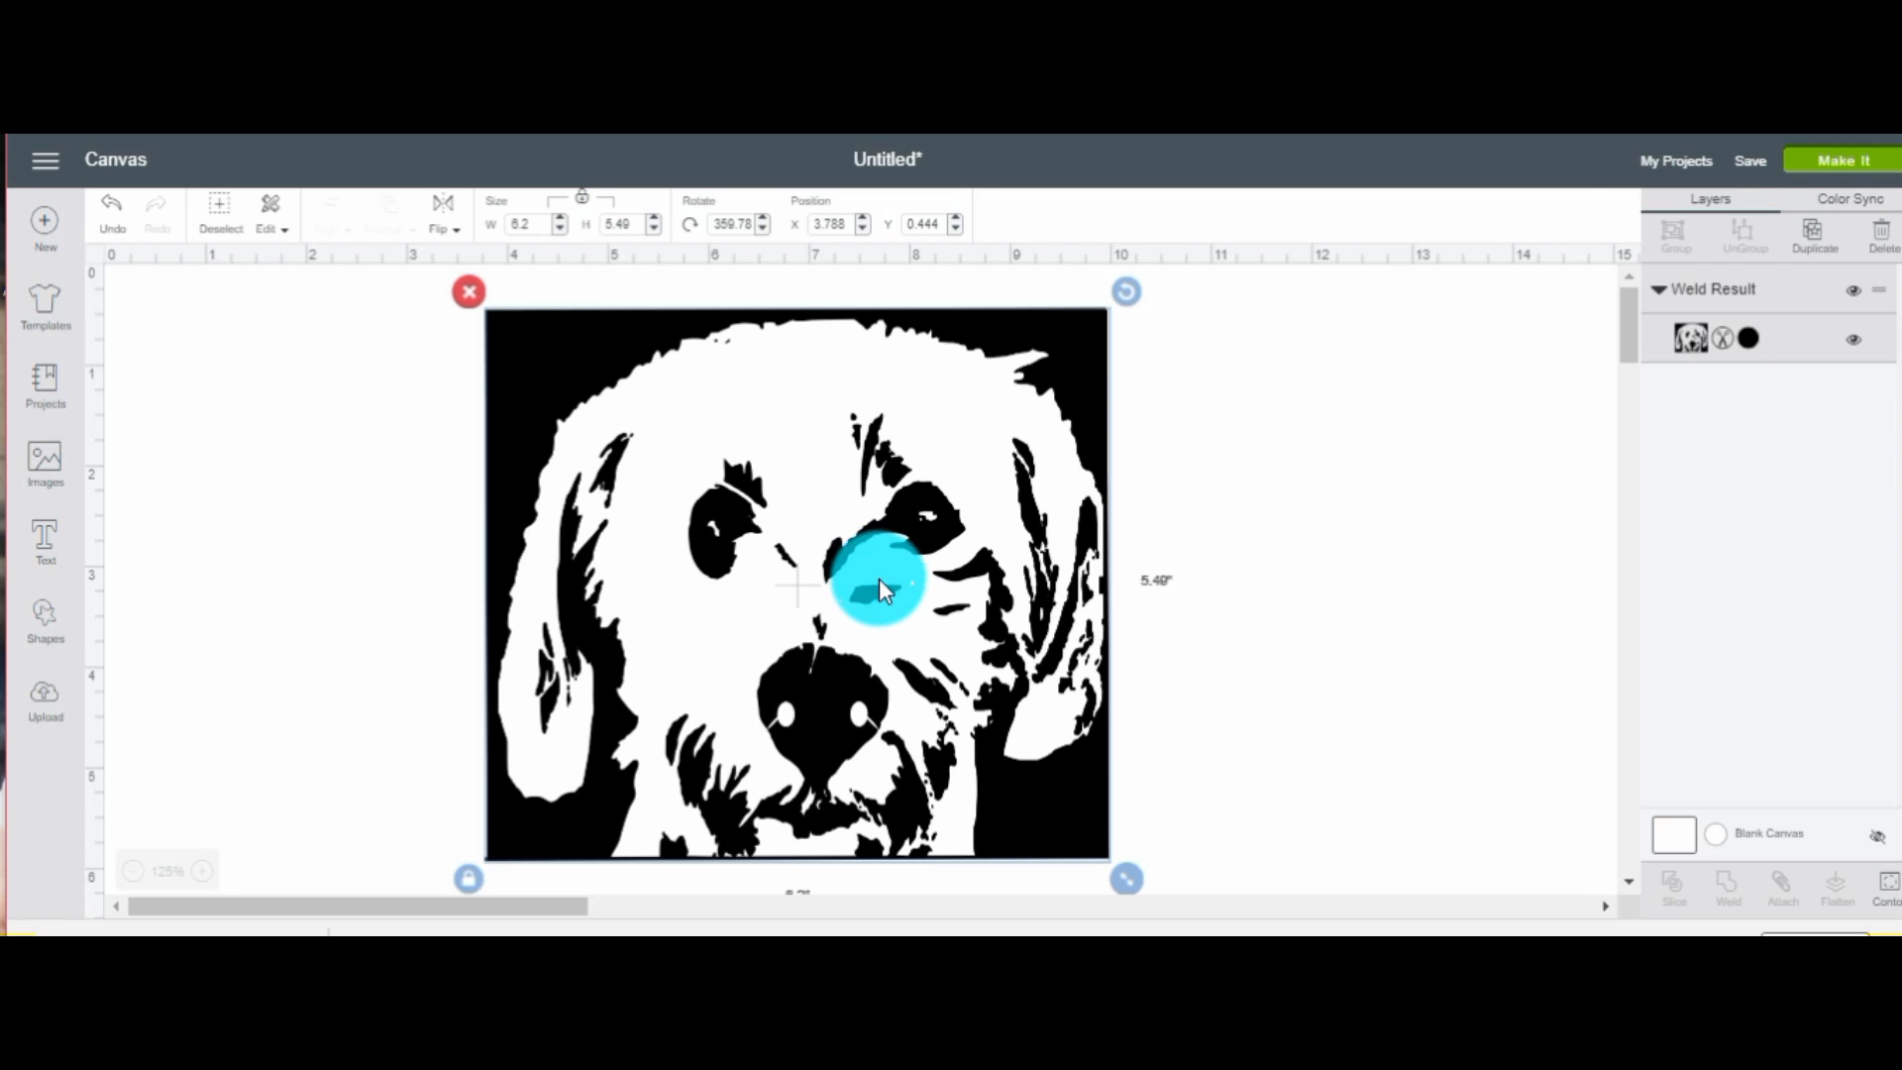
mouse_move(689, 819)
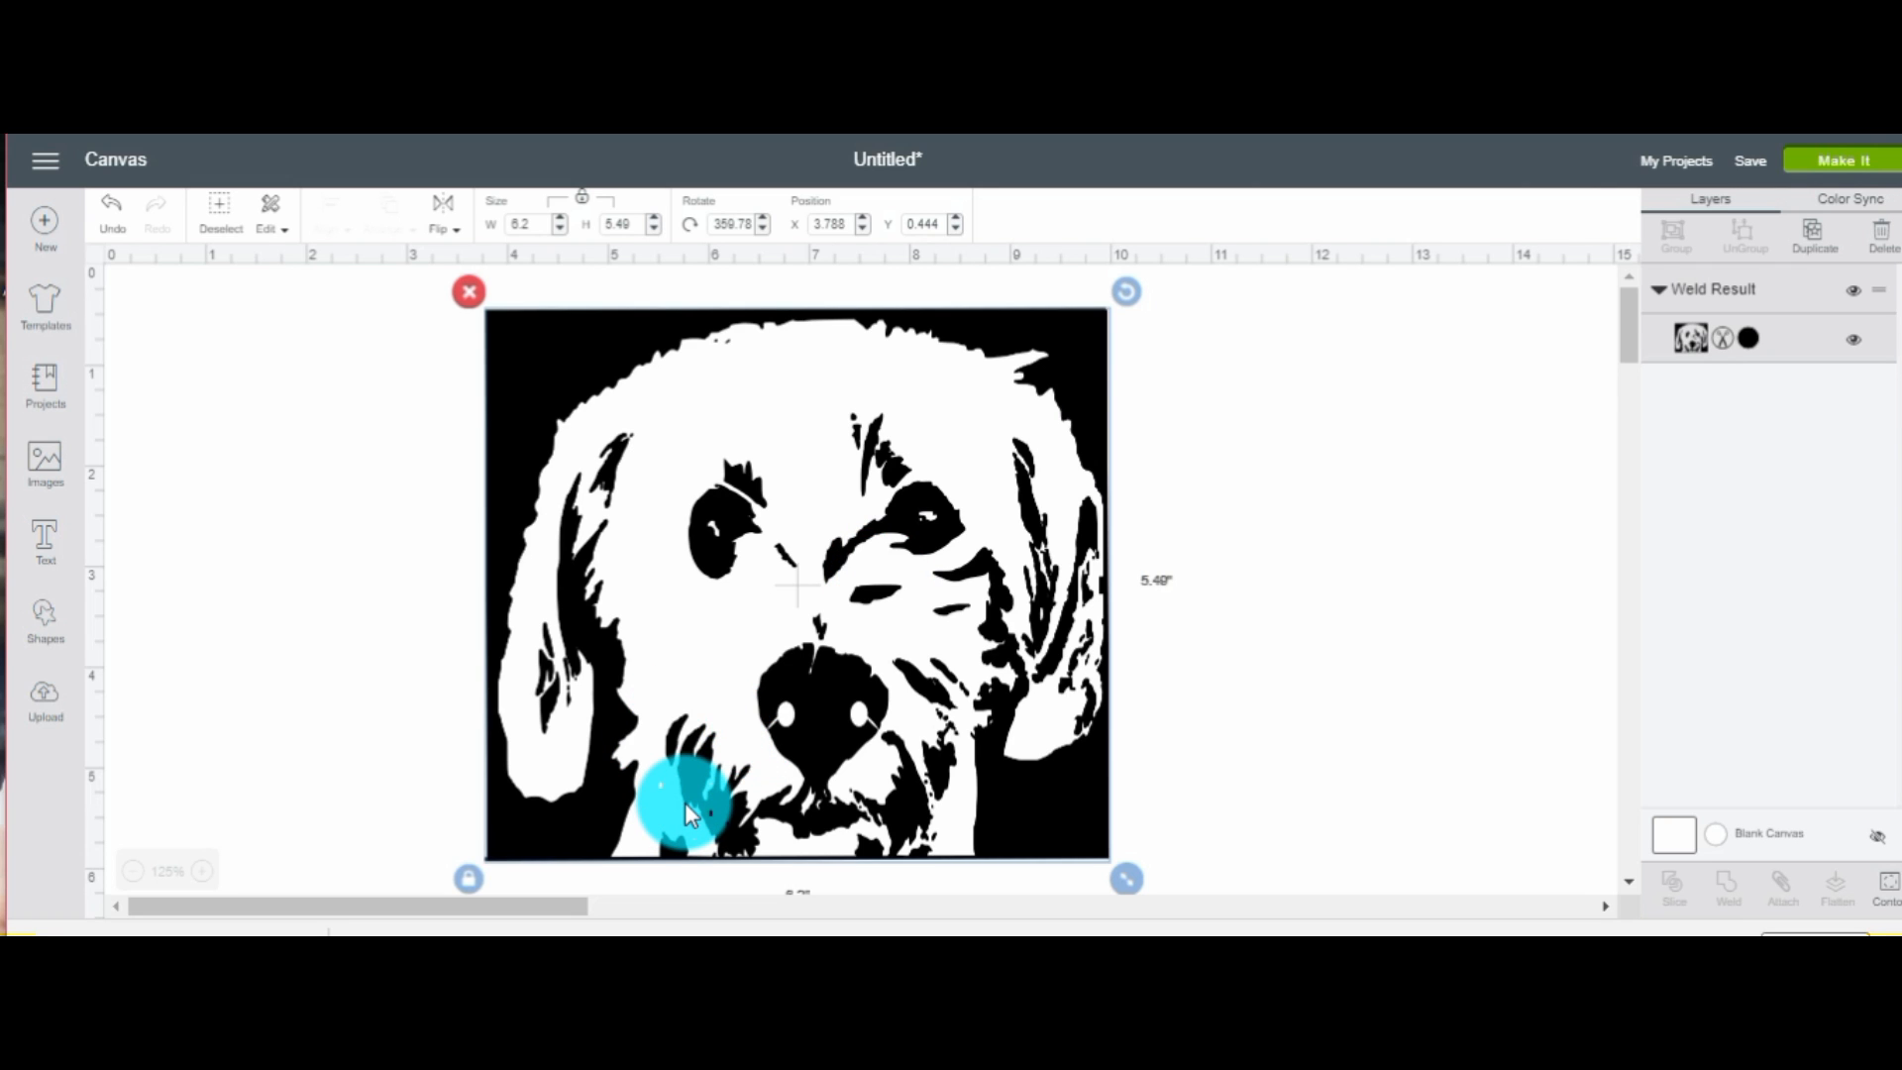